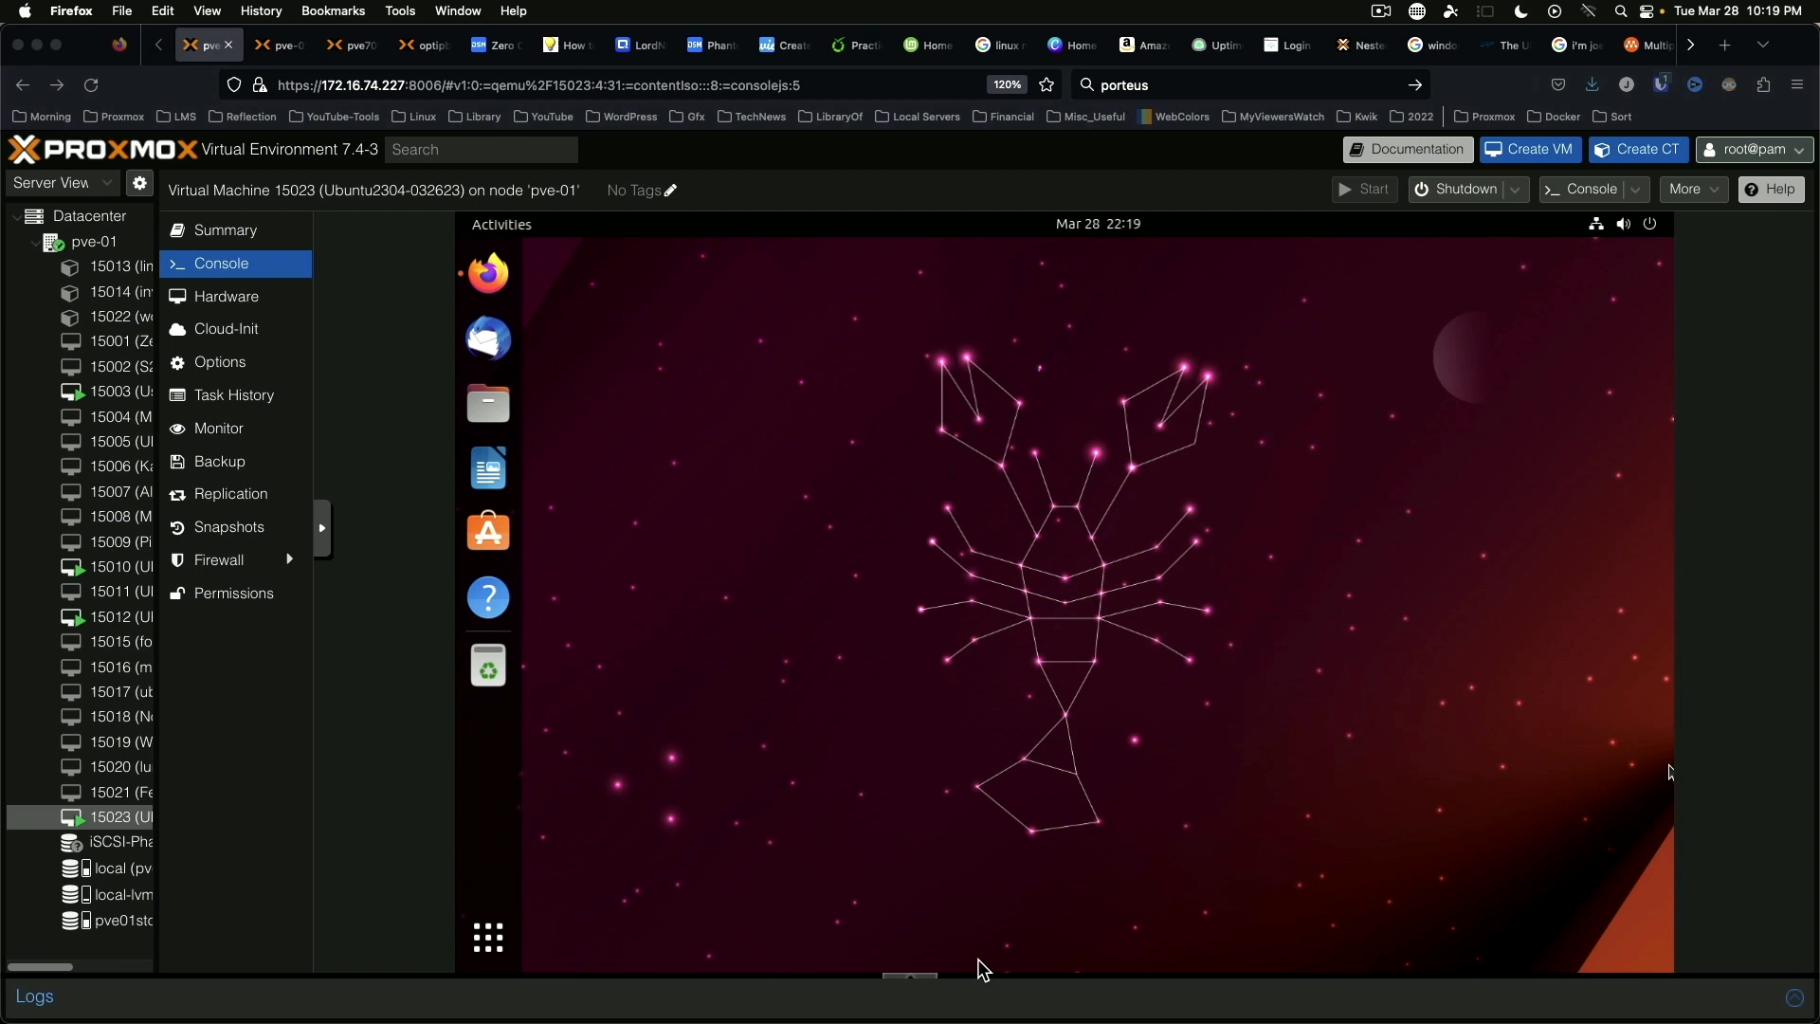
mouse_move(766, 492)
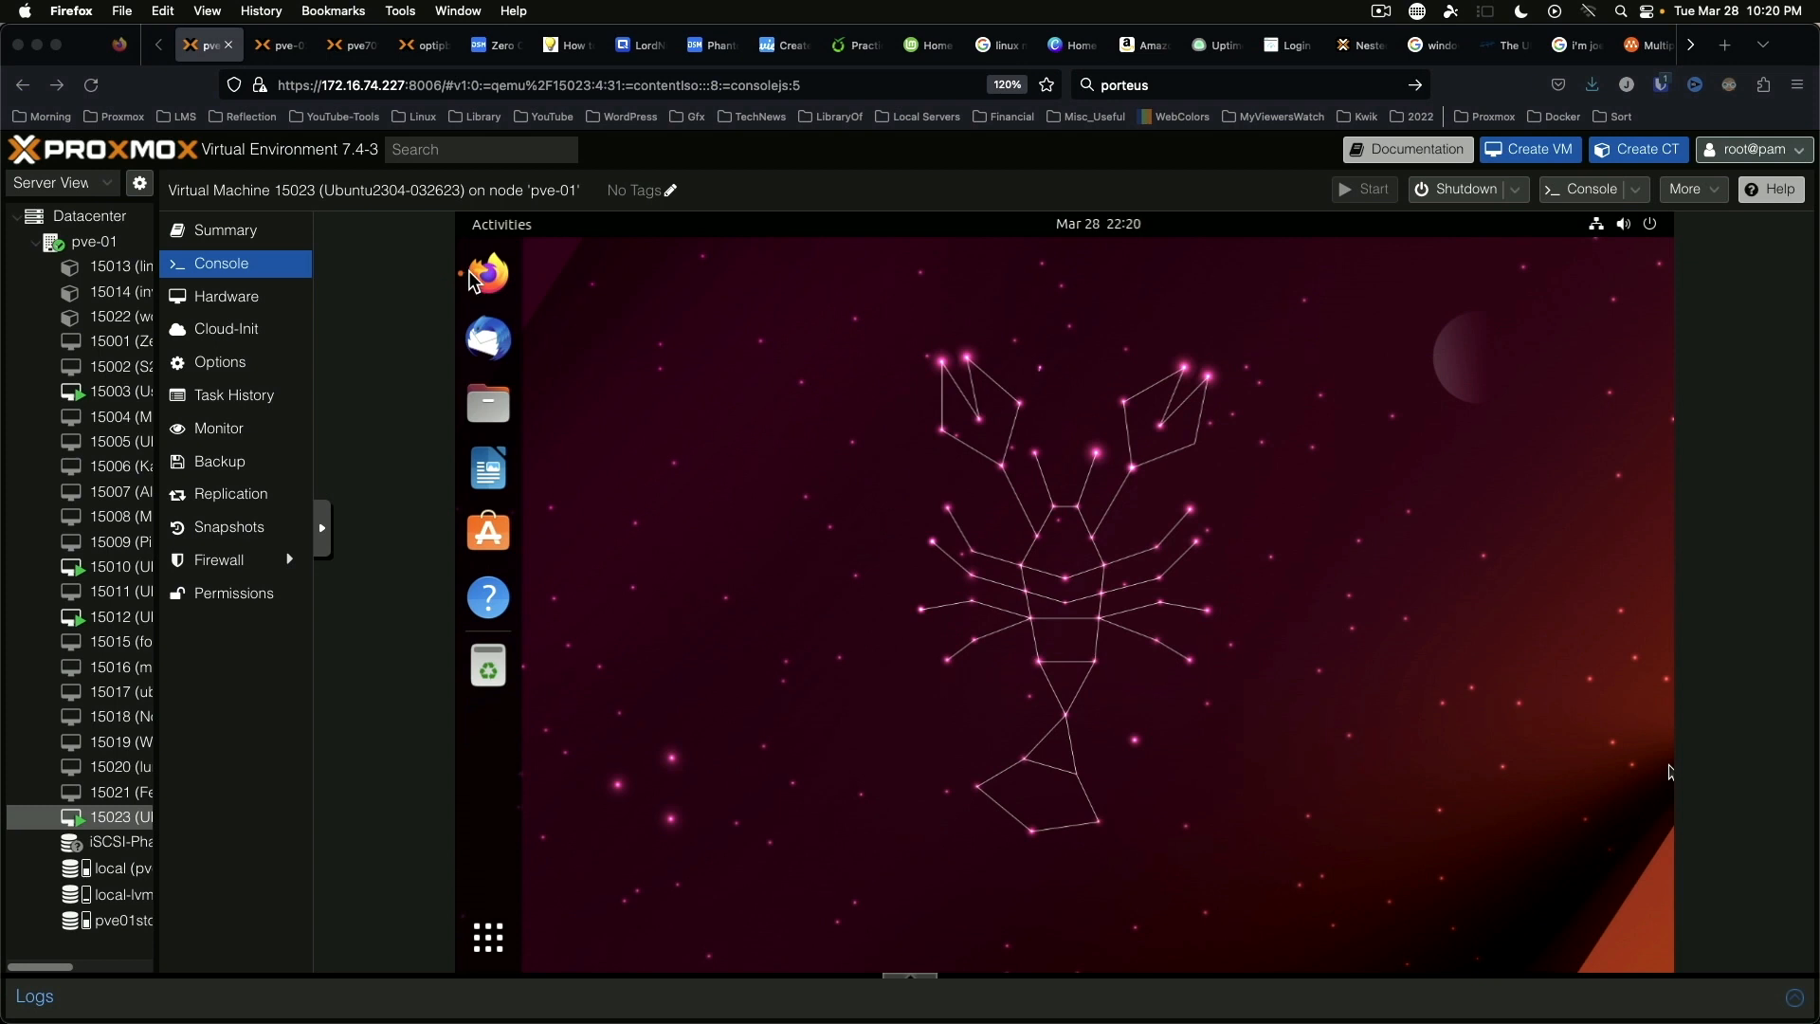
Bring up Firefox and scroll the OptiSigns Linux install guide to the 32/64-bit download links
click(486, 273)
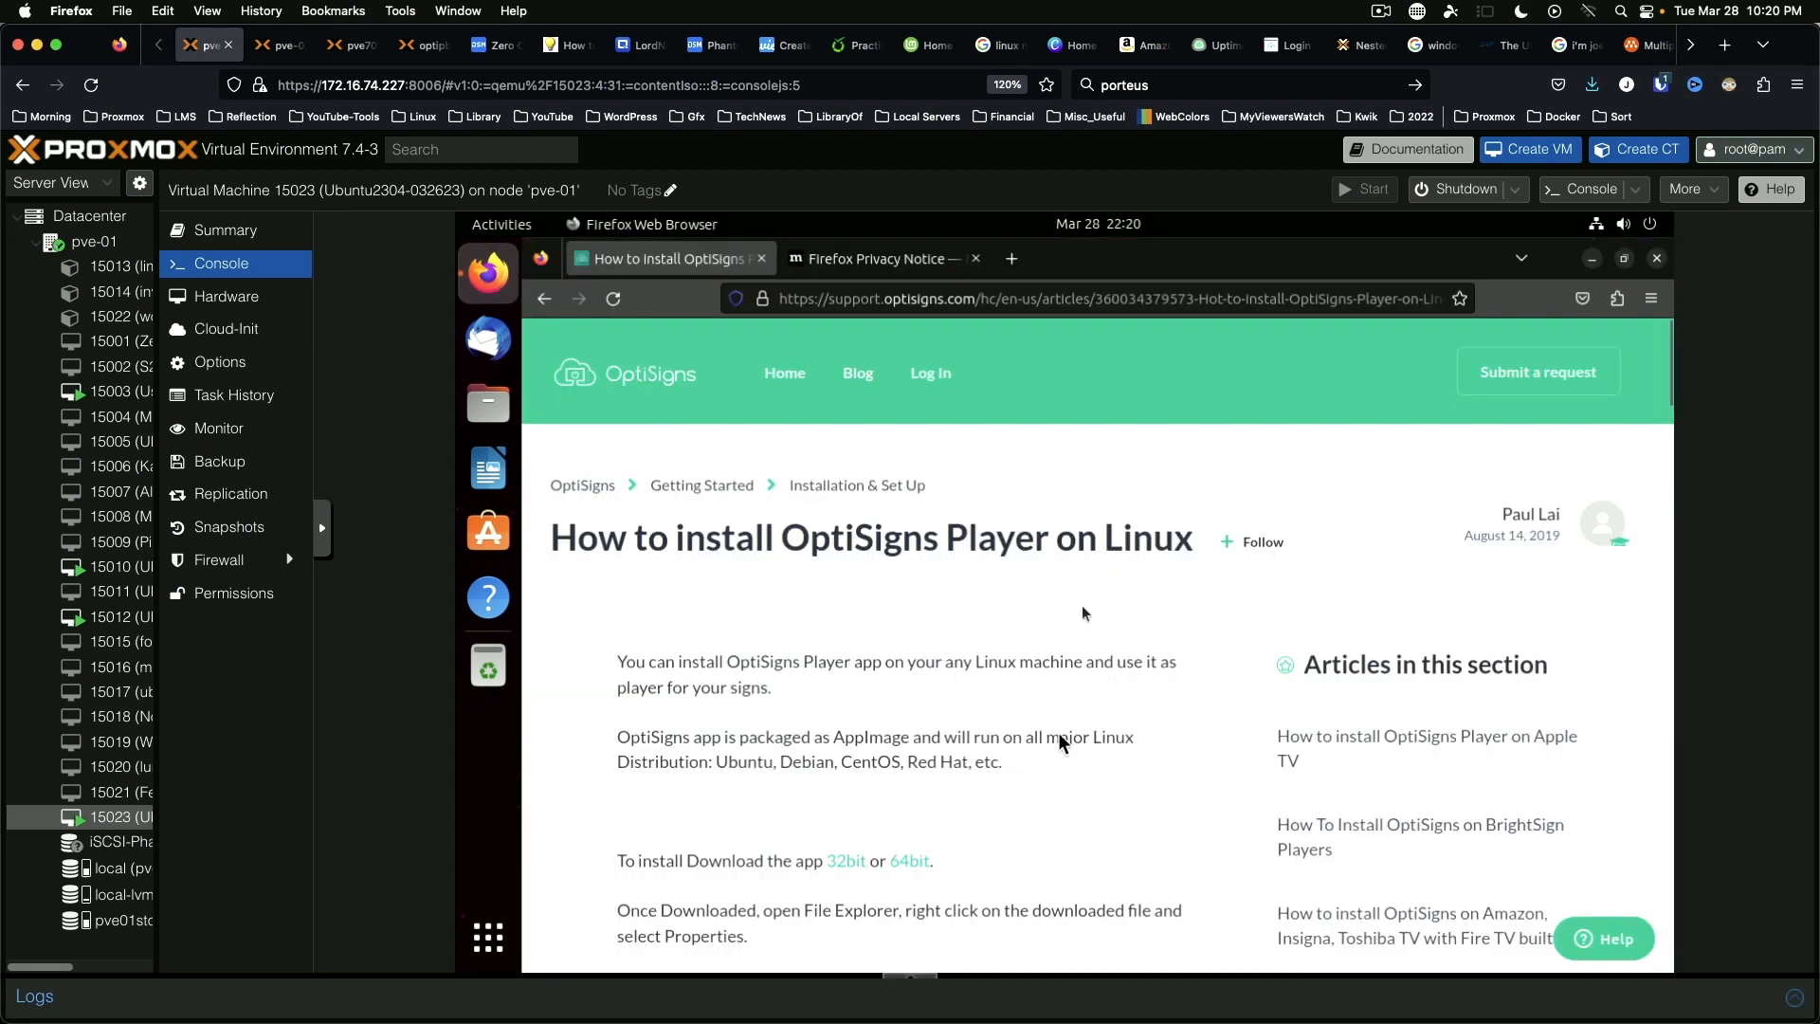
mouse_move(601, 415)
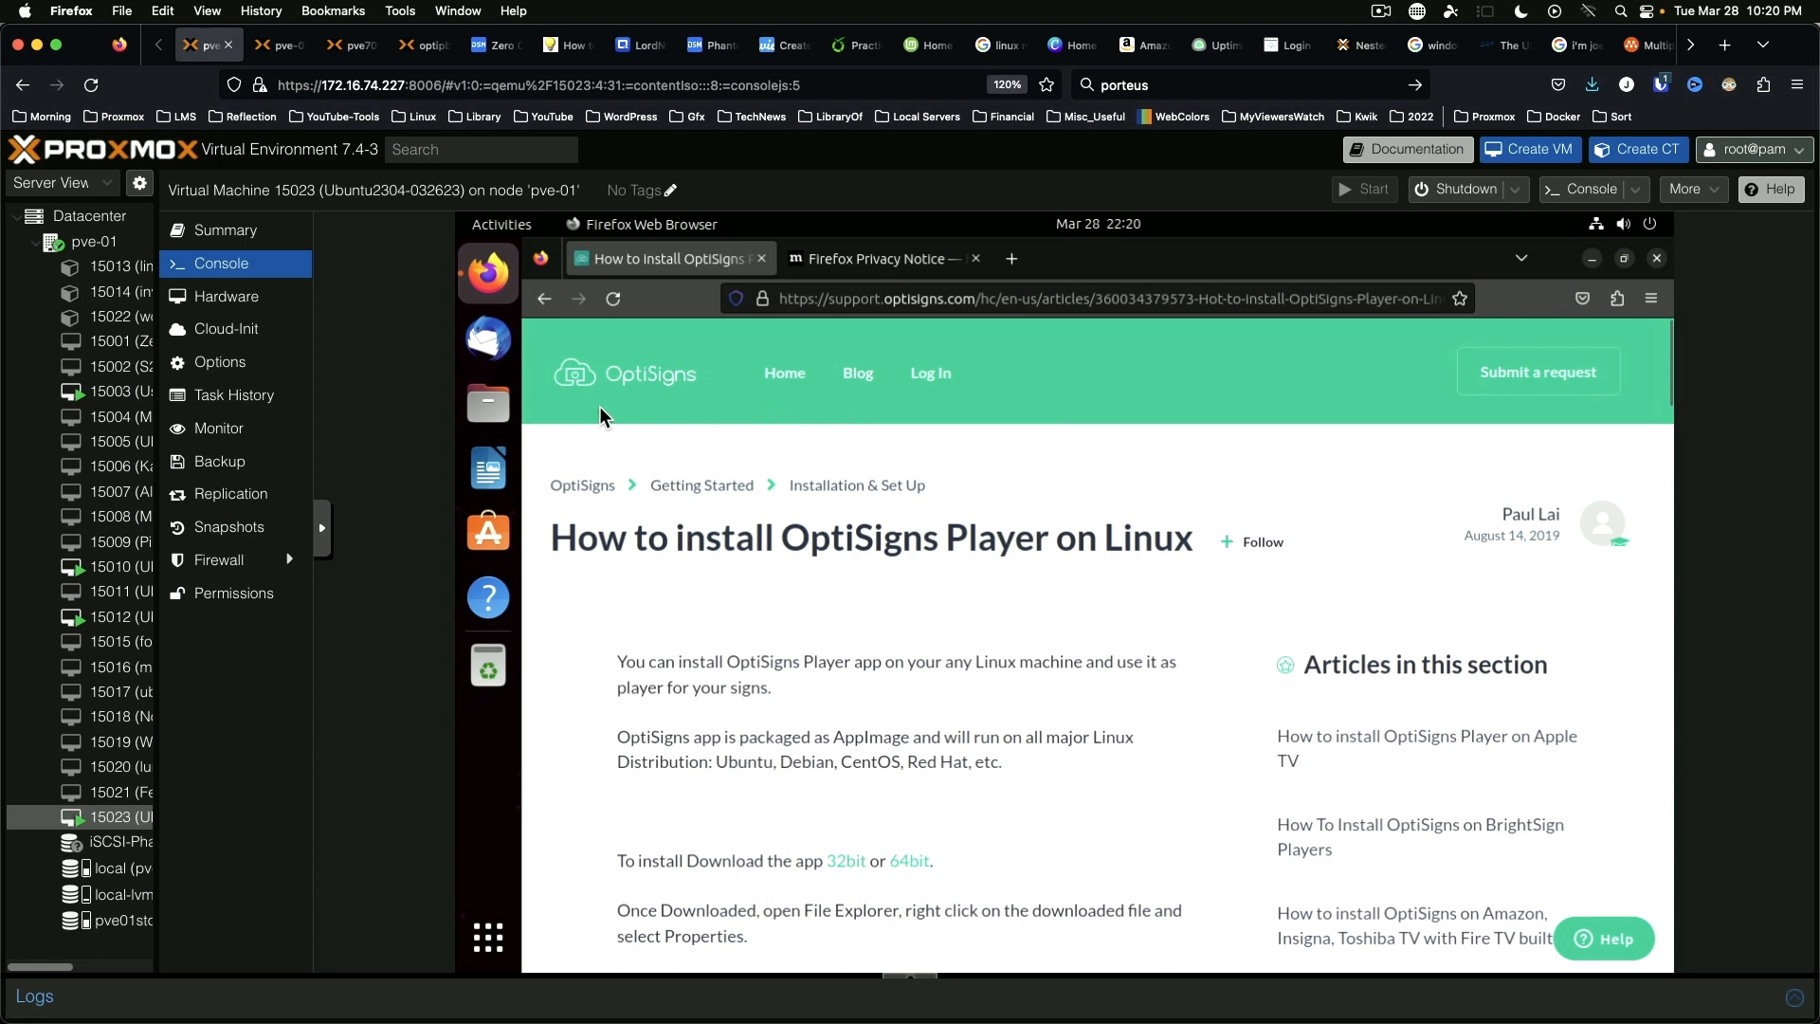
mouse_move(876, 621)
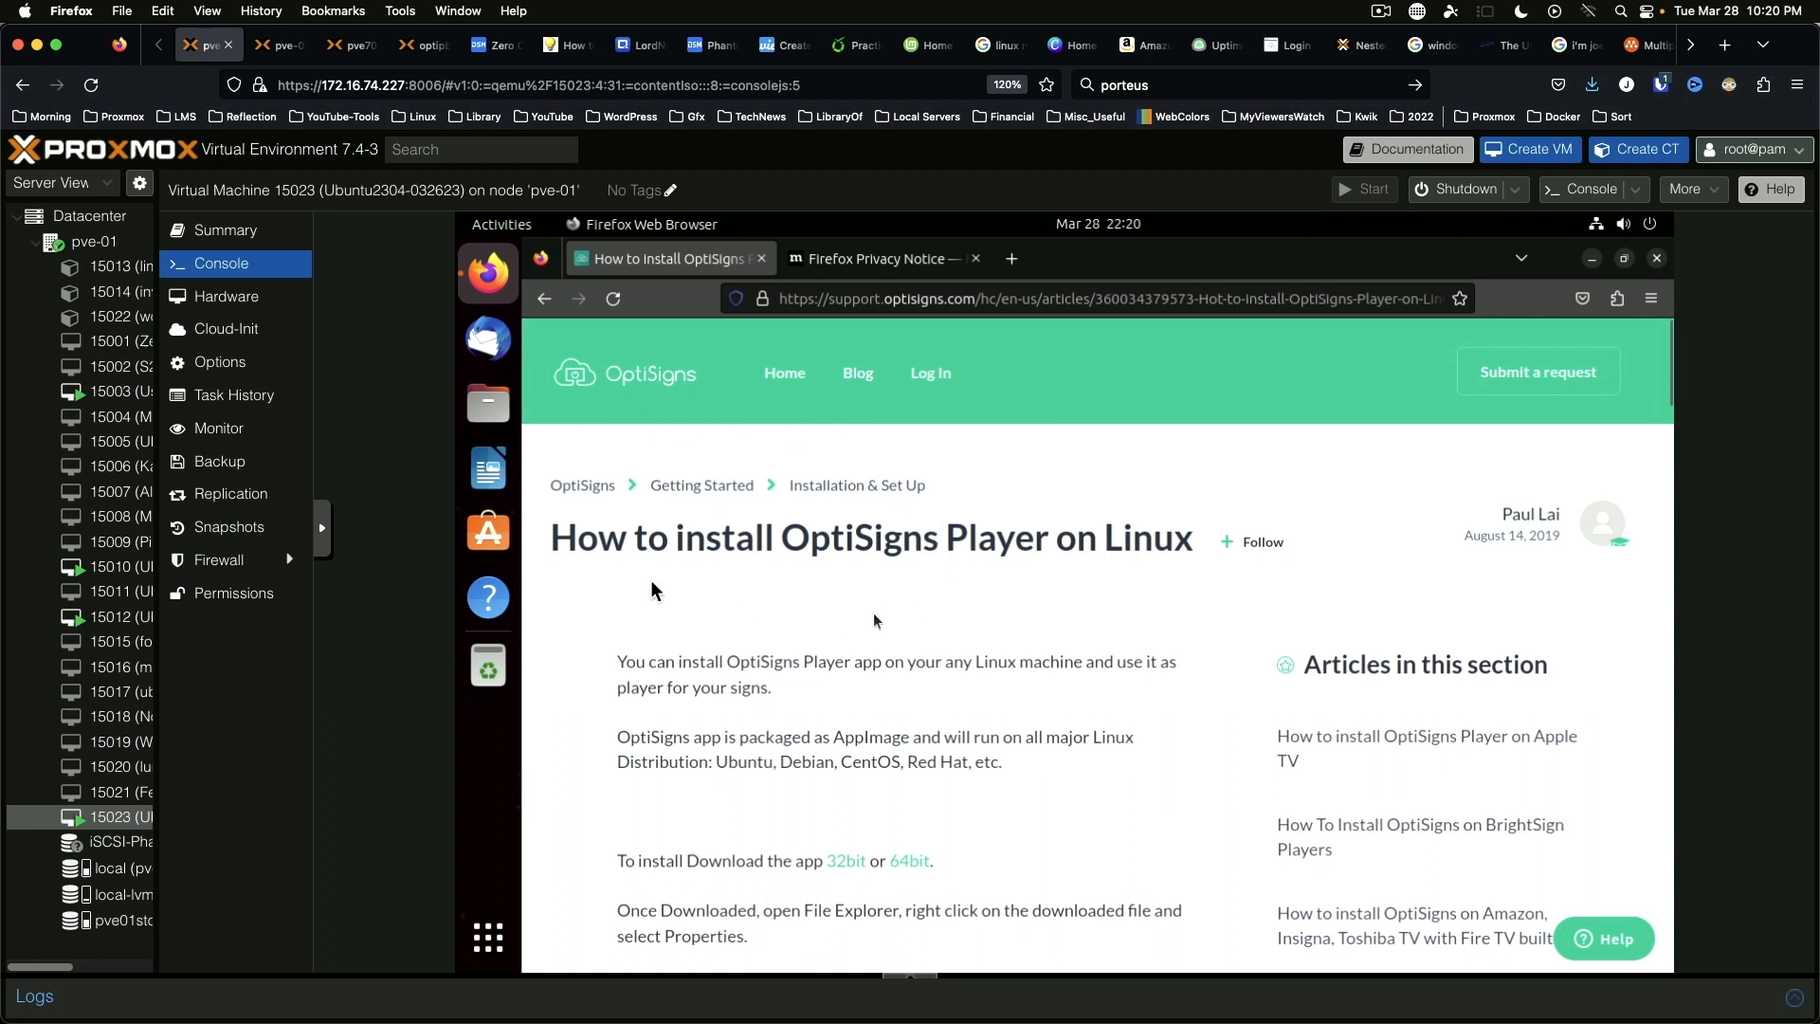
mouse_move(779, 570)
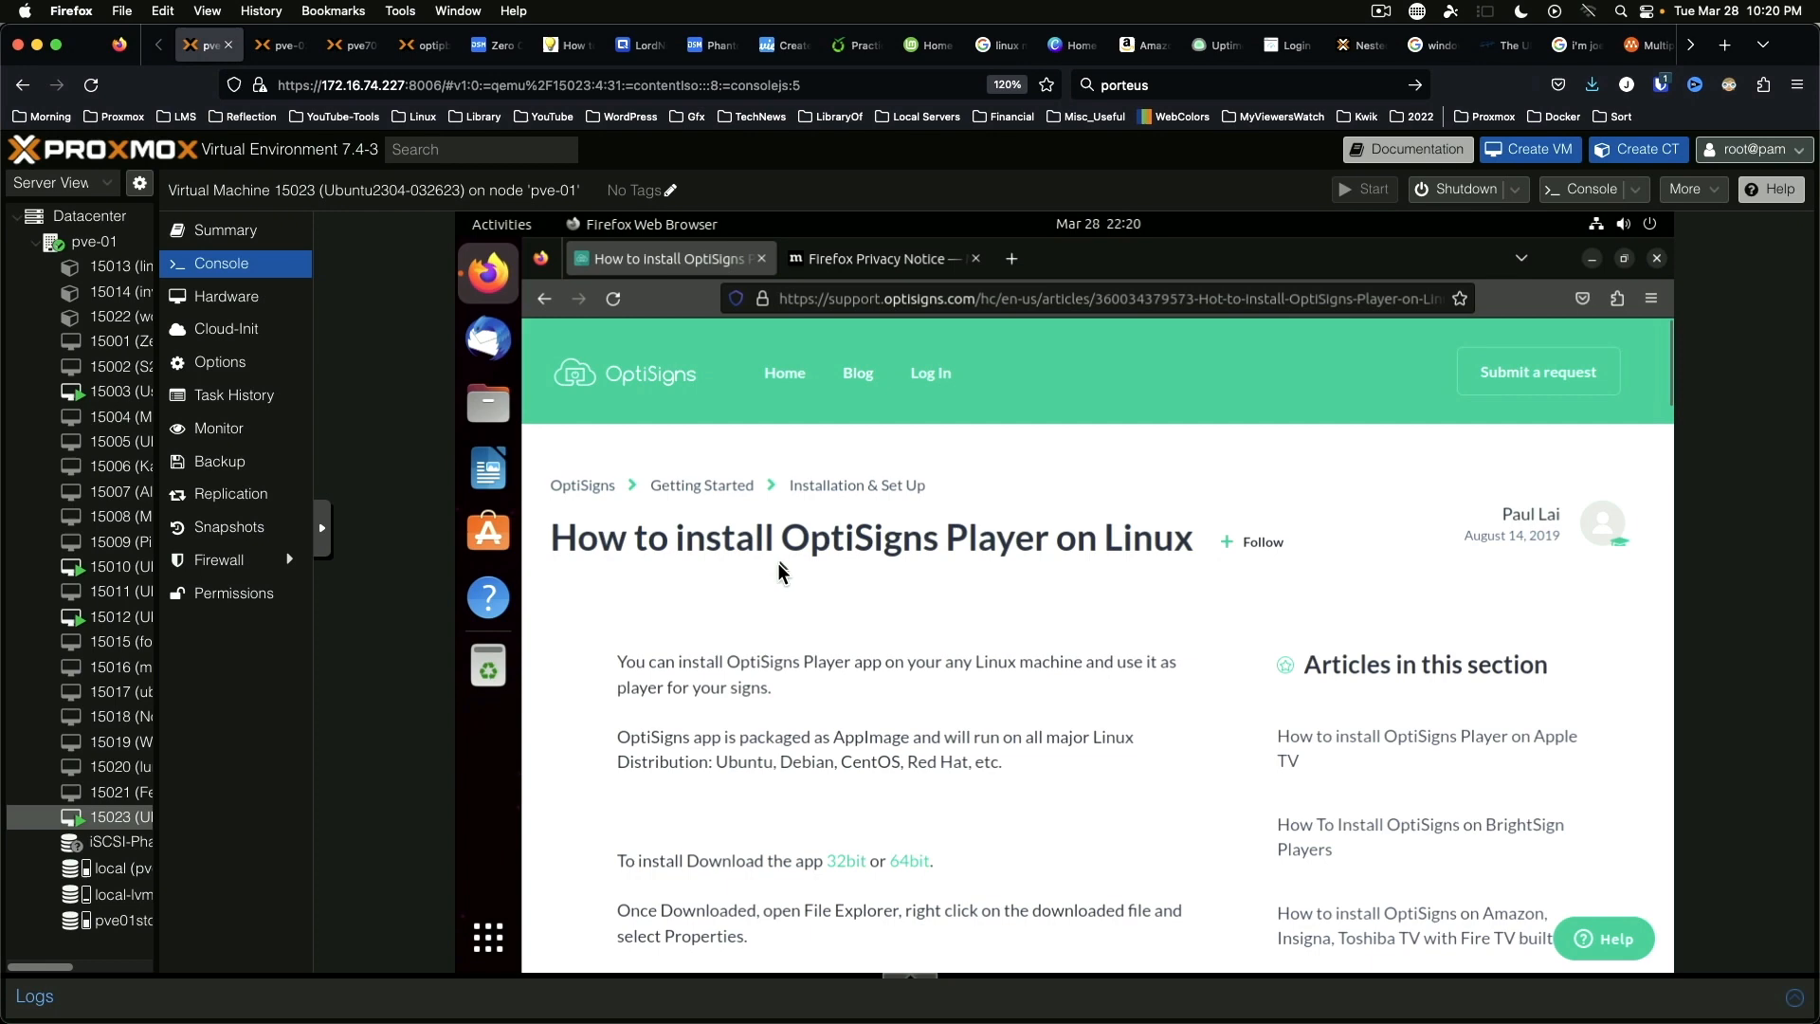
mouse_move(1040, 584)
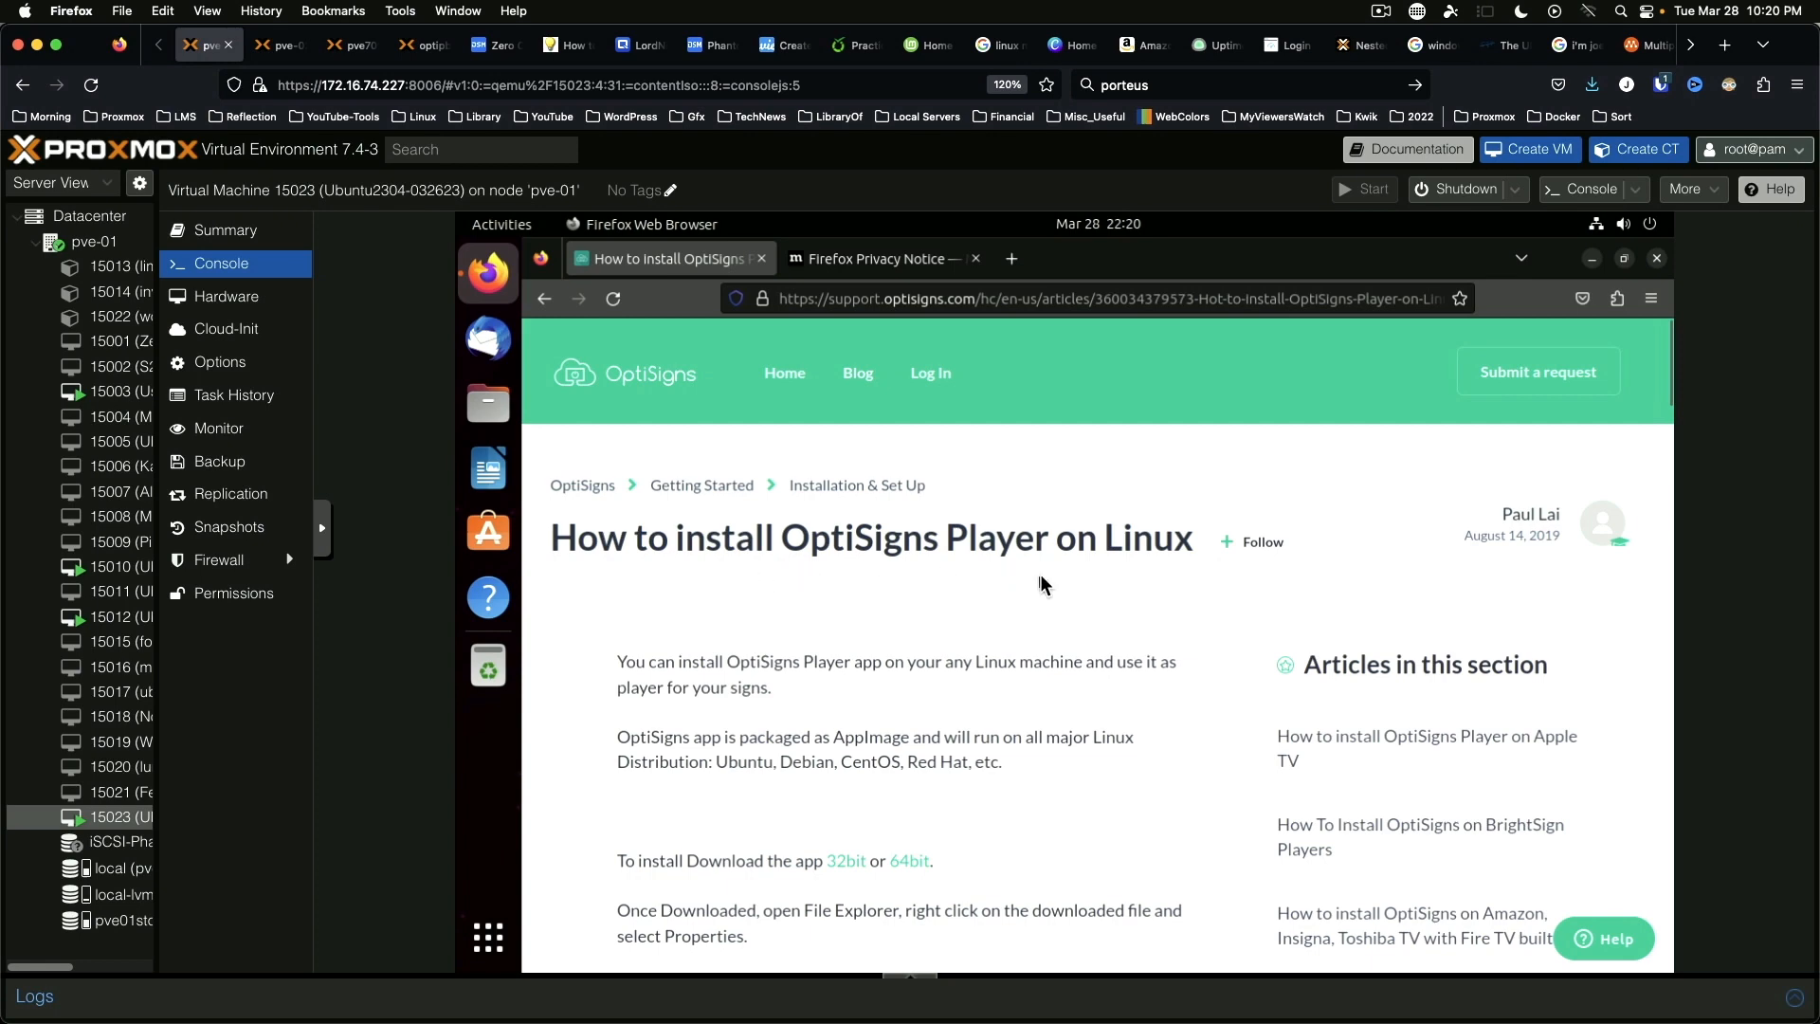
mouse_move(1058, 588)
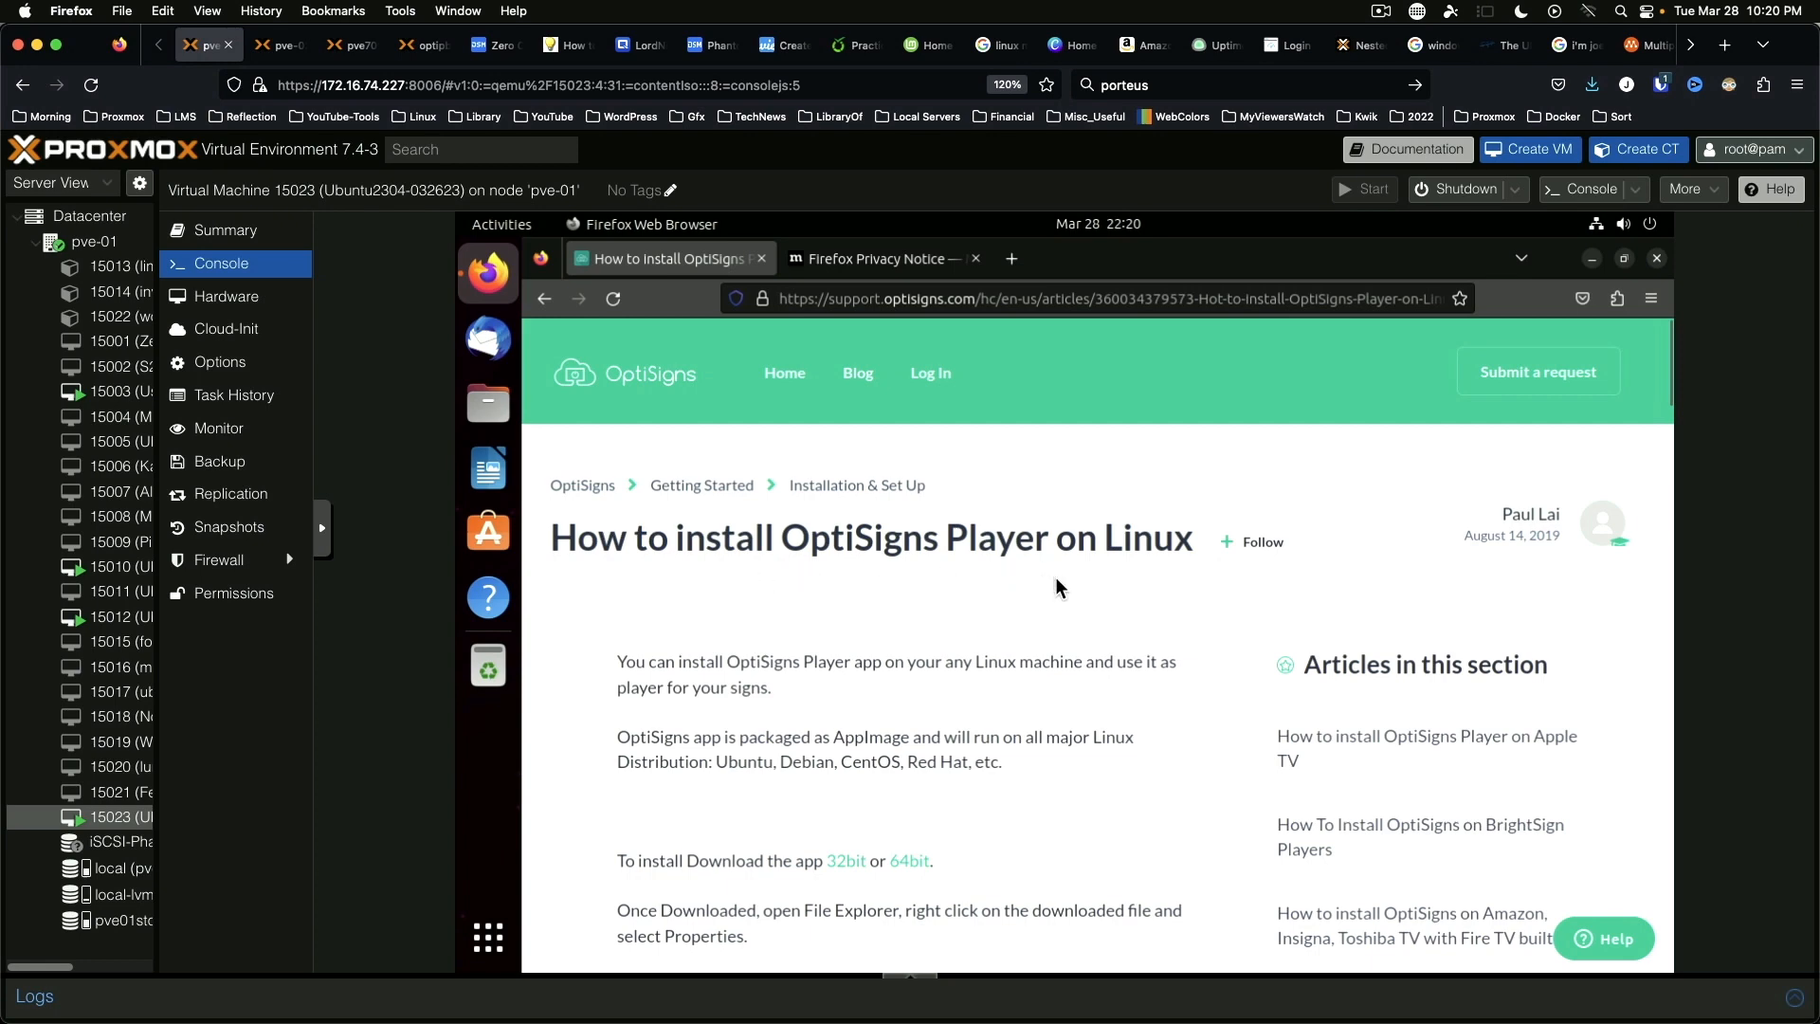
scroll(down, 3)
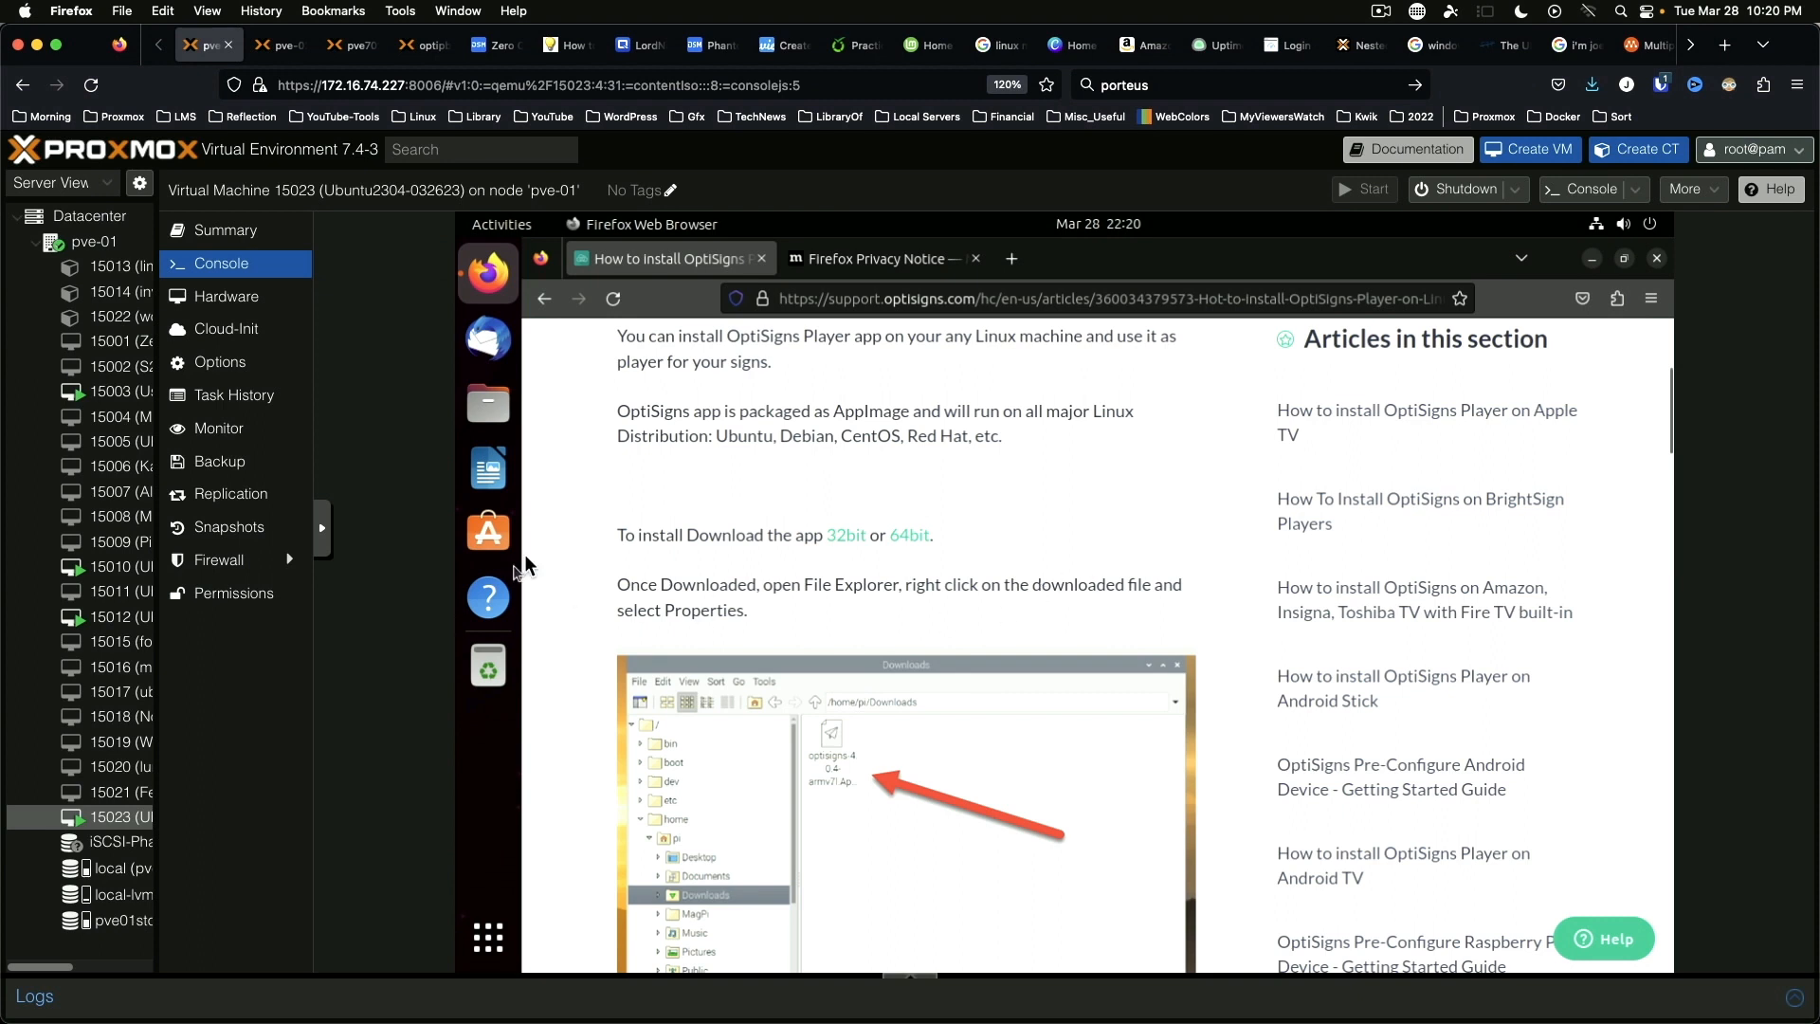
mouse_move(718, 569)
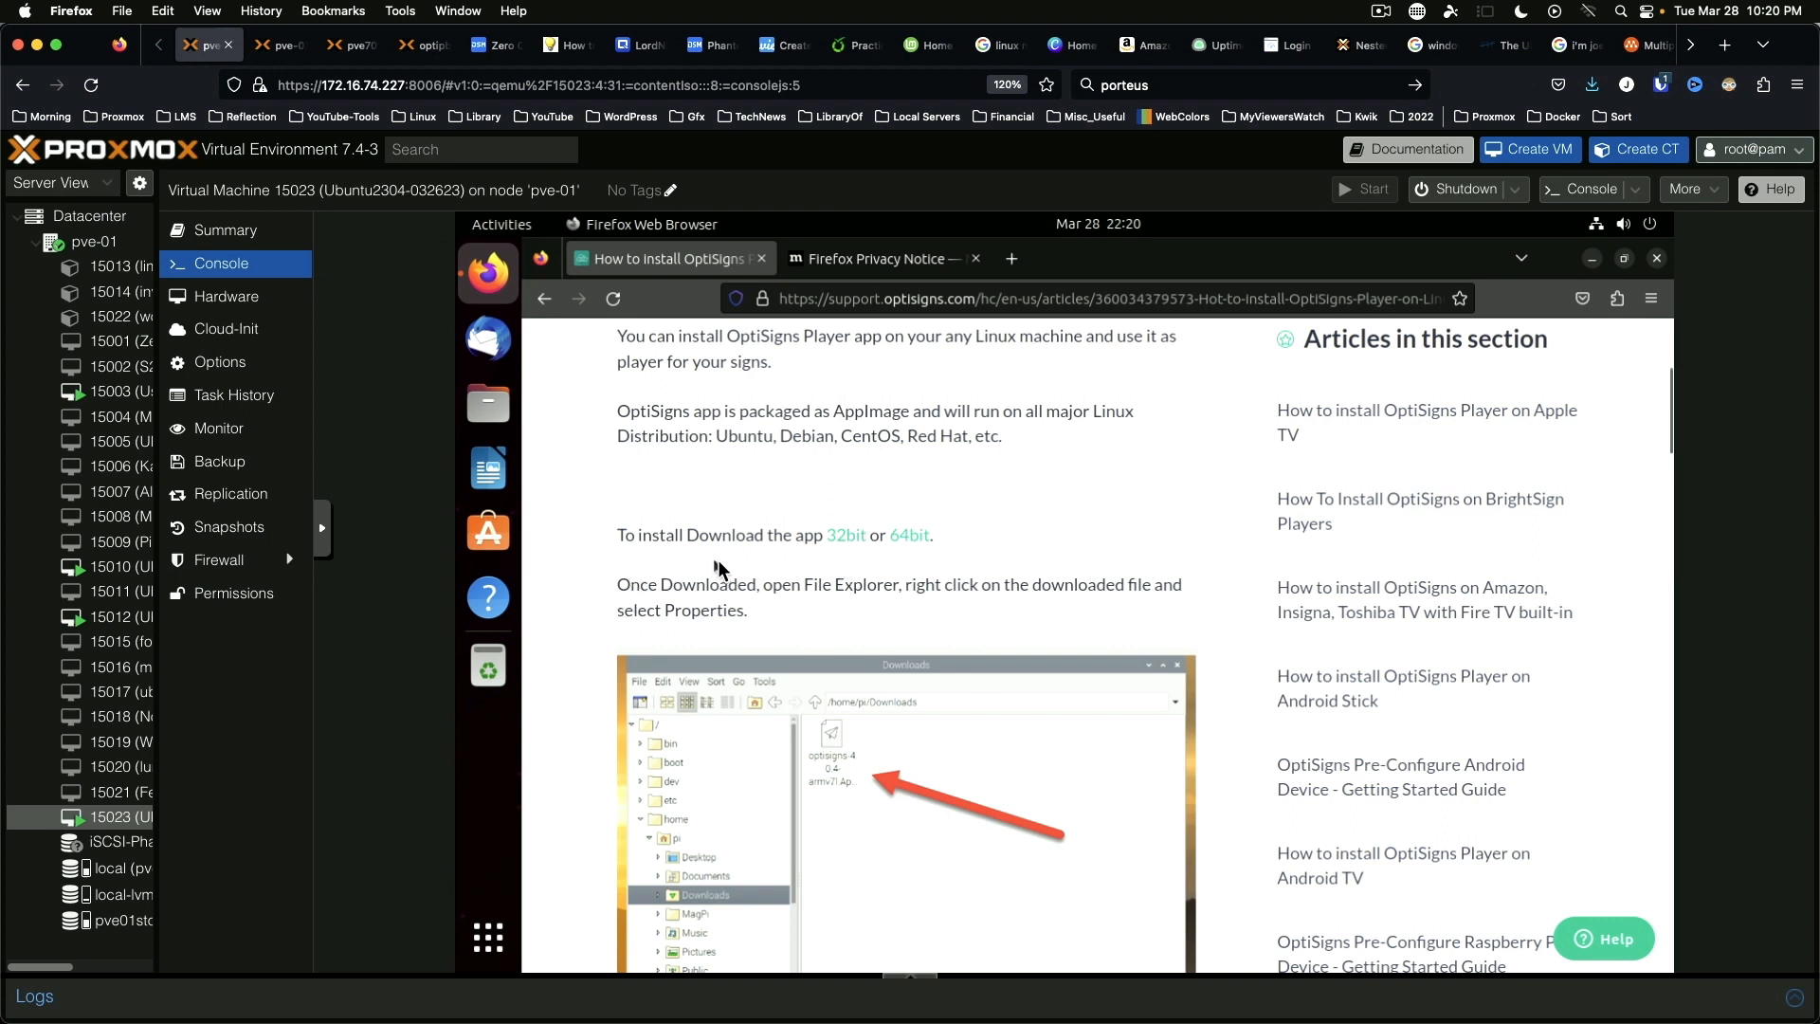
mouse_move(911, 547)
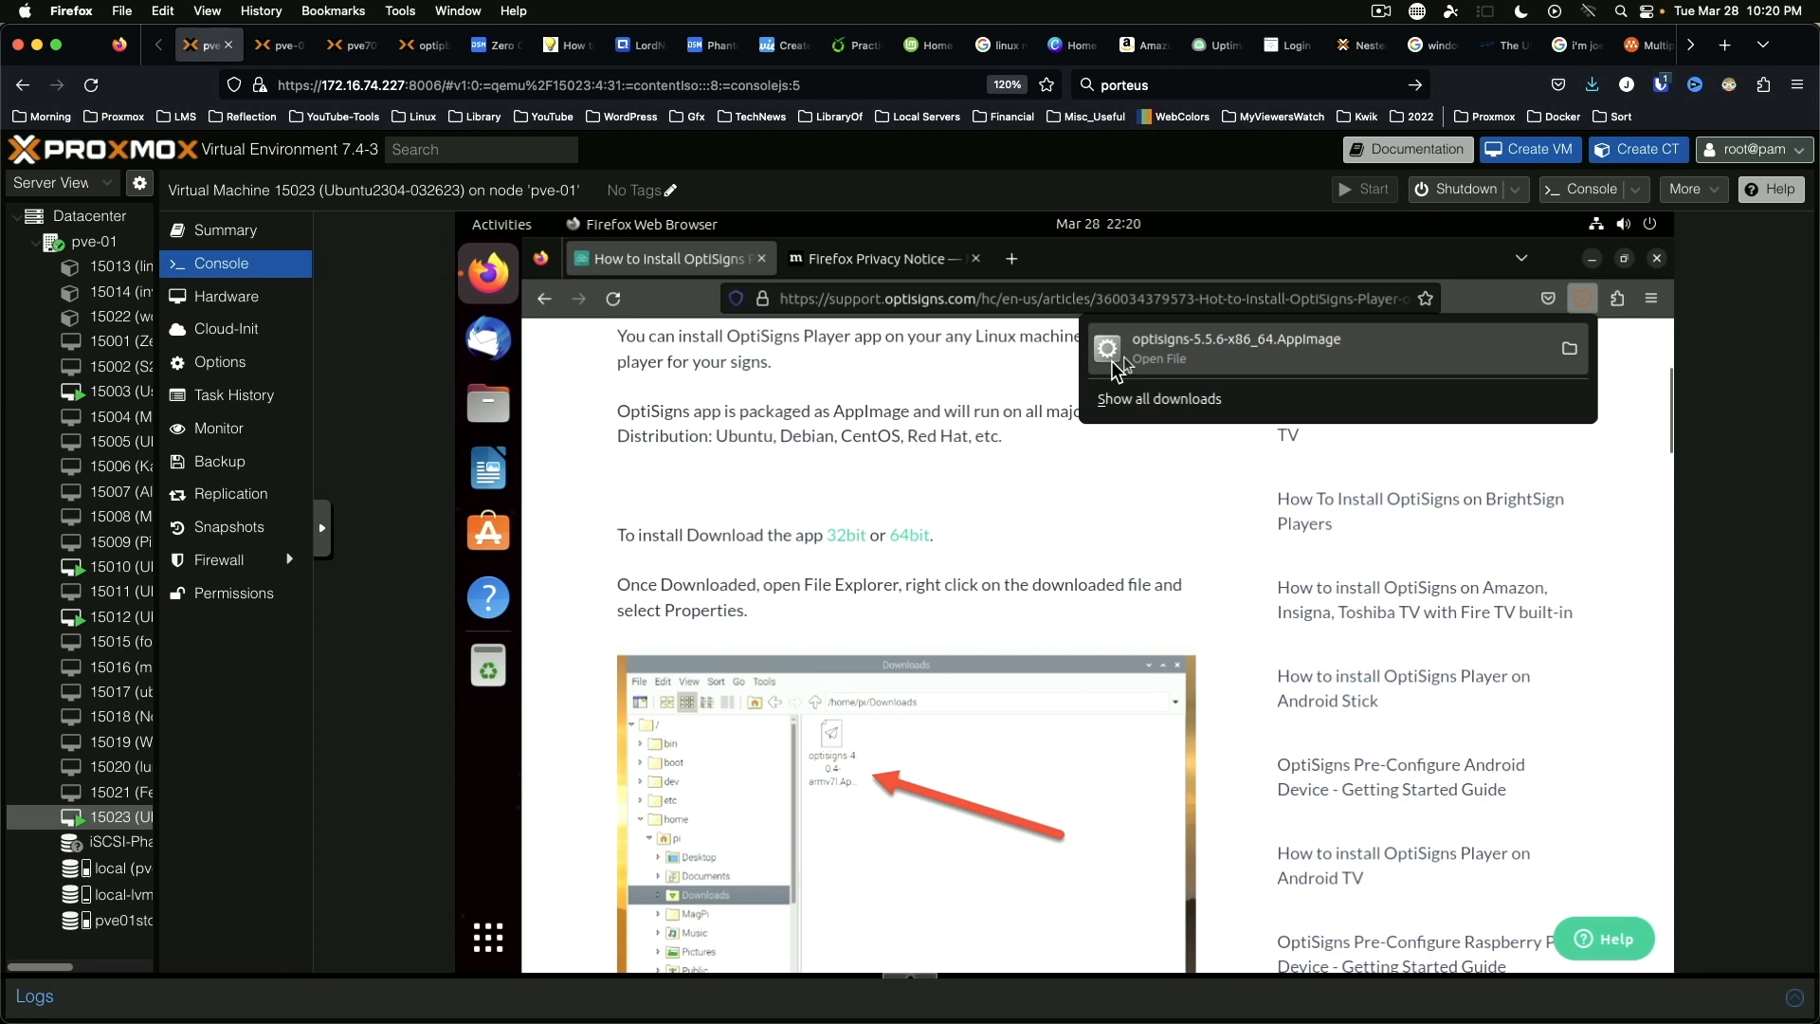
mouse_move(1252, 383)
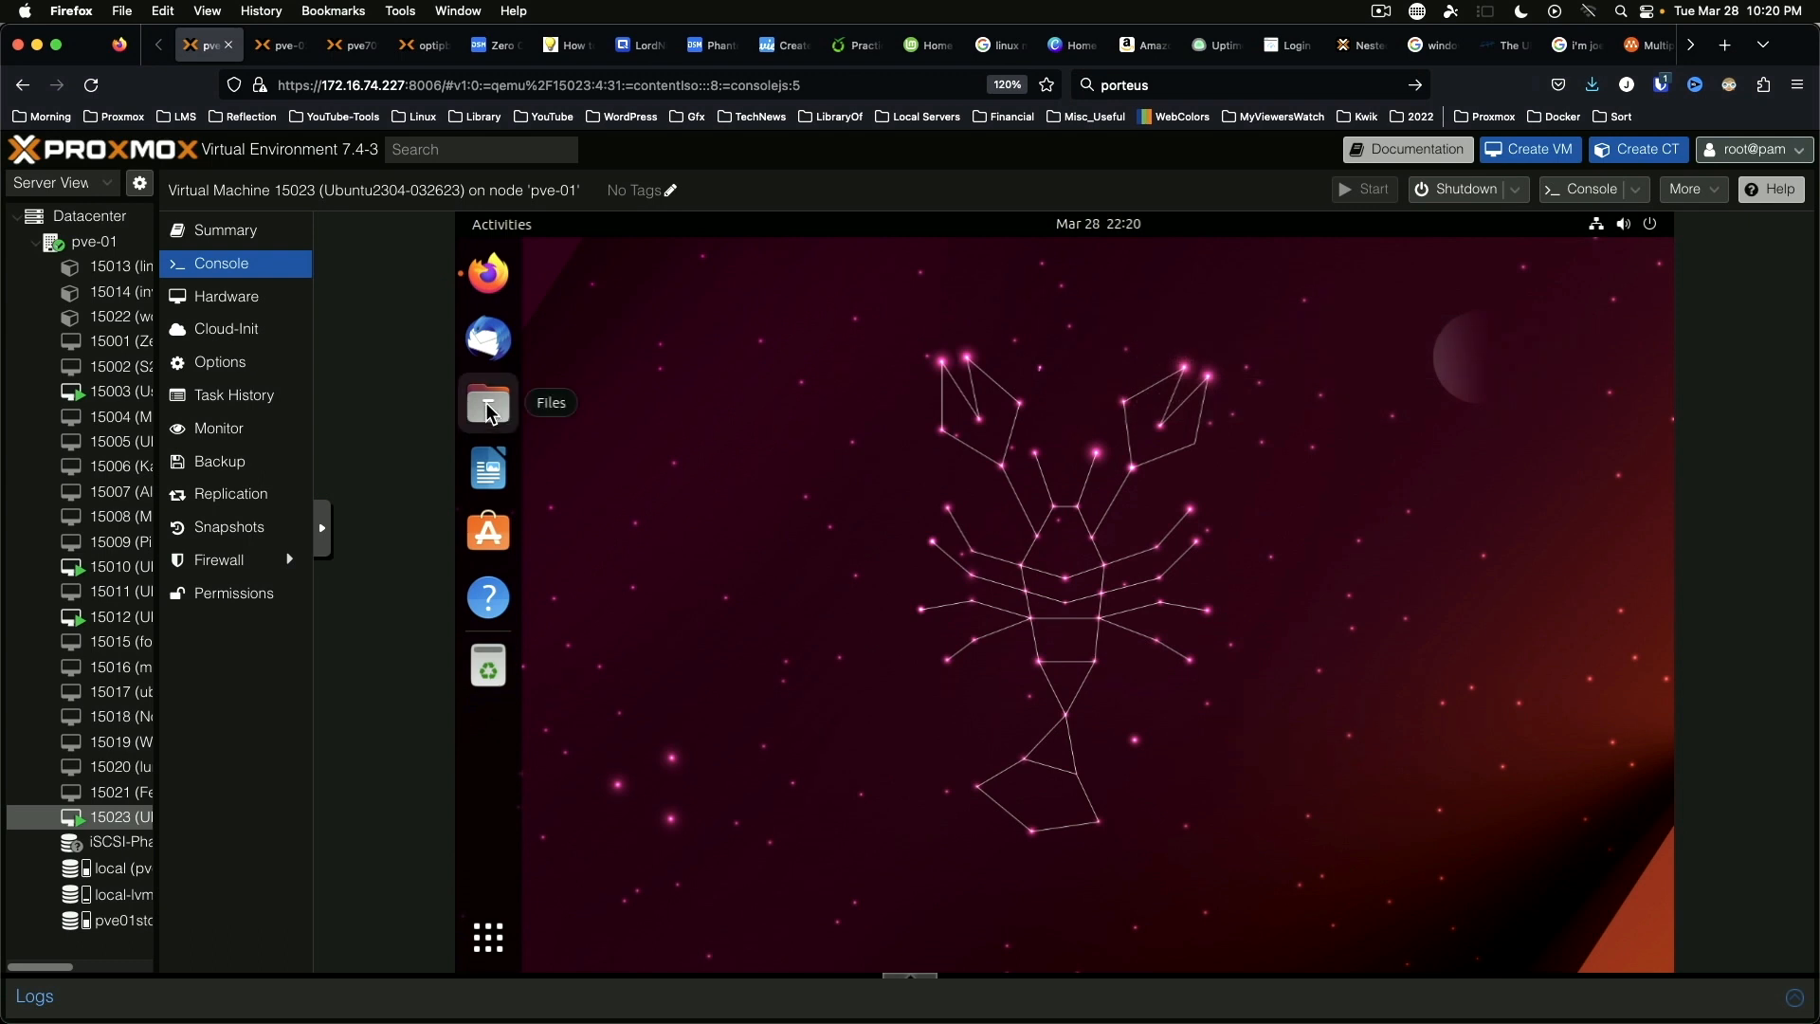
Open Files and go to the Downloads folder holding the OptiSigns AppImage
click(487, 403)
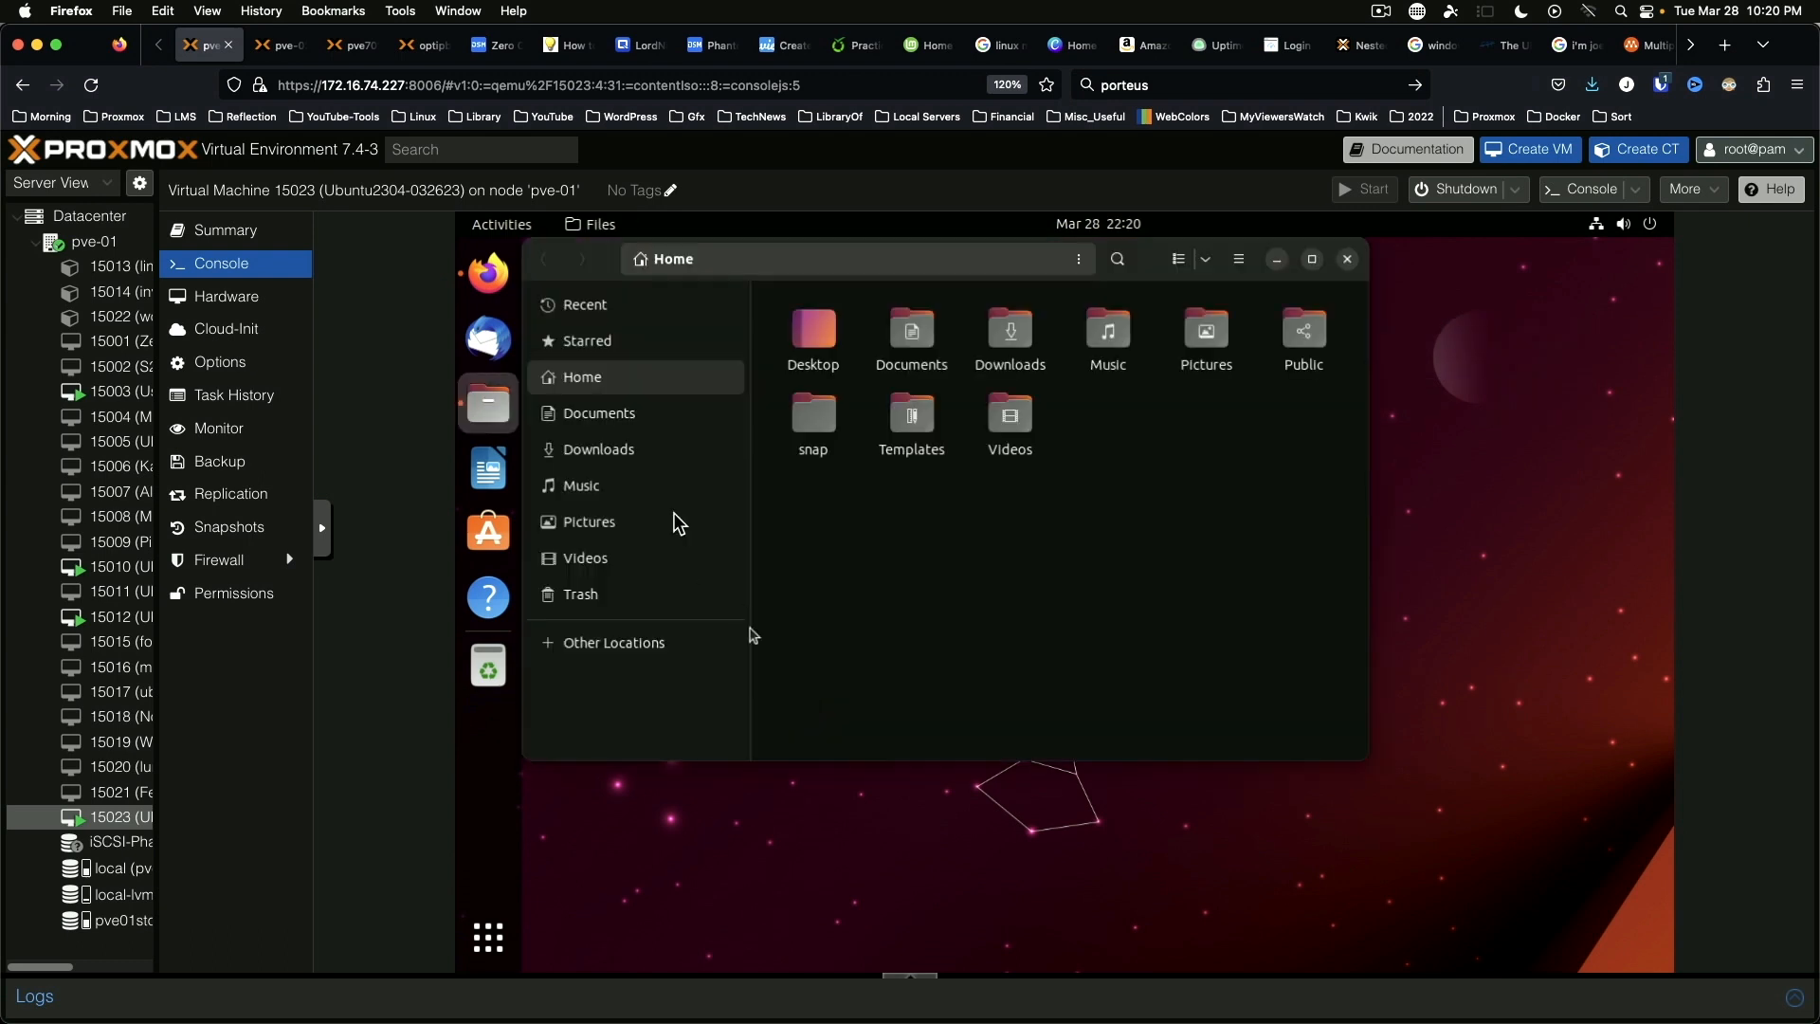
mouse_move(598, 454)
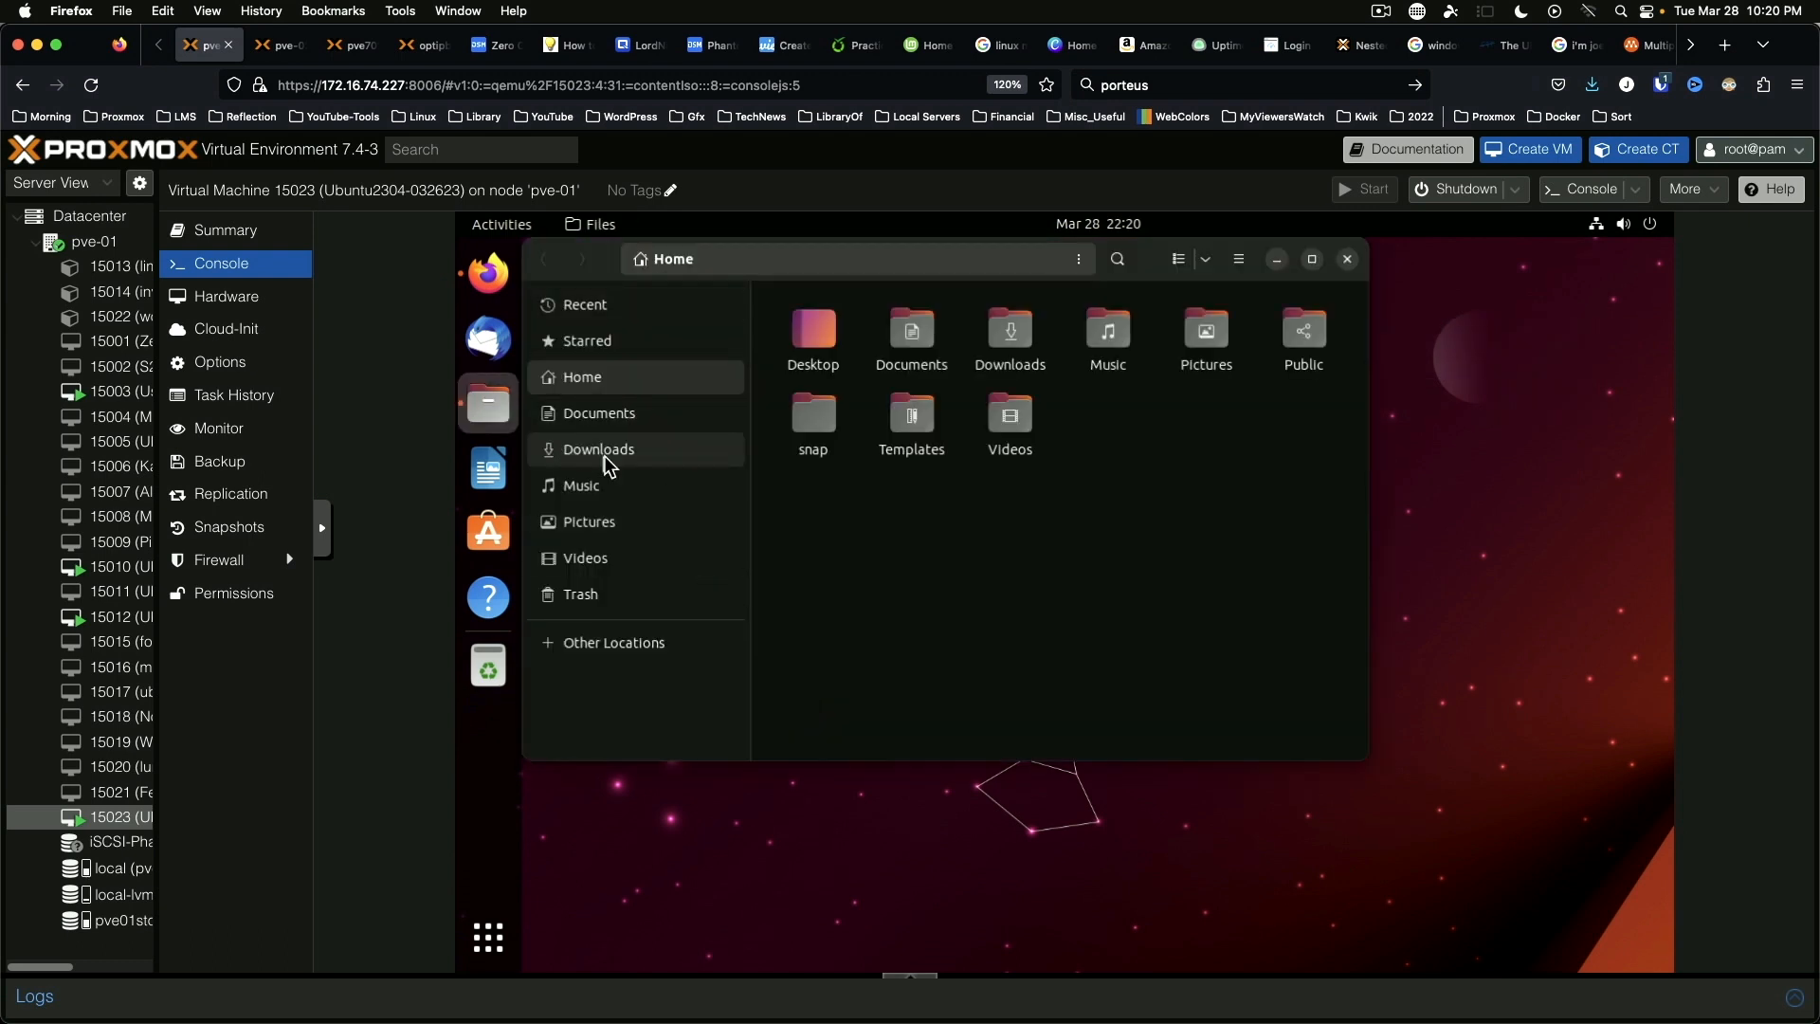
click(598, 450)
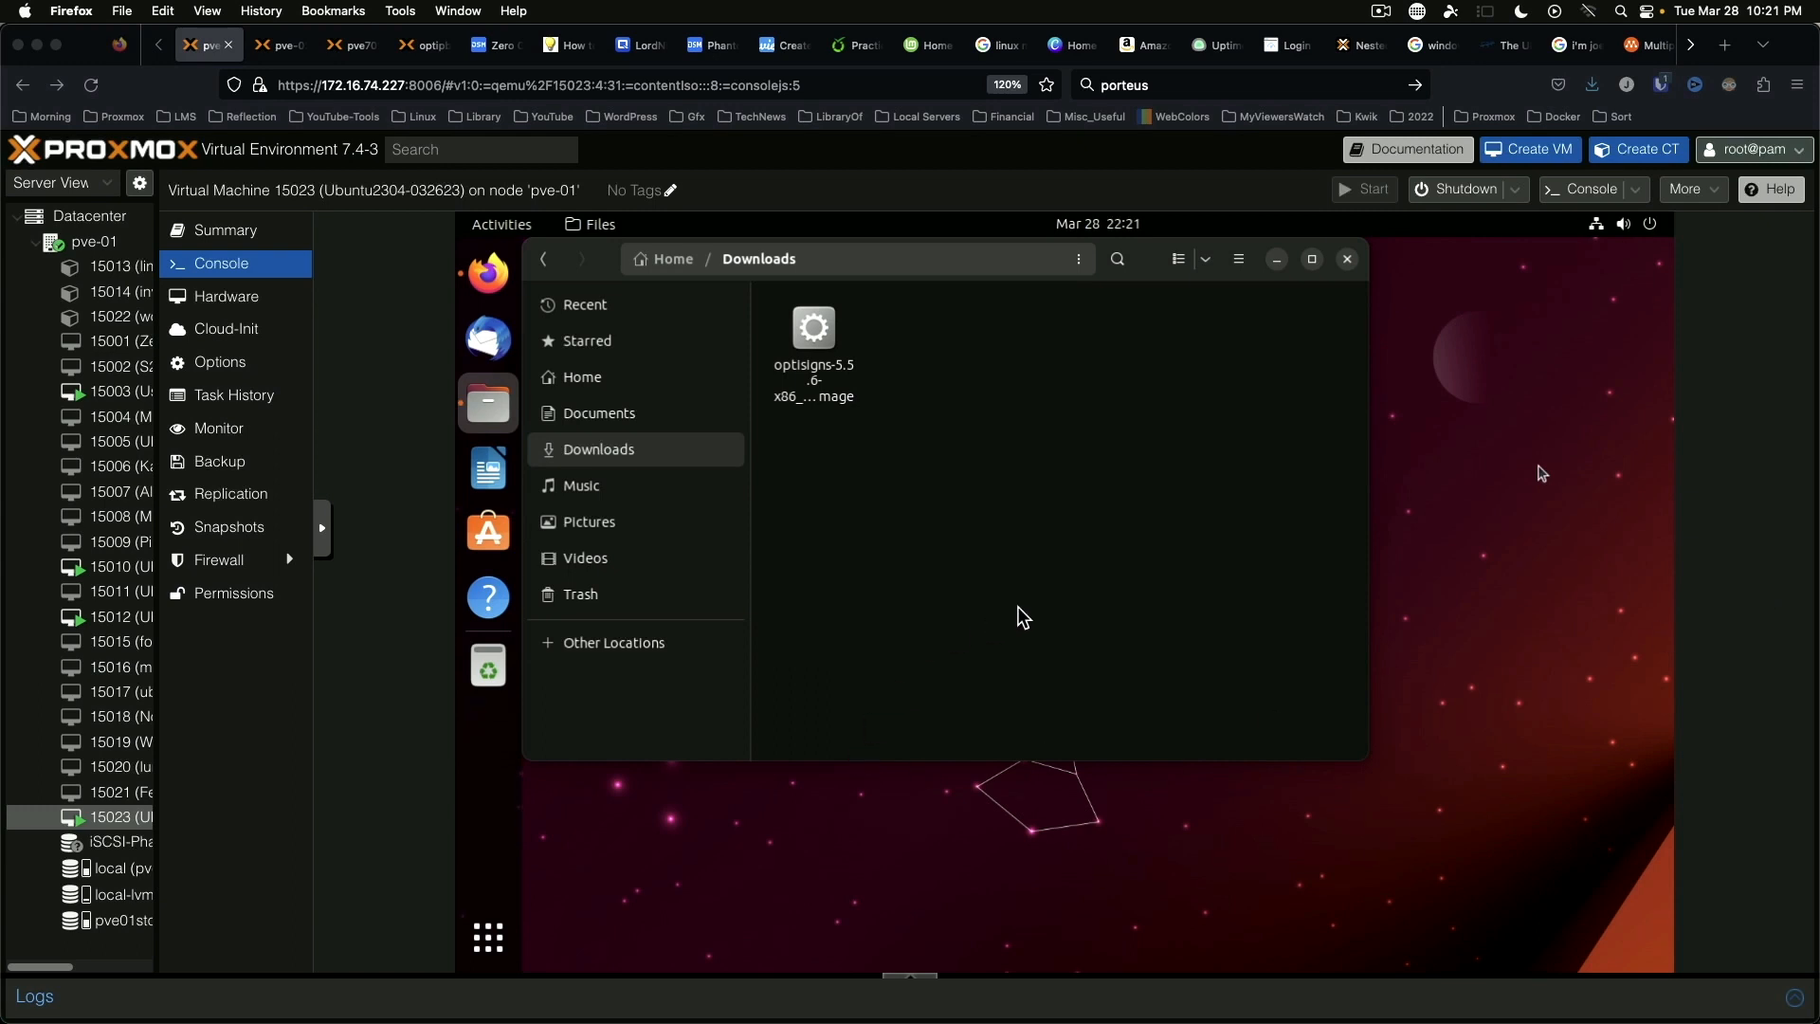
mouse_move(824, 327)
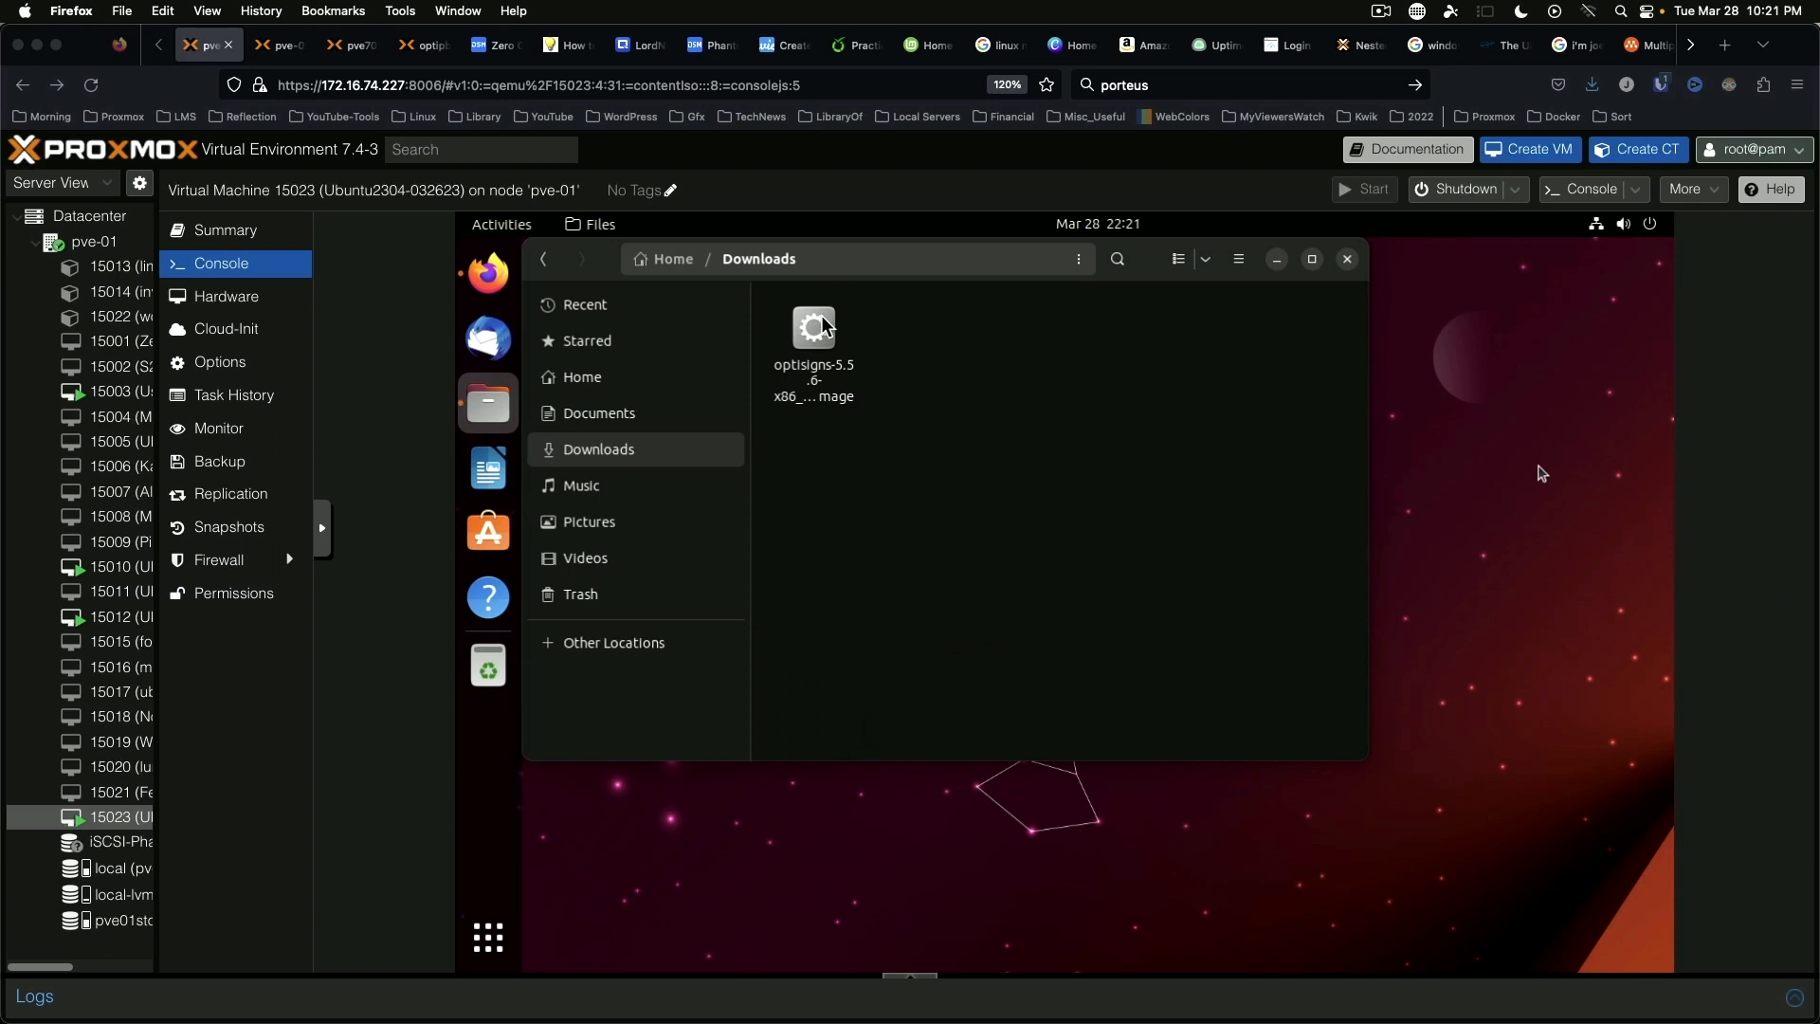
Turn on 'Executable as Program' in the AppImage's Properties and close the dialog
right_click(812, 329)
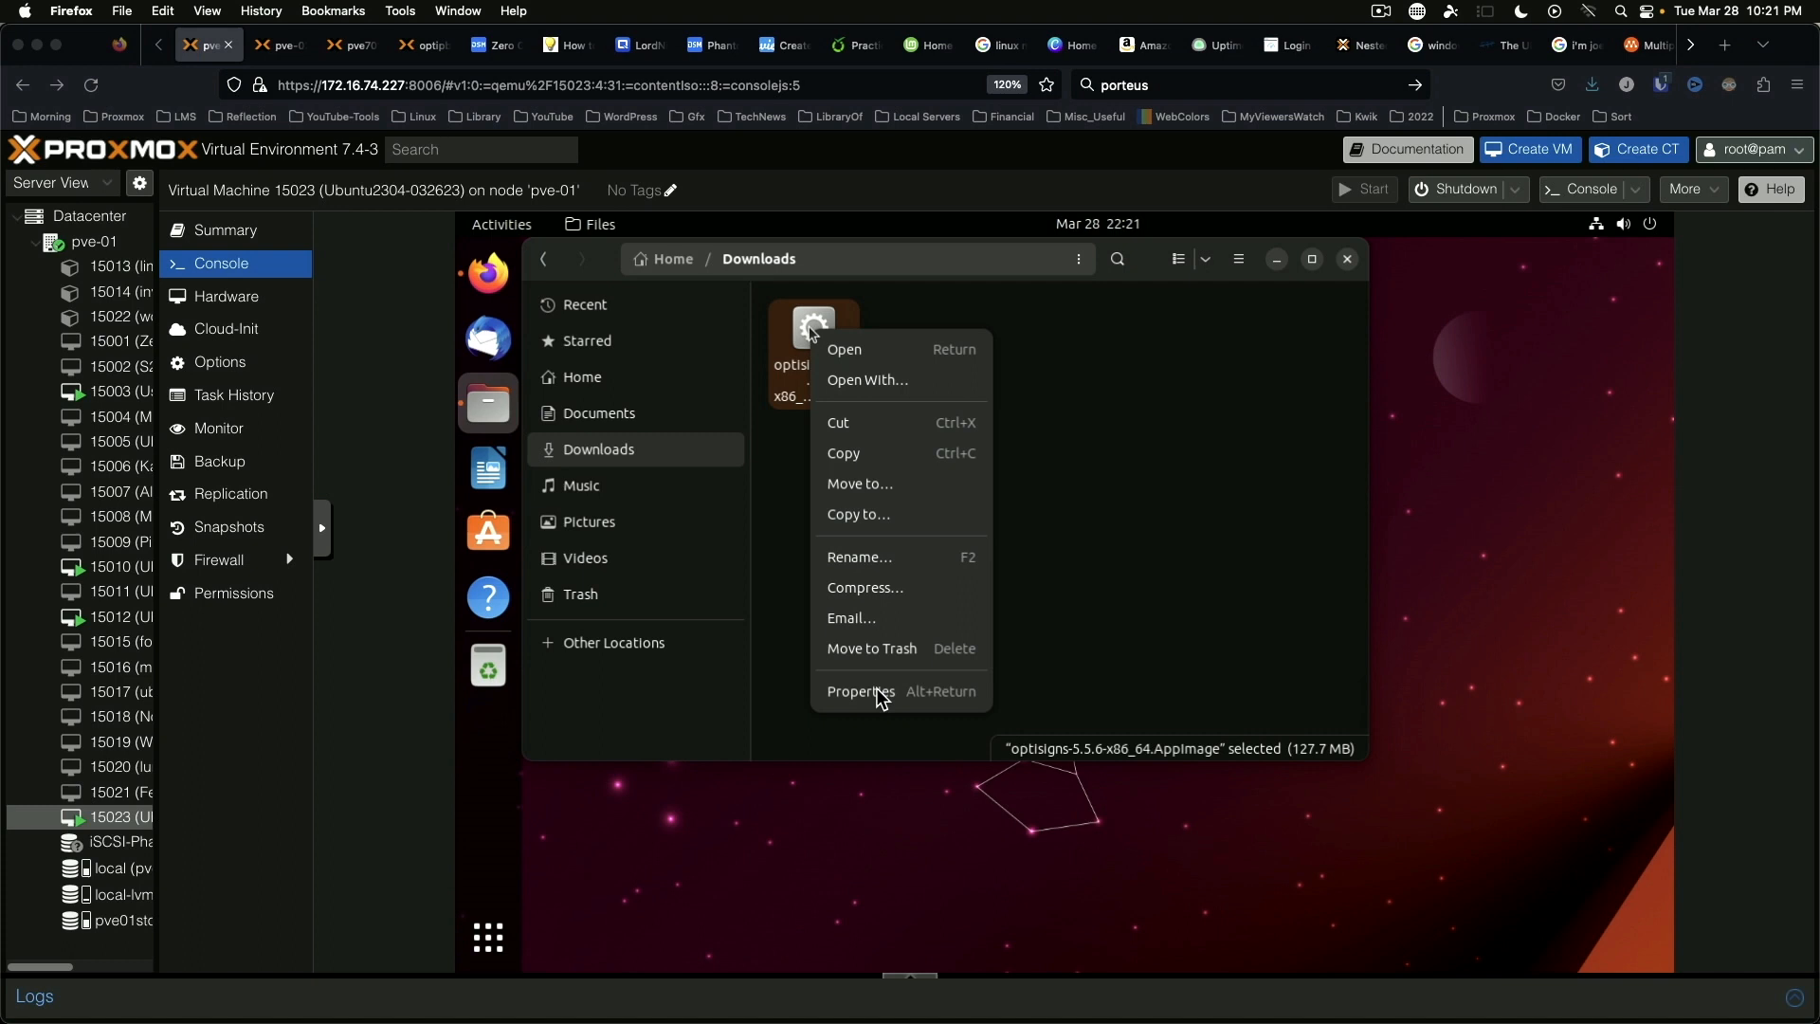
click(860, 691)
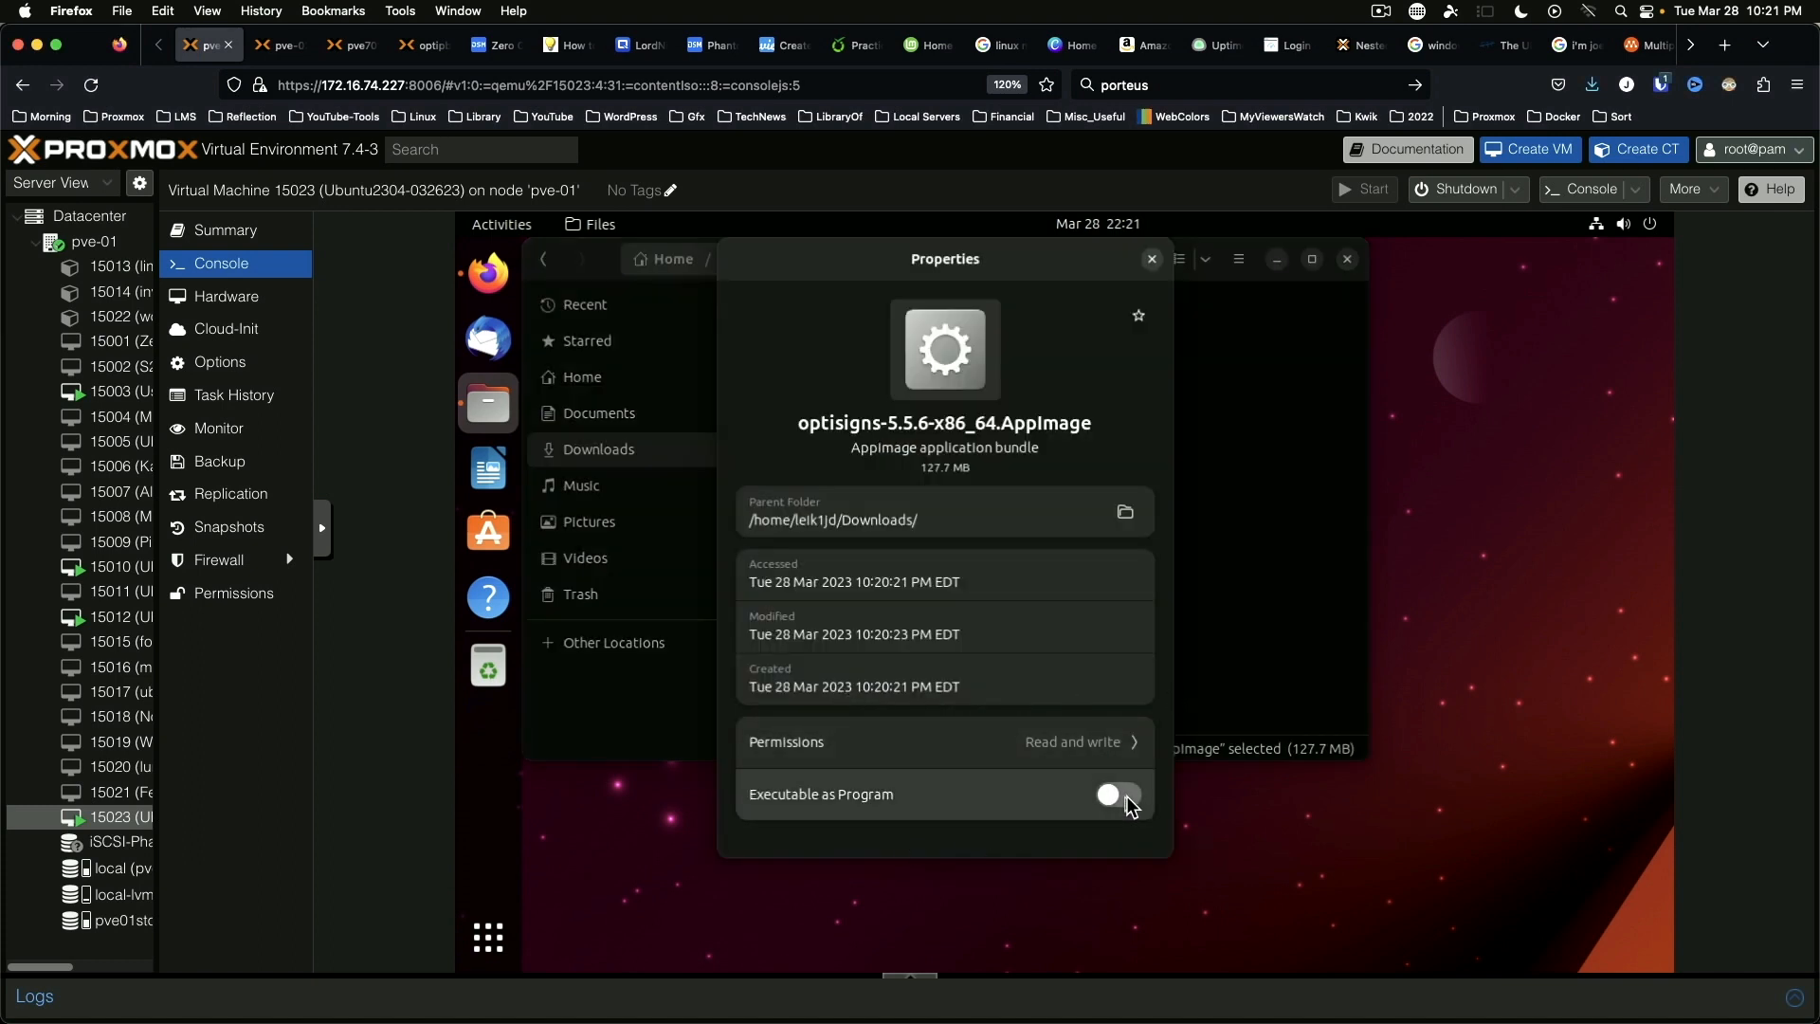
click(1116, 801)
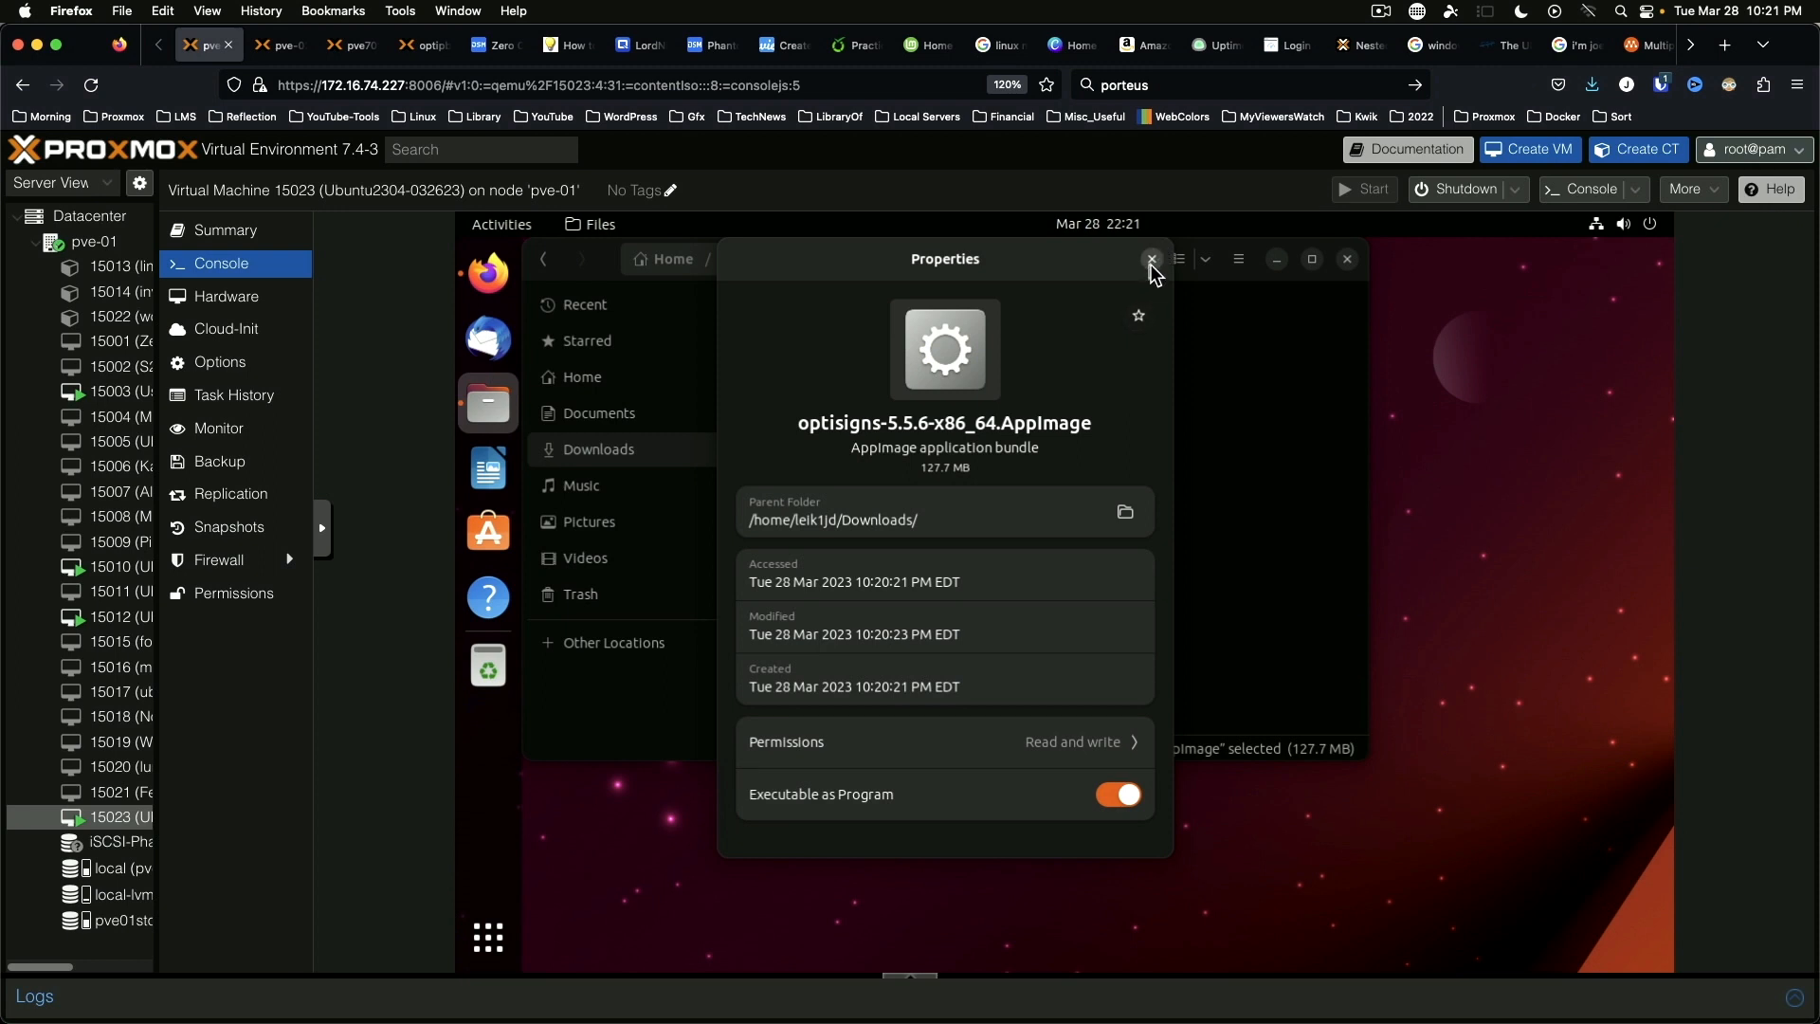
click(1149, 259)
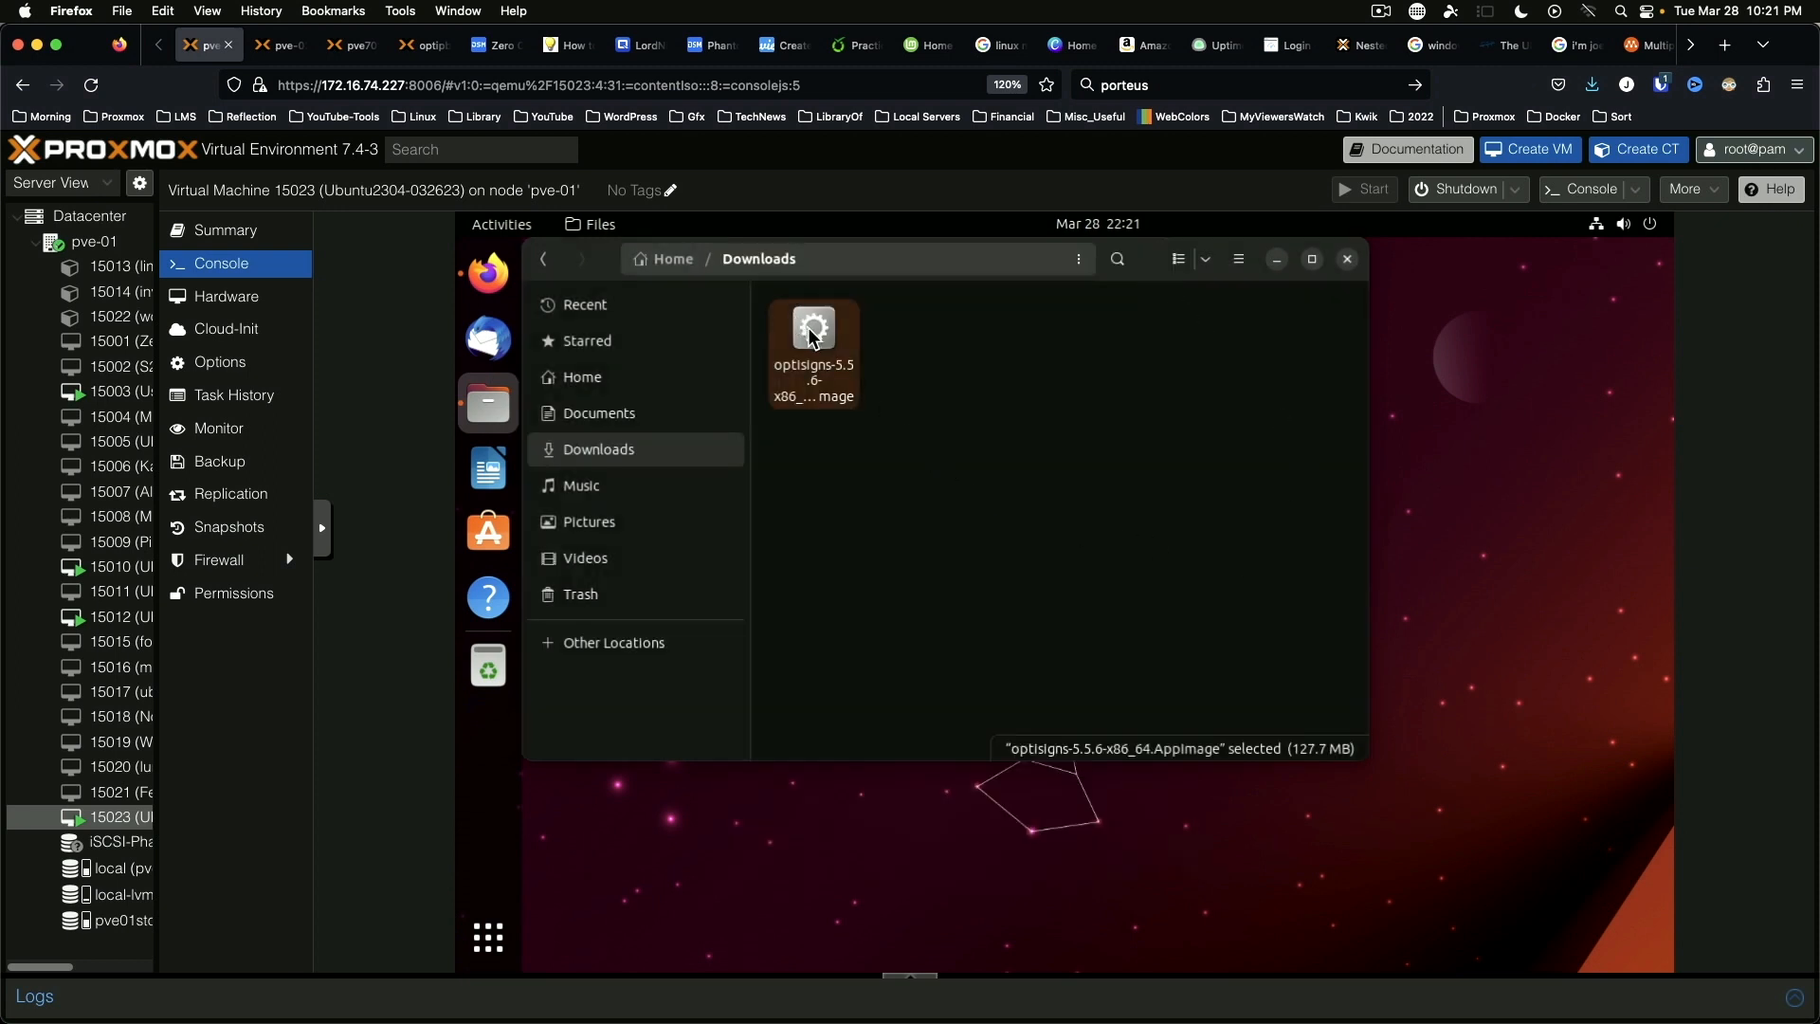
mouse_move(1014, 391)
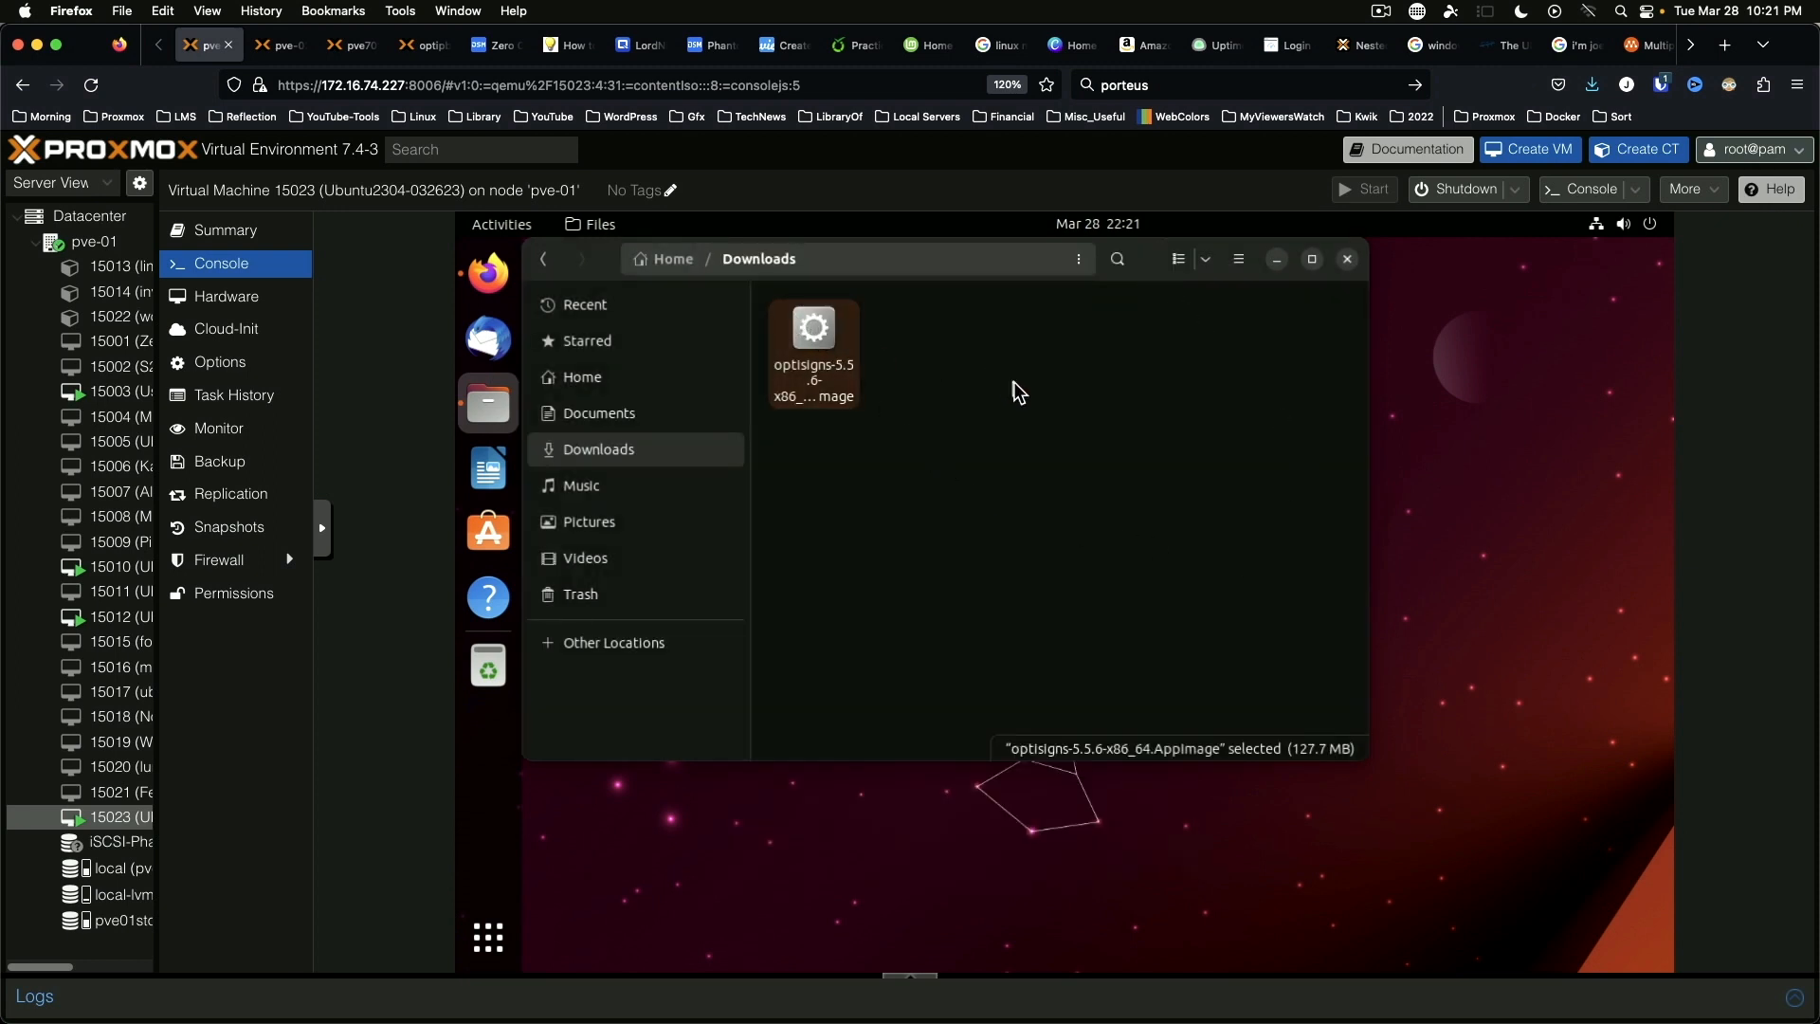
mouse_move(984, 531)
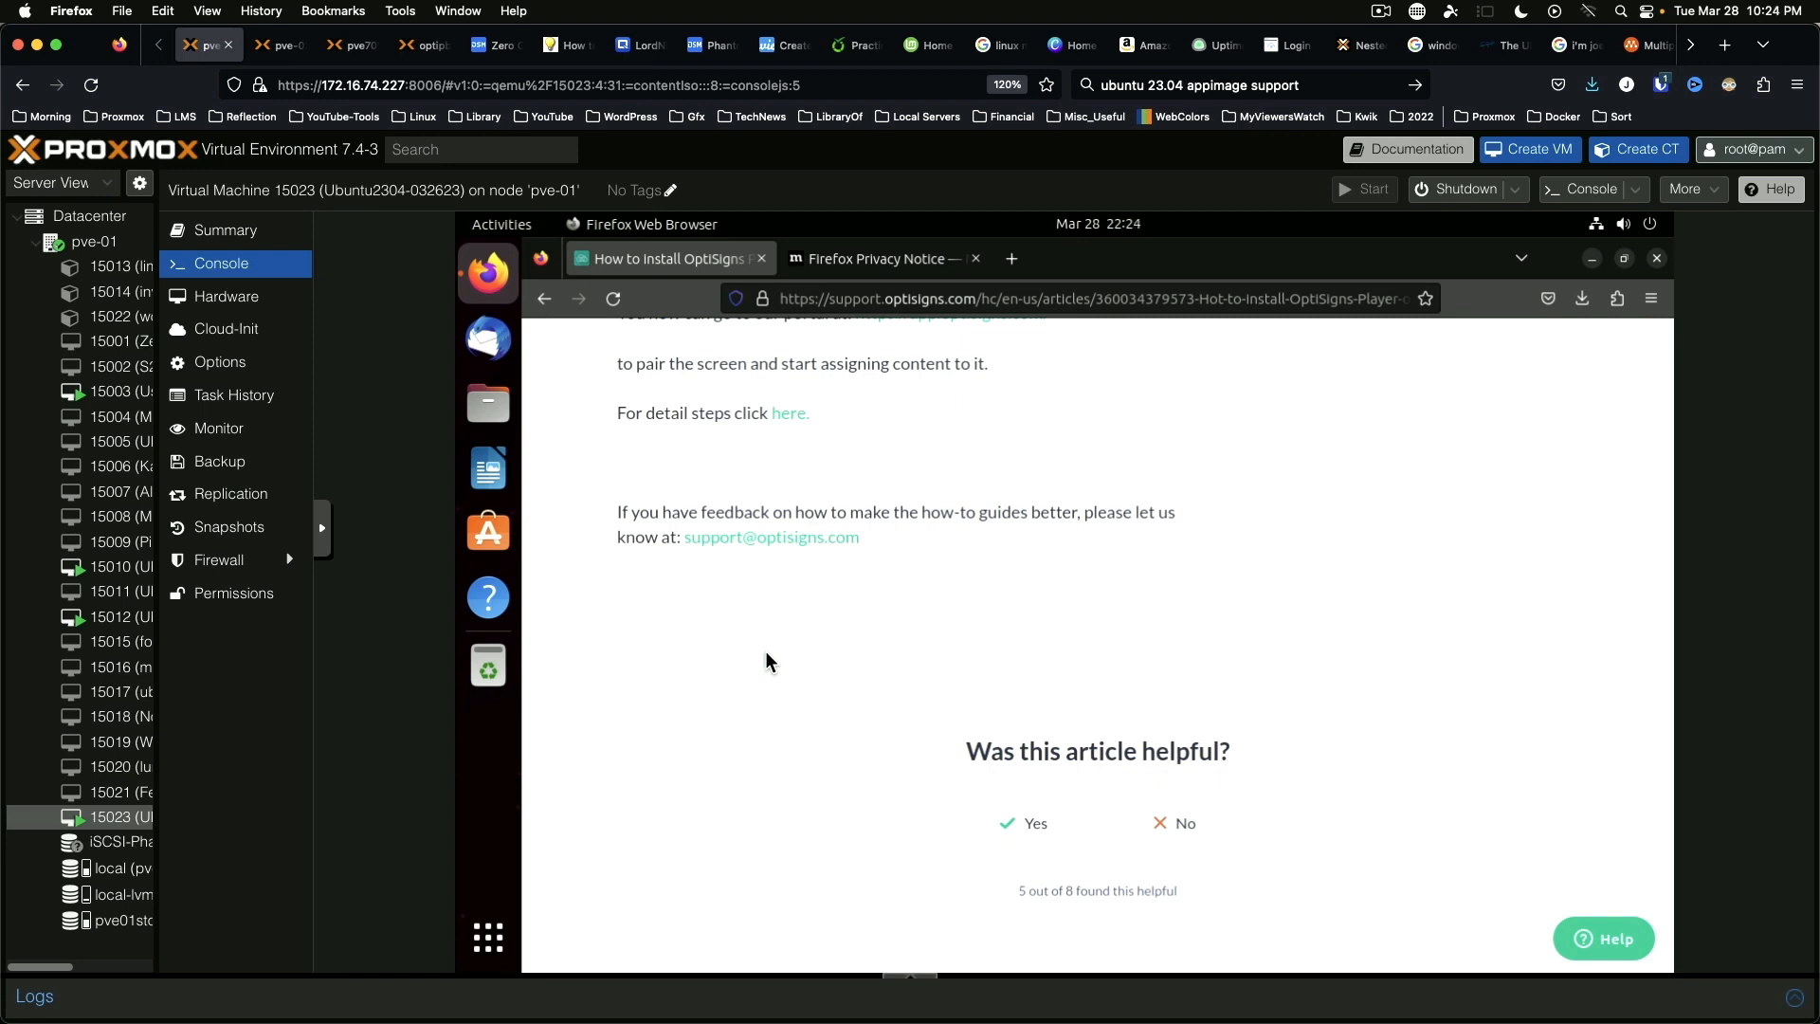
Run 'sudo apt install libfuse2 -y' in Terminal and enter the sudo password
click(487, 665)
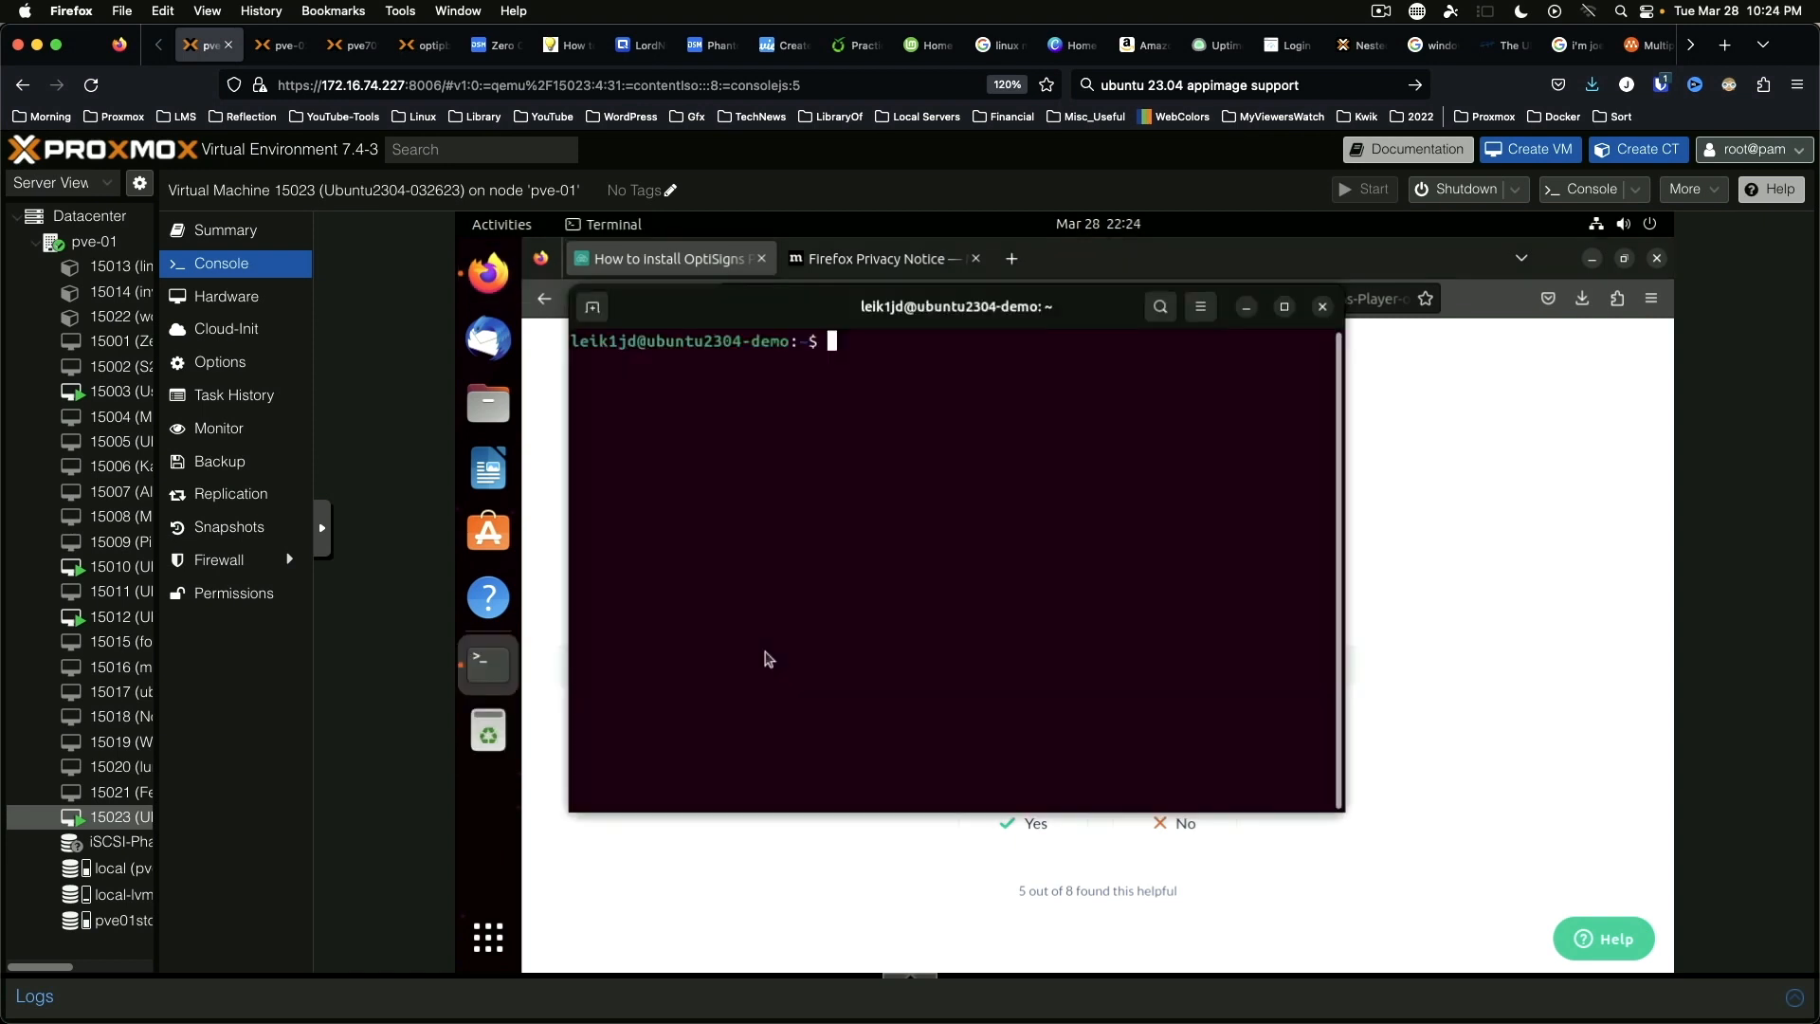
mouse_move(687, 616)
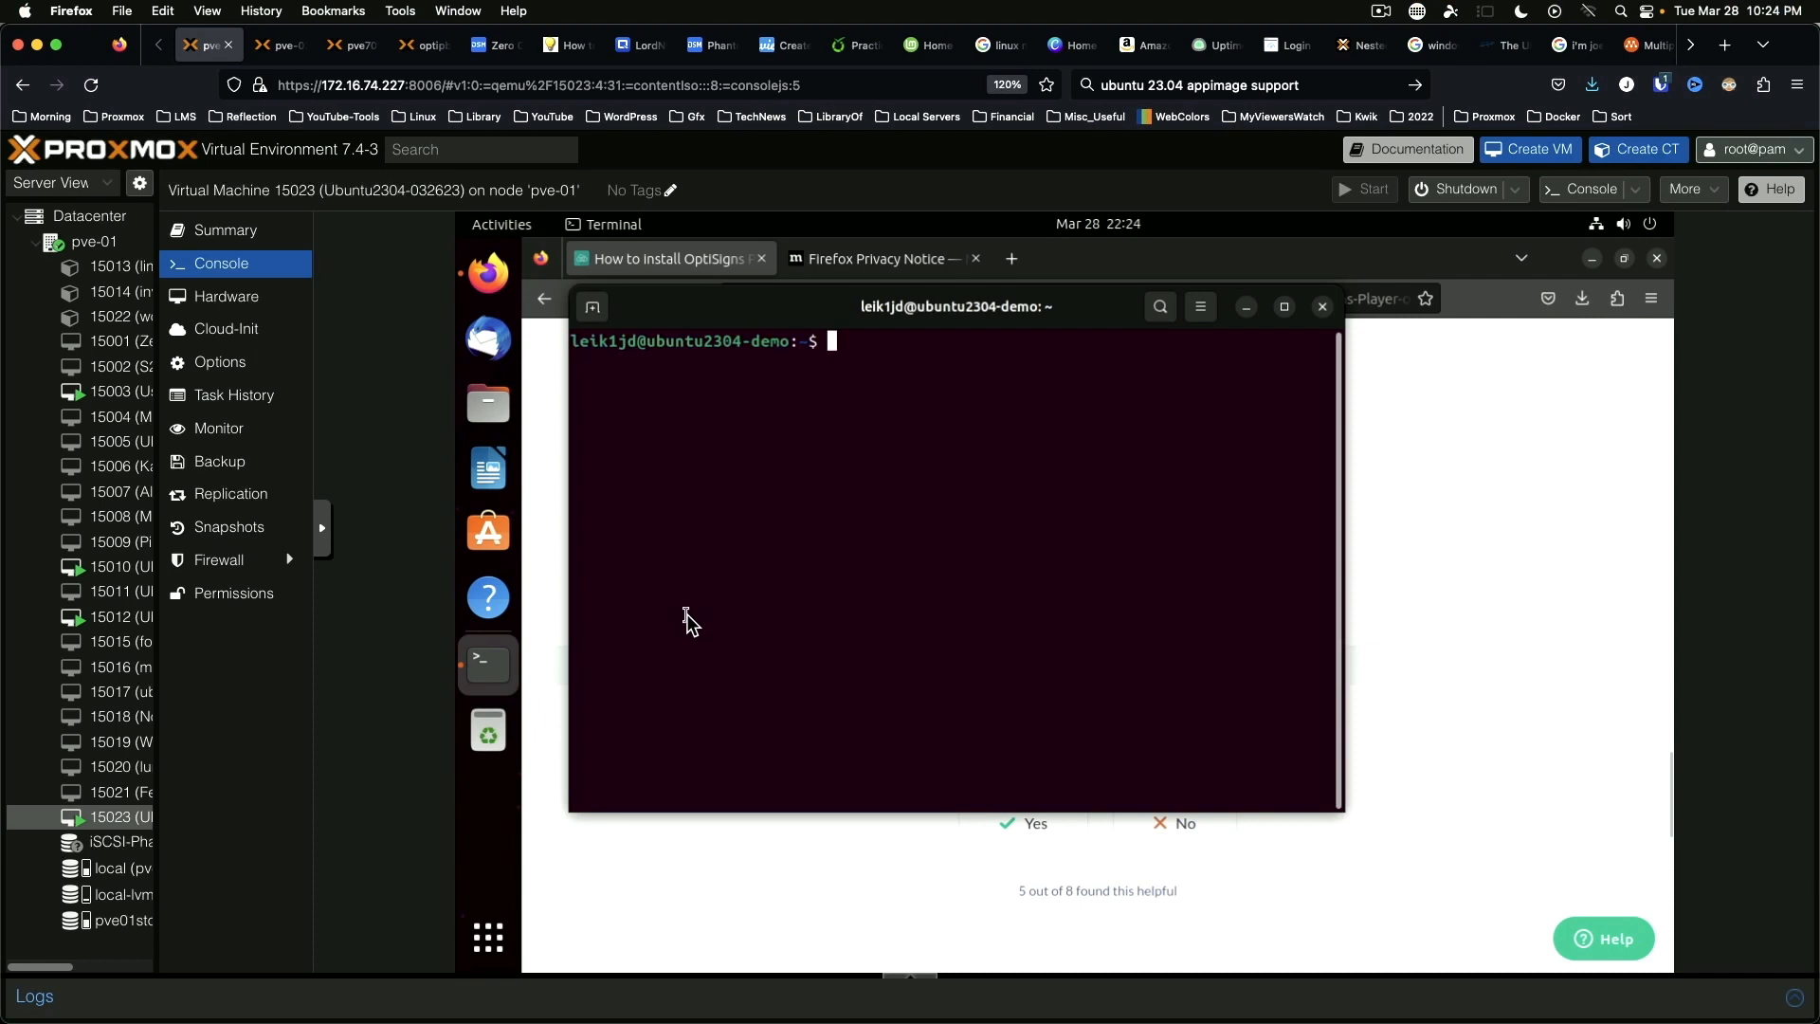
text(sudo apt instal)
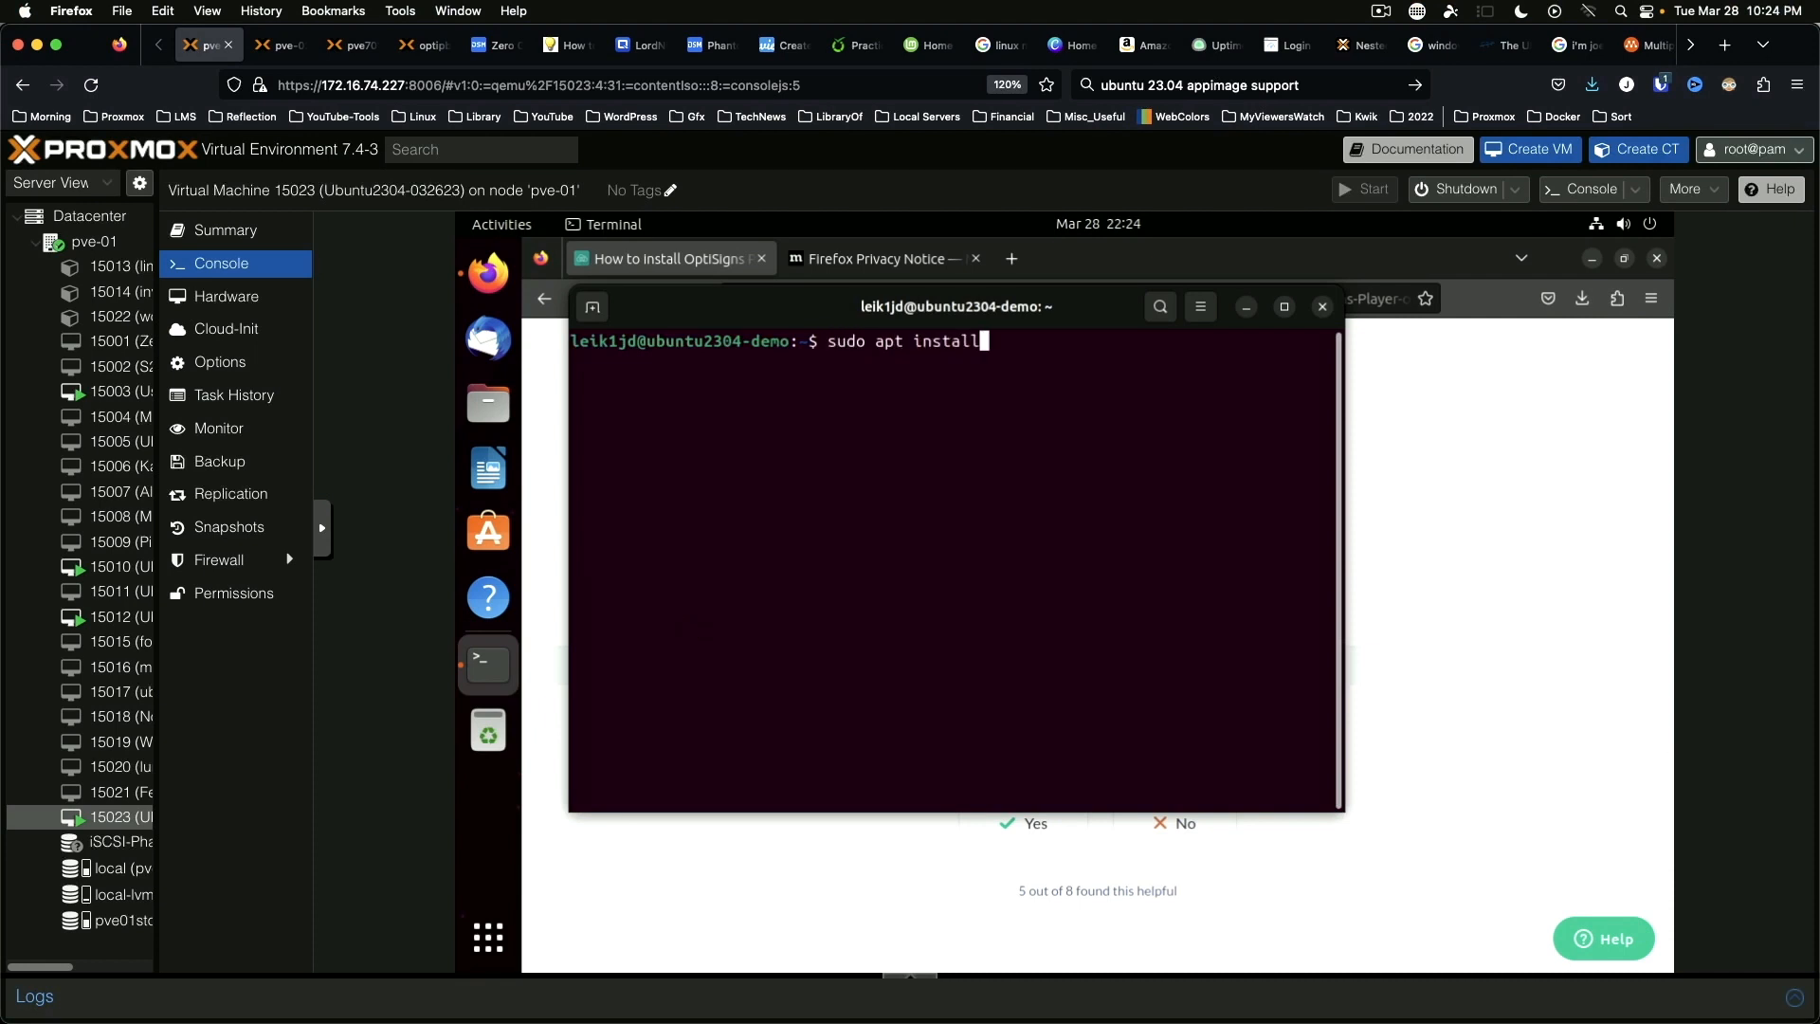
text(libfuse)
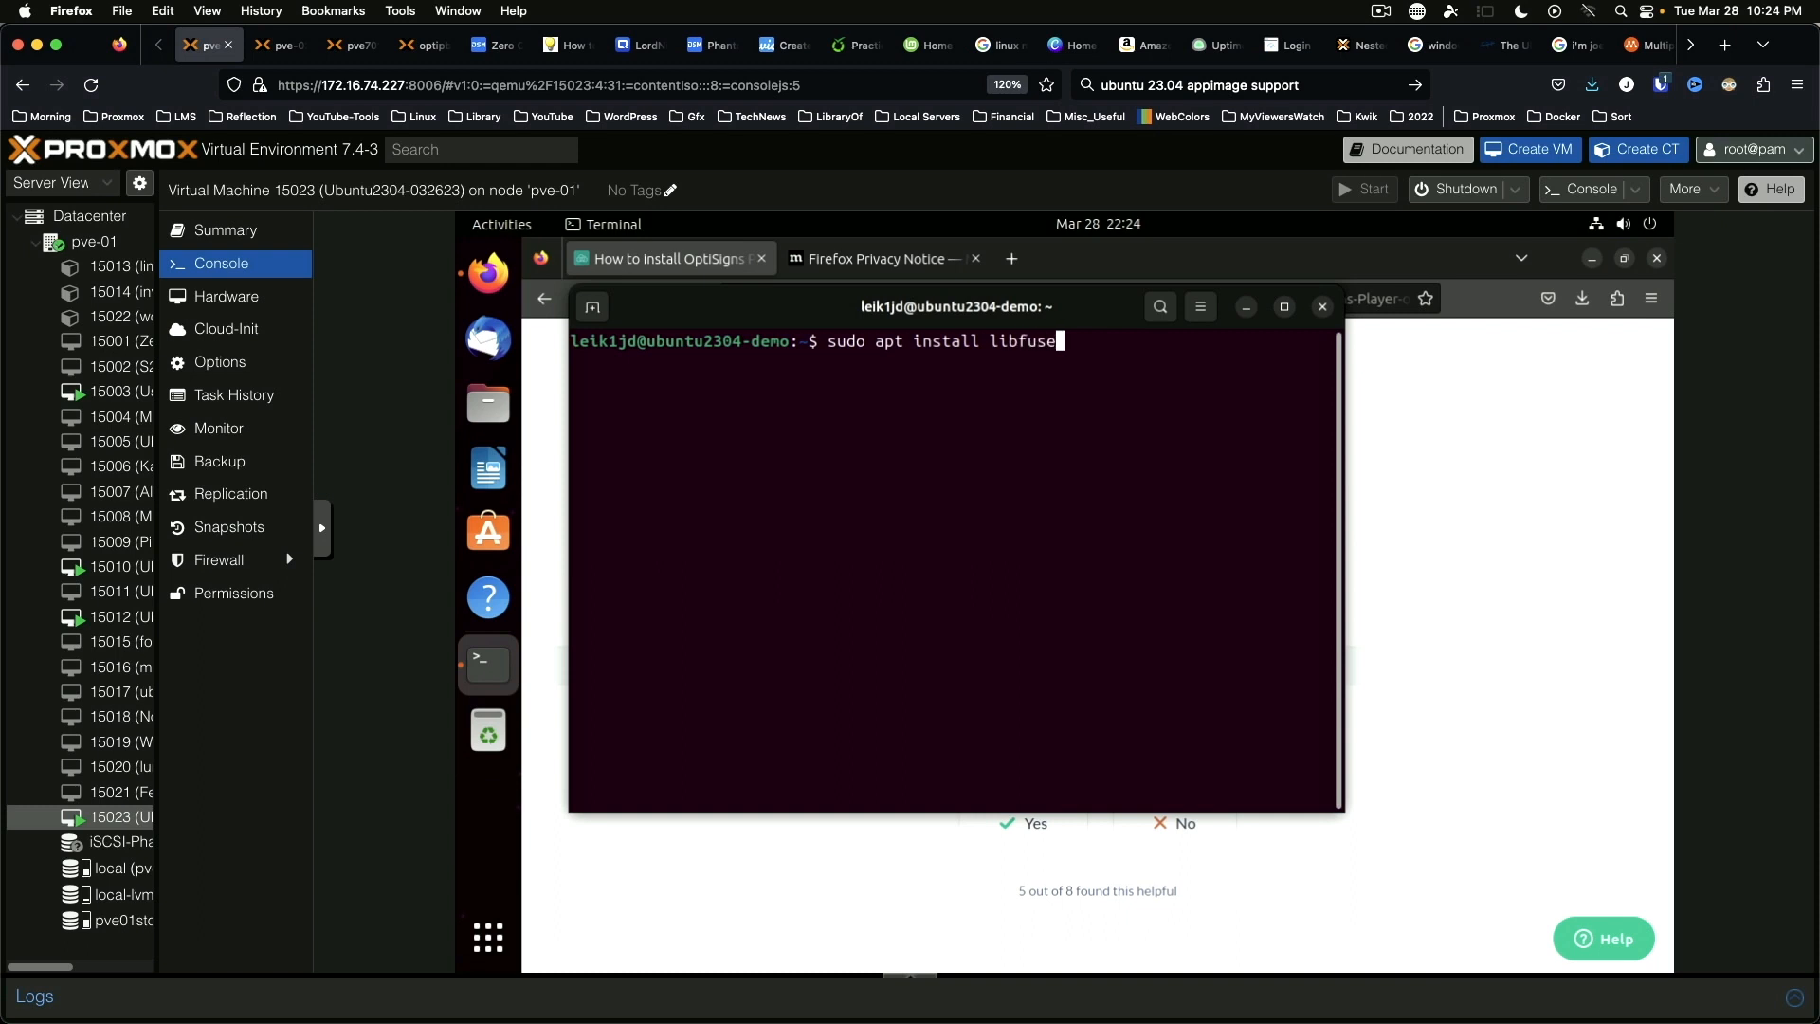
key(Return)
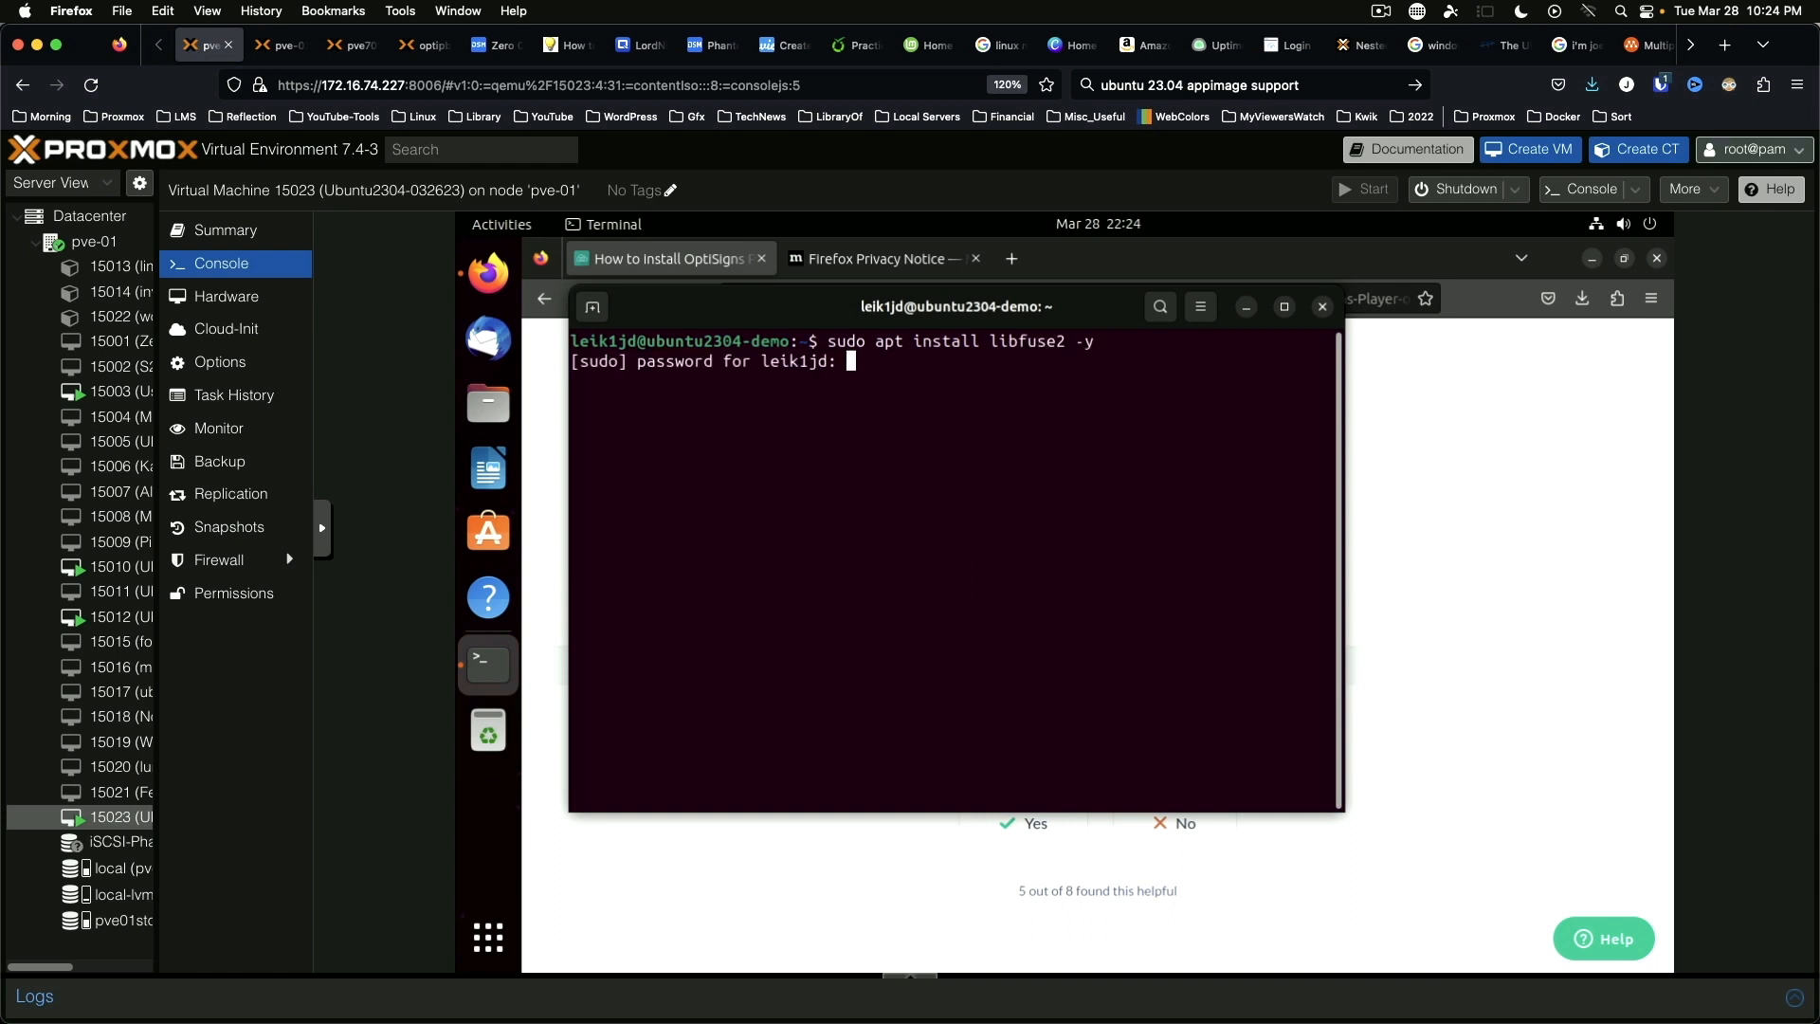
key(Return)
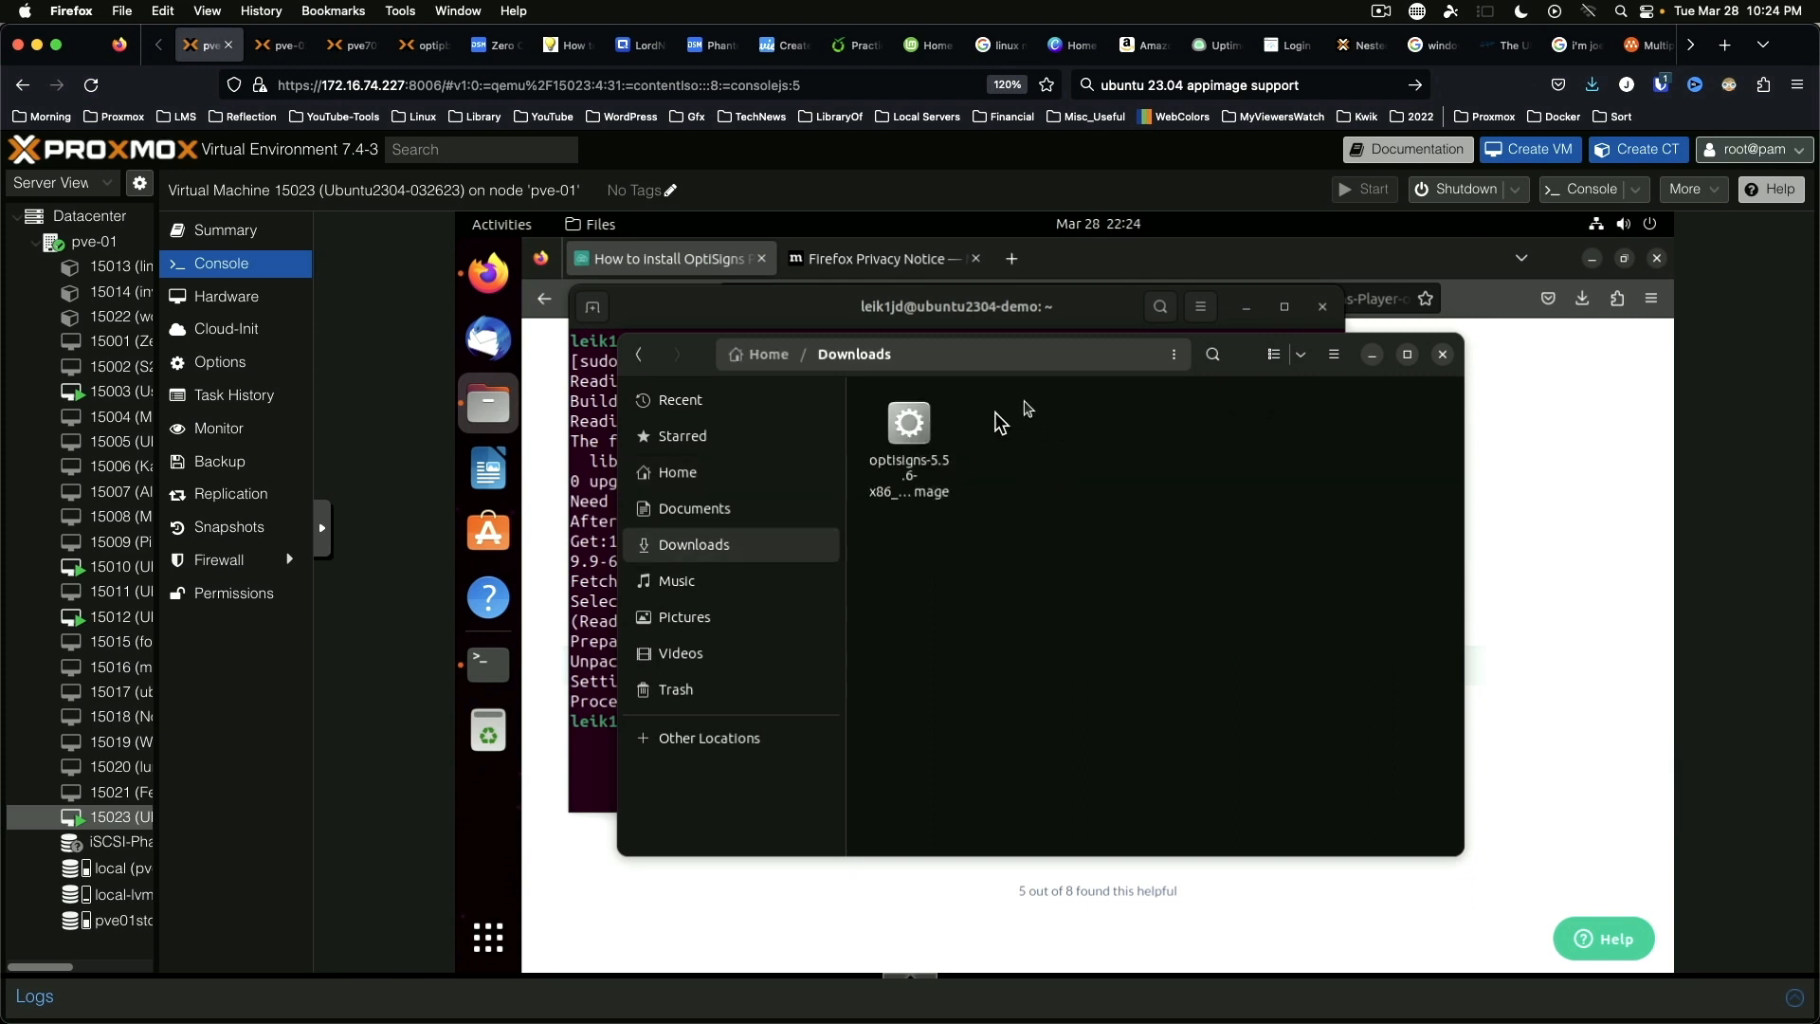
Launch optisigns-5.5.6-x86_64.AppImage from Downloads by double-clicking it
double_click(908, 435)
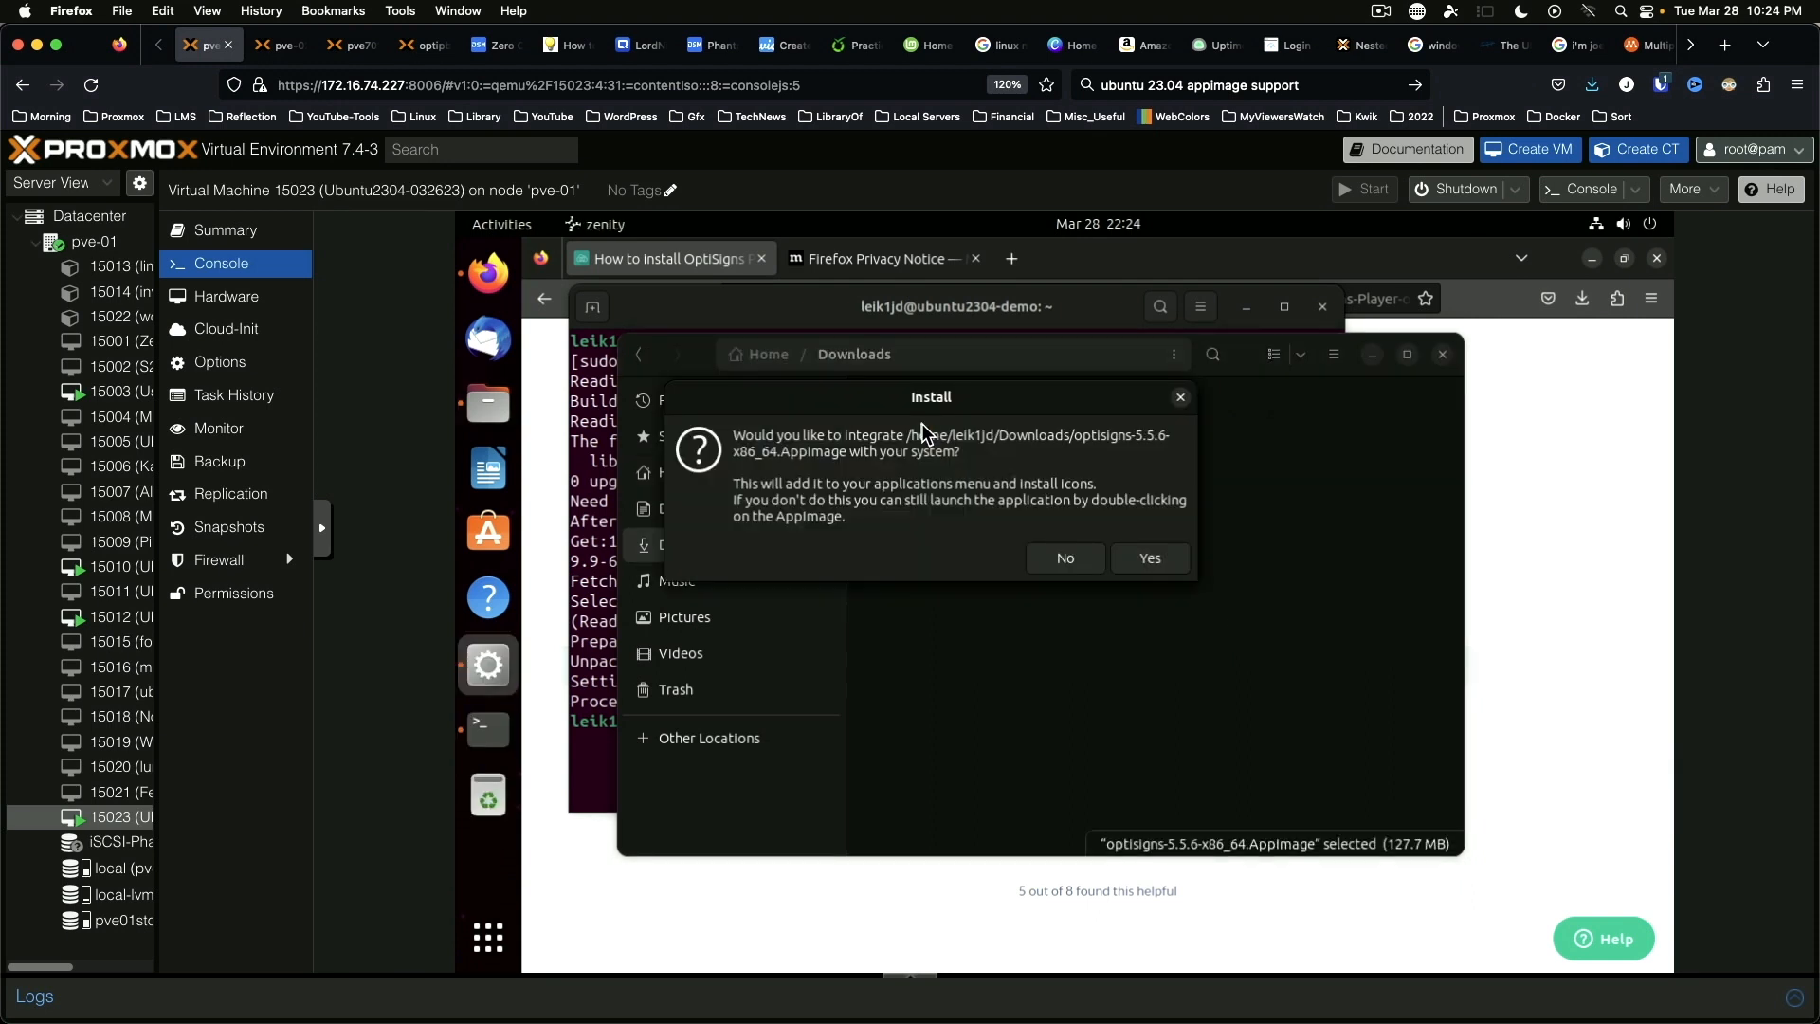
mouse_move(884, 569)
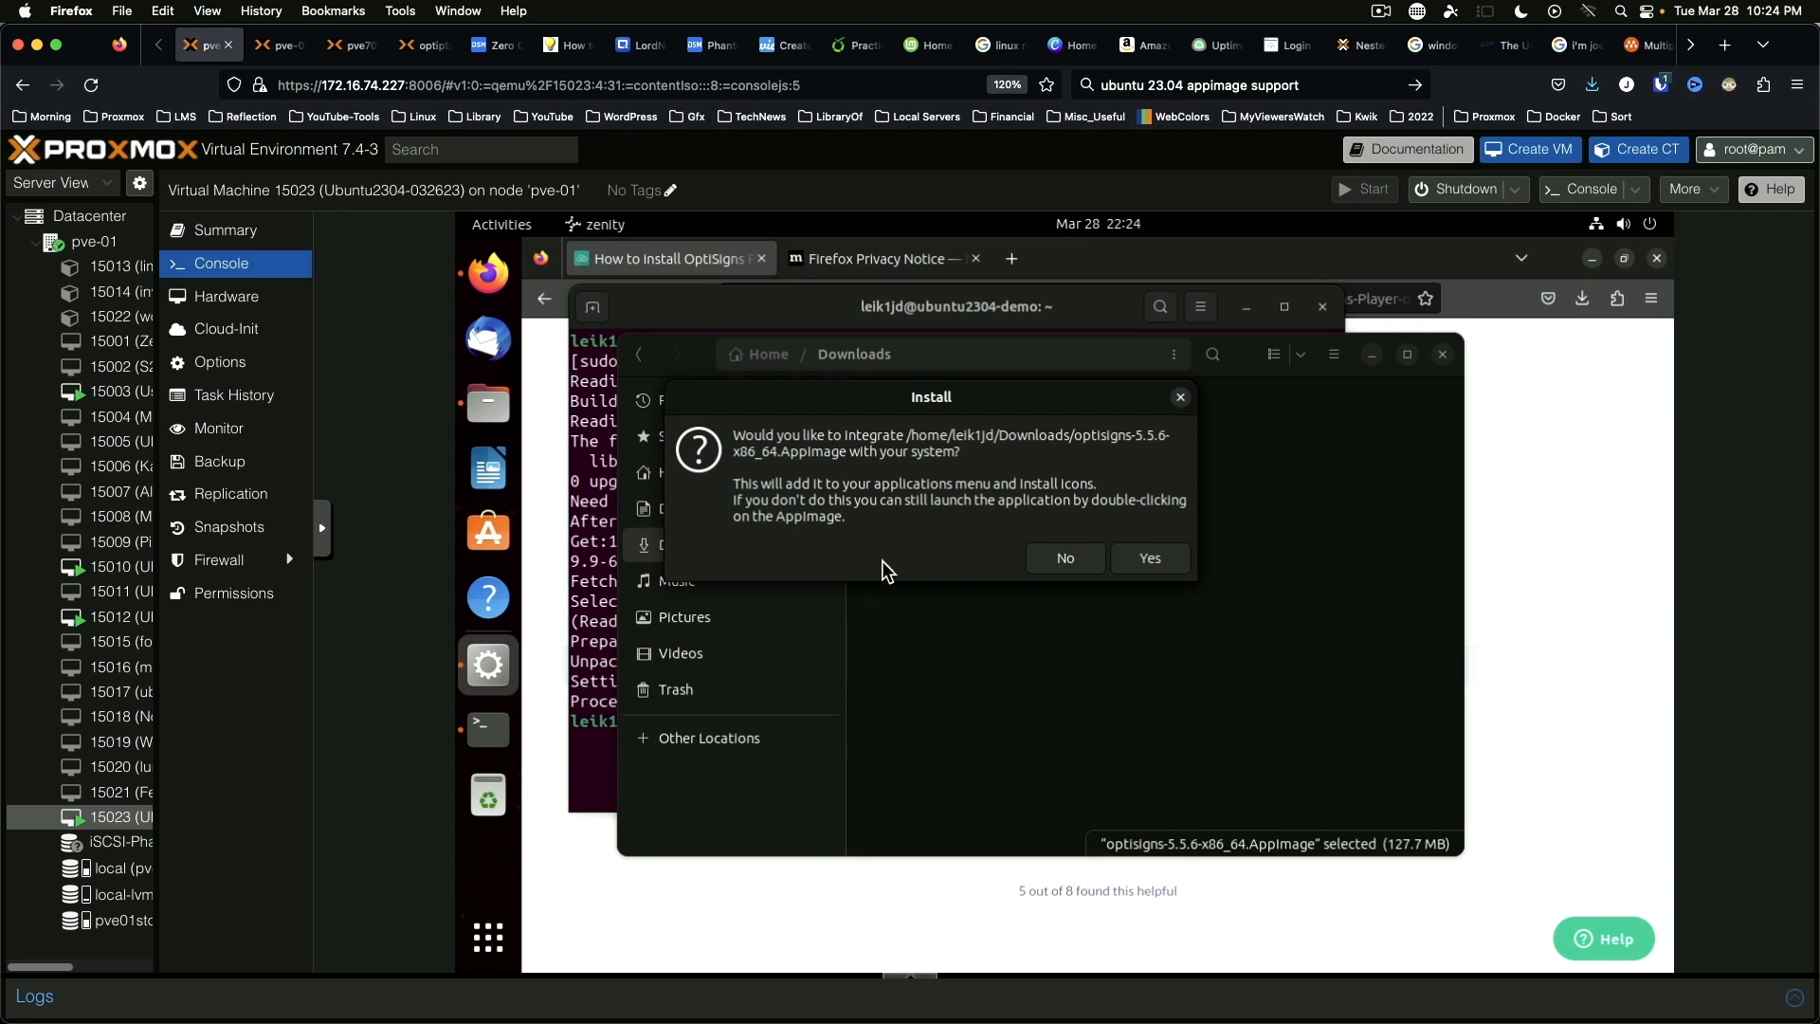
mouse_move(832, 548)
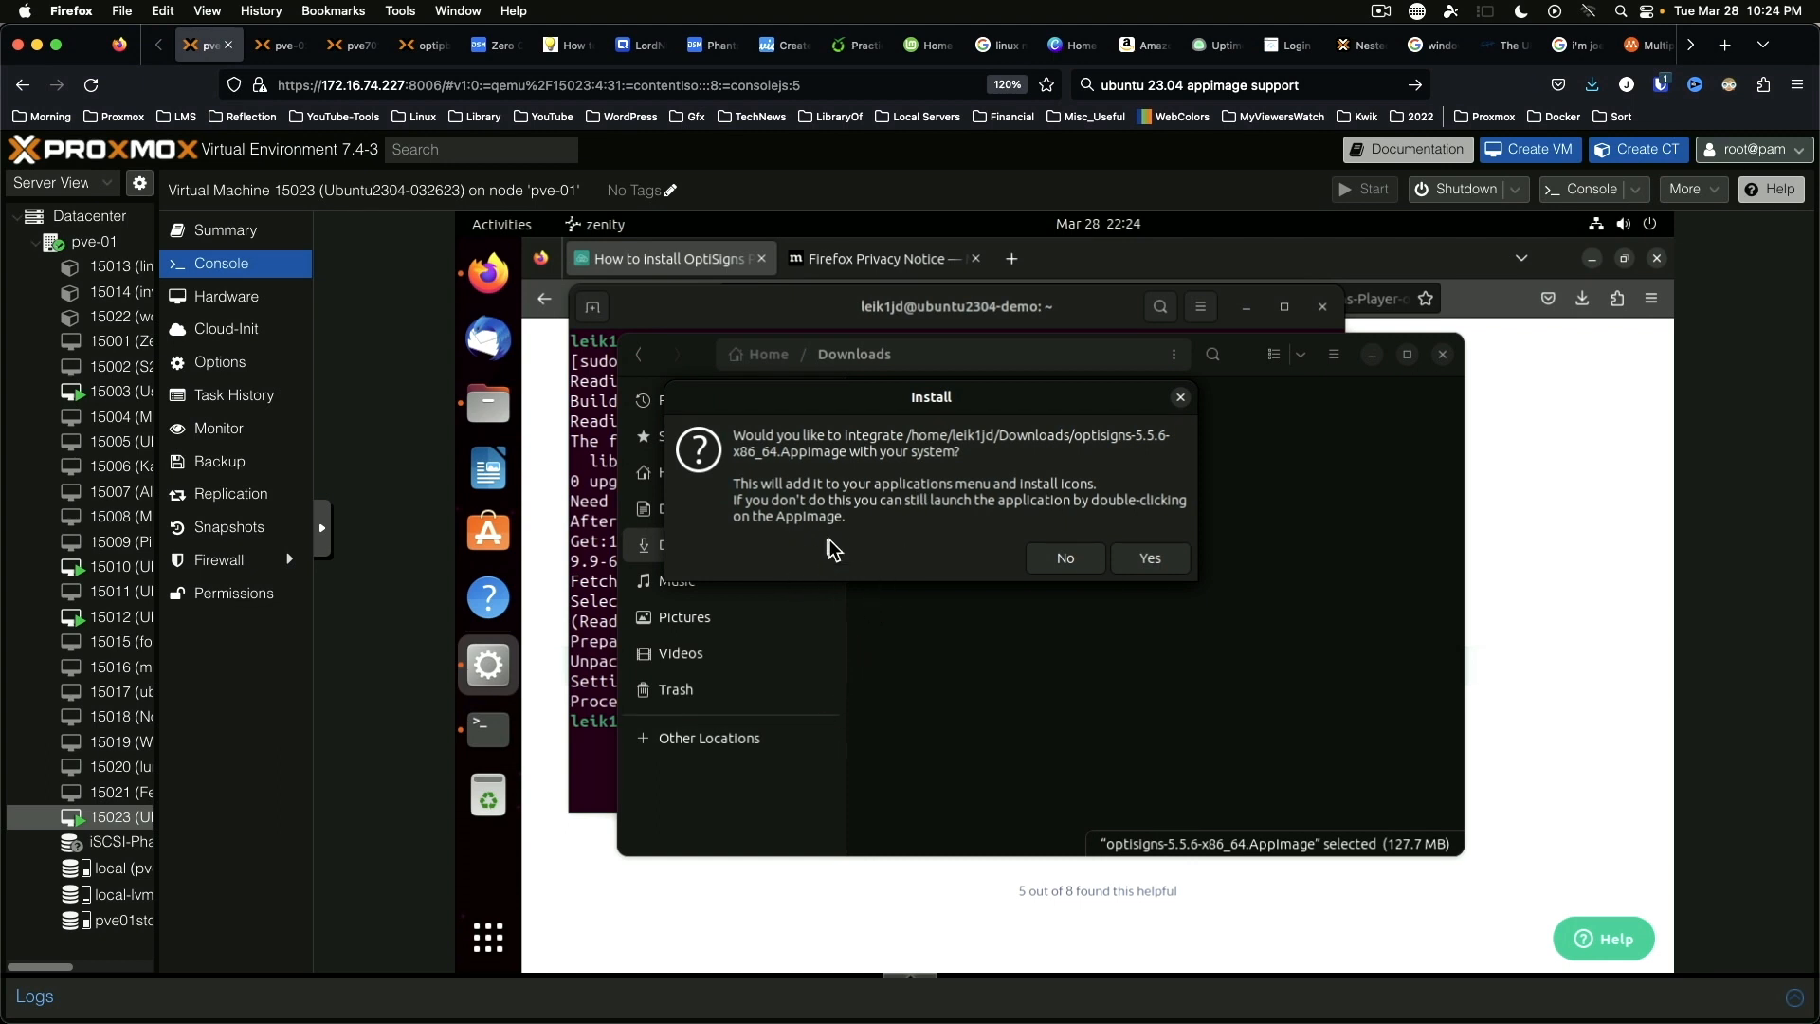
mouse_move(911, 570)
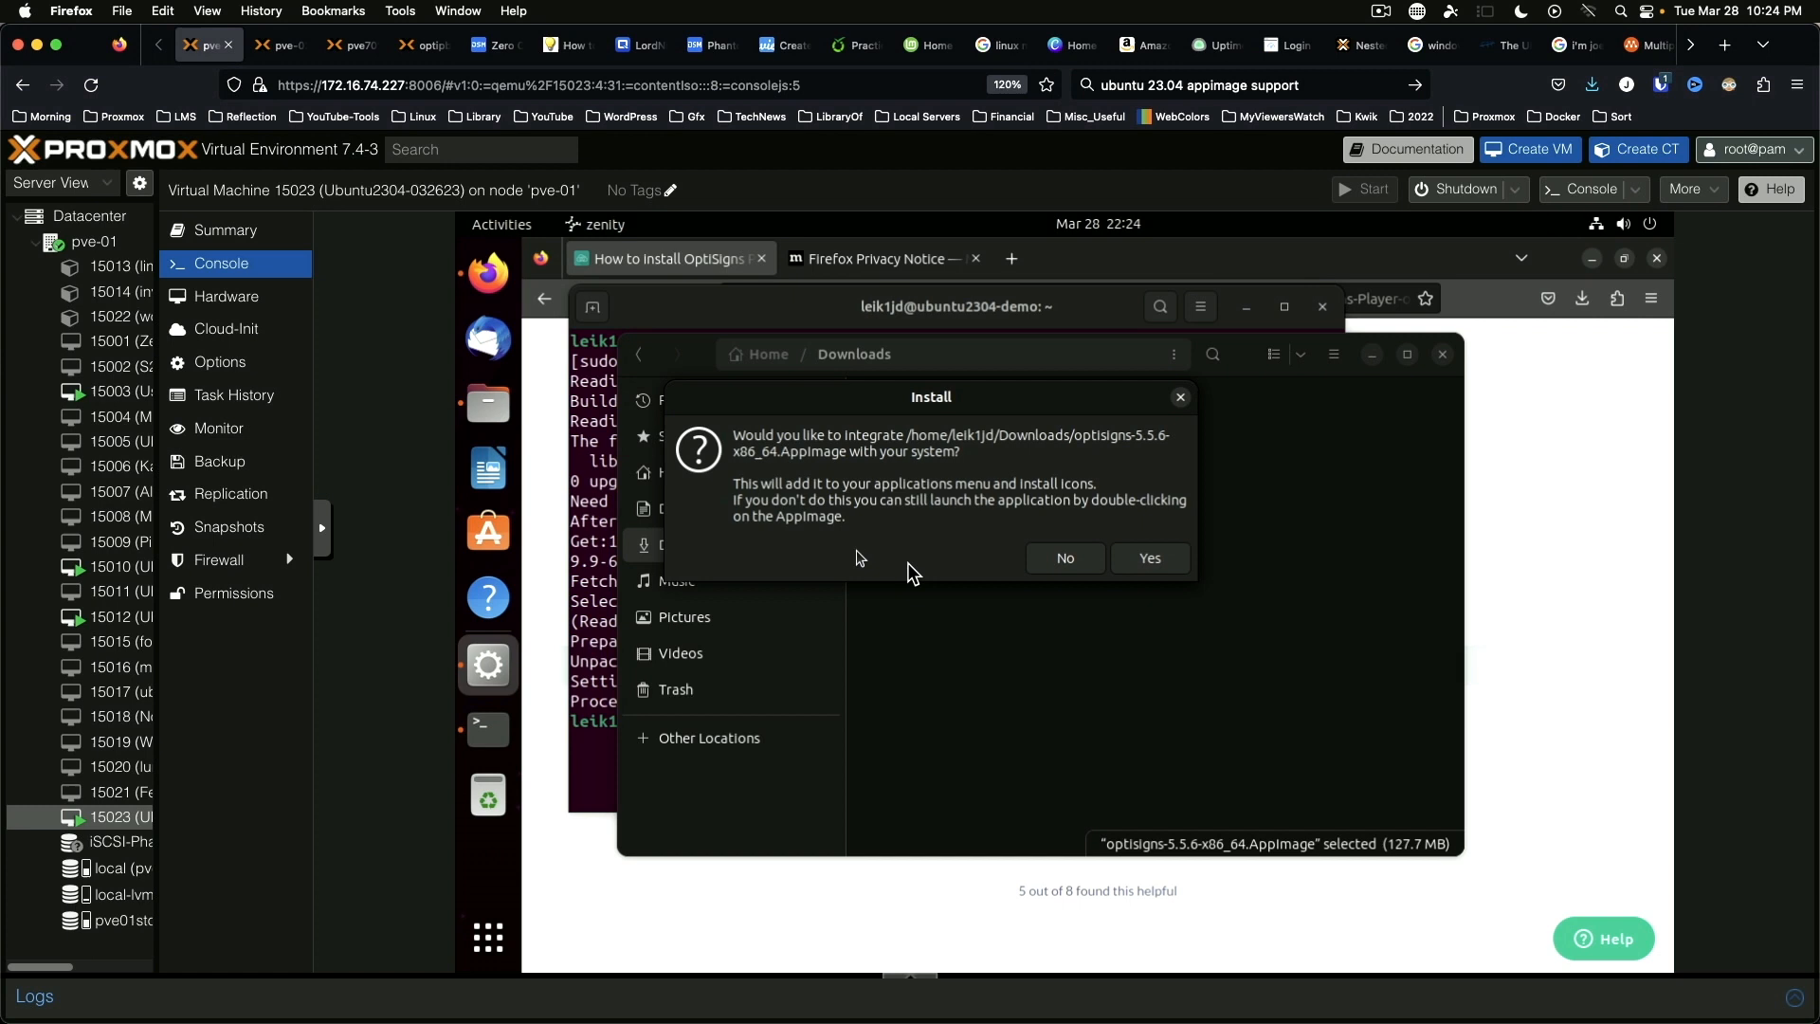
mouse_move(760, 475)
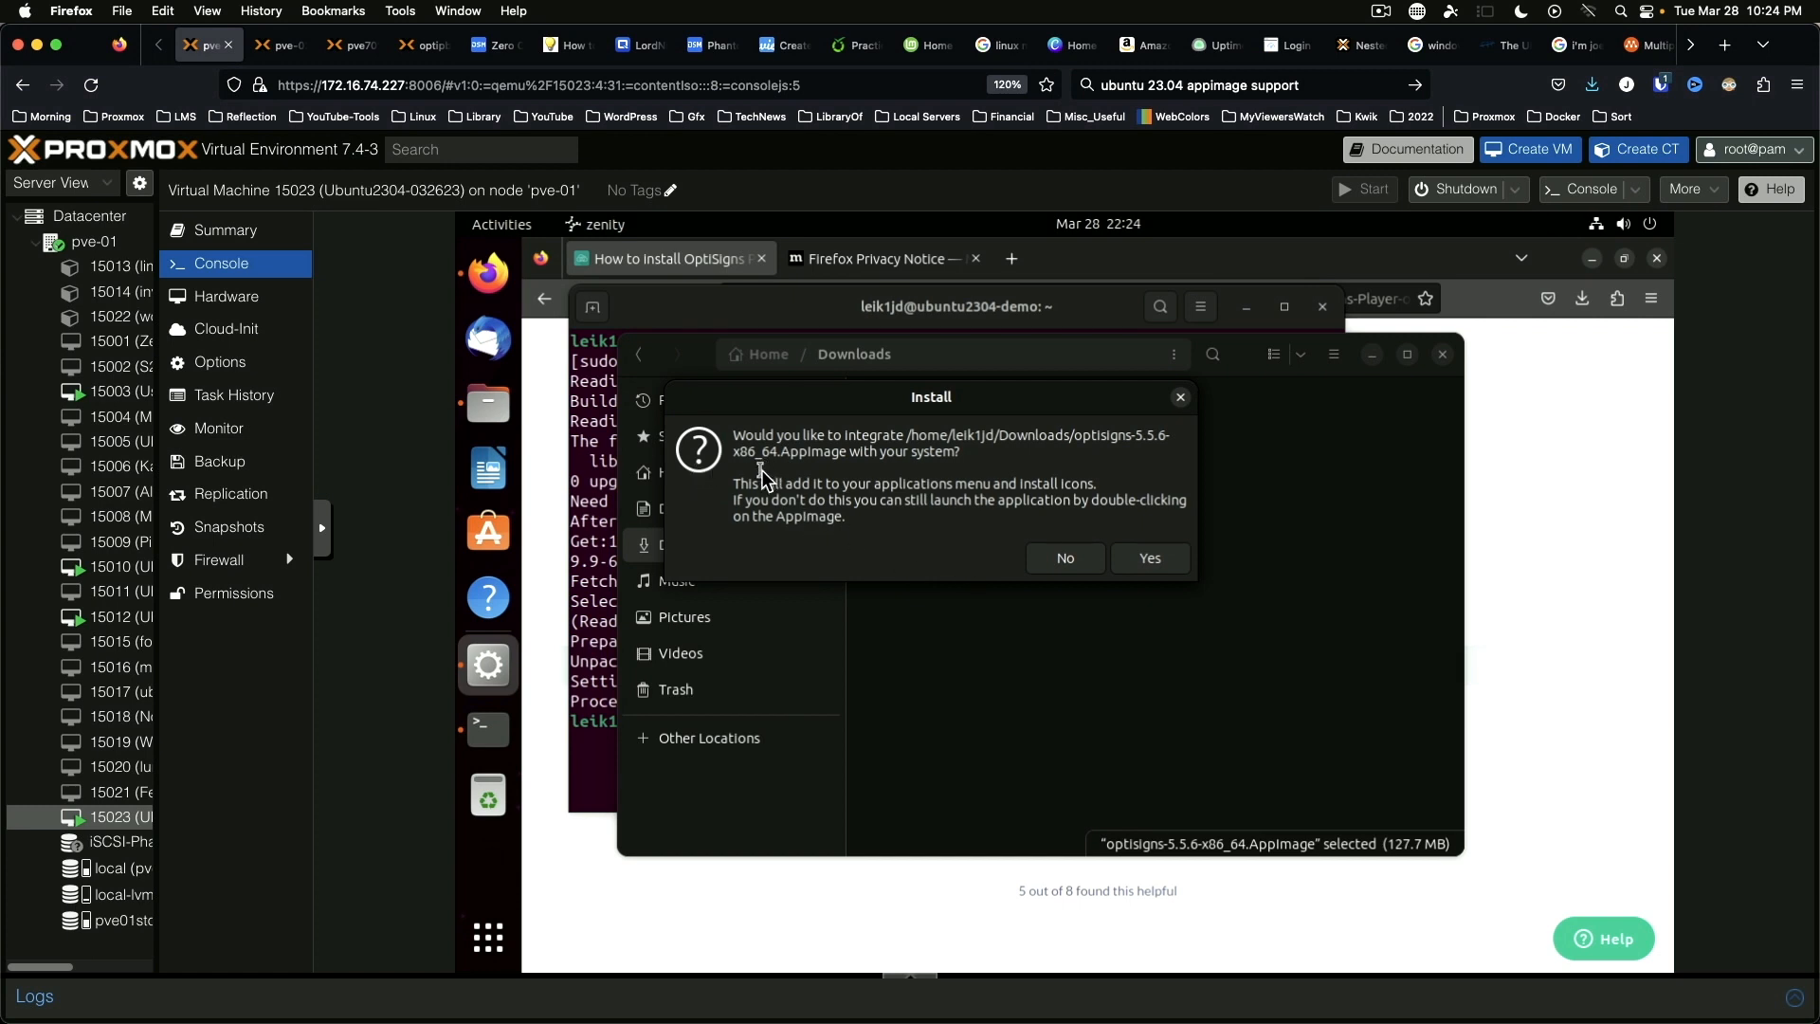
mouse_move(1102, 461)
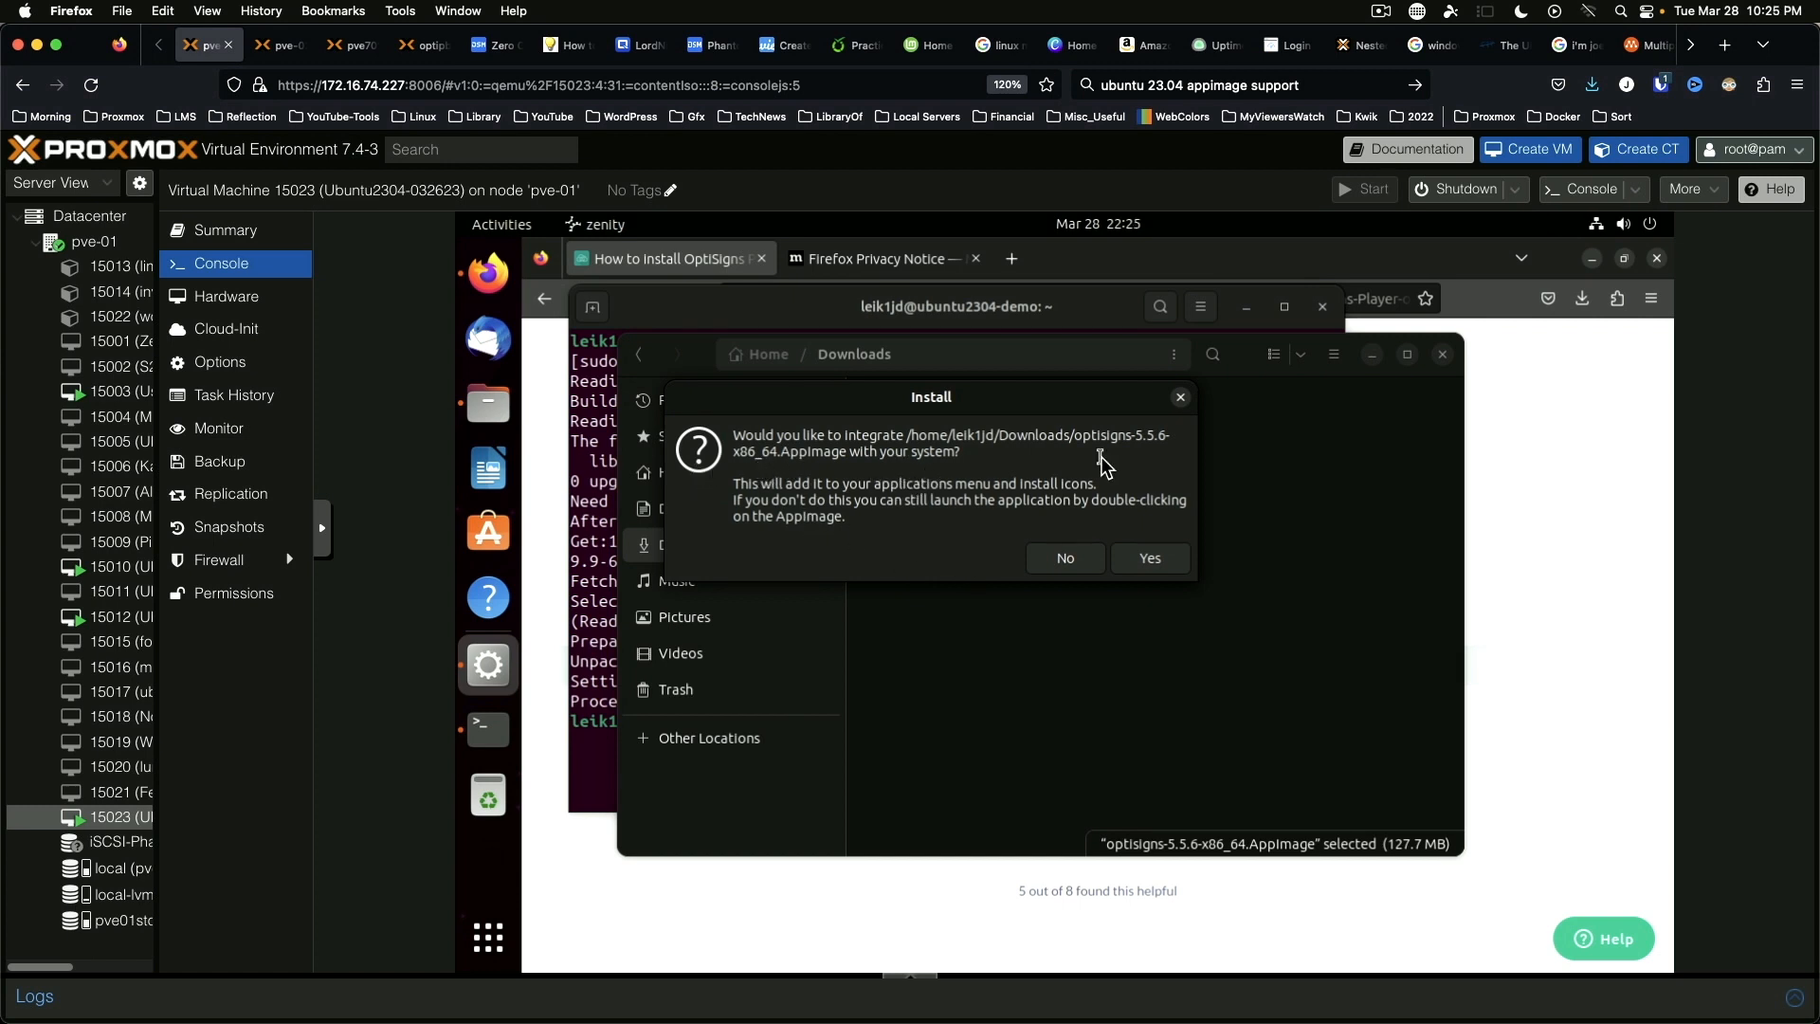
mouse_move(1132, 596)
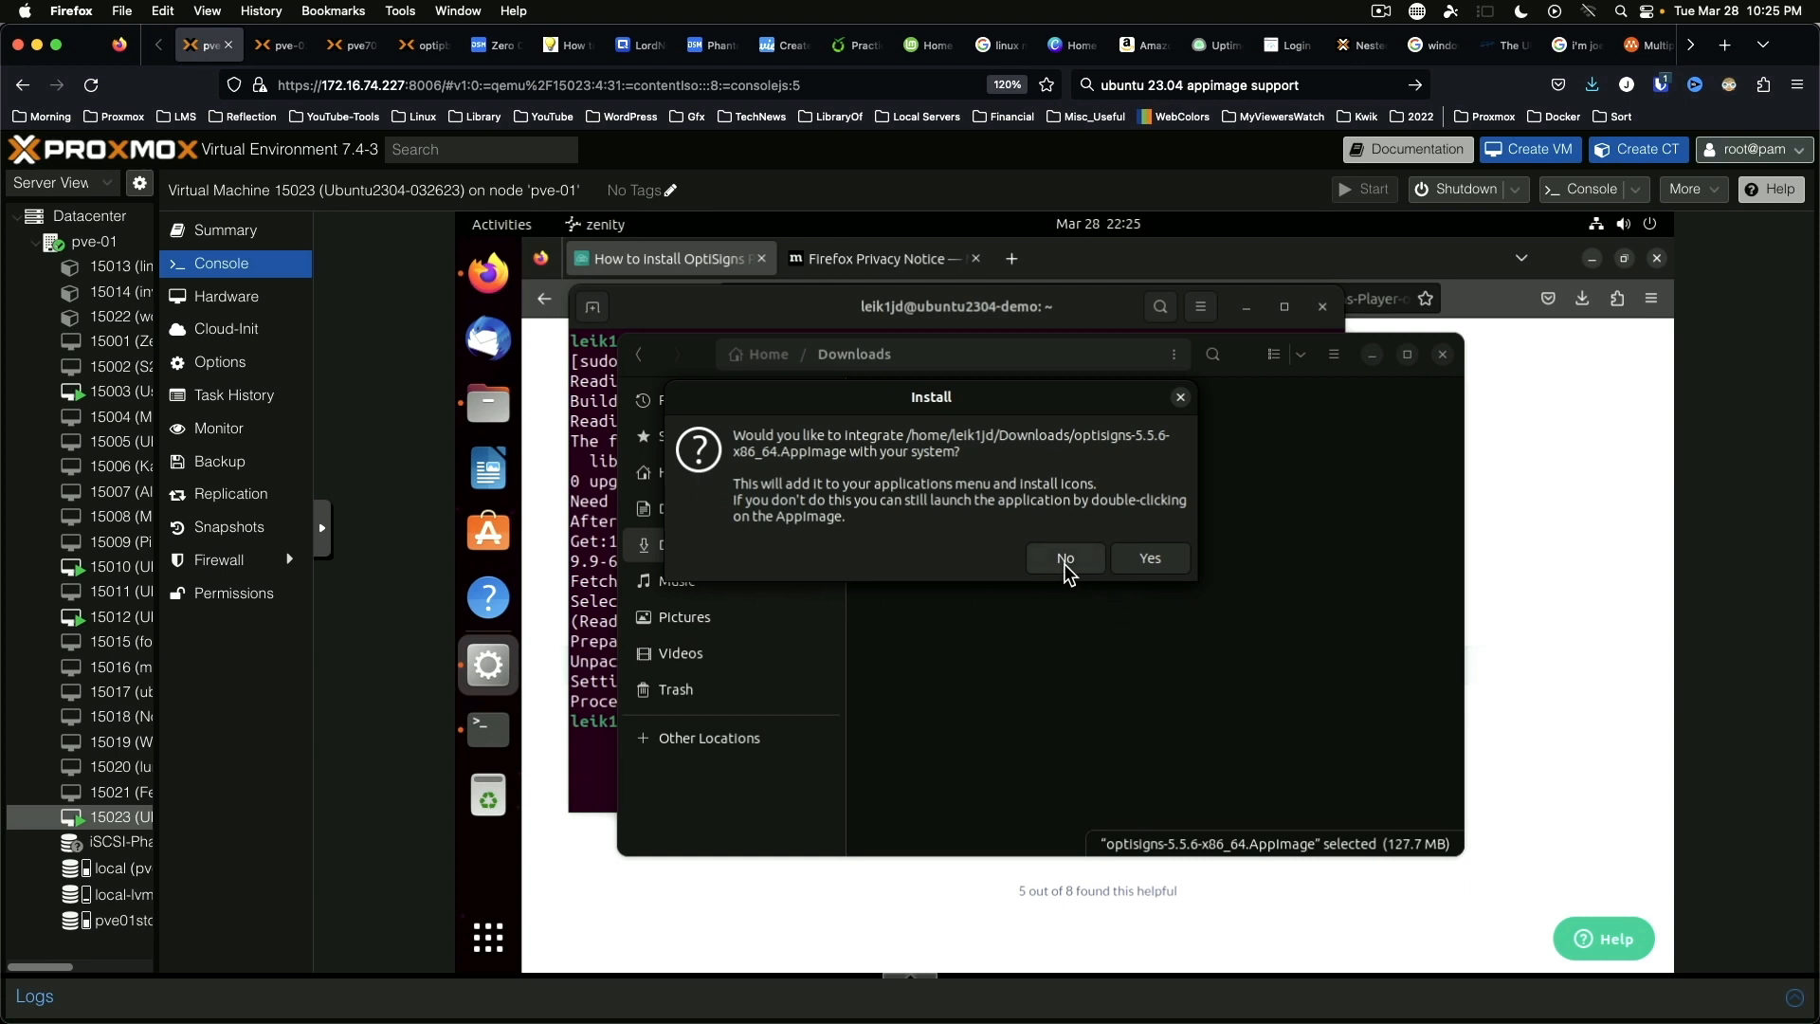
click(1061, 558)
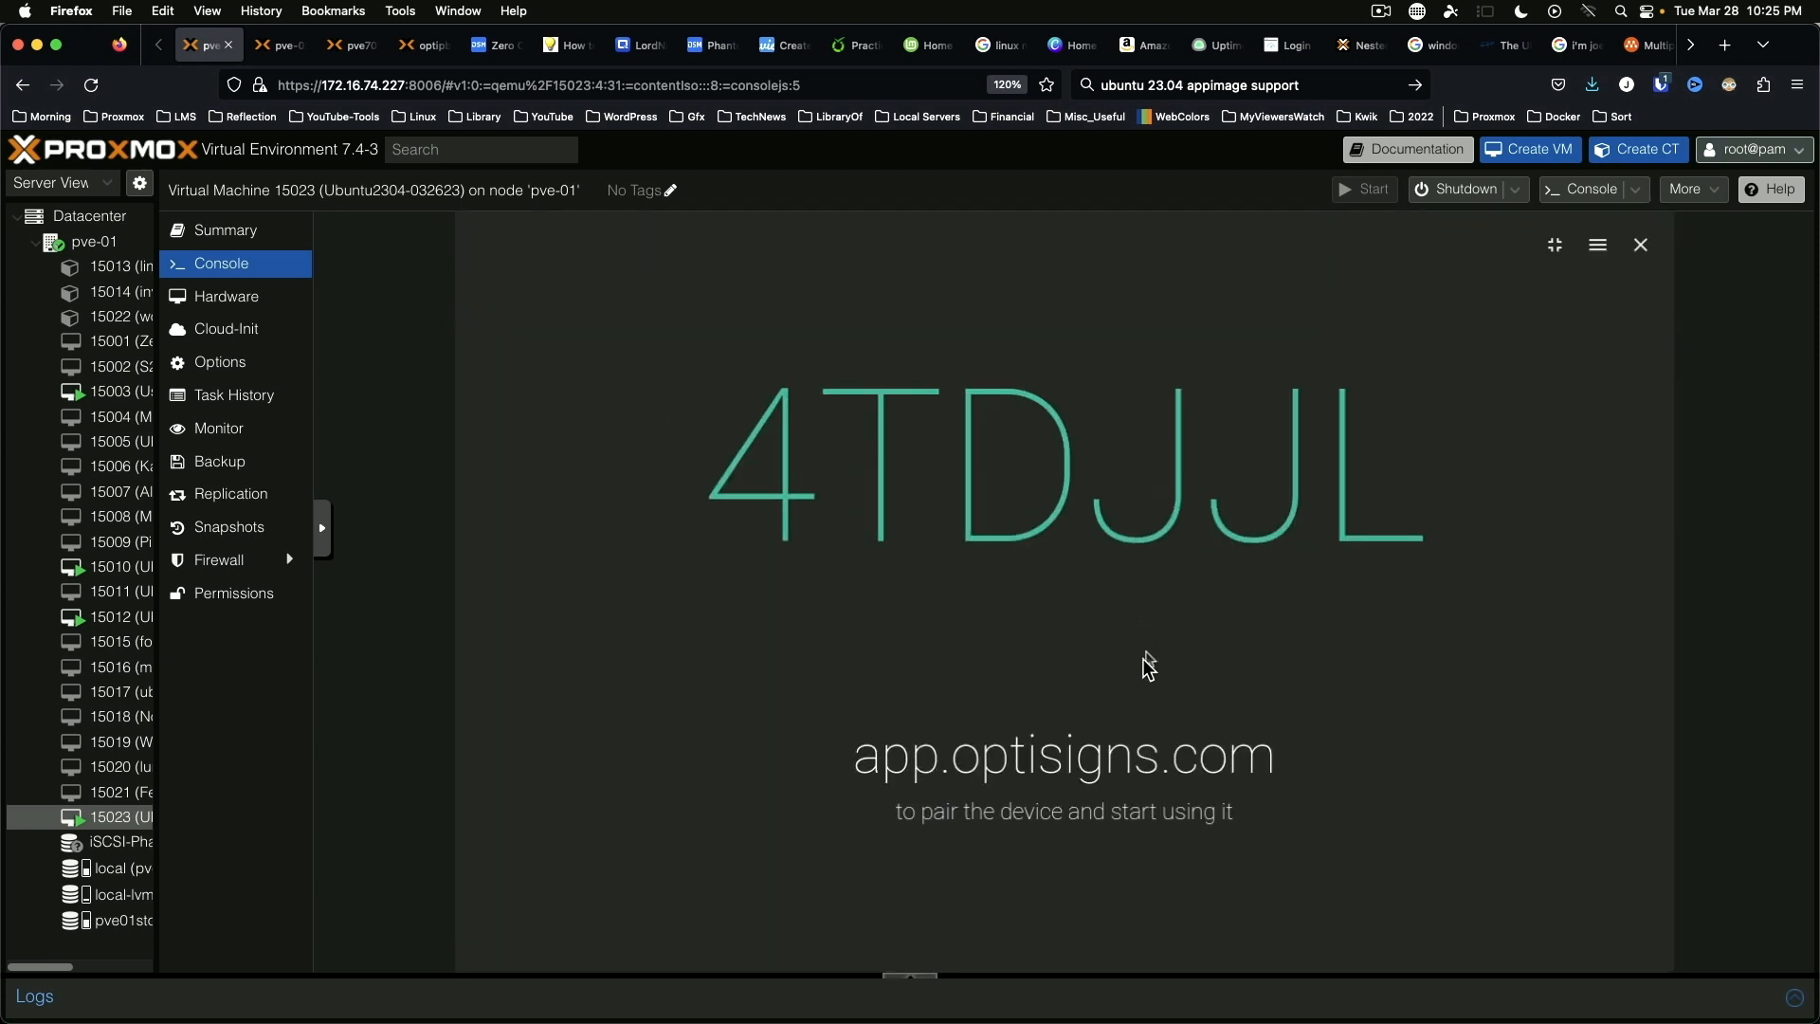
mouse_move(752, 497)
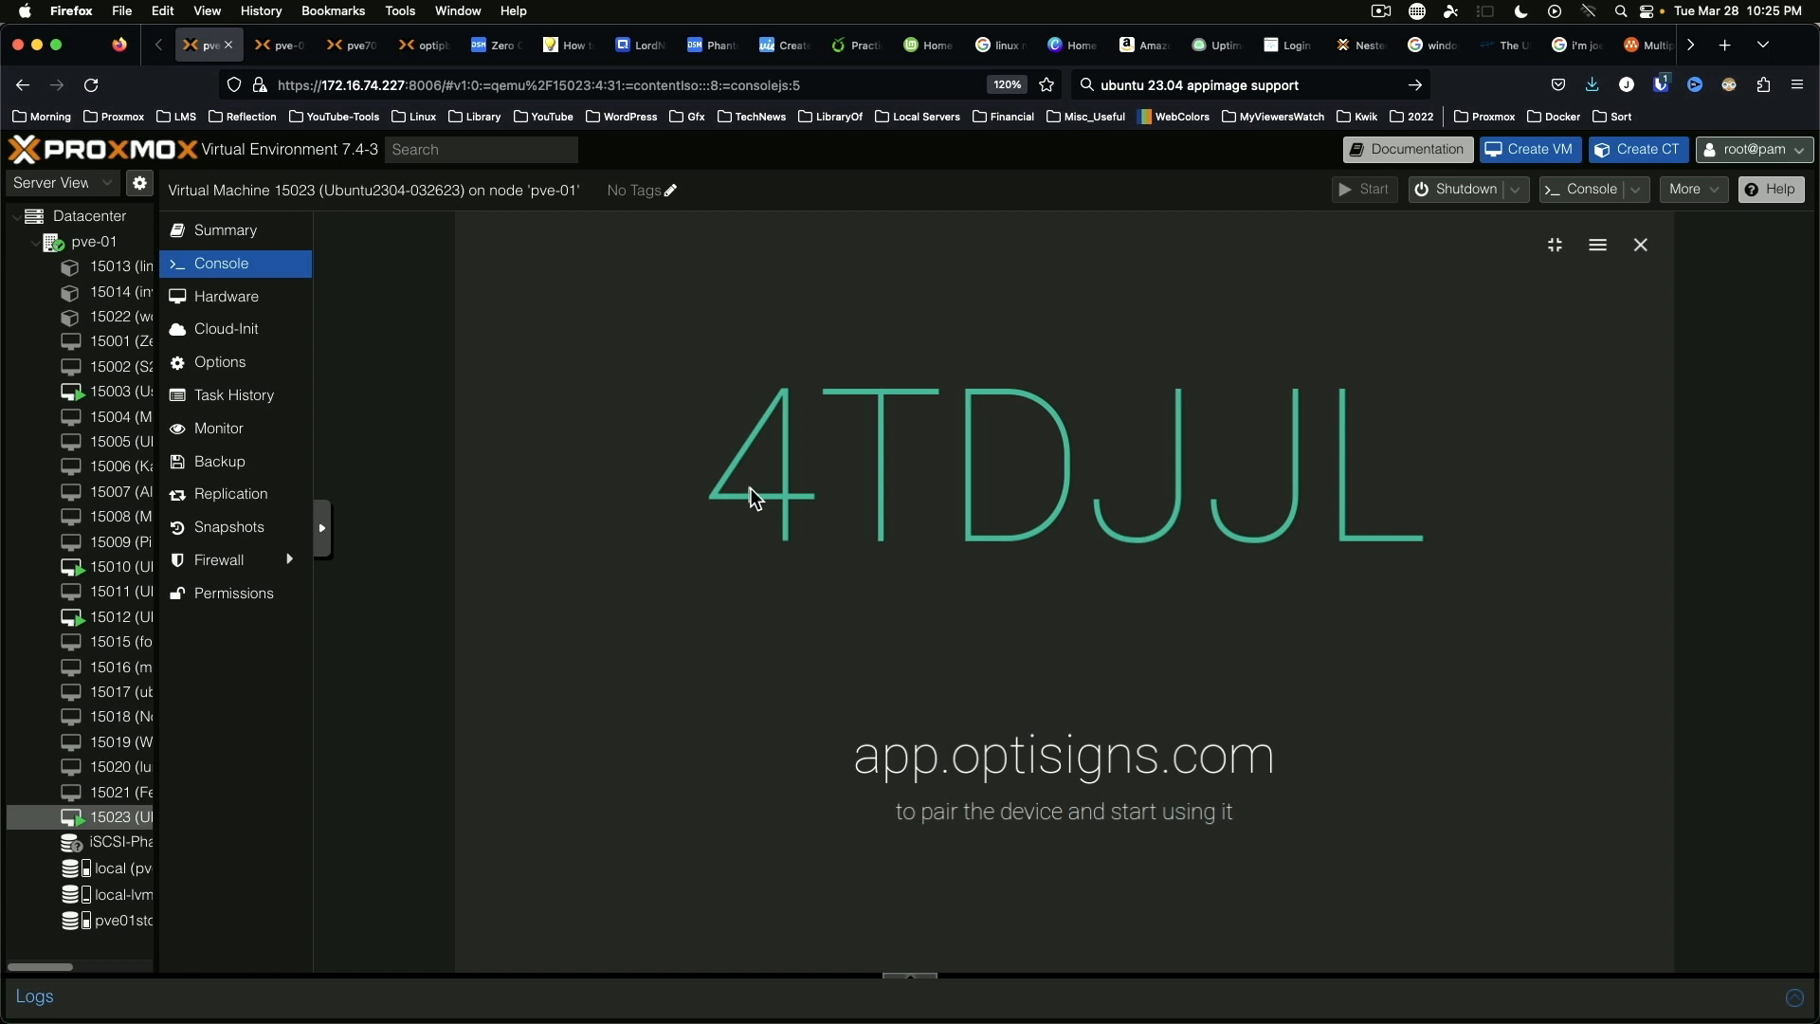
mouse_move(944, 826)
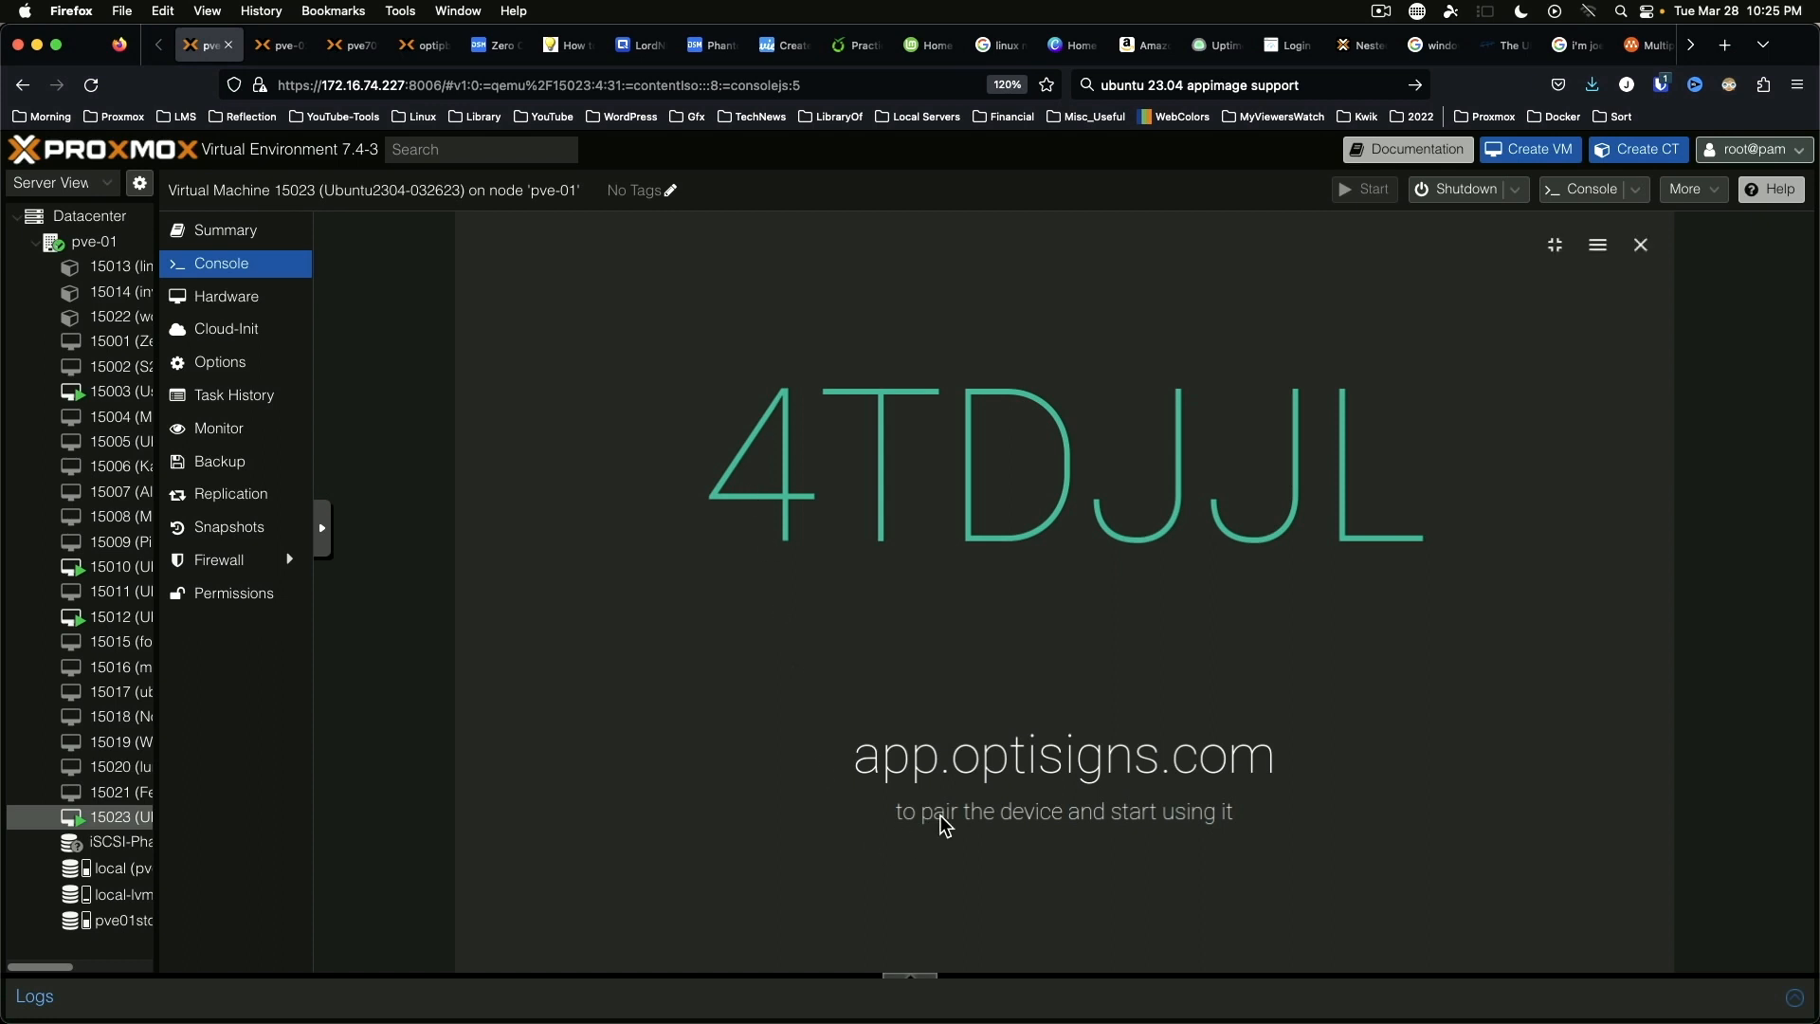
mouse_move(890, 796)
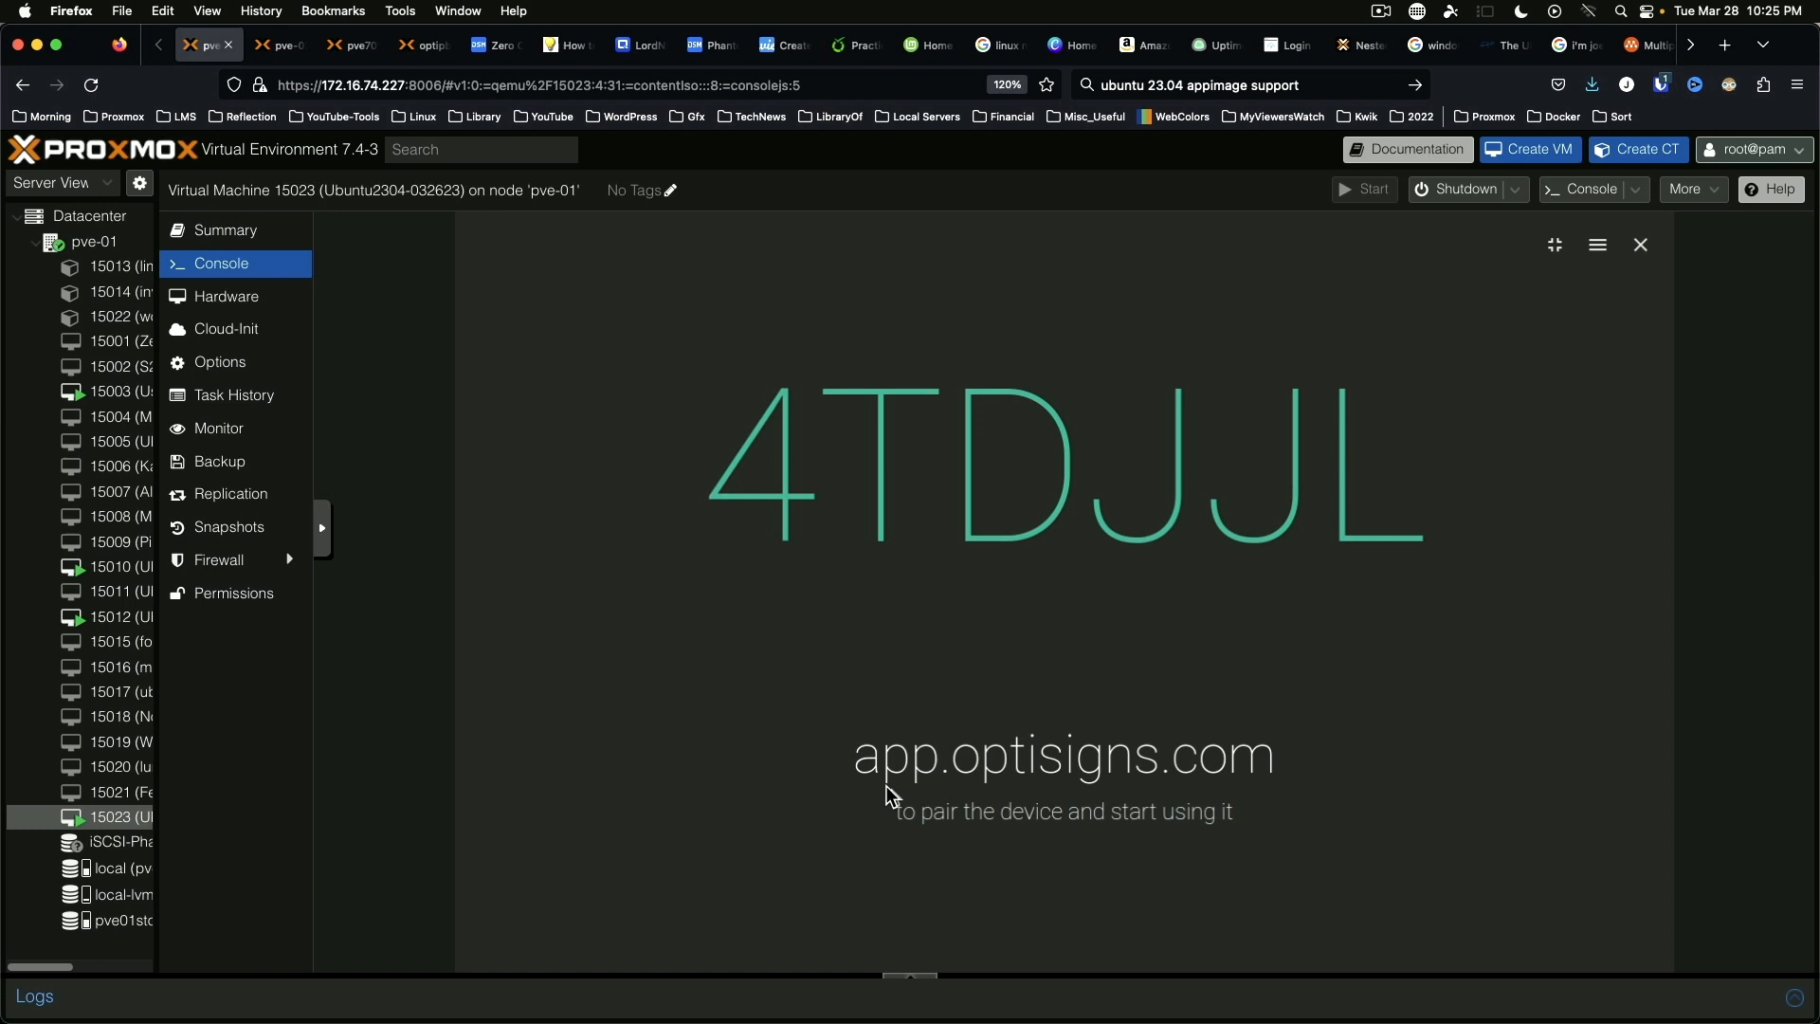
mouse_move(1085, 796)
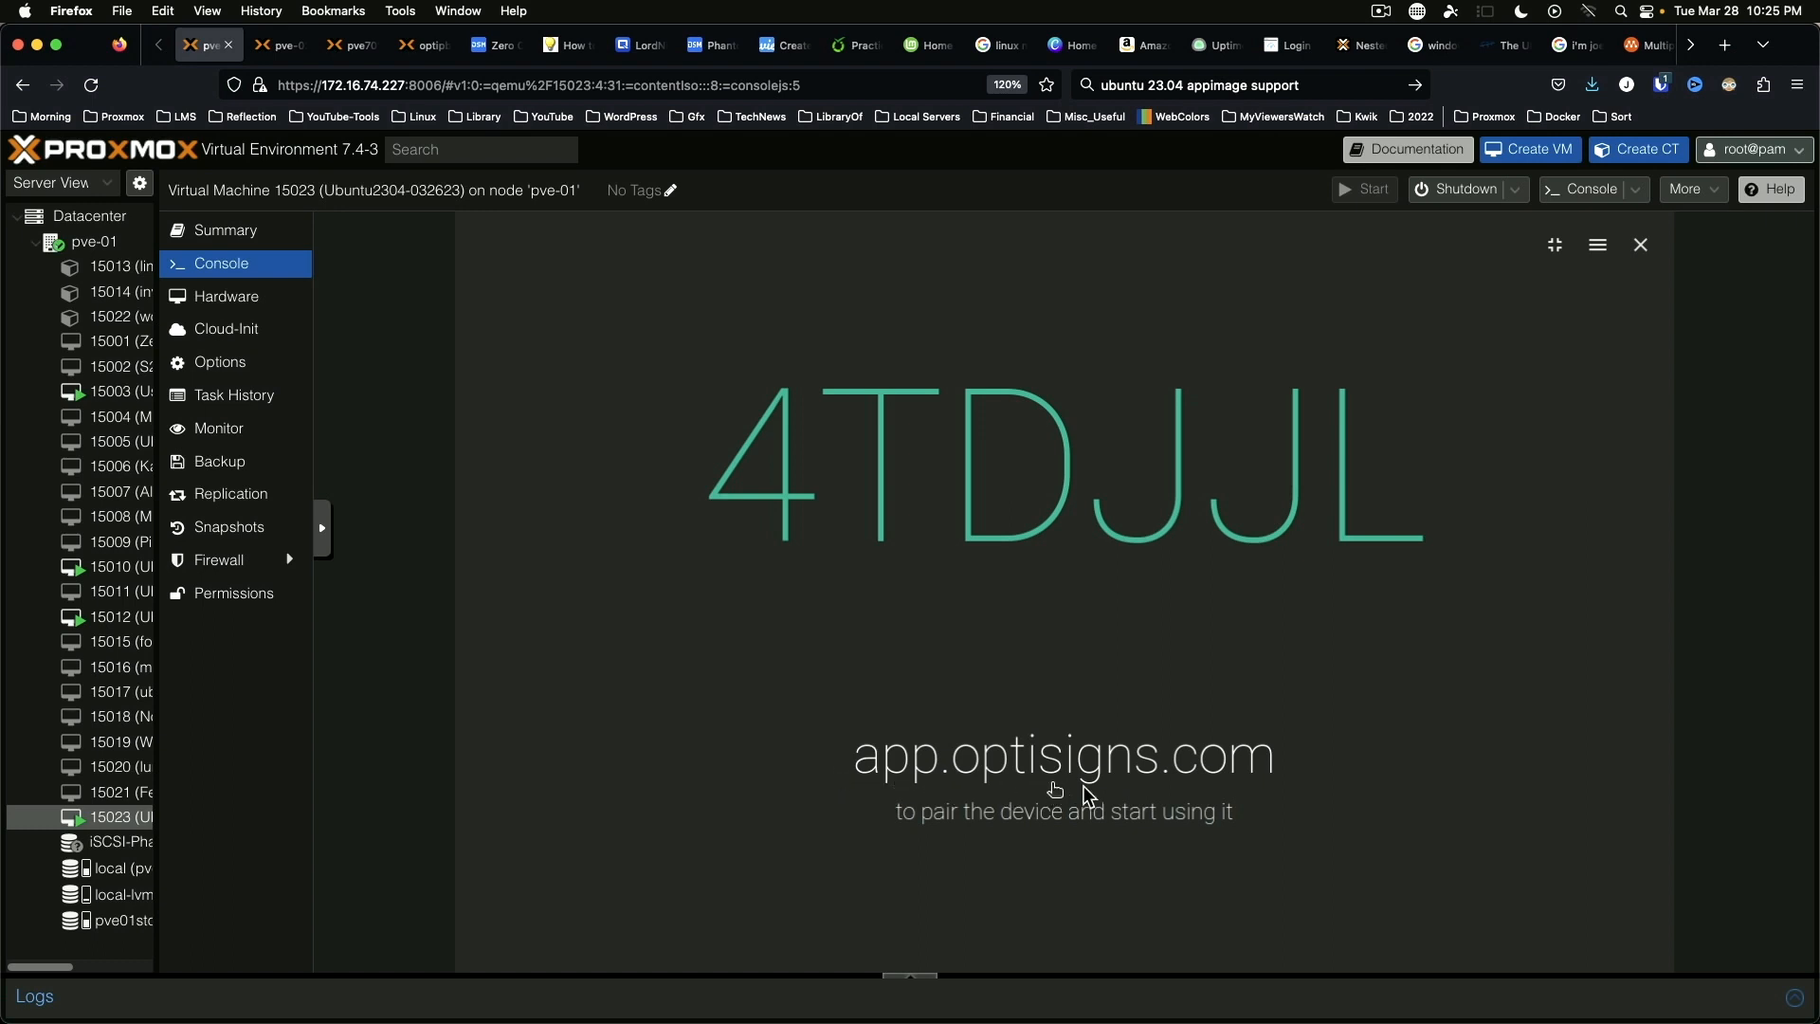
mouse_move(1399, 420)
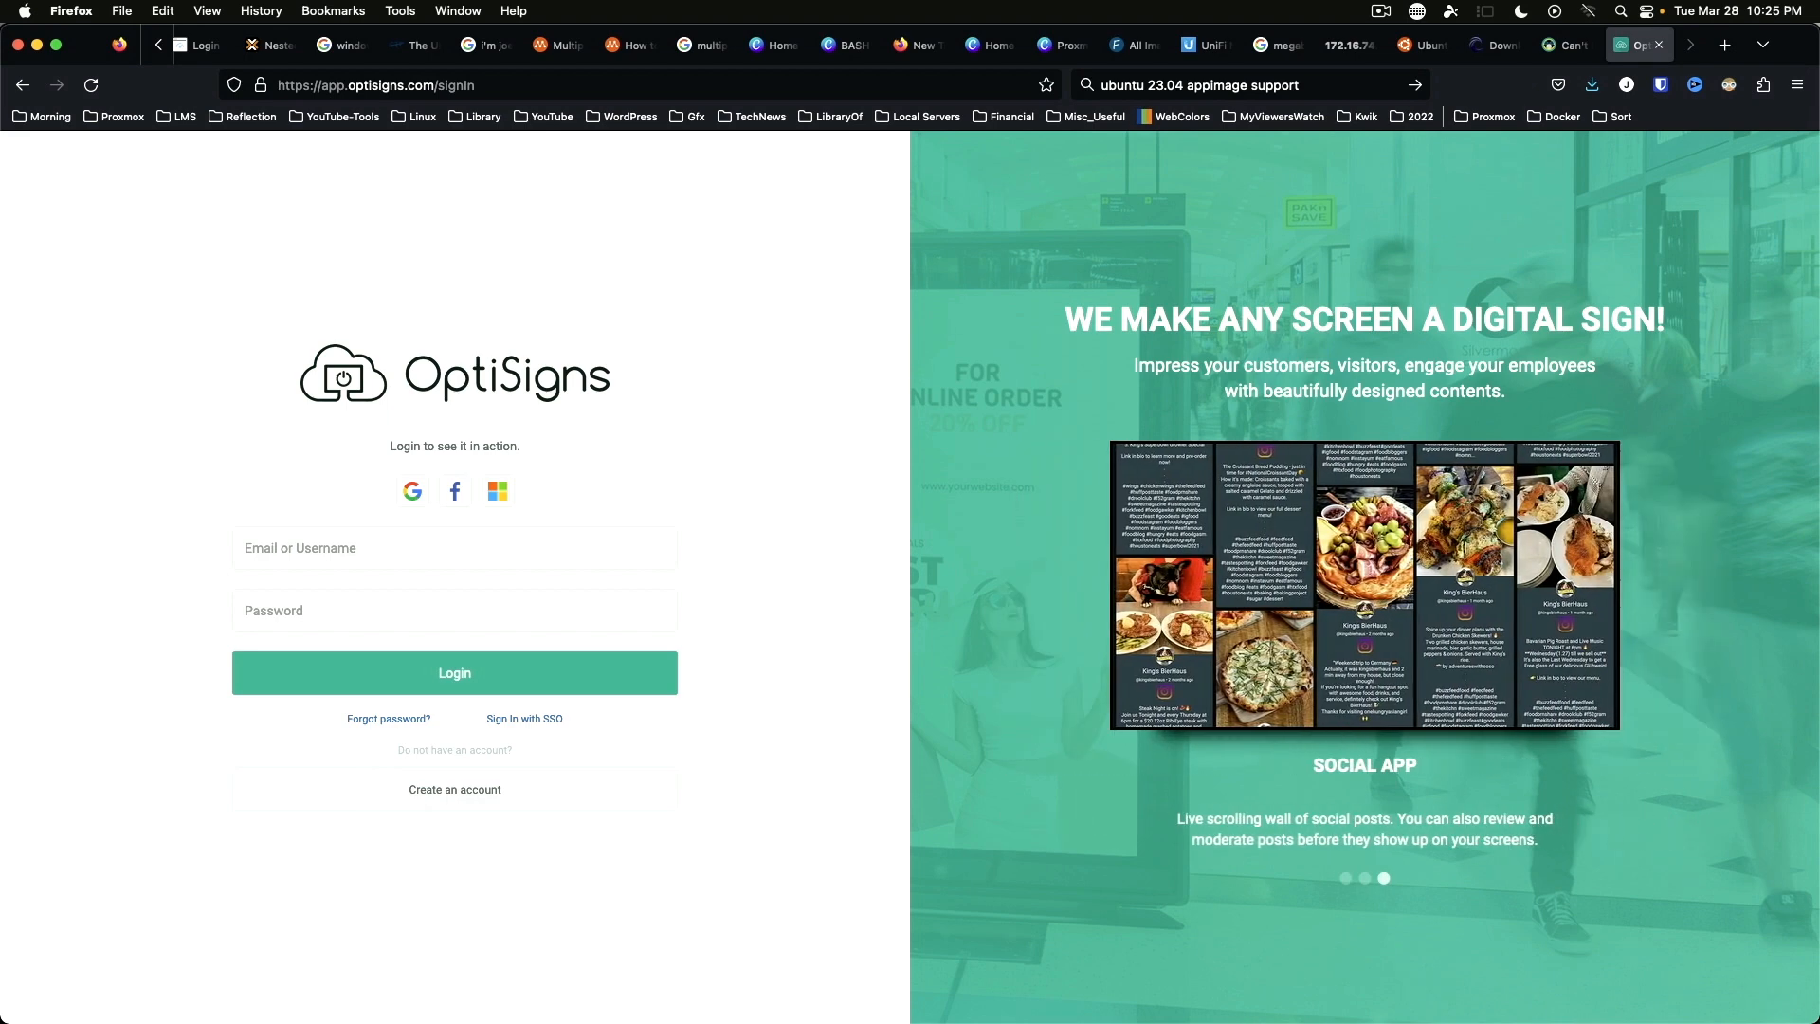
Log in at app.optisigns.com and scroll the Screens page to the setup section
click(454, 673)
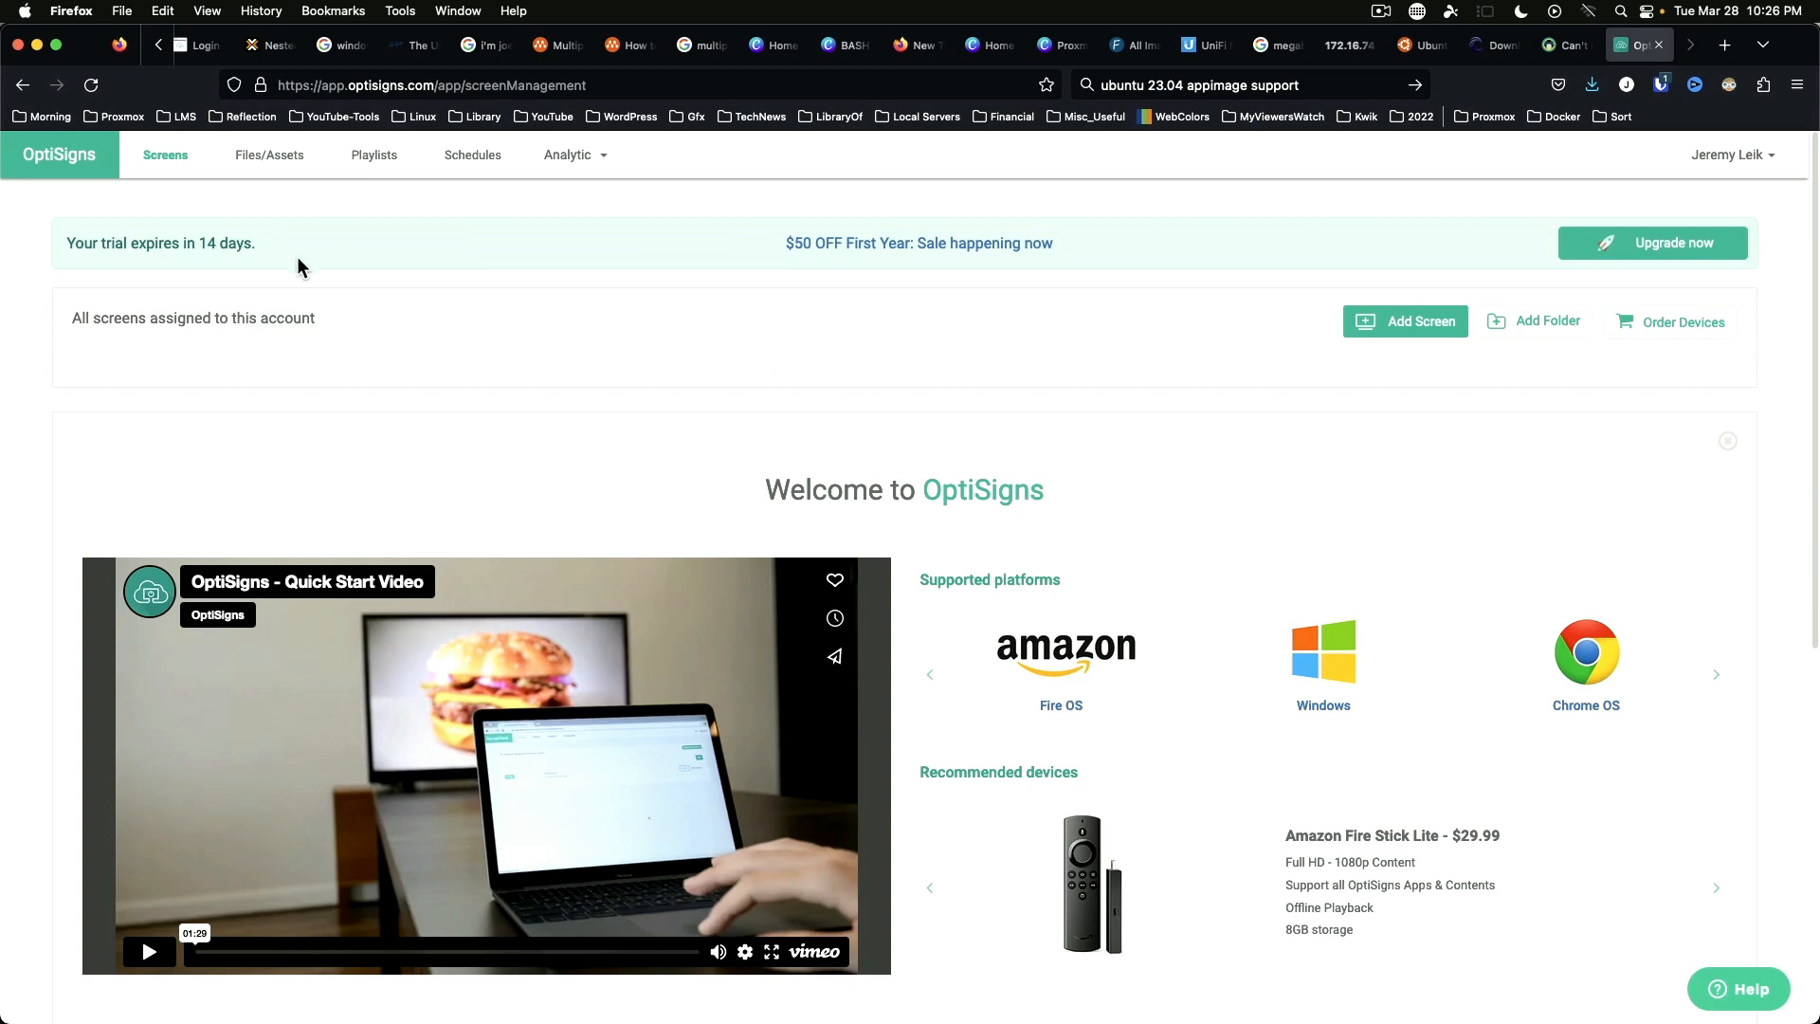
mouse_move(356, 281)
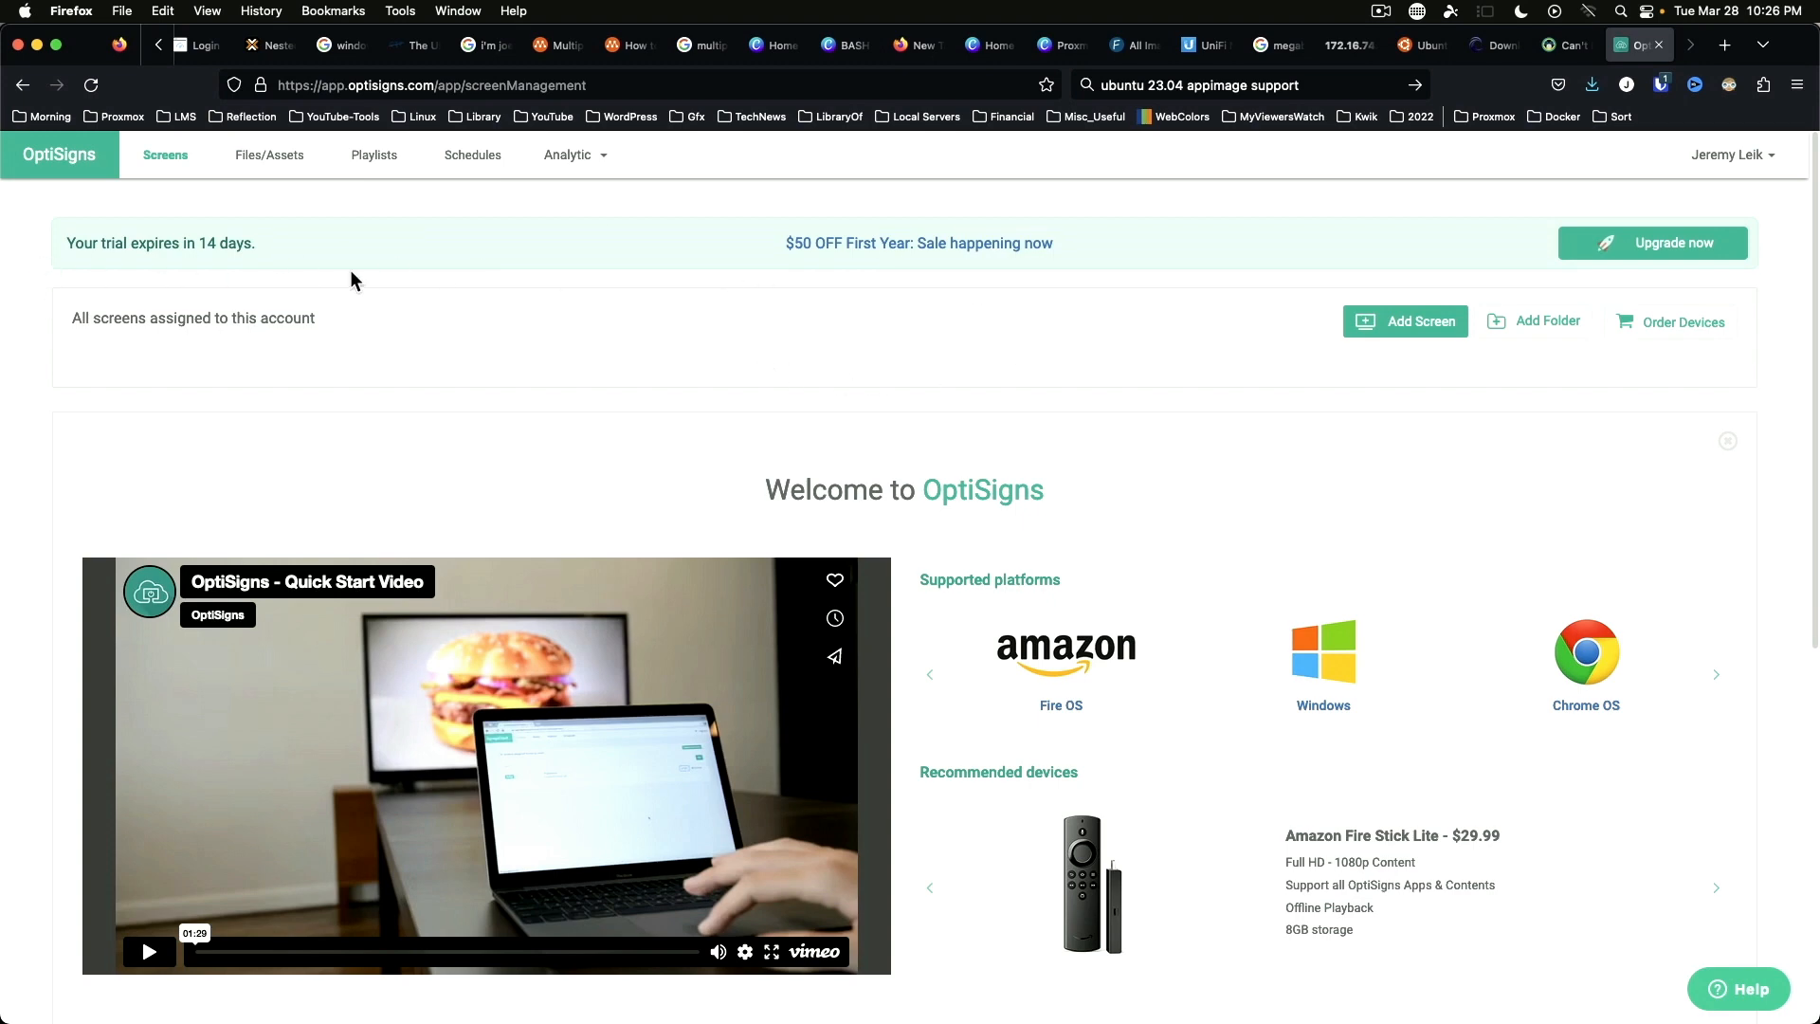
scroll(down, 3)
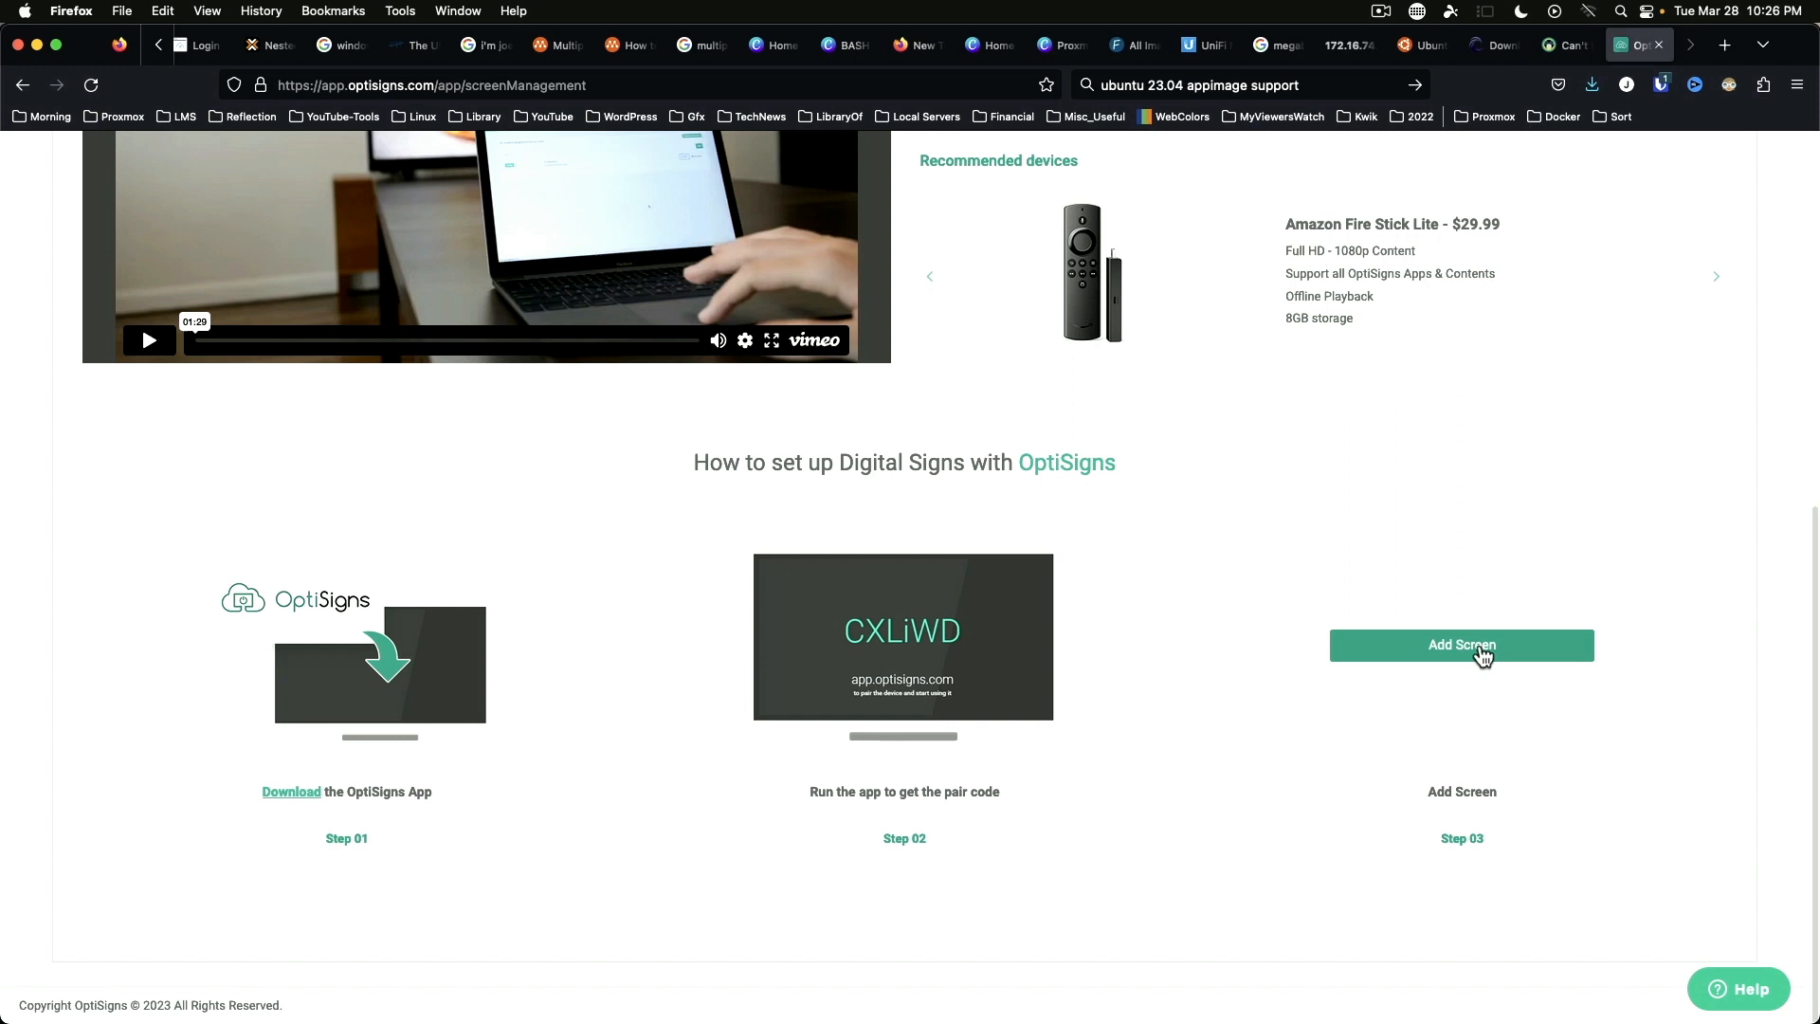
click(1459, 645)
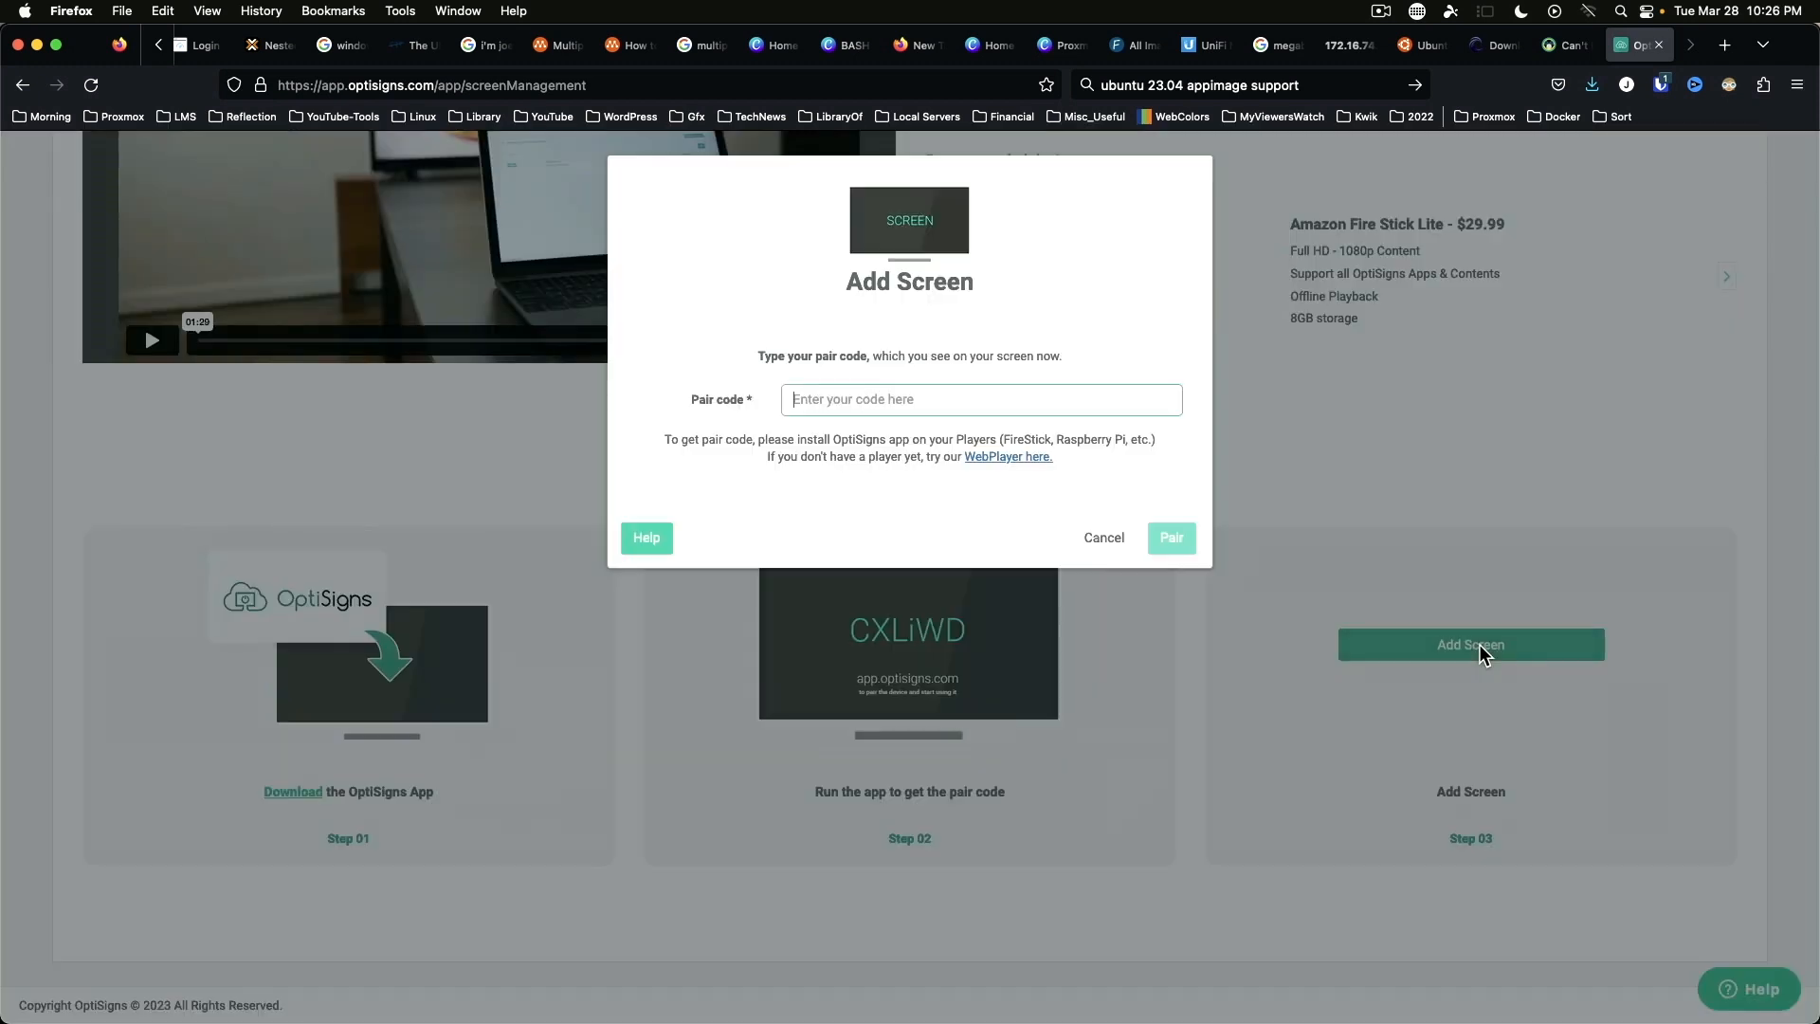
mouse_move(341, 171)
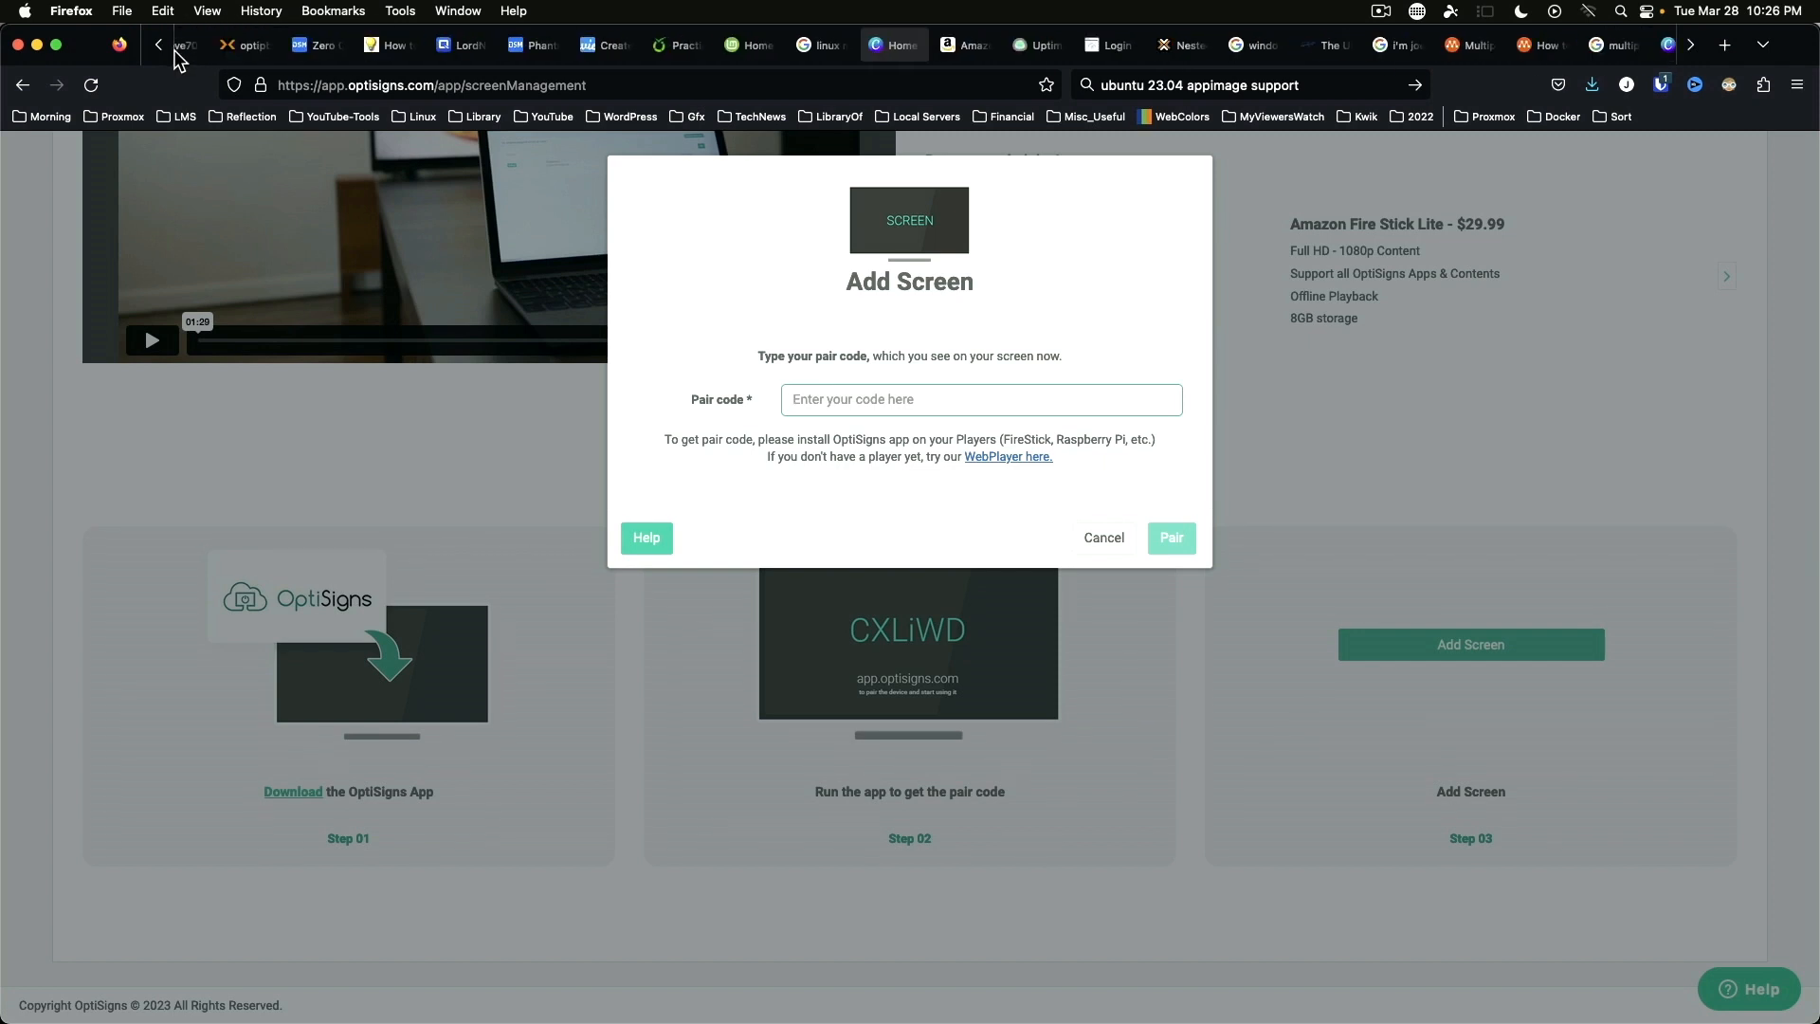
click(203, 45)
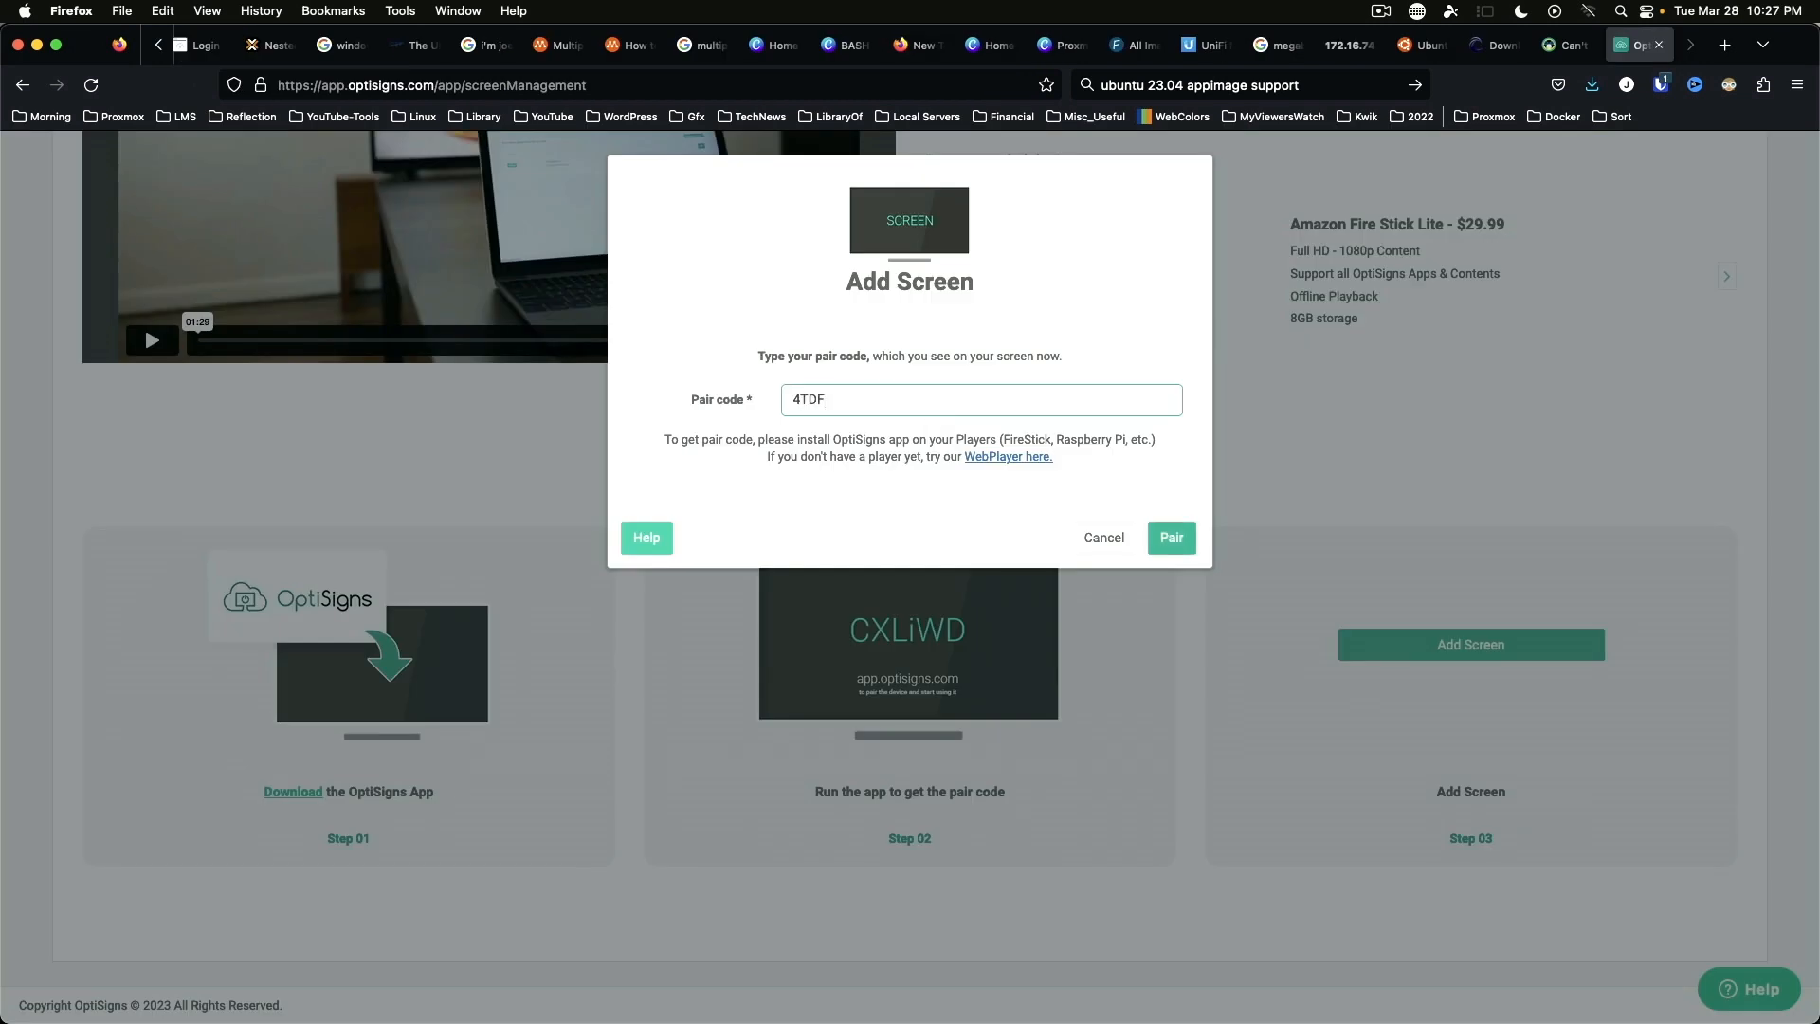
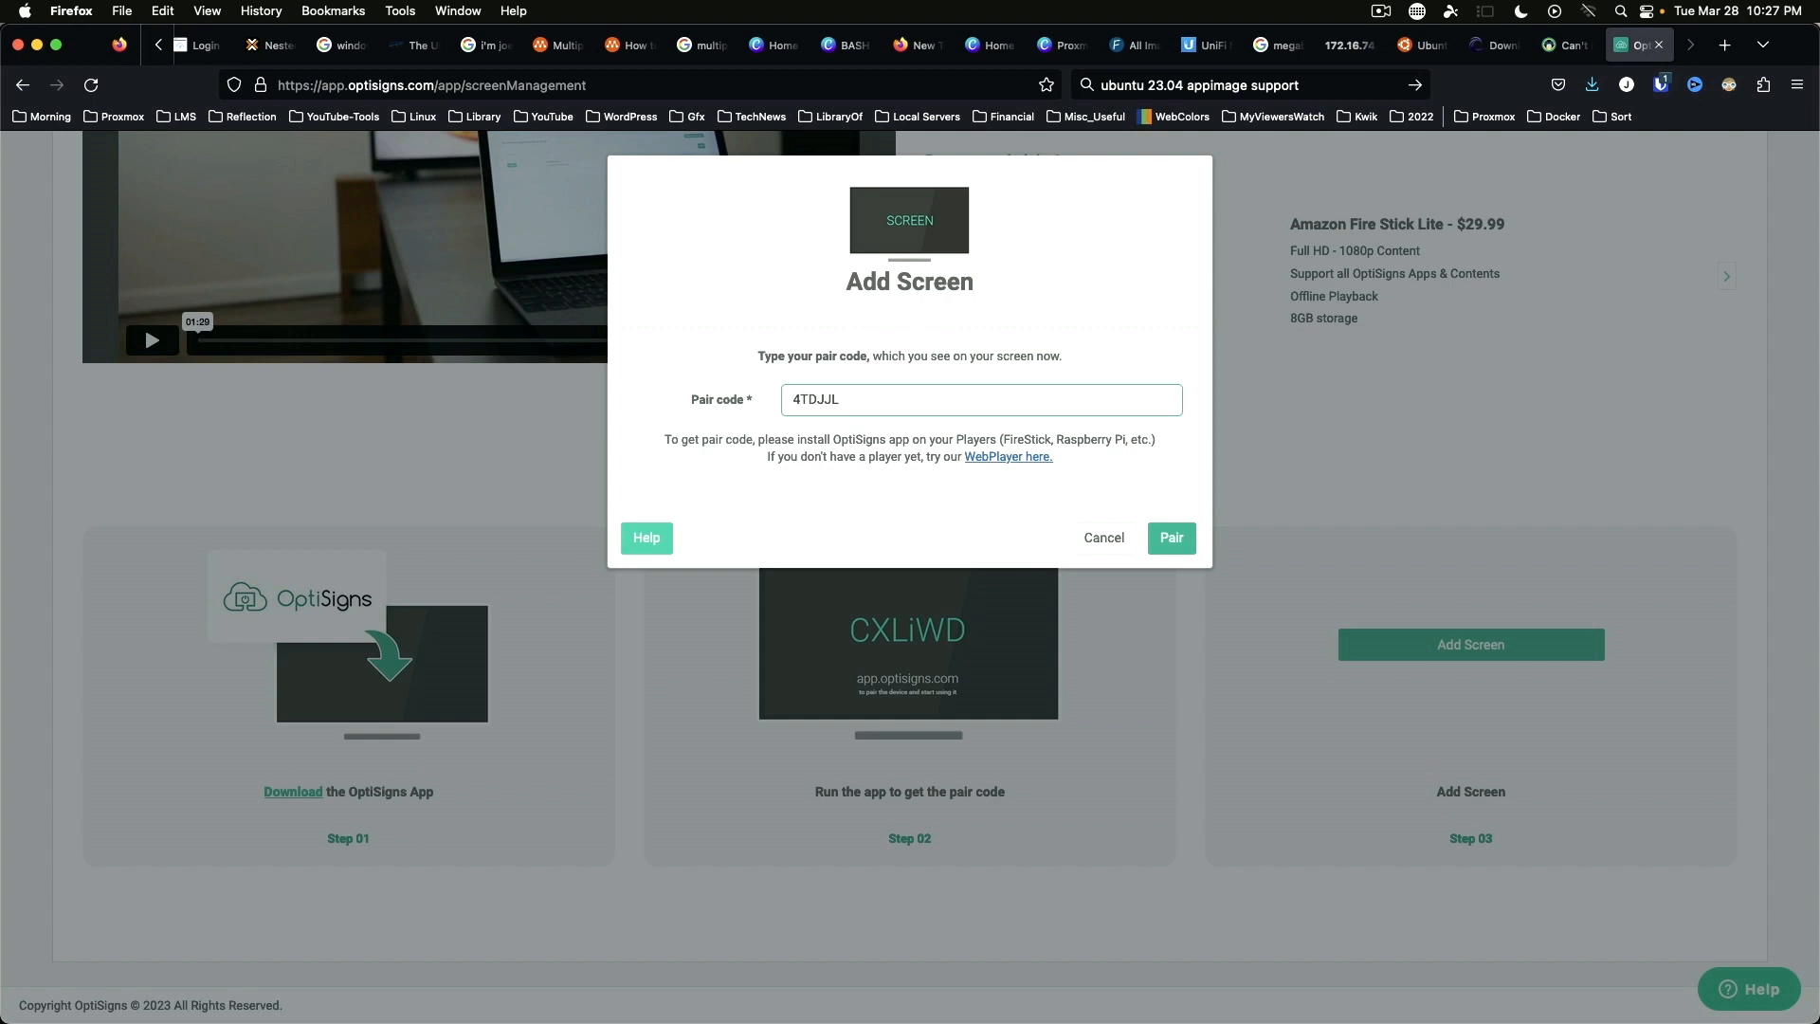
click(1170, 537)
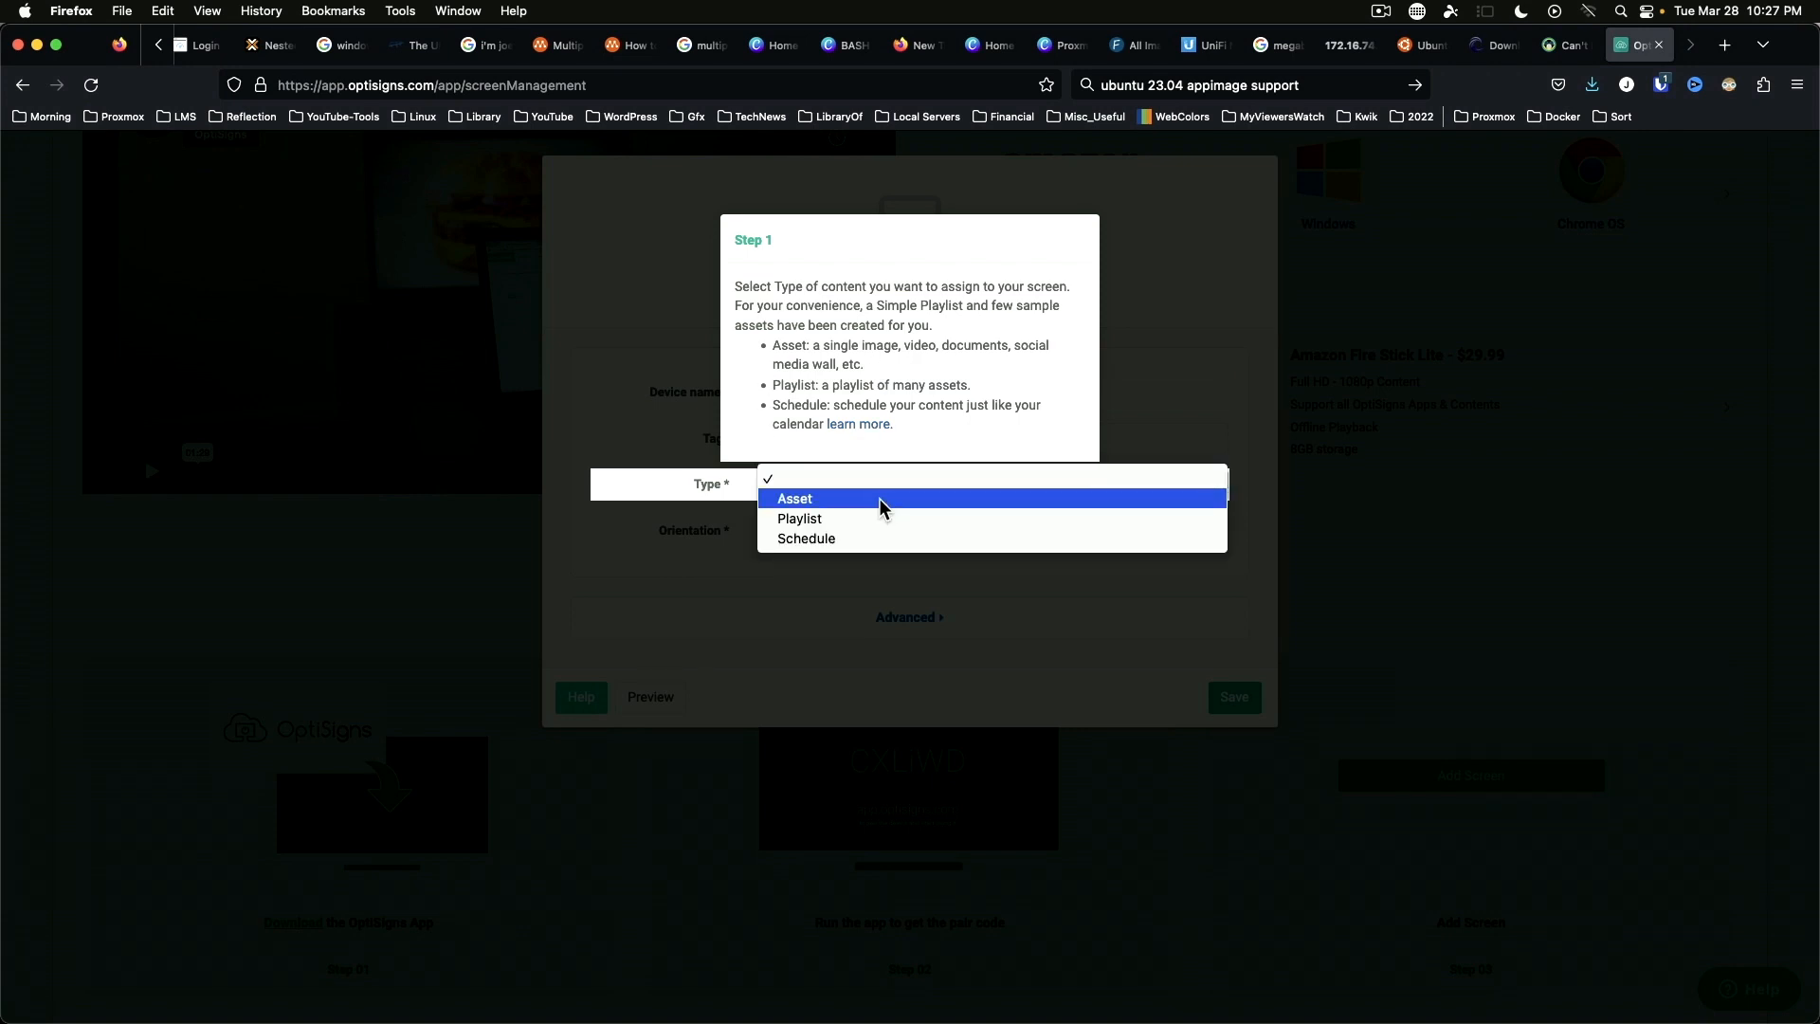
Set Screen 1's content type to Playlist with Simple Playlist selected
click(798, 519)
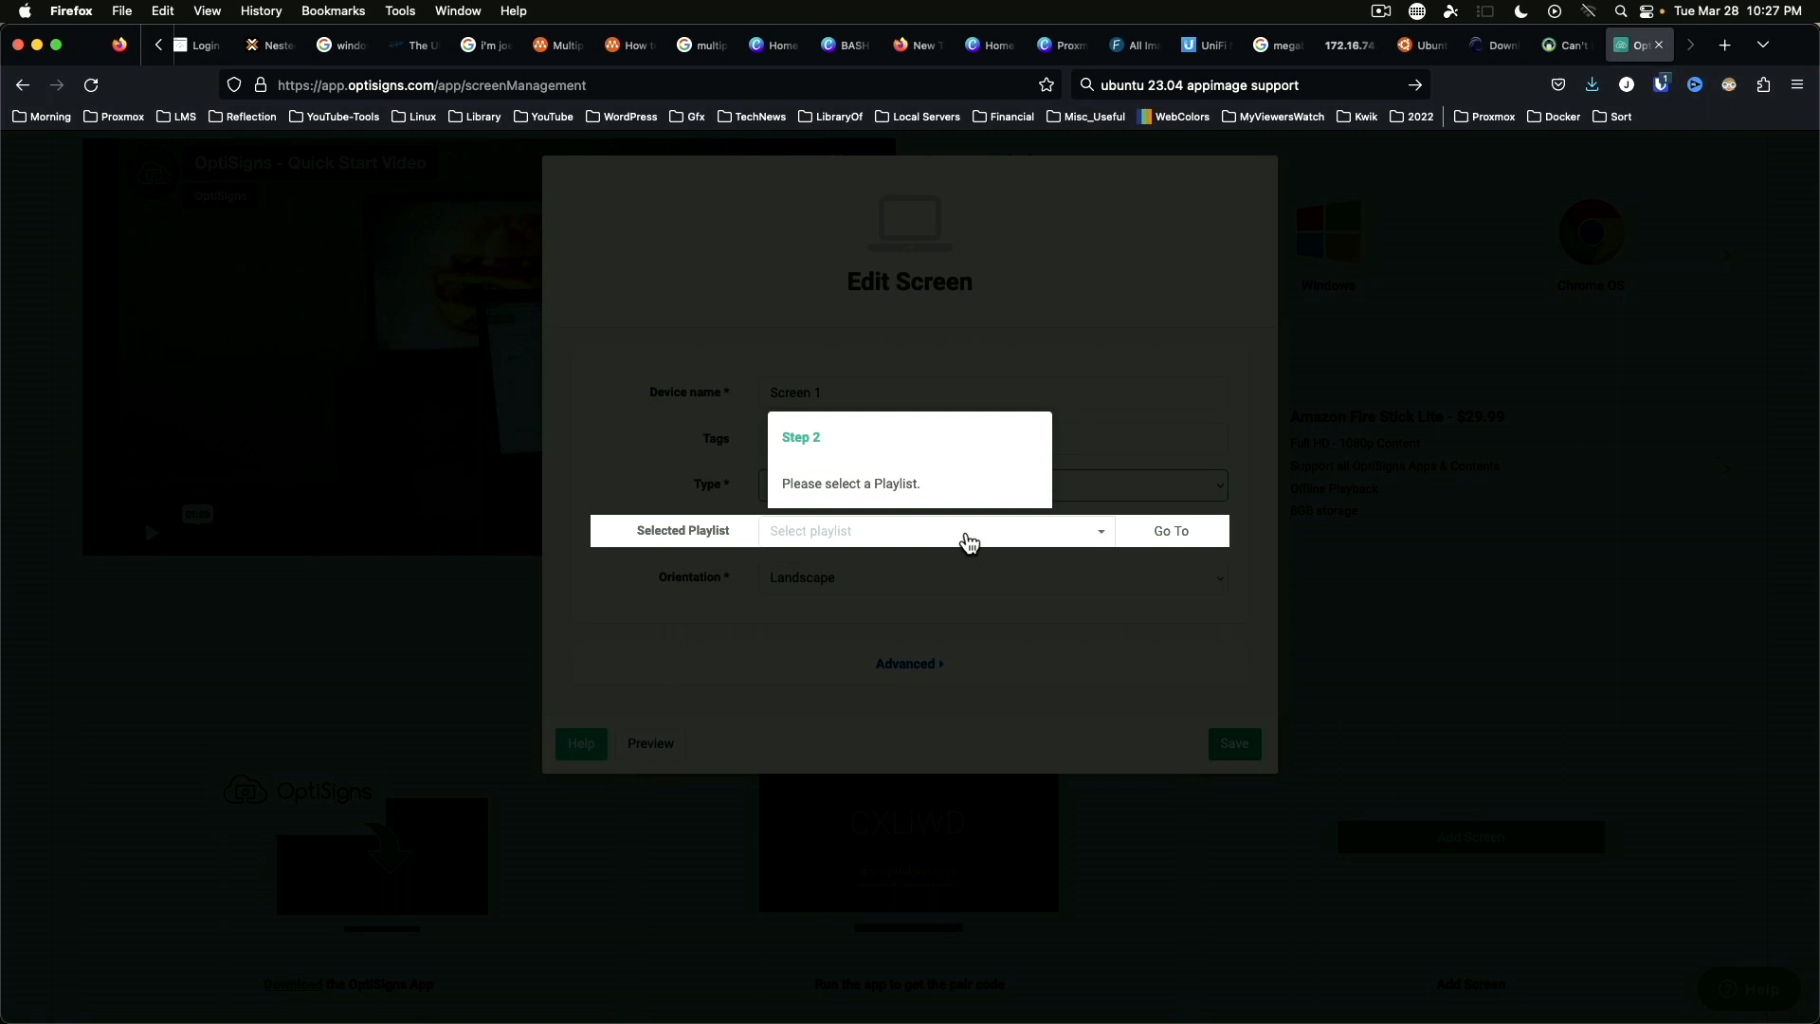
click(935, 531)
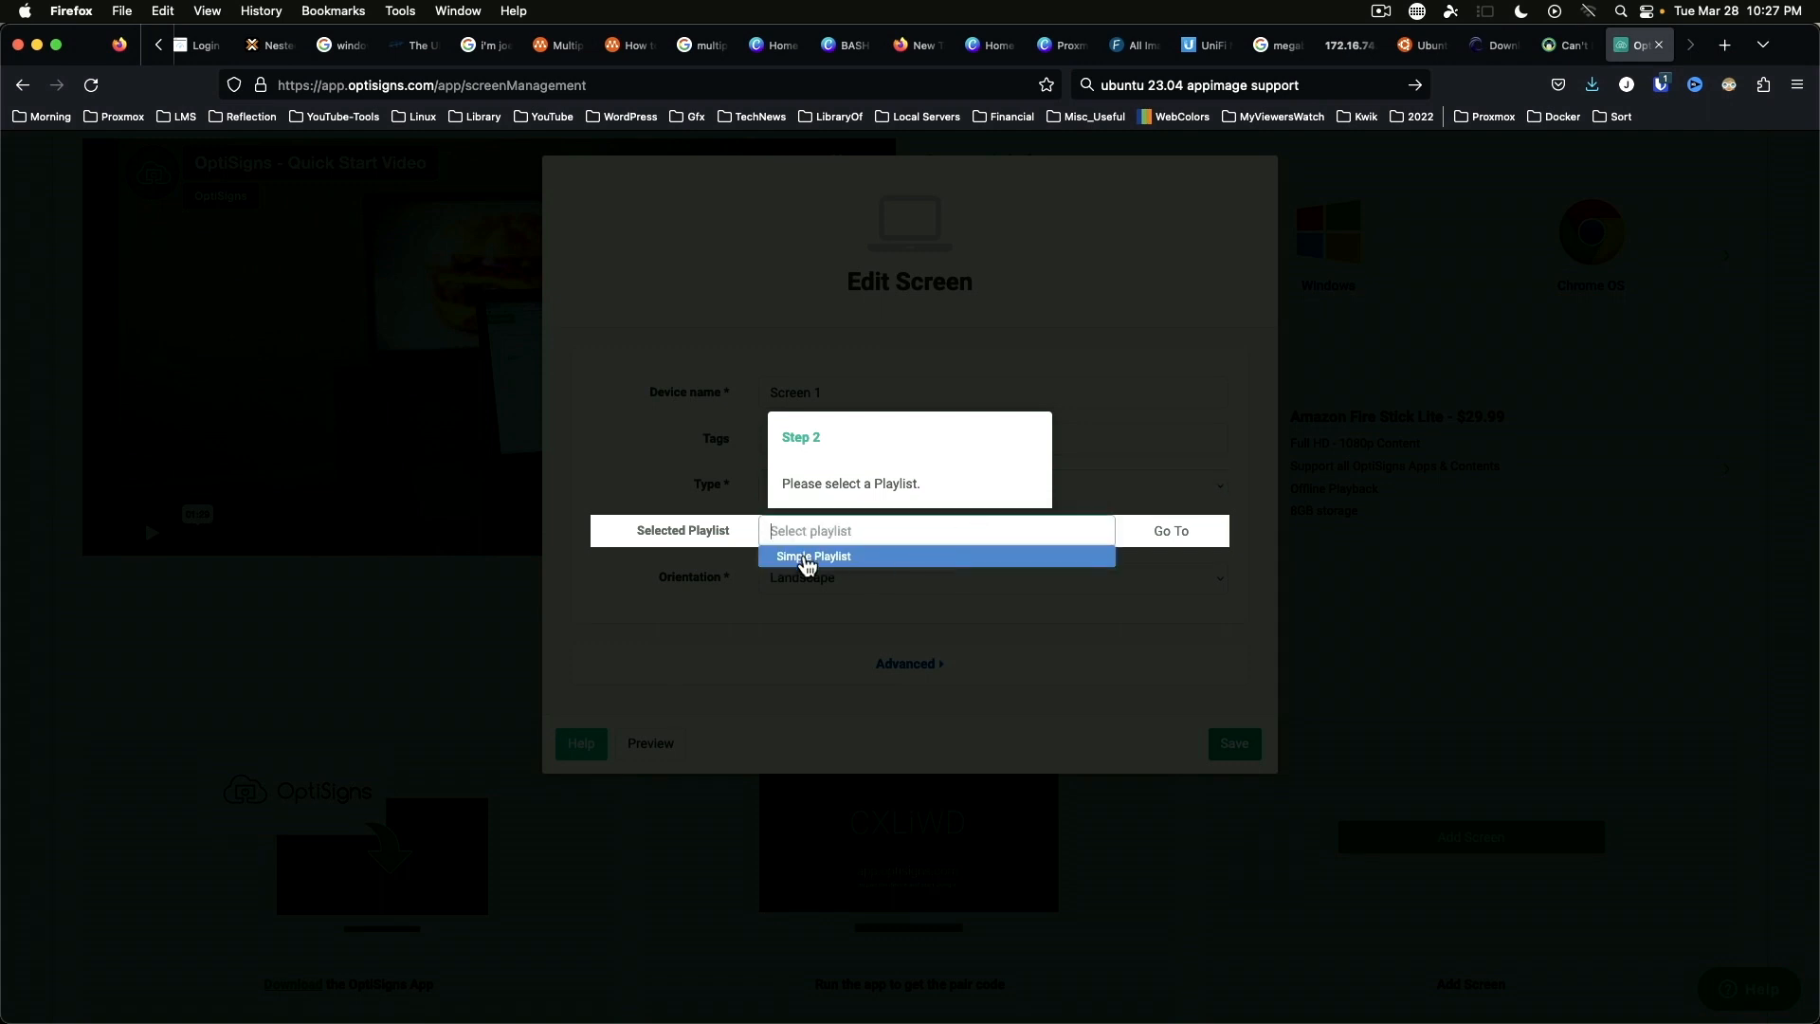
click(812, 556)
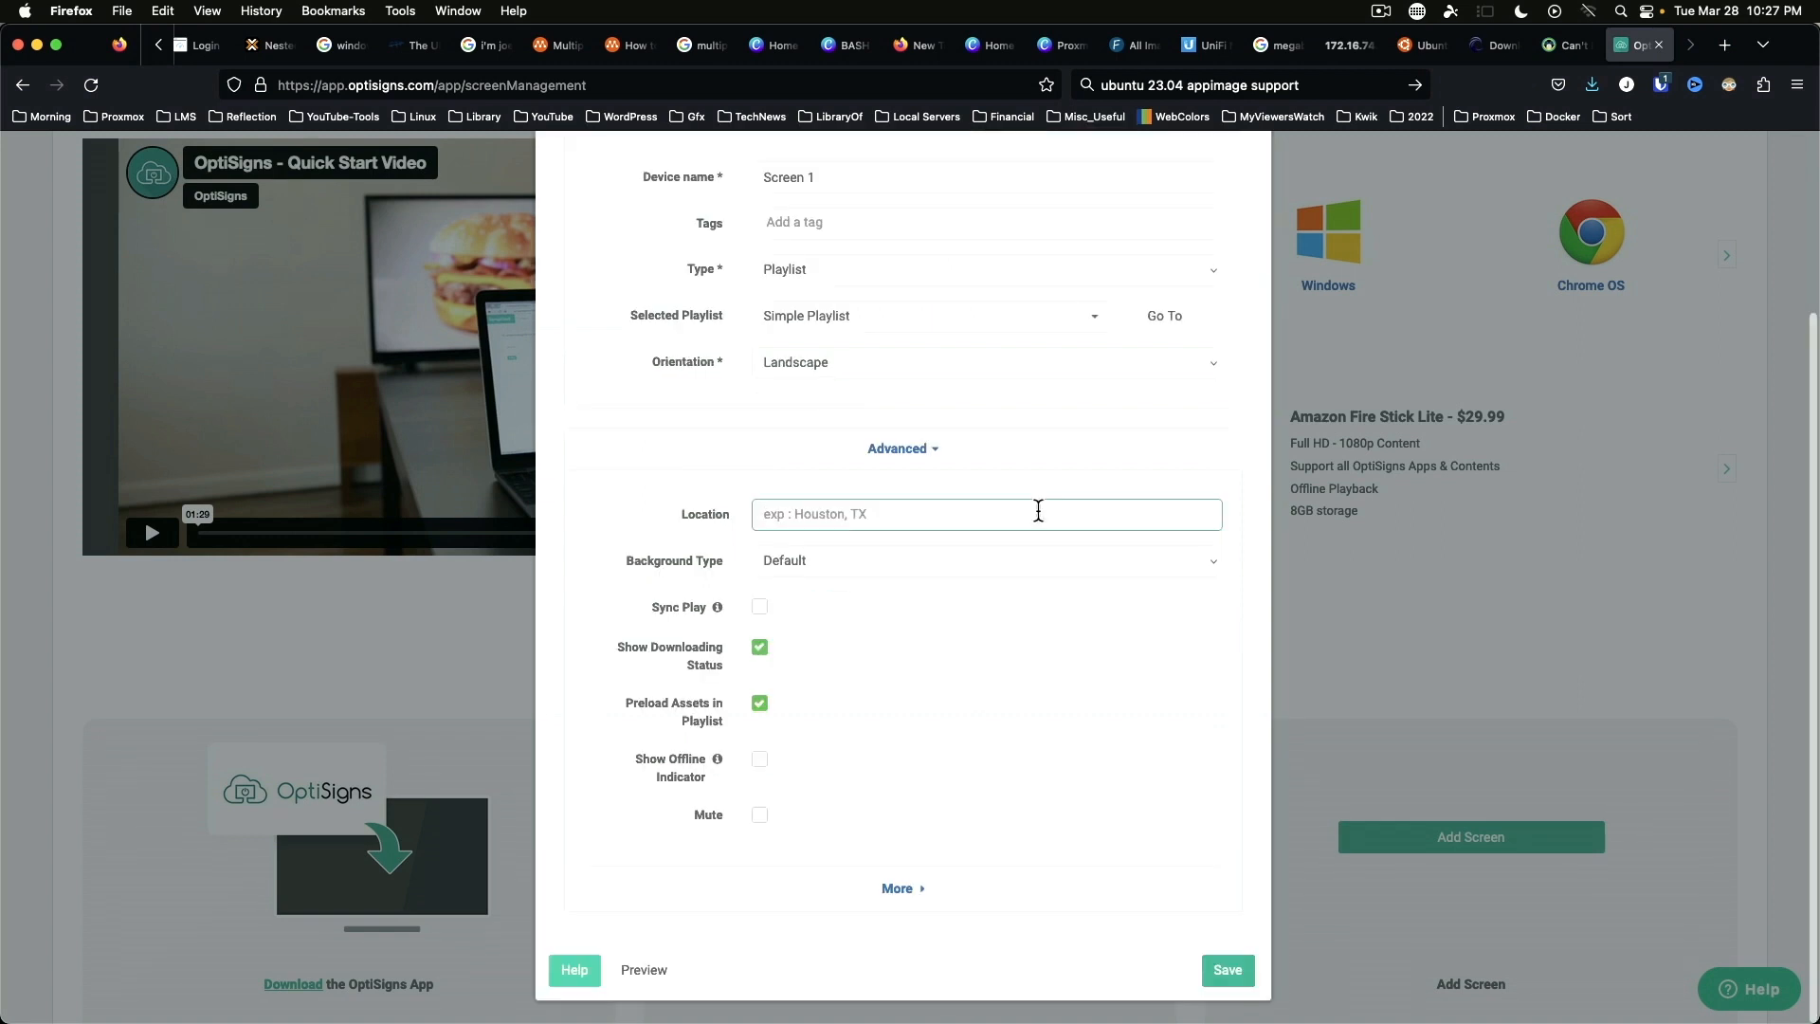
Set location to Michigan, USA and an image background, Sample Image 2.jpeg
text(Michigan)
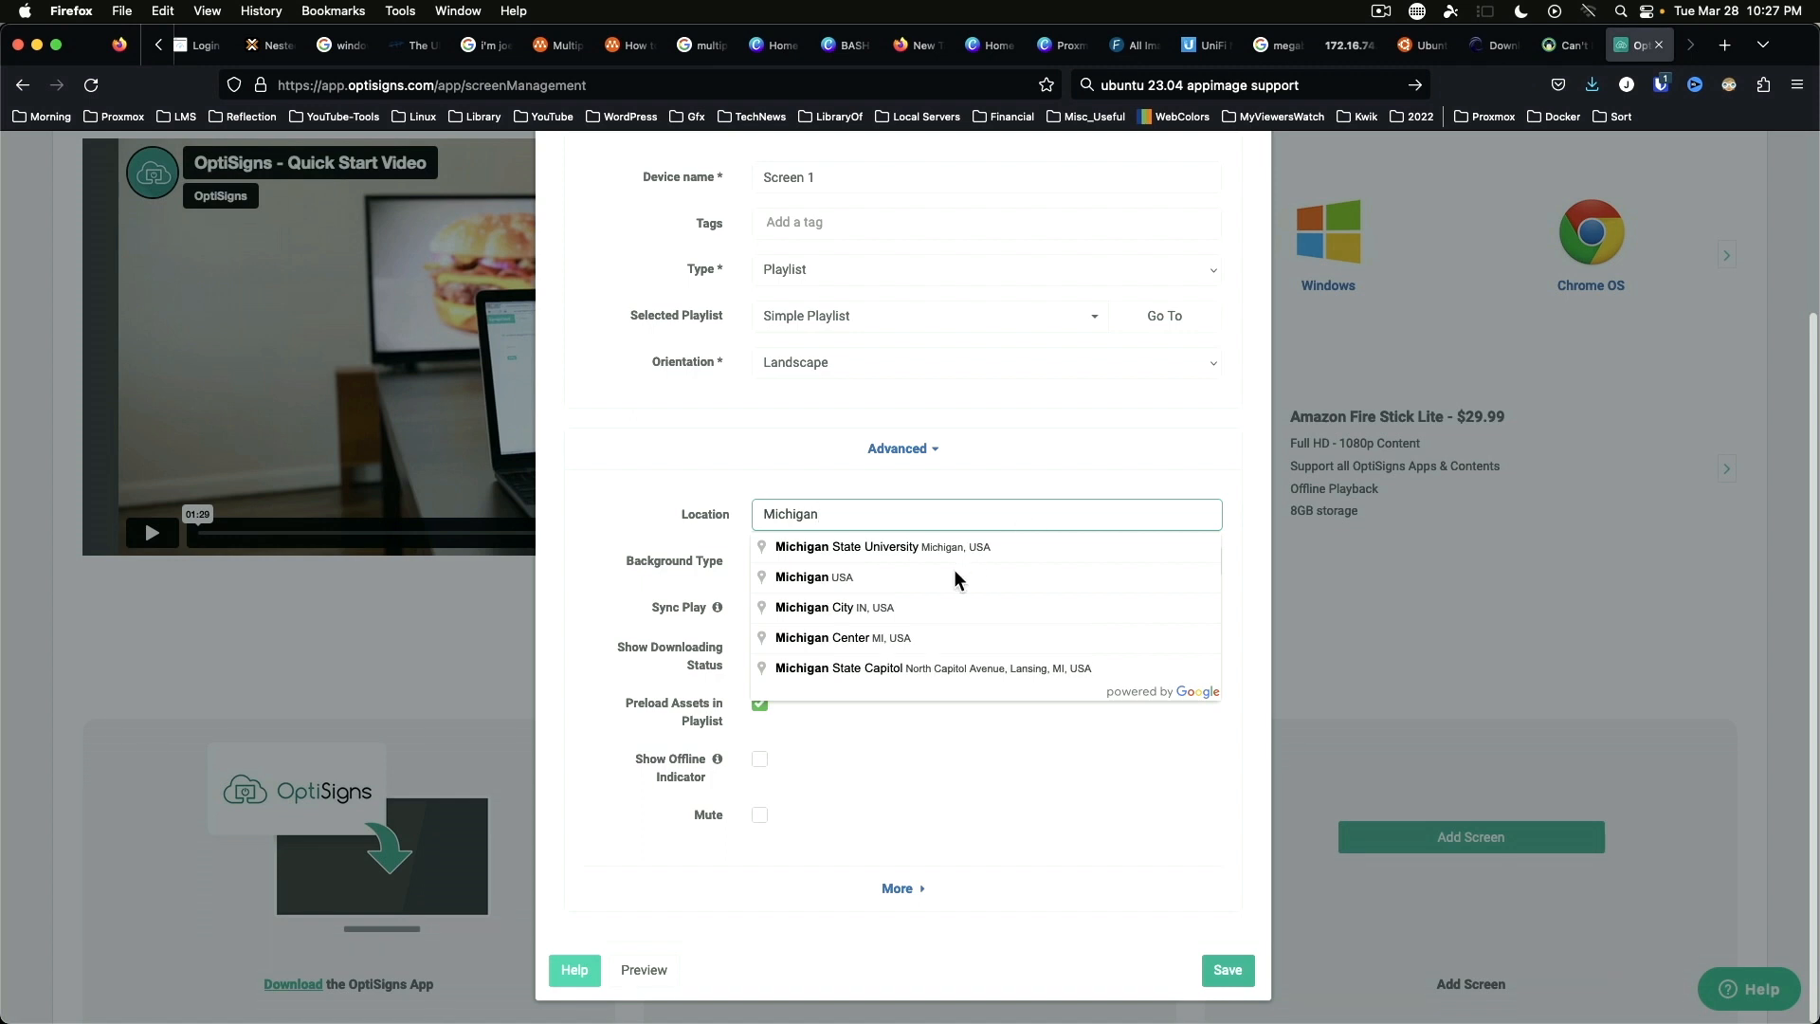
click(813, 577)
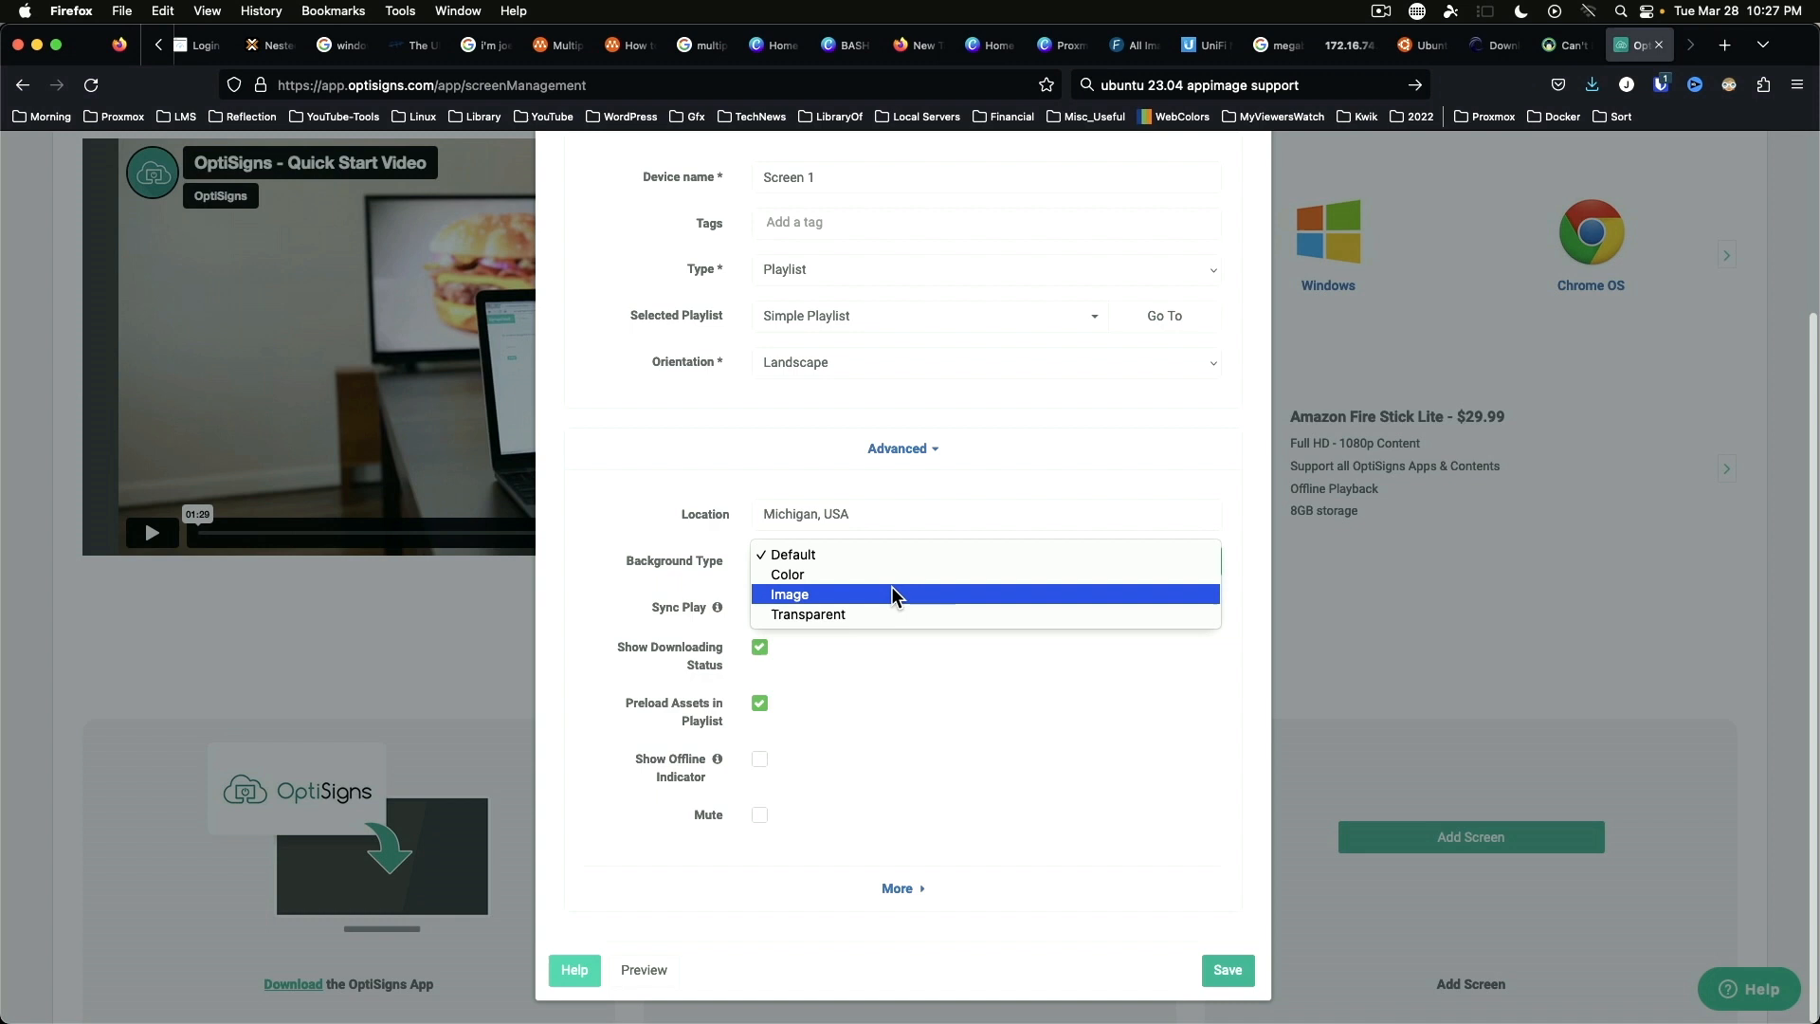
click(790, 595)
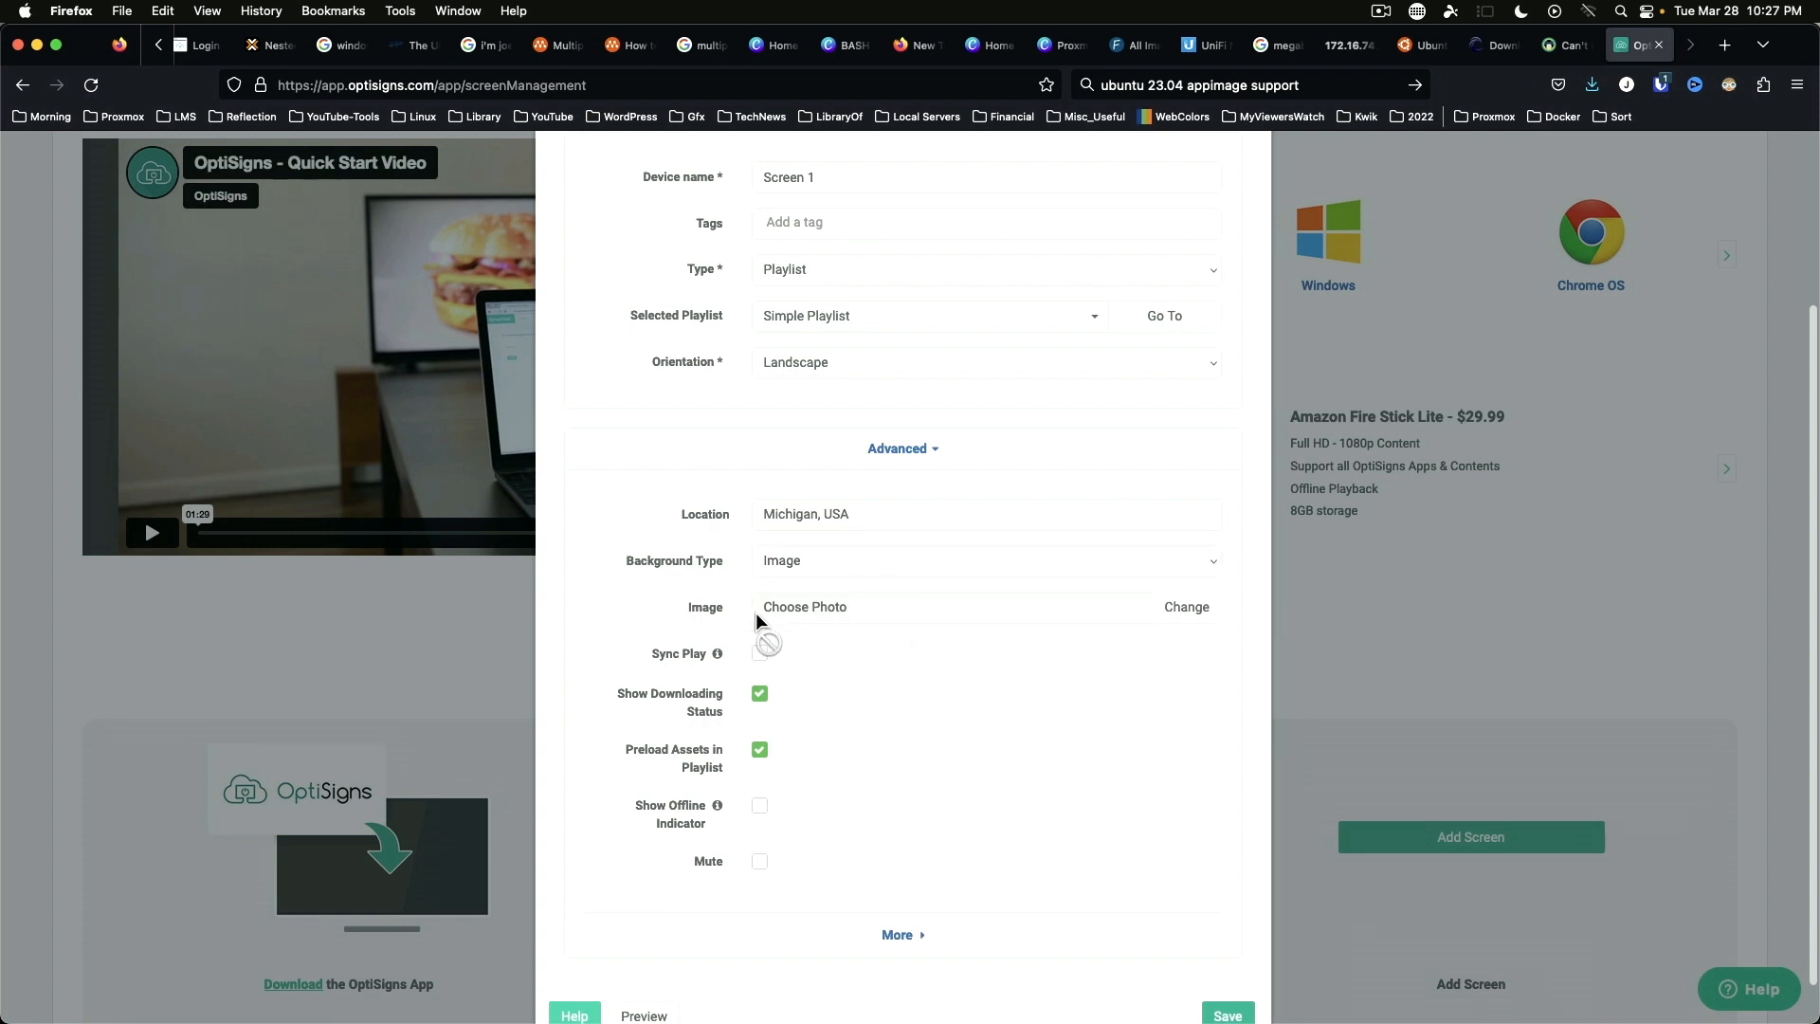
click(805, 605)
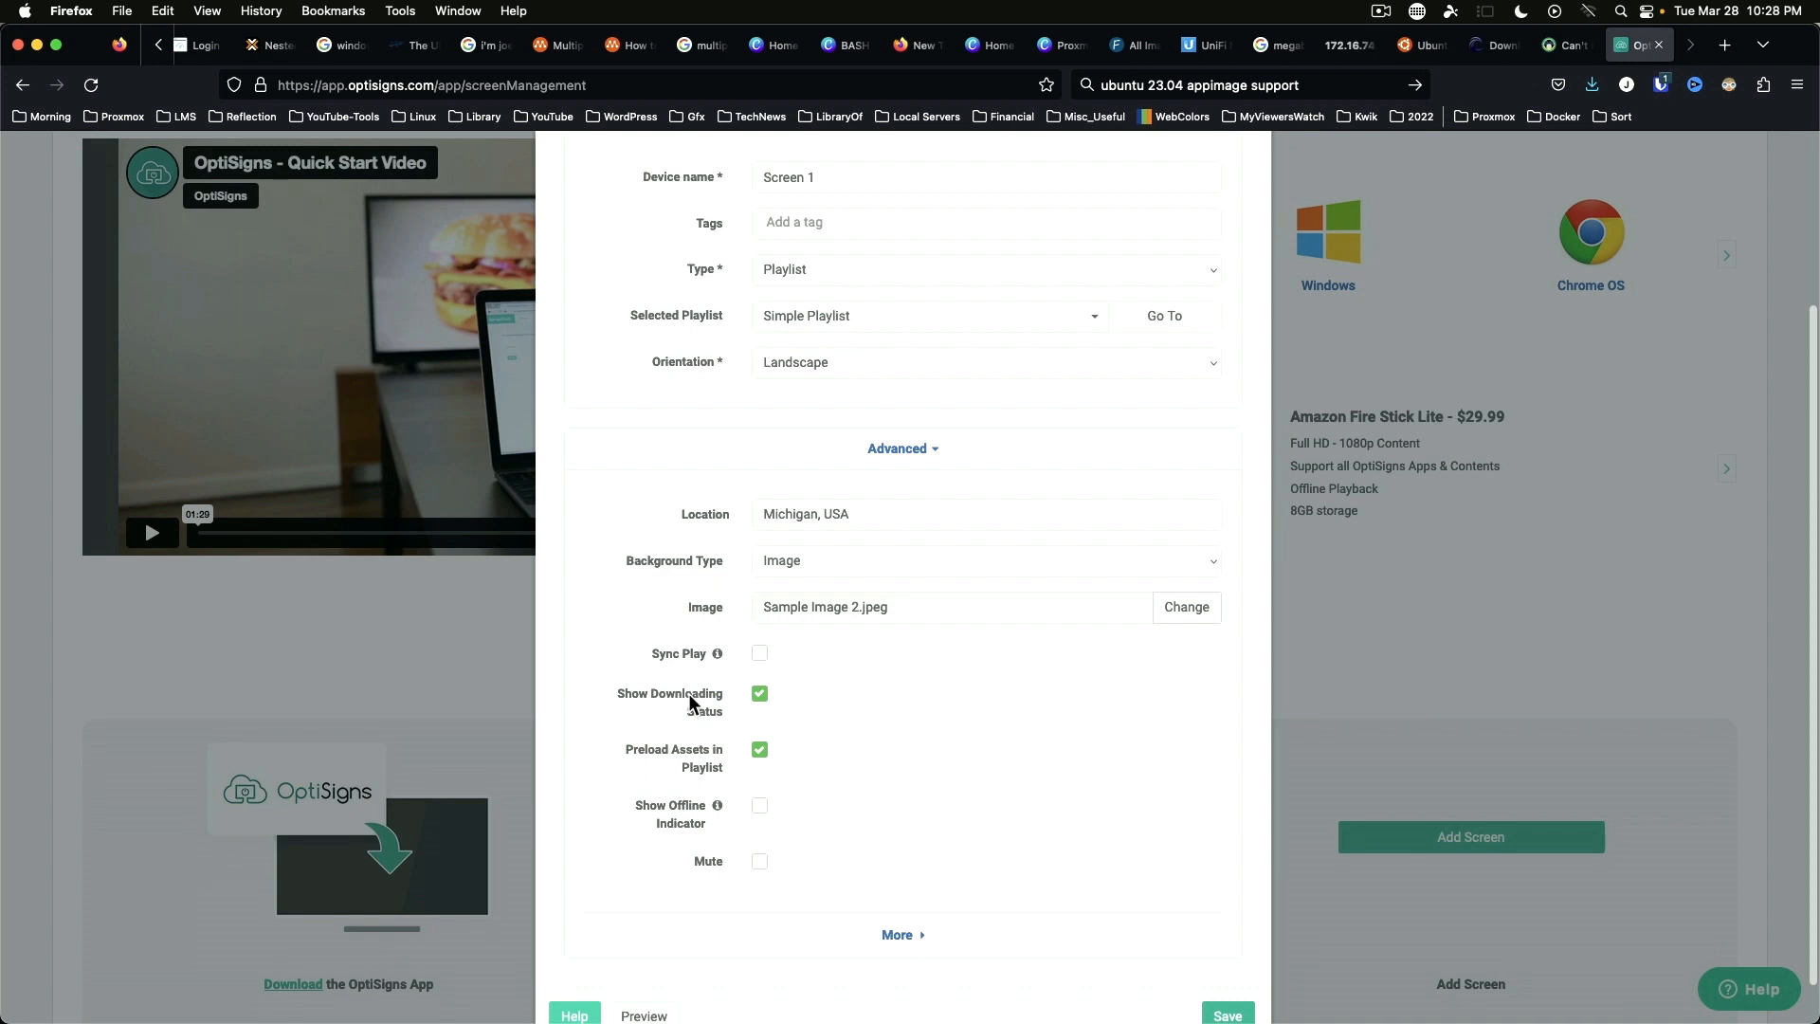
mouse_move(588, 676)
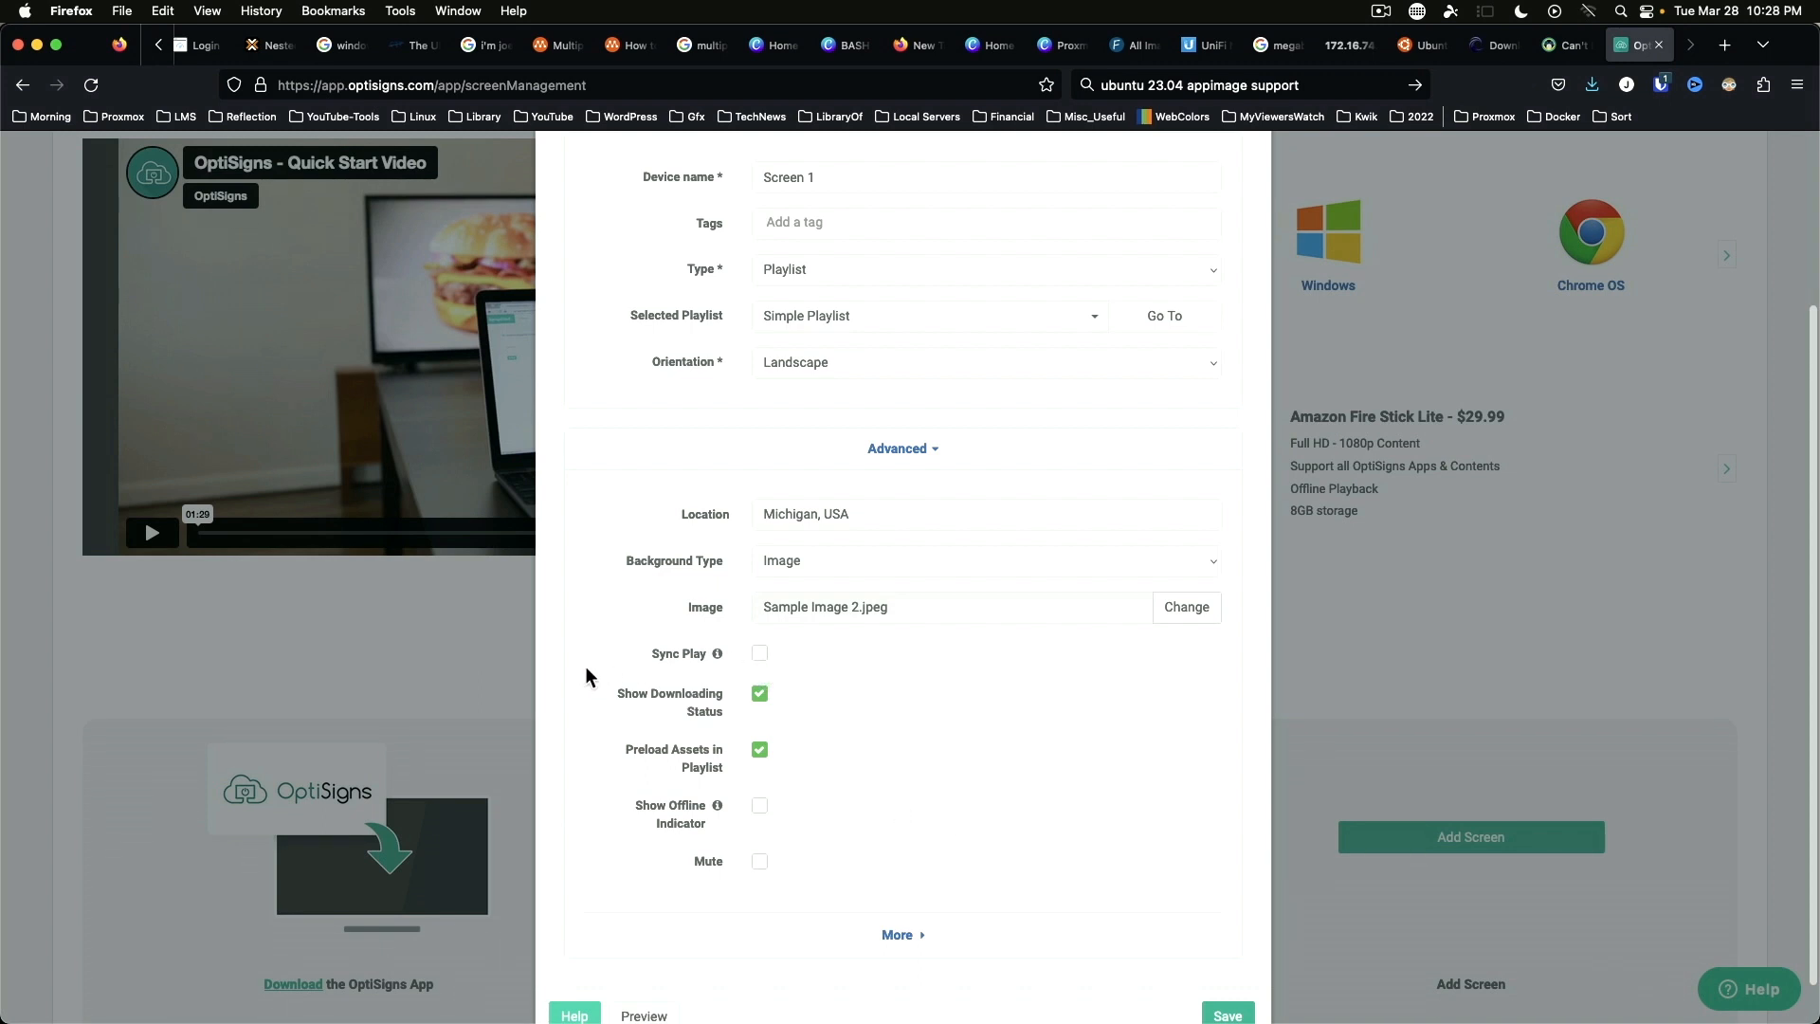
mouse_move(569, 729)
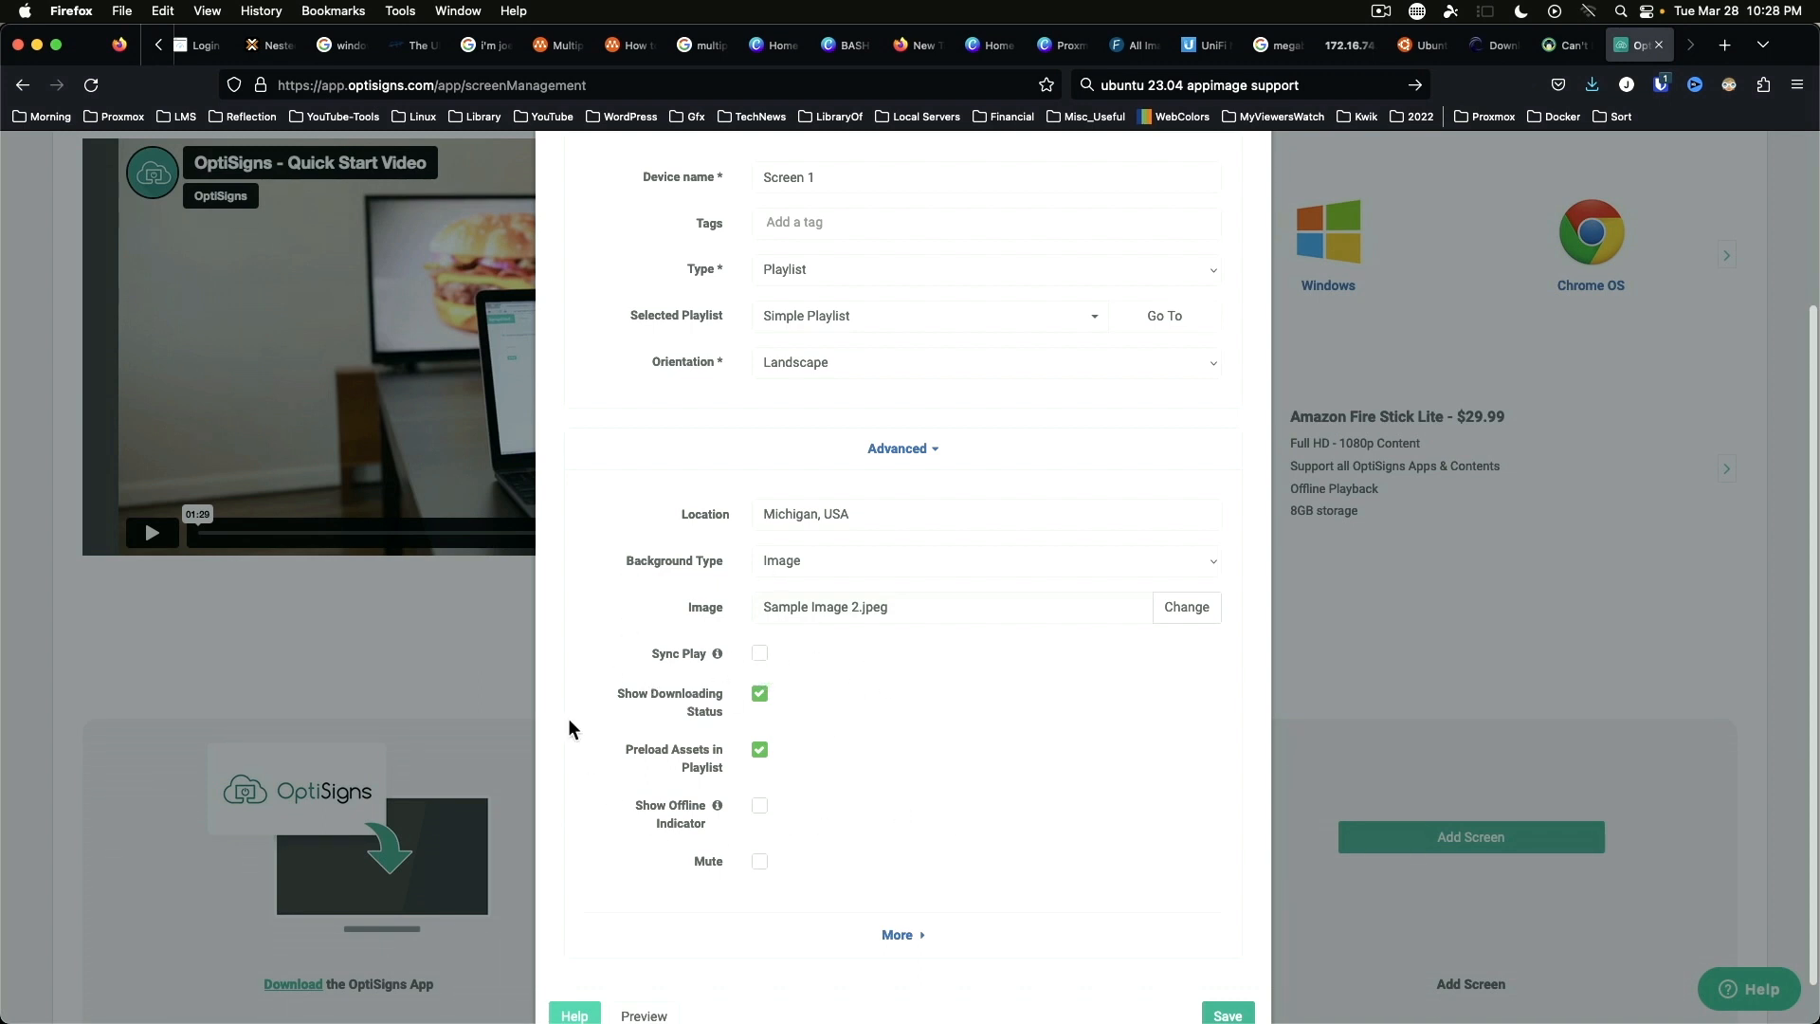
mouse_move(715, 729)
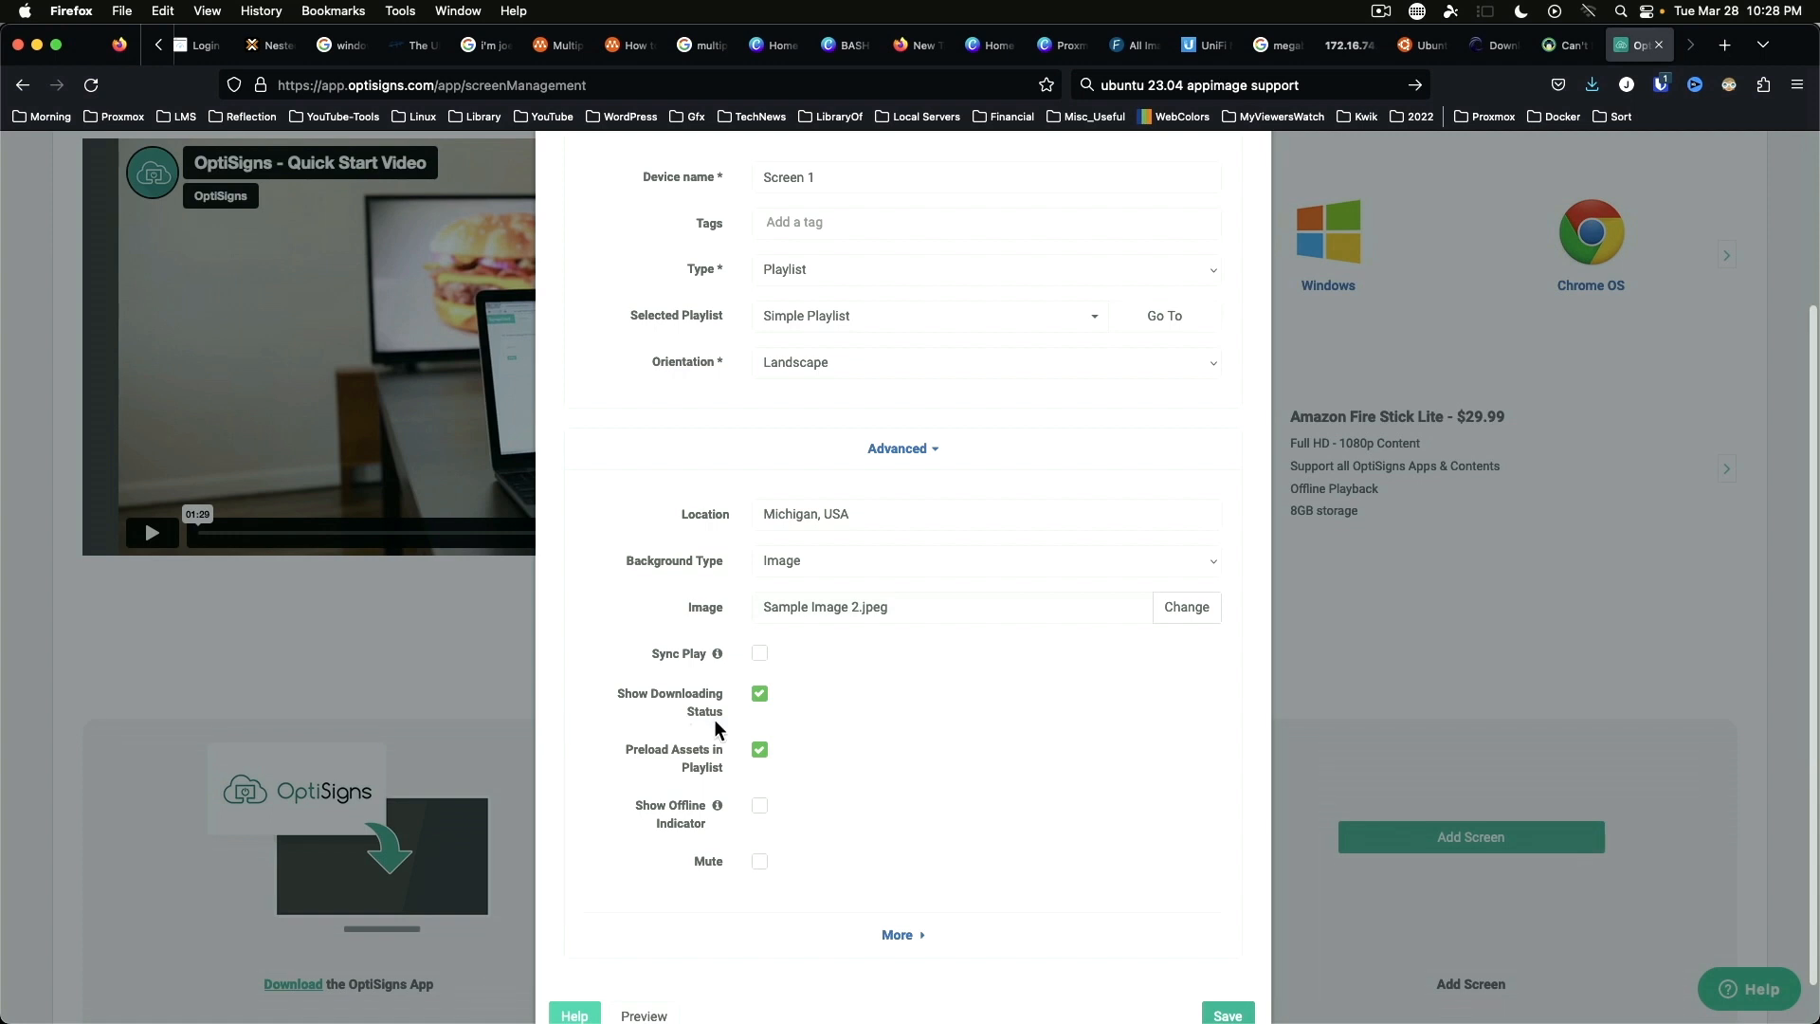
mouse_move(1056, 833)
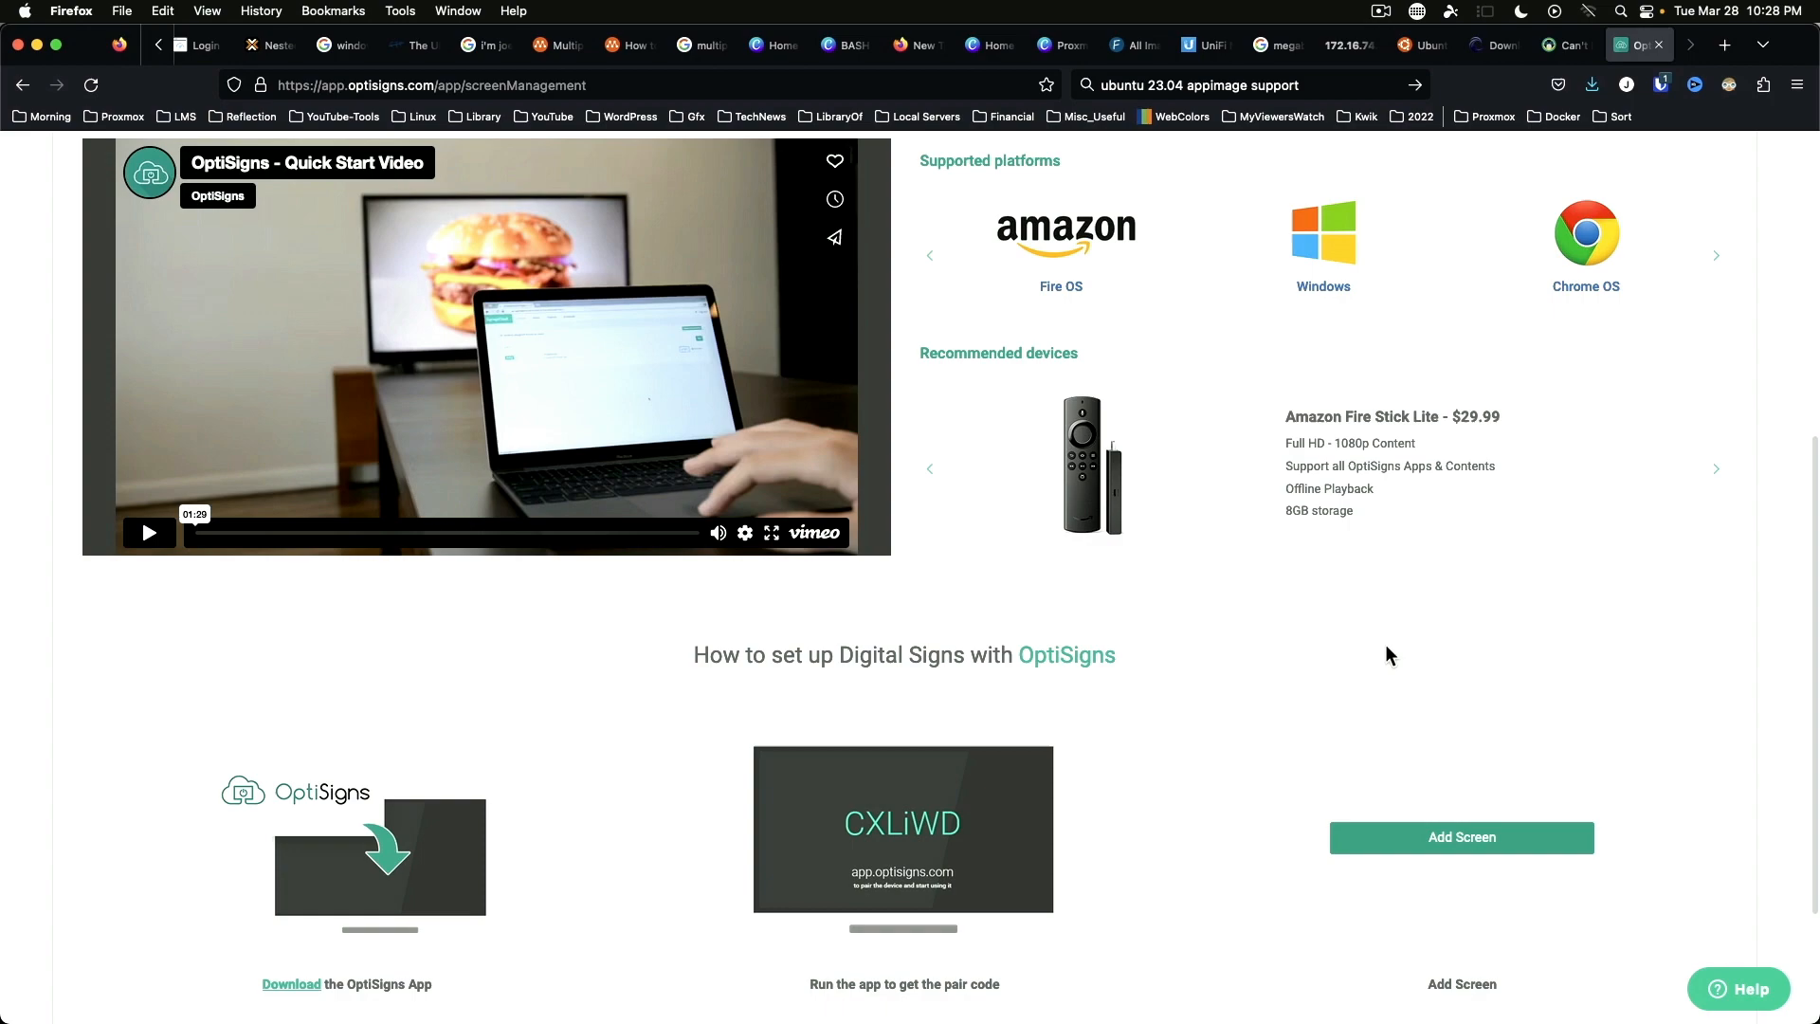
Browse the Amazon 'n5105 mini pc' results sorted by price, low to high
click(1725, 45)
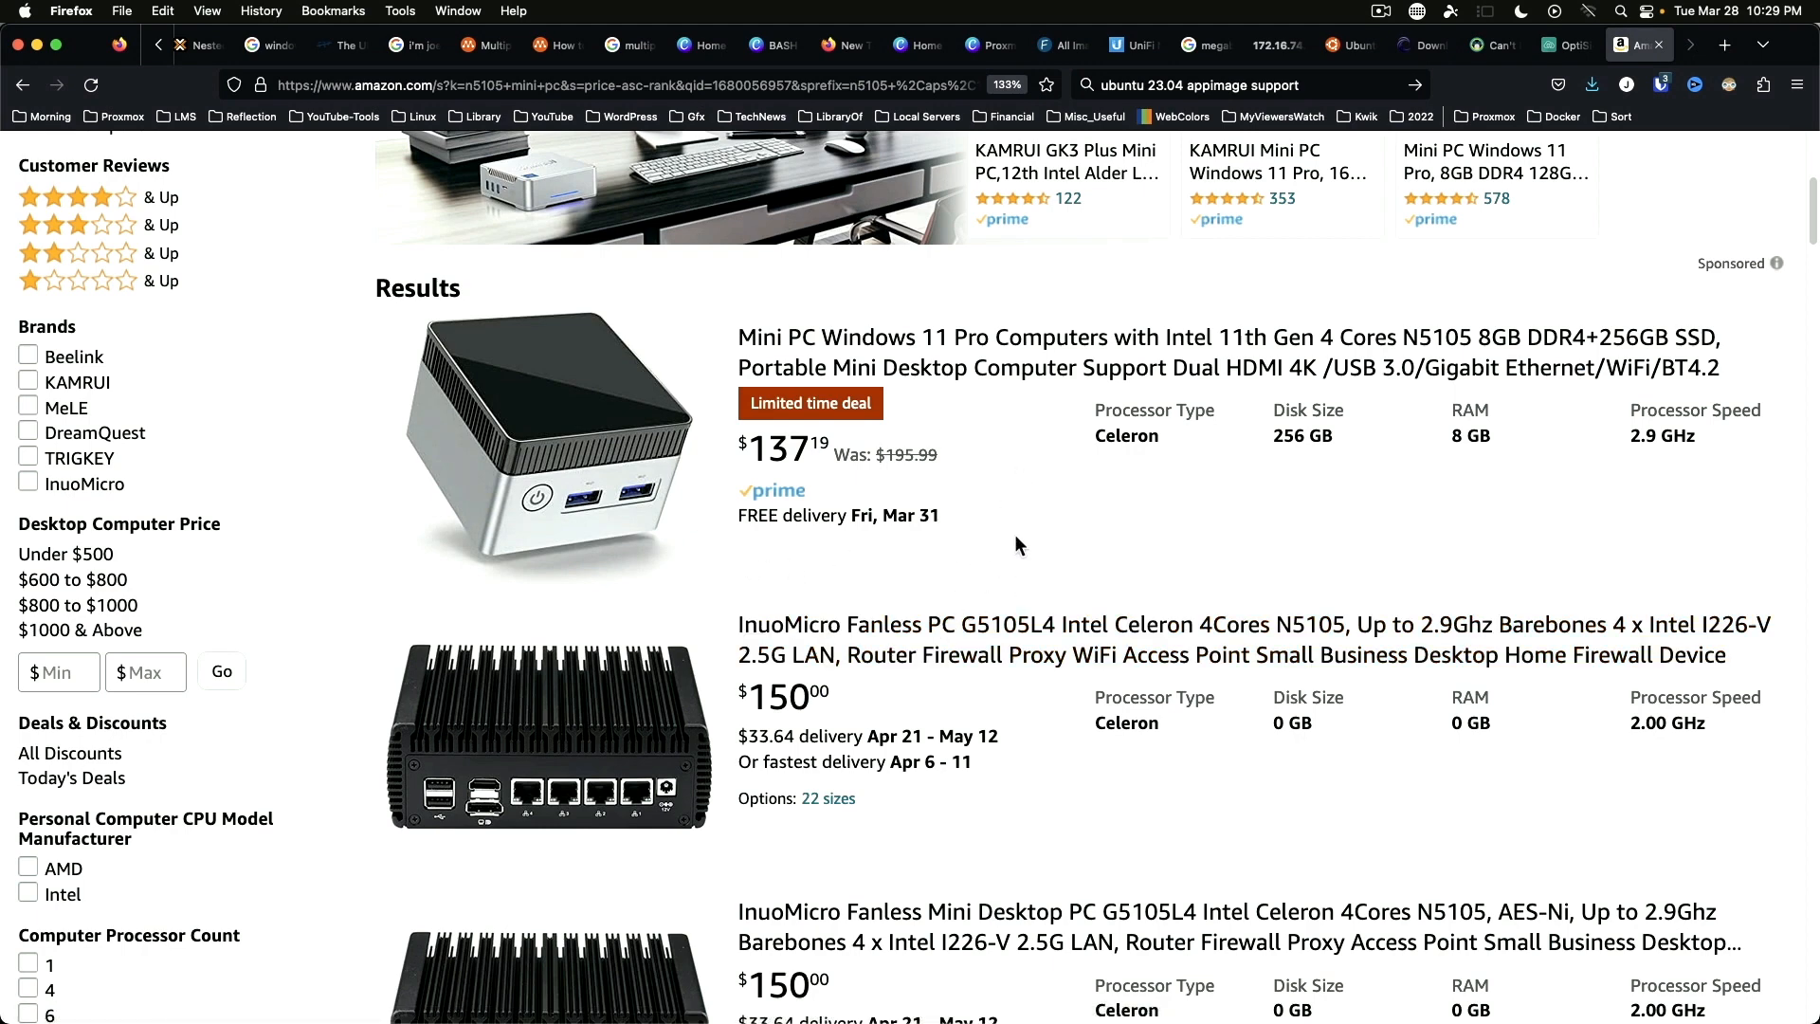
mouse_move(981, 502)
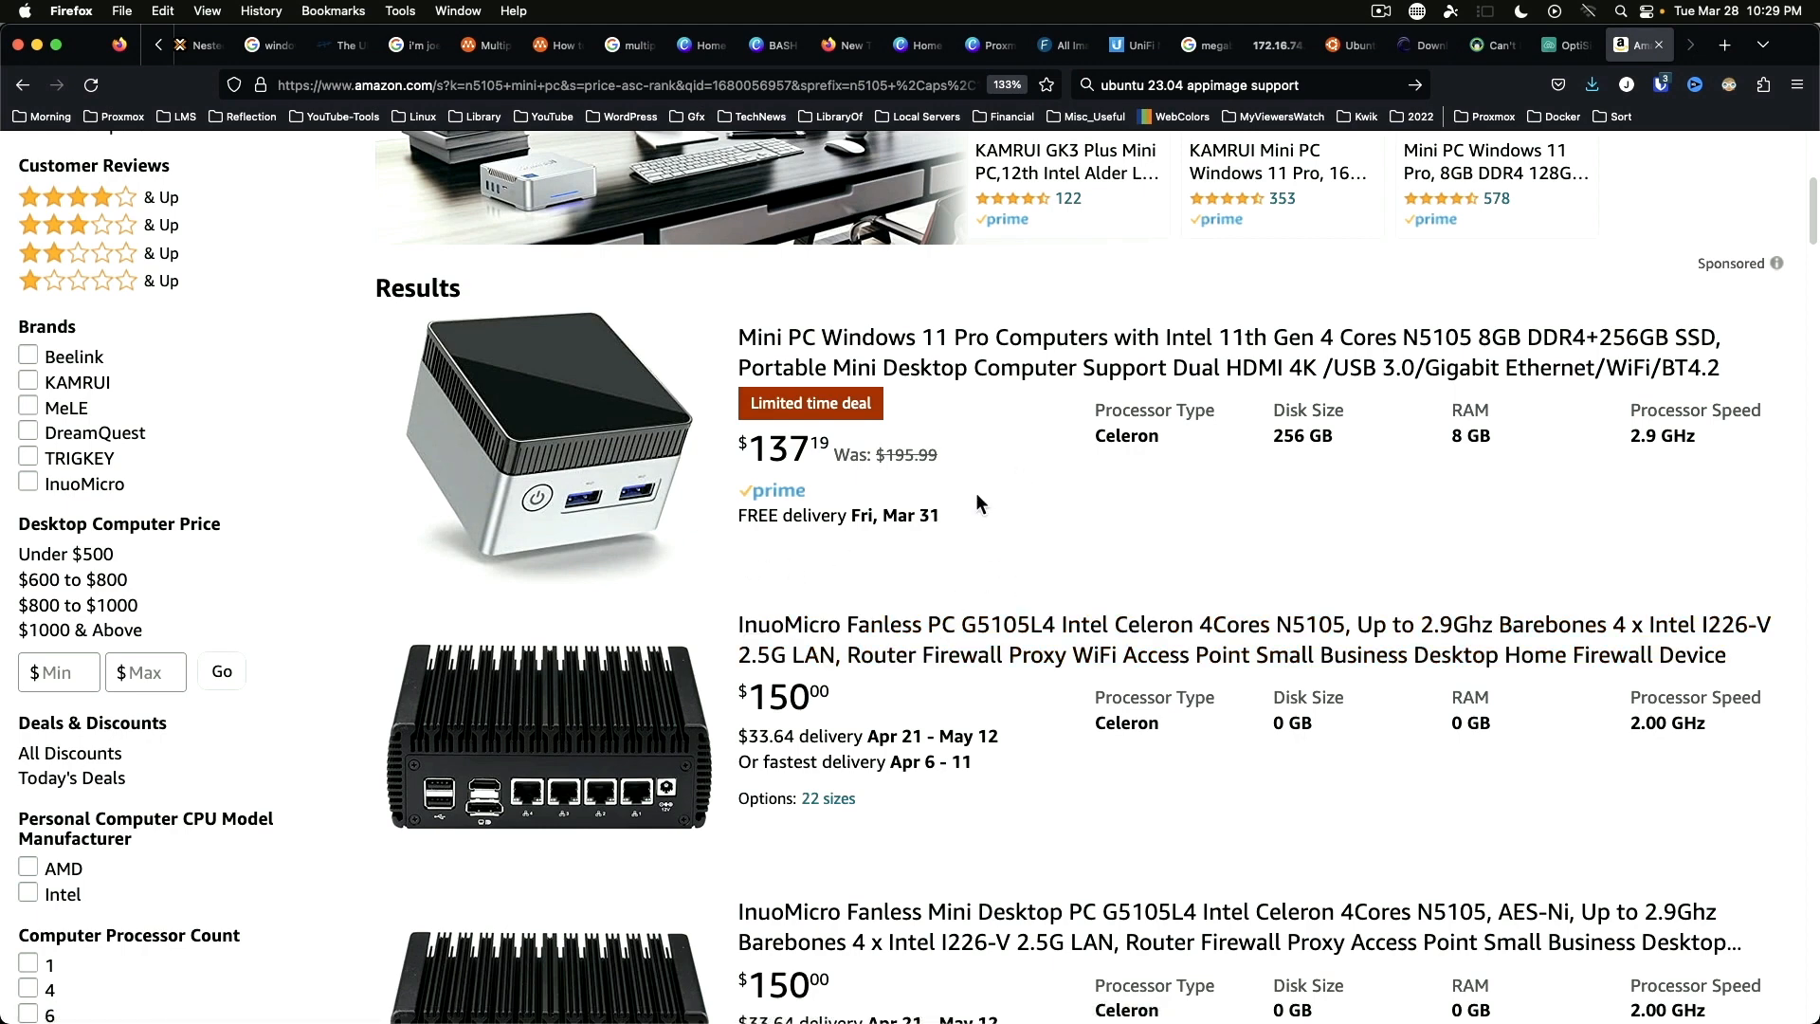
scroll(down, 3)
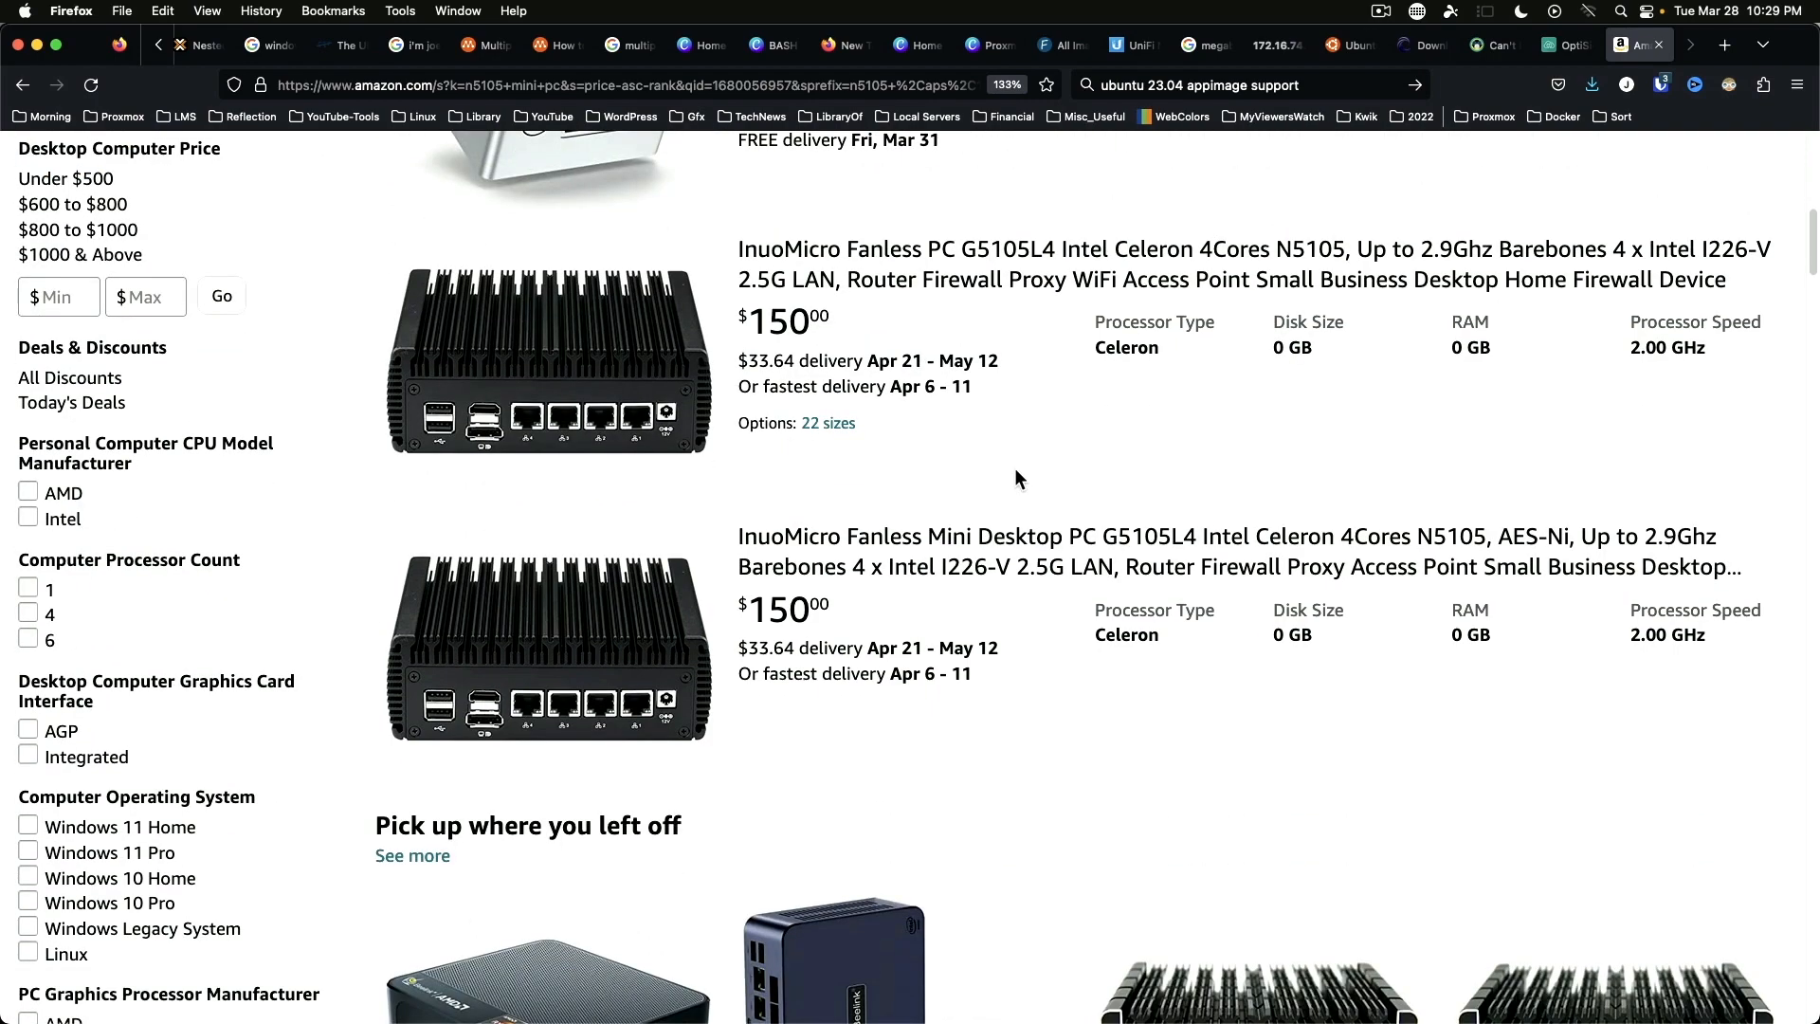
scroll(down, 3)
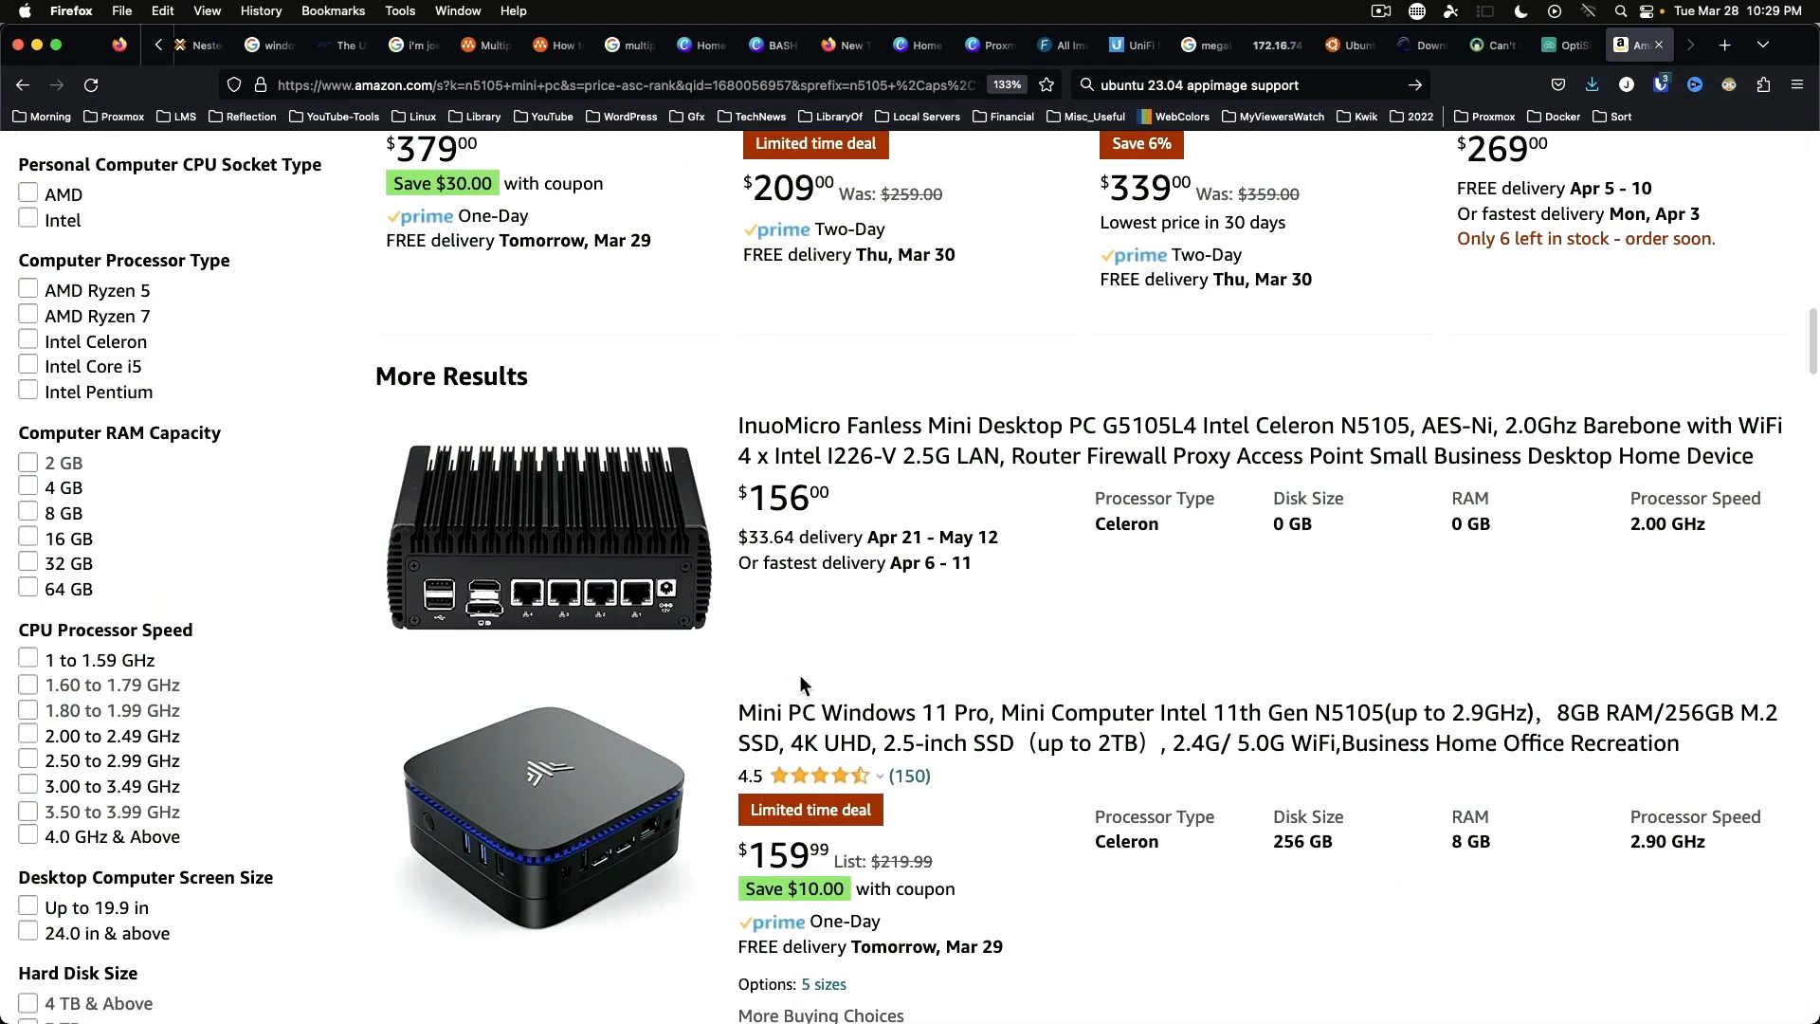
scroll(down, 3)
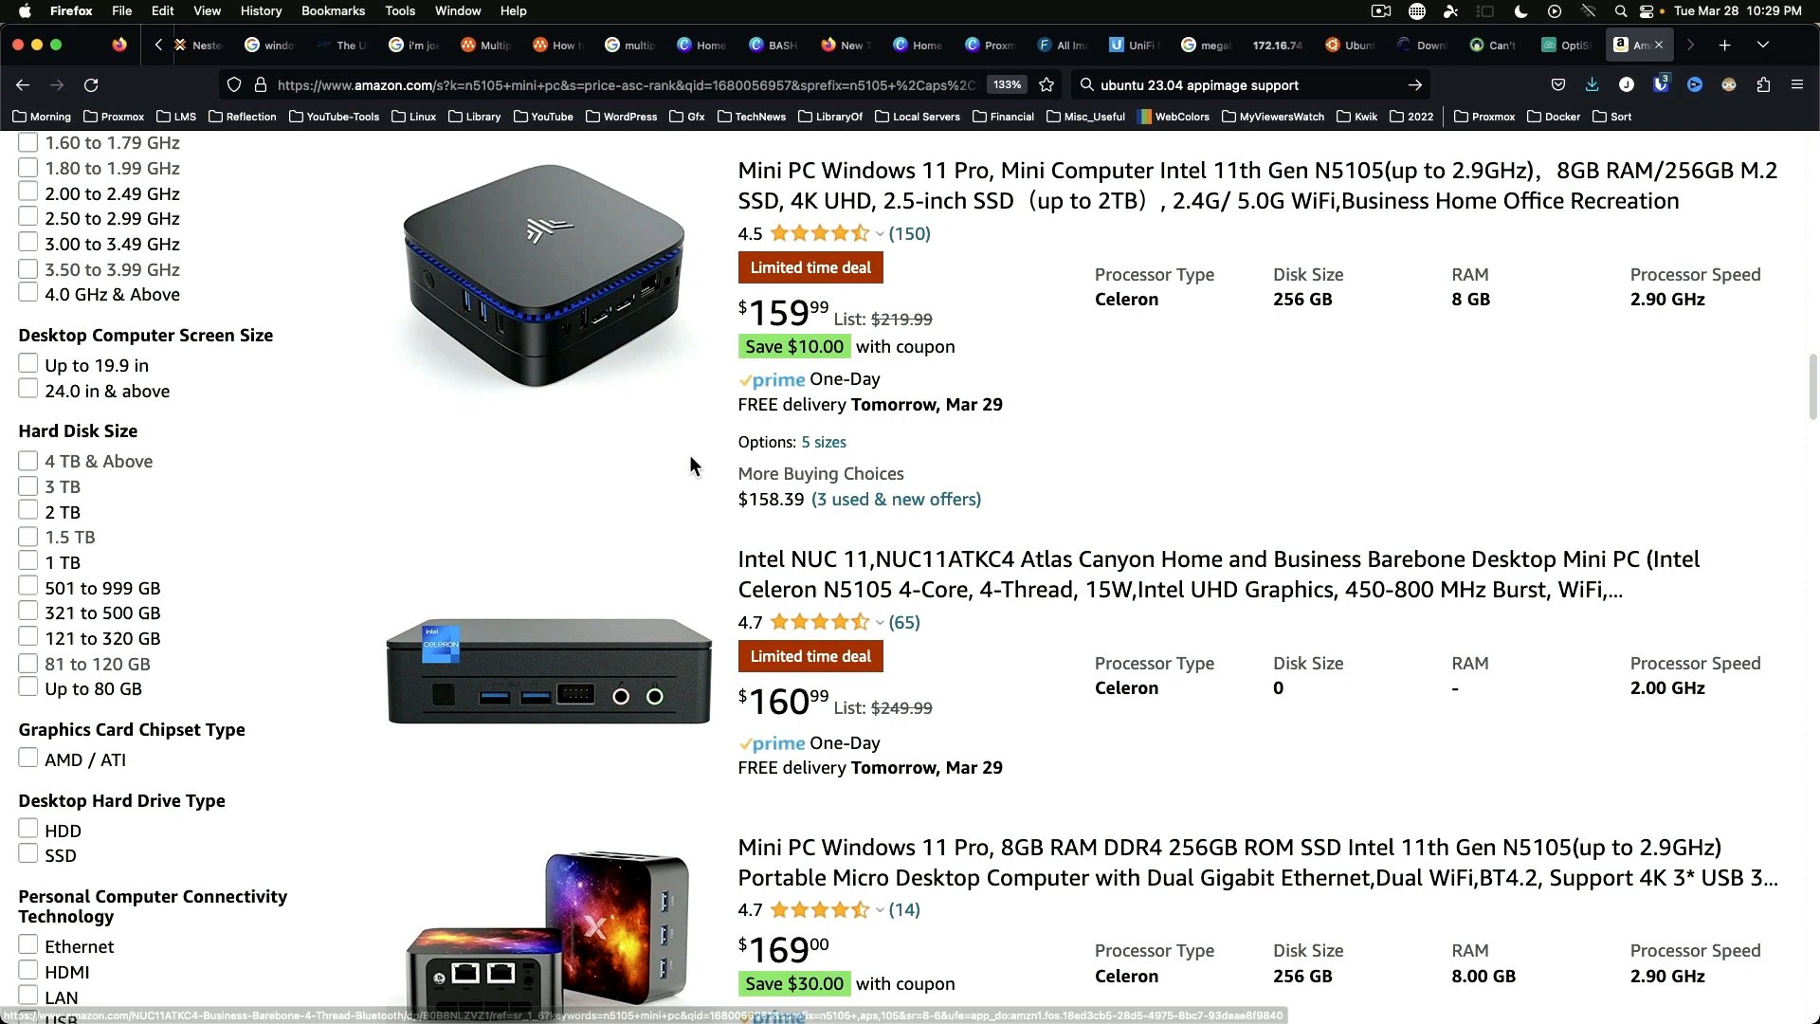
mouse_move(905, 755)
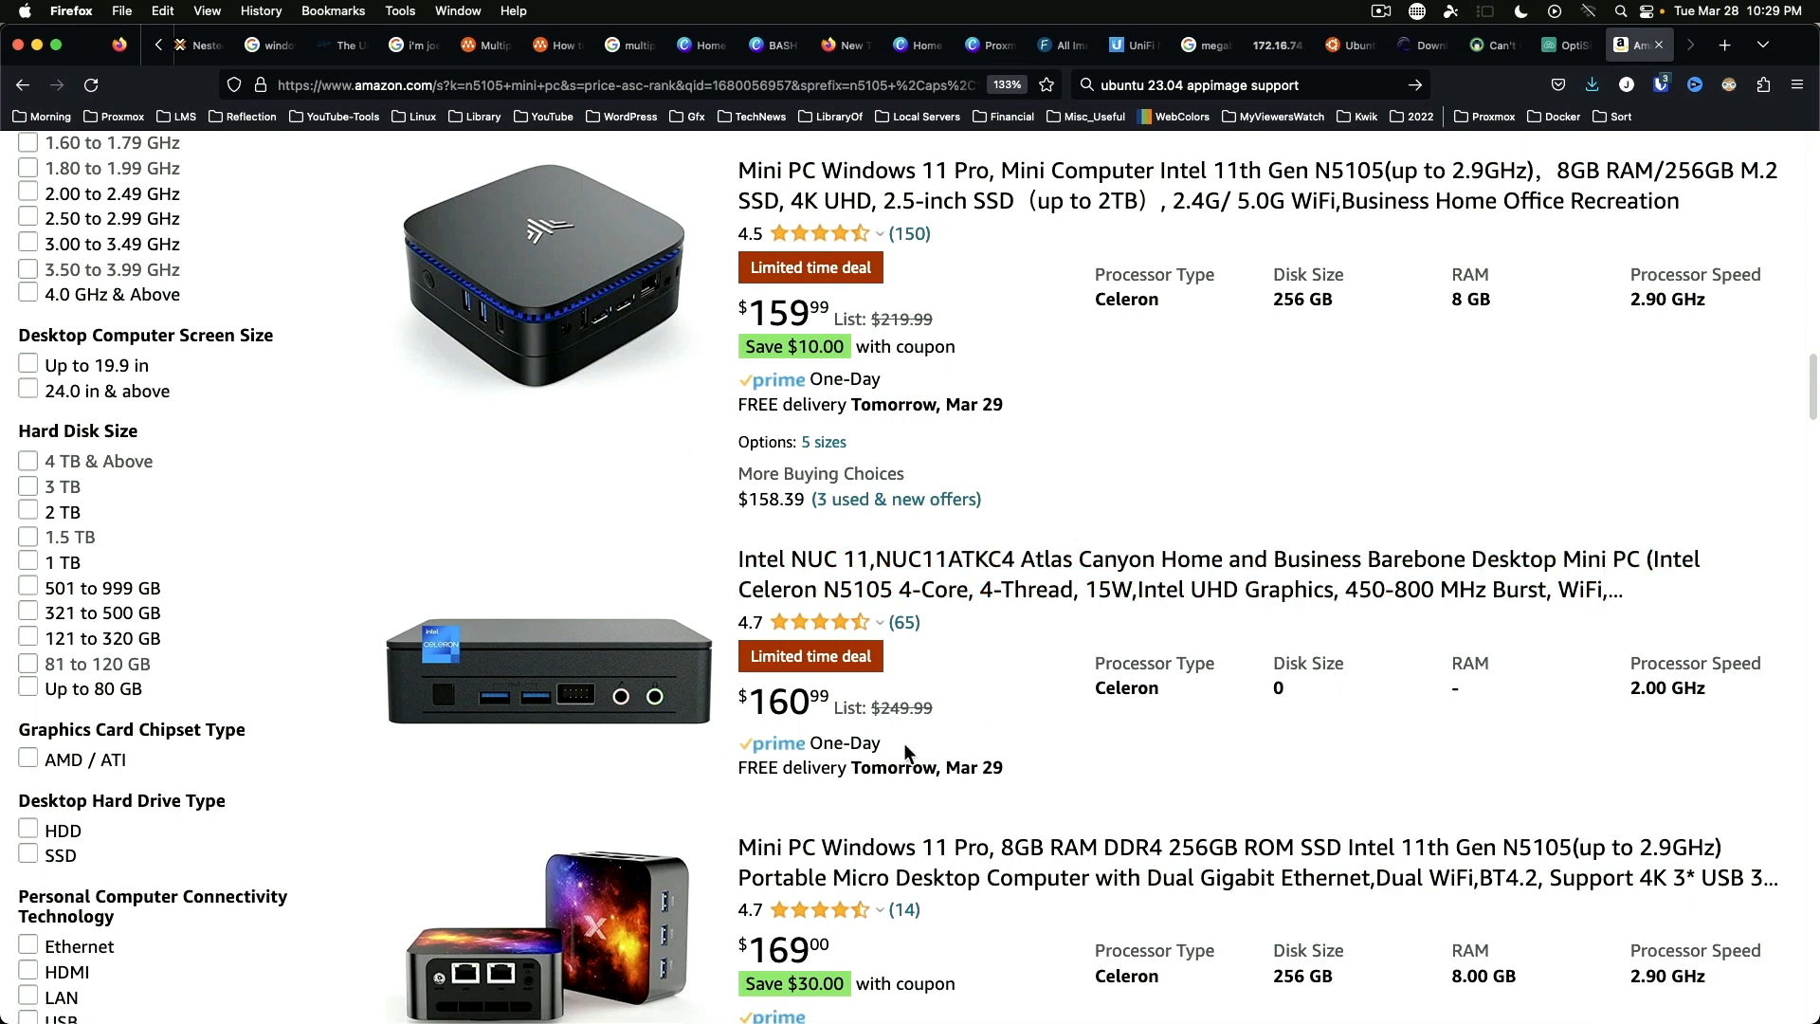
mouse_move(818, 584)
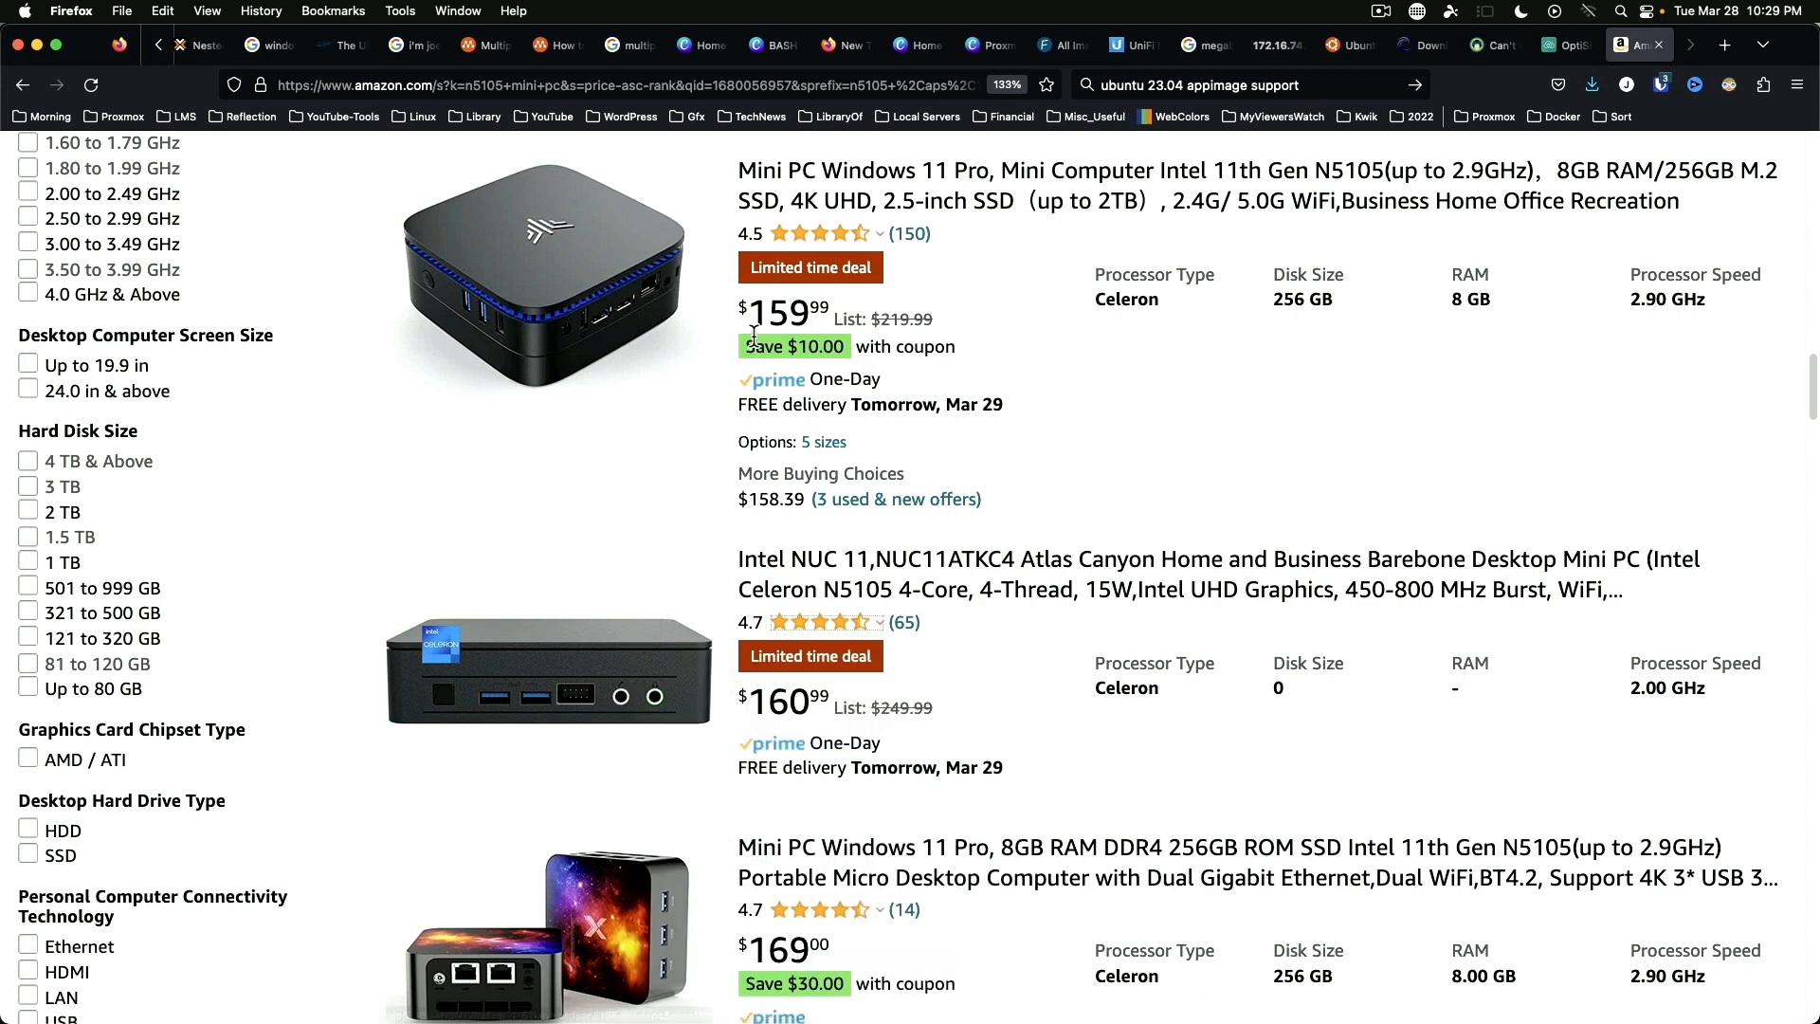
mouse_move(1079, 442)
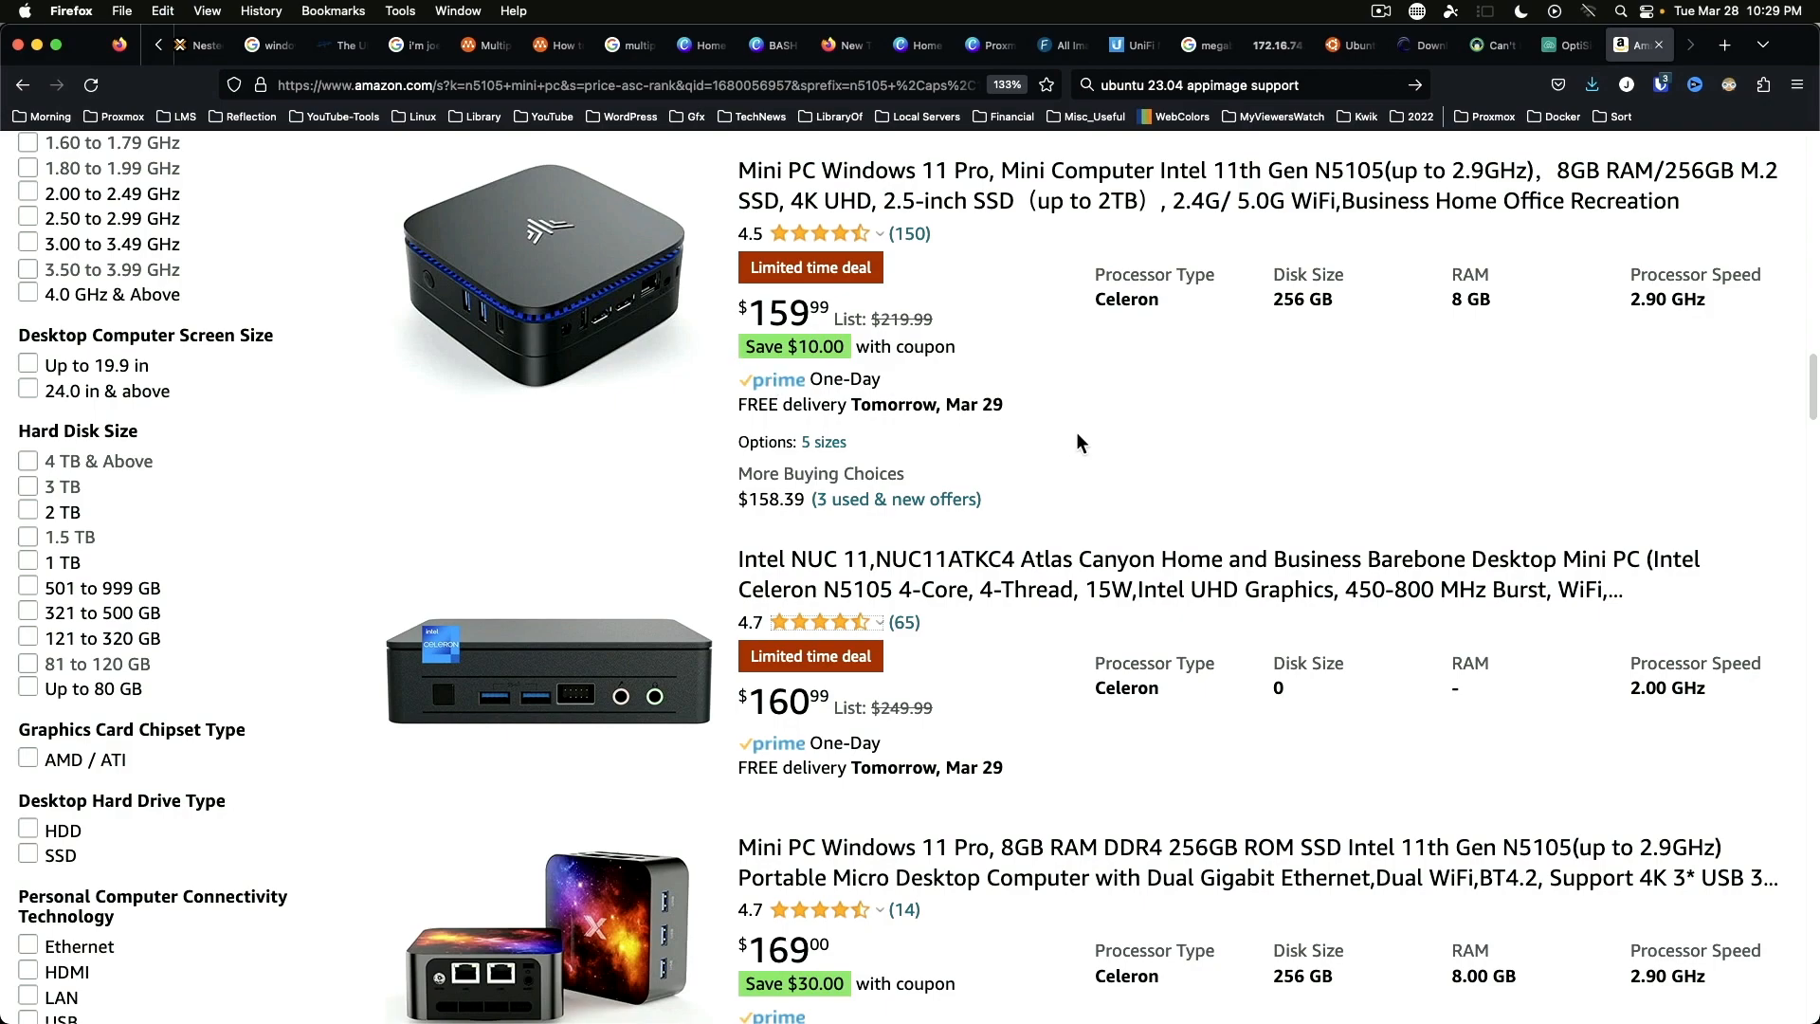
scroll(down, 3)
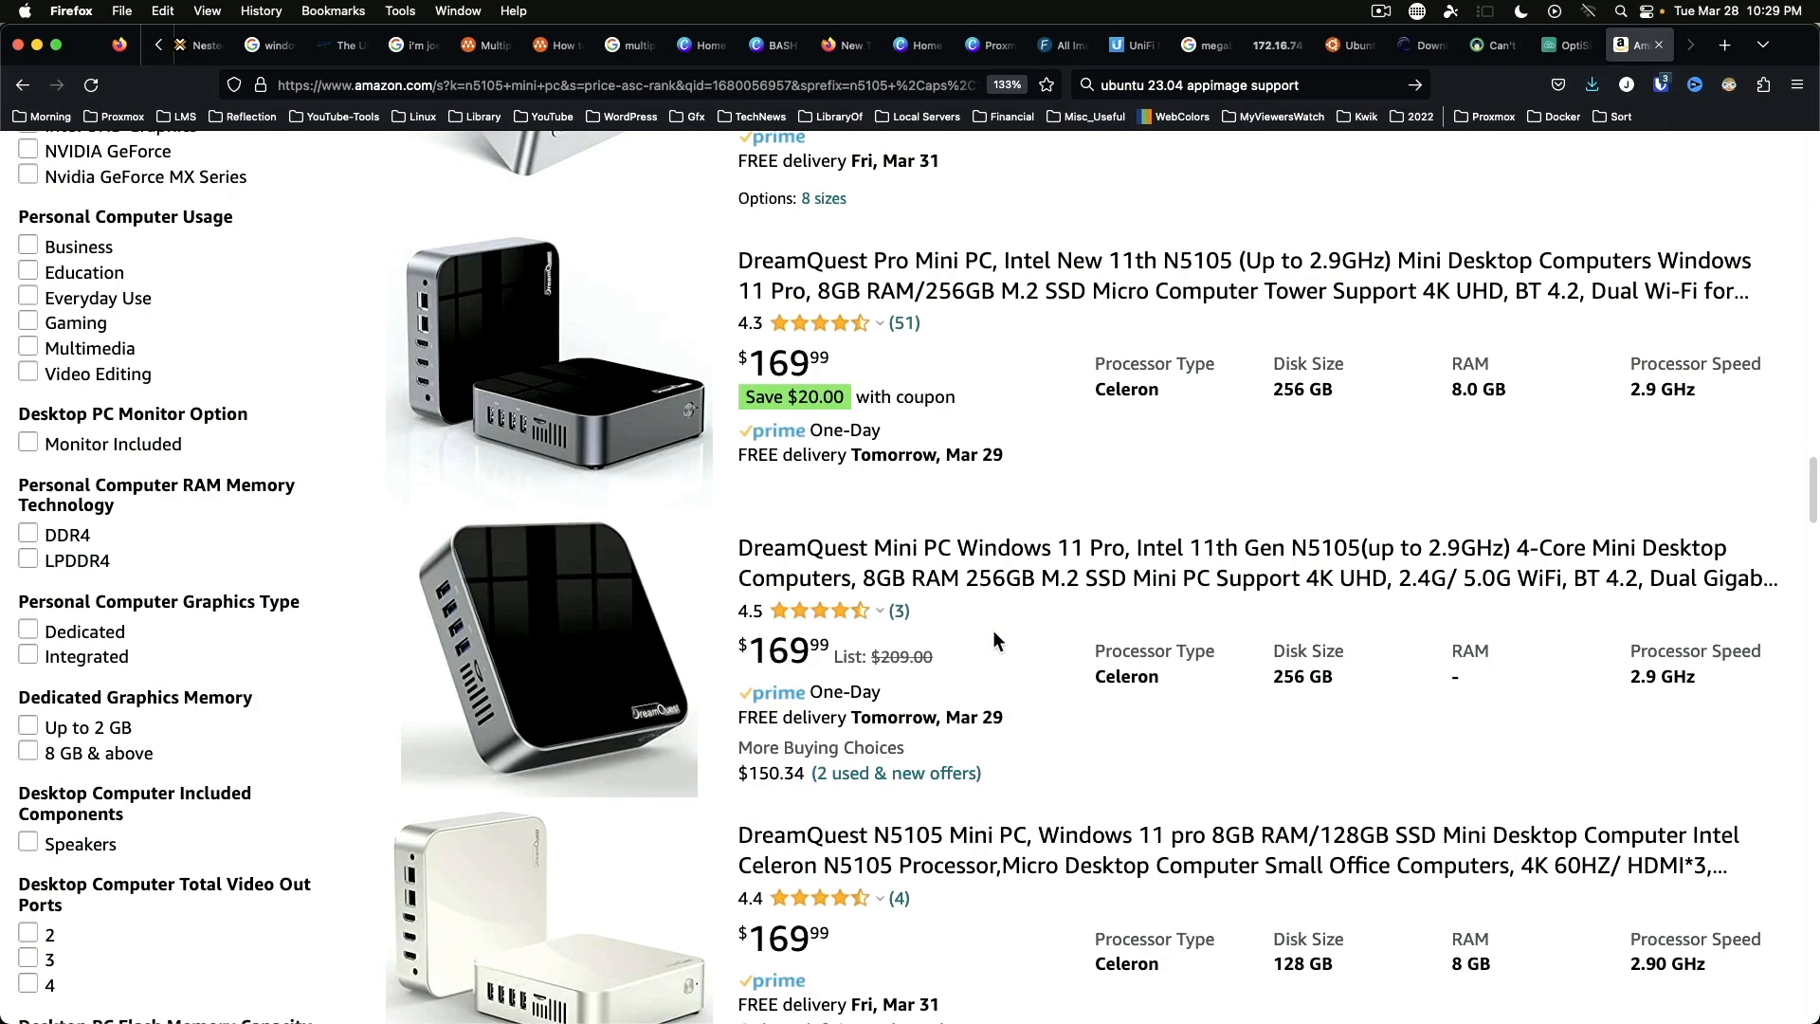
scroll(up, 3)
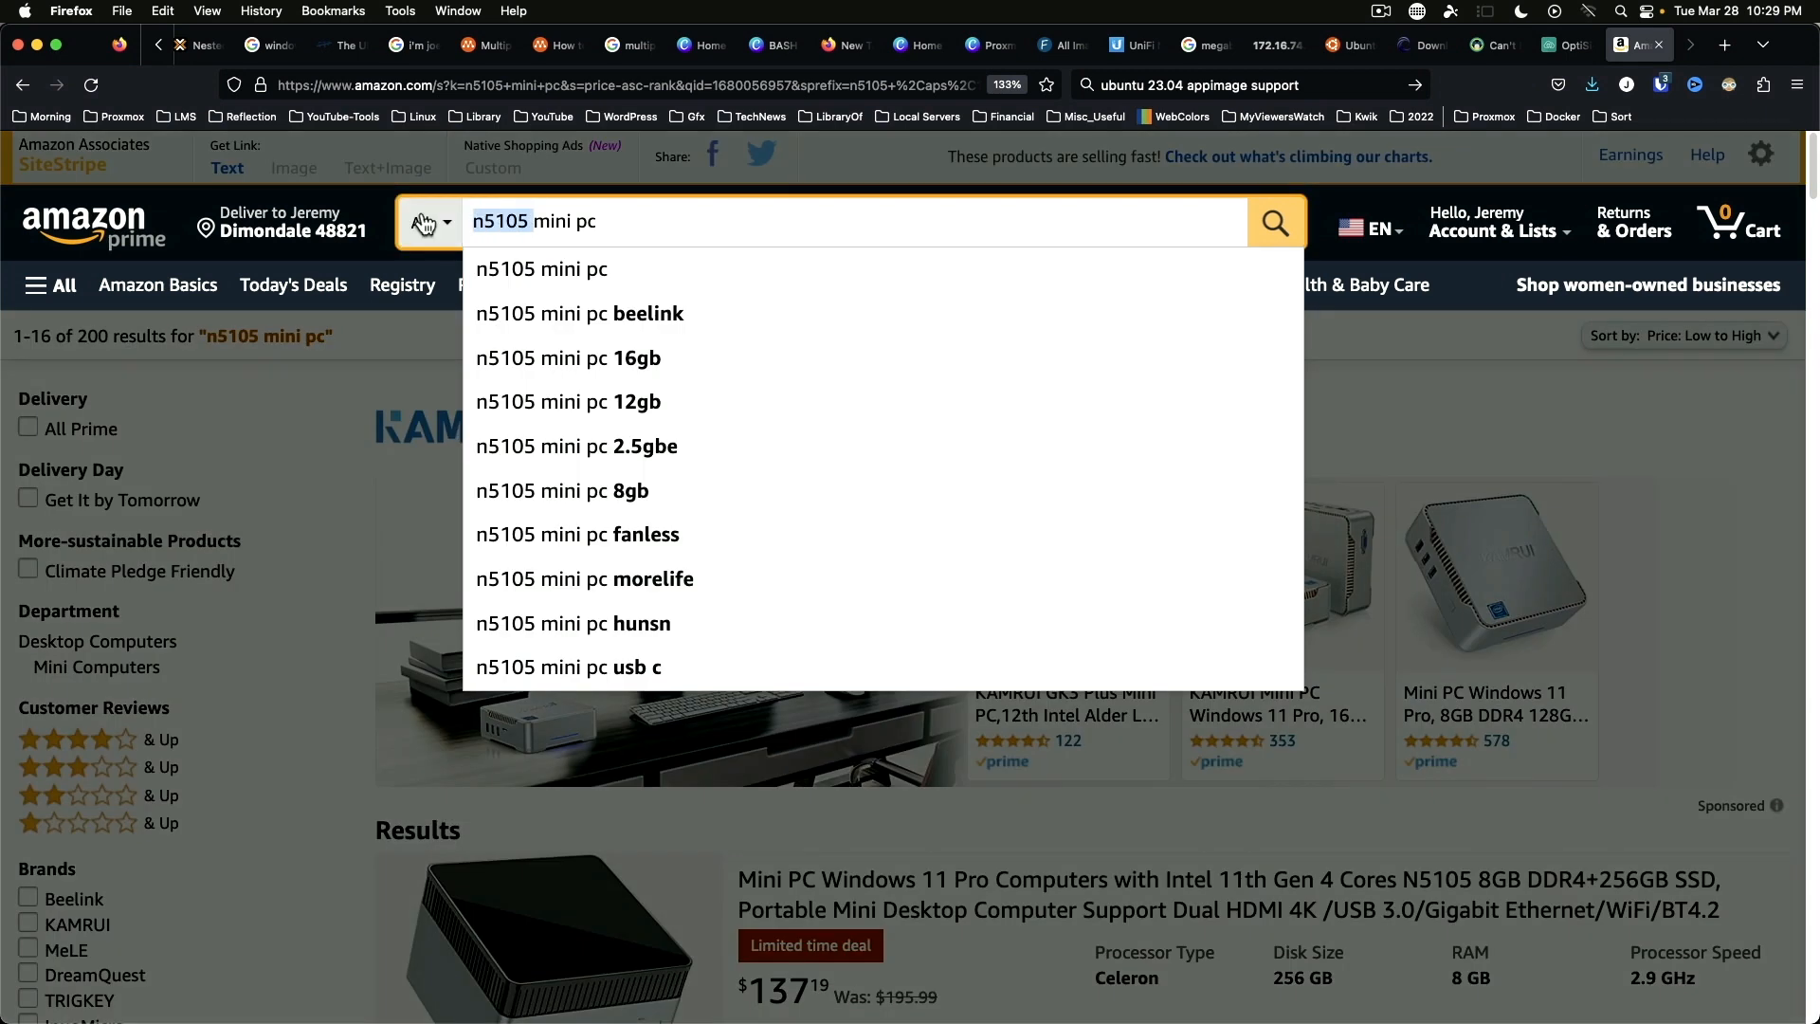
Search Amazon for 'mini pc n3350', read the $89.99 Bmax B1 Plus listing, then return to OptiSigns
text(mini pc)
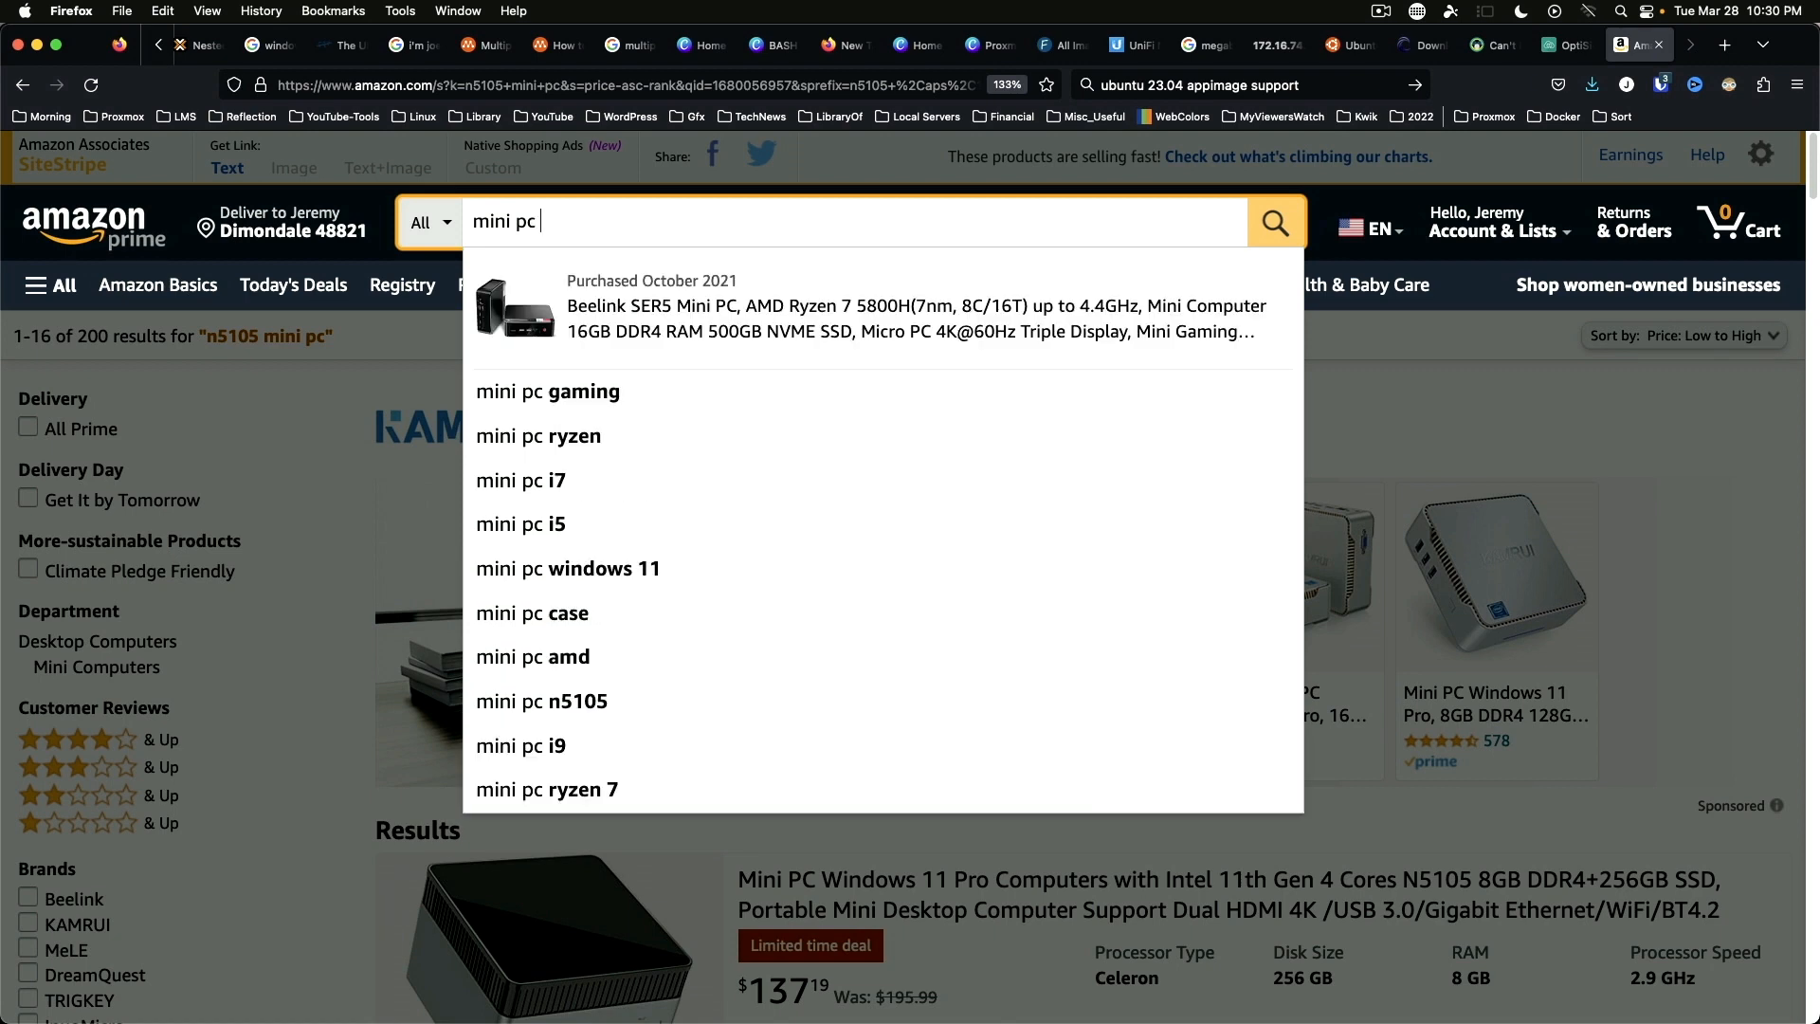
text(n3350)
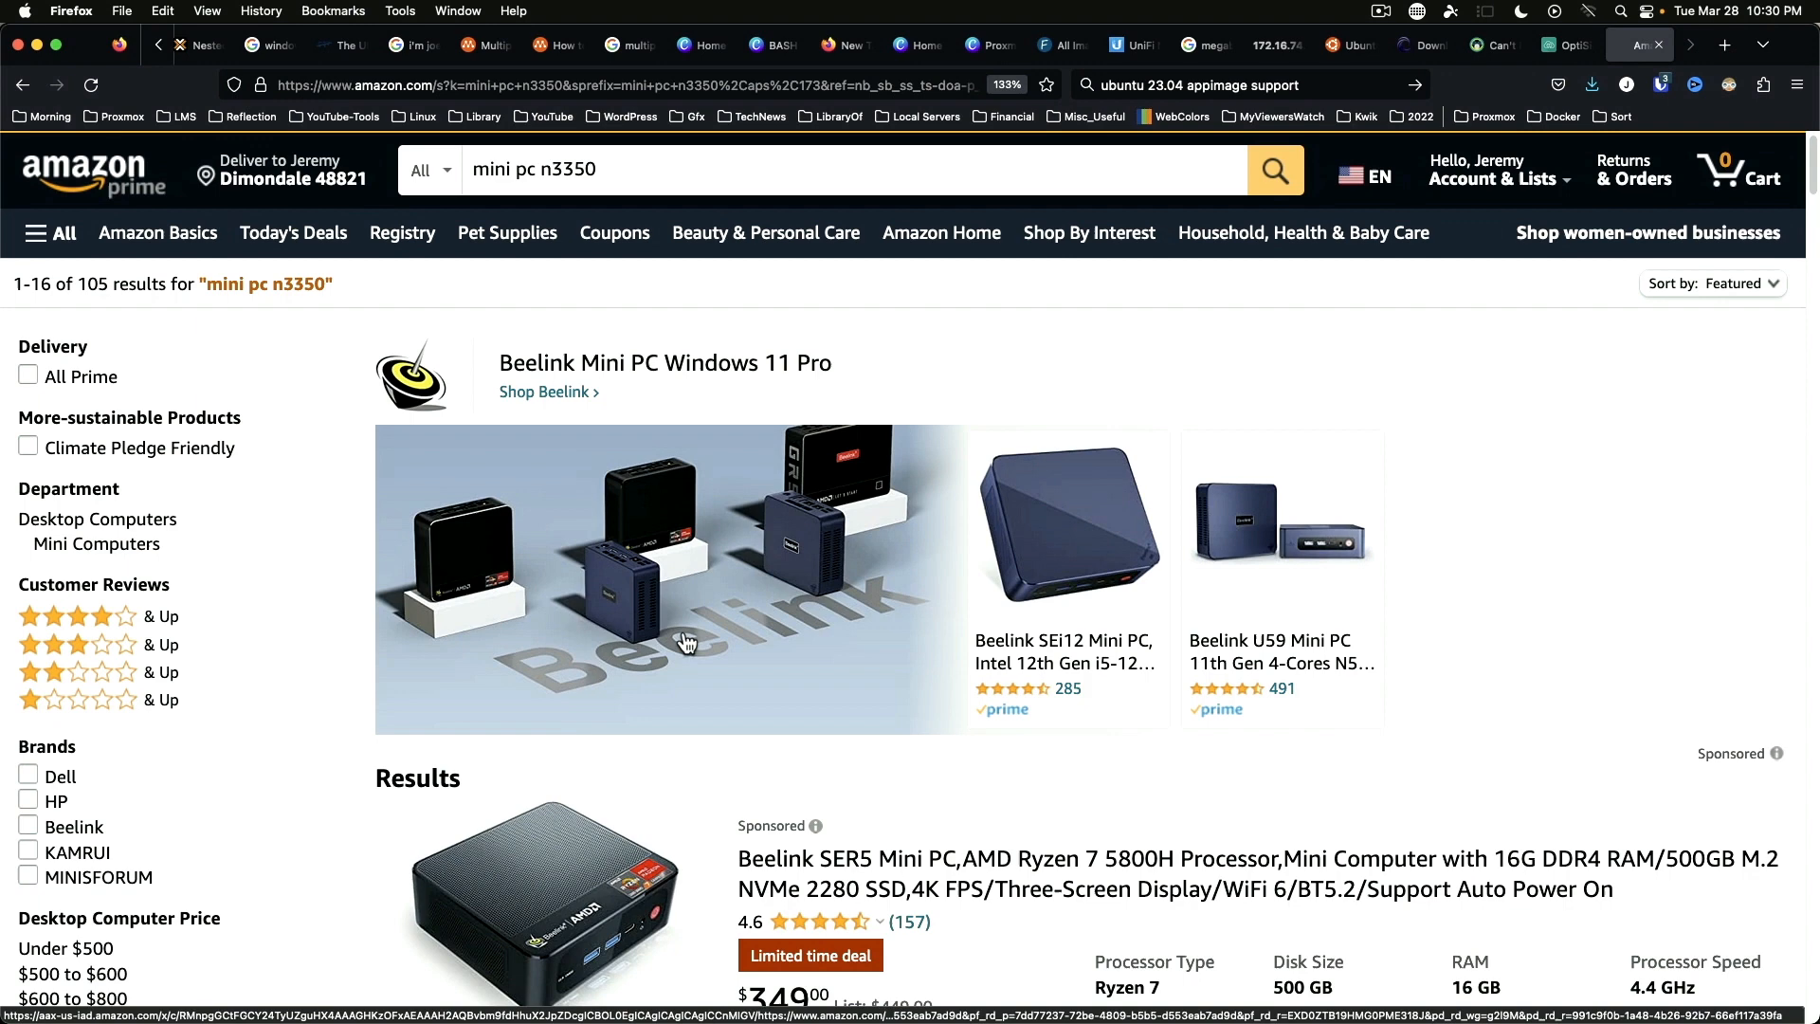
scroll(down, 3)
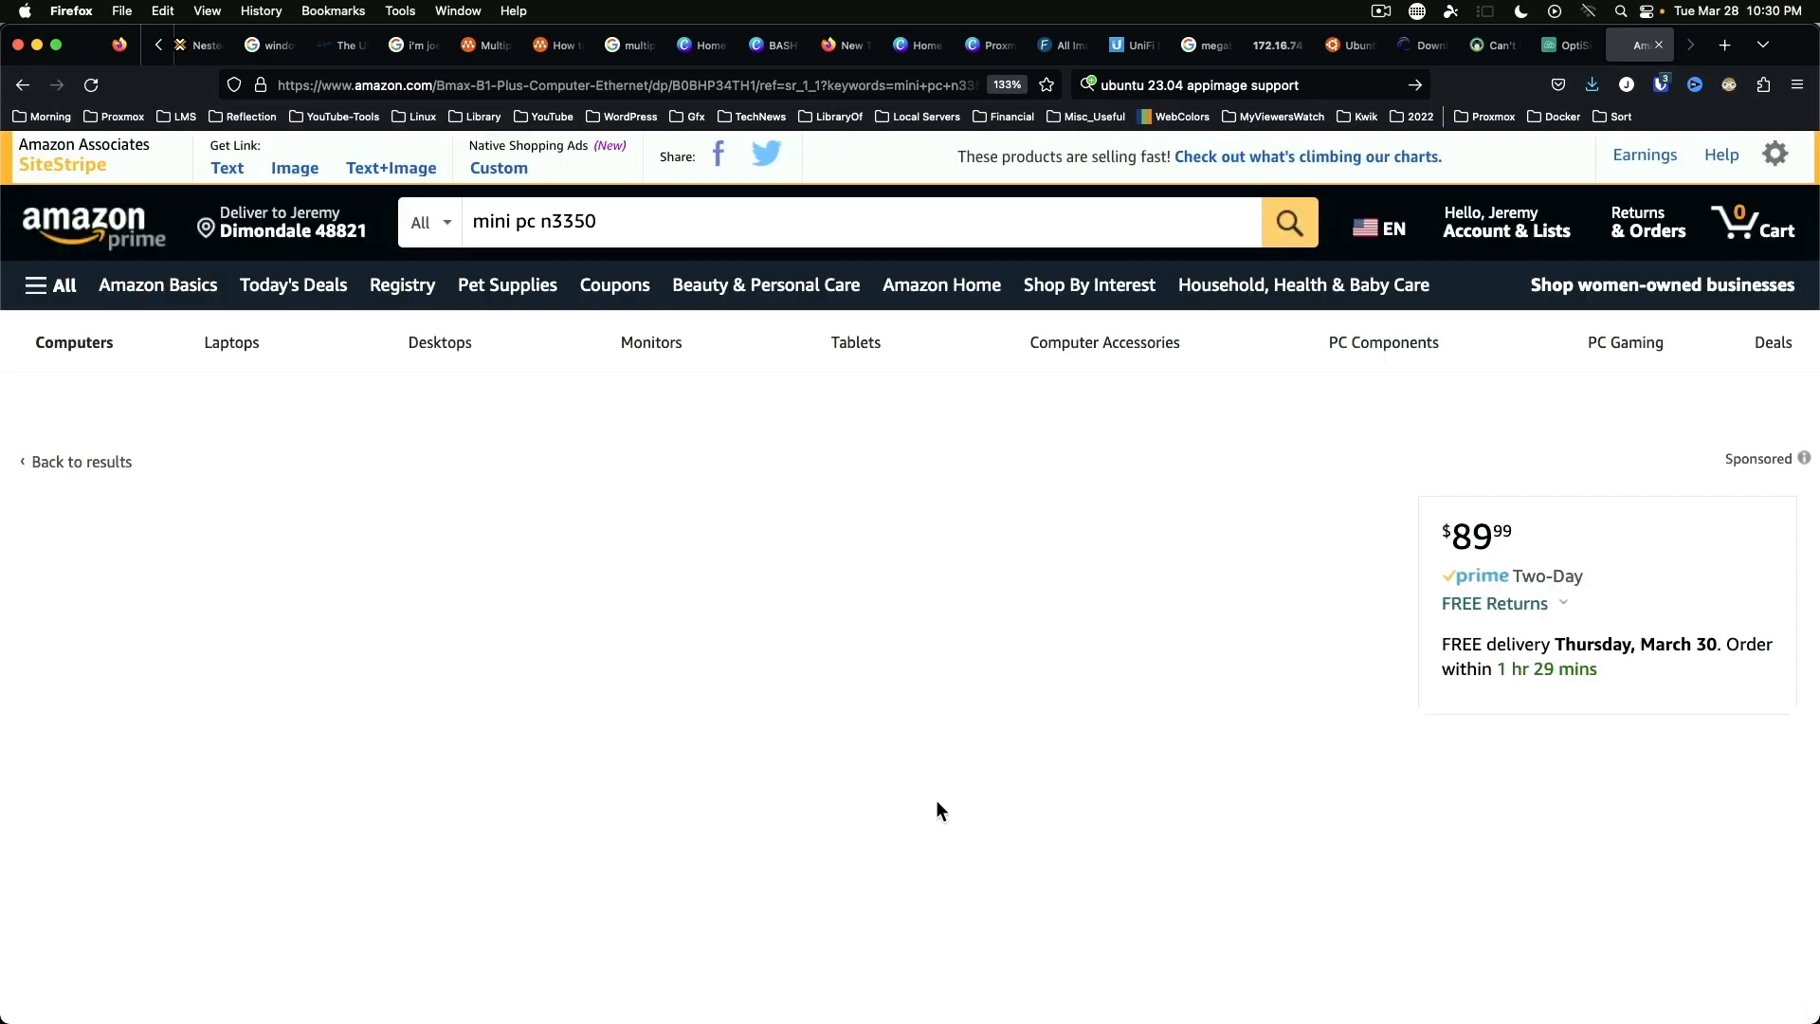
scroll(down, 3)
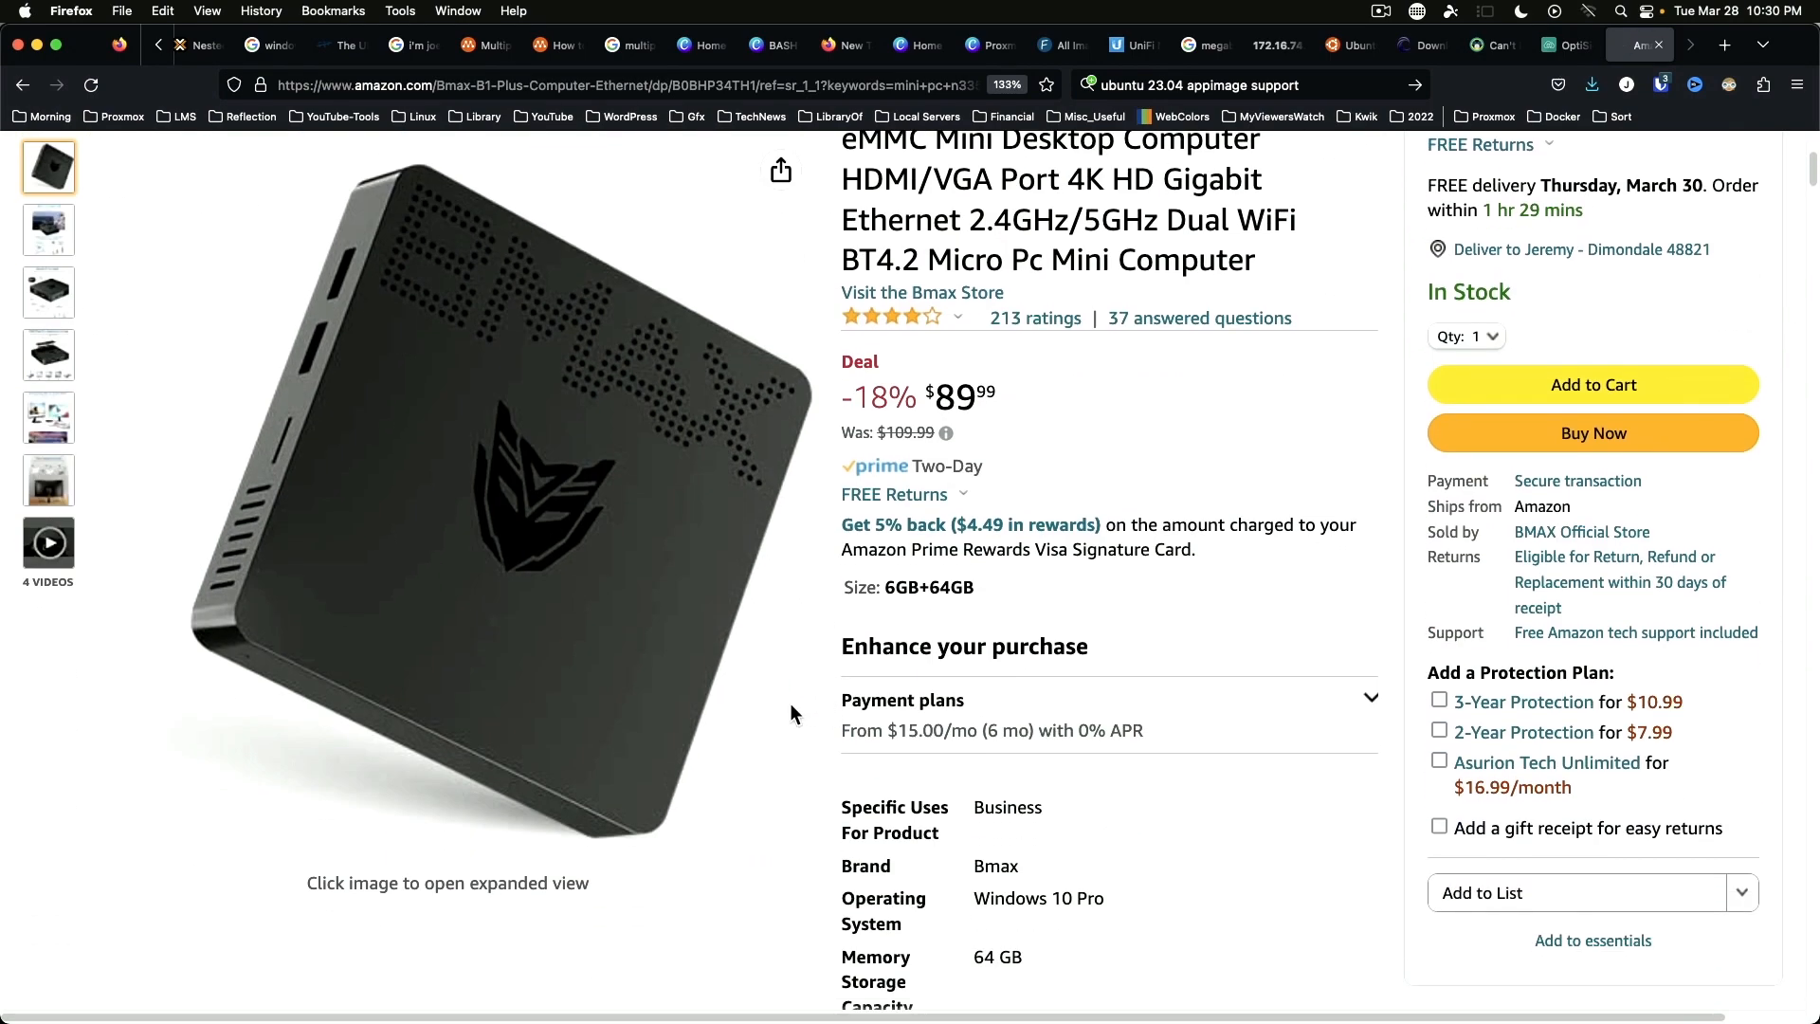
scroll(down, 3)
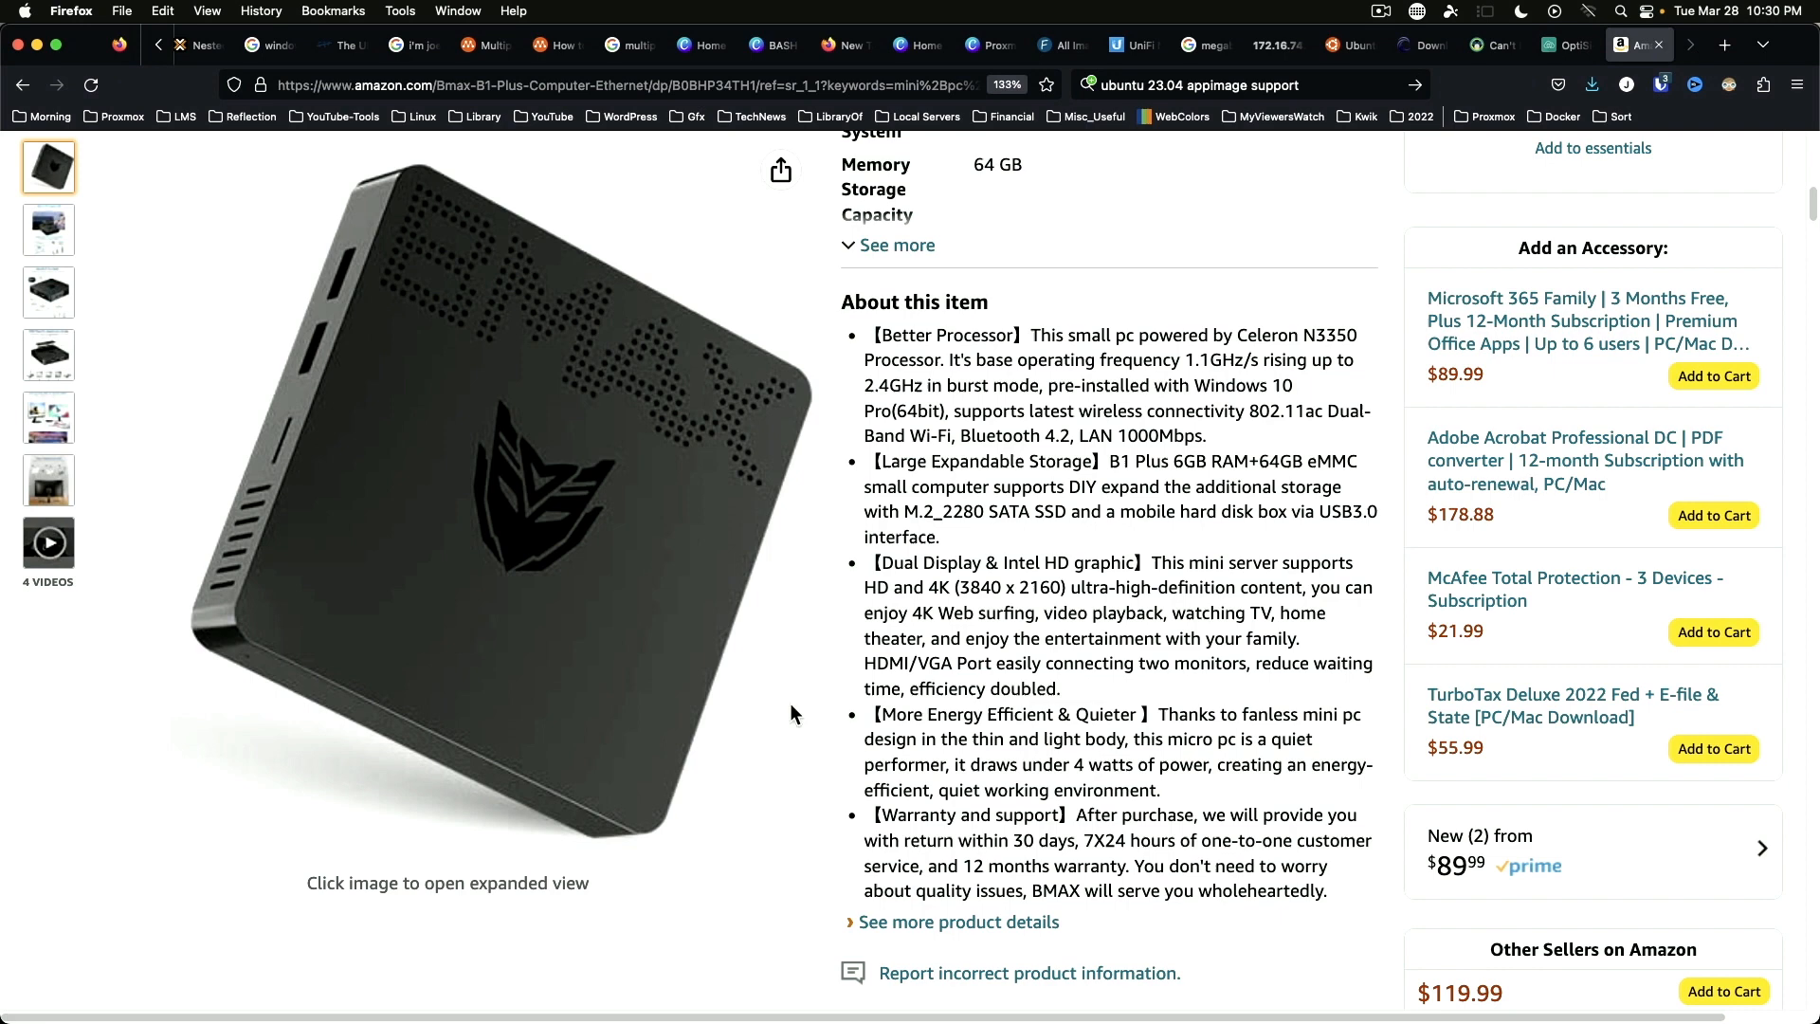
click(1568, 45)
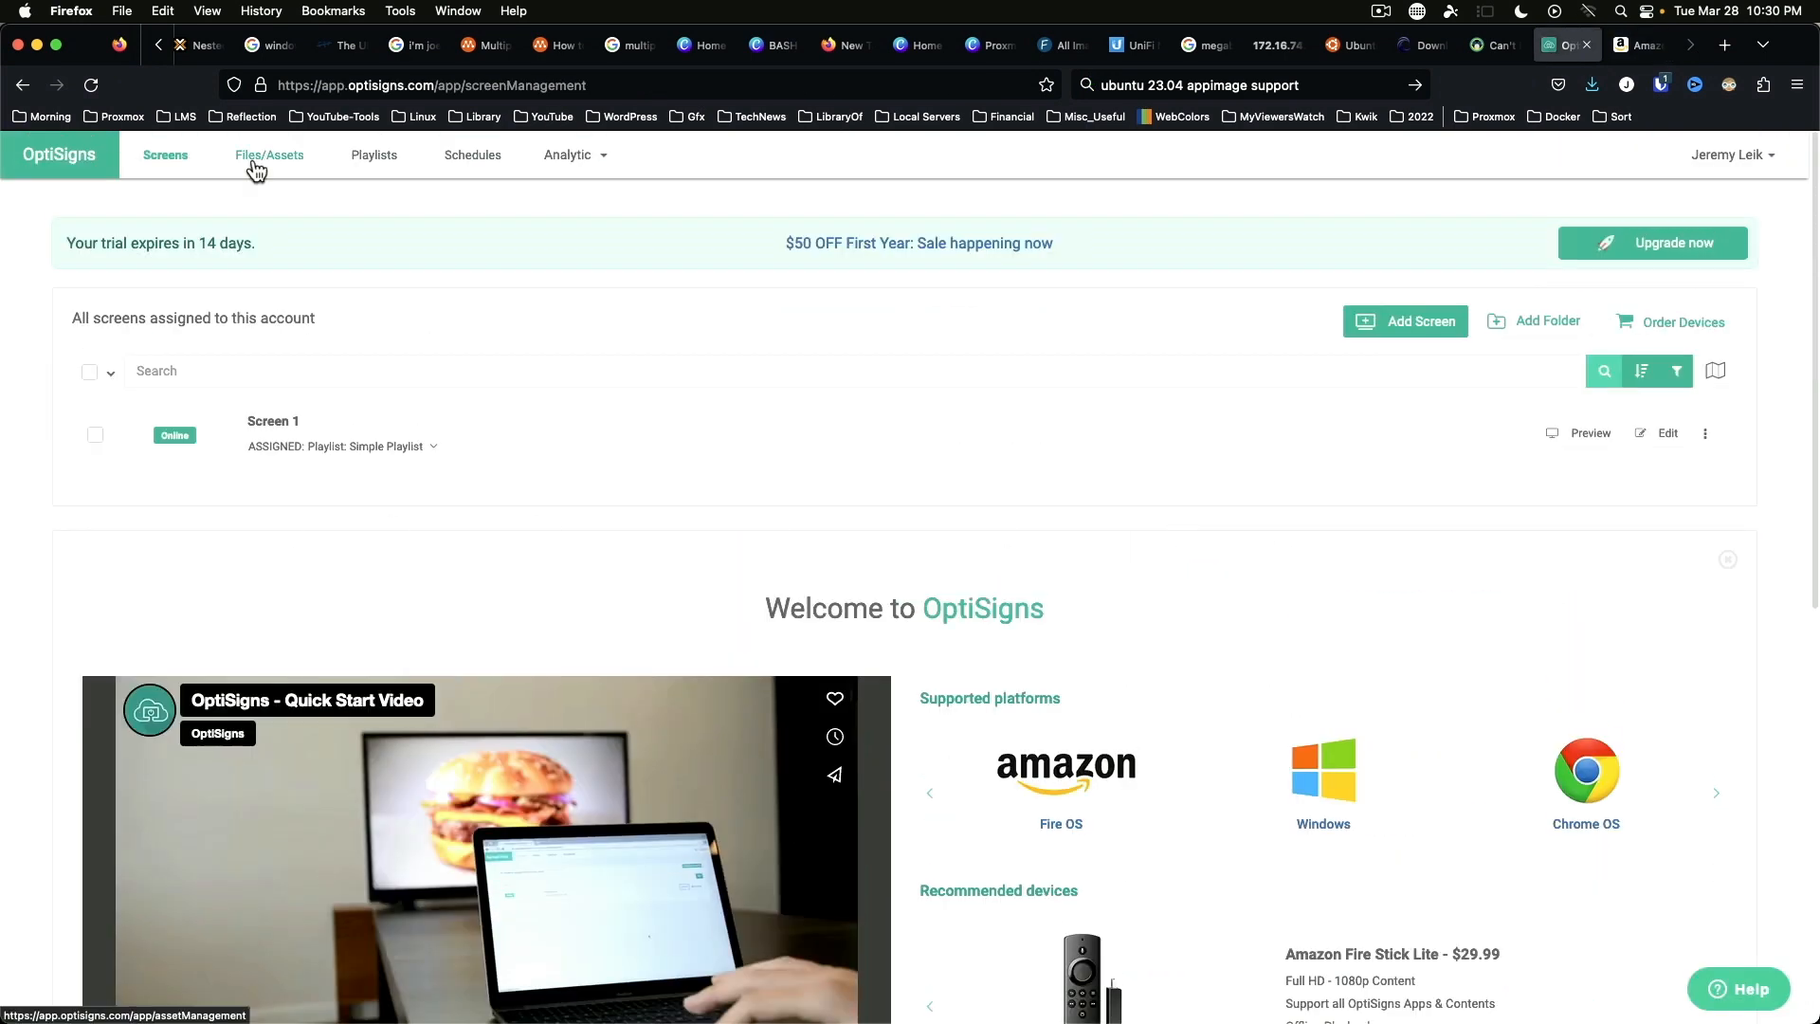
Open the Files/Assets page listing three sample images, New York Weather and ESPN News
click(269, 155)
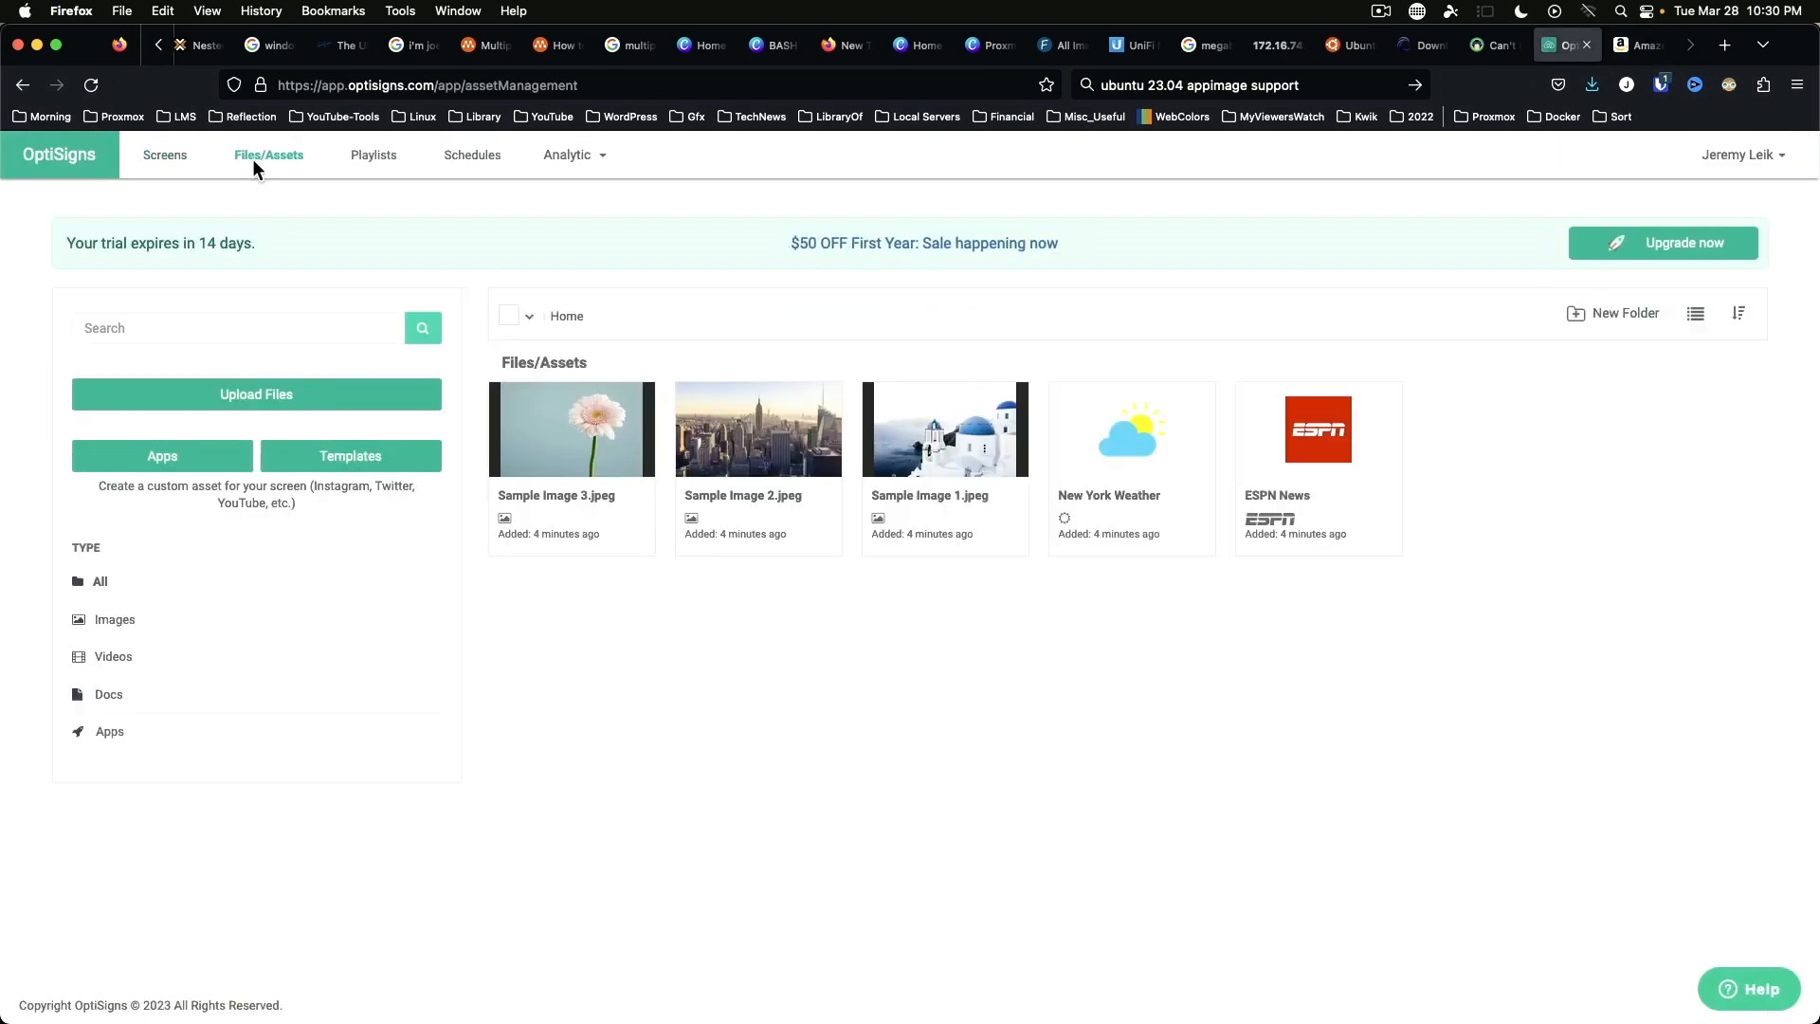
mouse_move(599, 626)
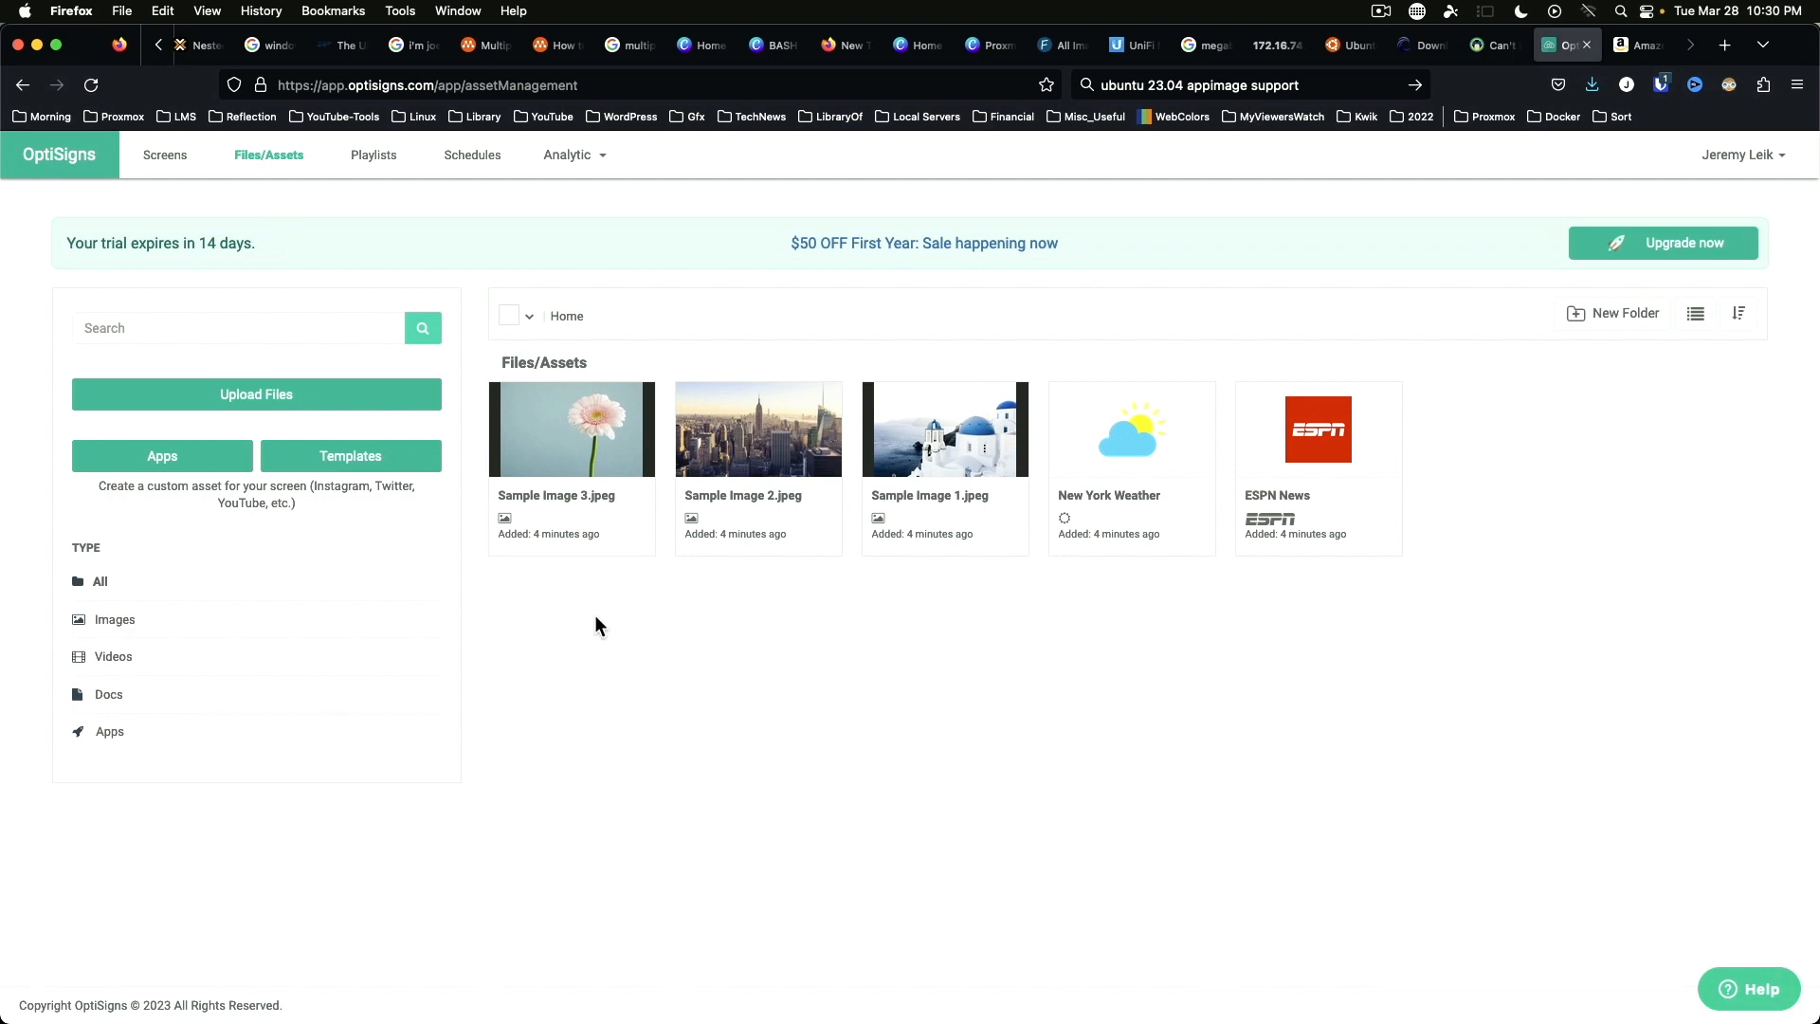
mouse_move(971, 461)
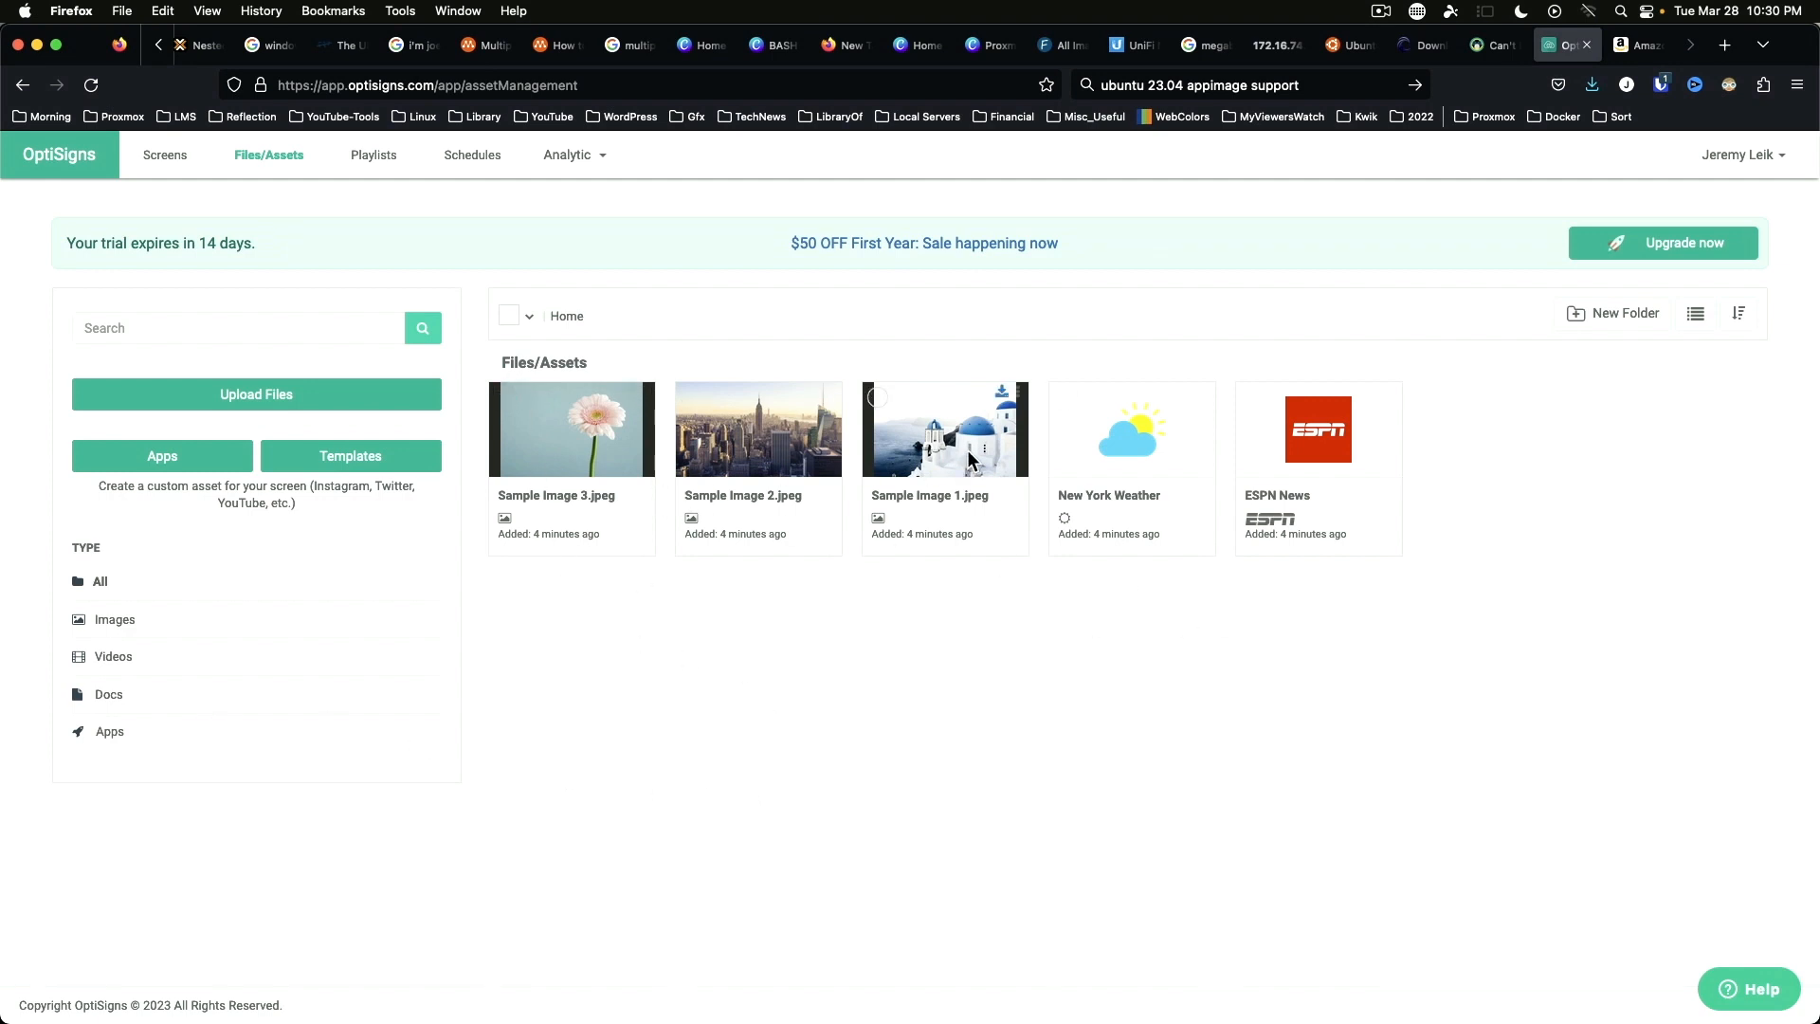
mouse_move(1100, 476)
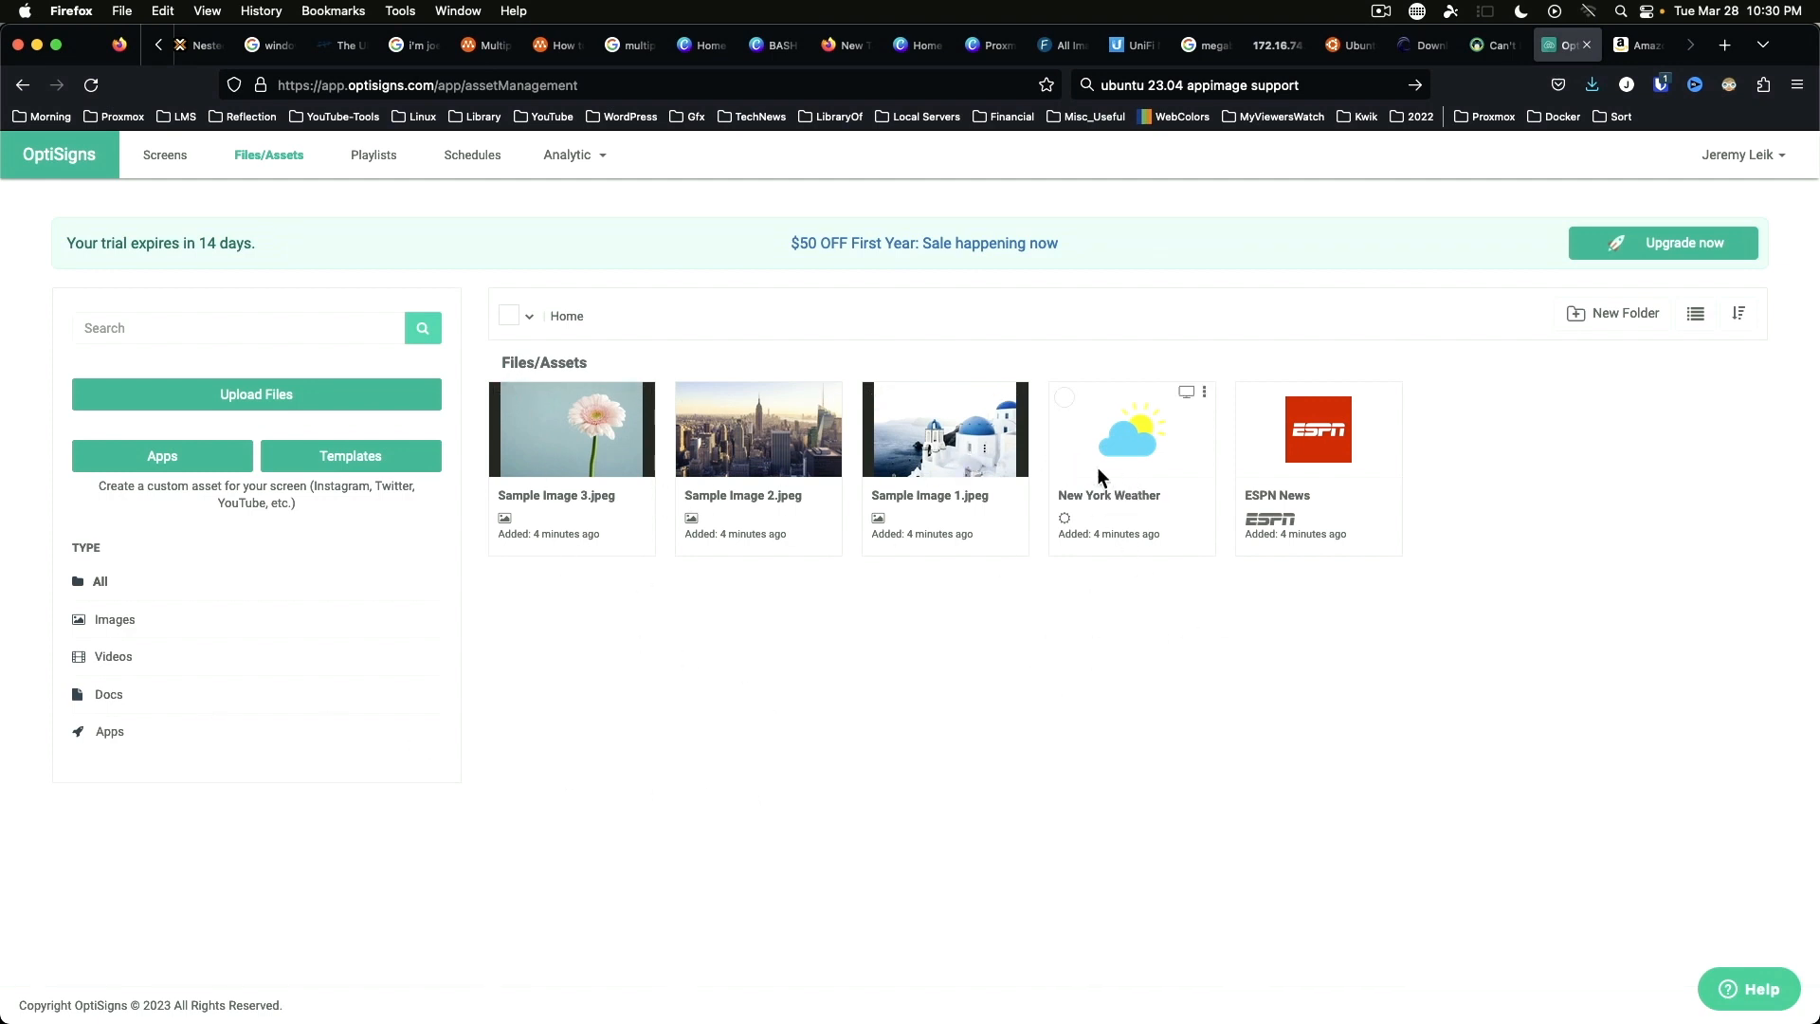
mouse_move(1122, 469)
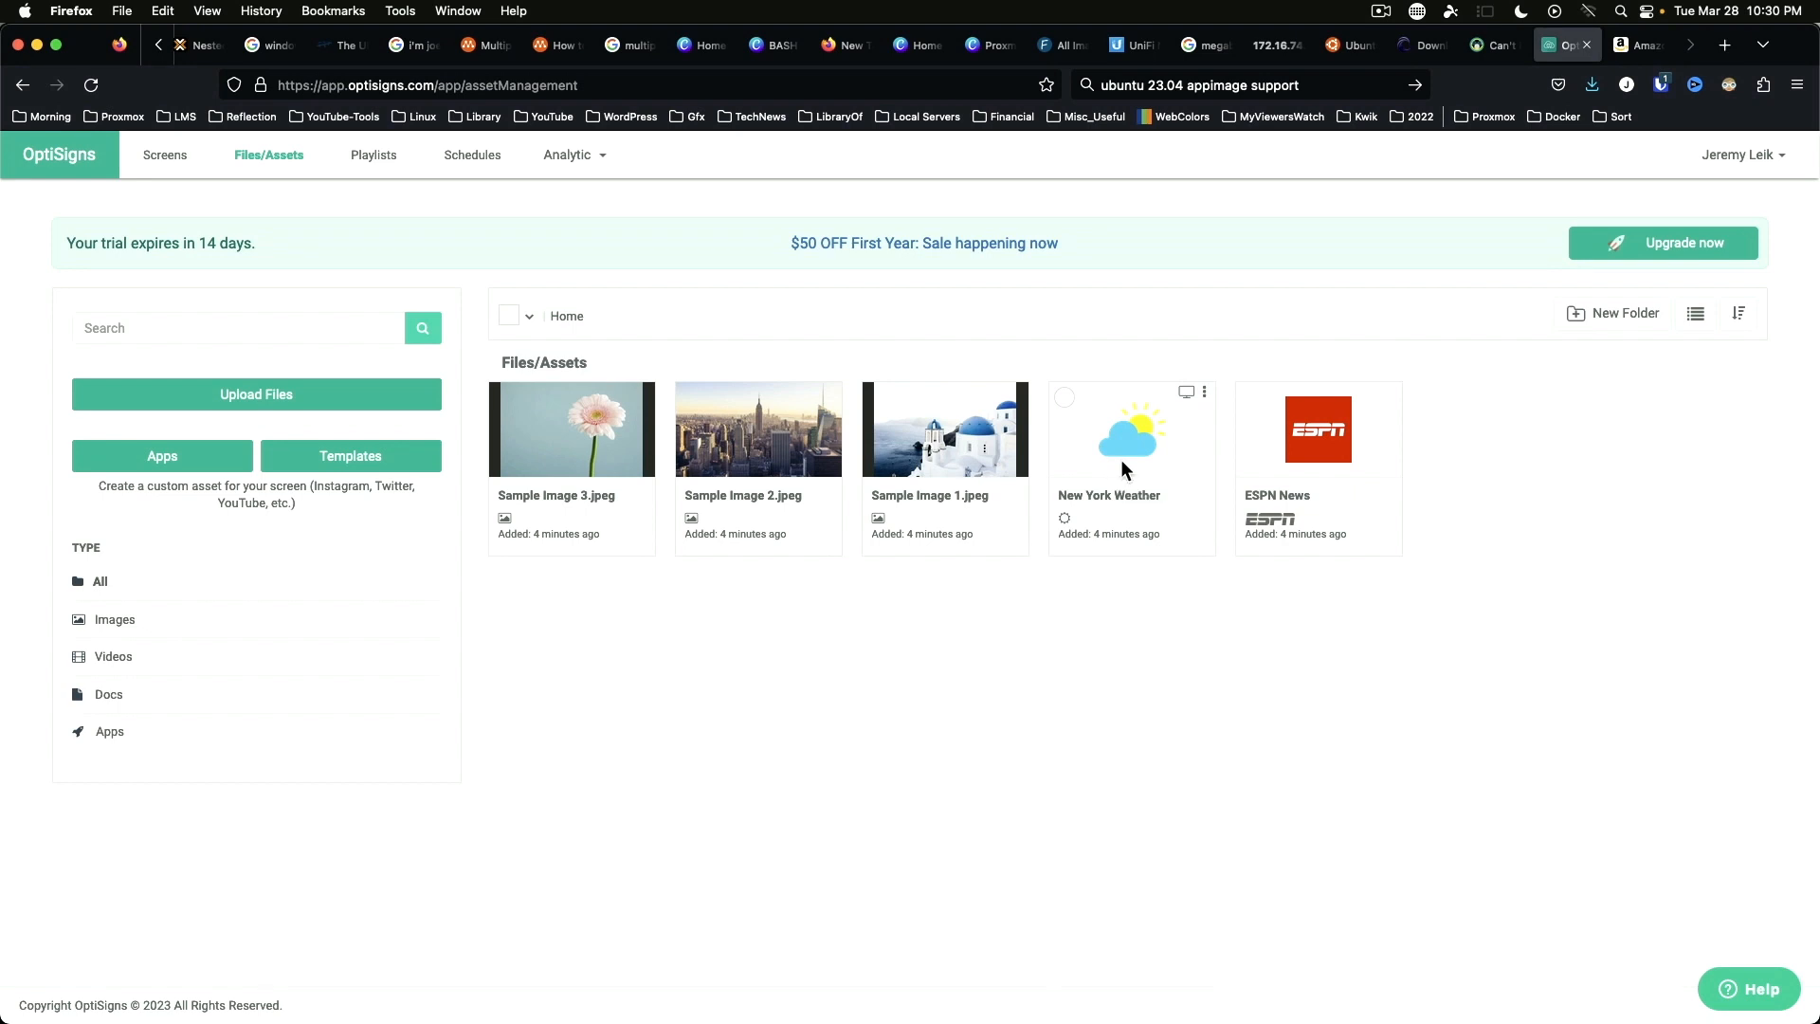
mouse_move(1085, 484)
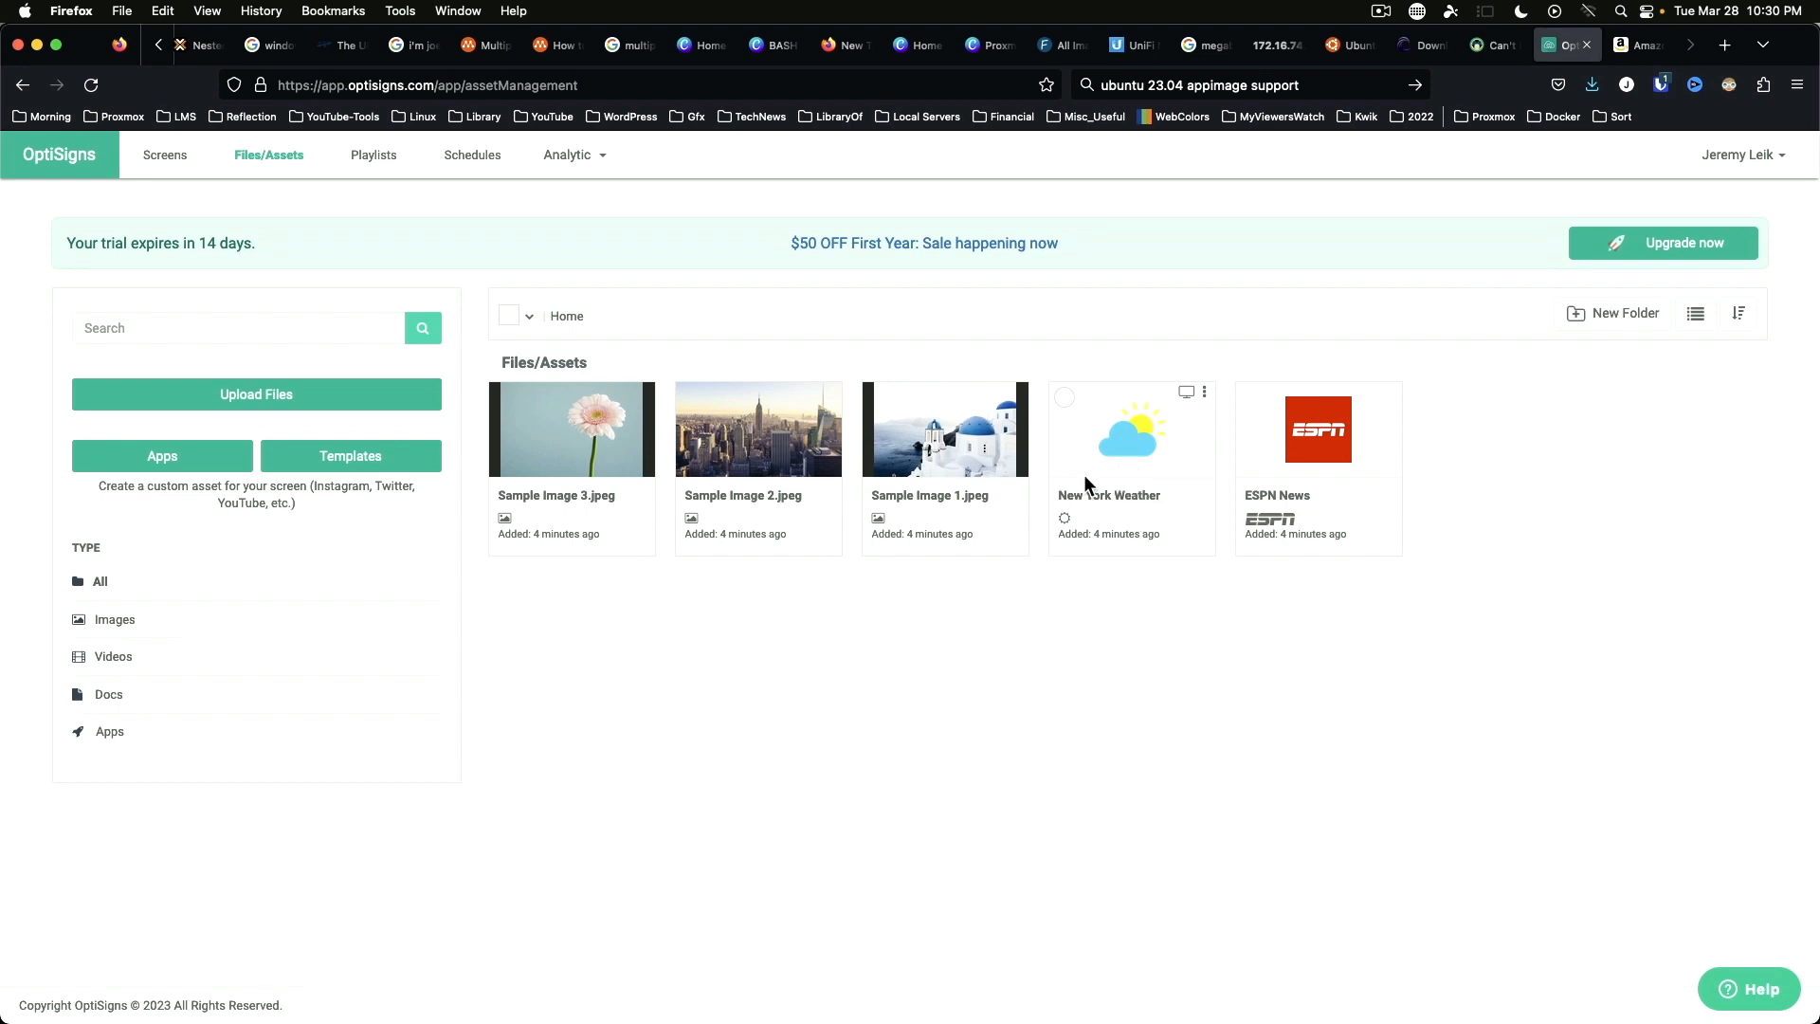
Change the New York Weather asset to Detroit, MI, USA with the Sky theme and save
click(1128, 430)
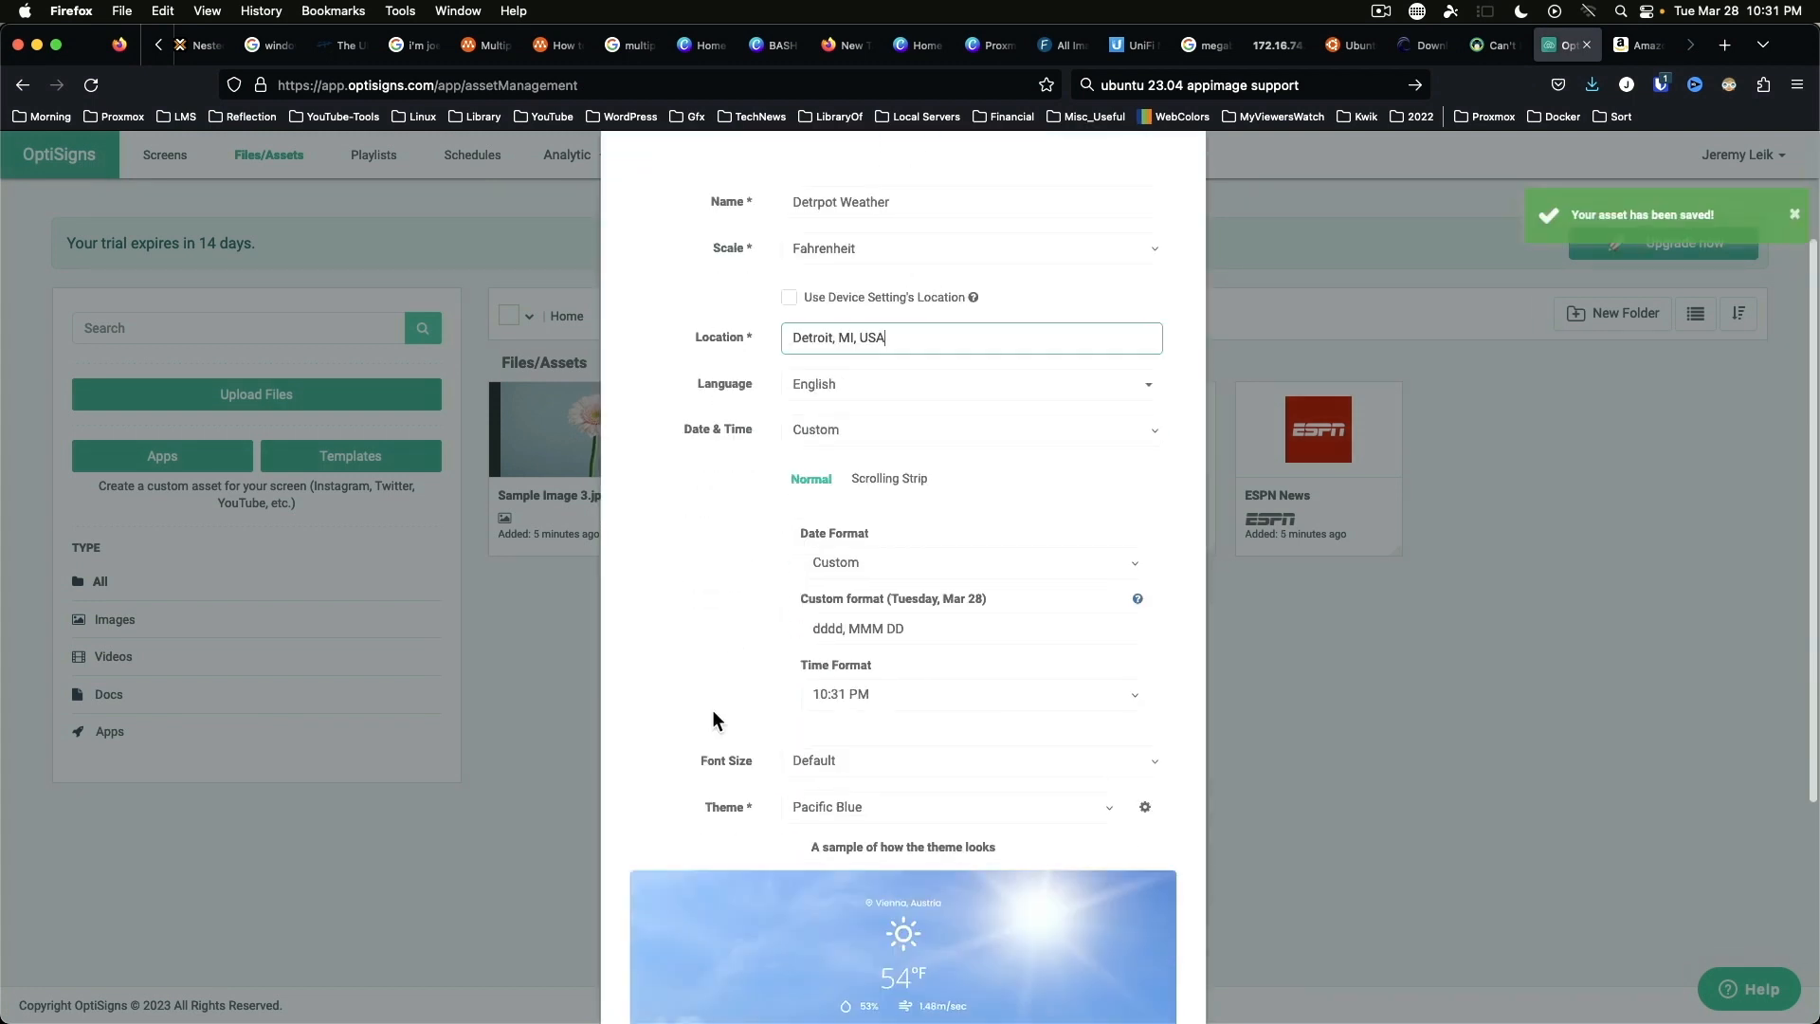
scroll(down, 3)
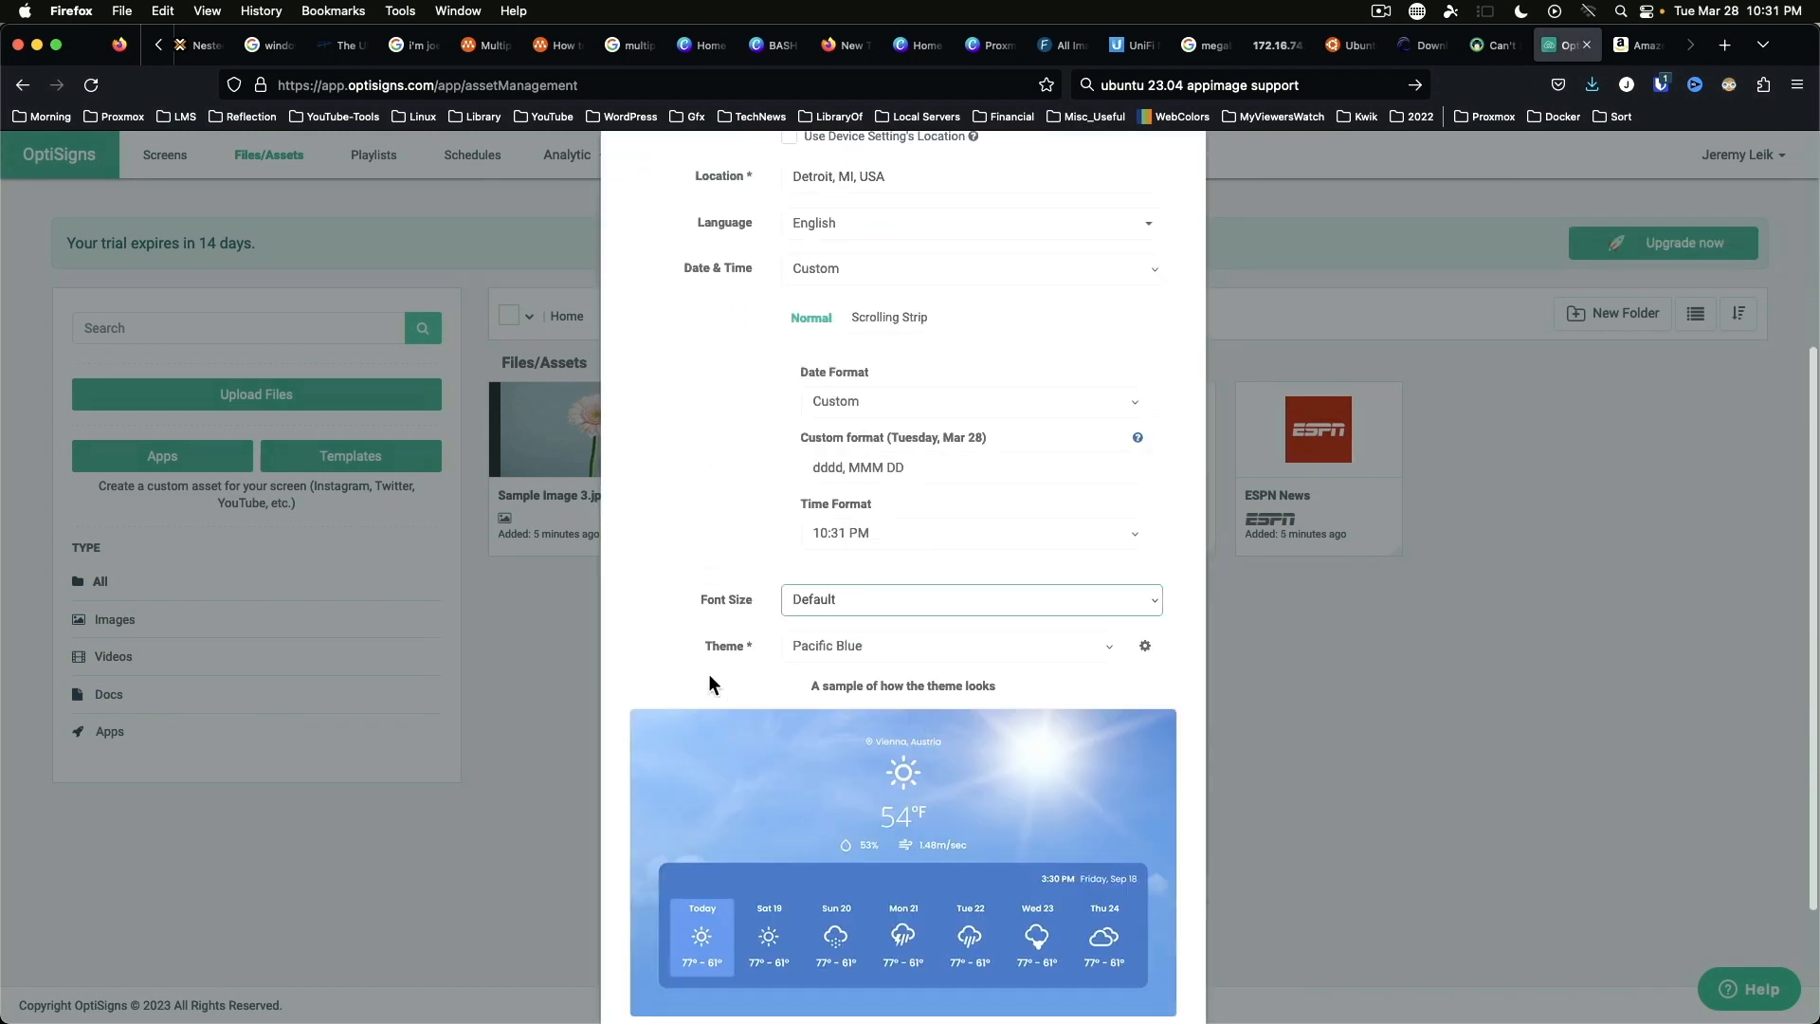
click(942, 646)
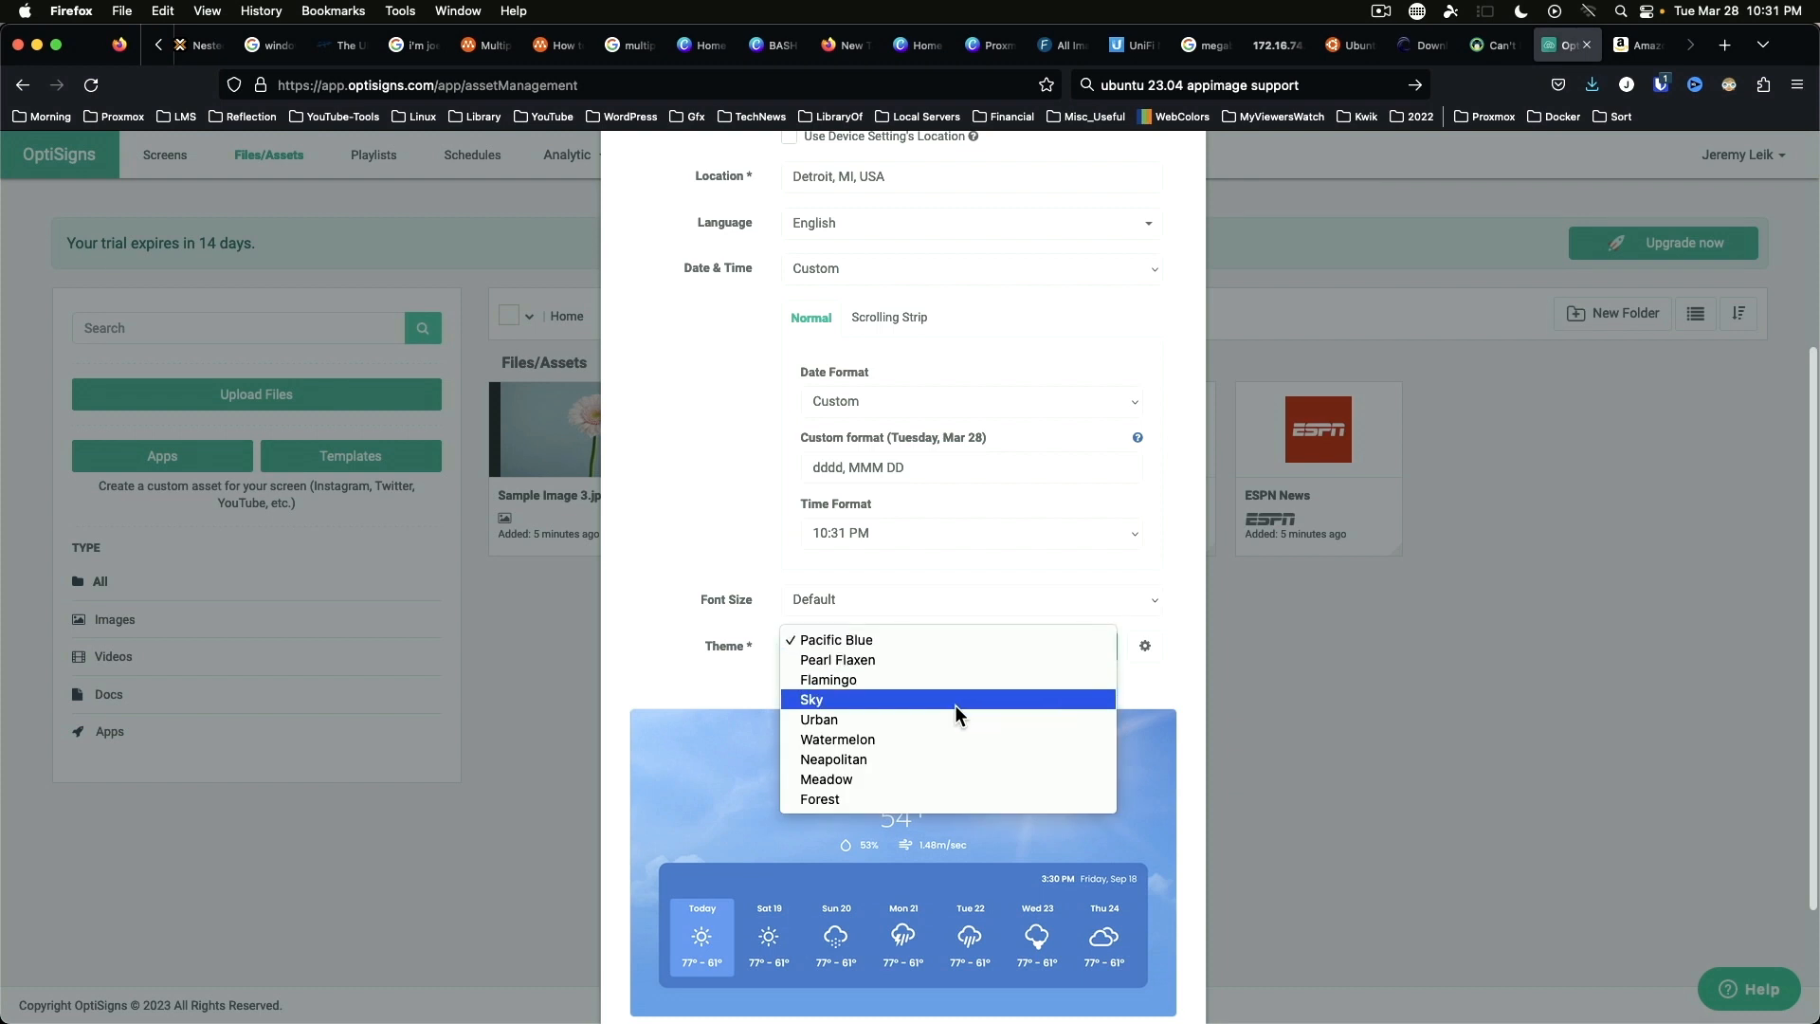
click(811, 698)
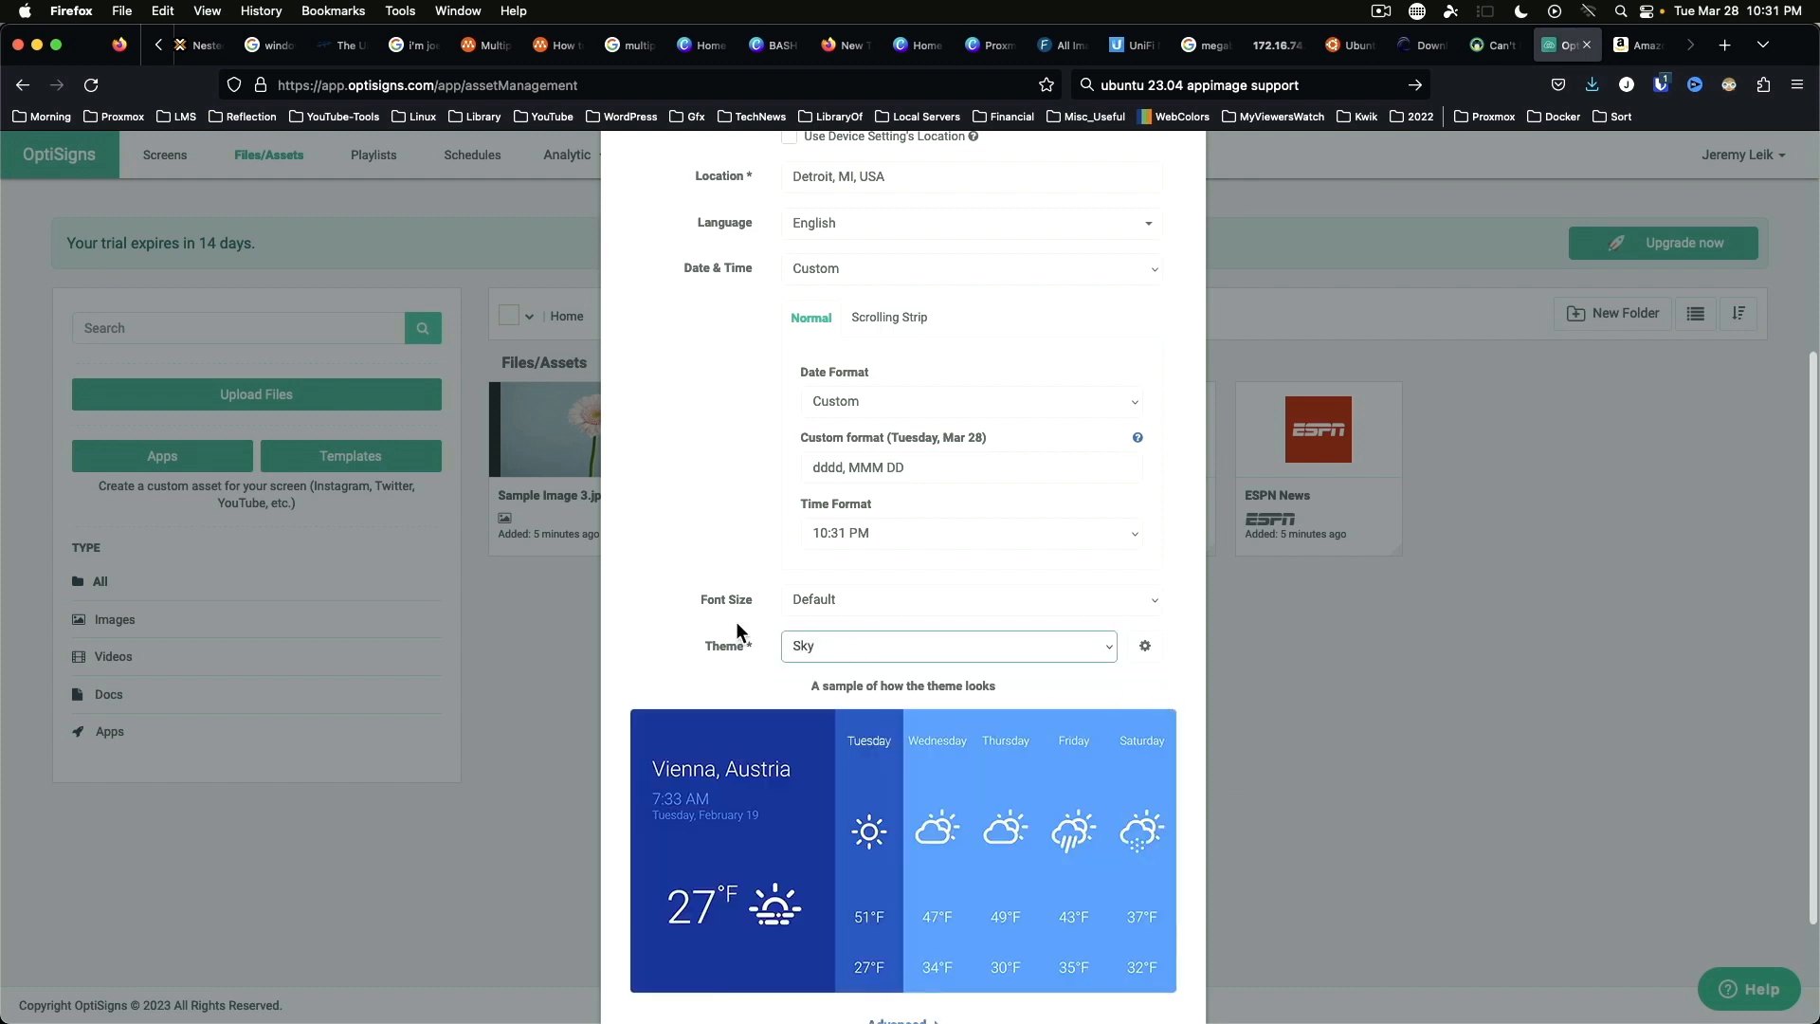
click(1160, 969)
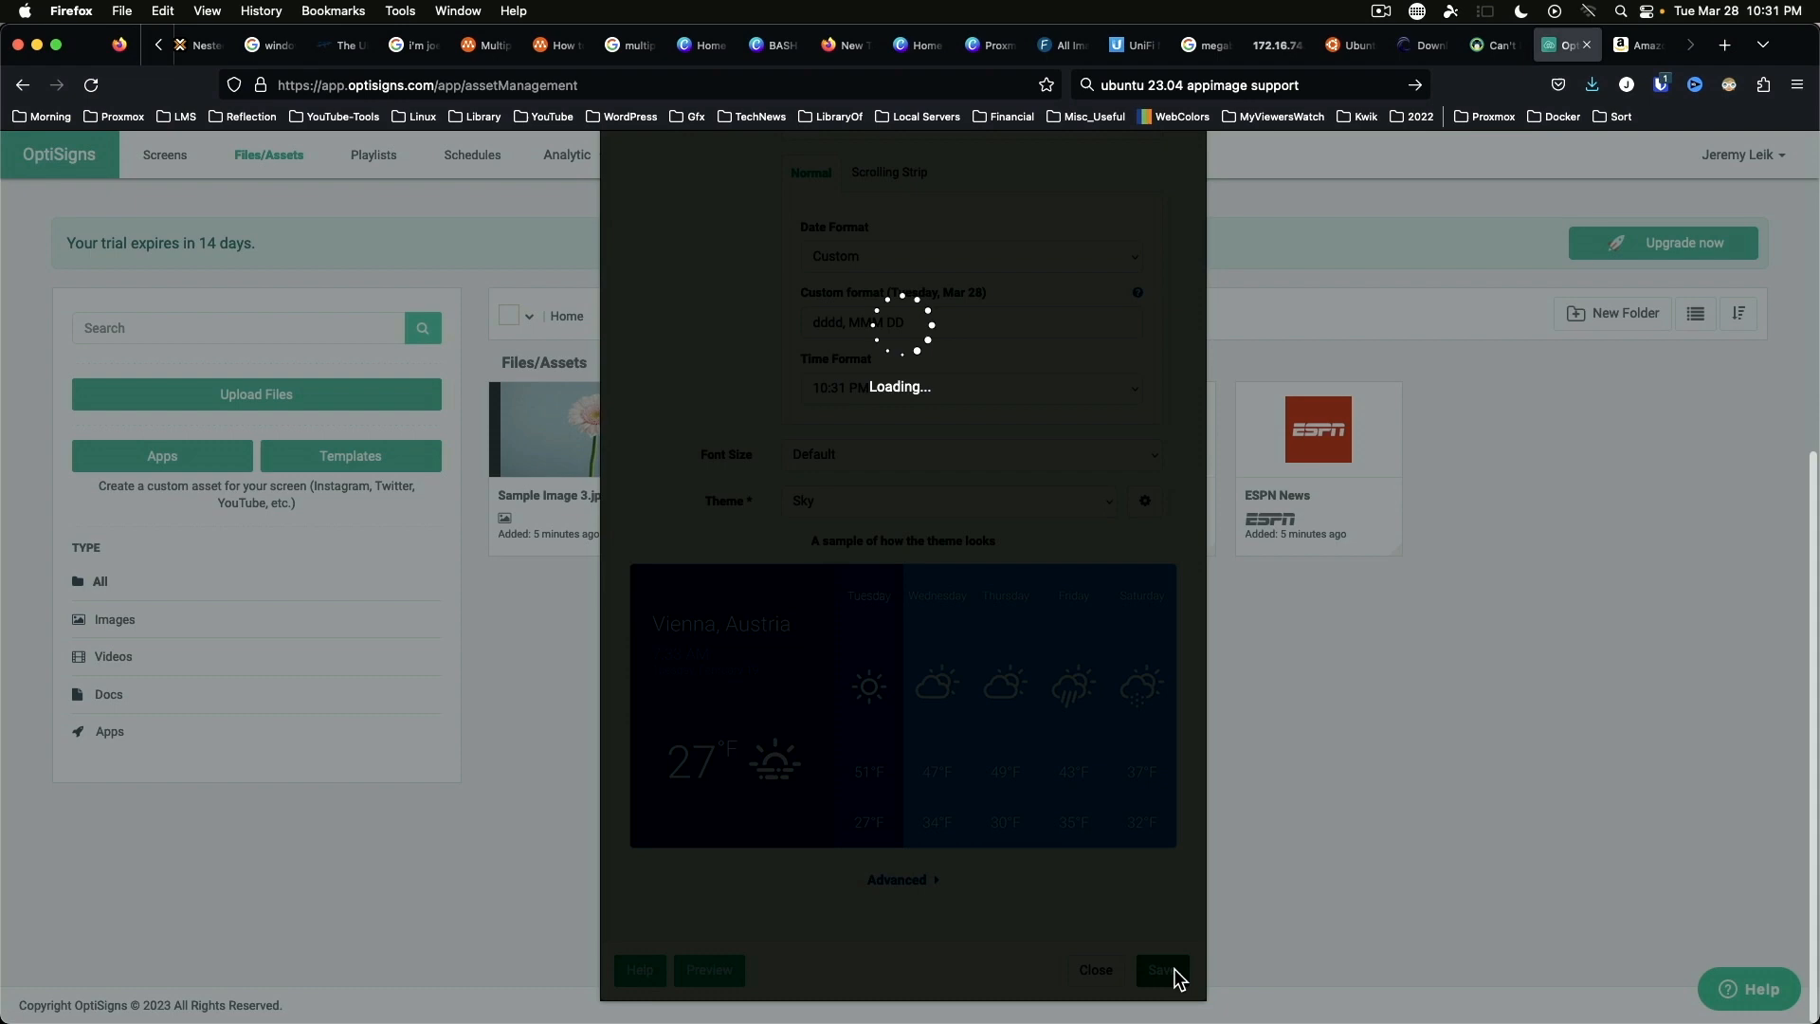
click(1638, 45)
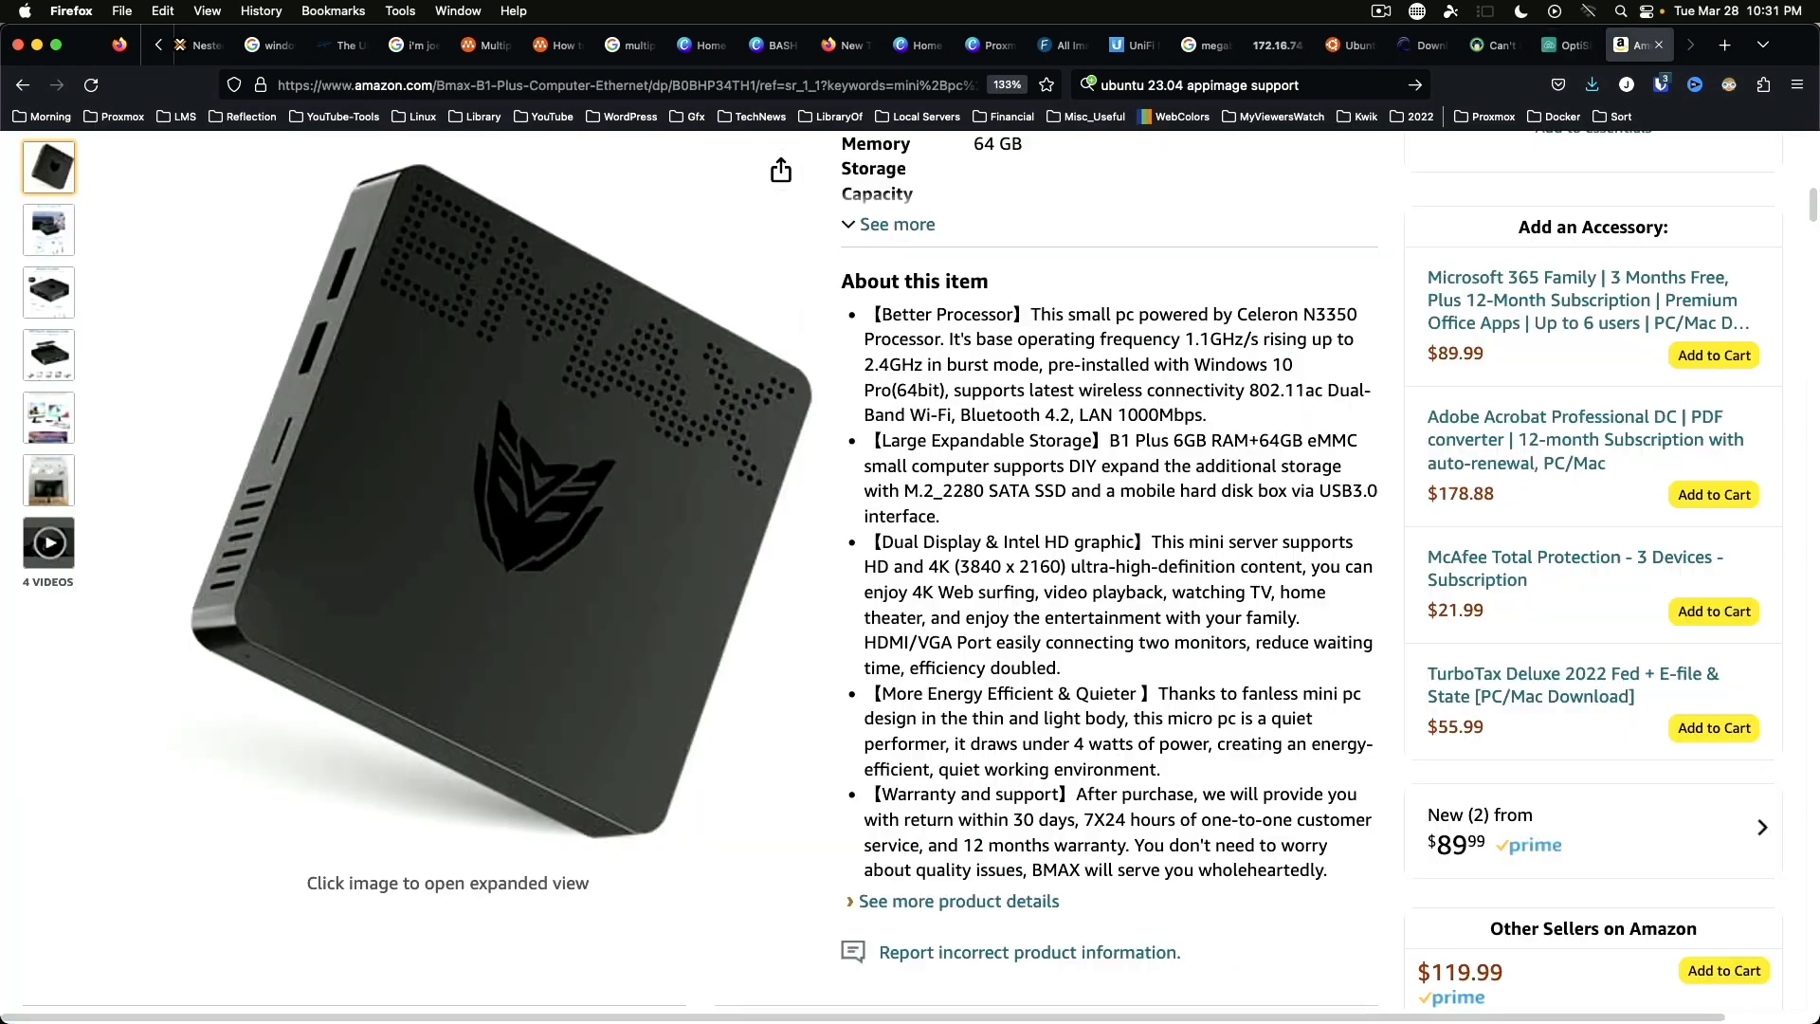
View the VM 15023 console showing Detroit weather at 39°F in the Sky theme
click(209, 44)
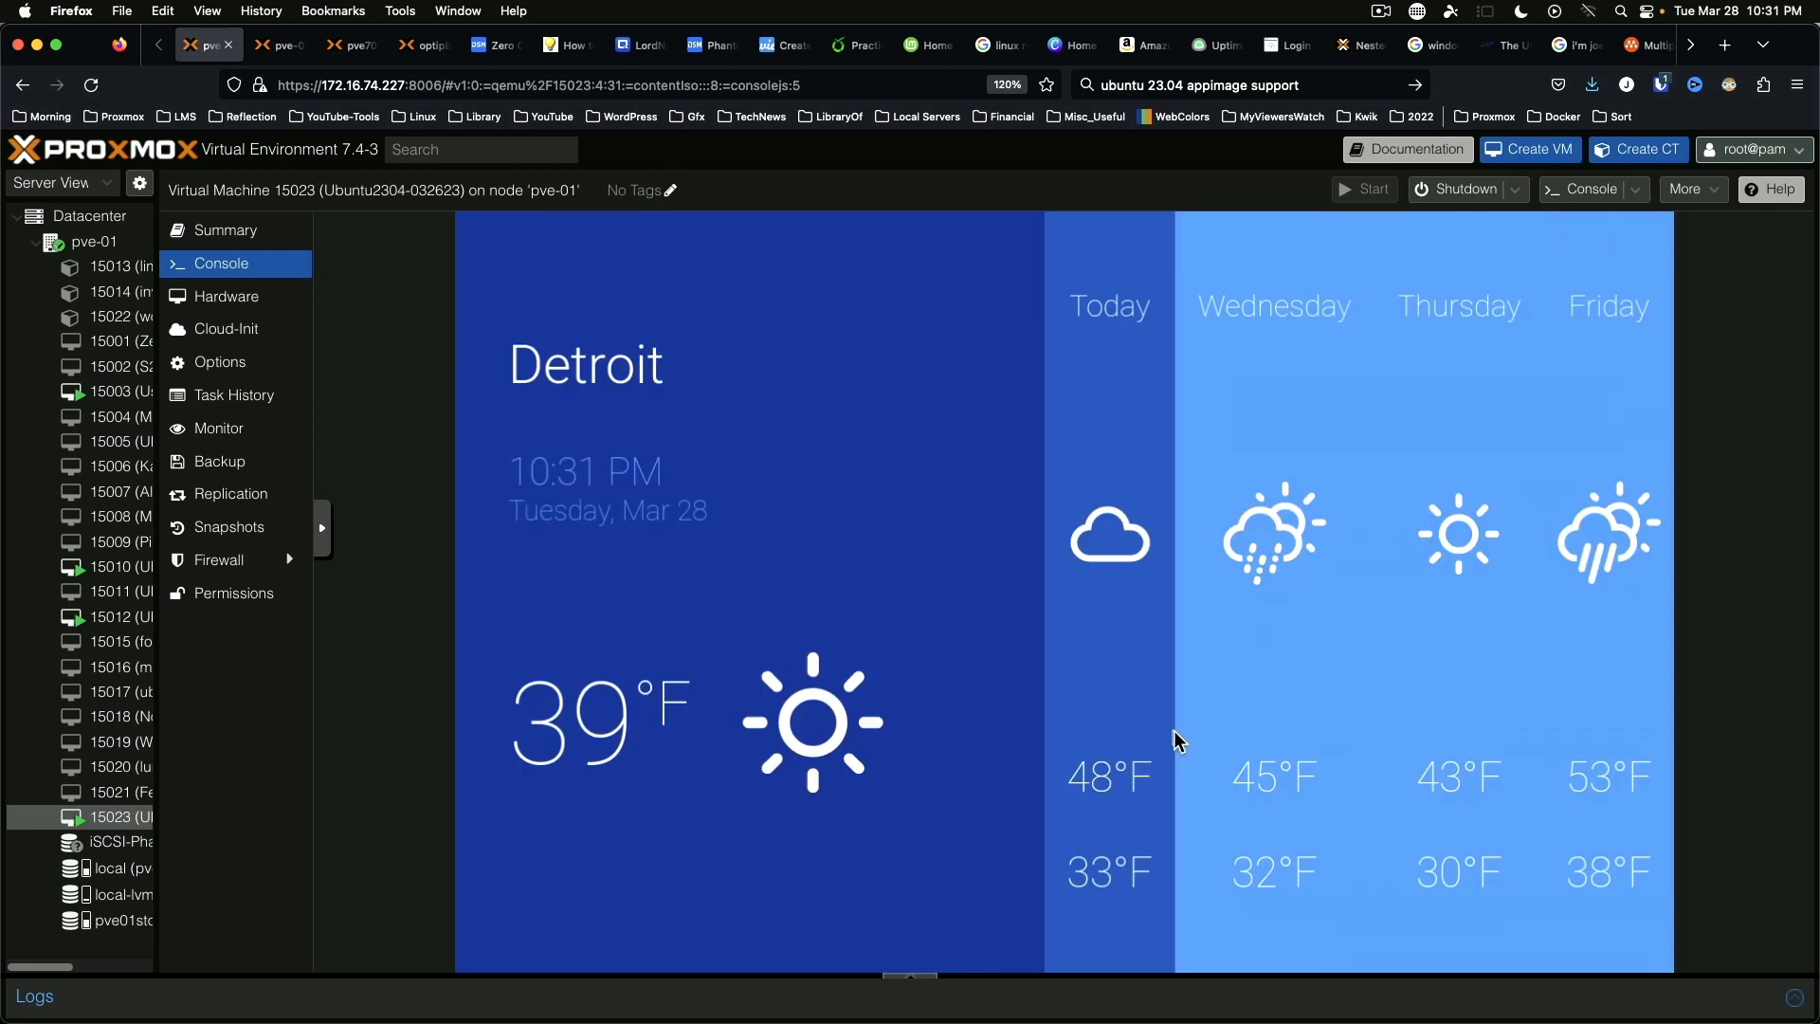
mouse_move(984, 478)
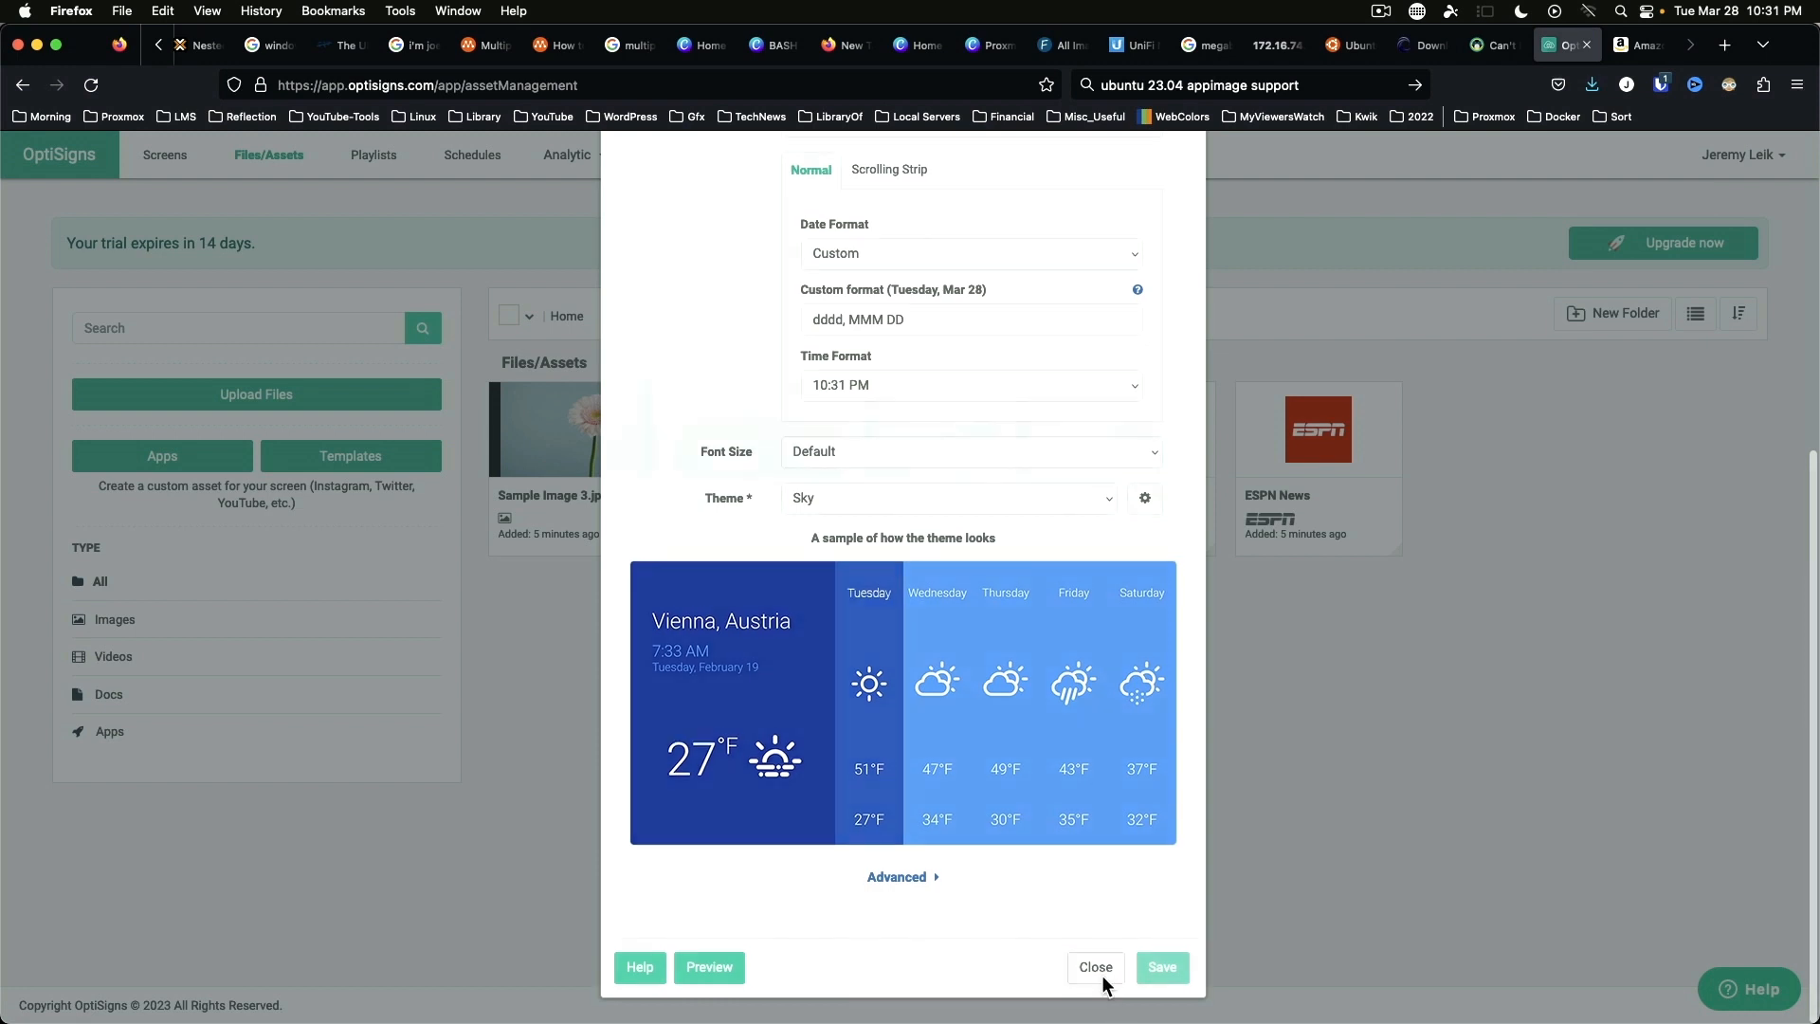
Remove ESPN News from Simple Playlist, leaving four items totaling 40 sec, and save
click(1093, 967)
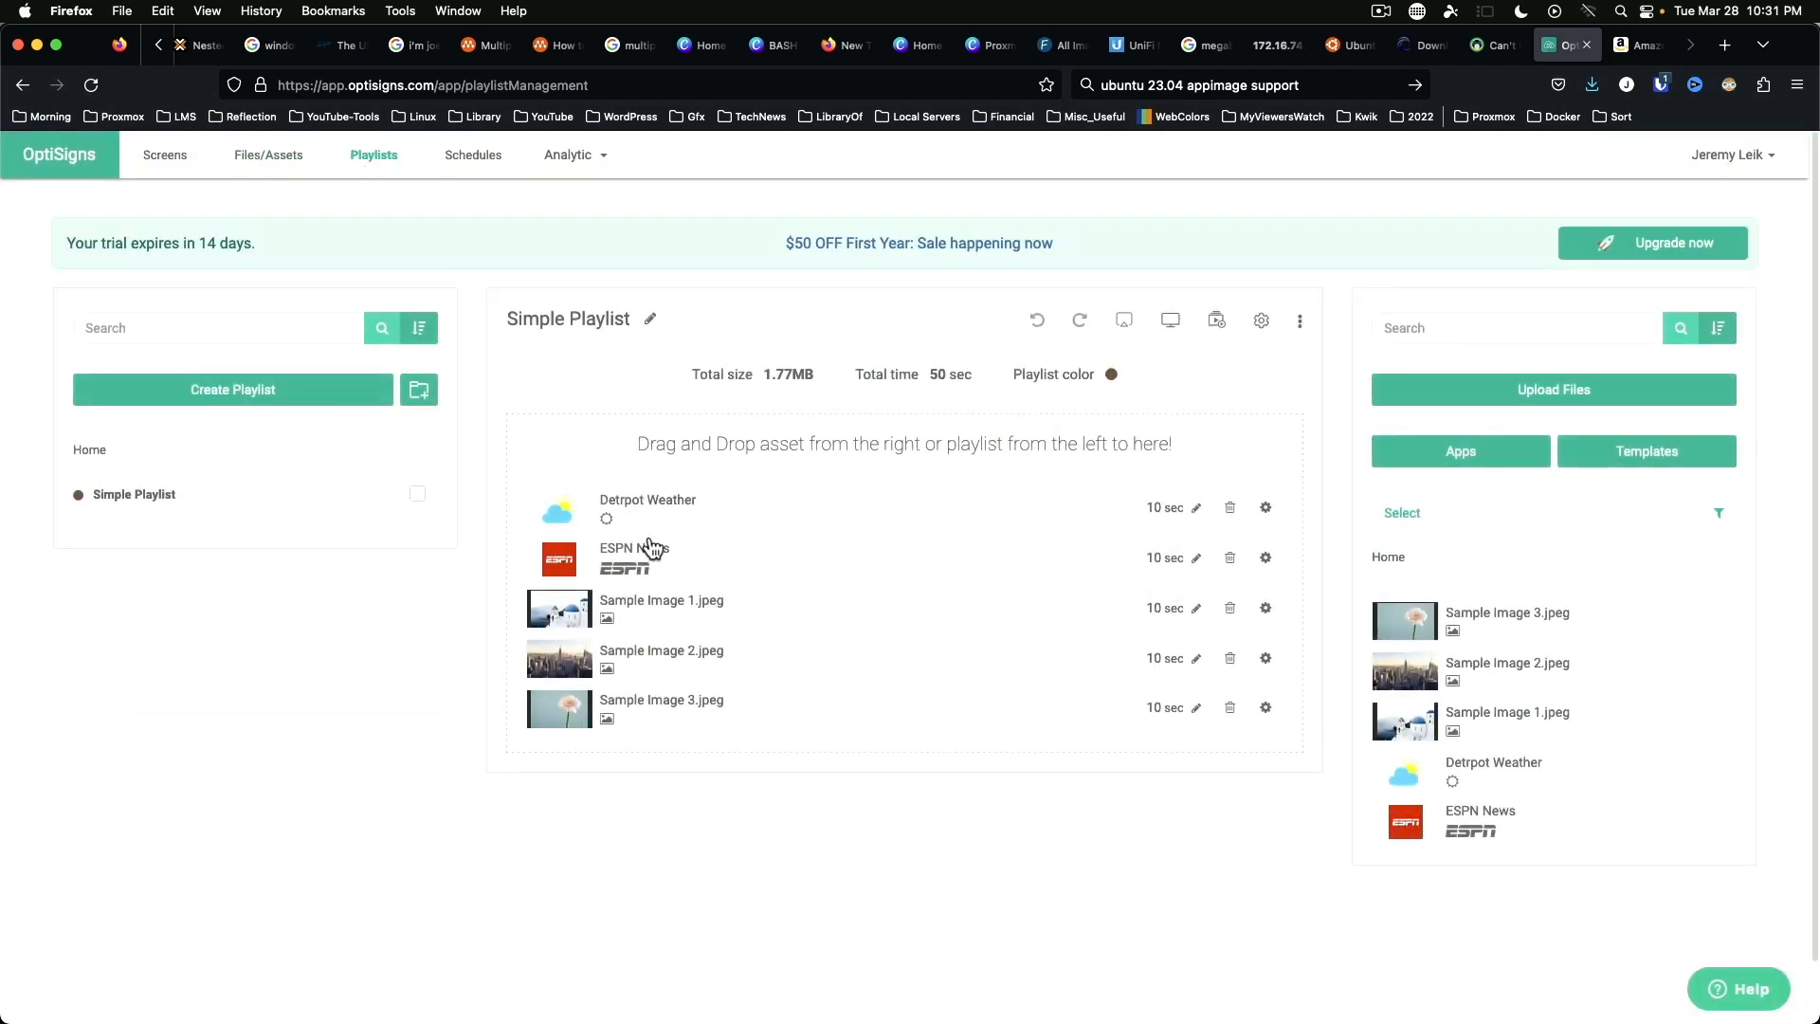
mouse_move(1149, 595)
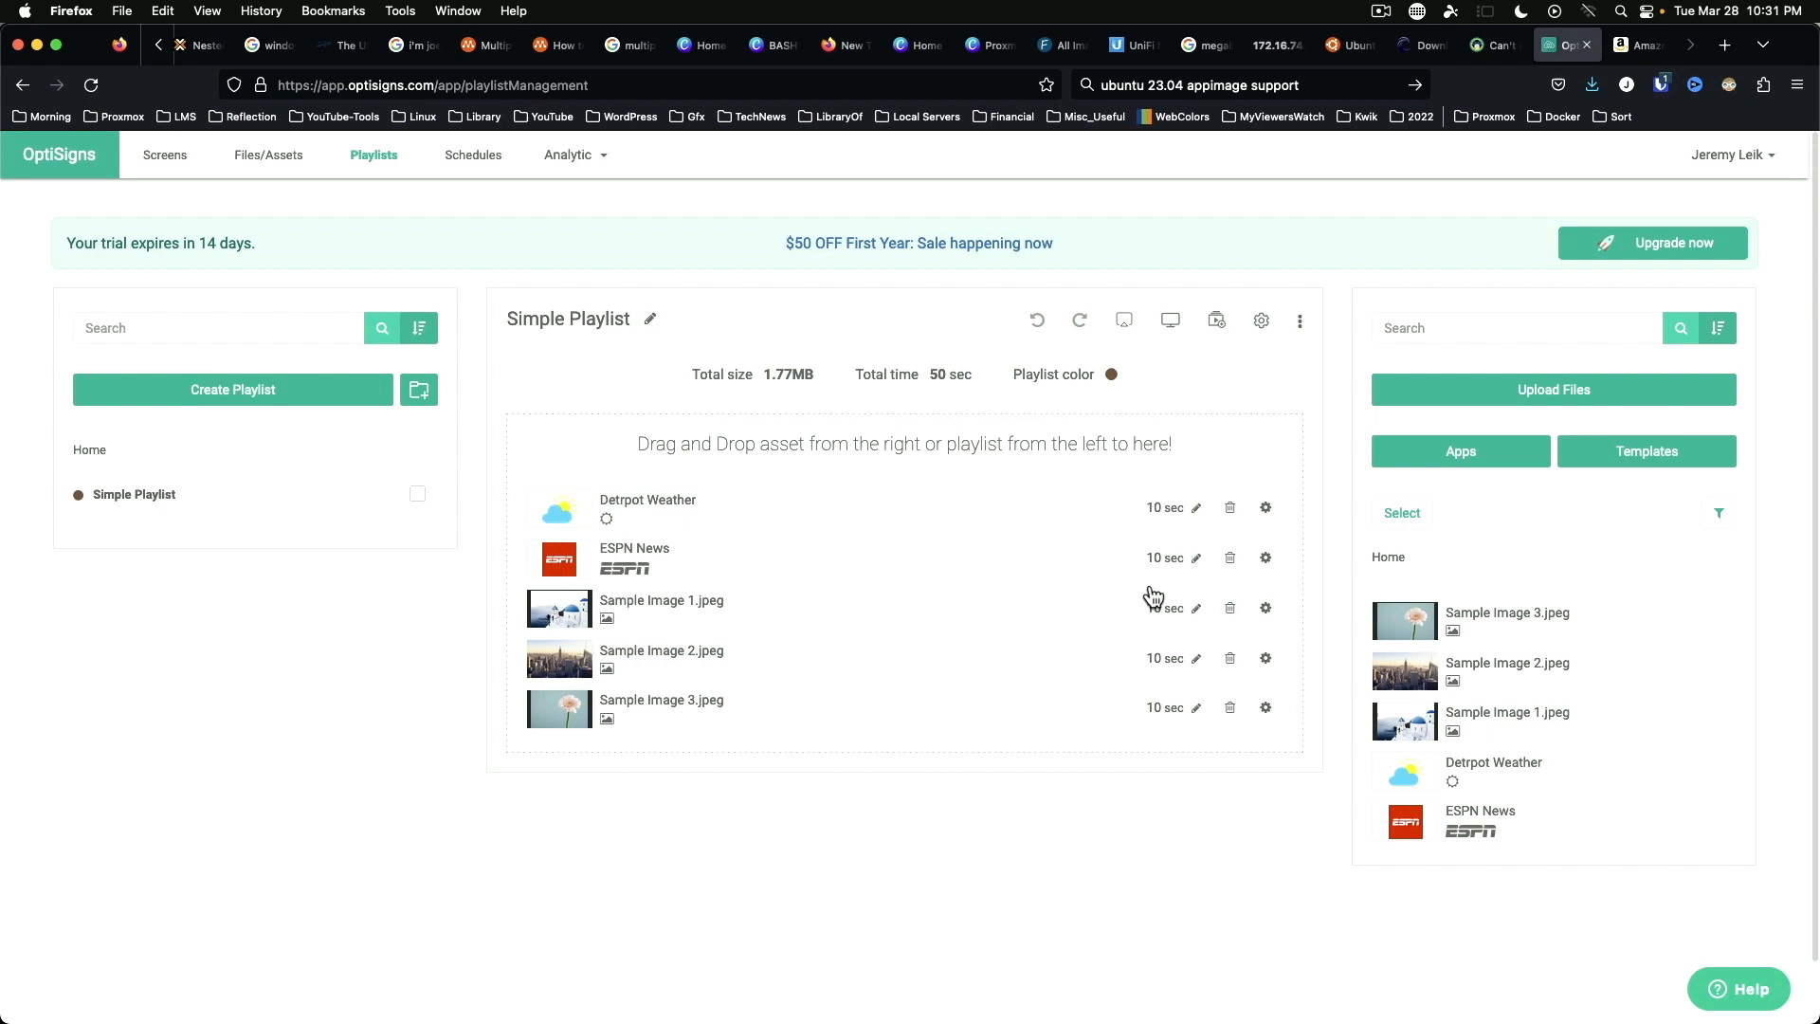
mouse_move(1230, 567)
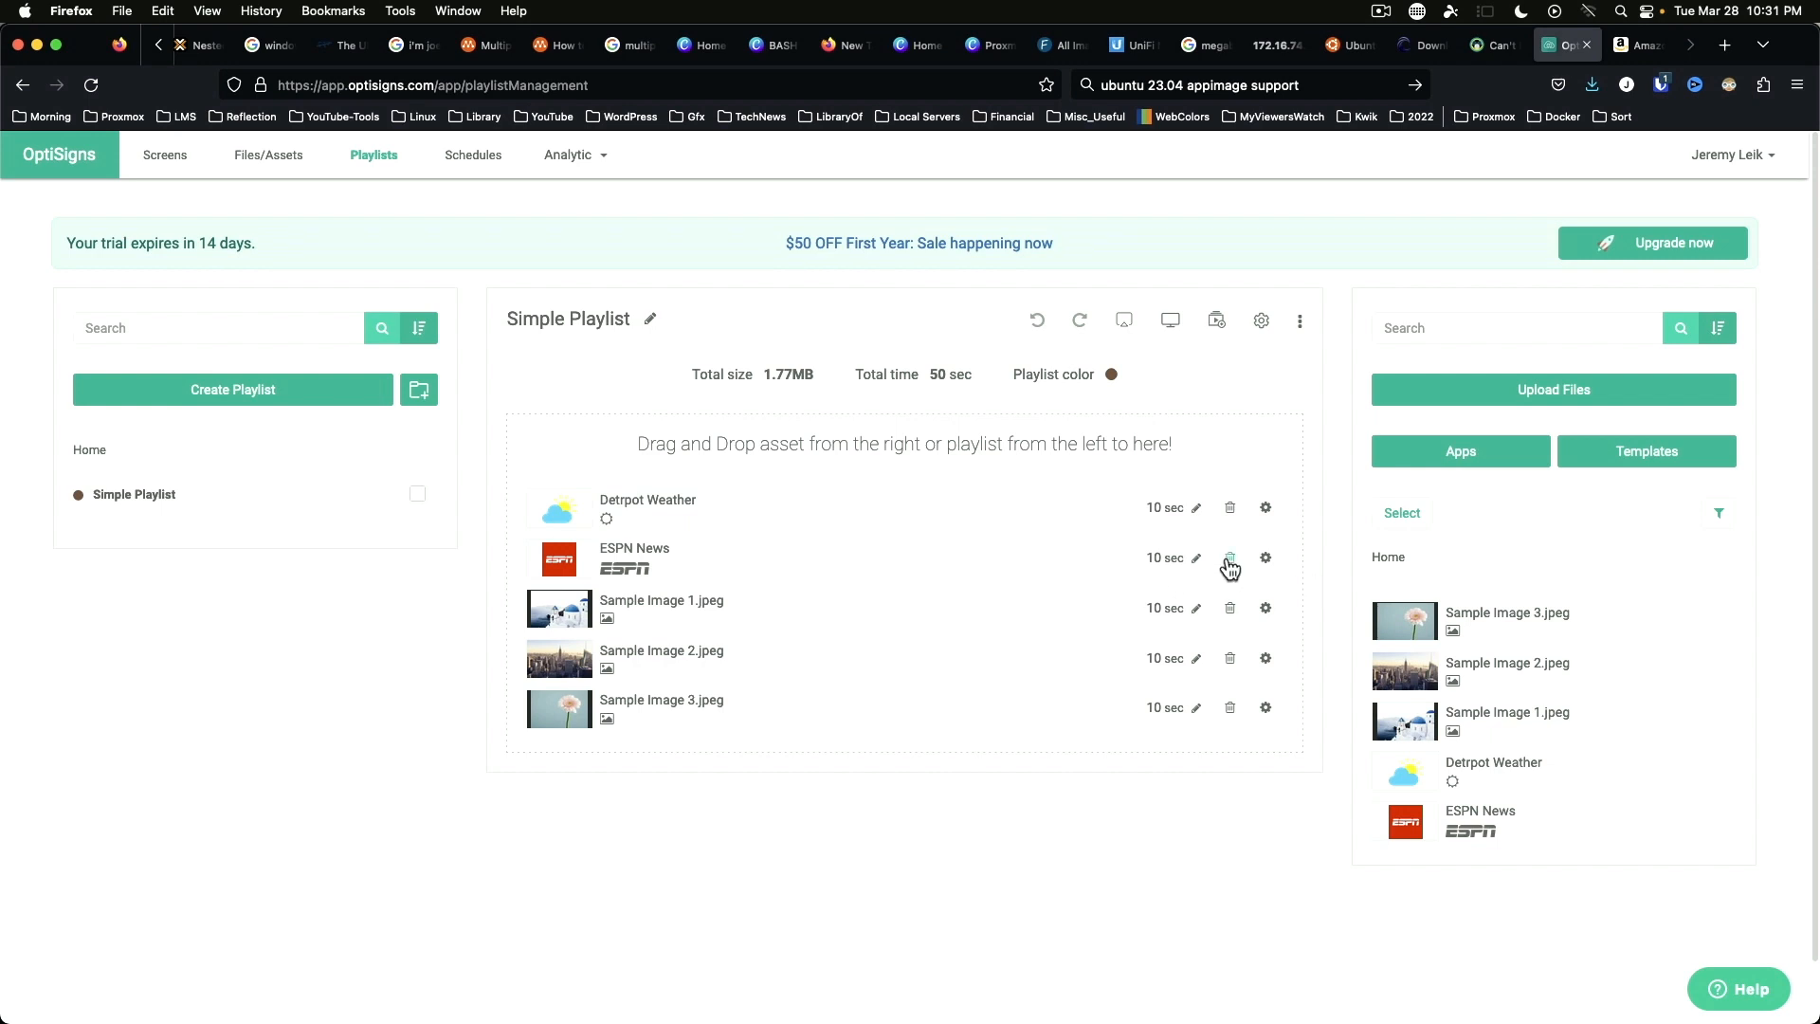
click(1229, 559)
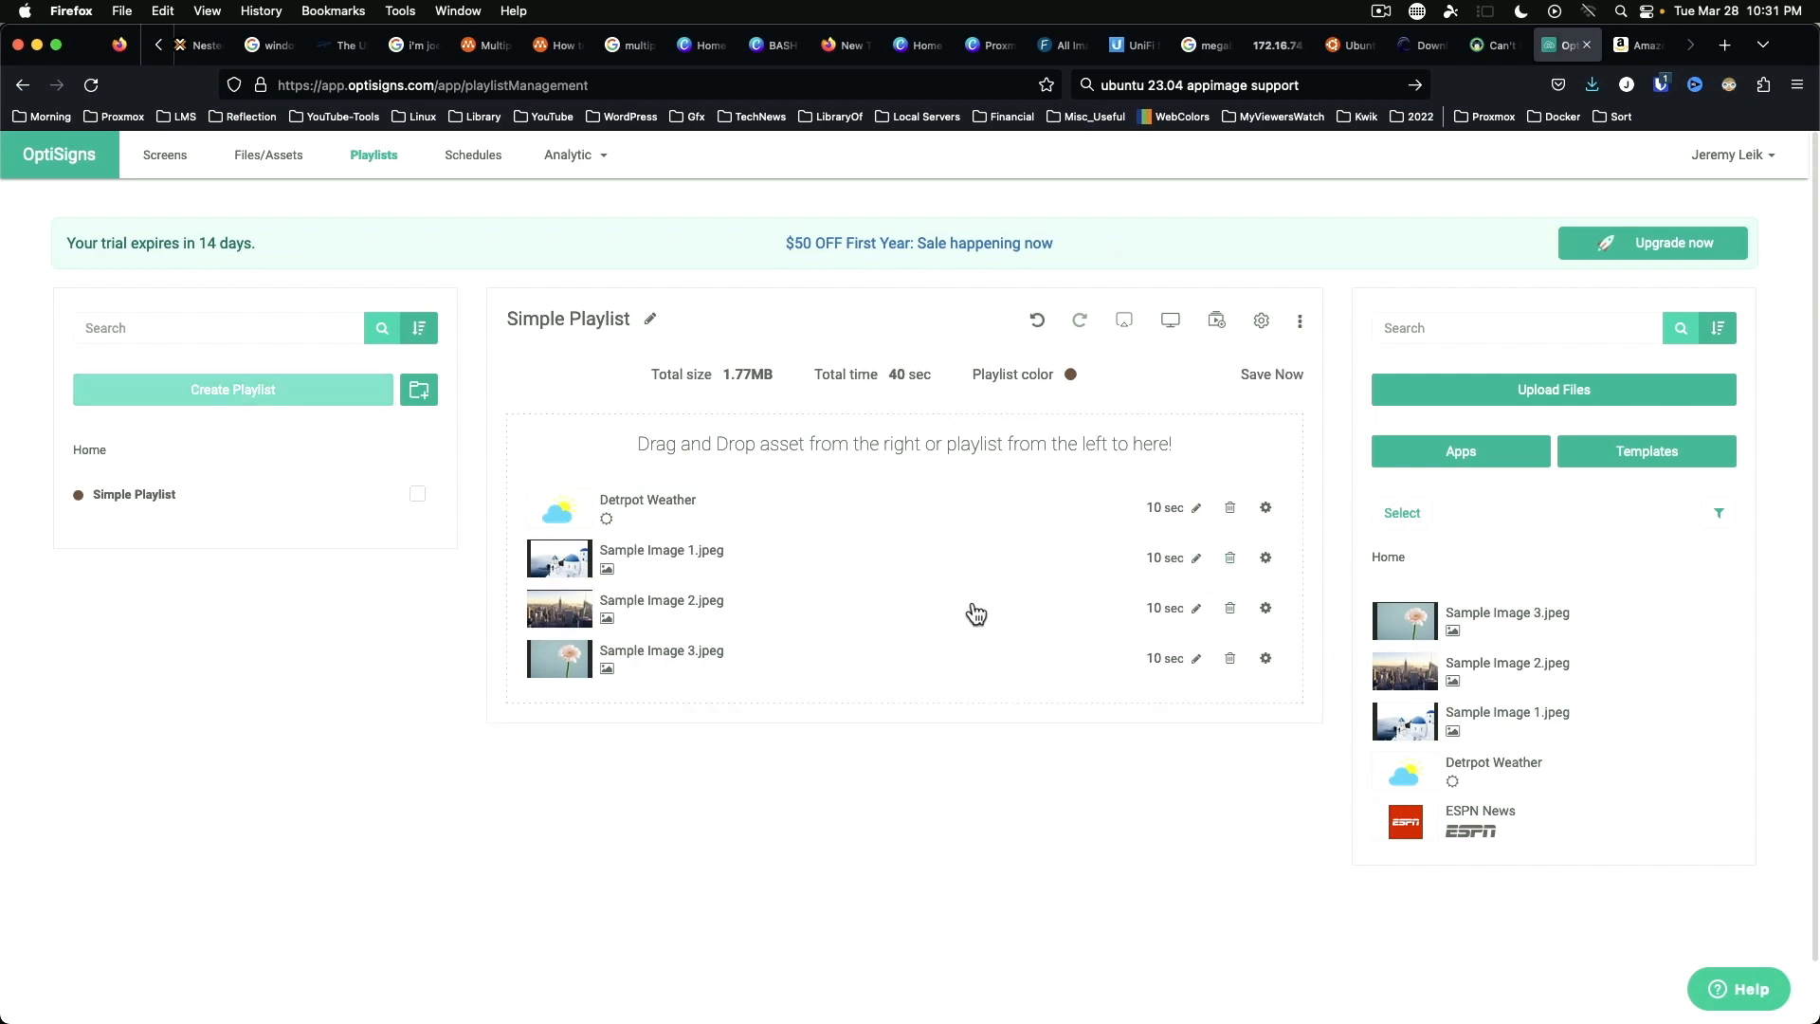
click(1271, 374)
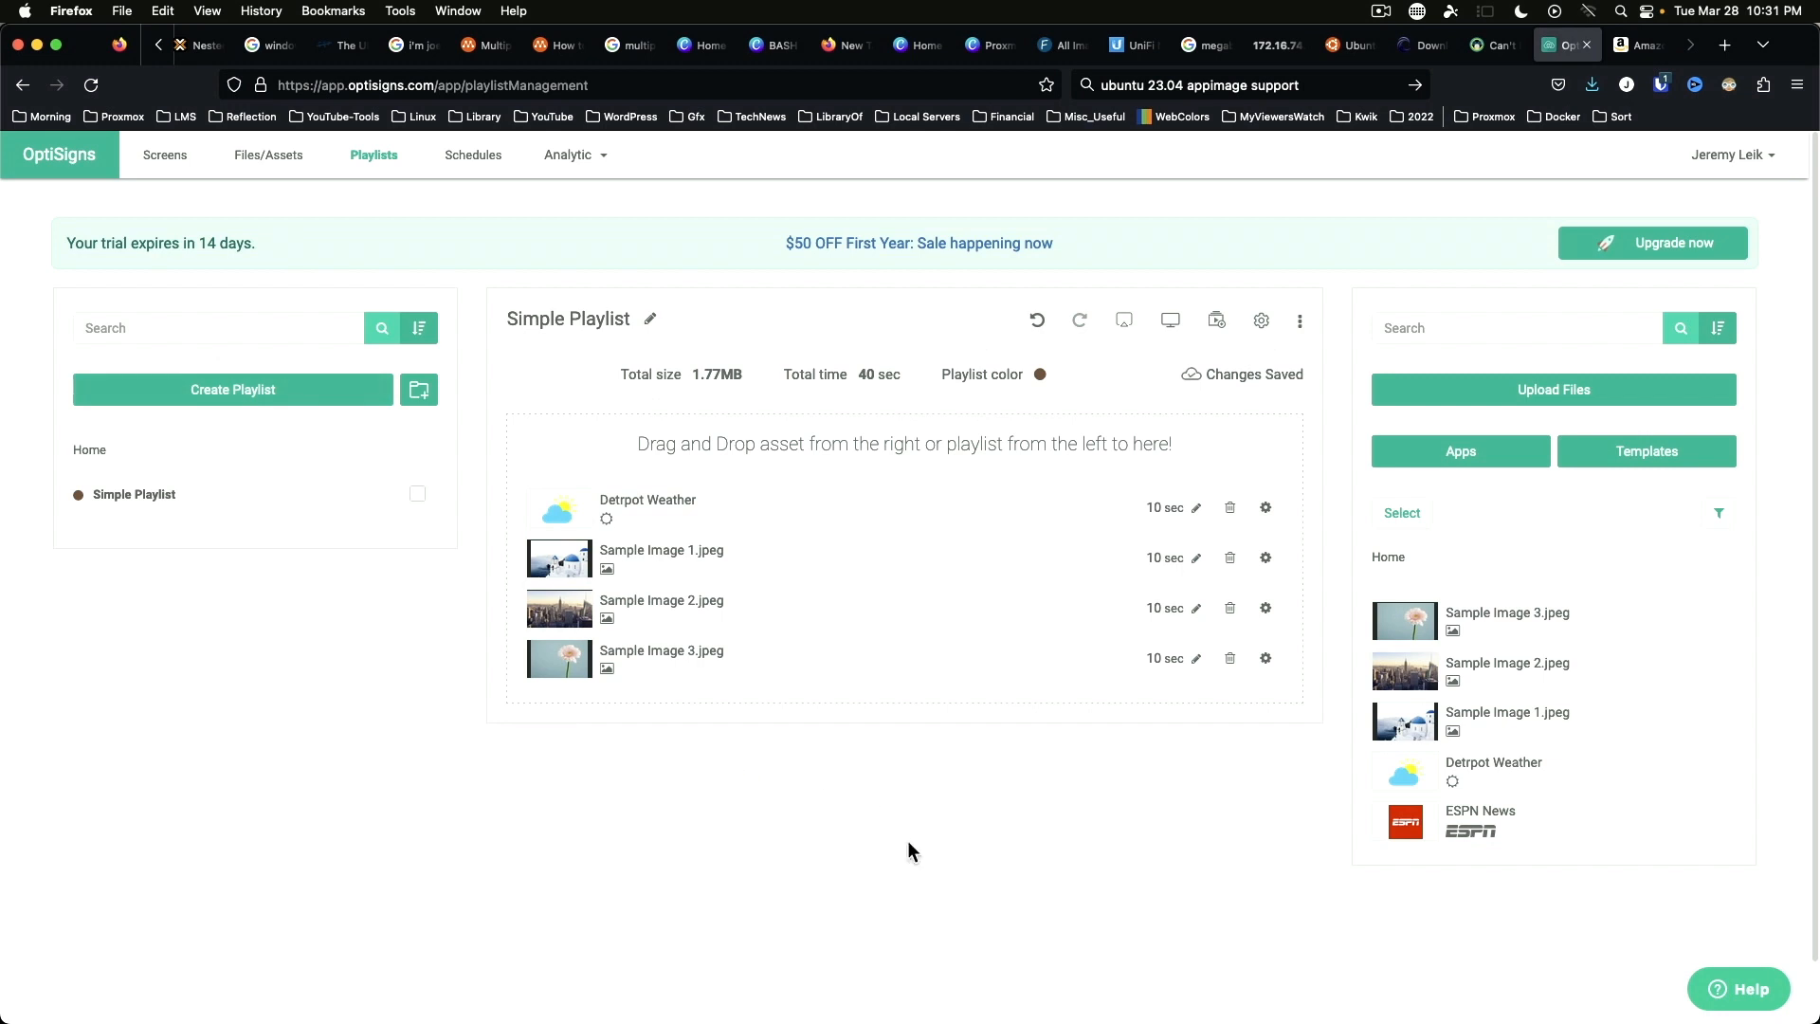
mouse_move(708, 322)
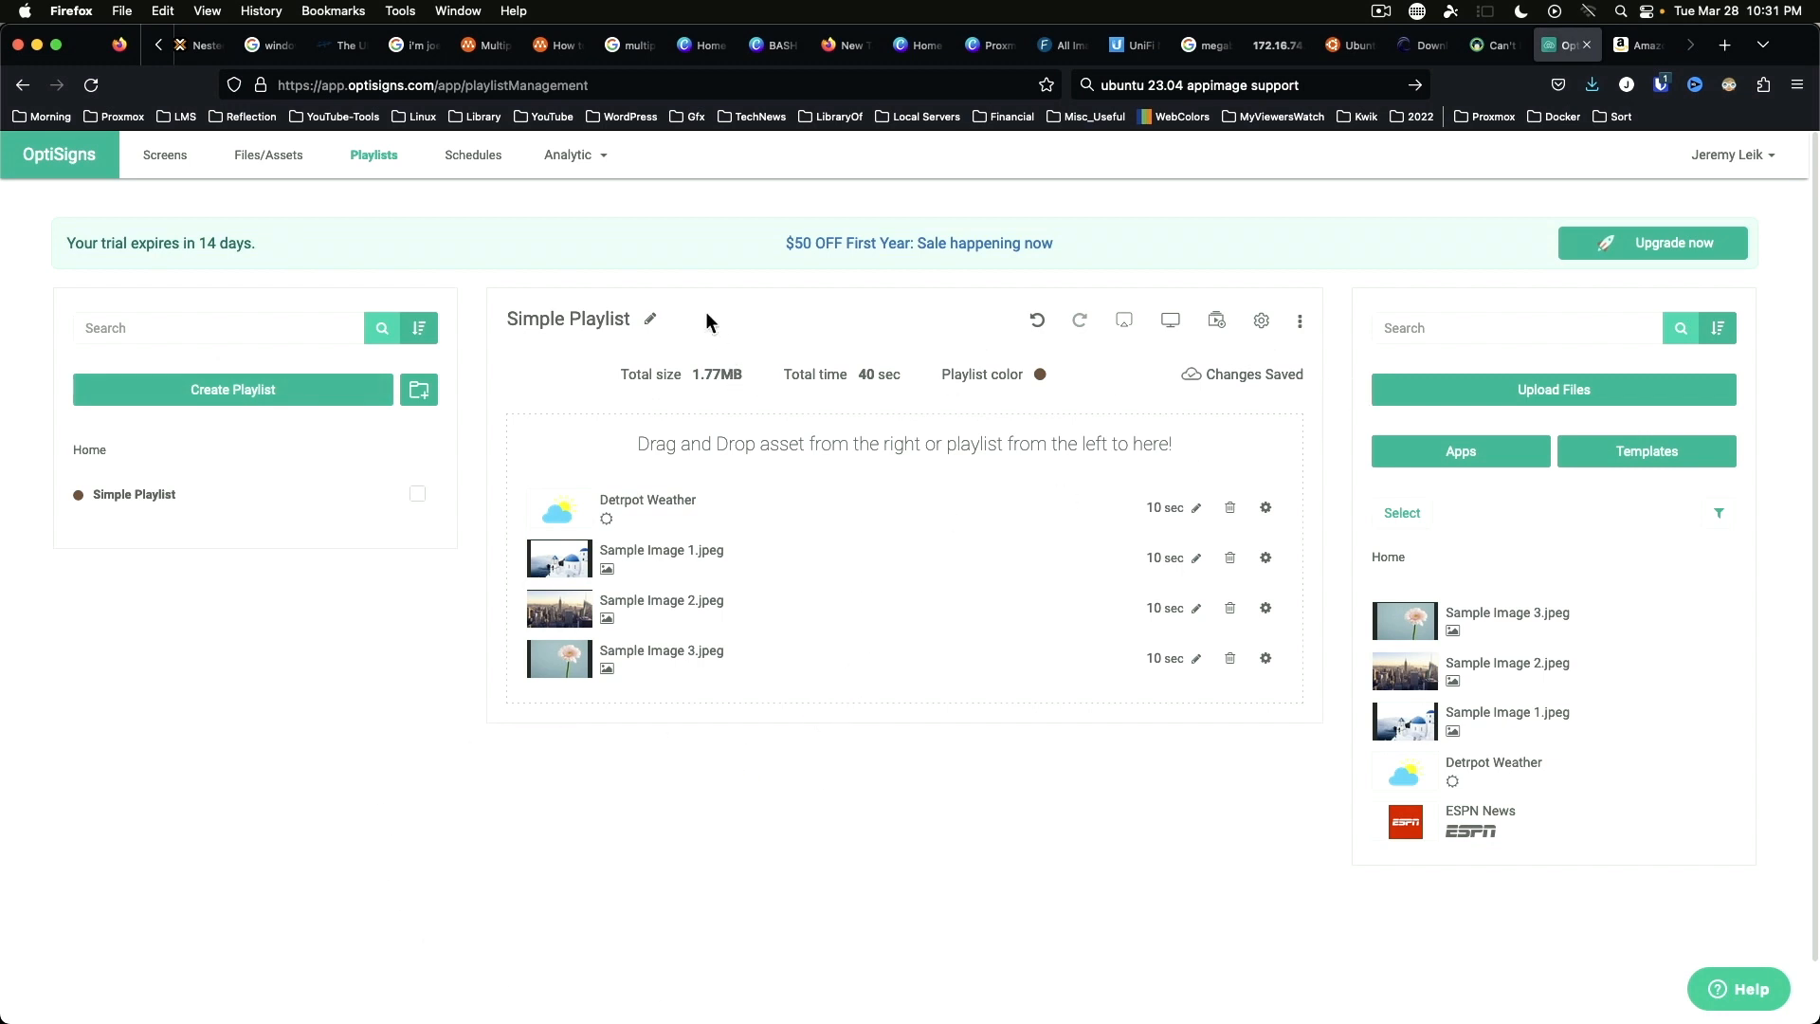
mouse_move(775, 268)
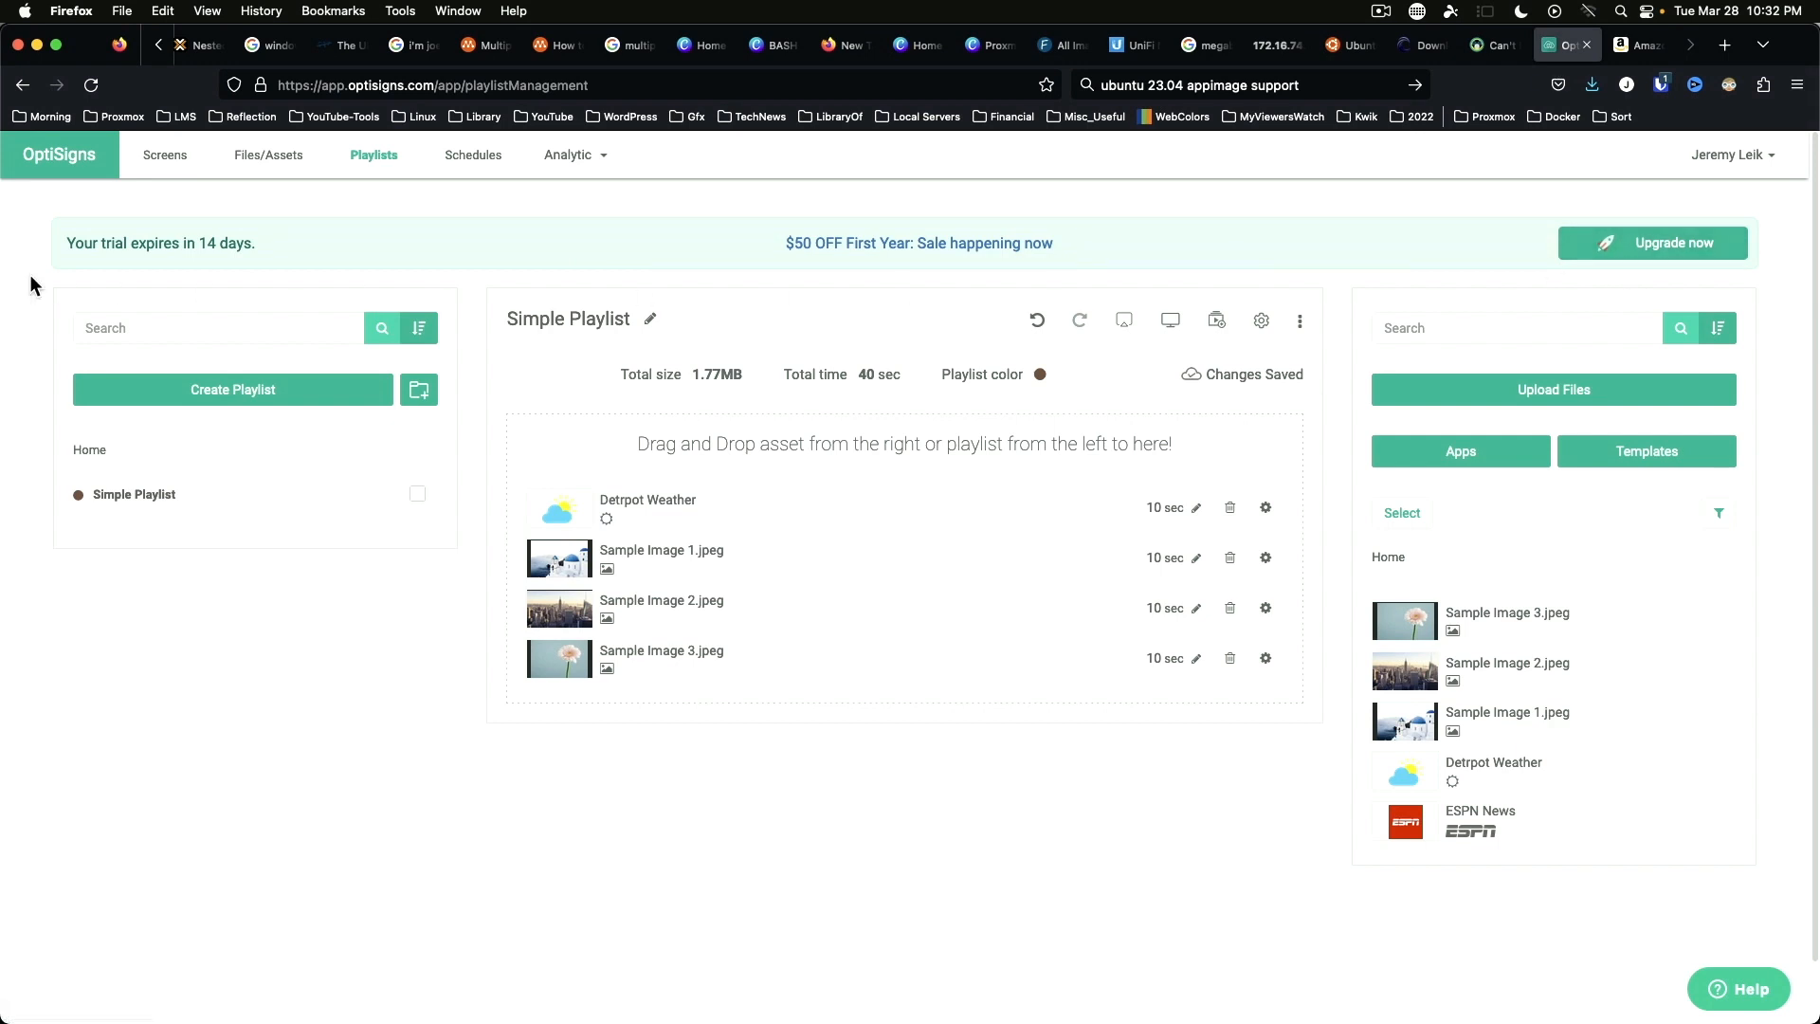
mouse_move(789, 805)
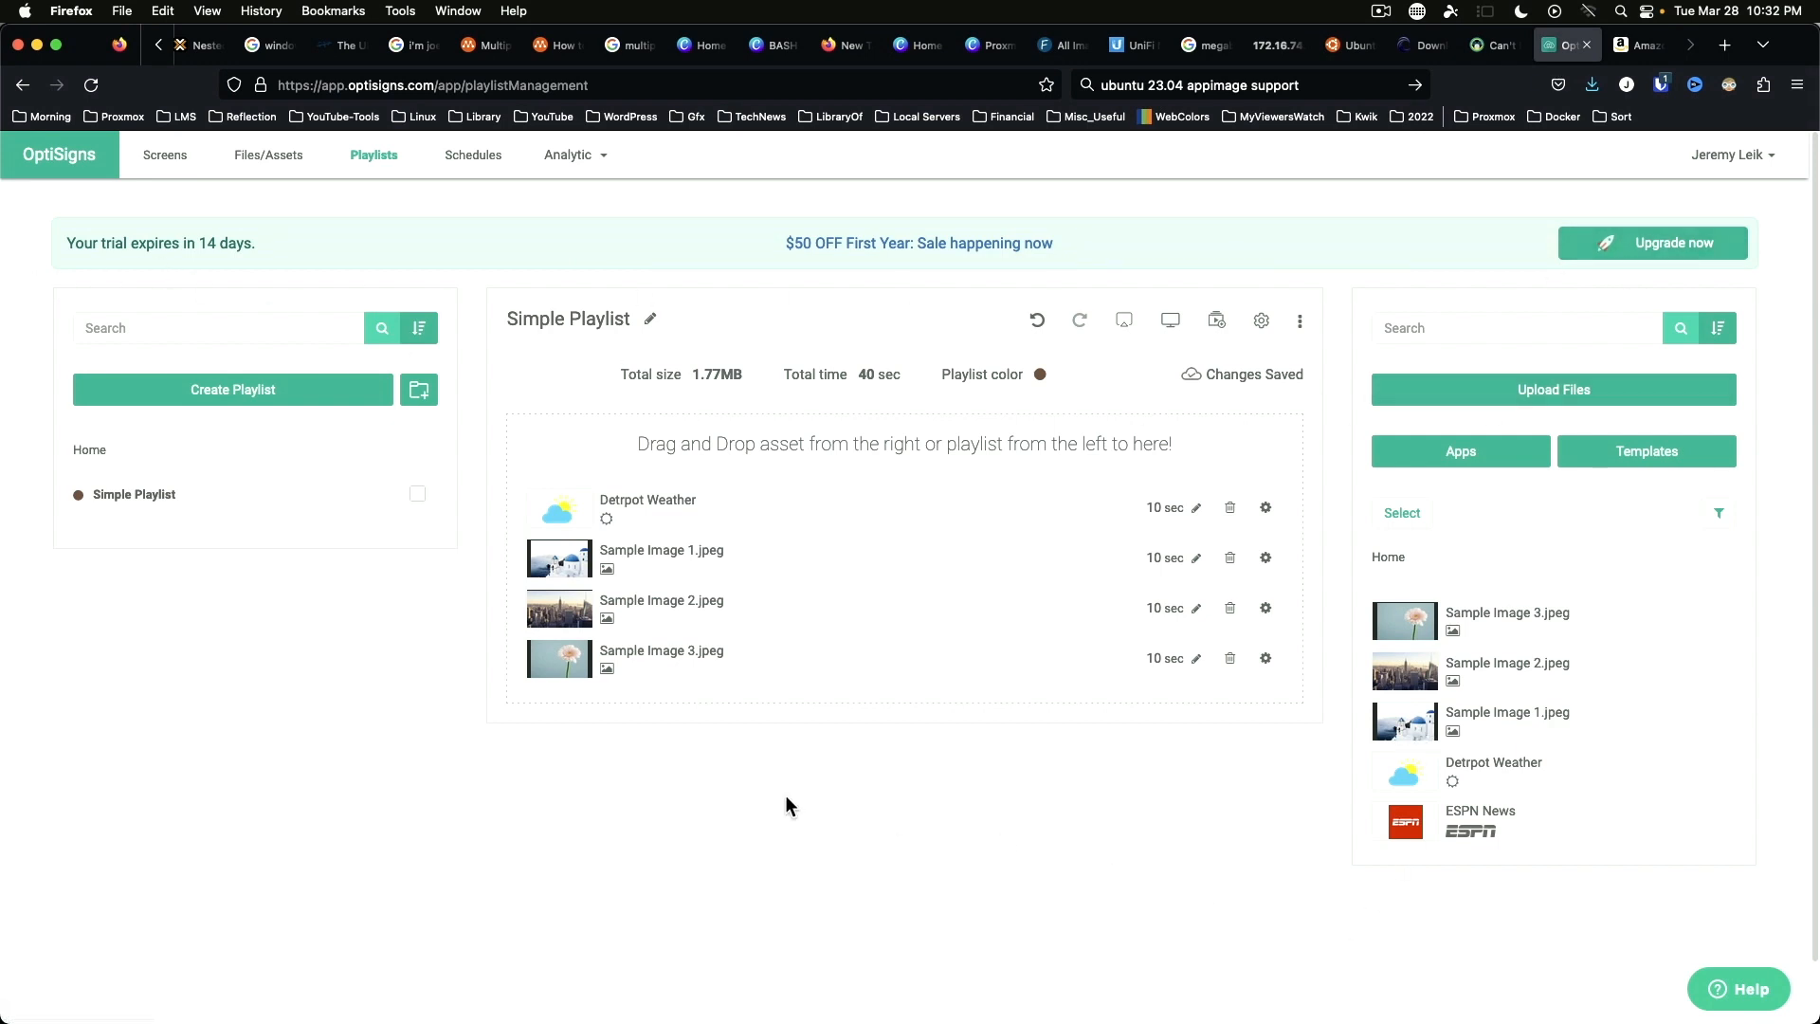
mouse_move(431, 198)
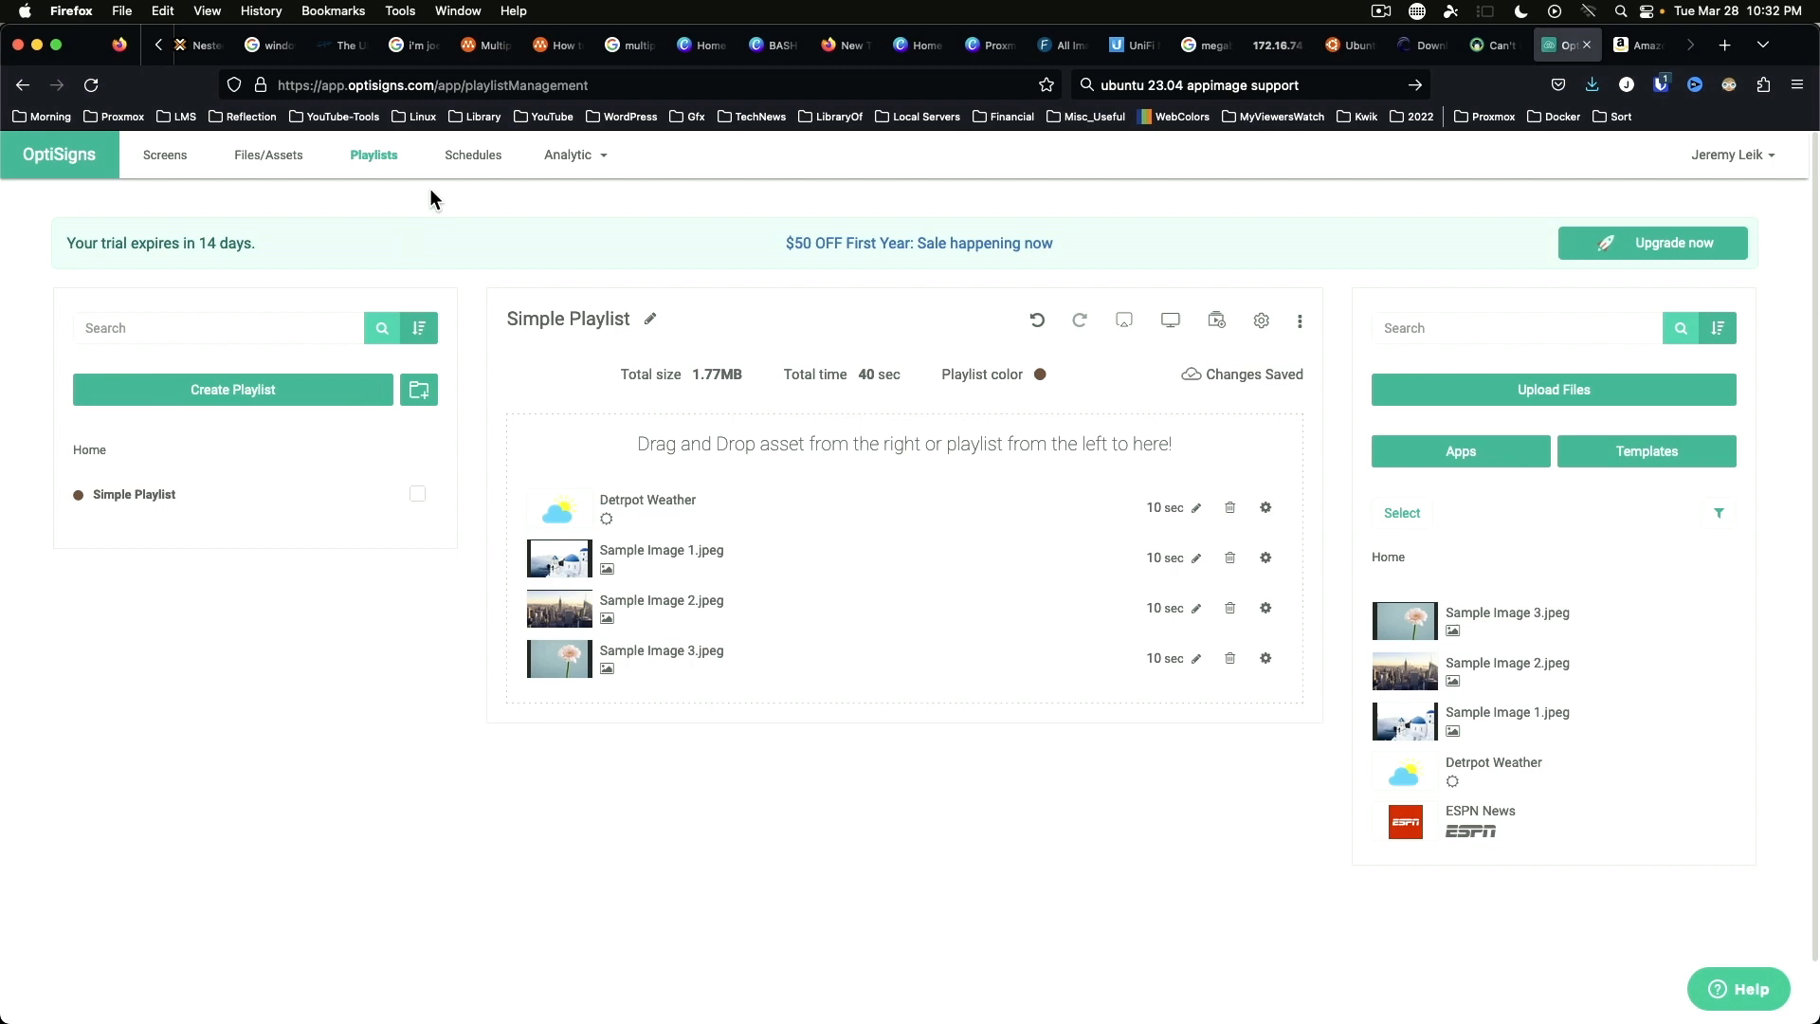
mouse_move(473, 155)
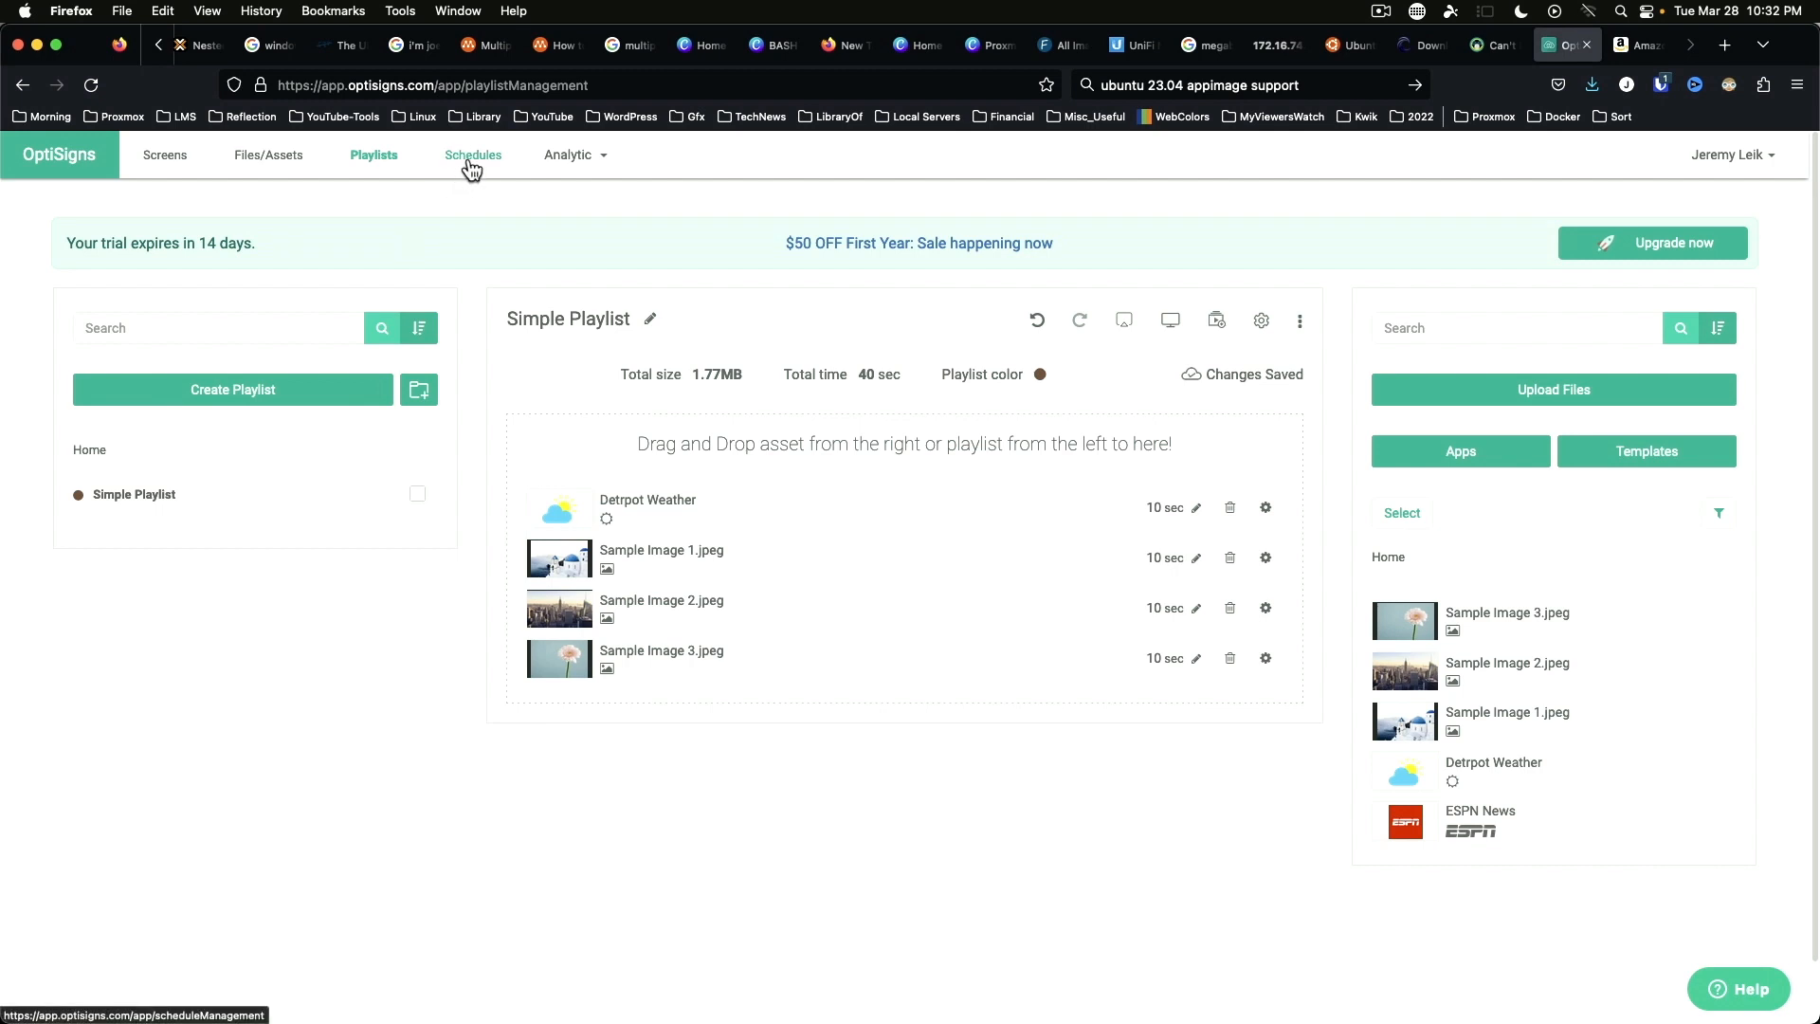
From Schedules, open Analytic > Proof of Play, which requires a Pro & Enterprise upgrade
click(472, 154)
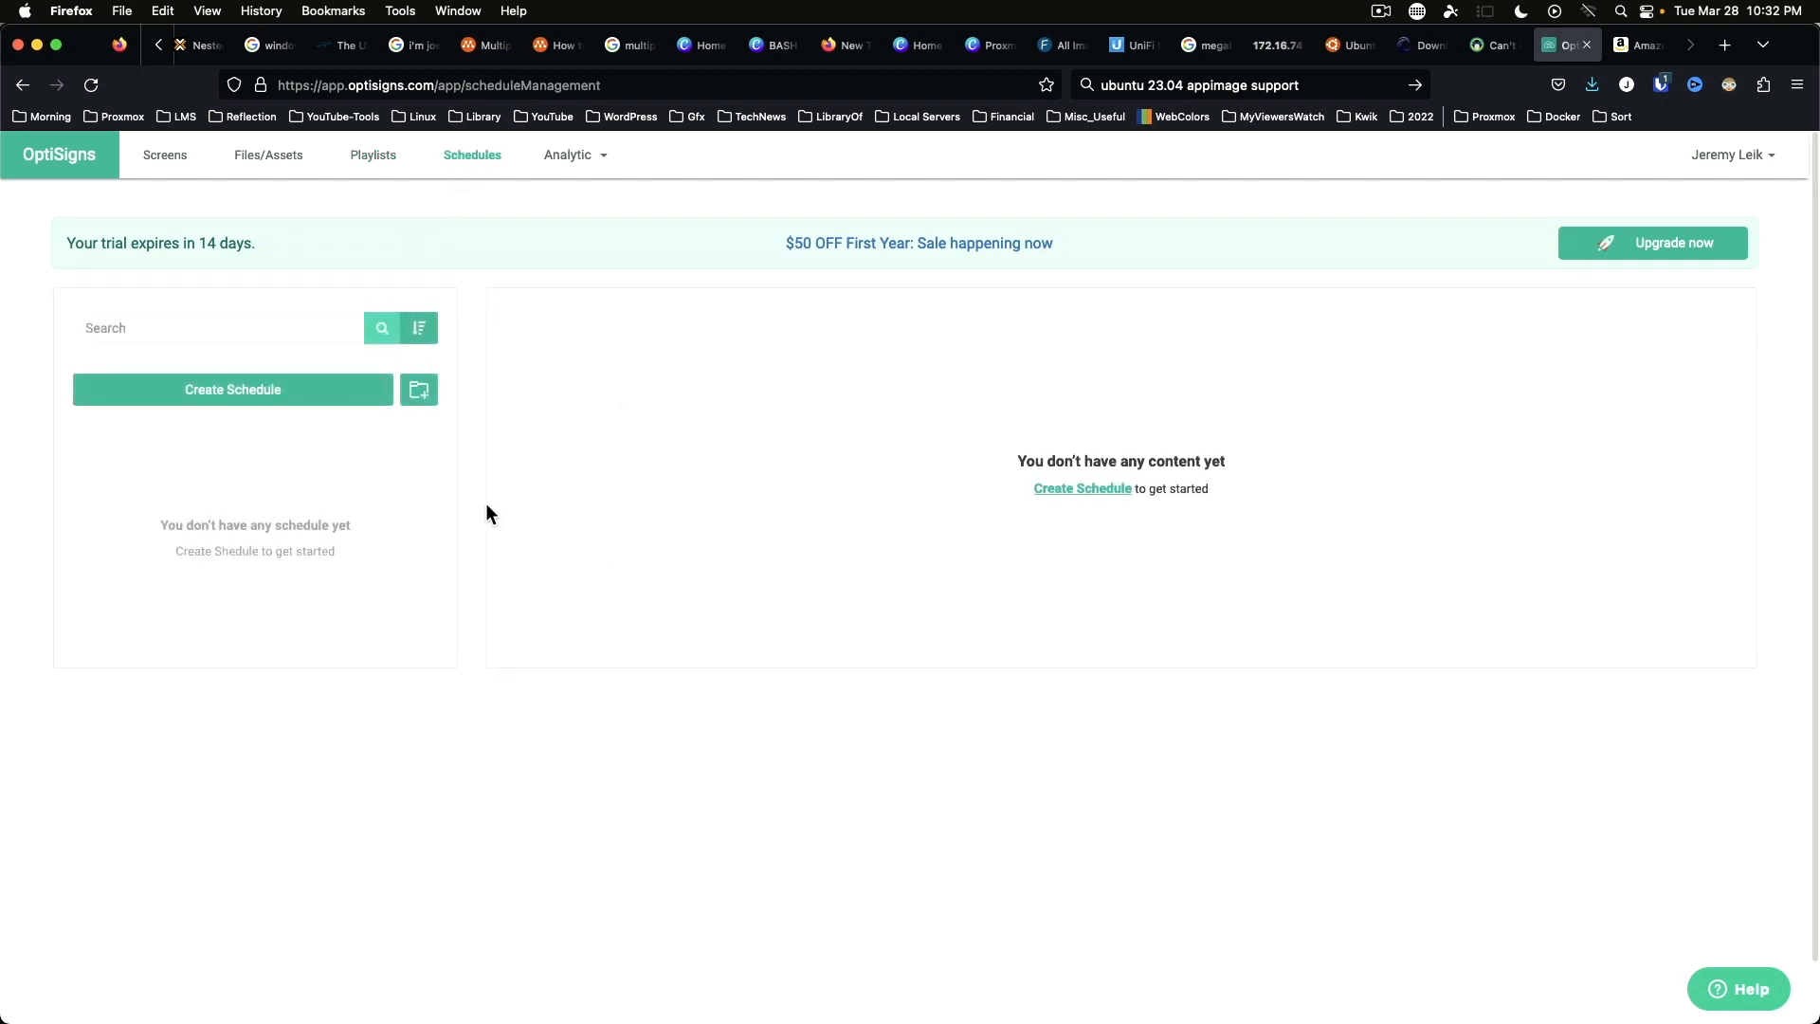
mouse_move(580, 171)
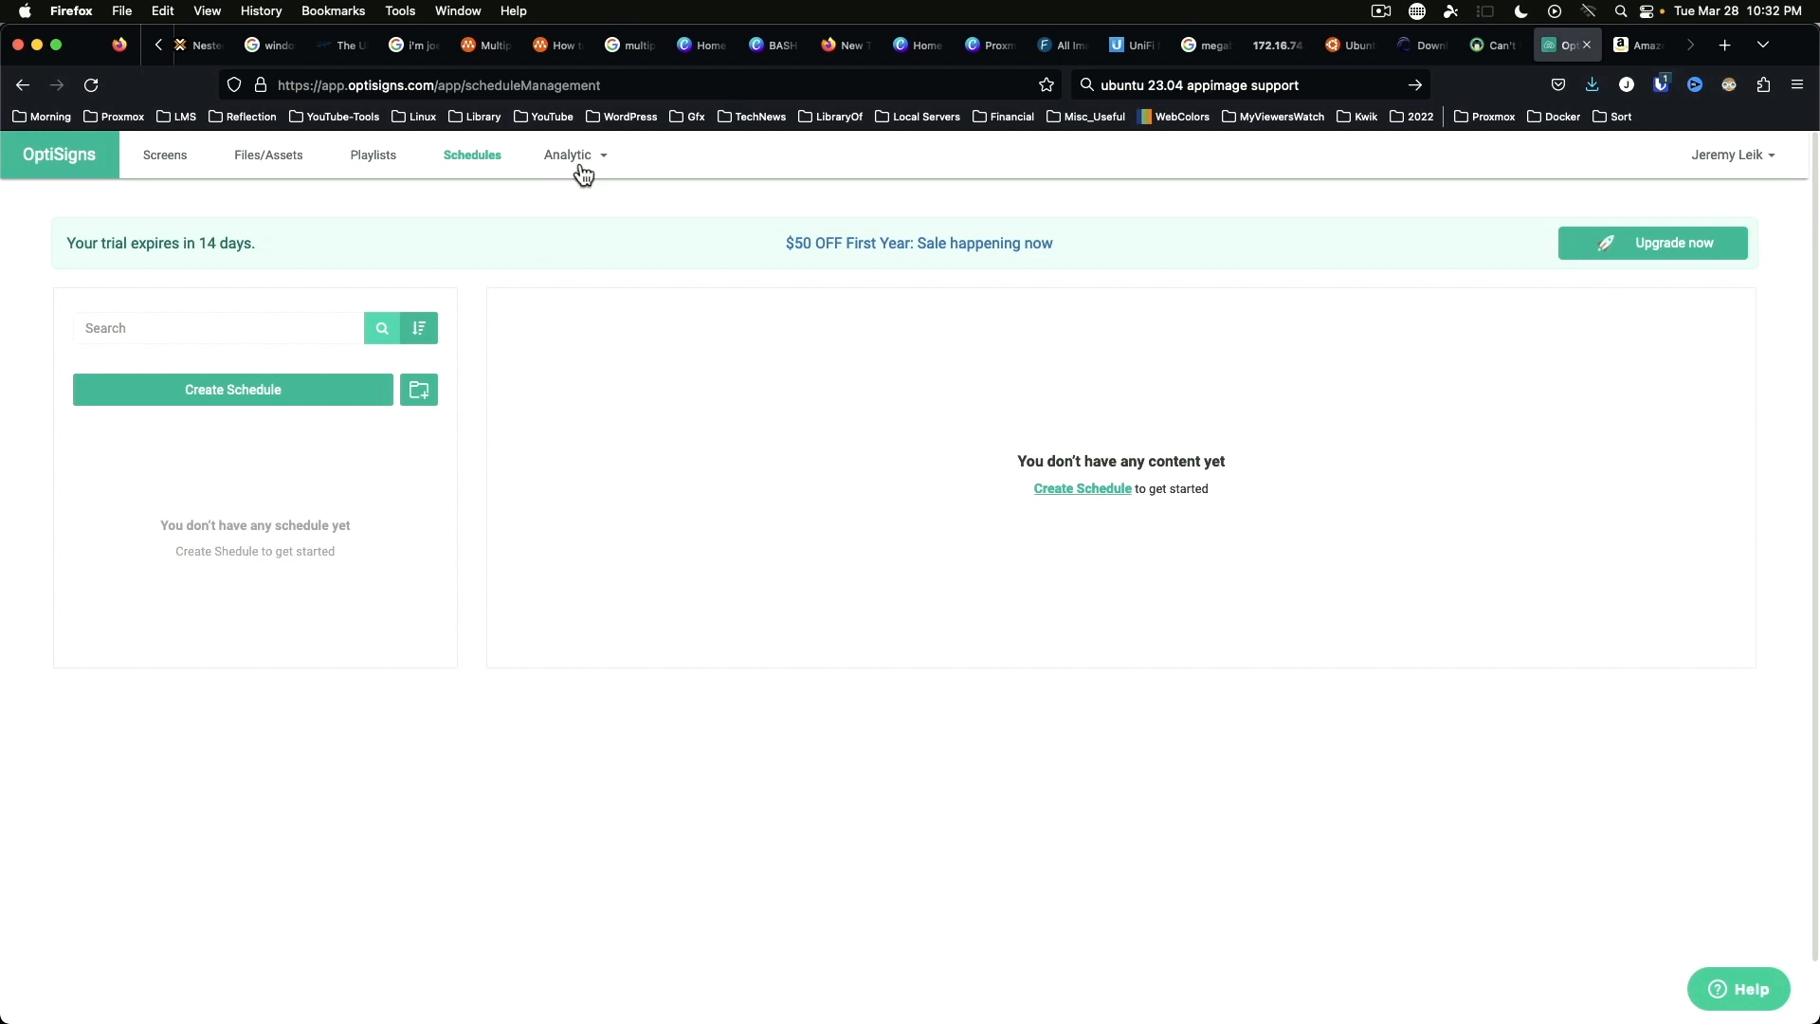
click(569, 154)
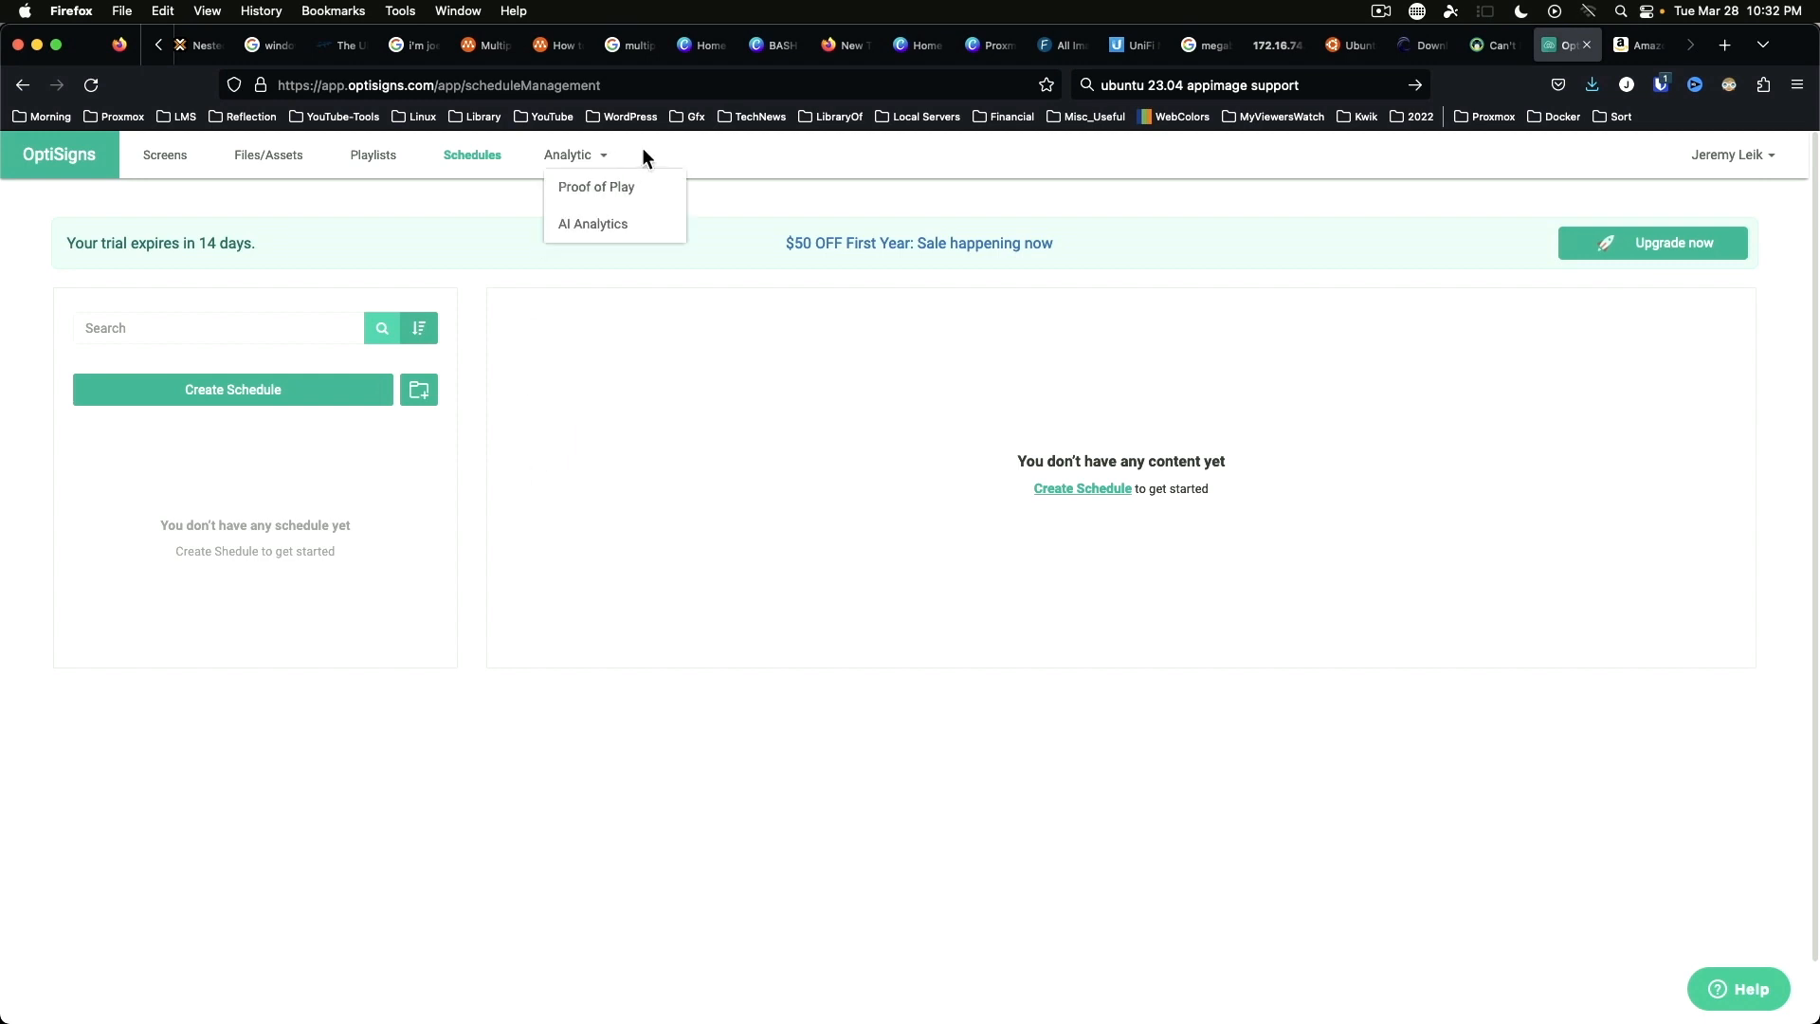
click(596, 187)
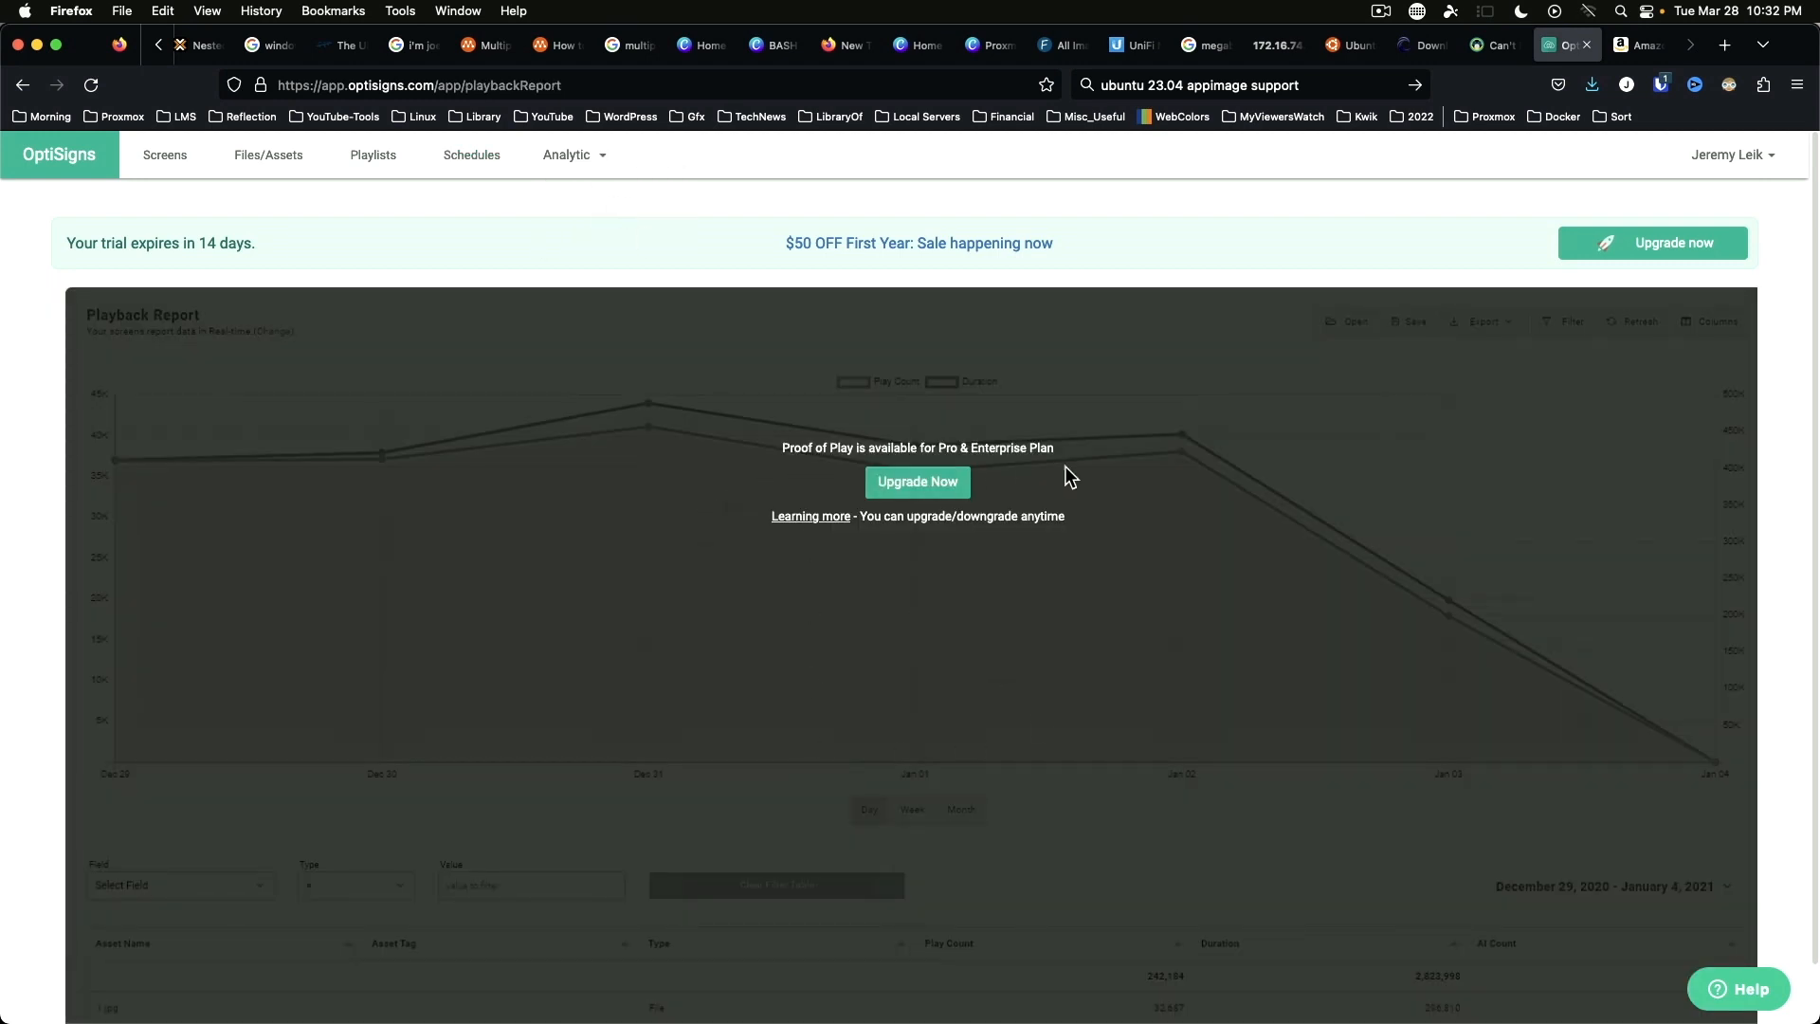
mouse_move(957, 490)
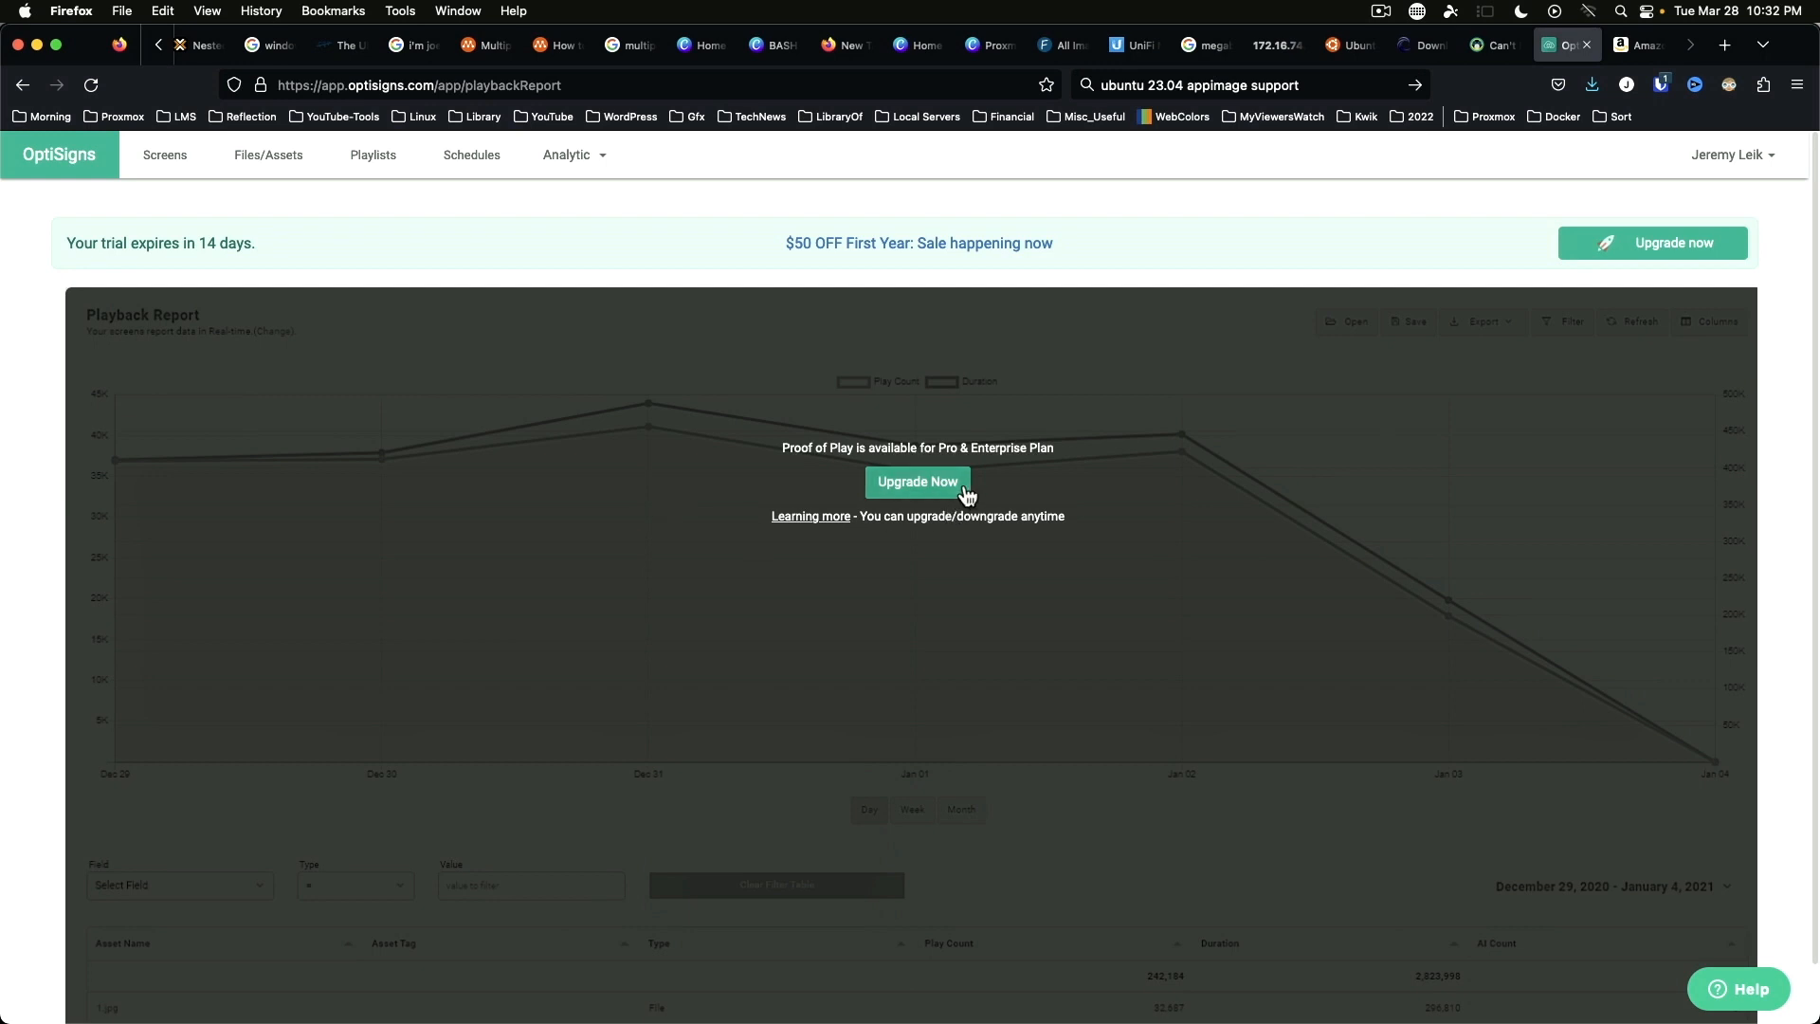
mouse_move(909, 491)
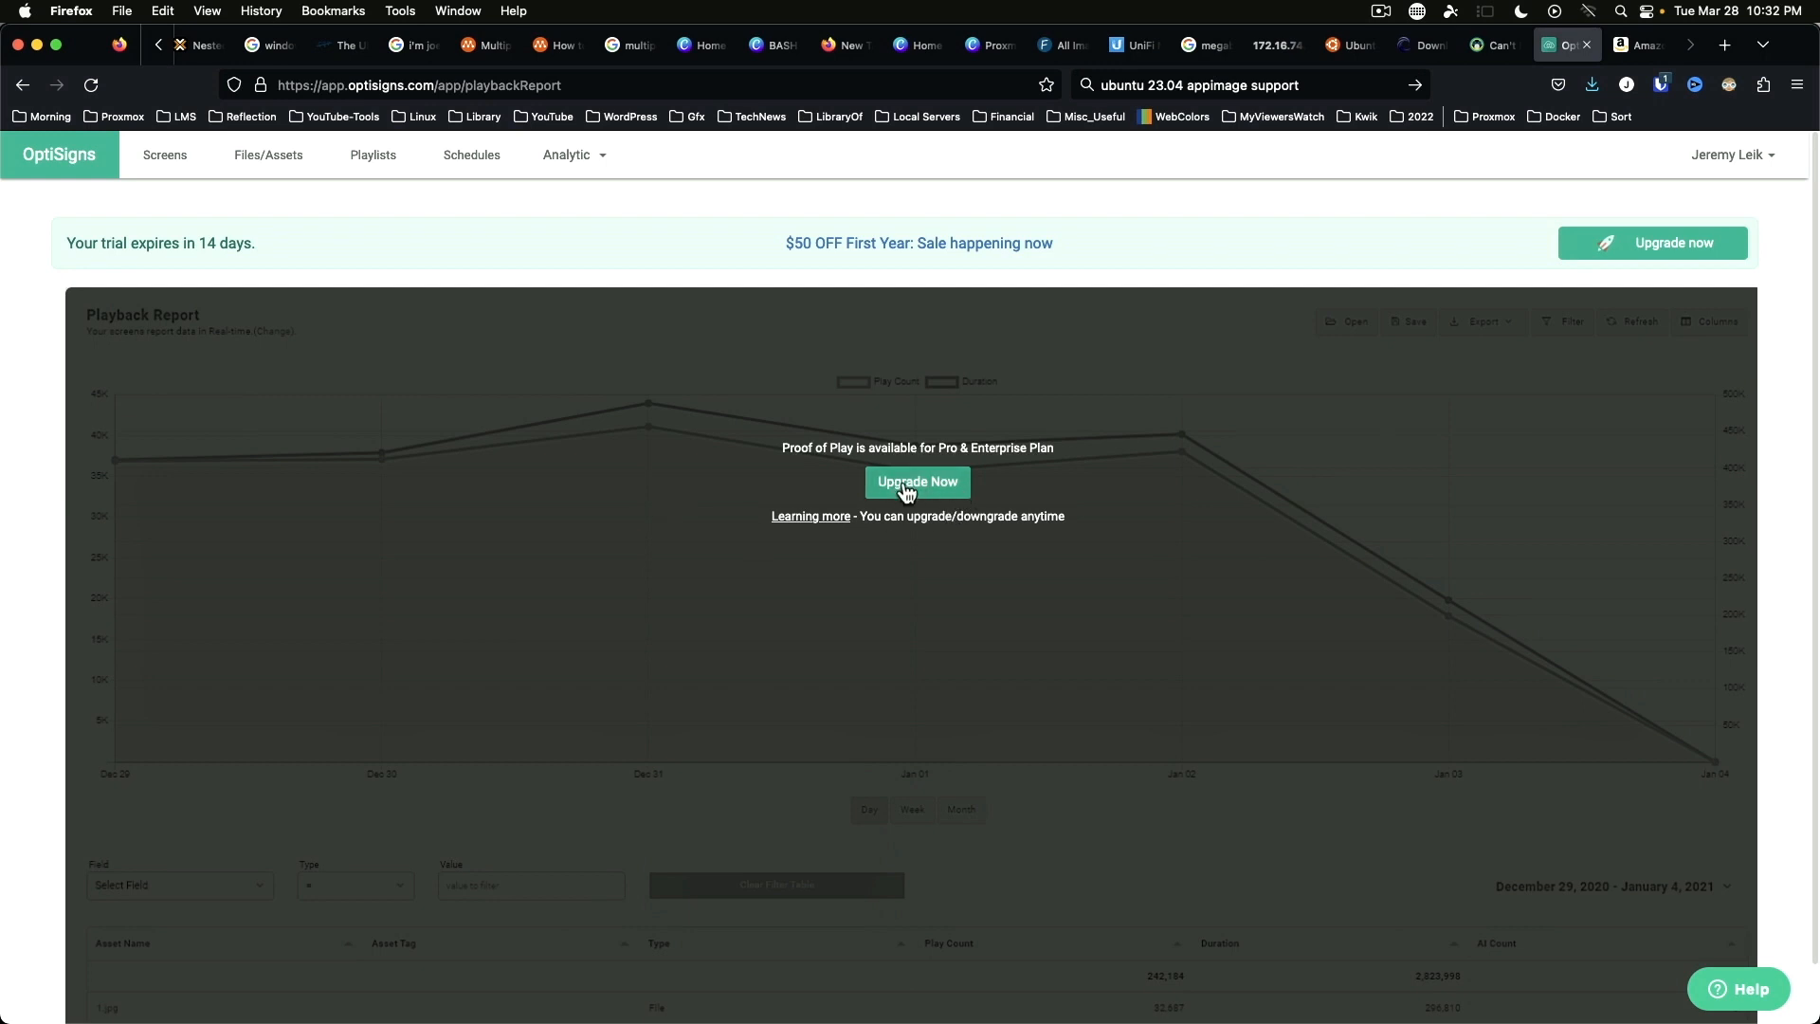
Review the Standard $10, Pro $12.50 and Pro Plus $15 plans, then close the picker
click(917, 481)
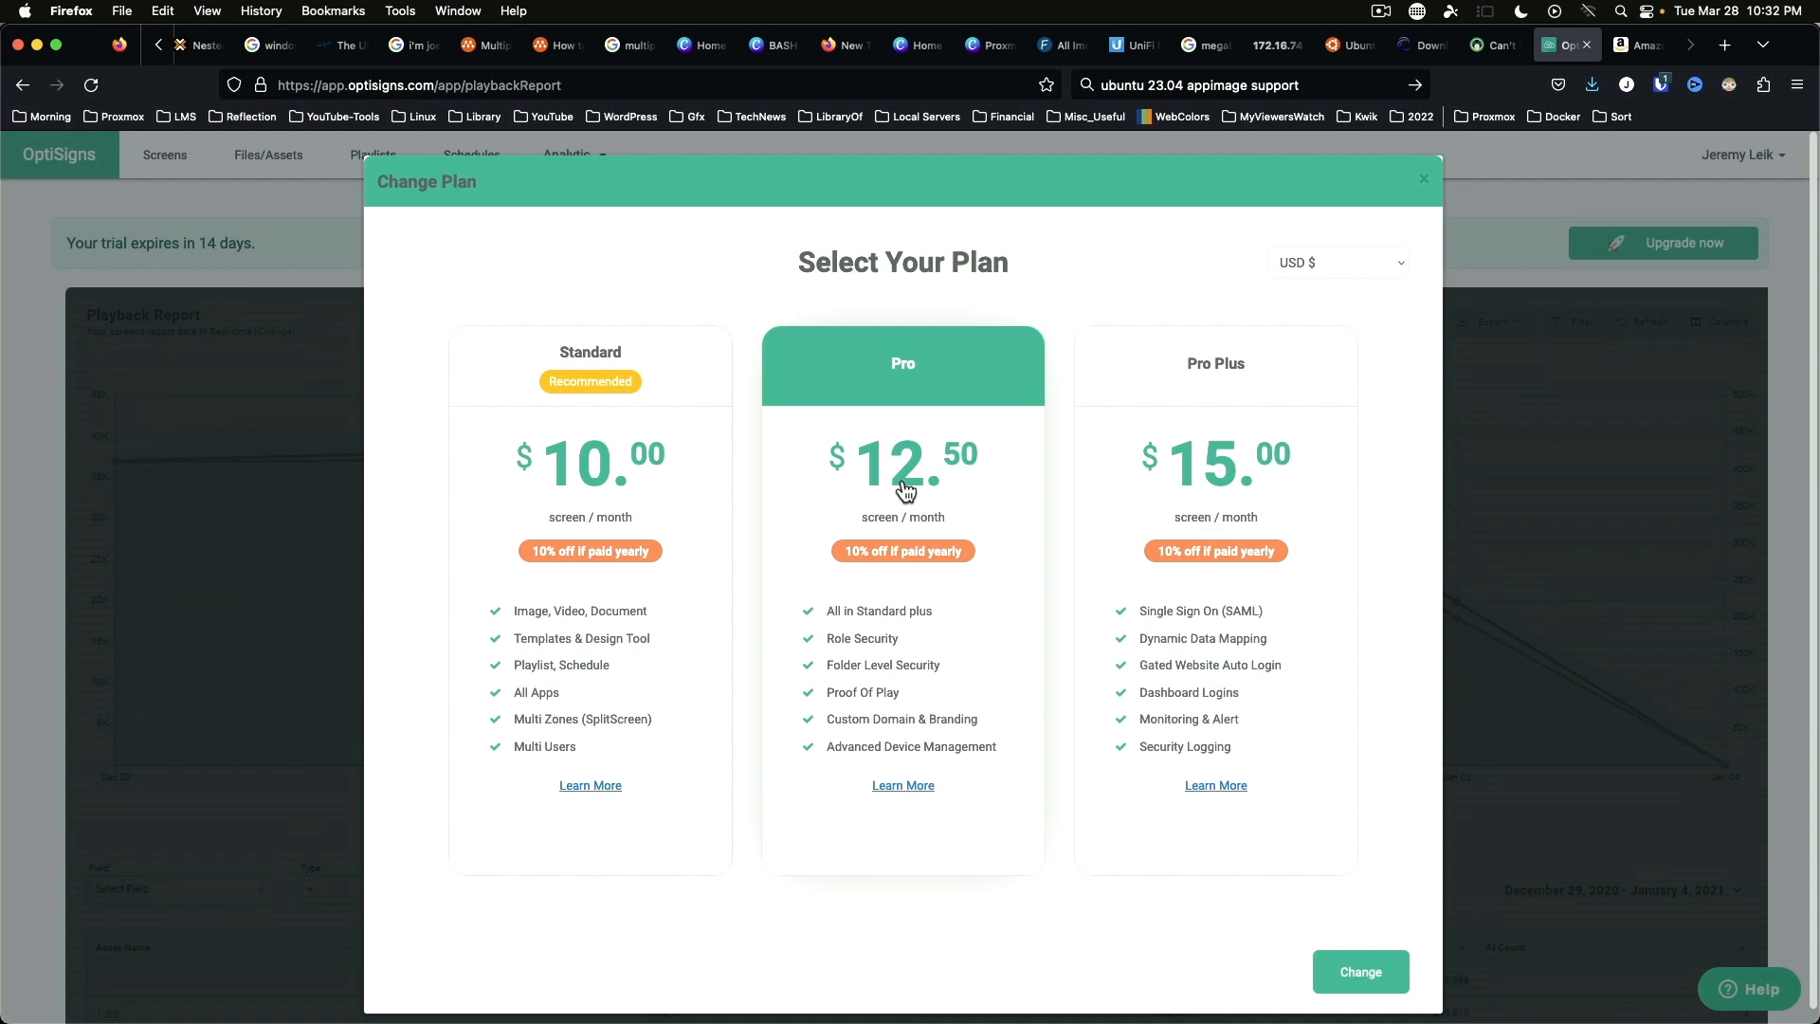
mouse_move(770, 455)
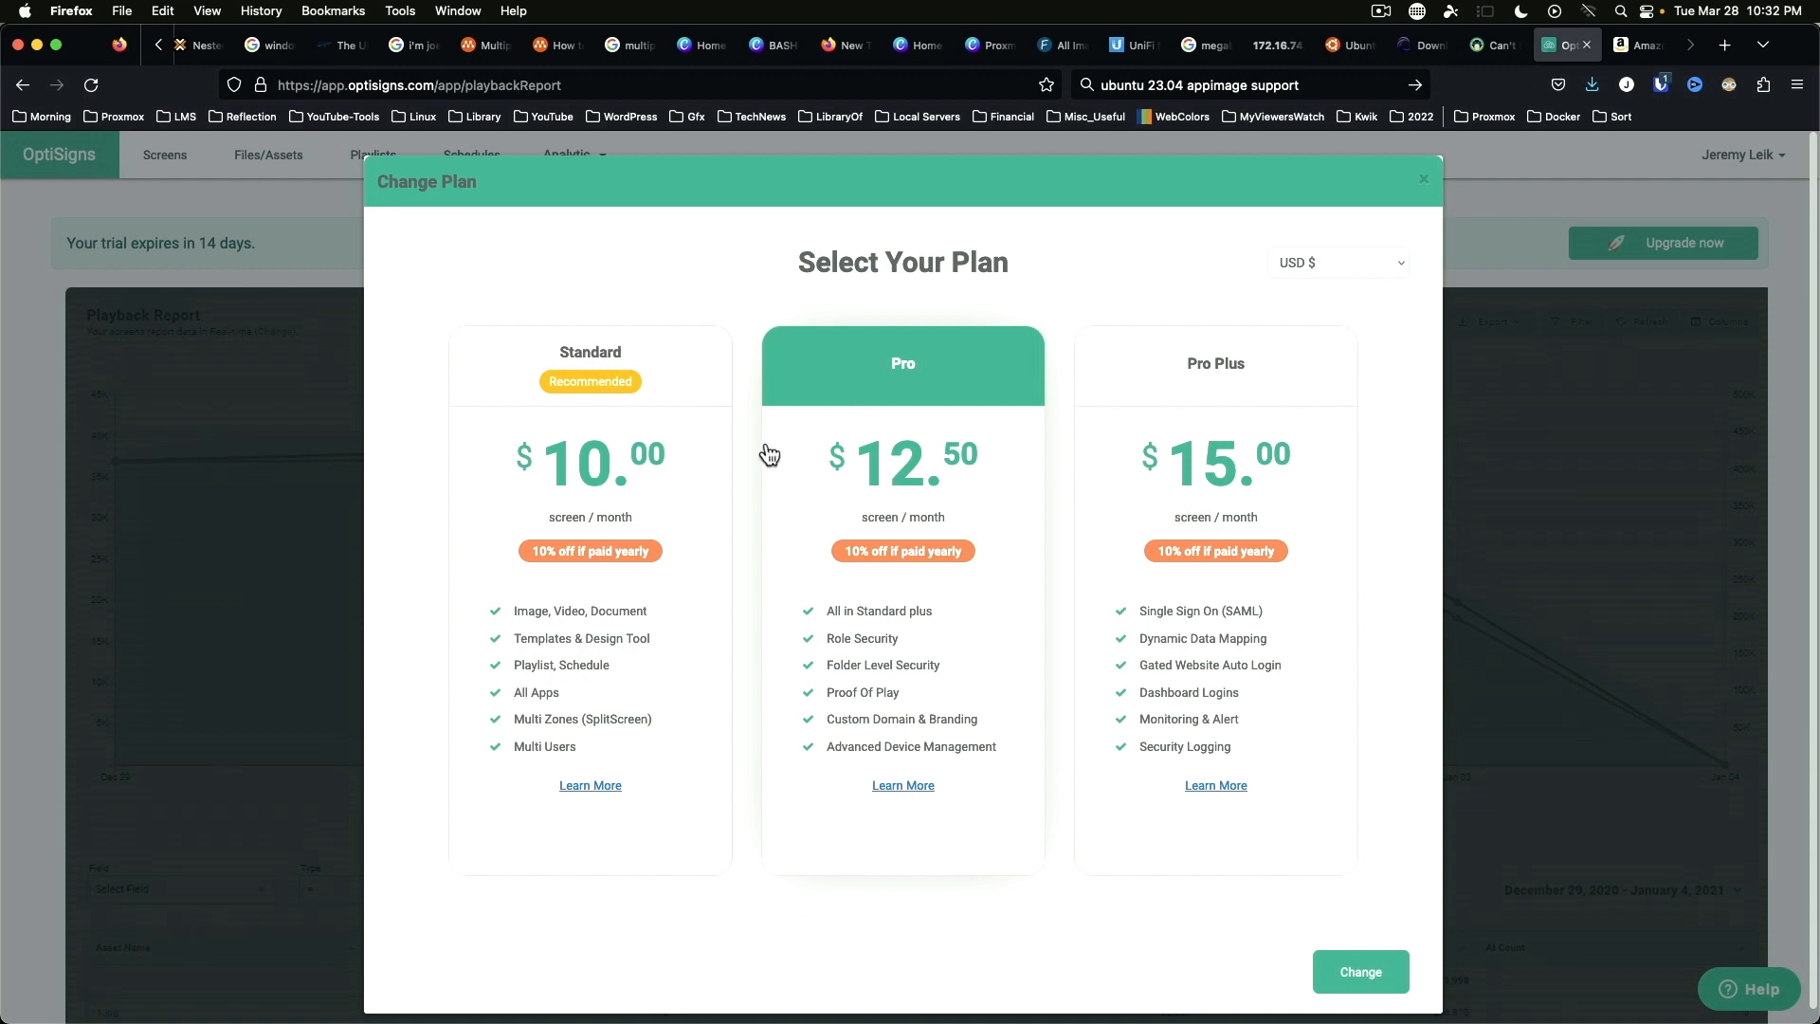
mouse_move(418, 477)
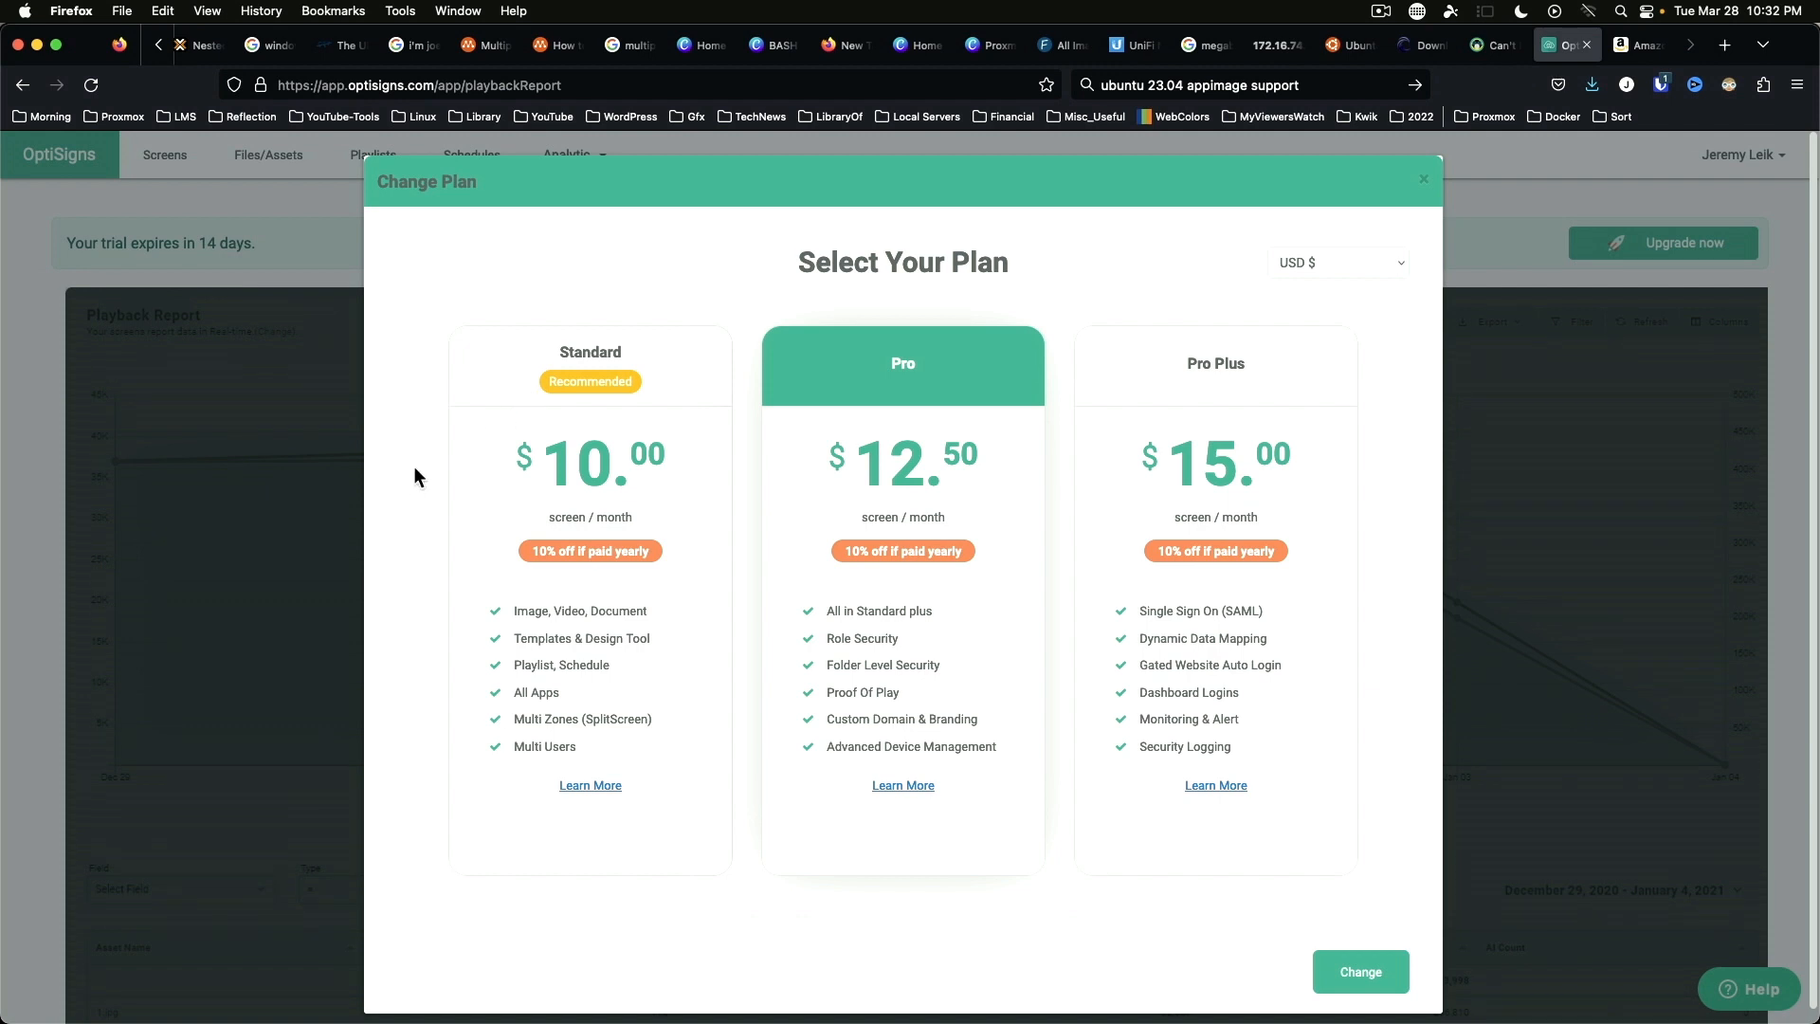
mouse_move(678, 520)
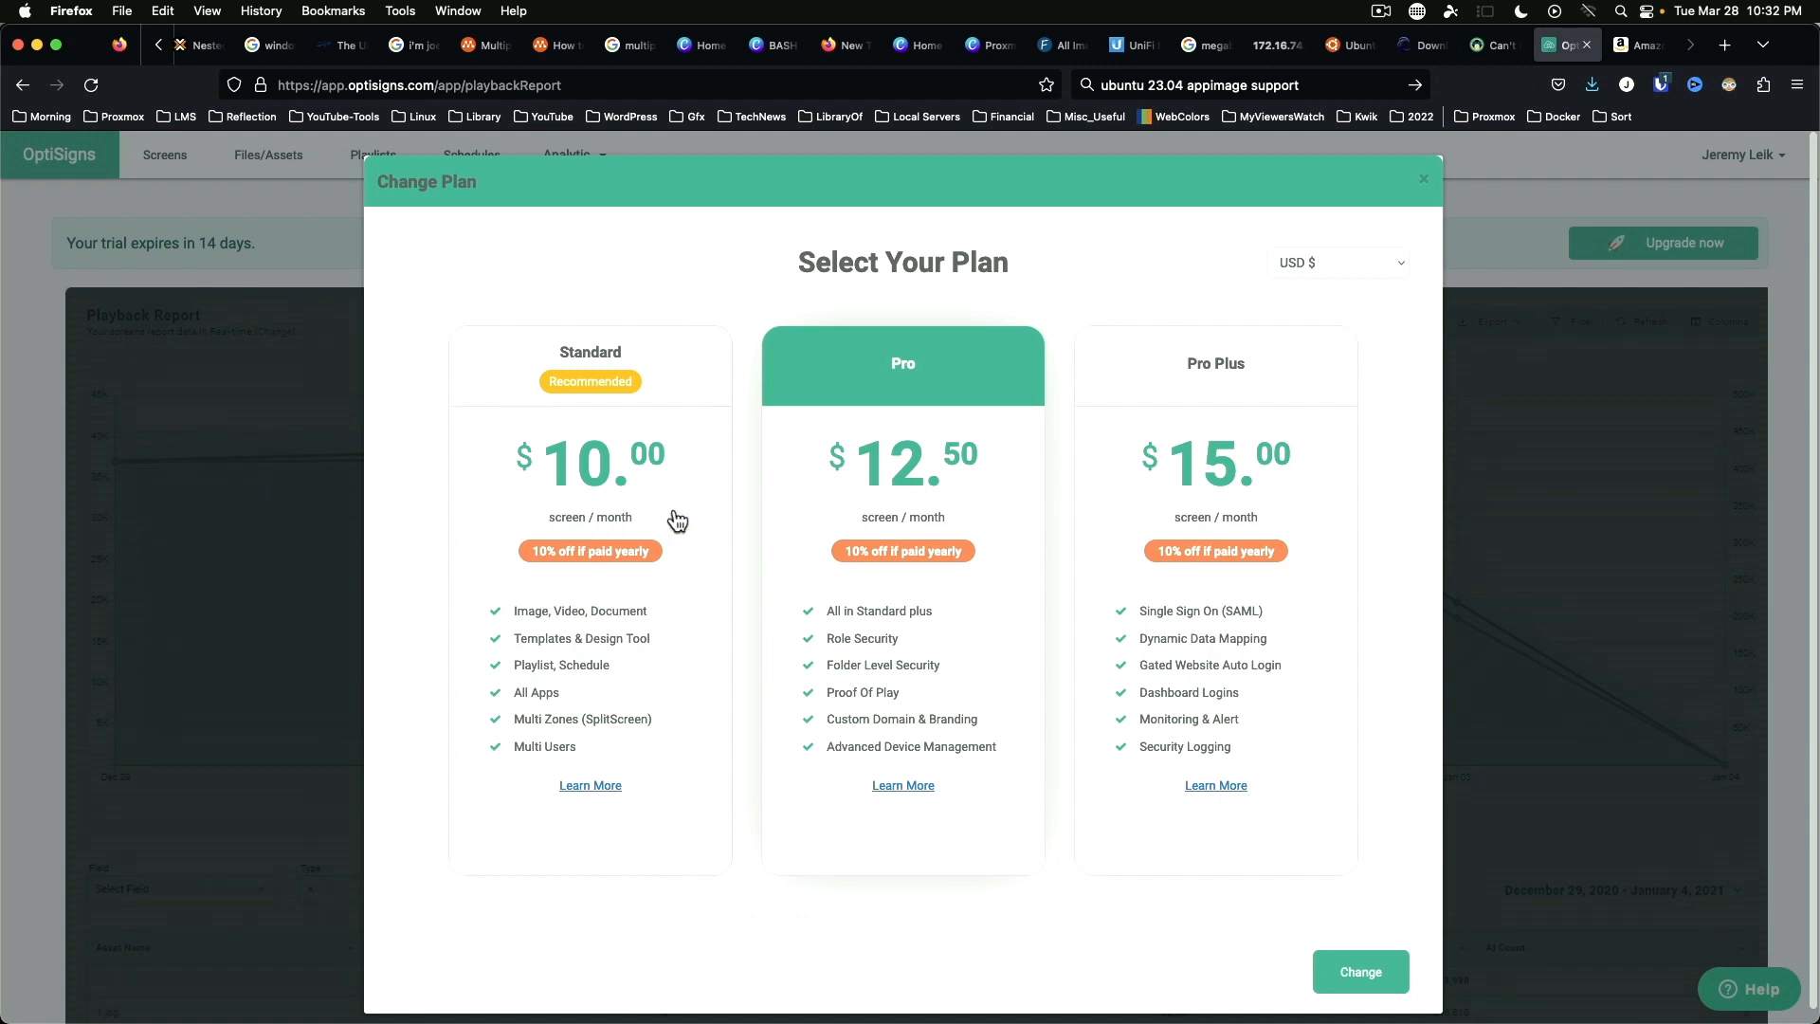
mouse_move(688, 534)
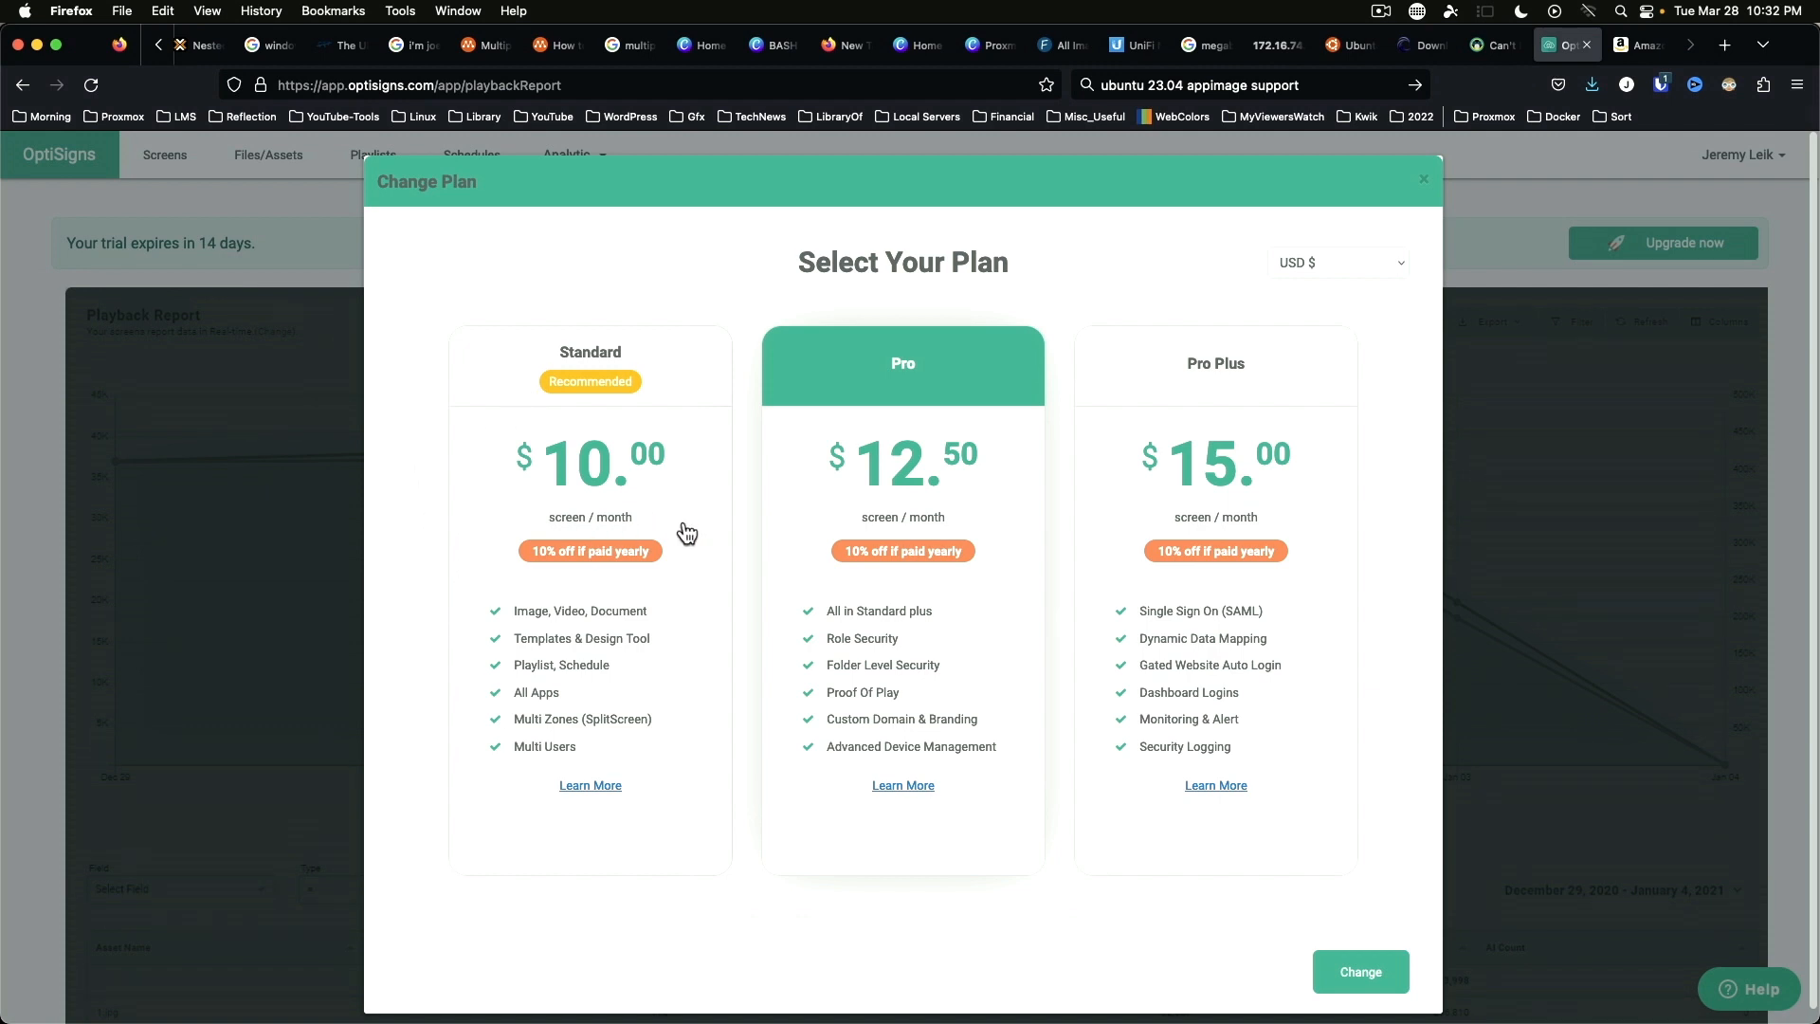
mouse_move(485, 573)
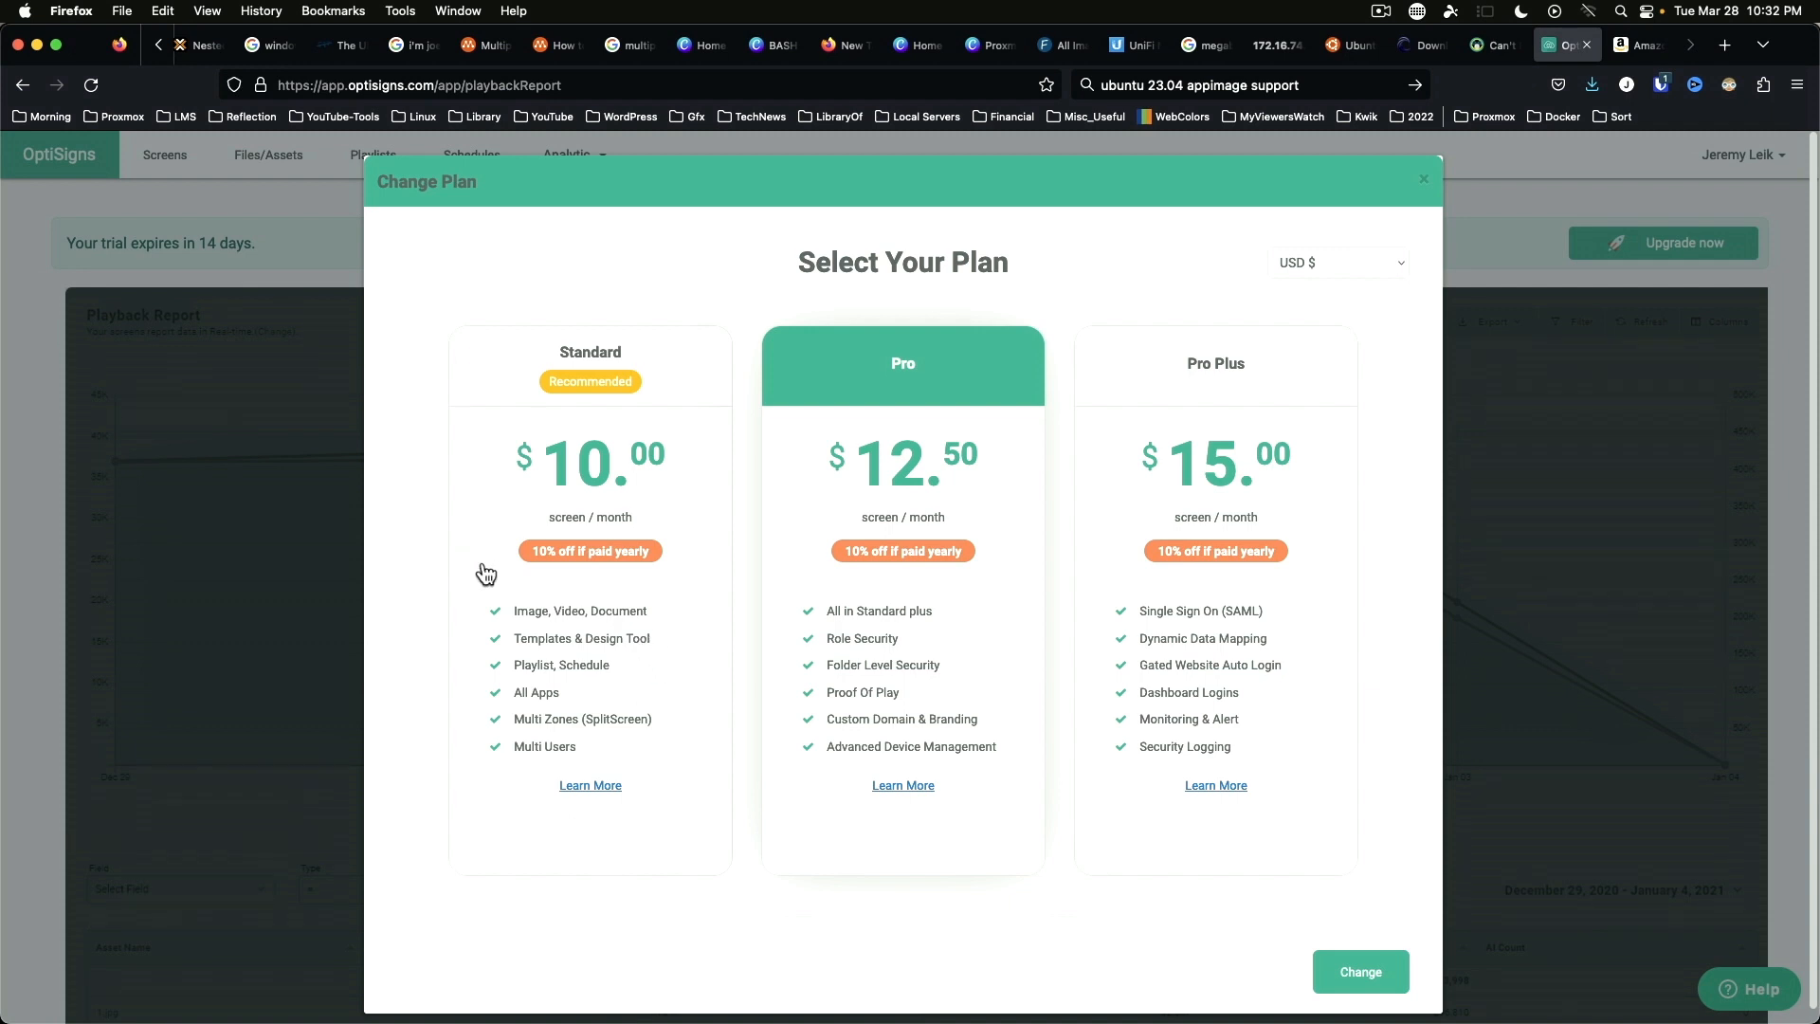
mouse_move(565, 578)
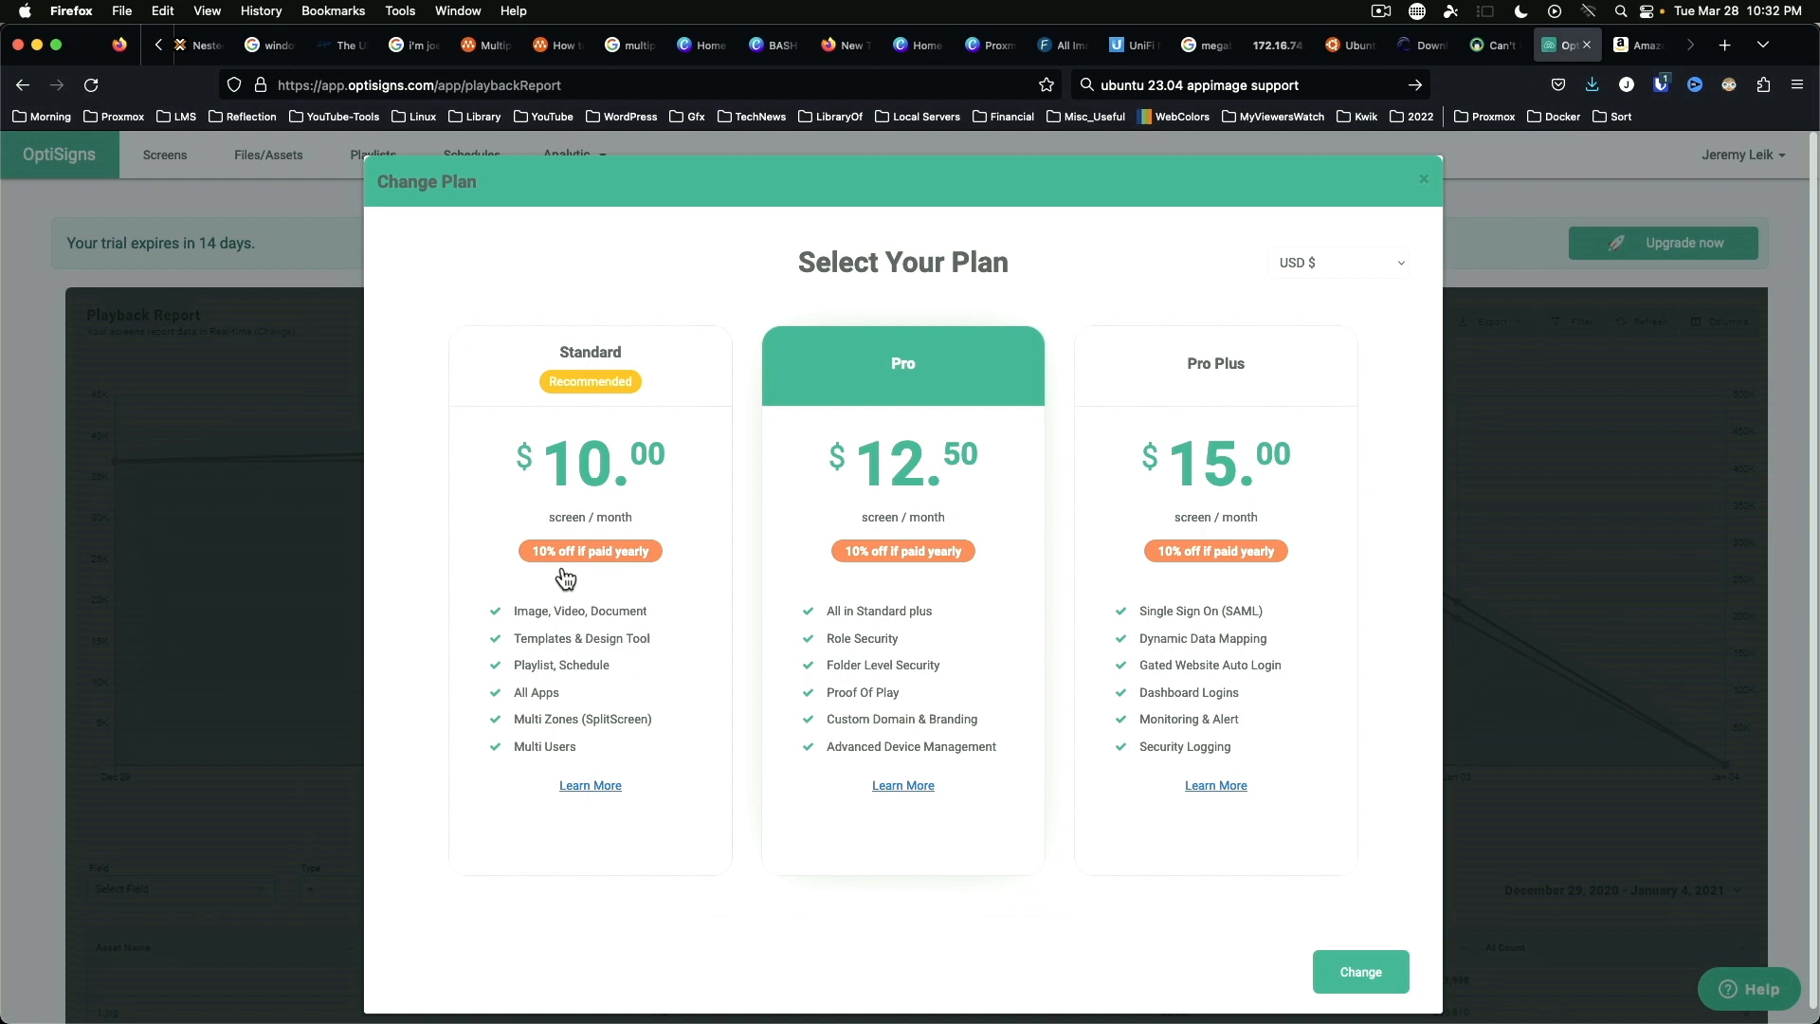
mouse_move(779, 516)
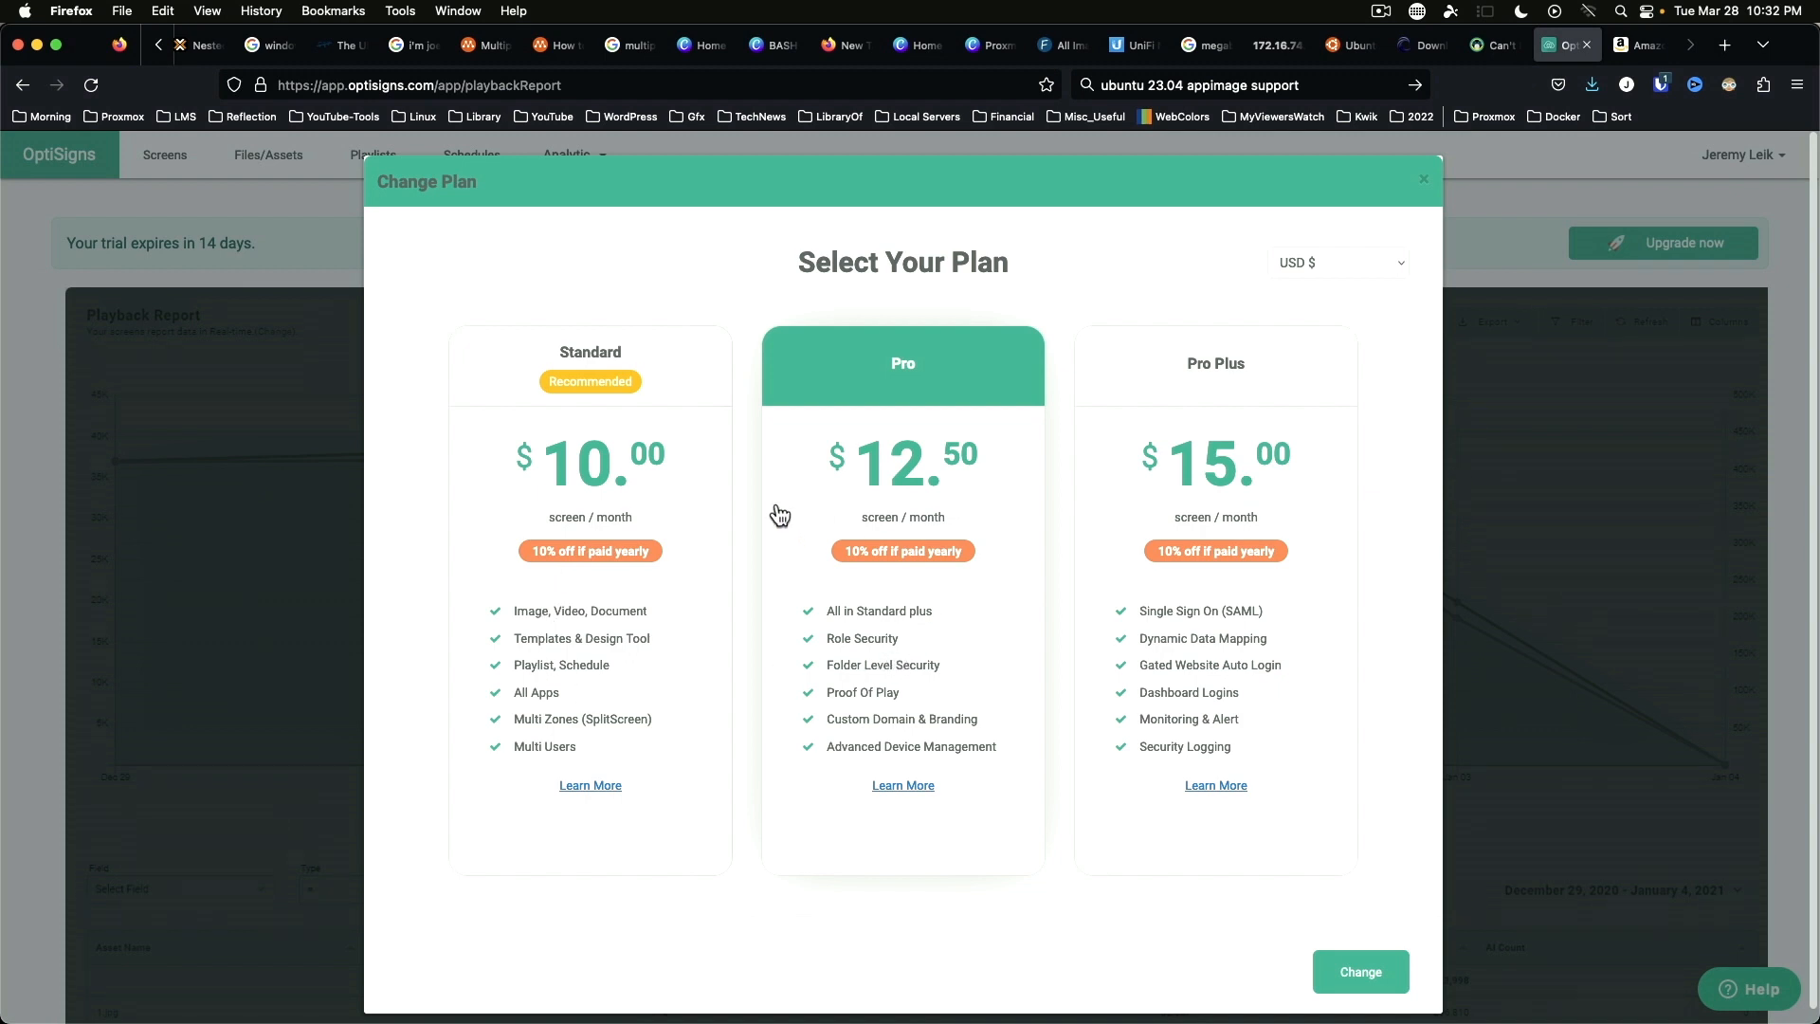
mouse_move(1312, 499)
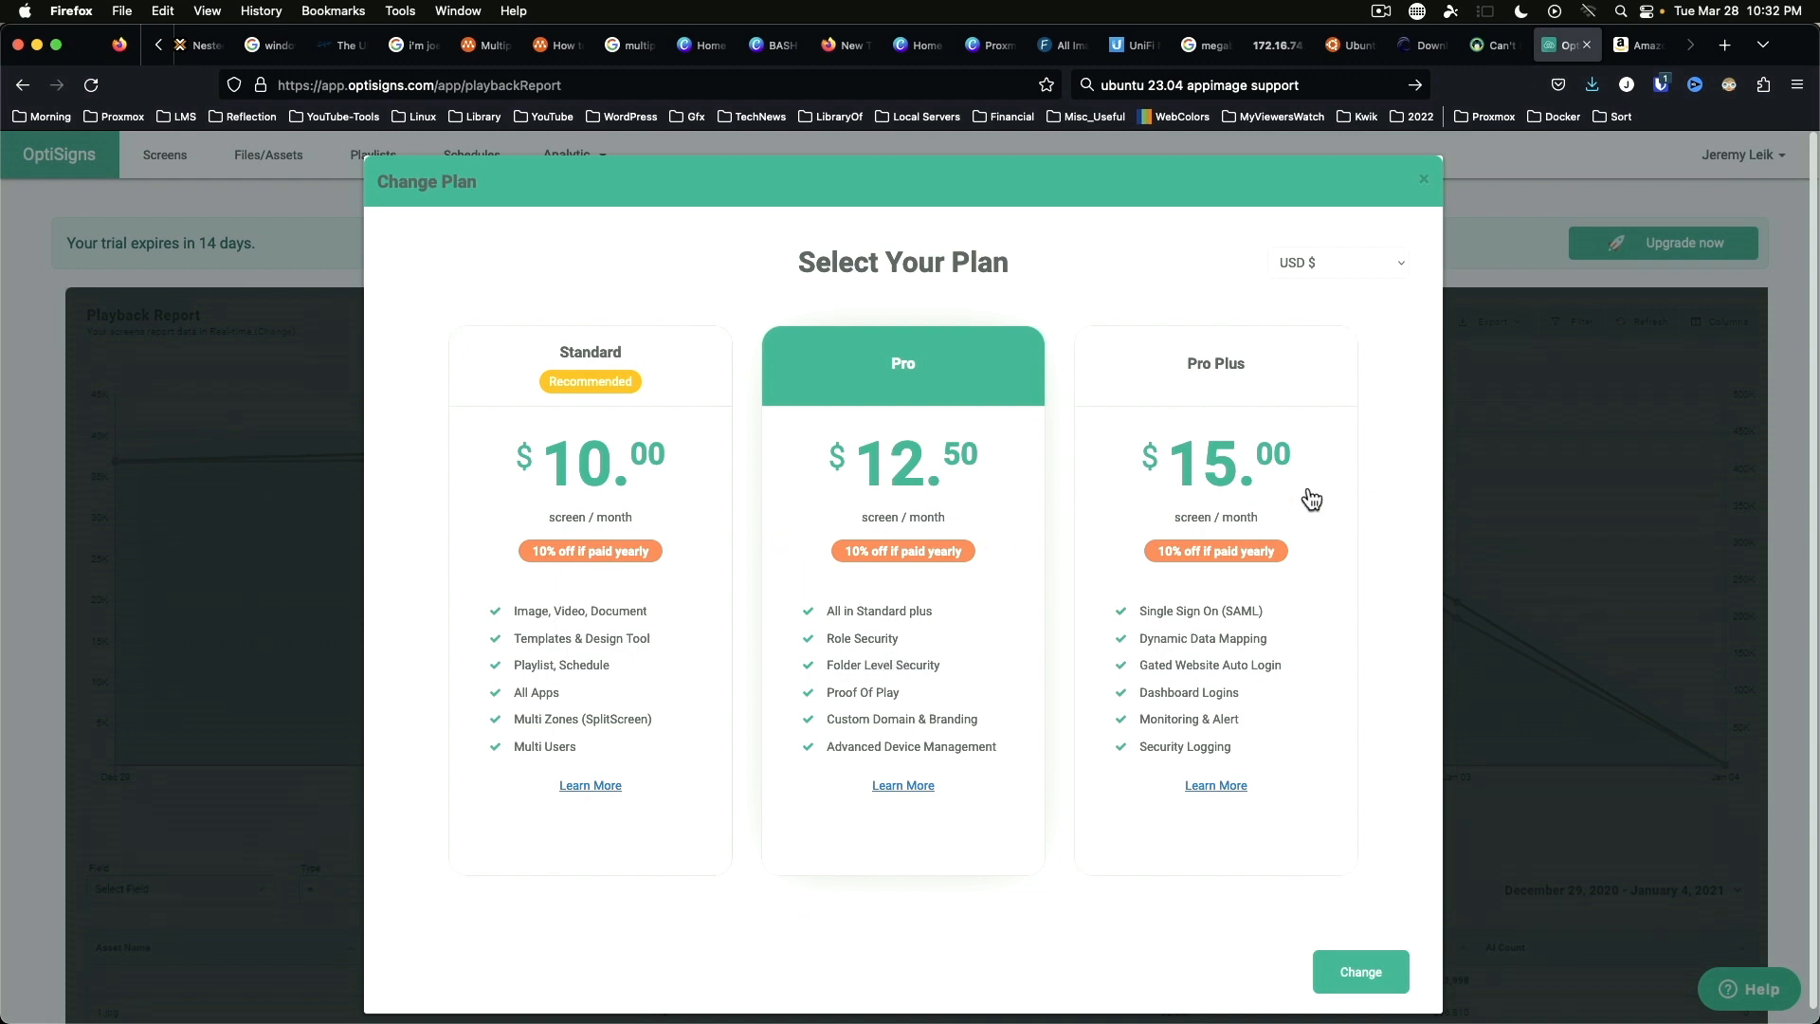
click(1421, 177)
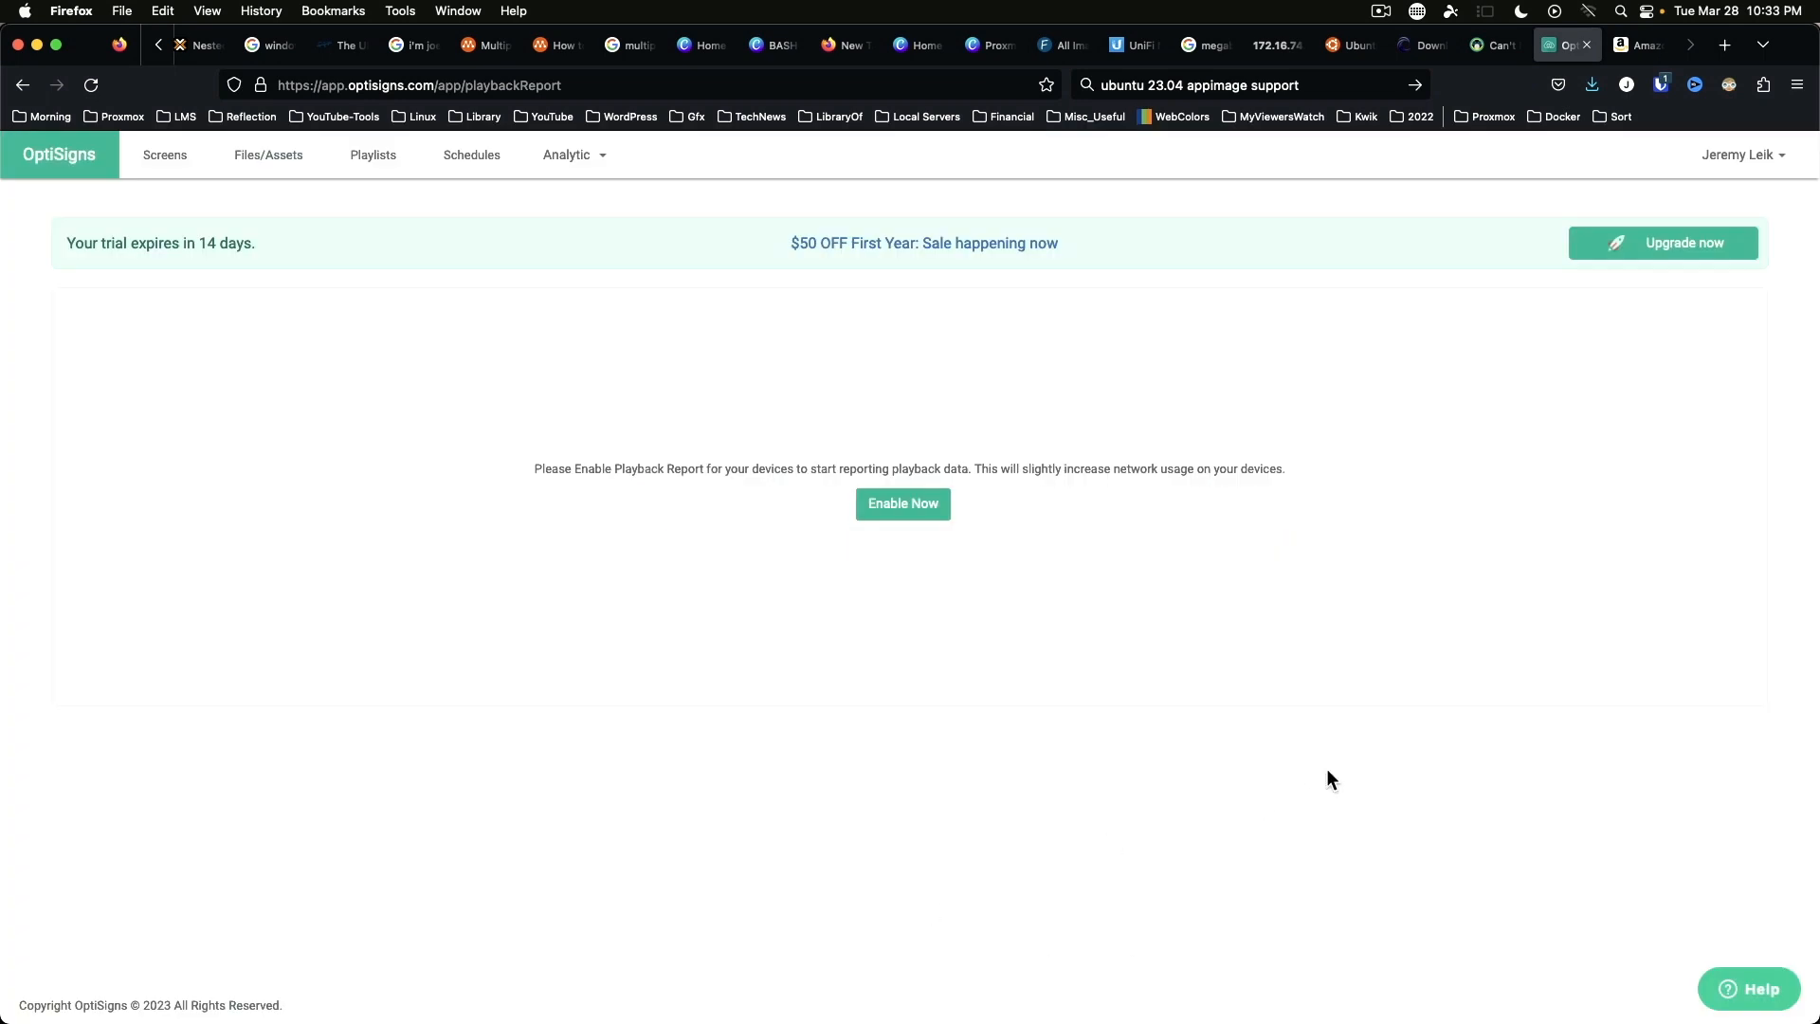
mouse_move(704, 481)
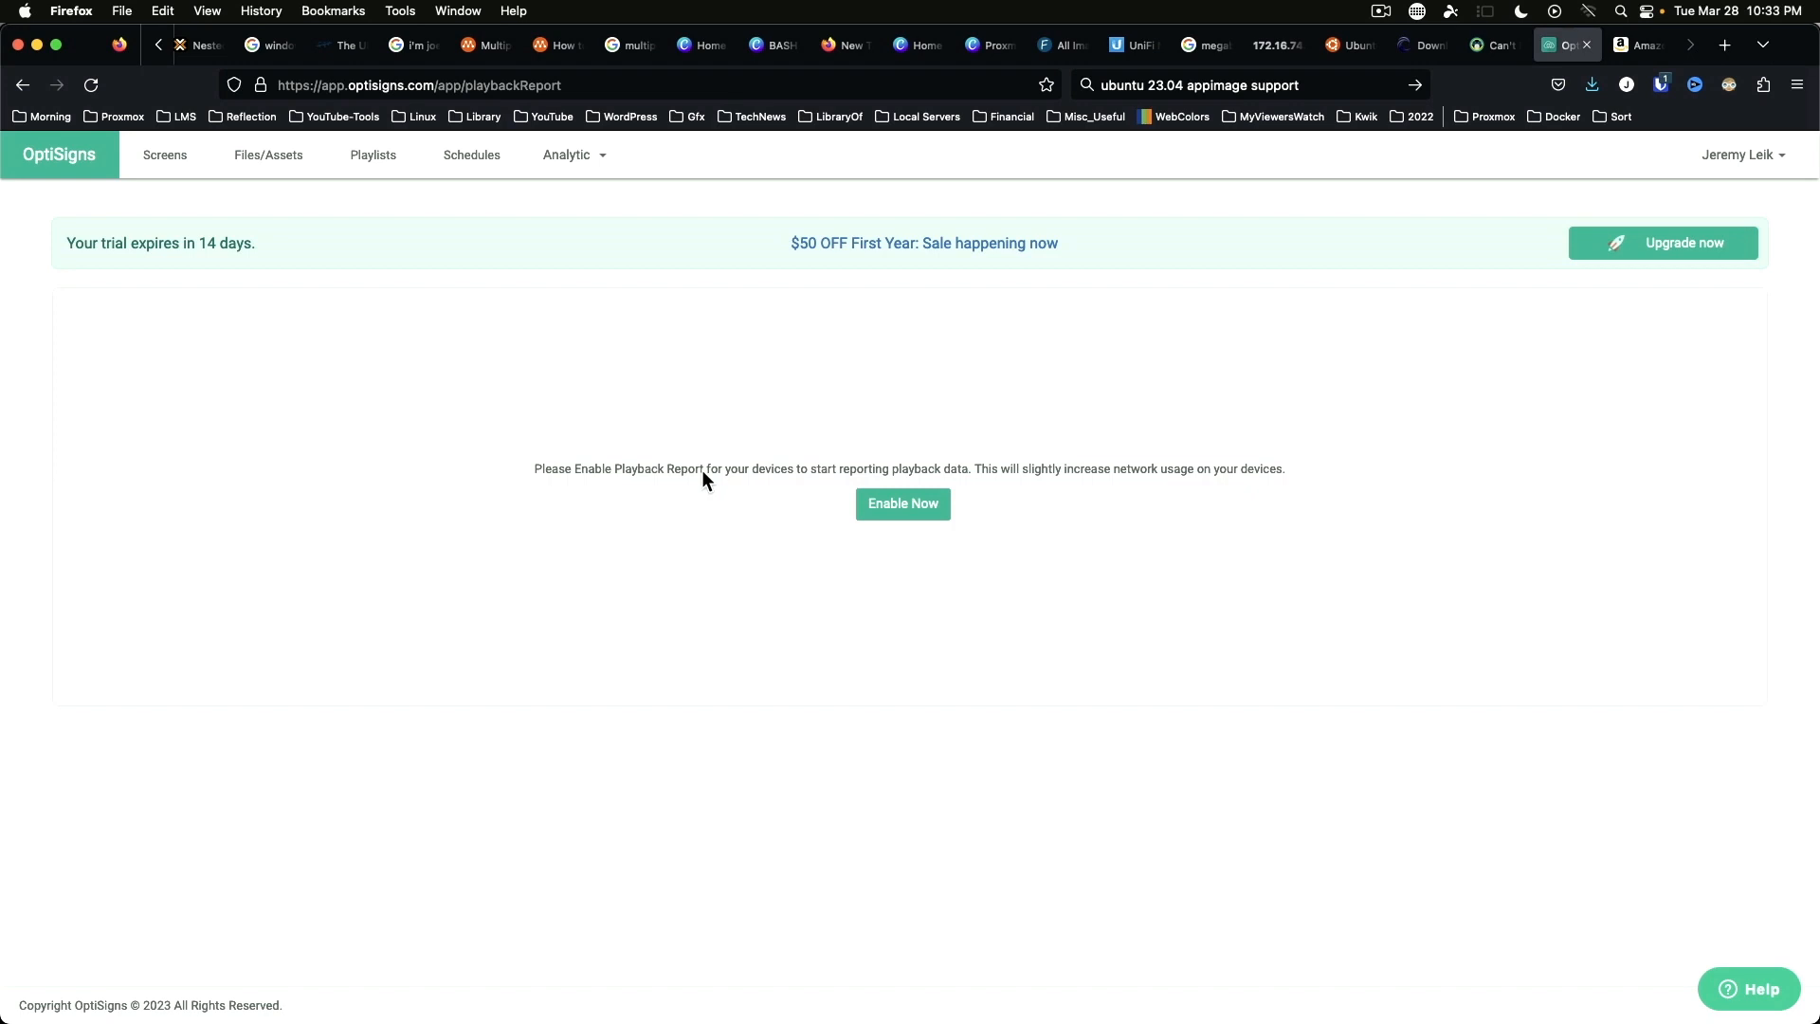
mouse_move(650, 408)
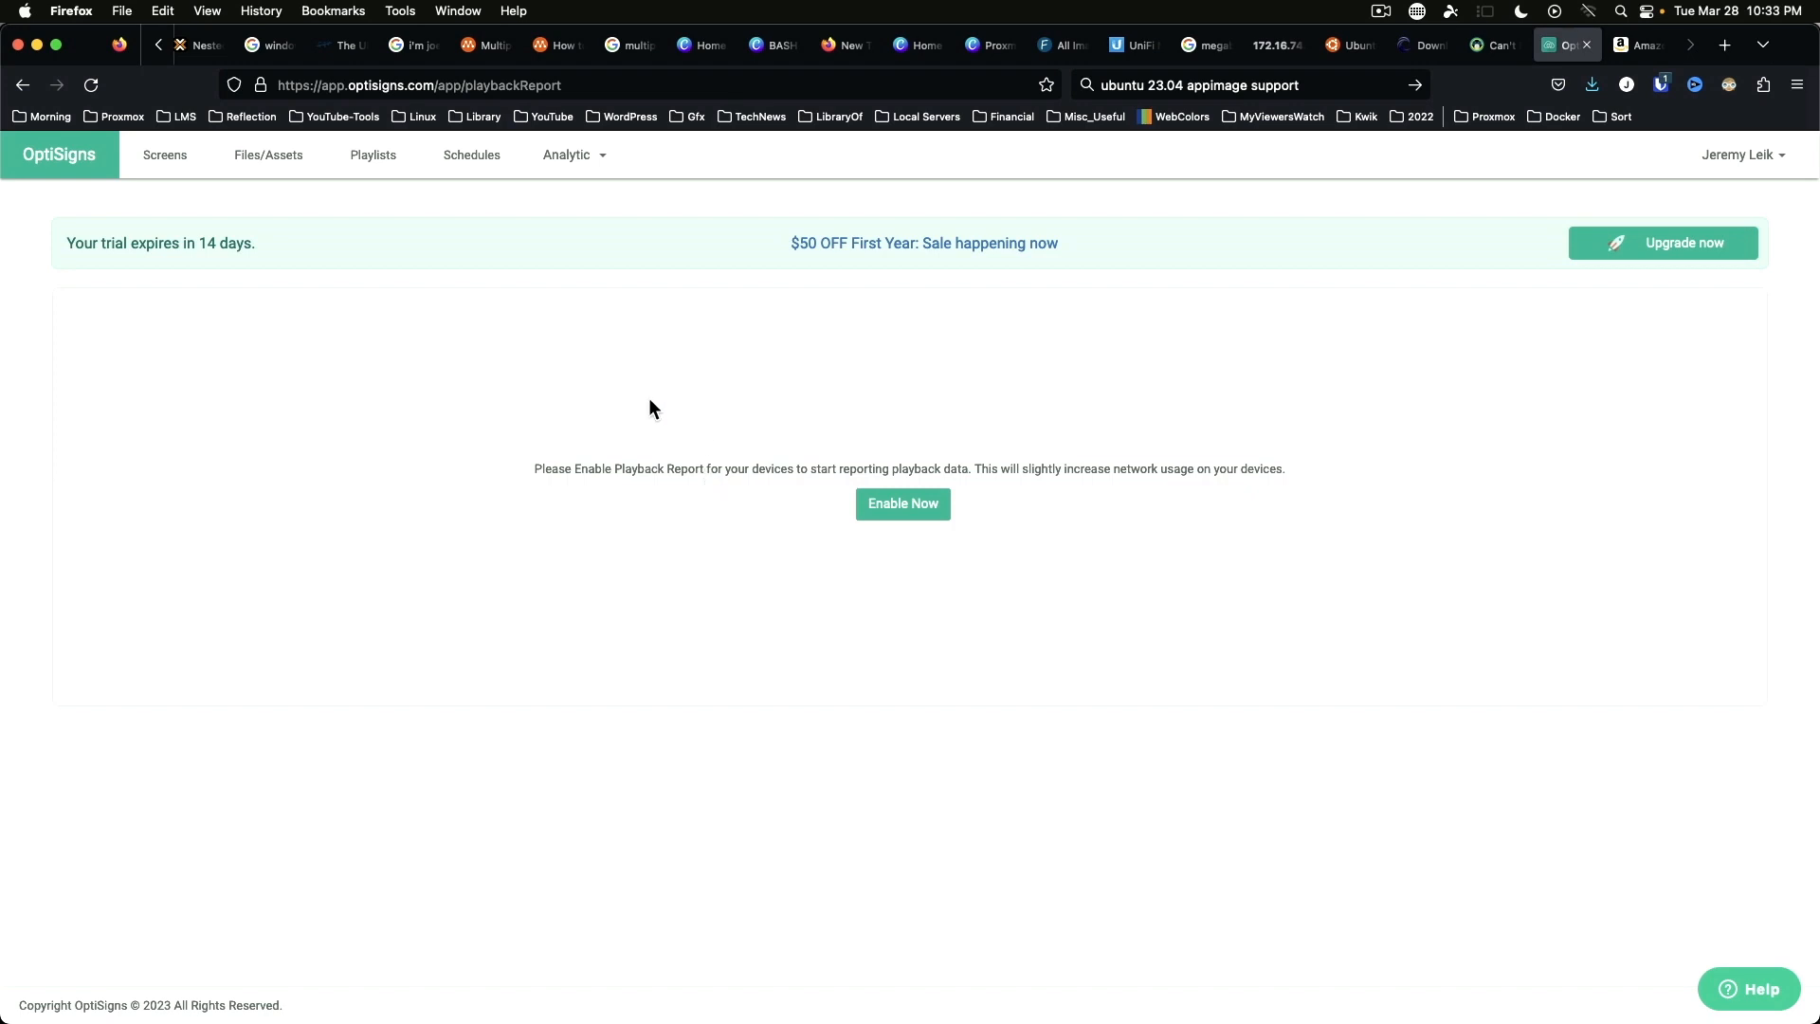
Go to the Schedules page, which has no schedules yet
click(471, 154)
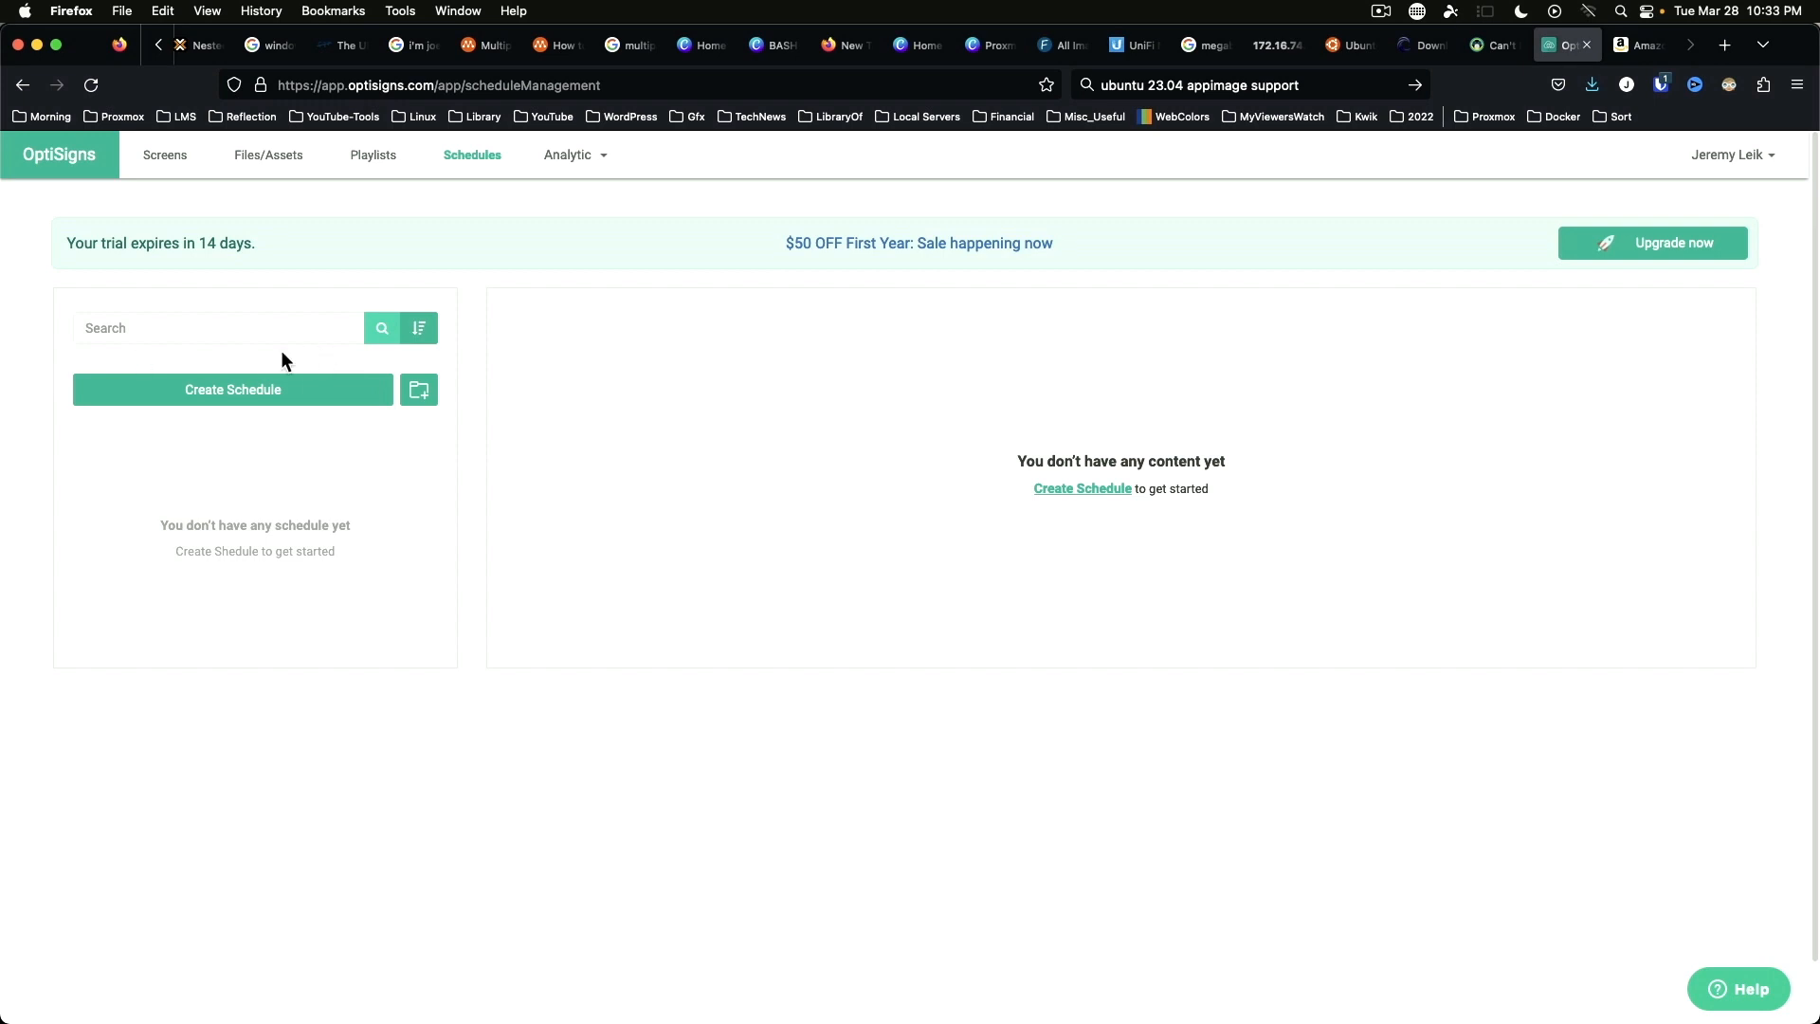
mouse_move(721, 692)
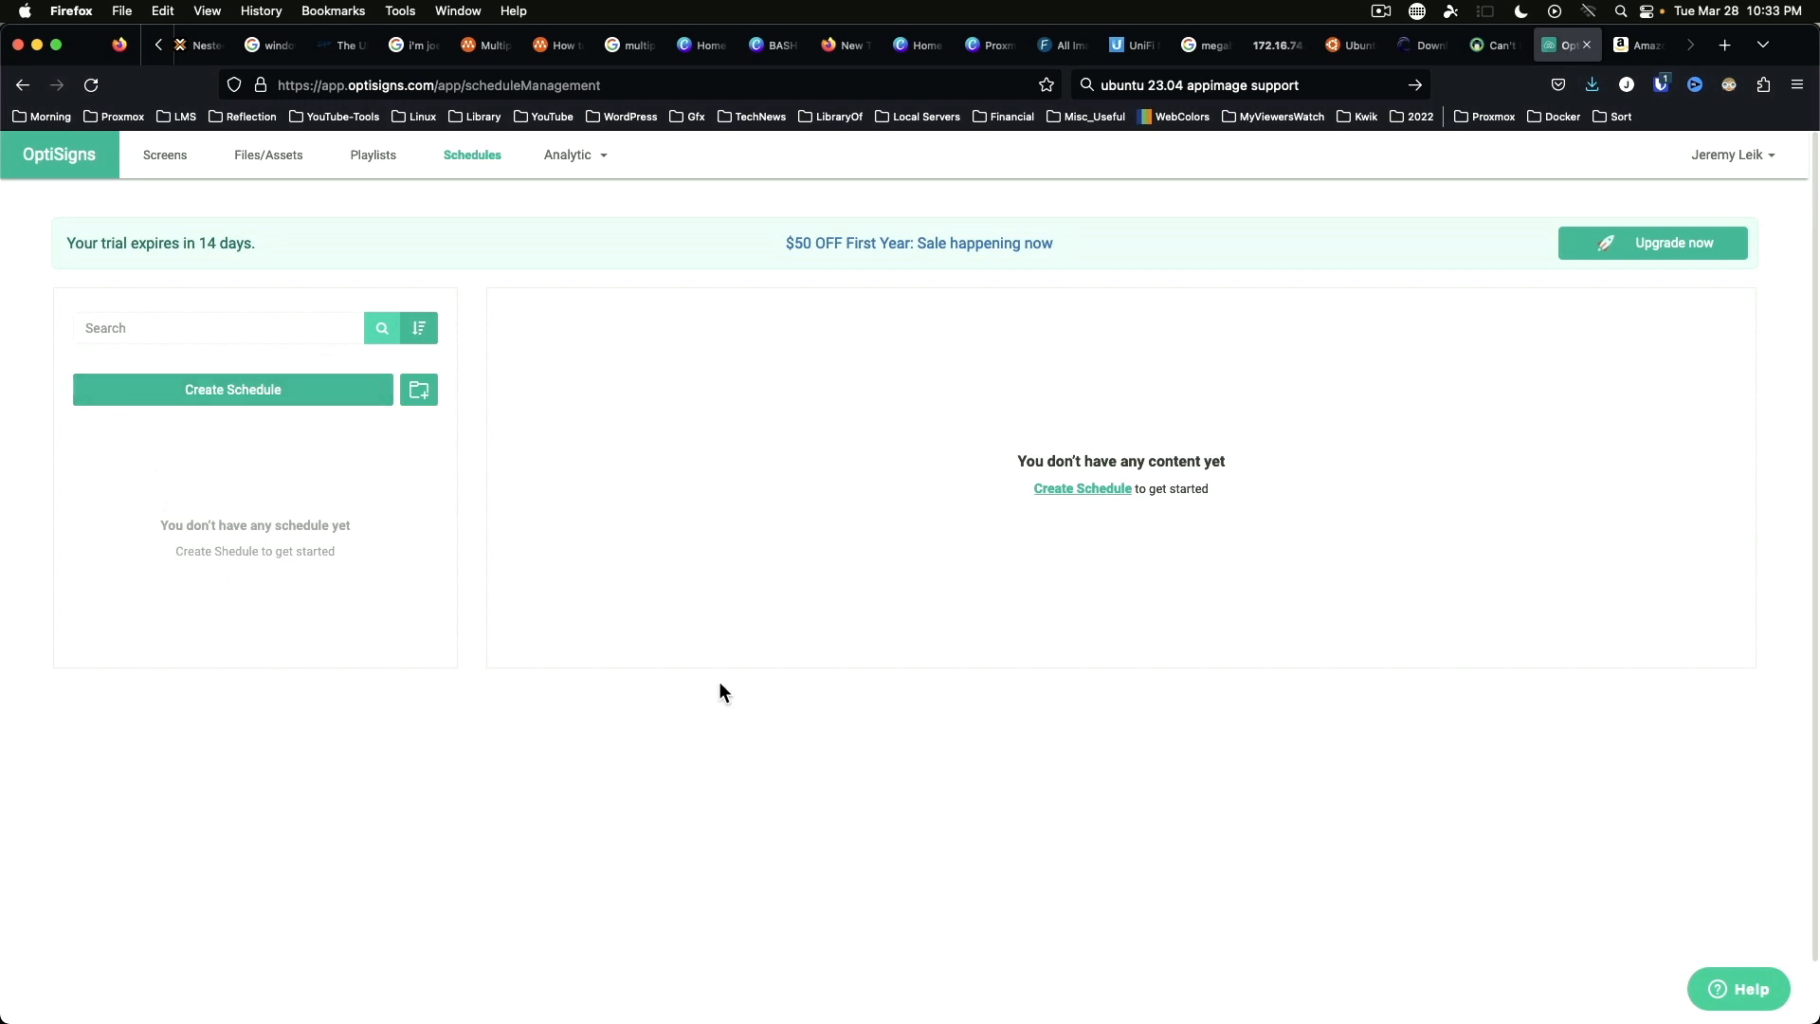
mouse_move(346, 625)
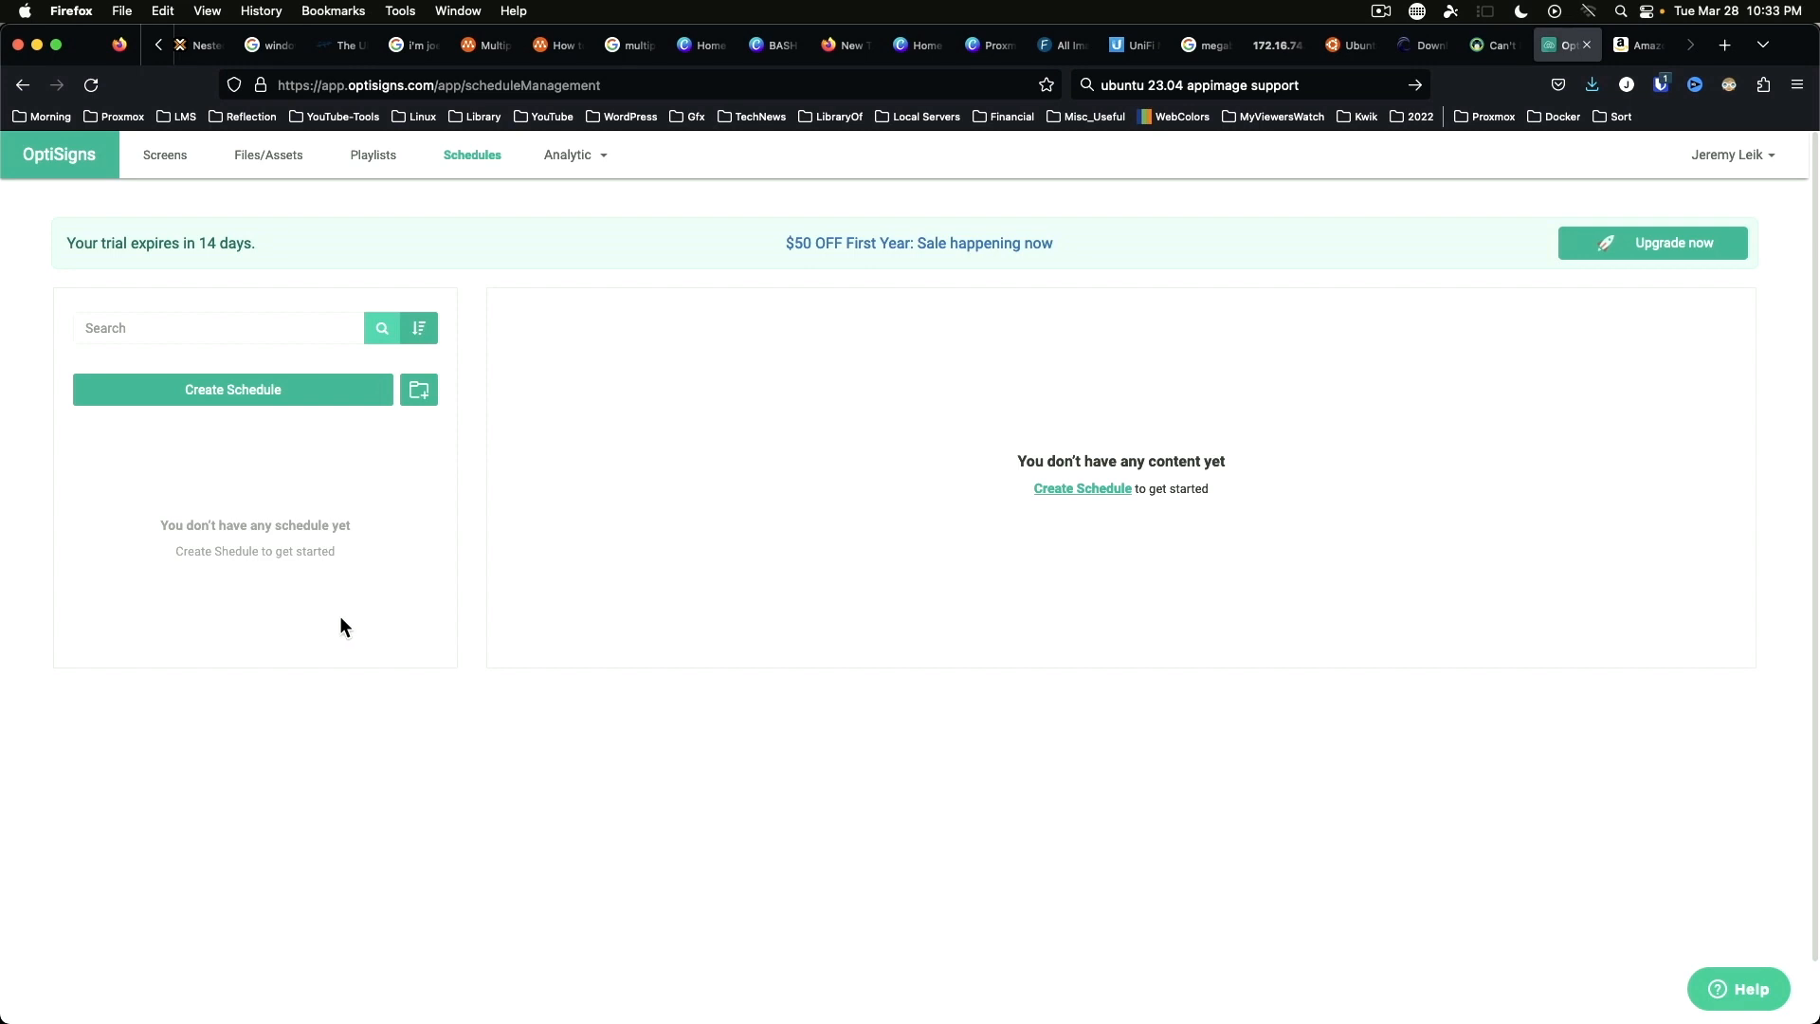
mouse_move(373, 155)
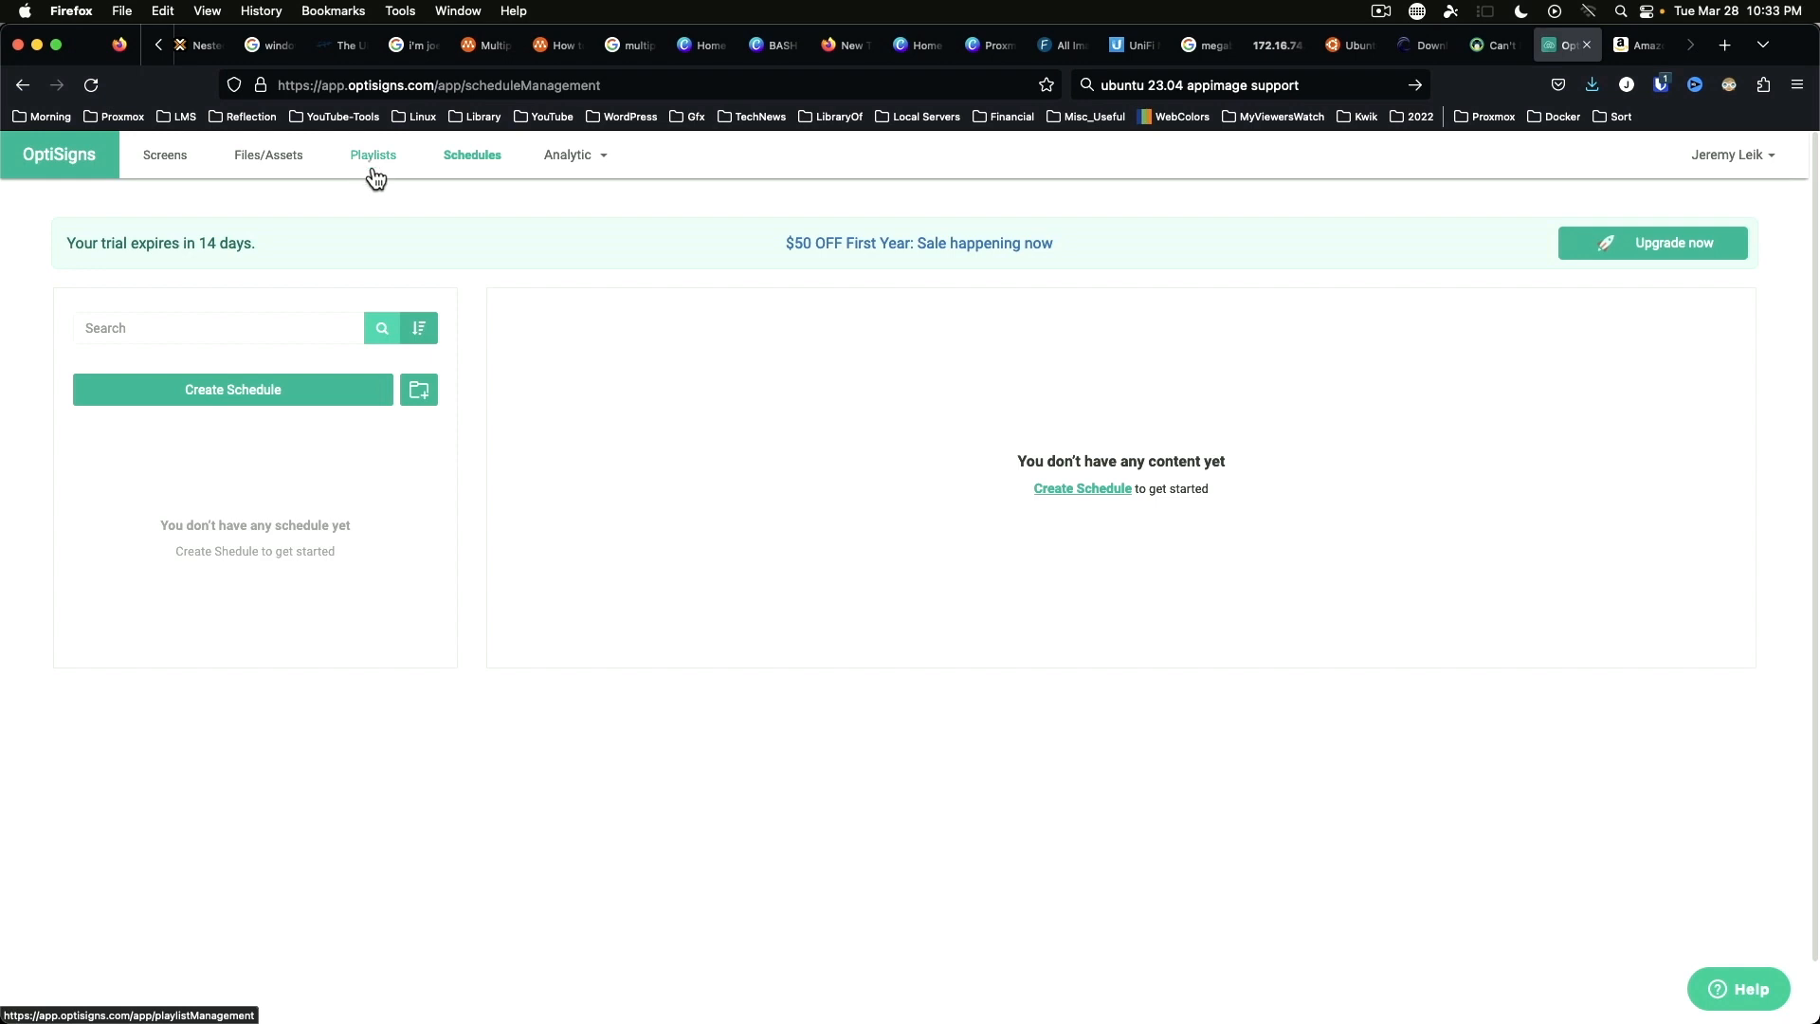
Return to Simple Playlist and open the Upload Files dialog for device, cloud or camera imports
click(373, 155)
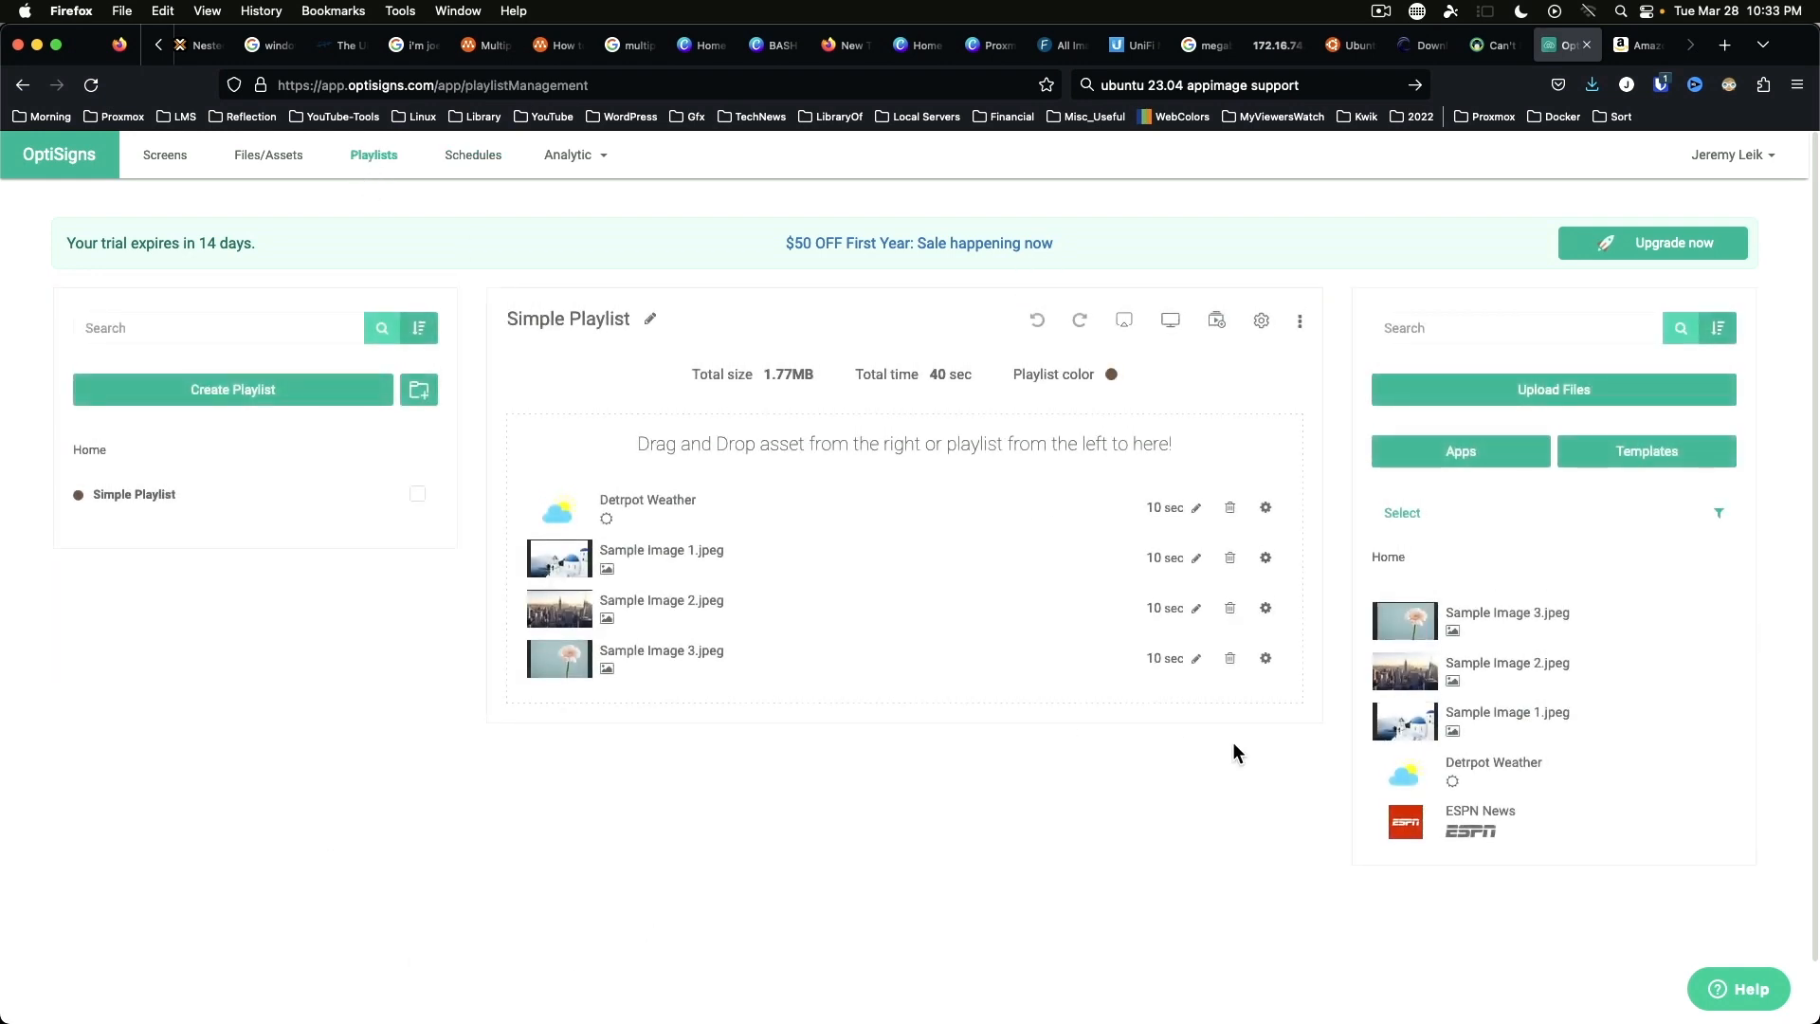
mouse_move(1375, 635)
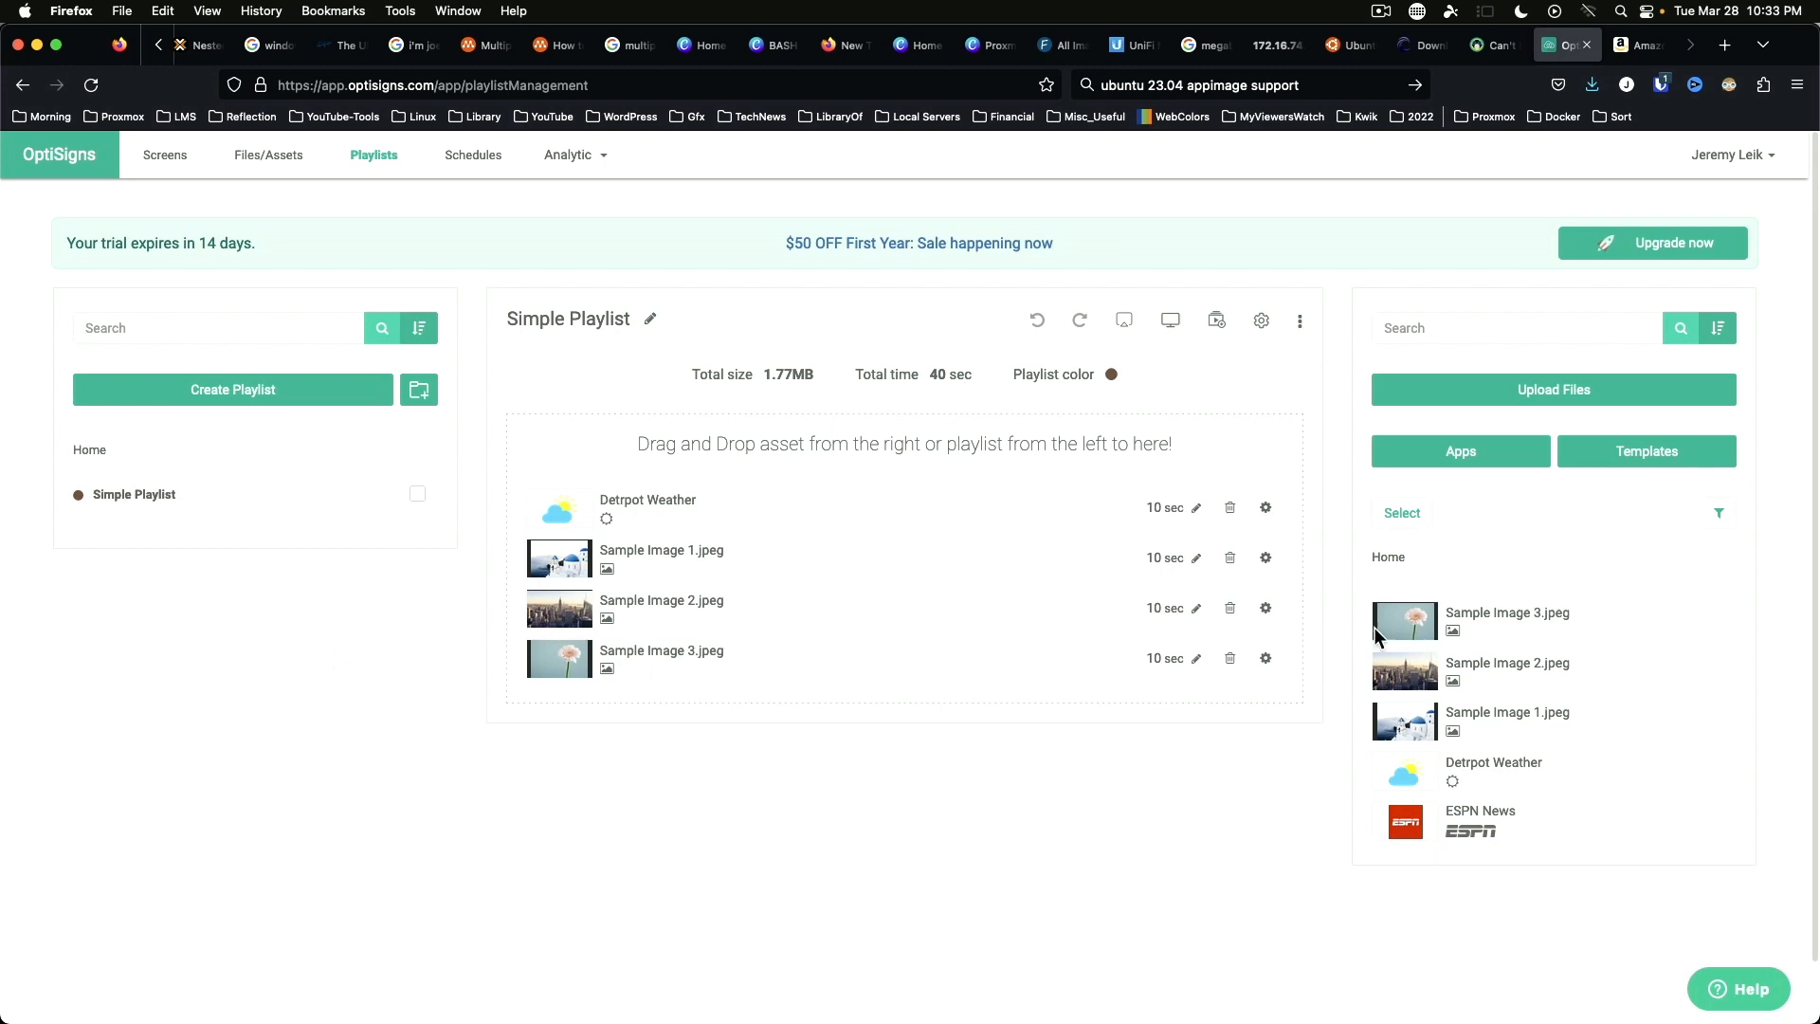
click(1553, 388)
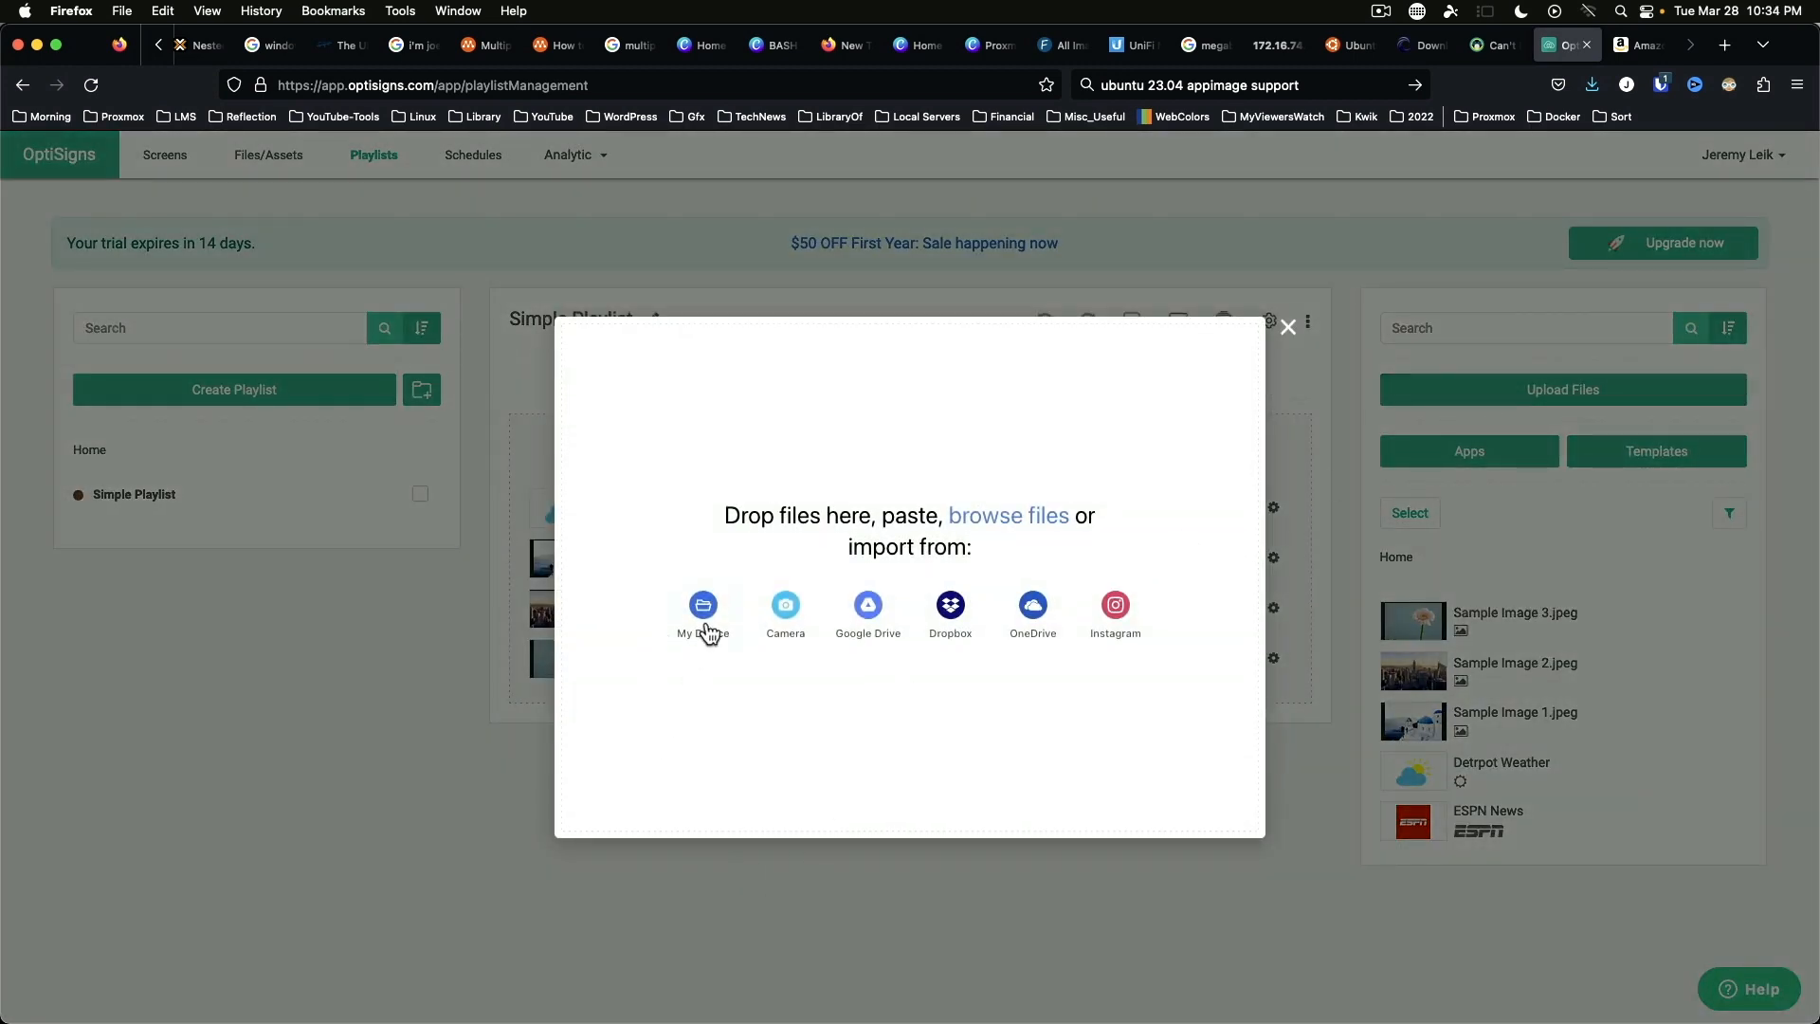
Upload eight PNG thumbnails from Pictures > Thumbs-1H2023 into the asset library
click(702, 616)
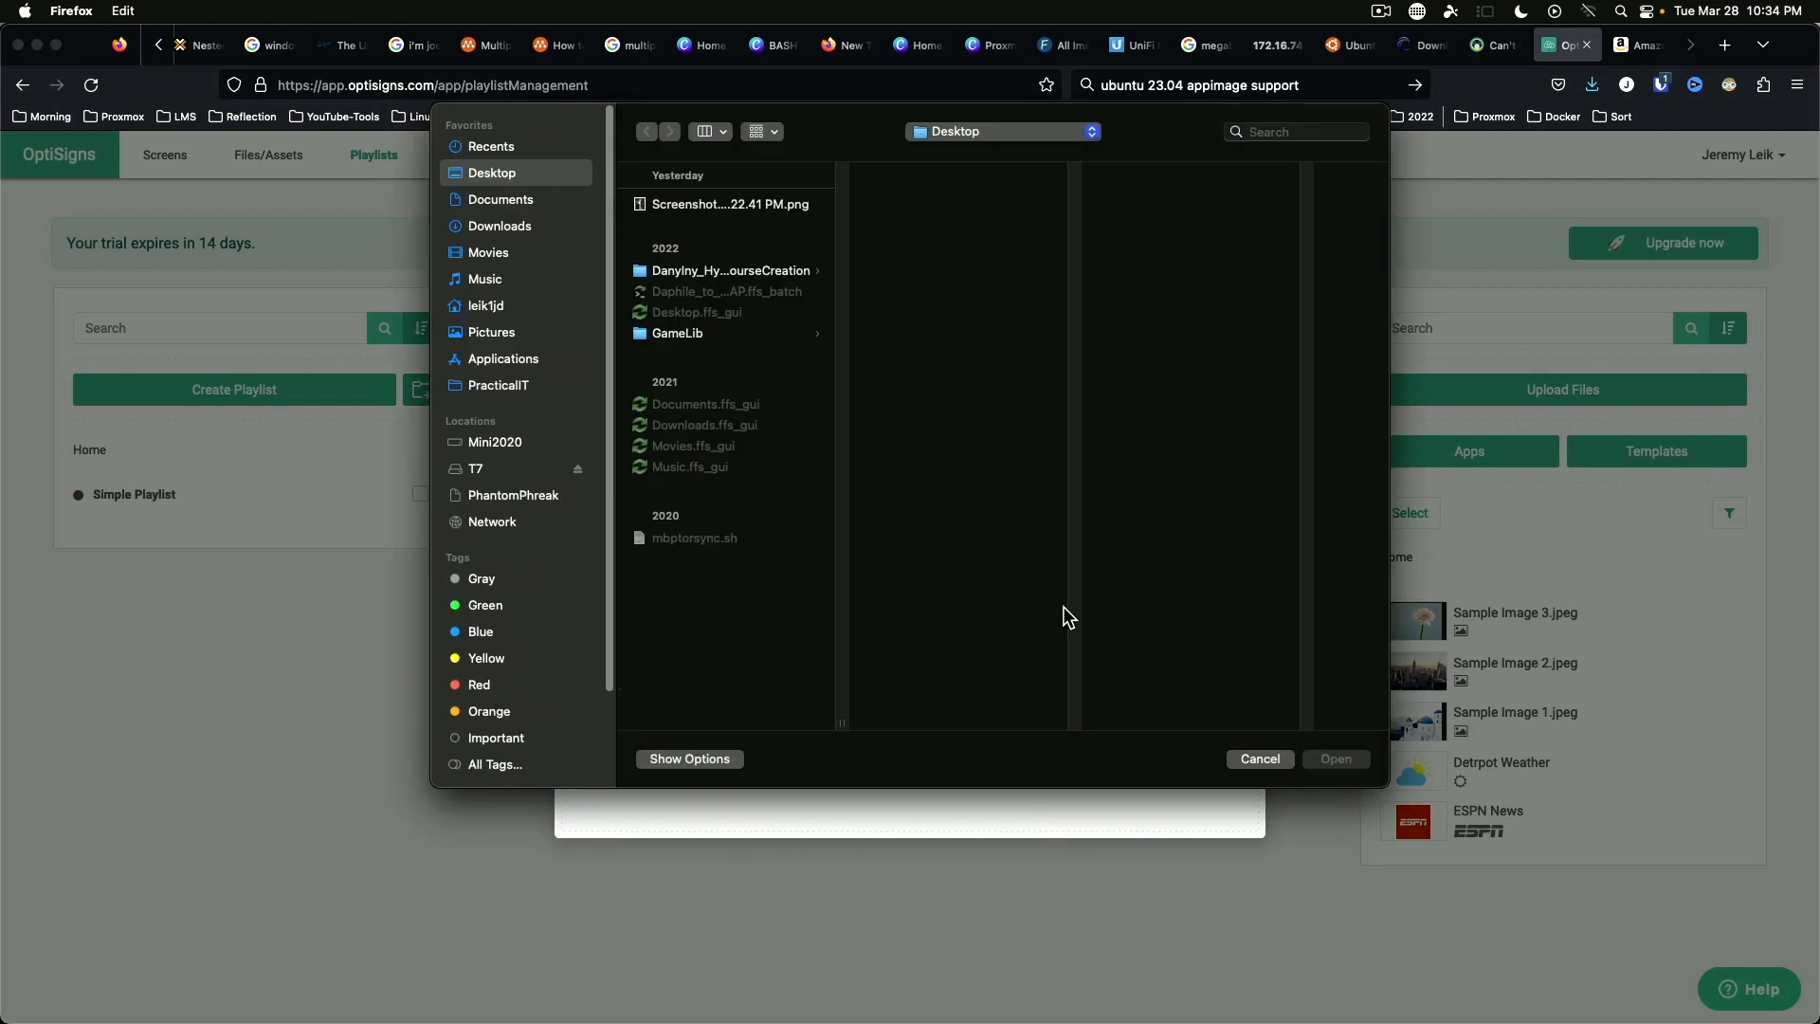
mouse_move(590, 381)
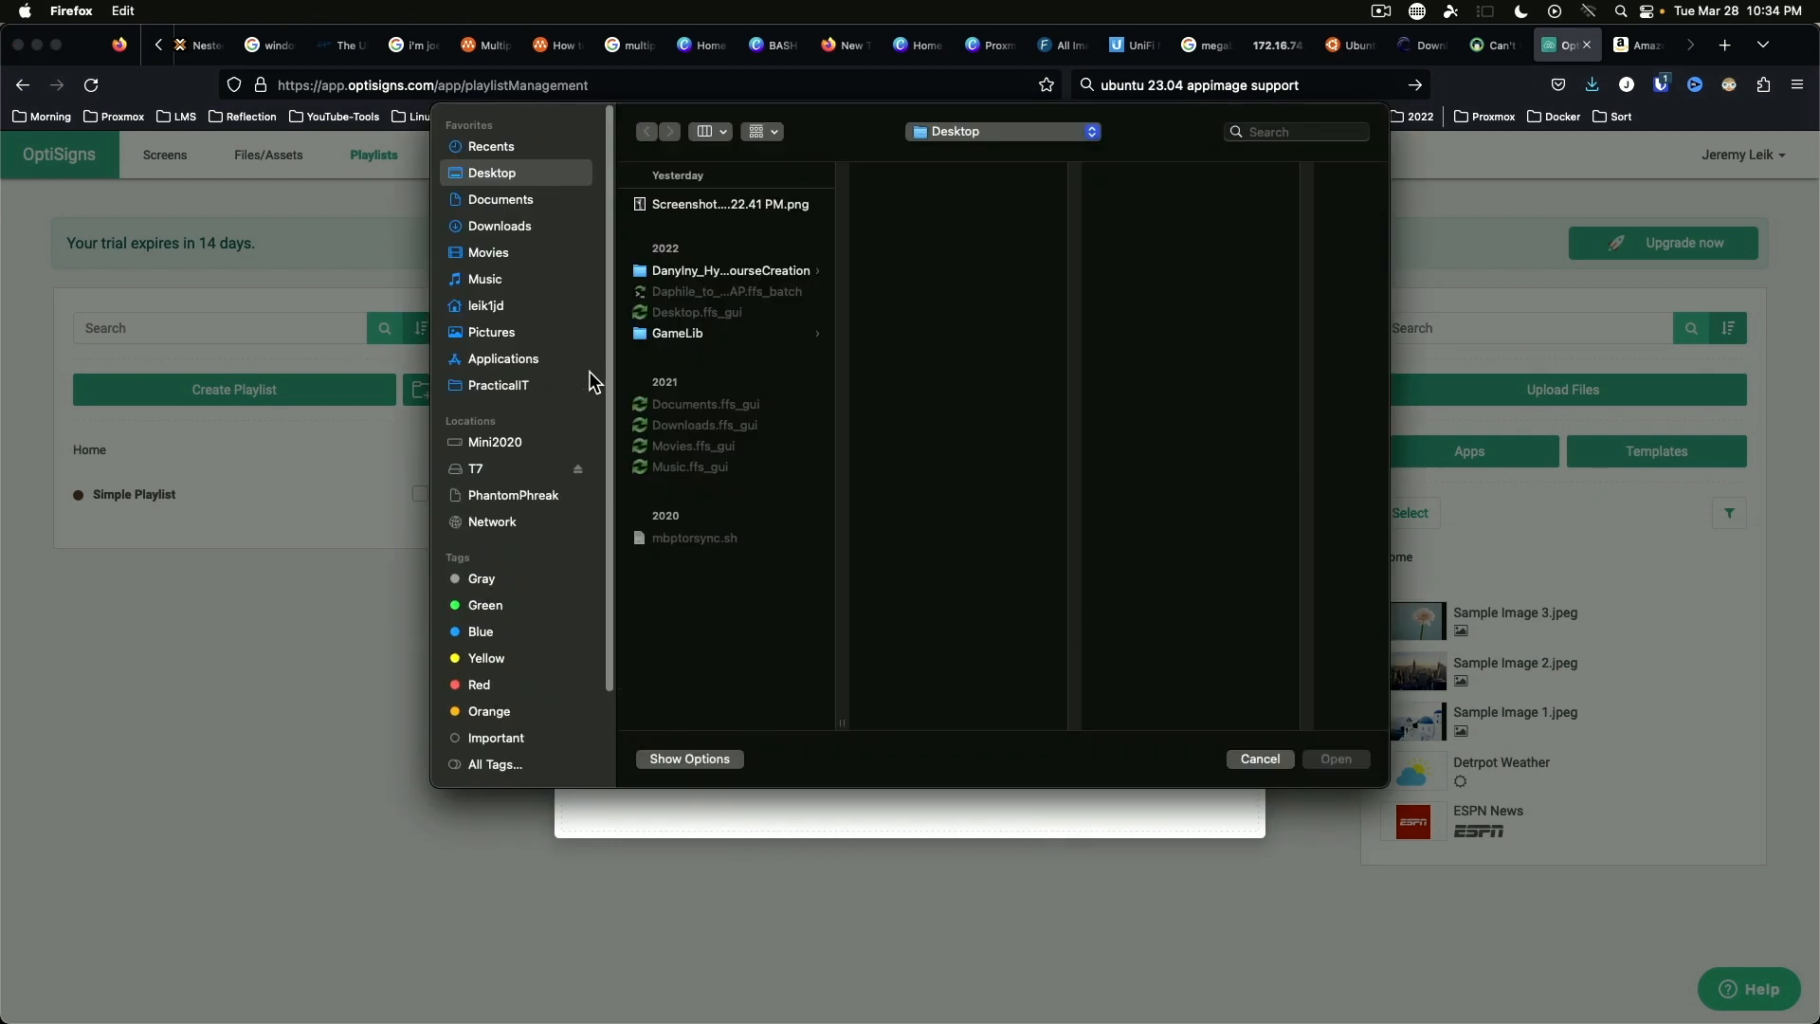
mouse_move(502, 343)
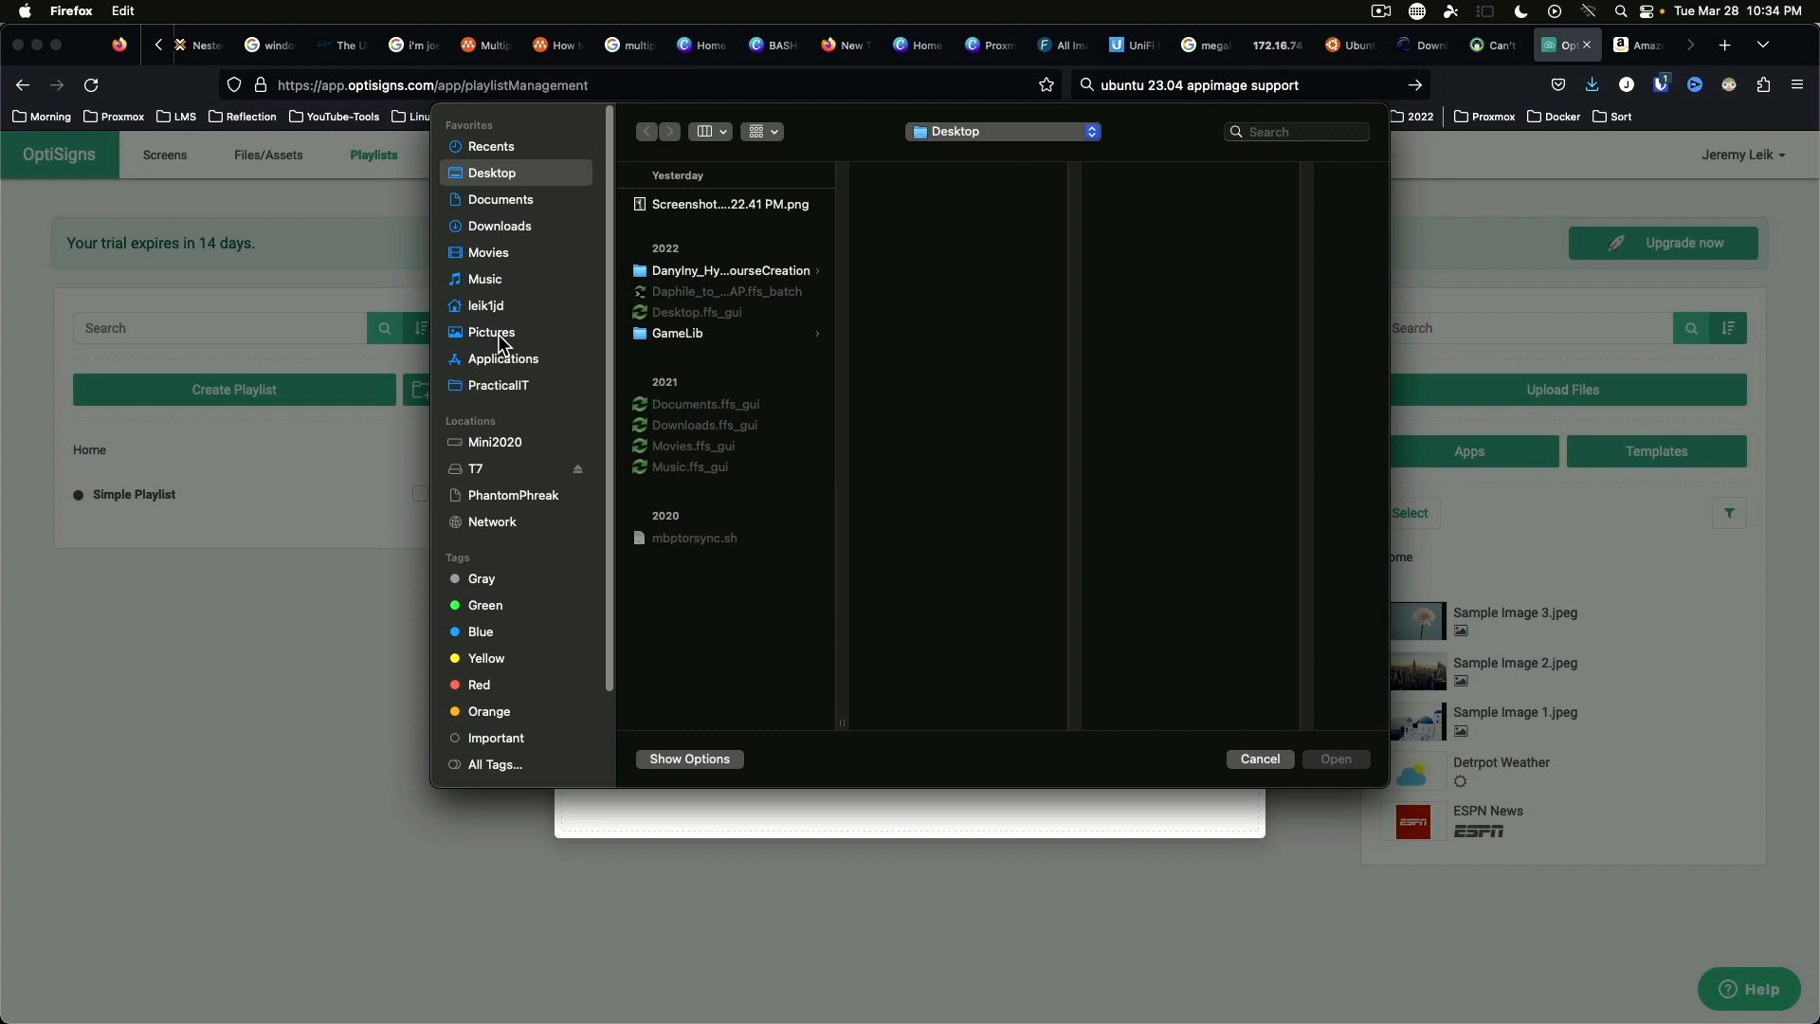
click(489, 332)
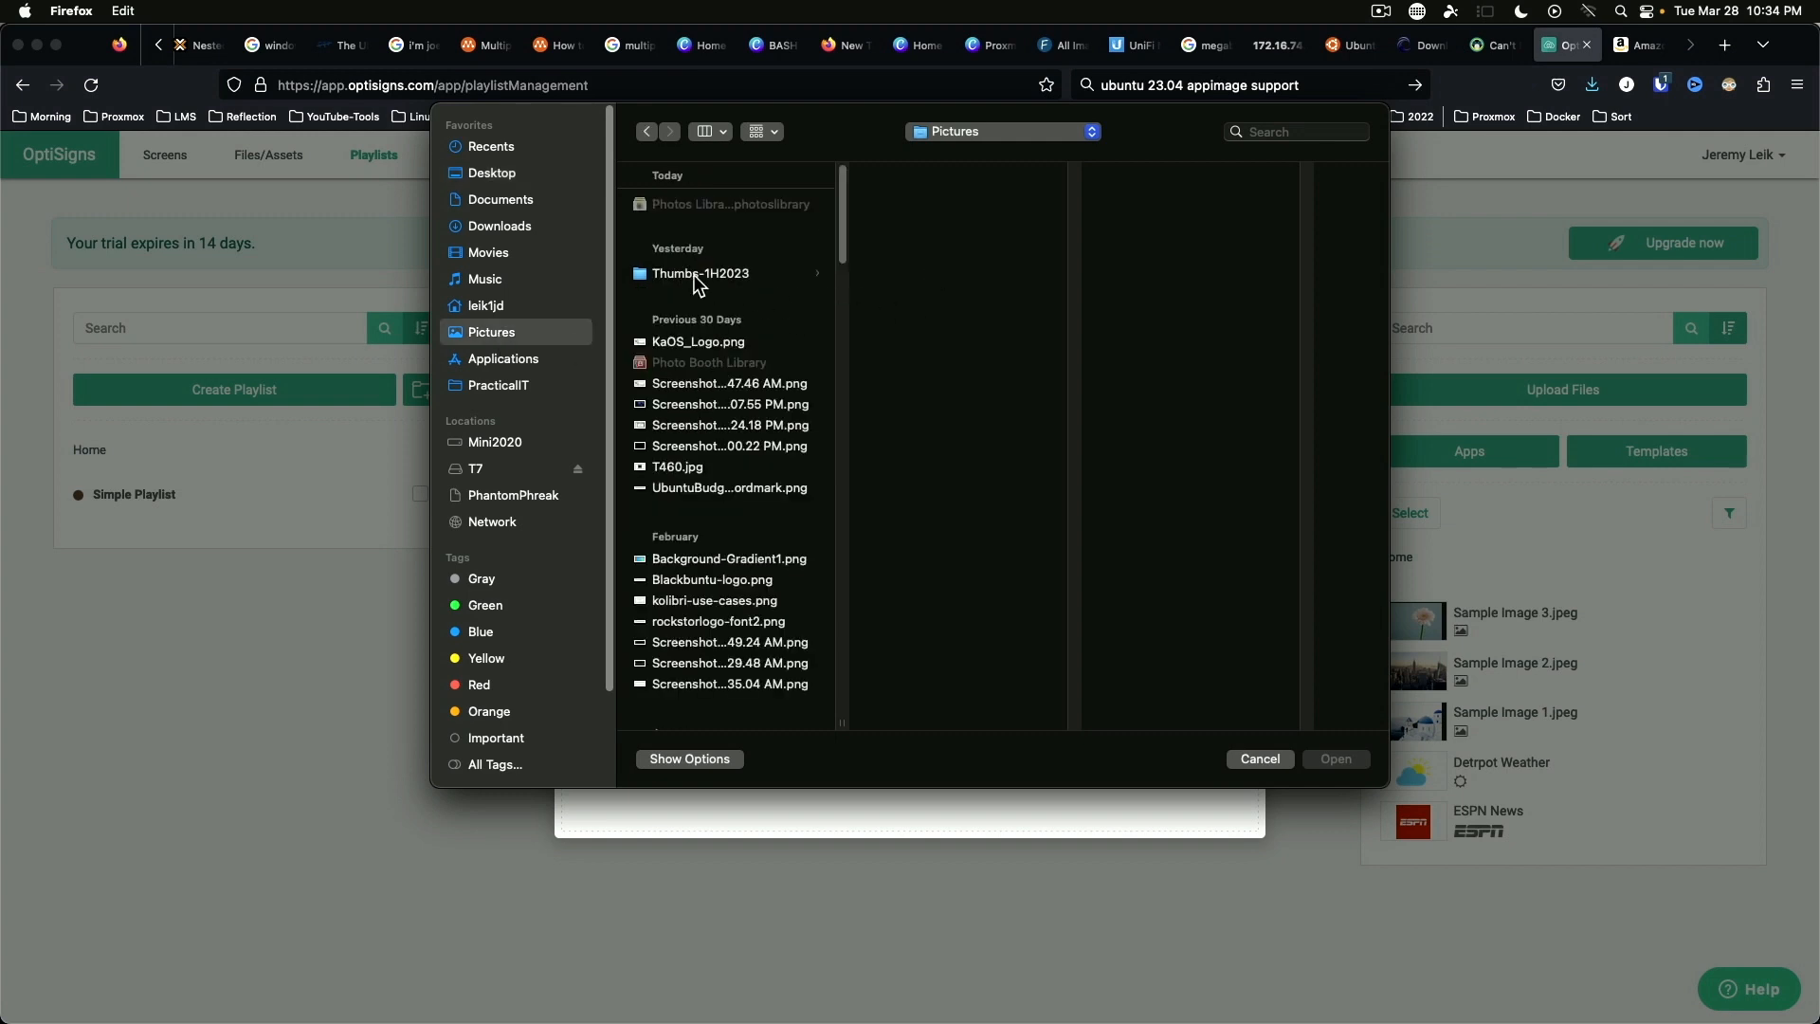
click(702, 273)
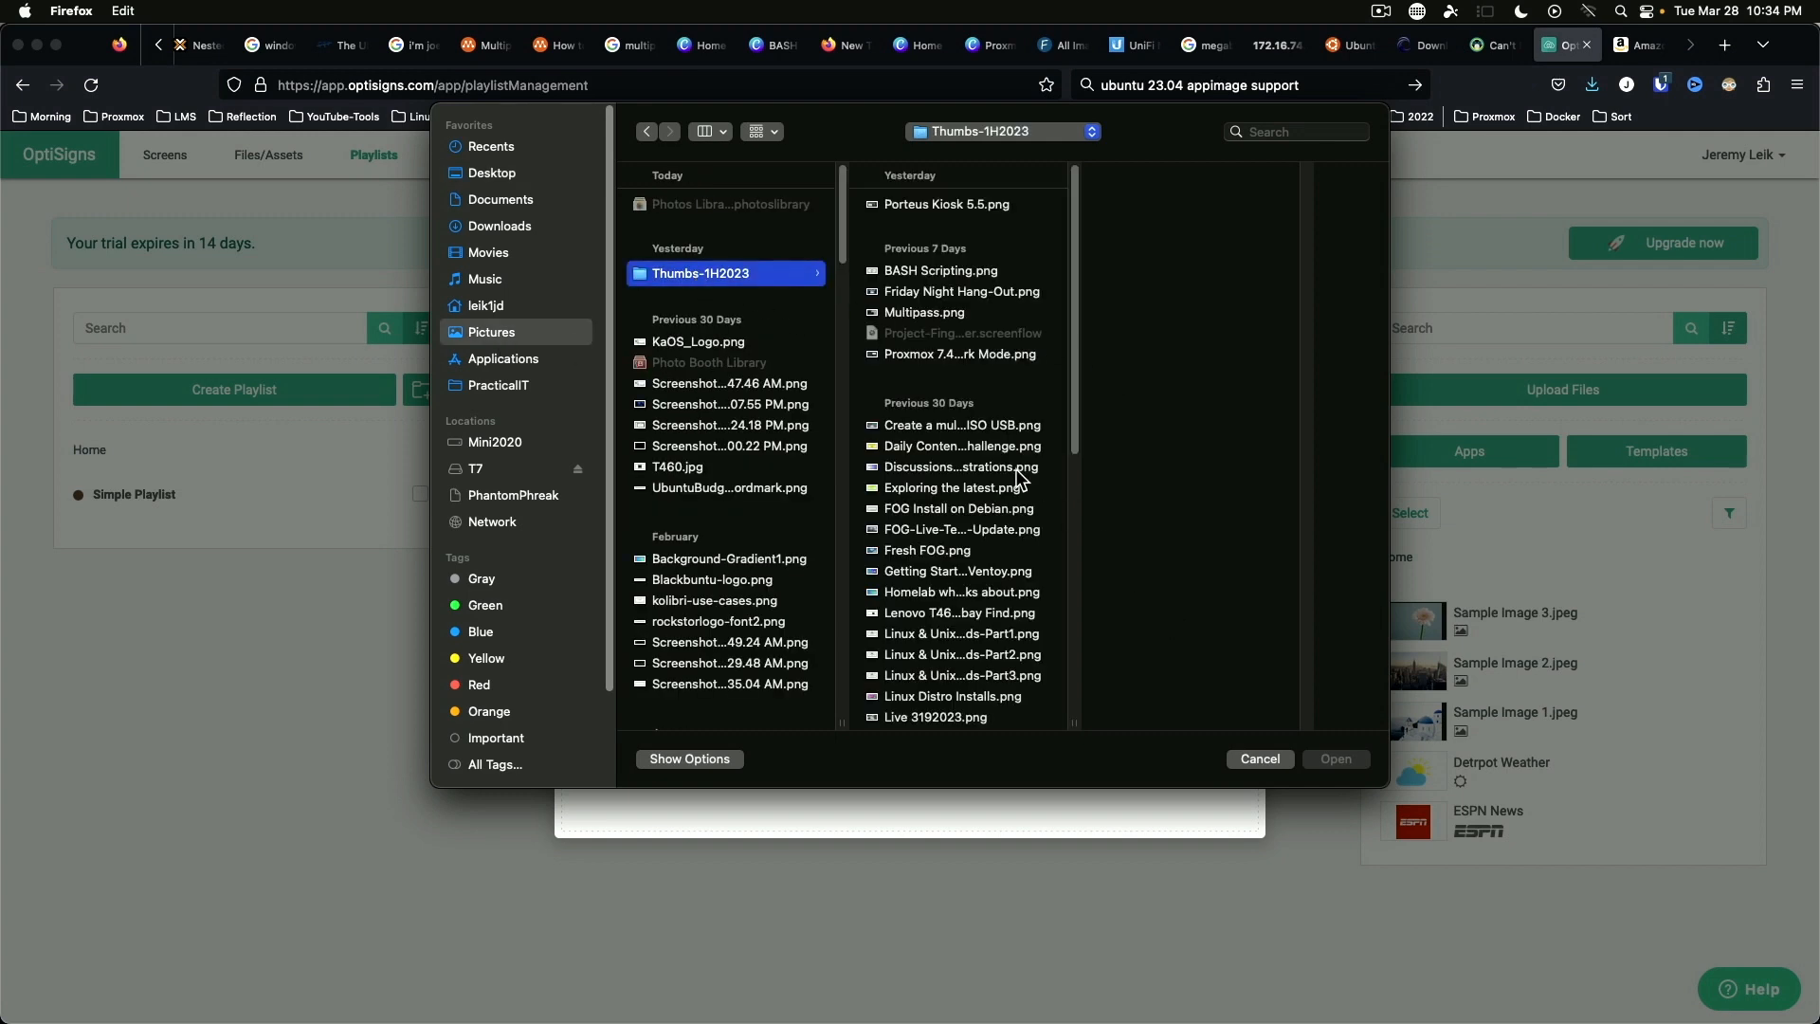
click(1335, 758)
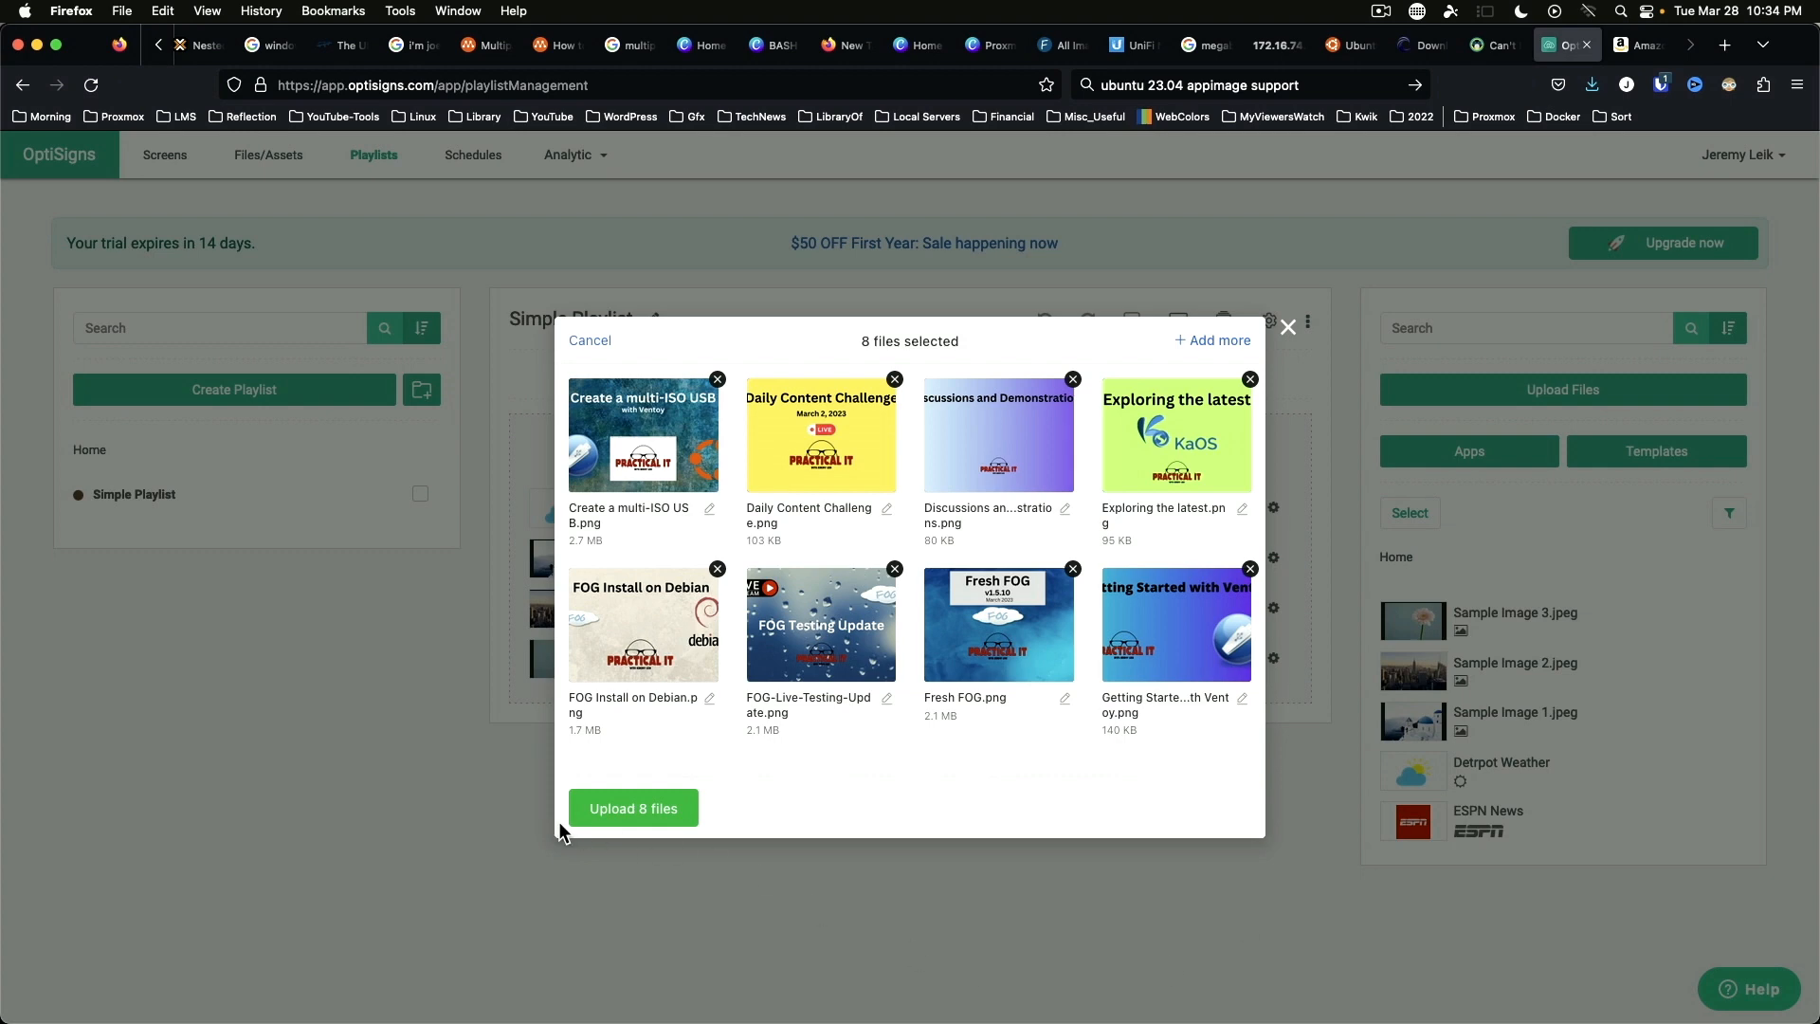
click(632, 808)
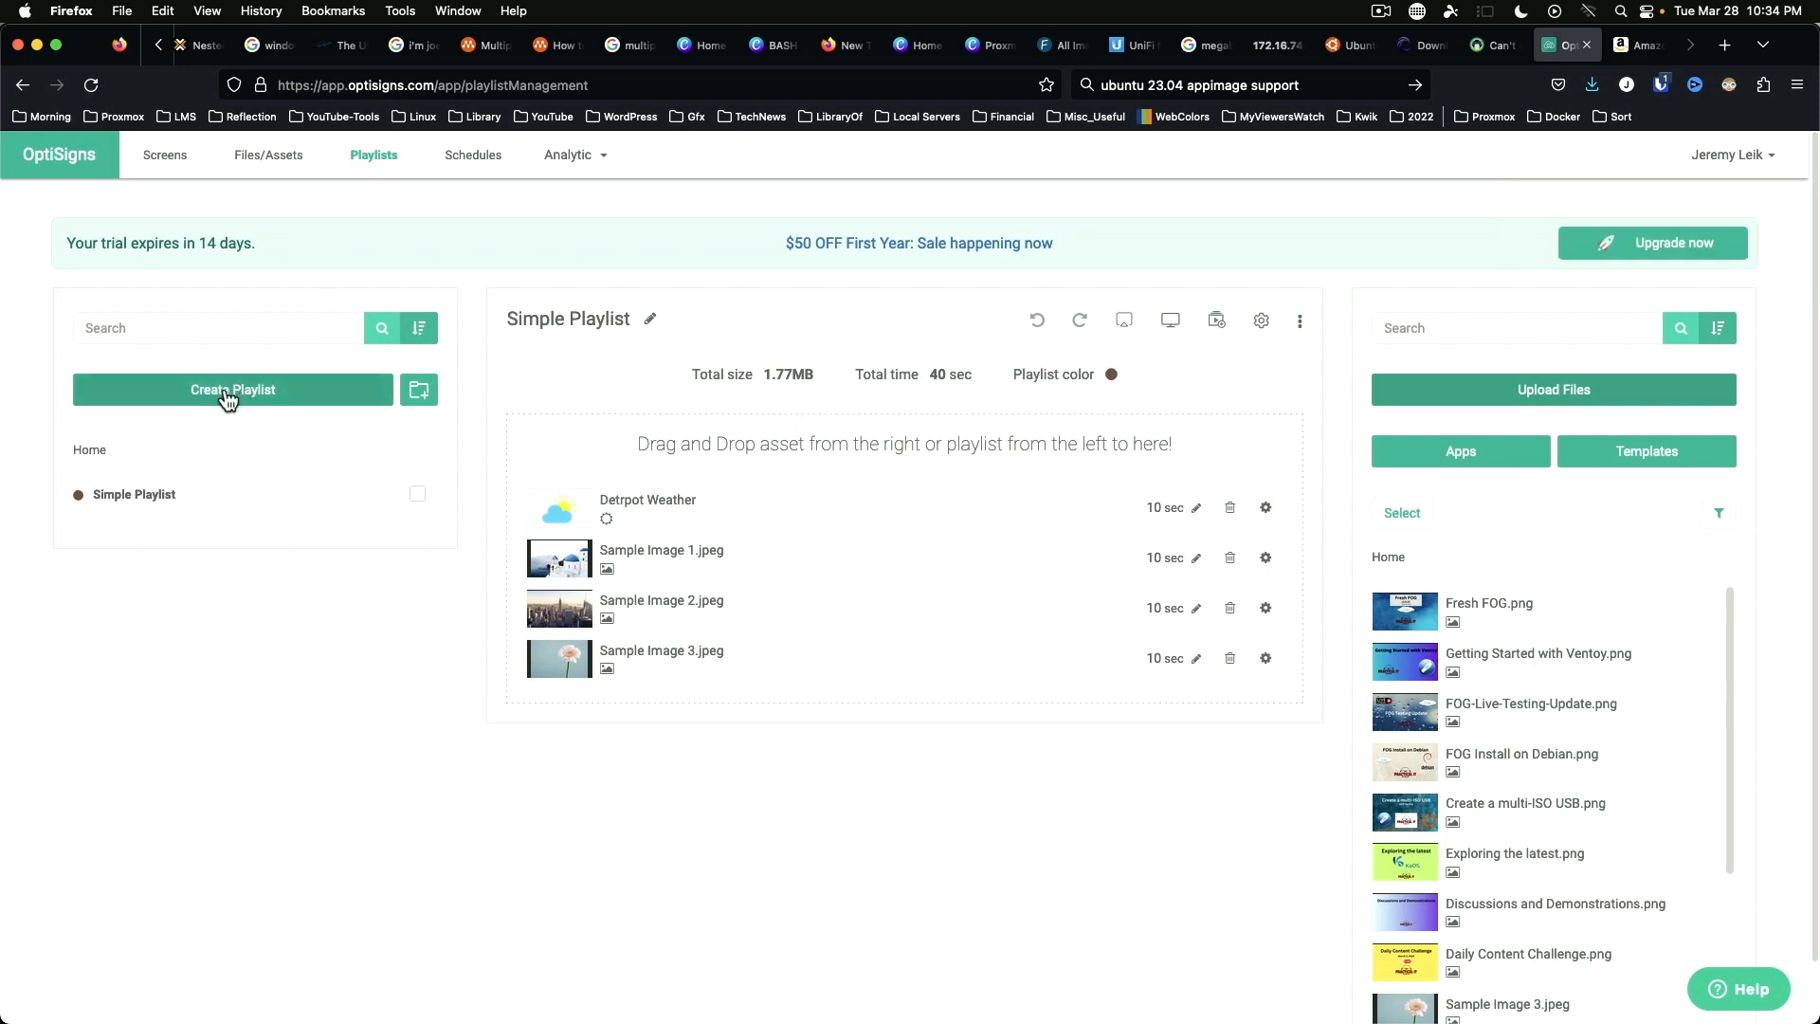
Create a New Playlist and fill it with the eight uploaded thumbnails, 80 seconds total
click(233, 389)
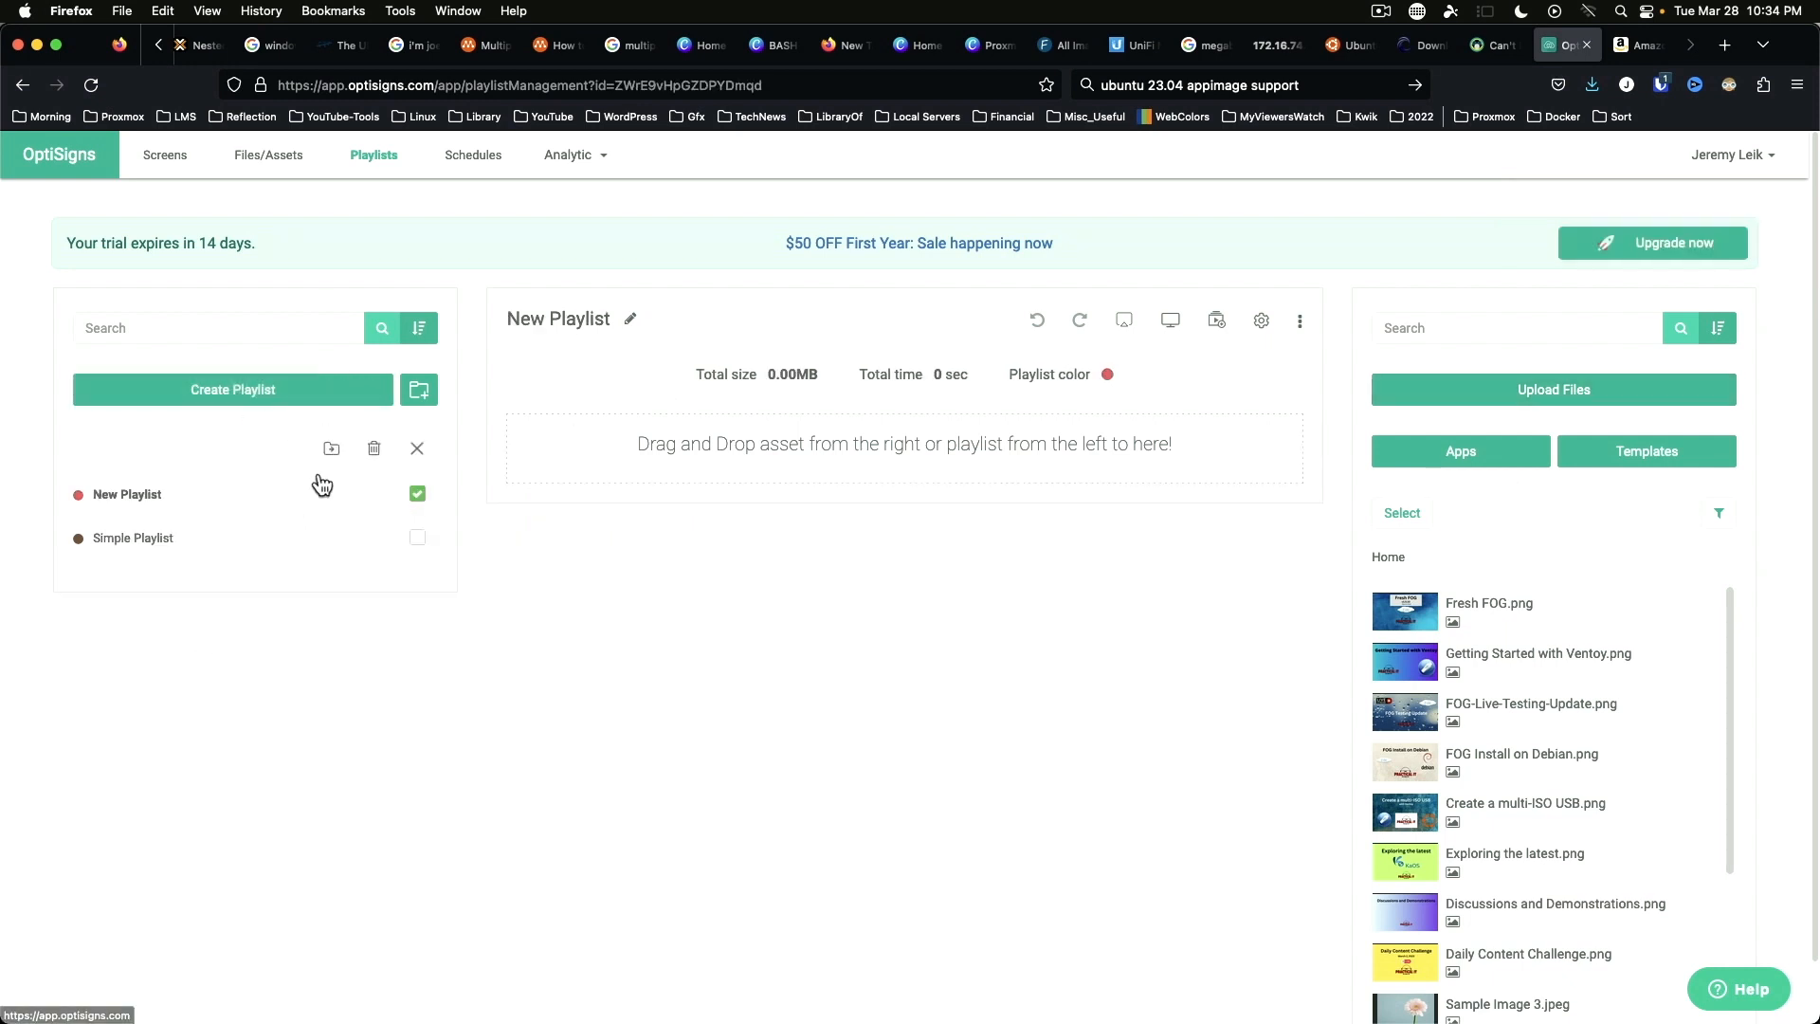
mouse_move(417, 449)
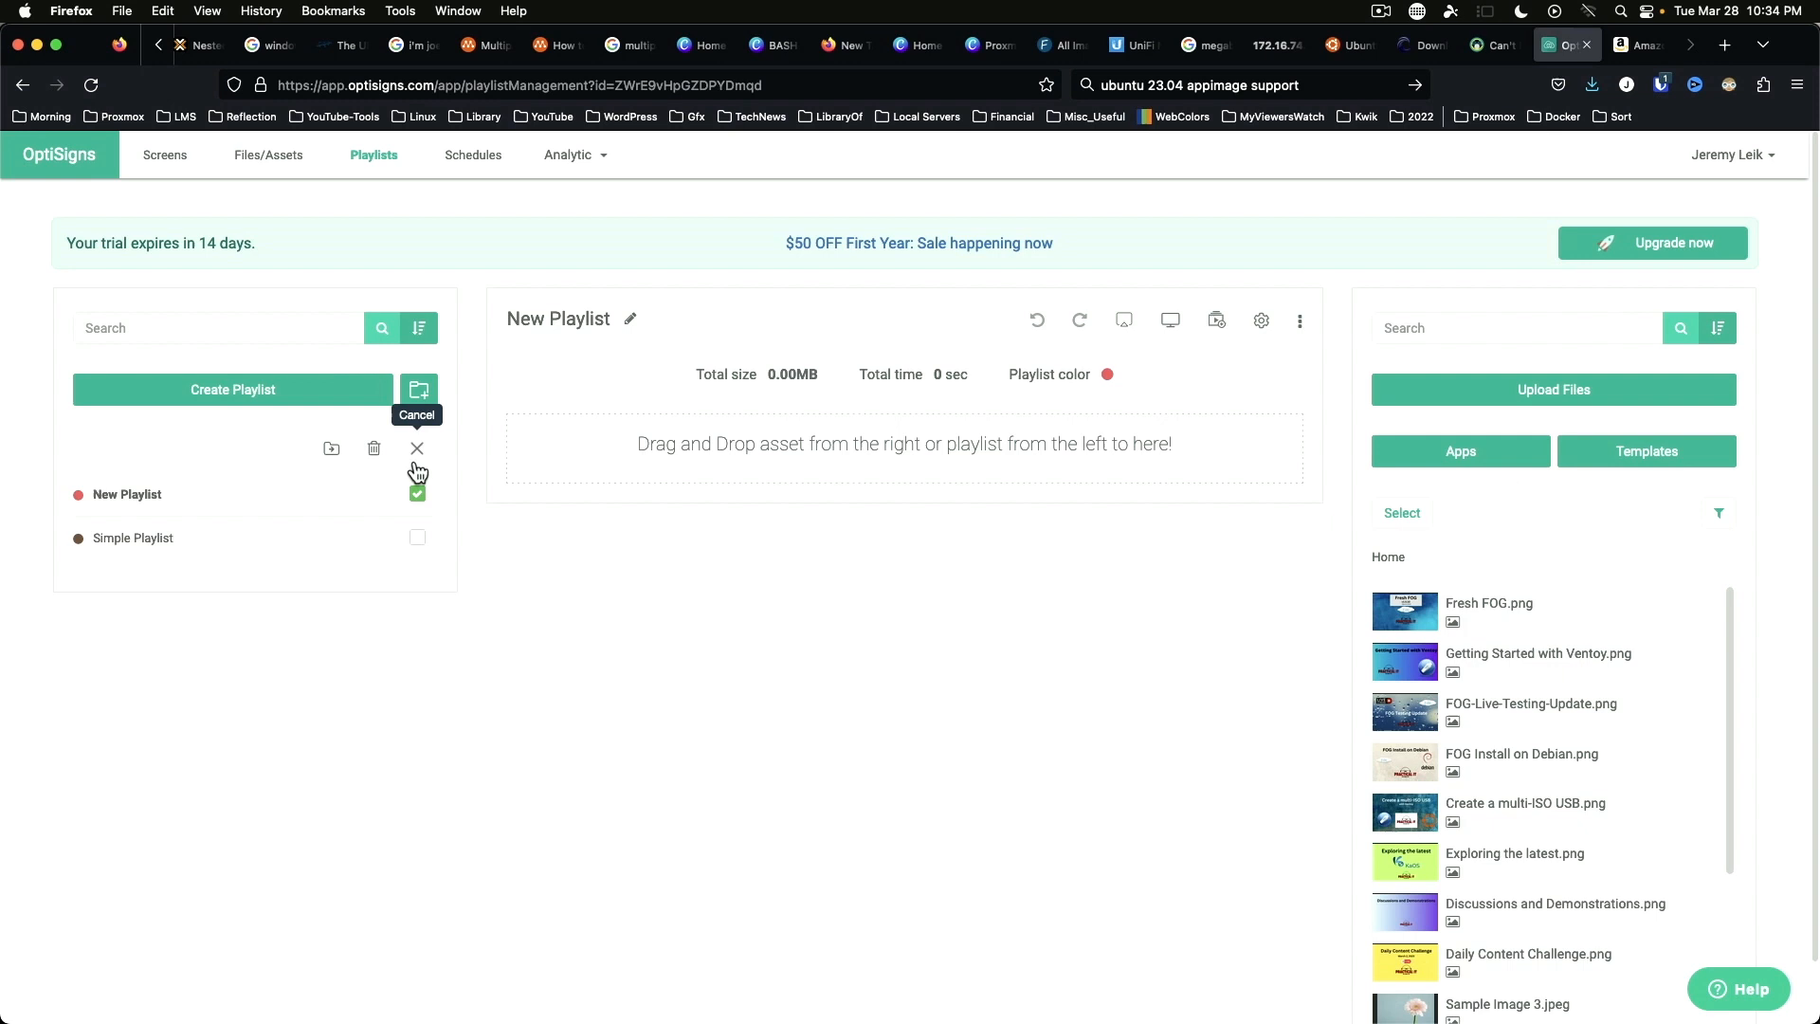
click(417, 449)
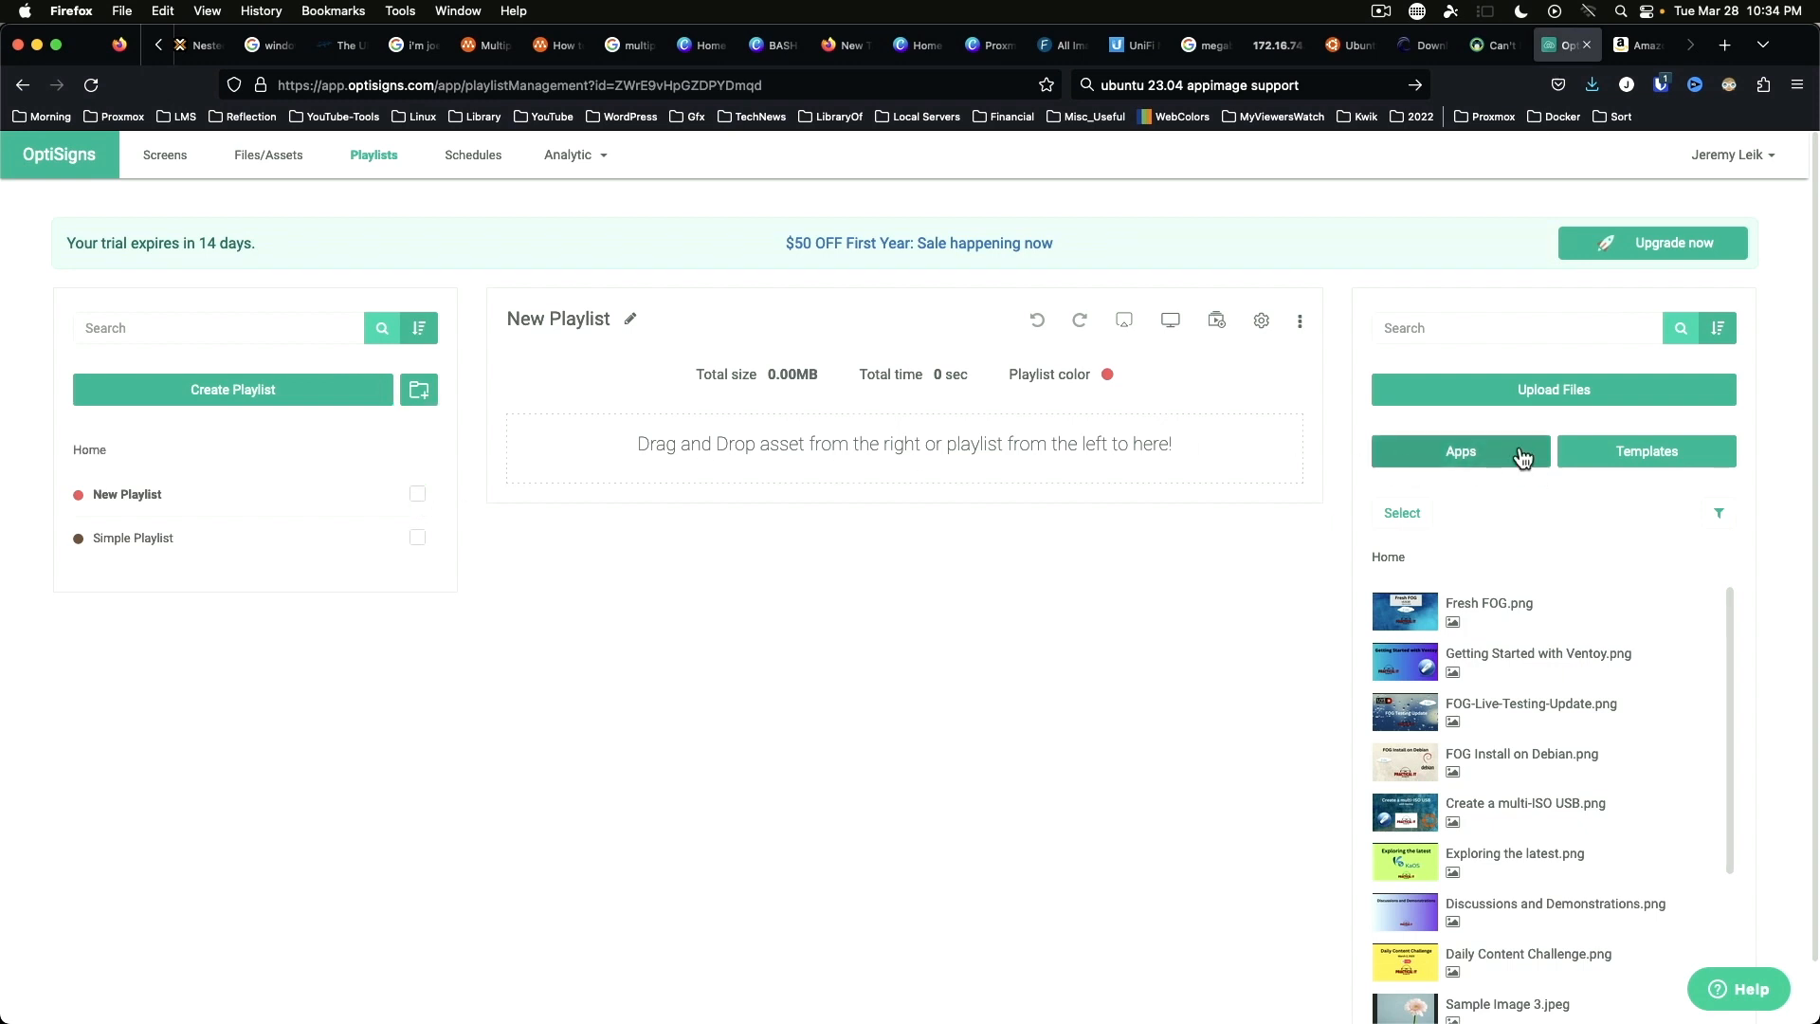
mouse_move(1462, 619)
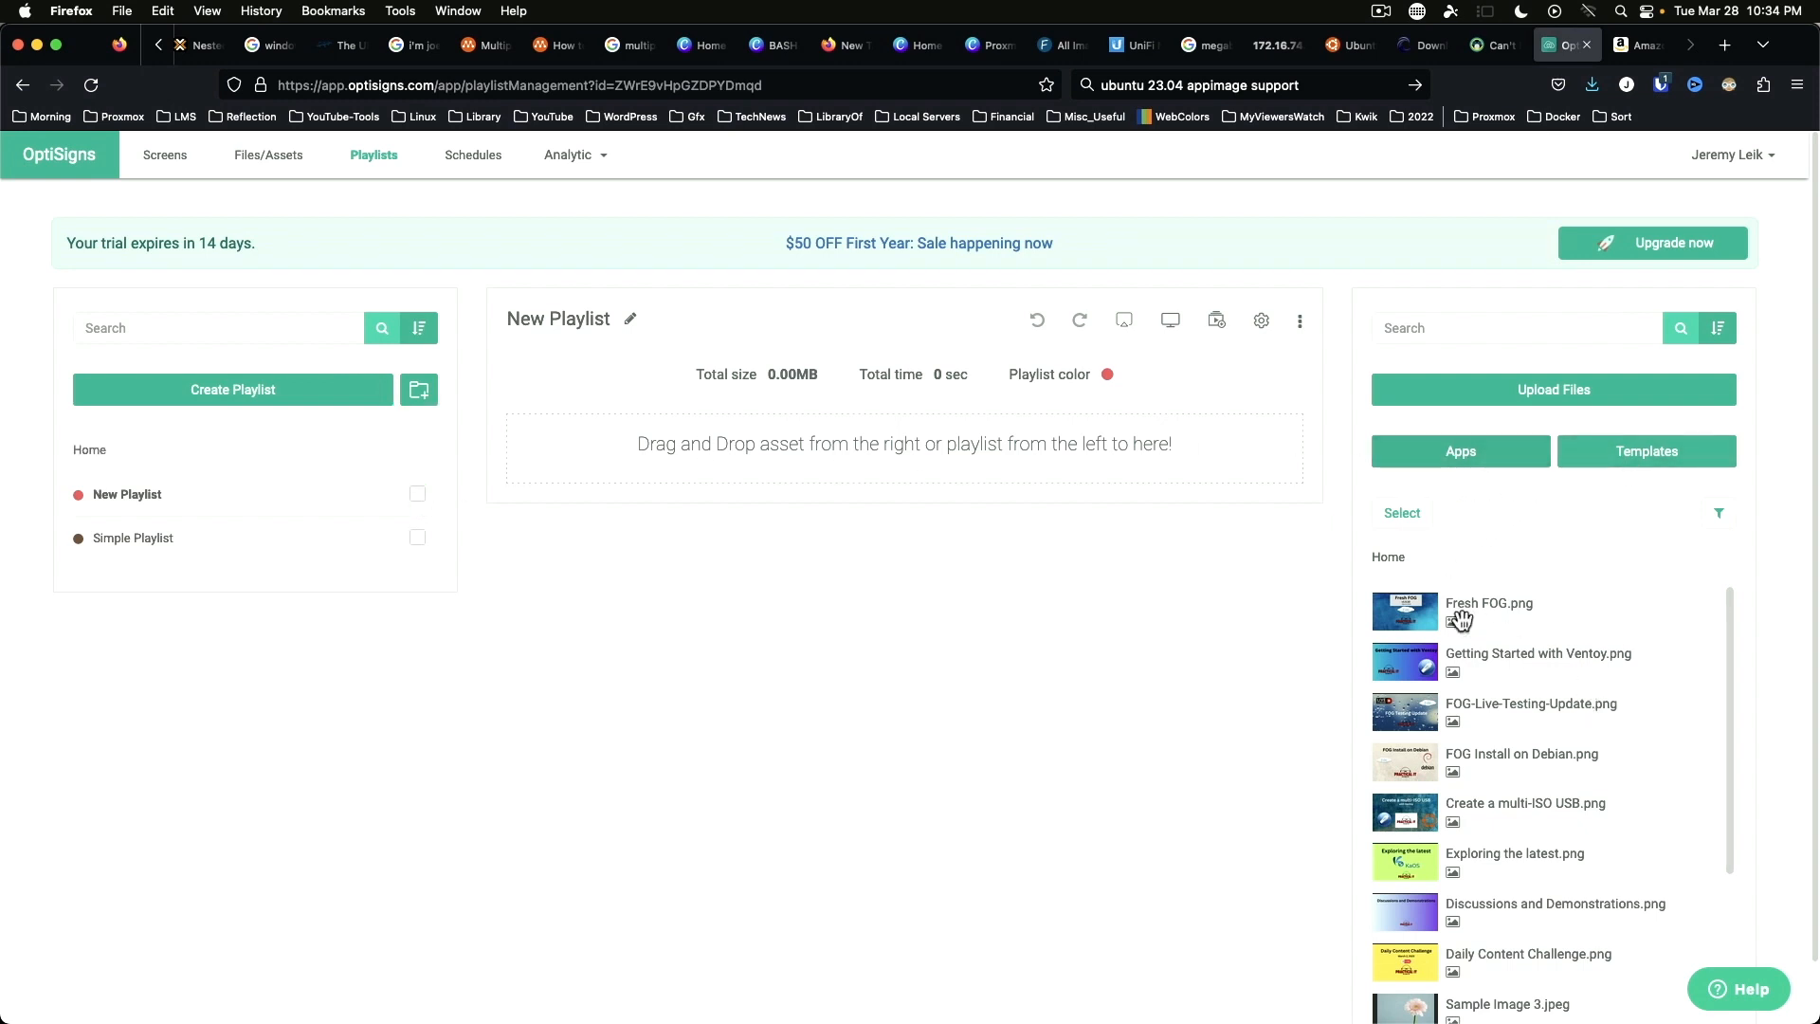
mouse_move(1577, 971)
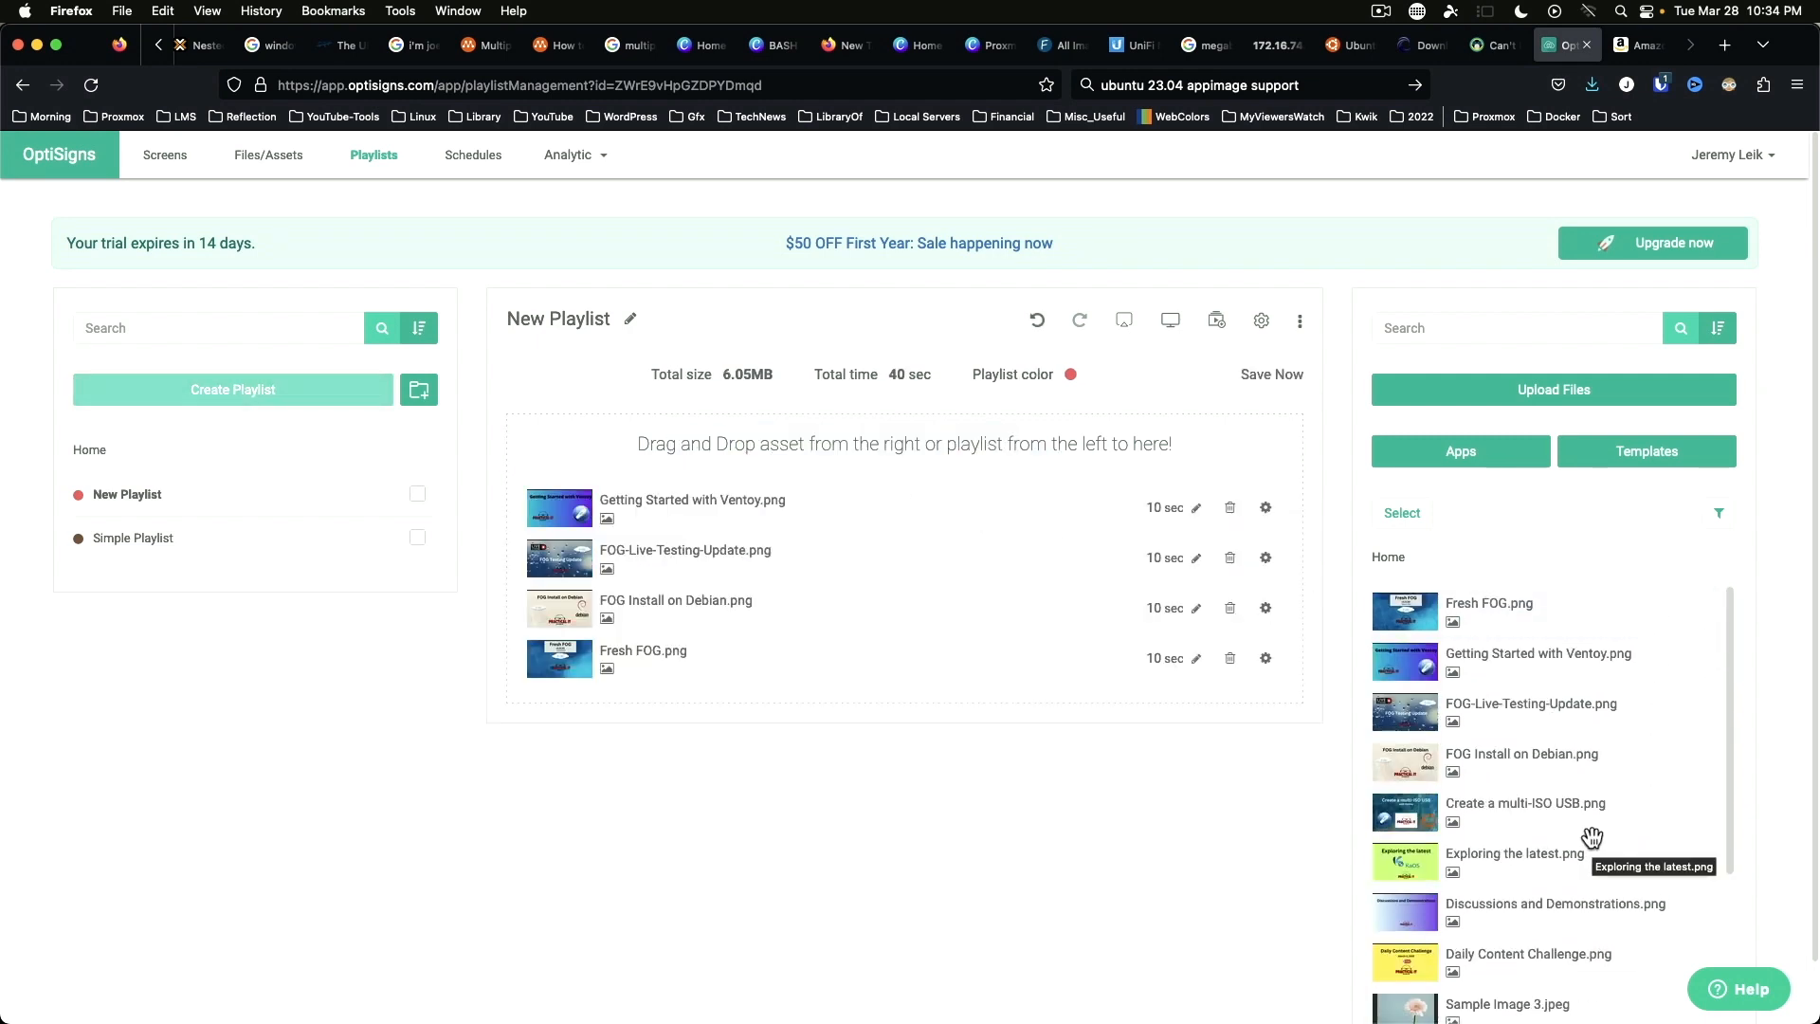
scroll(down, 3)
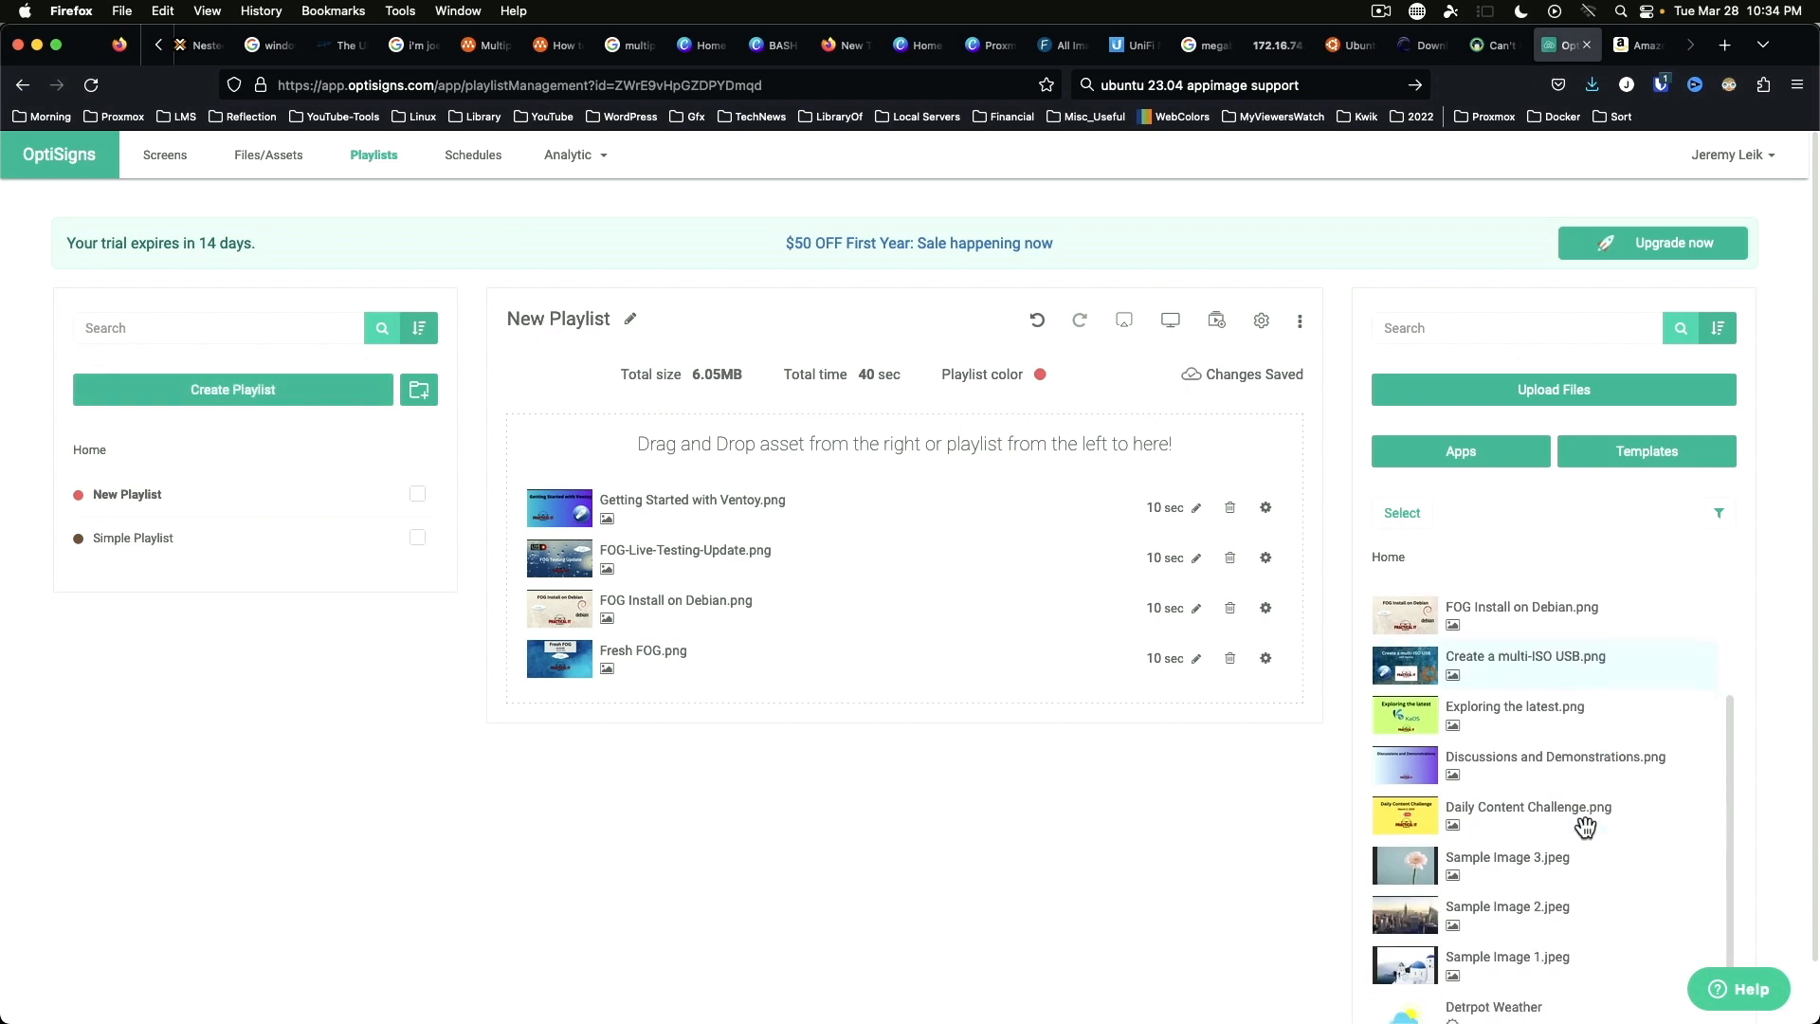
scroll(up, 3)
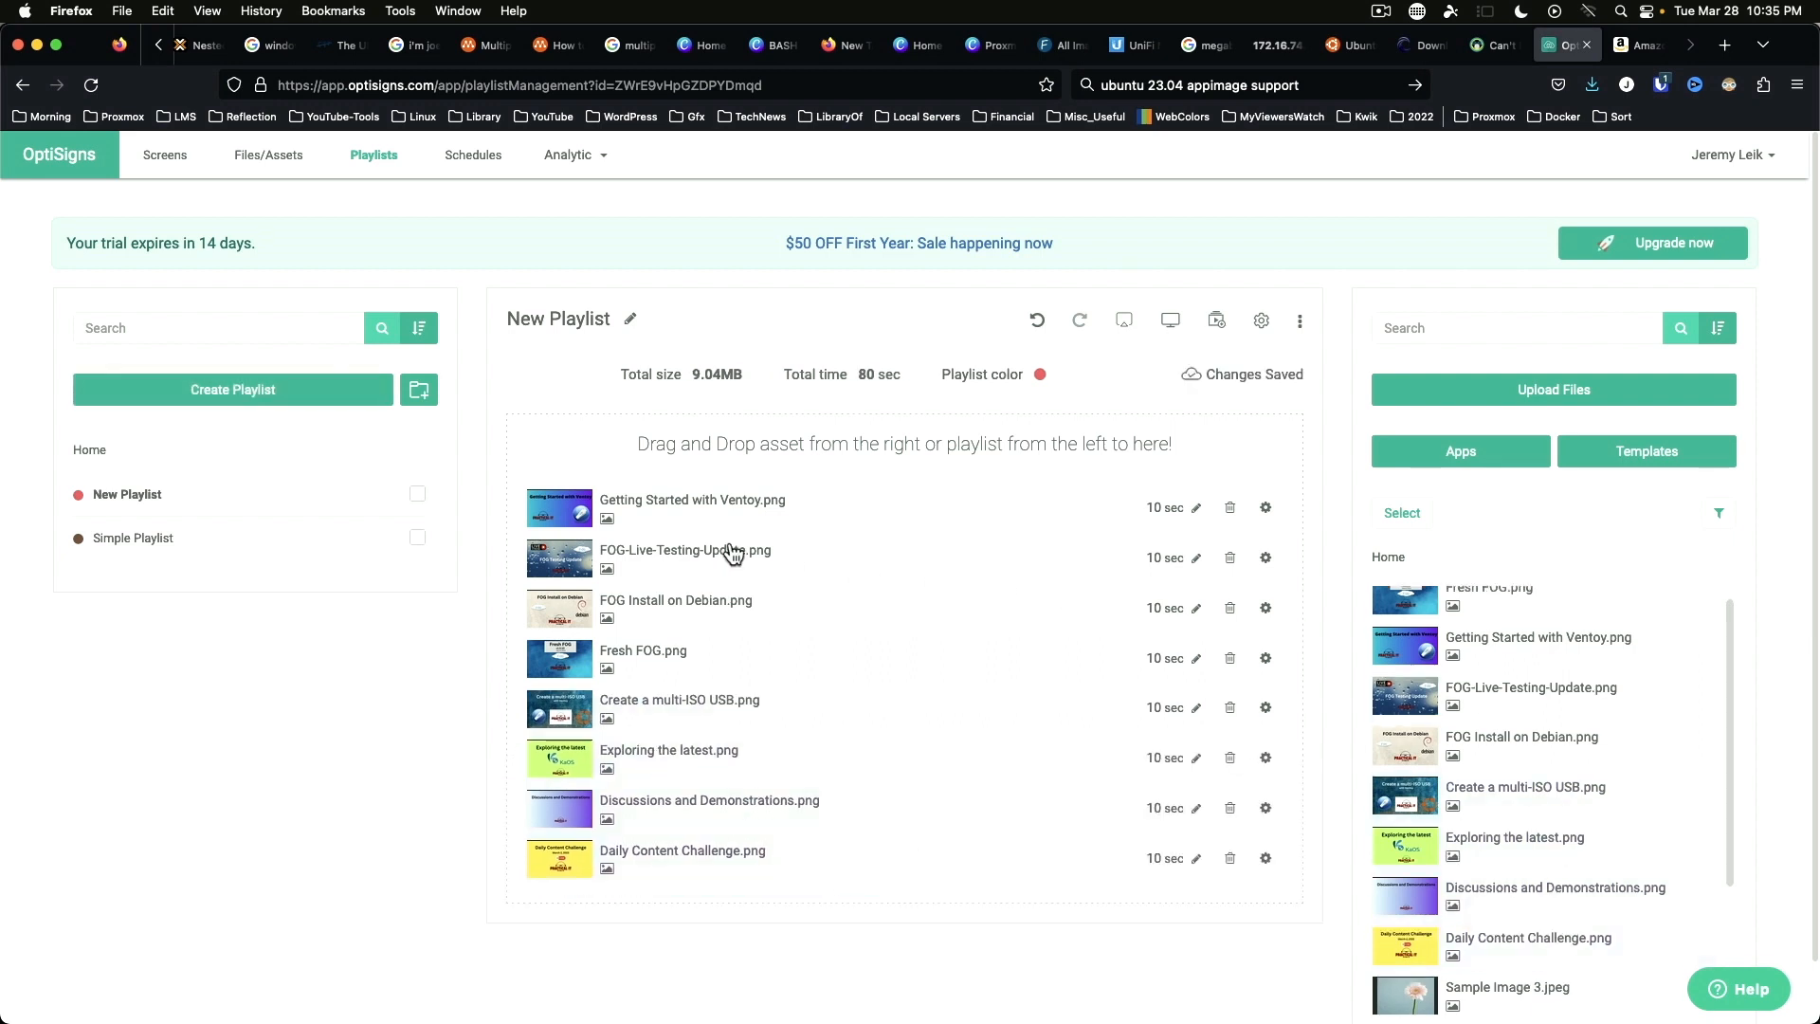
mouse_move(1227, 301)
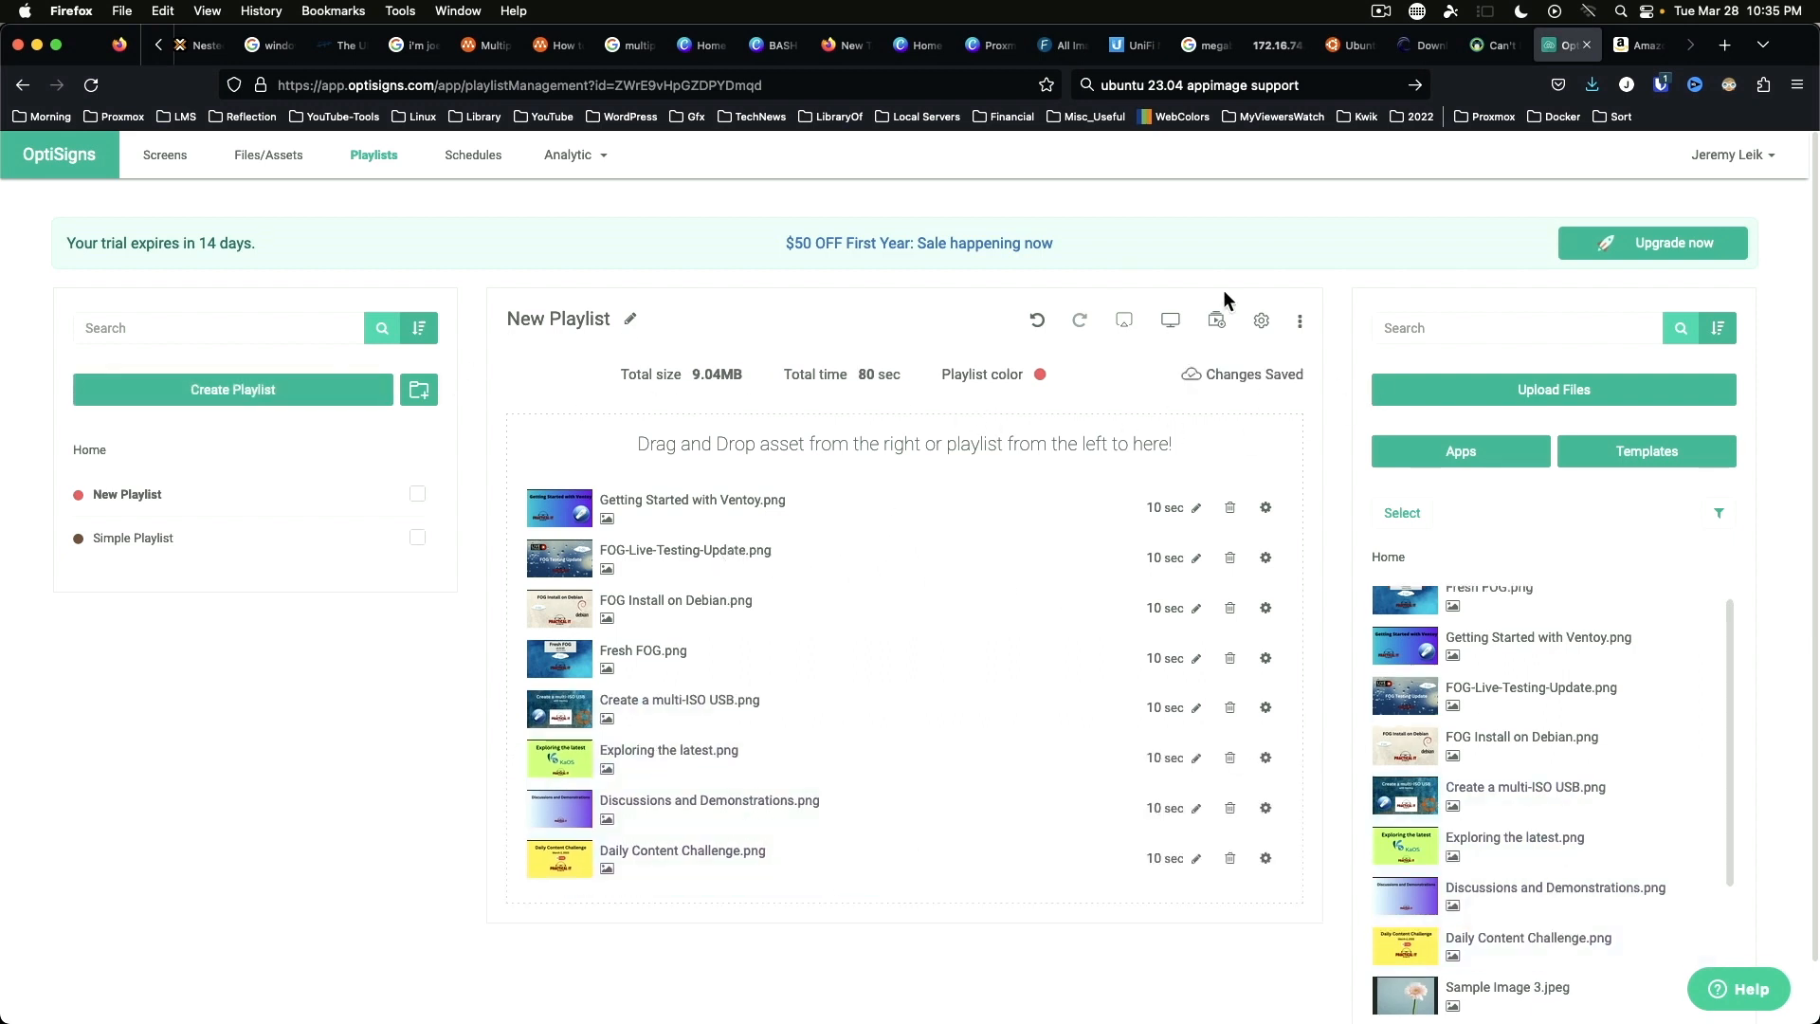
mouse_move(635, 326)
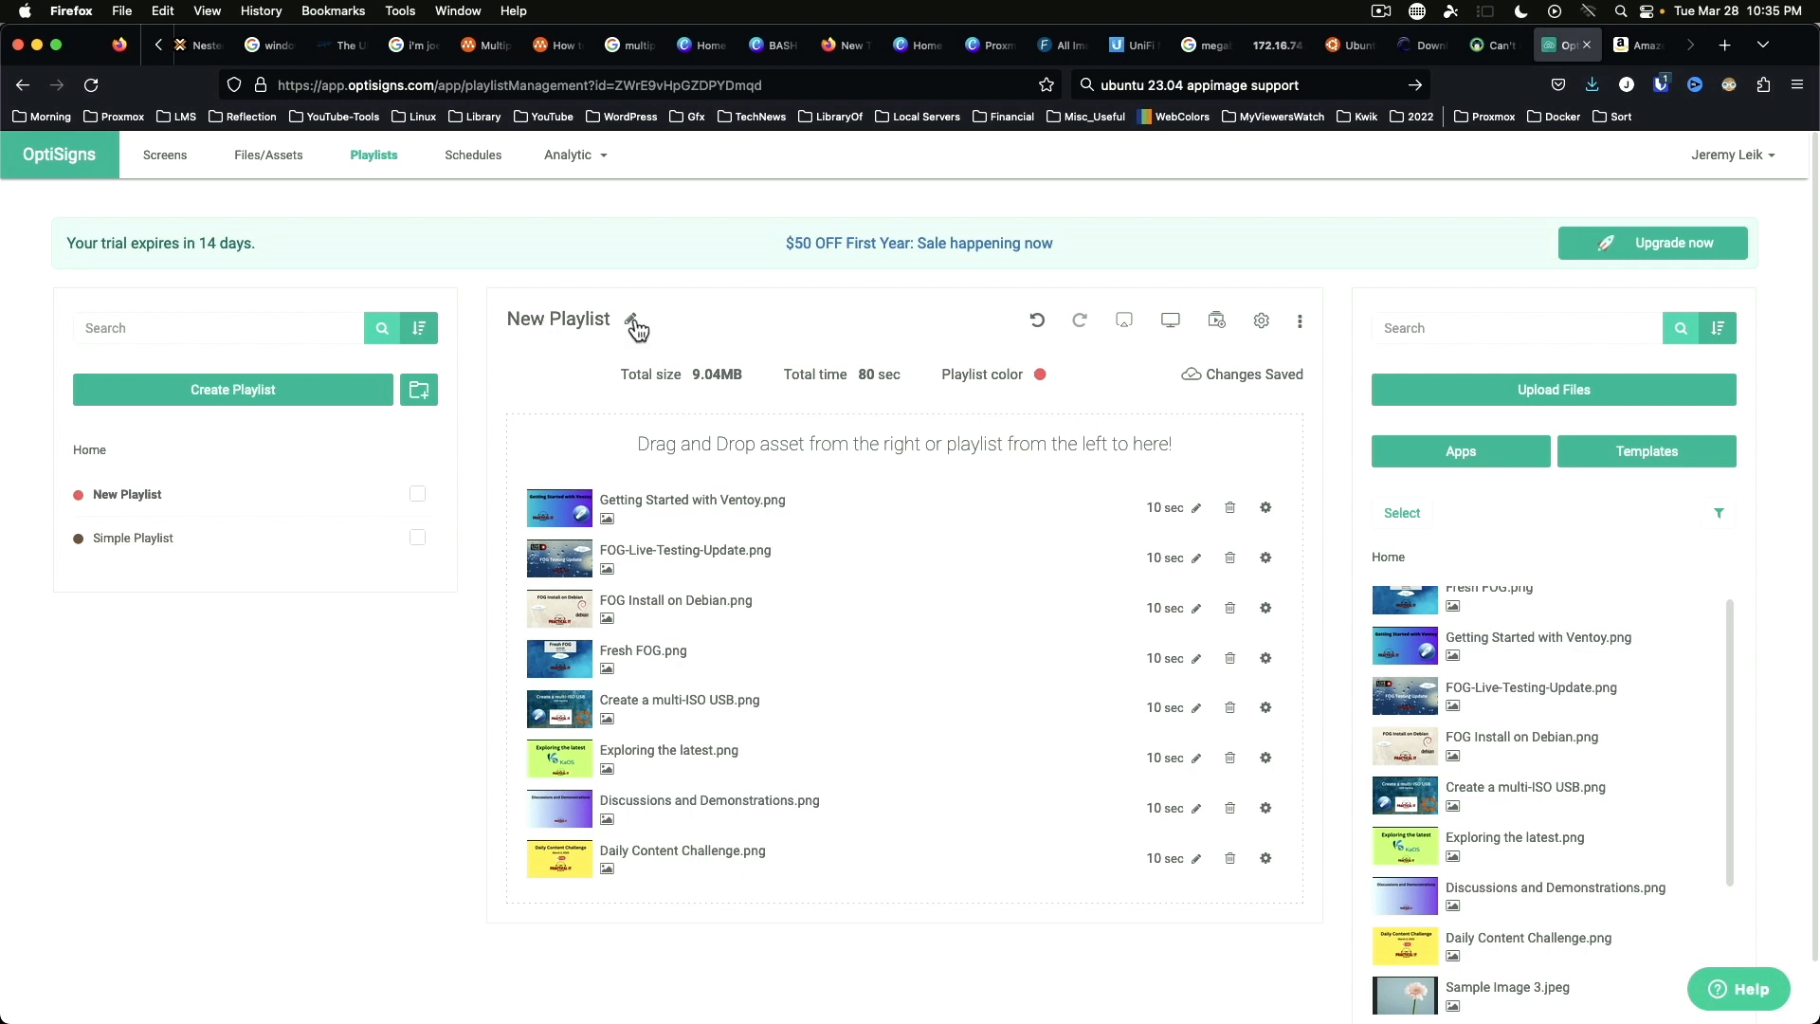
Rename New Playlist to 'YouTube' and save the change
click(635, 325)
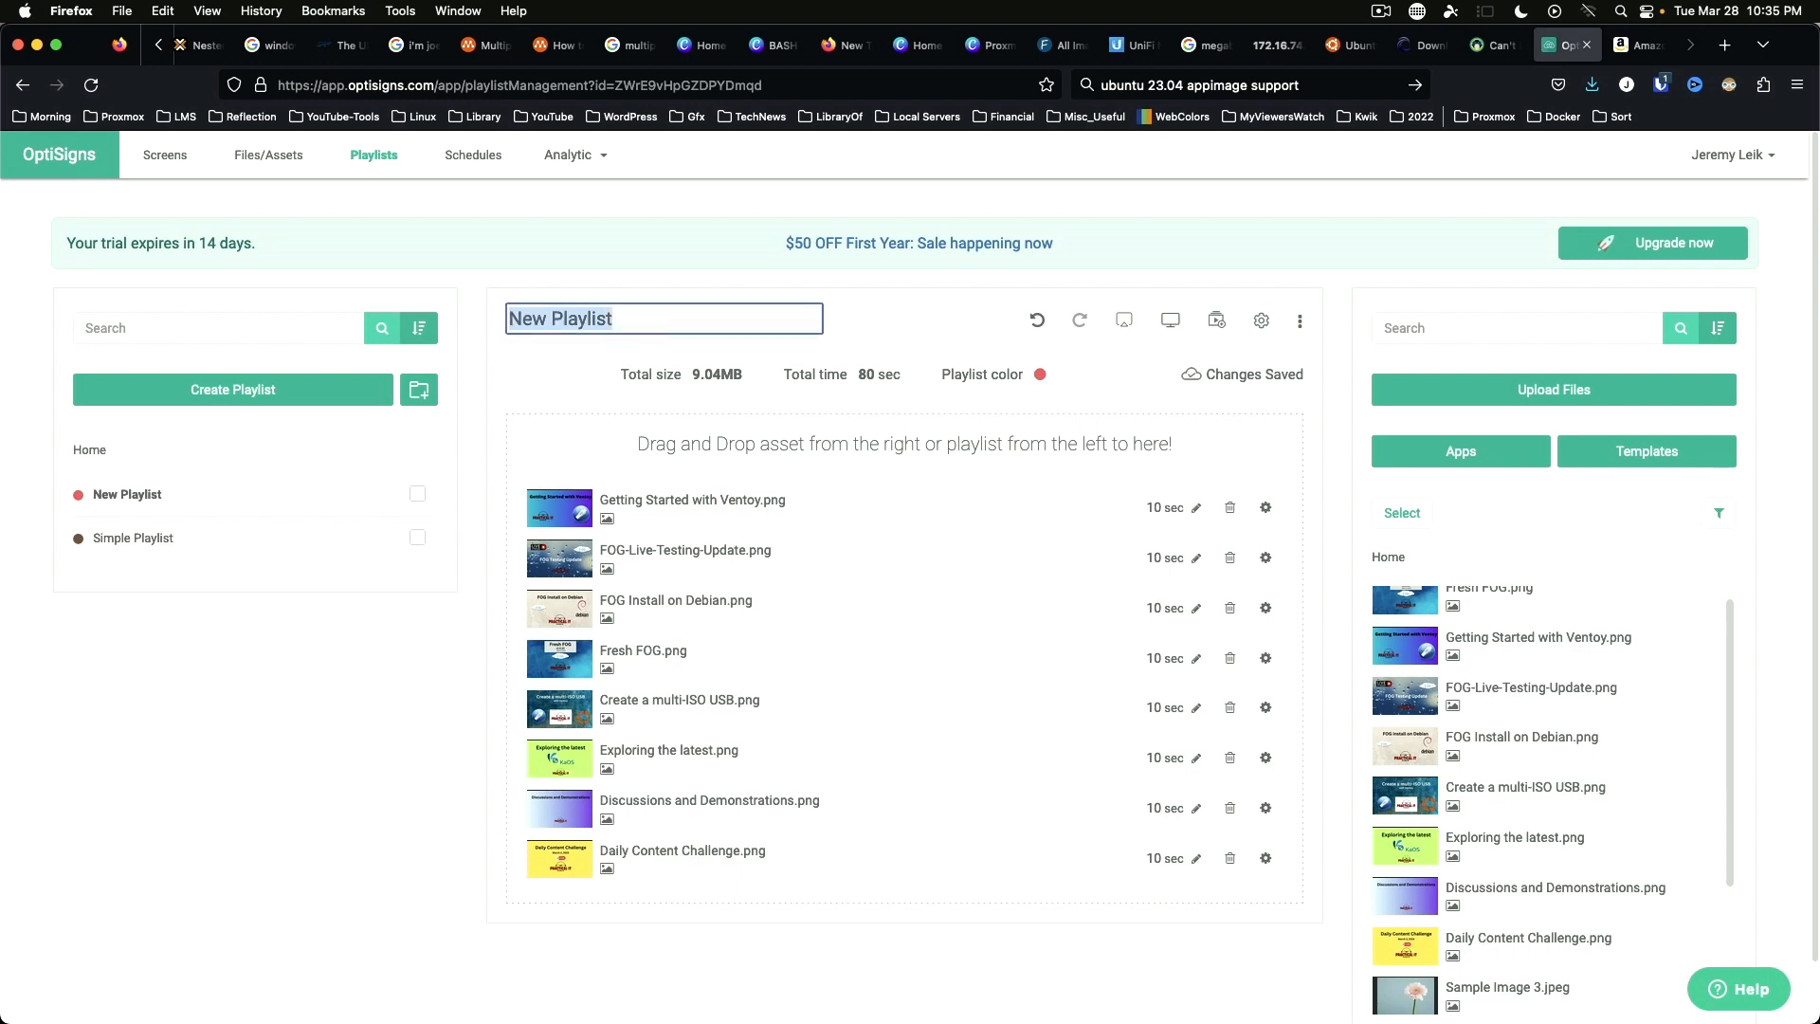
text(YouTube)
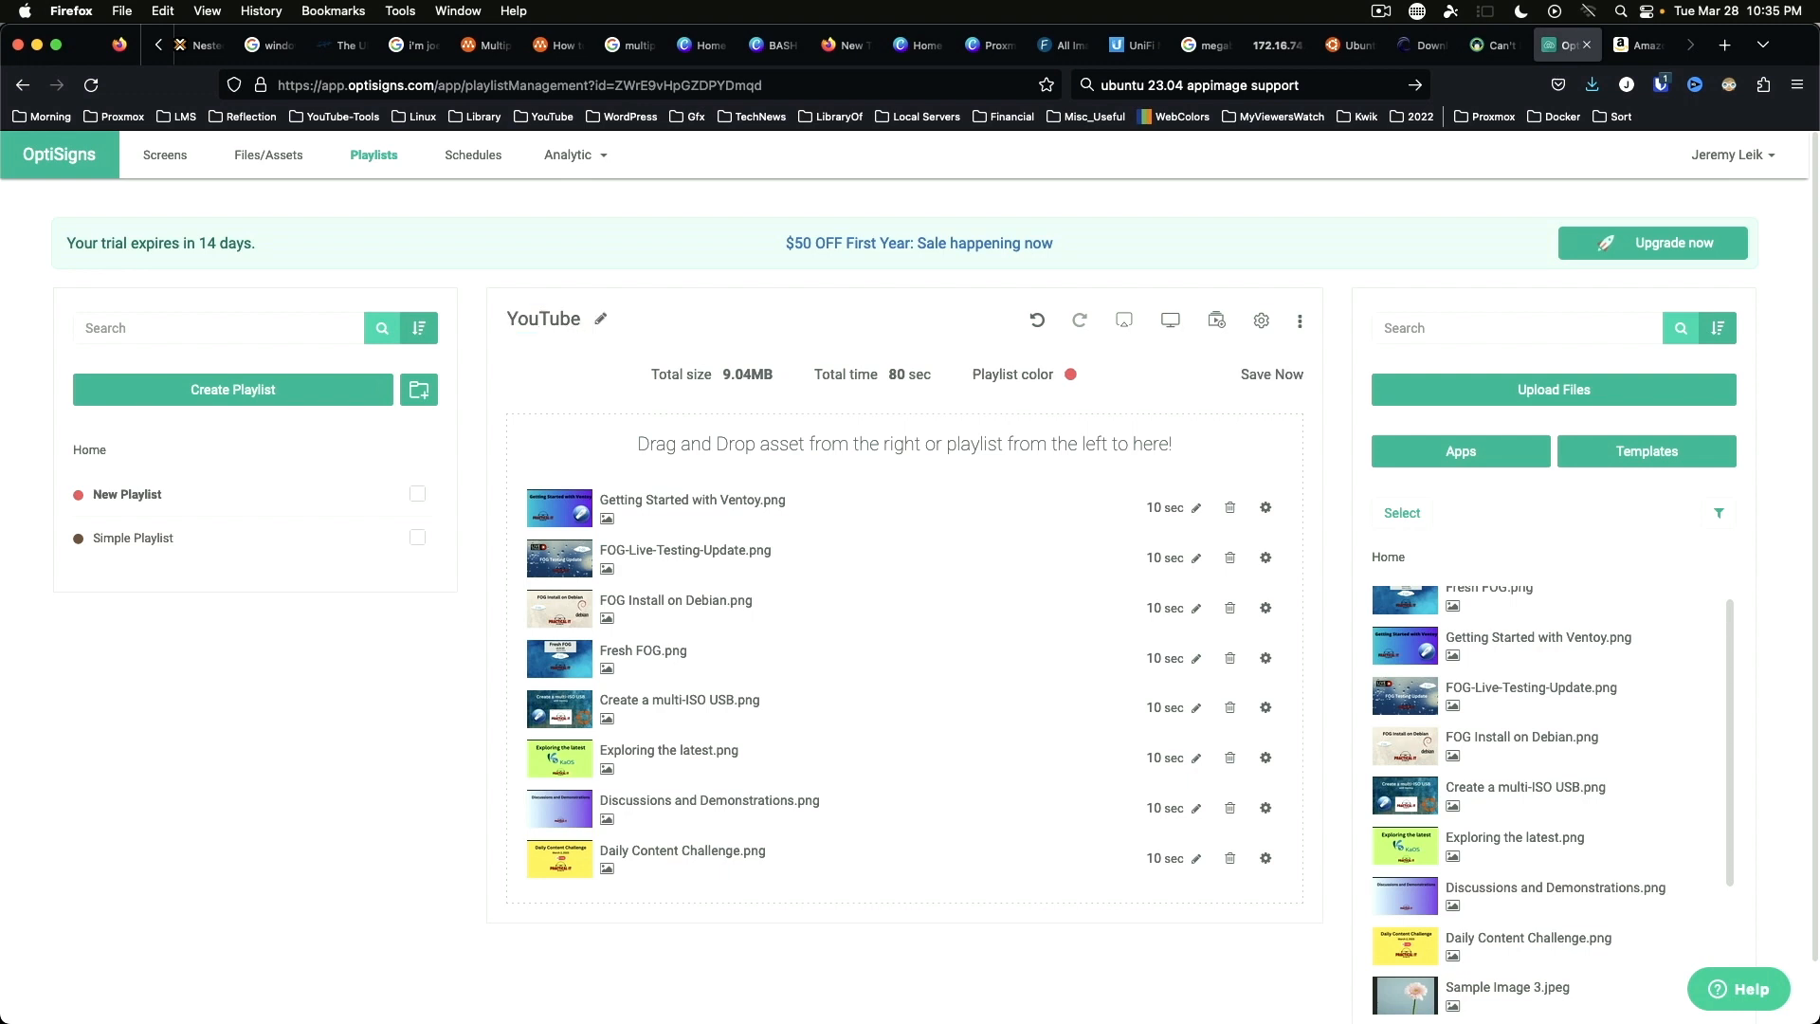
mouse_move(723, 402)
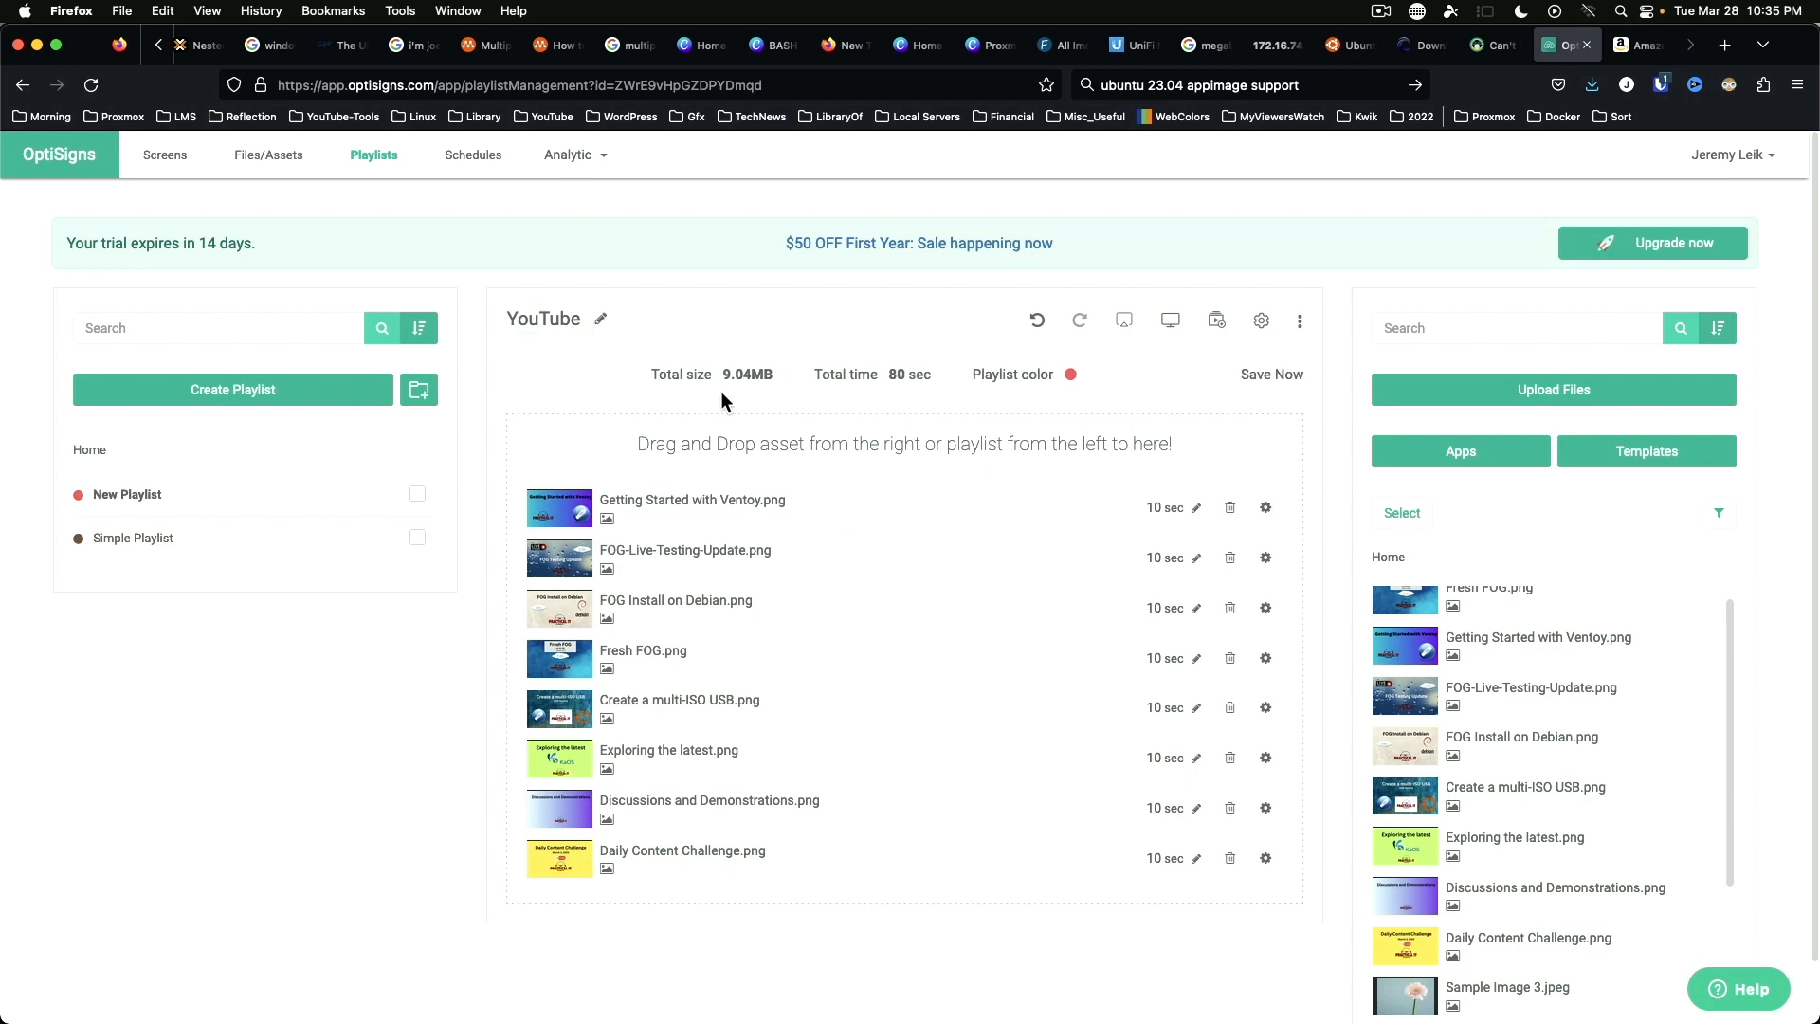
click(1271, 373)
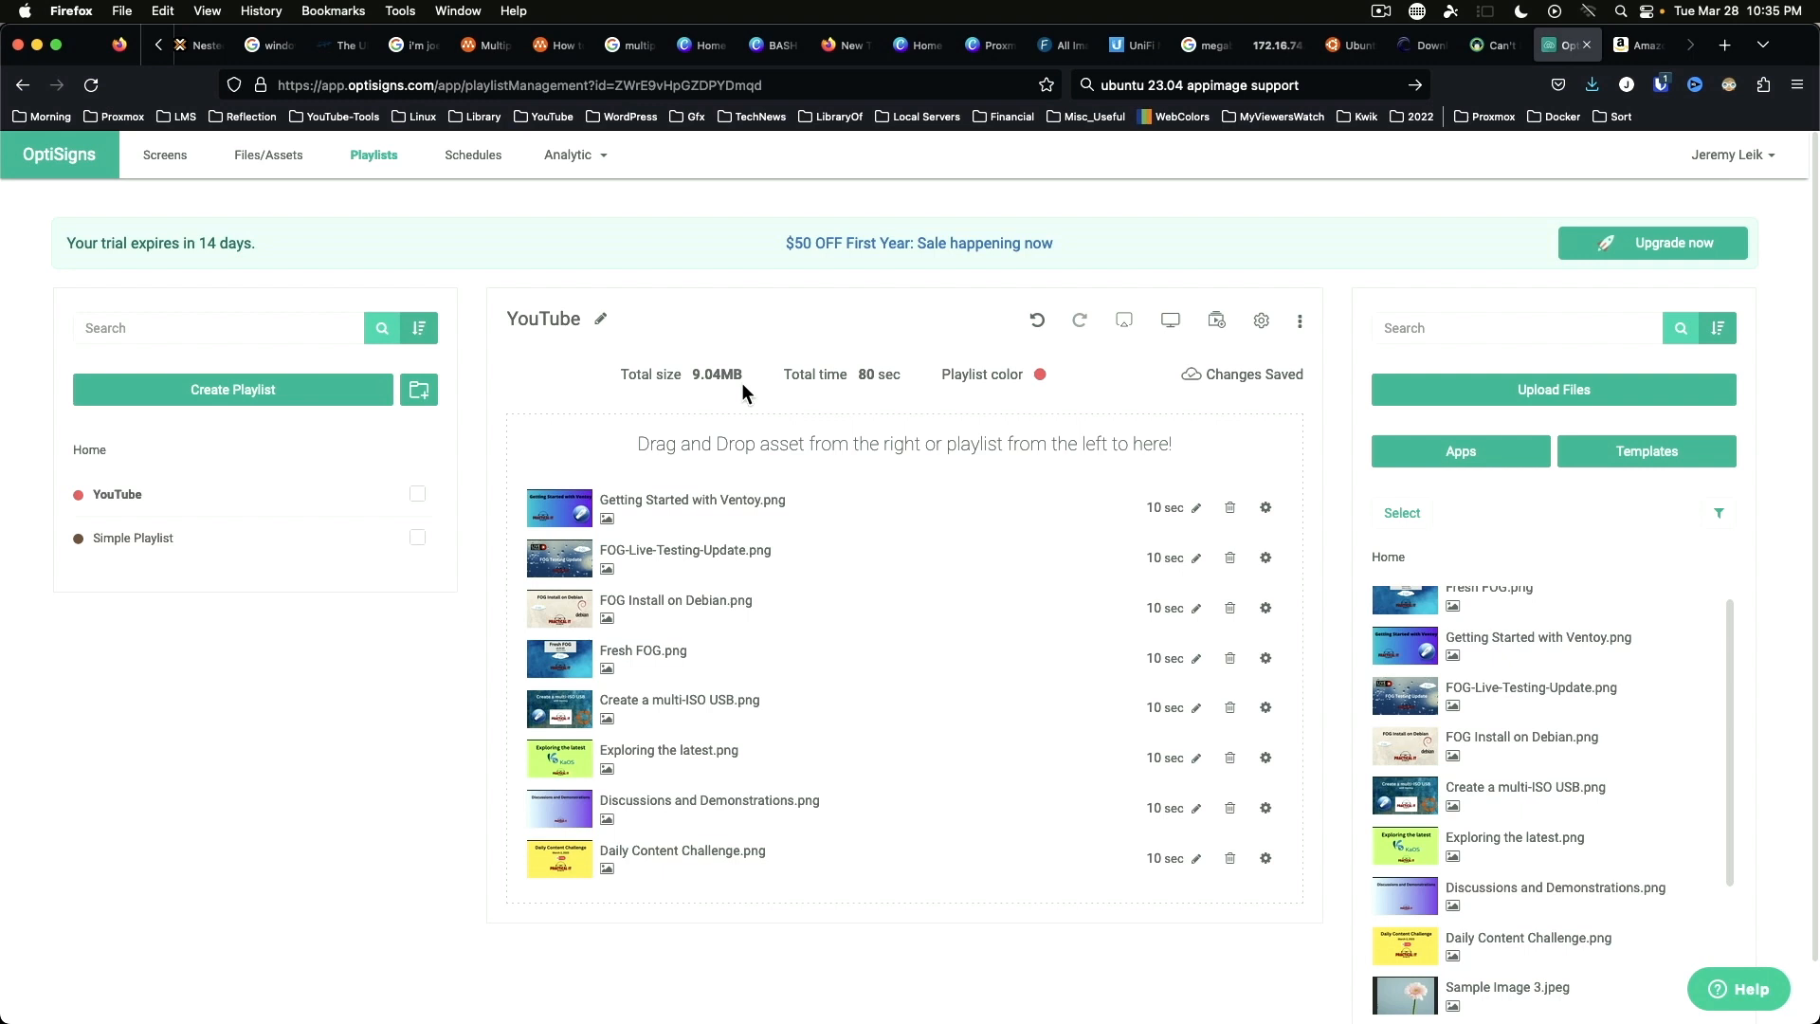
mouse_move(841, 394)
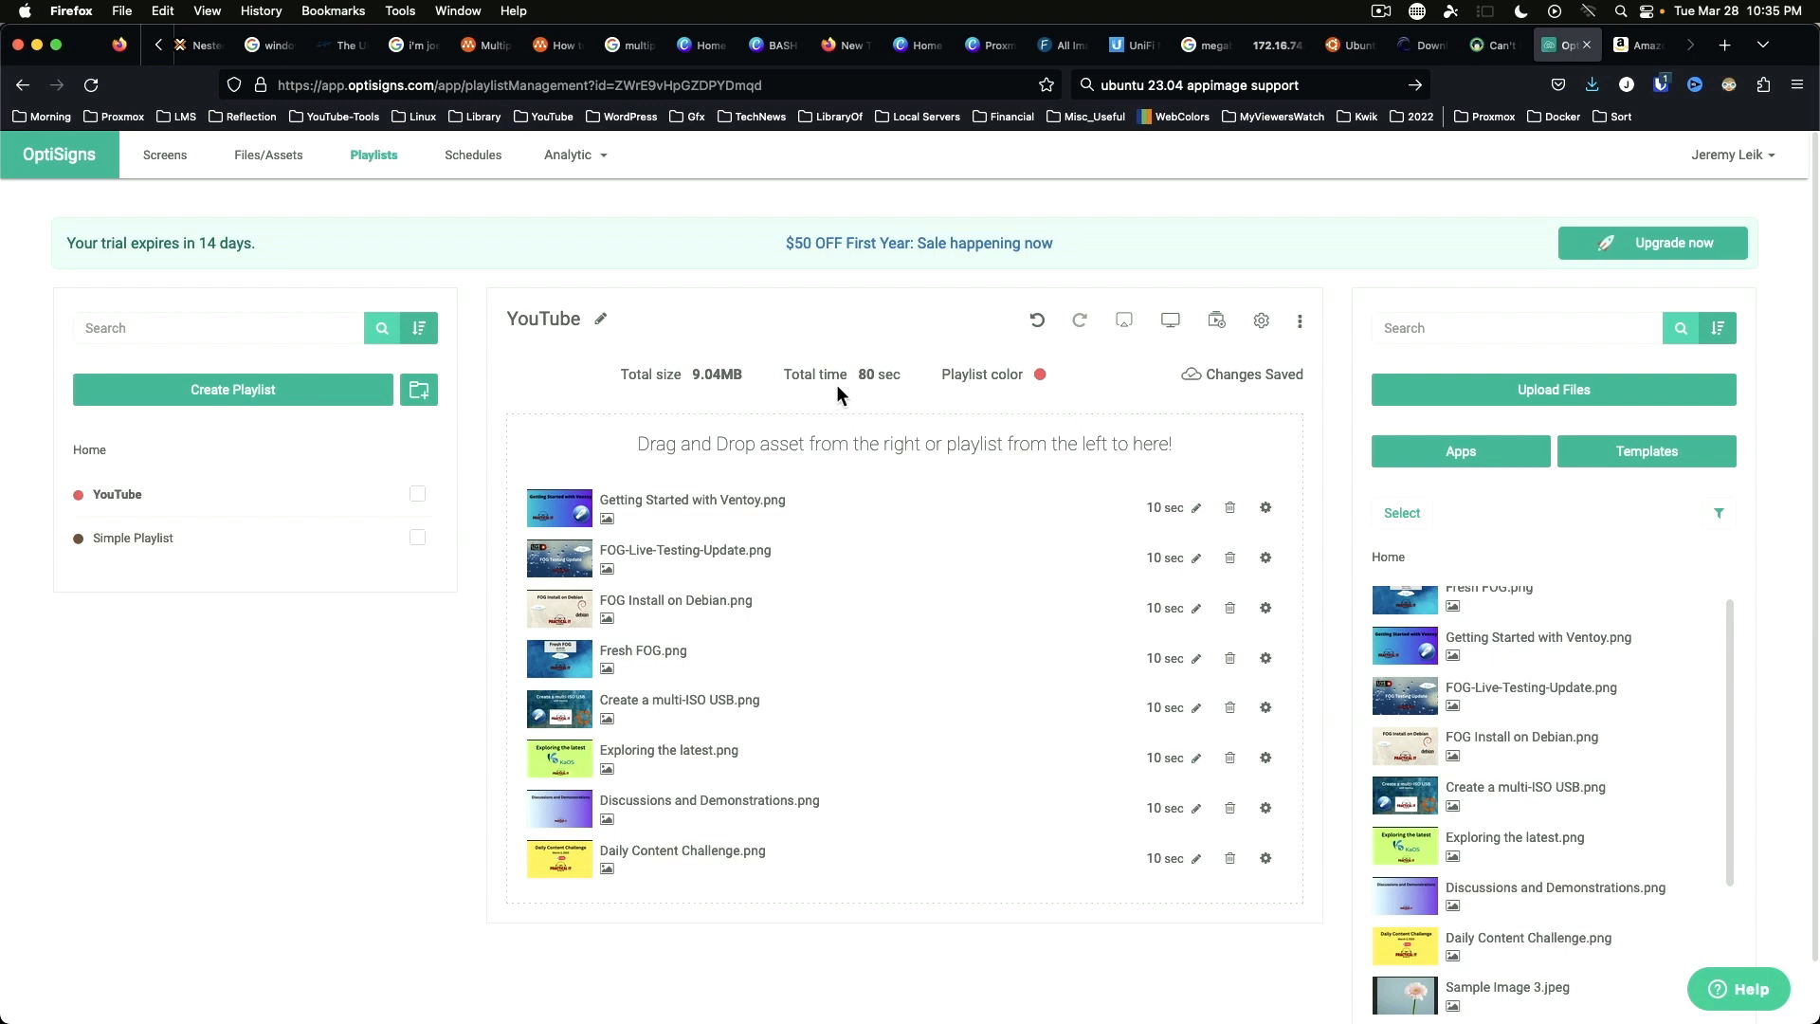
mouse_move(1236, 902)
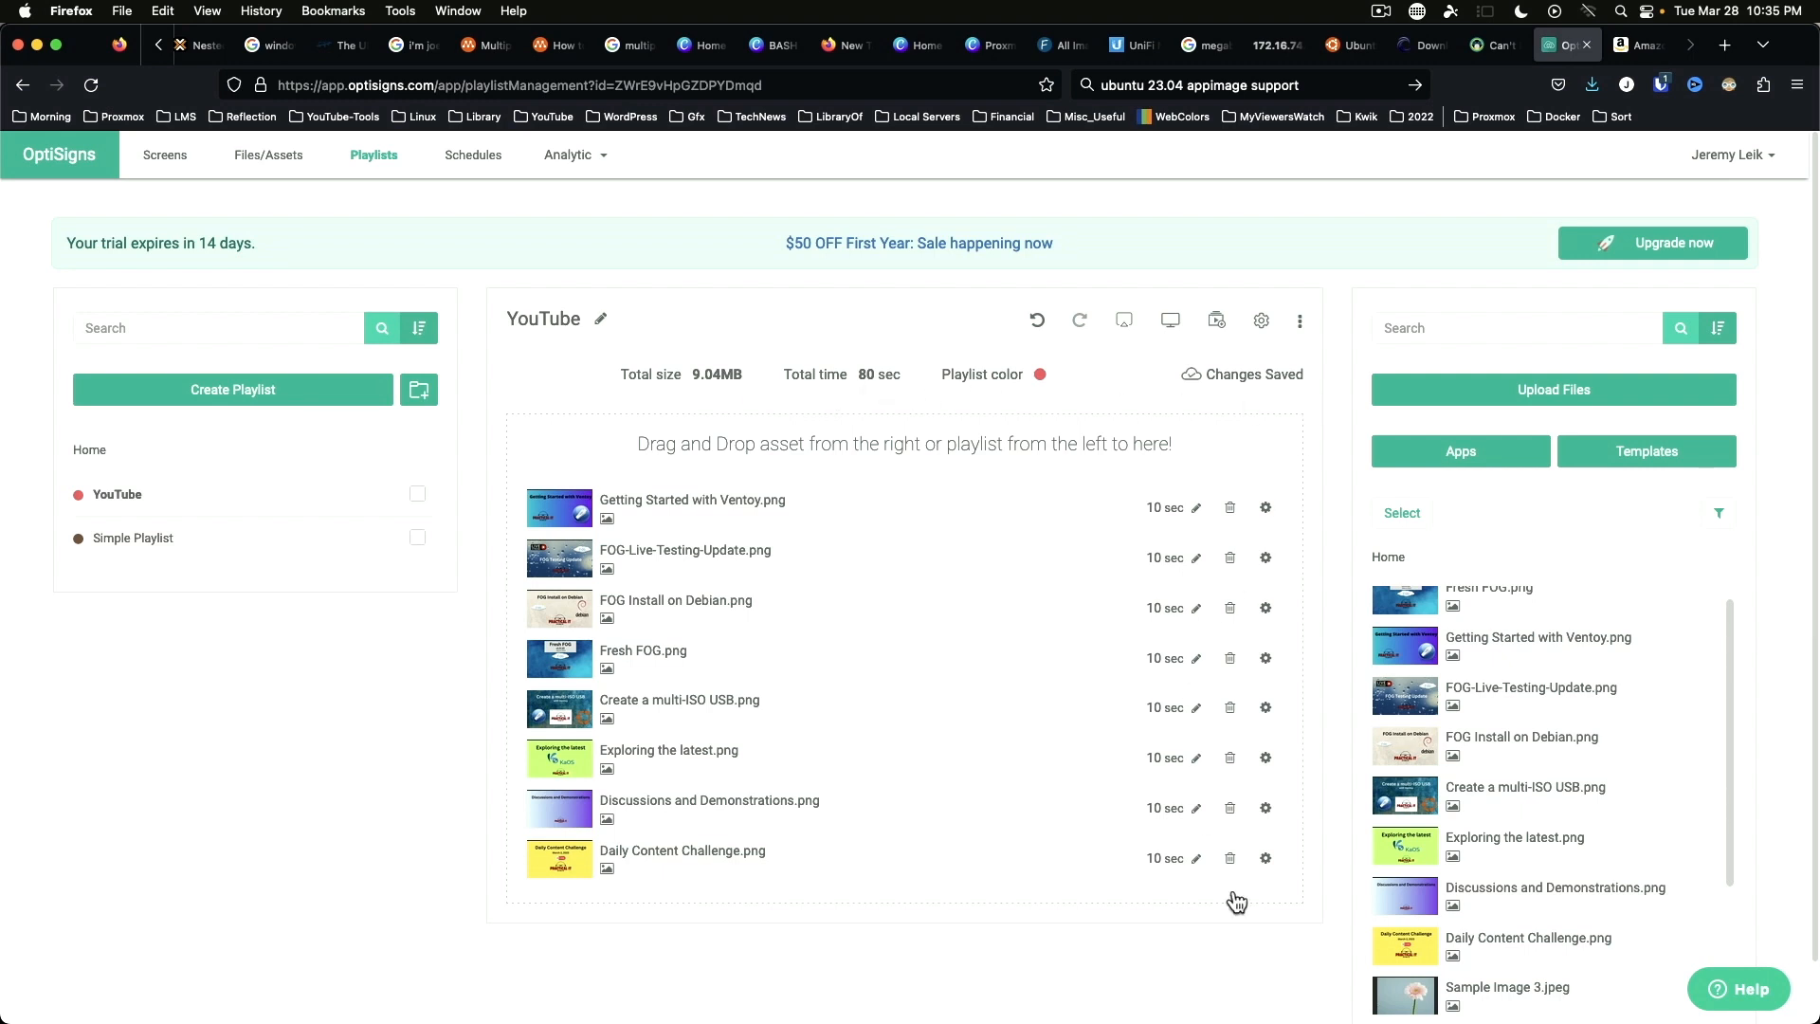
mouse_move(165, 155)
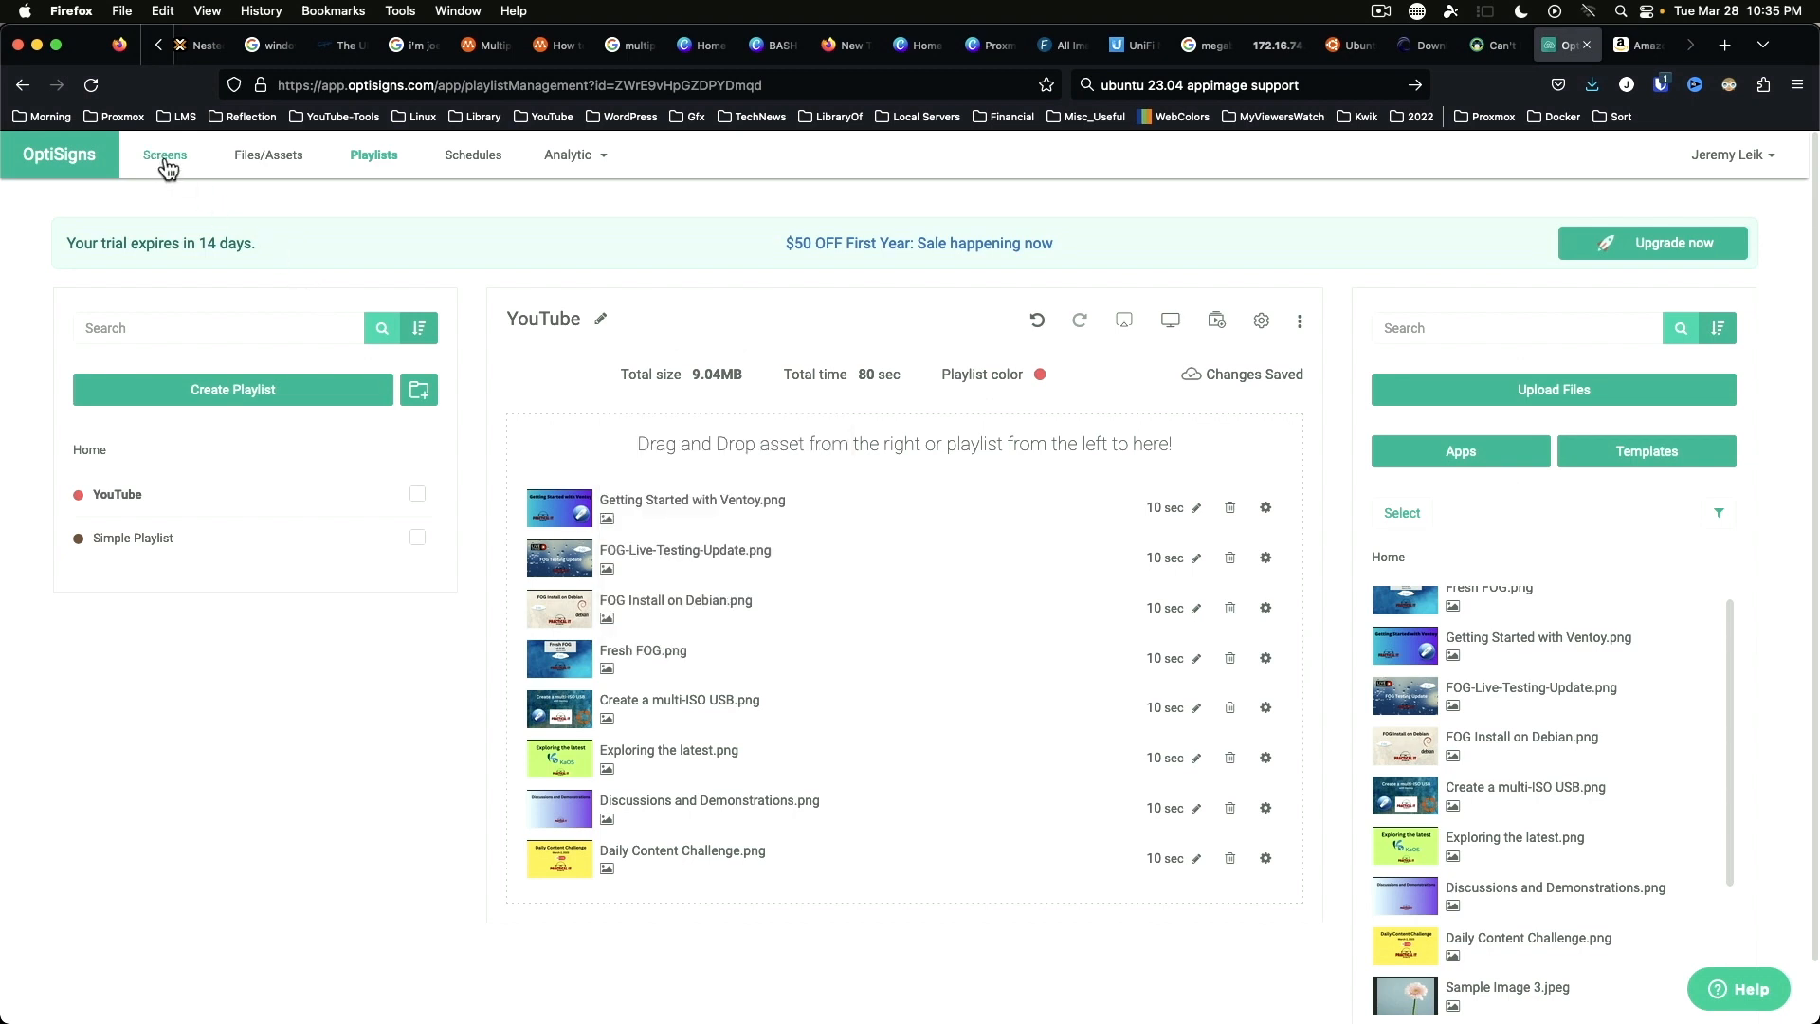
Open Screen 1's settings and view its Selected Playlist options
click(165, 154)
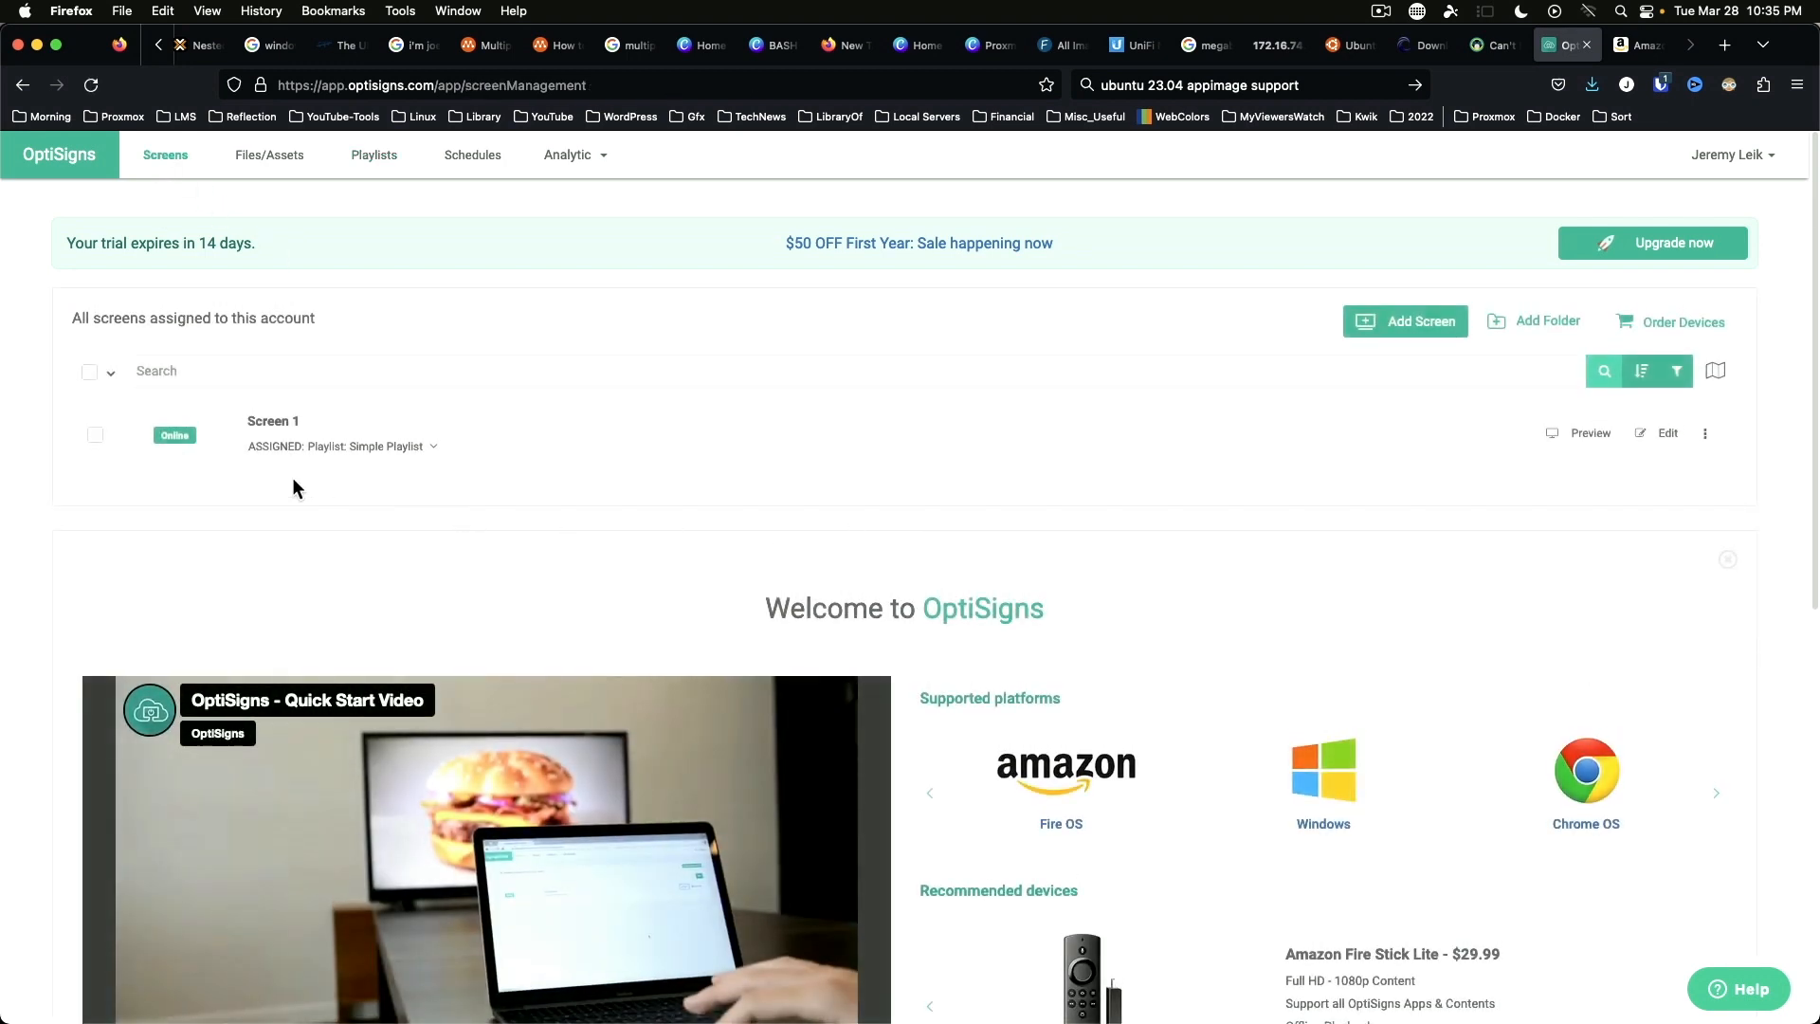
mouse_move(1661, 433)
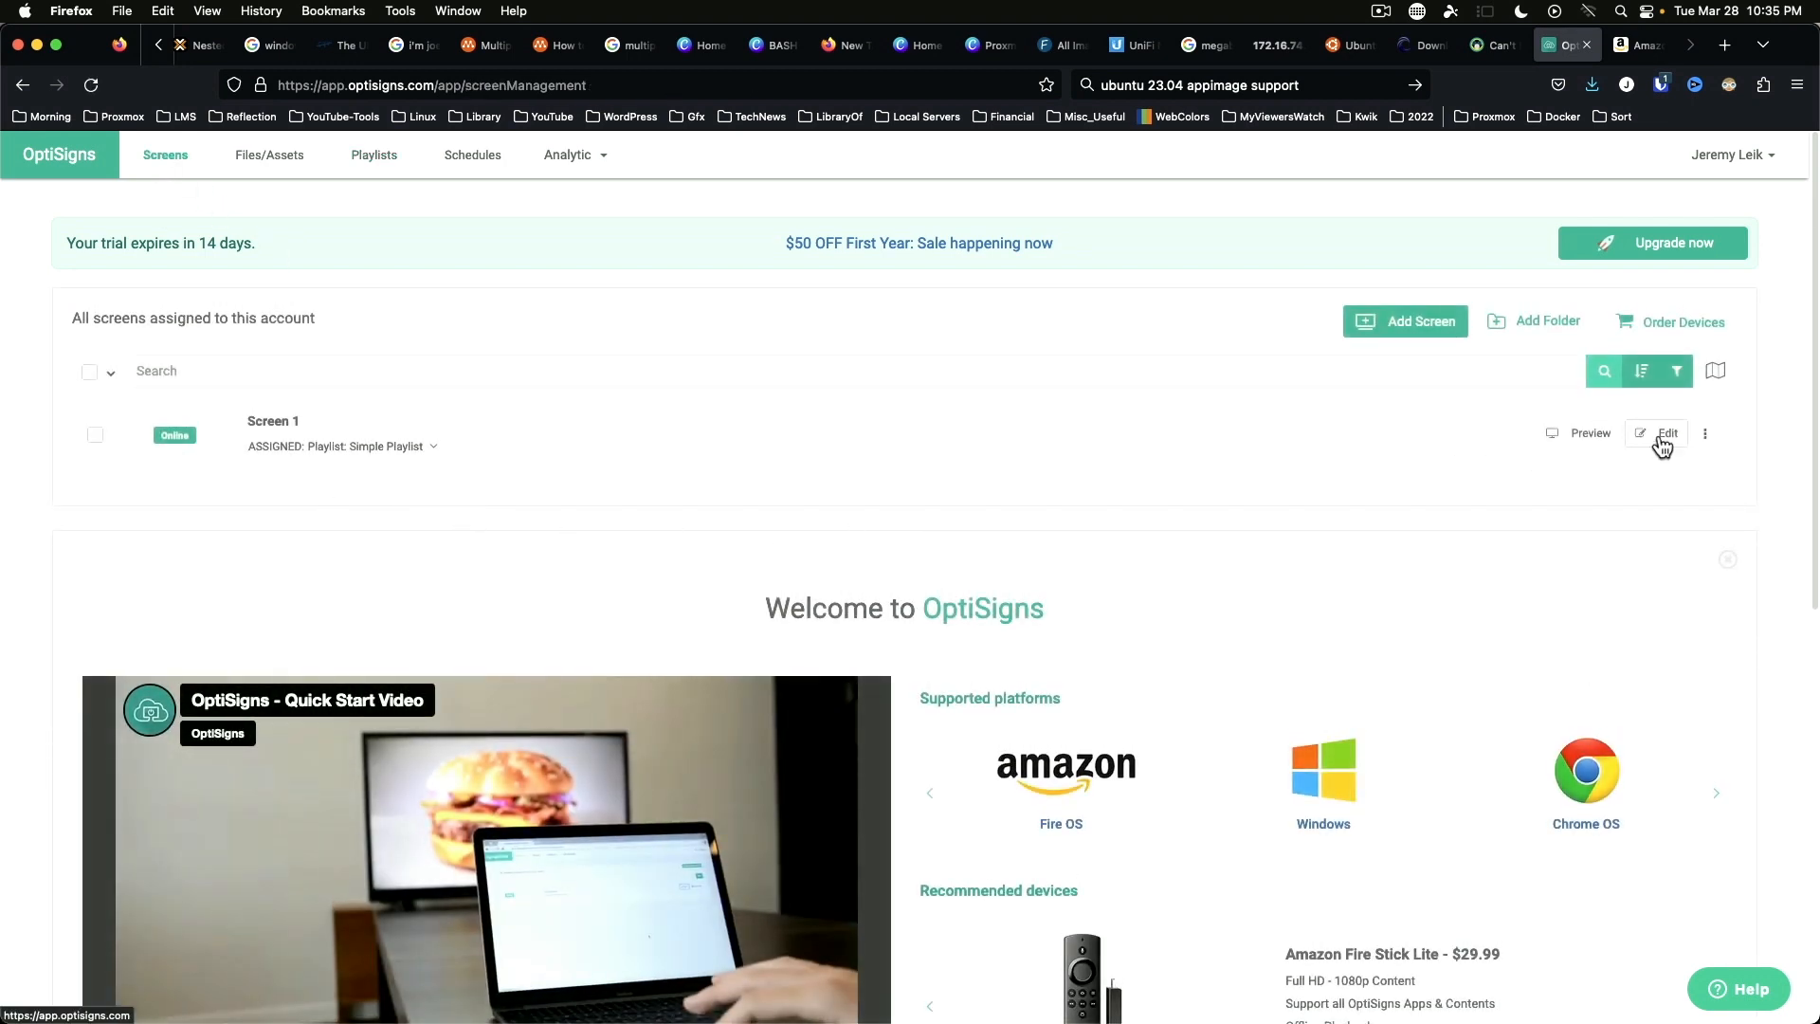
click(1666, 433)
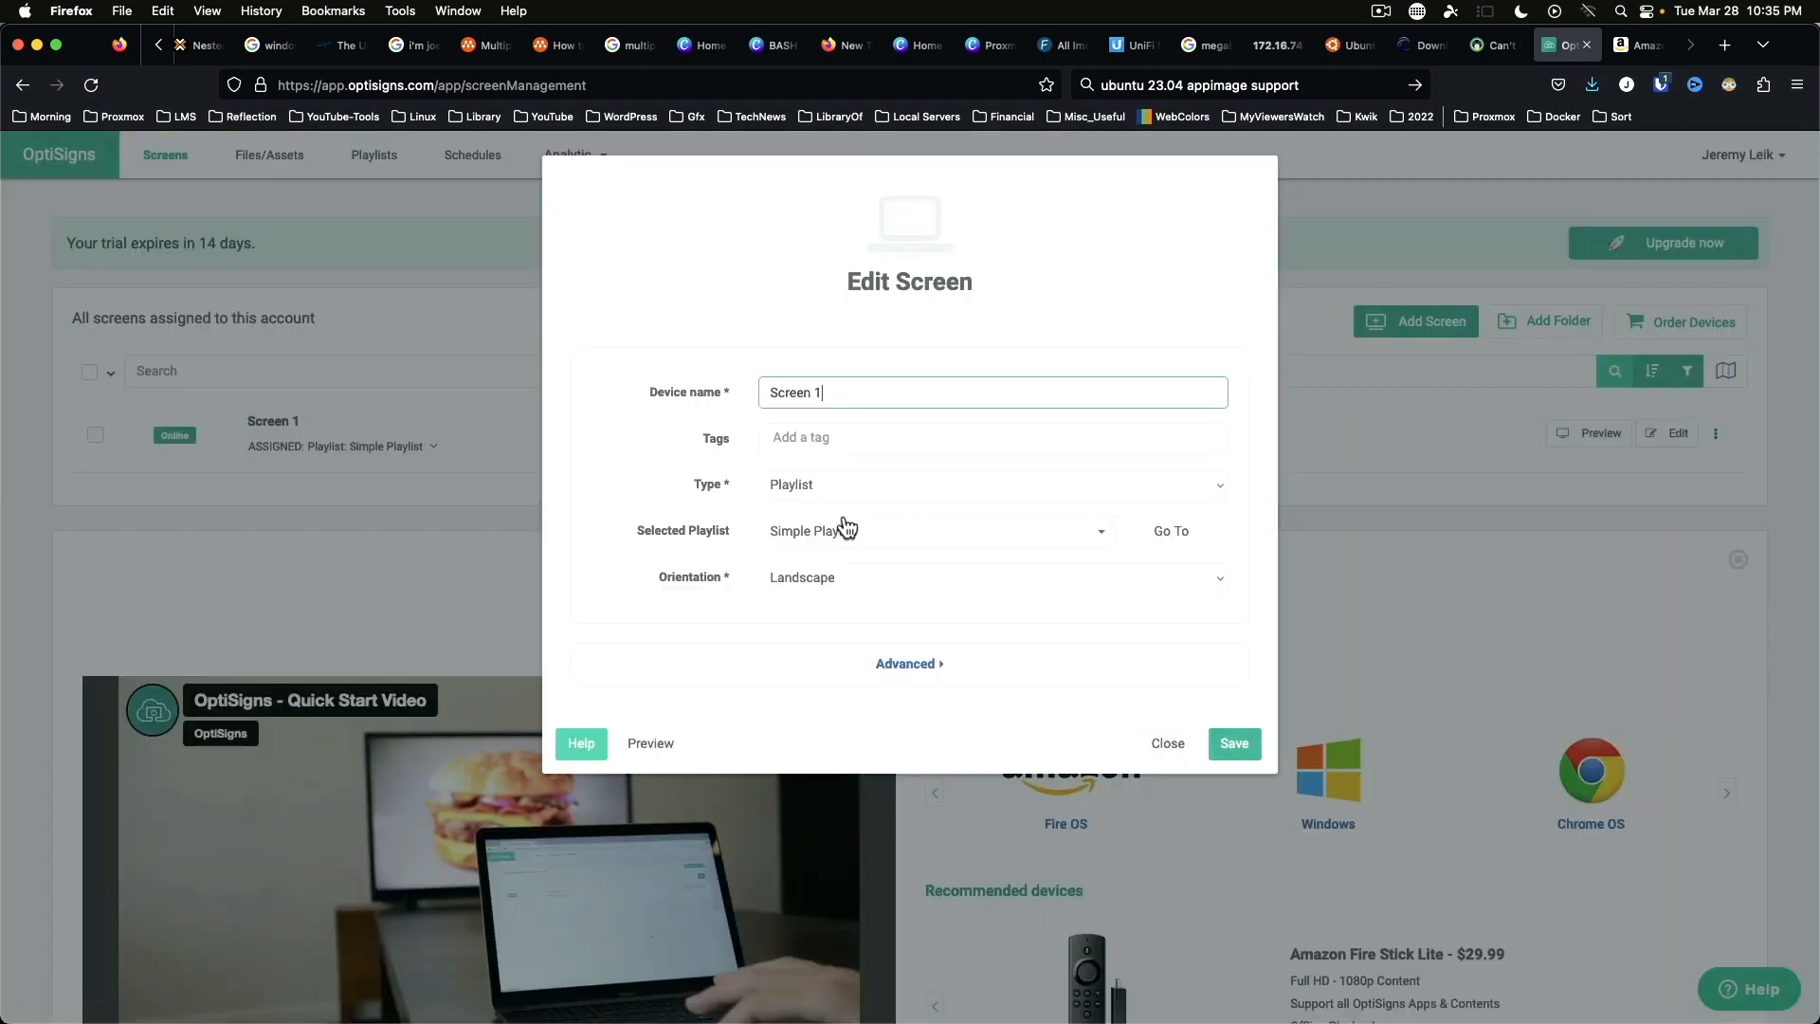
click(935, 531)
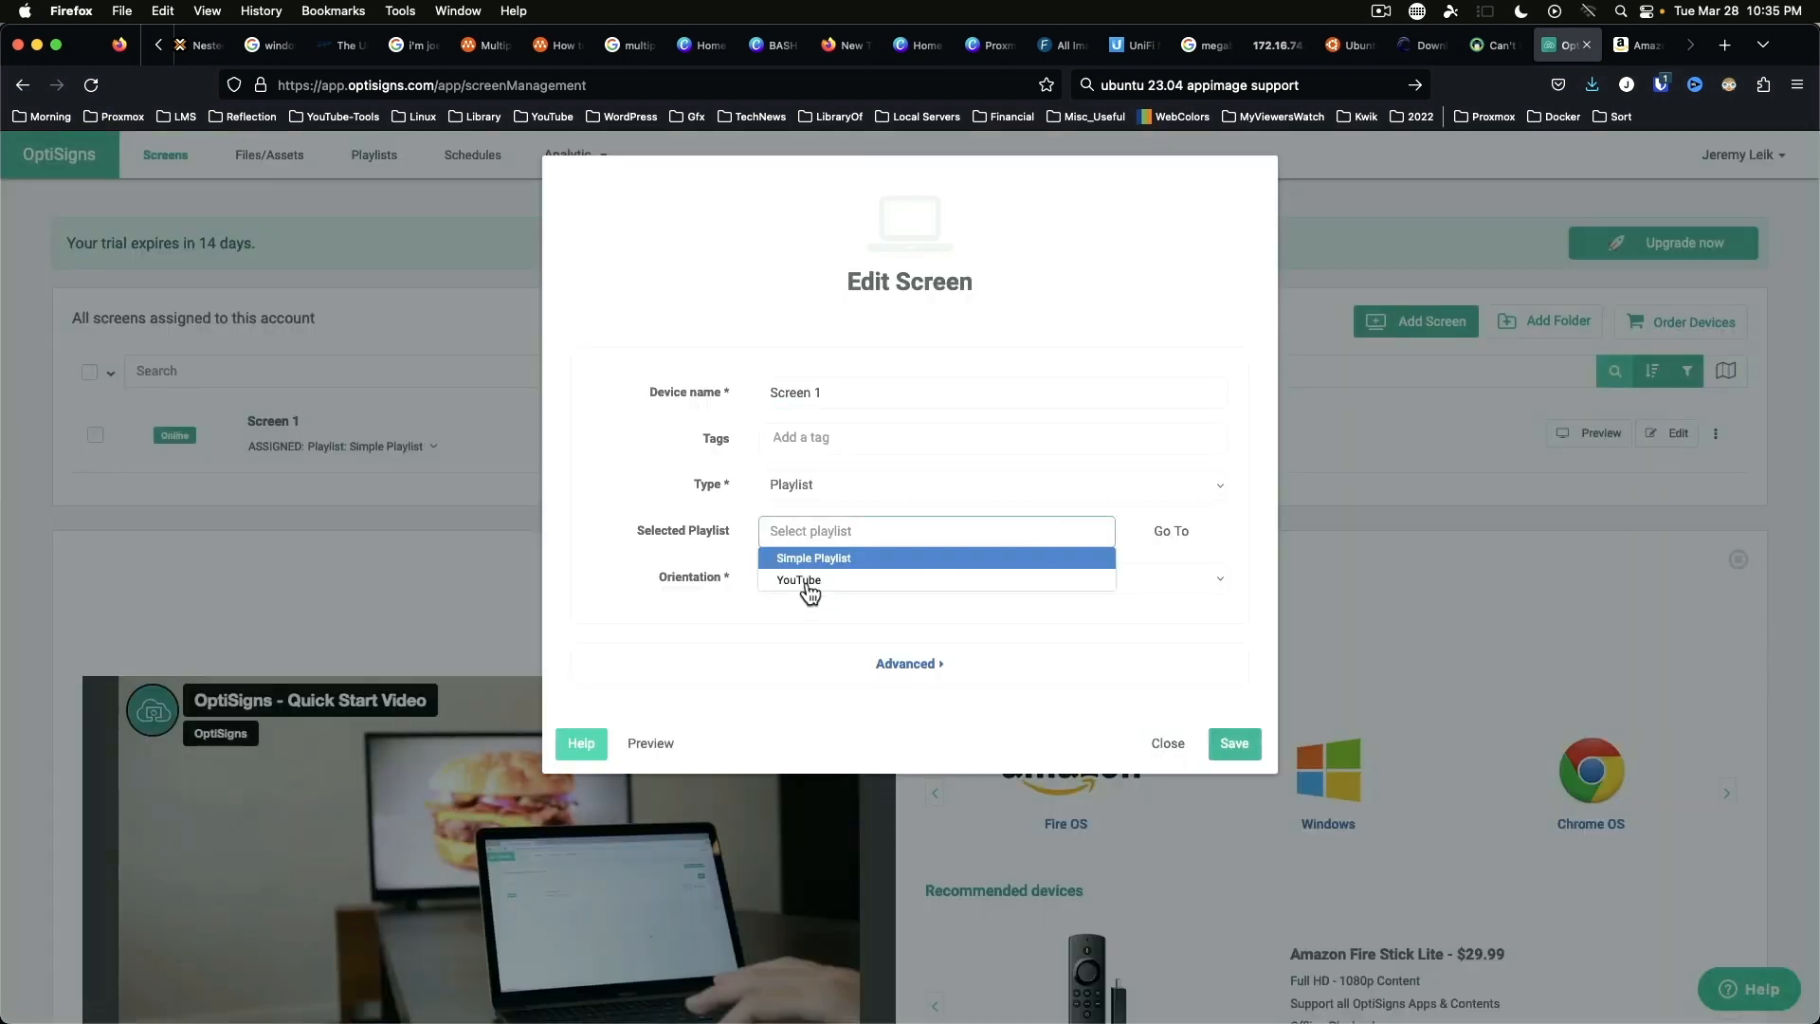
Assign the YouTube playlist to Screen 1 and reveal its advanced settings
click(798, 580)
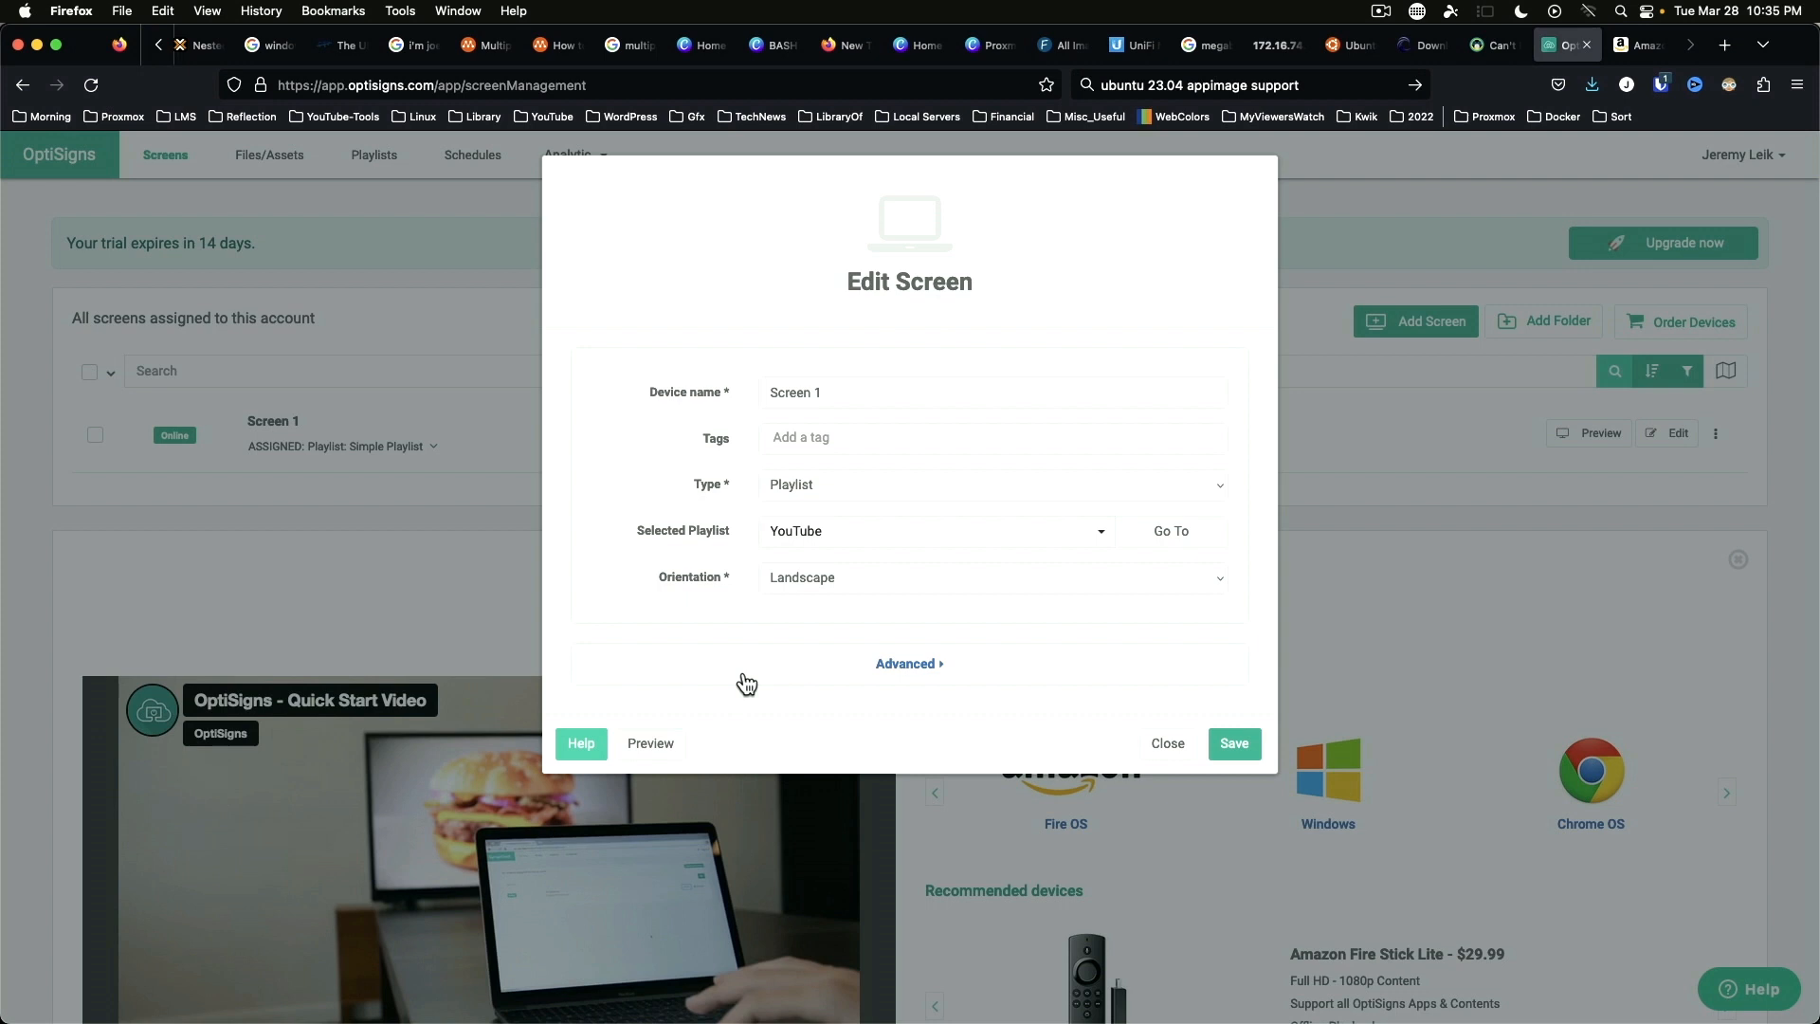
click(910, 663)
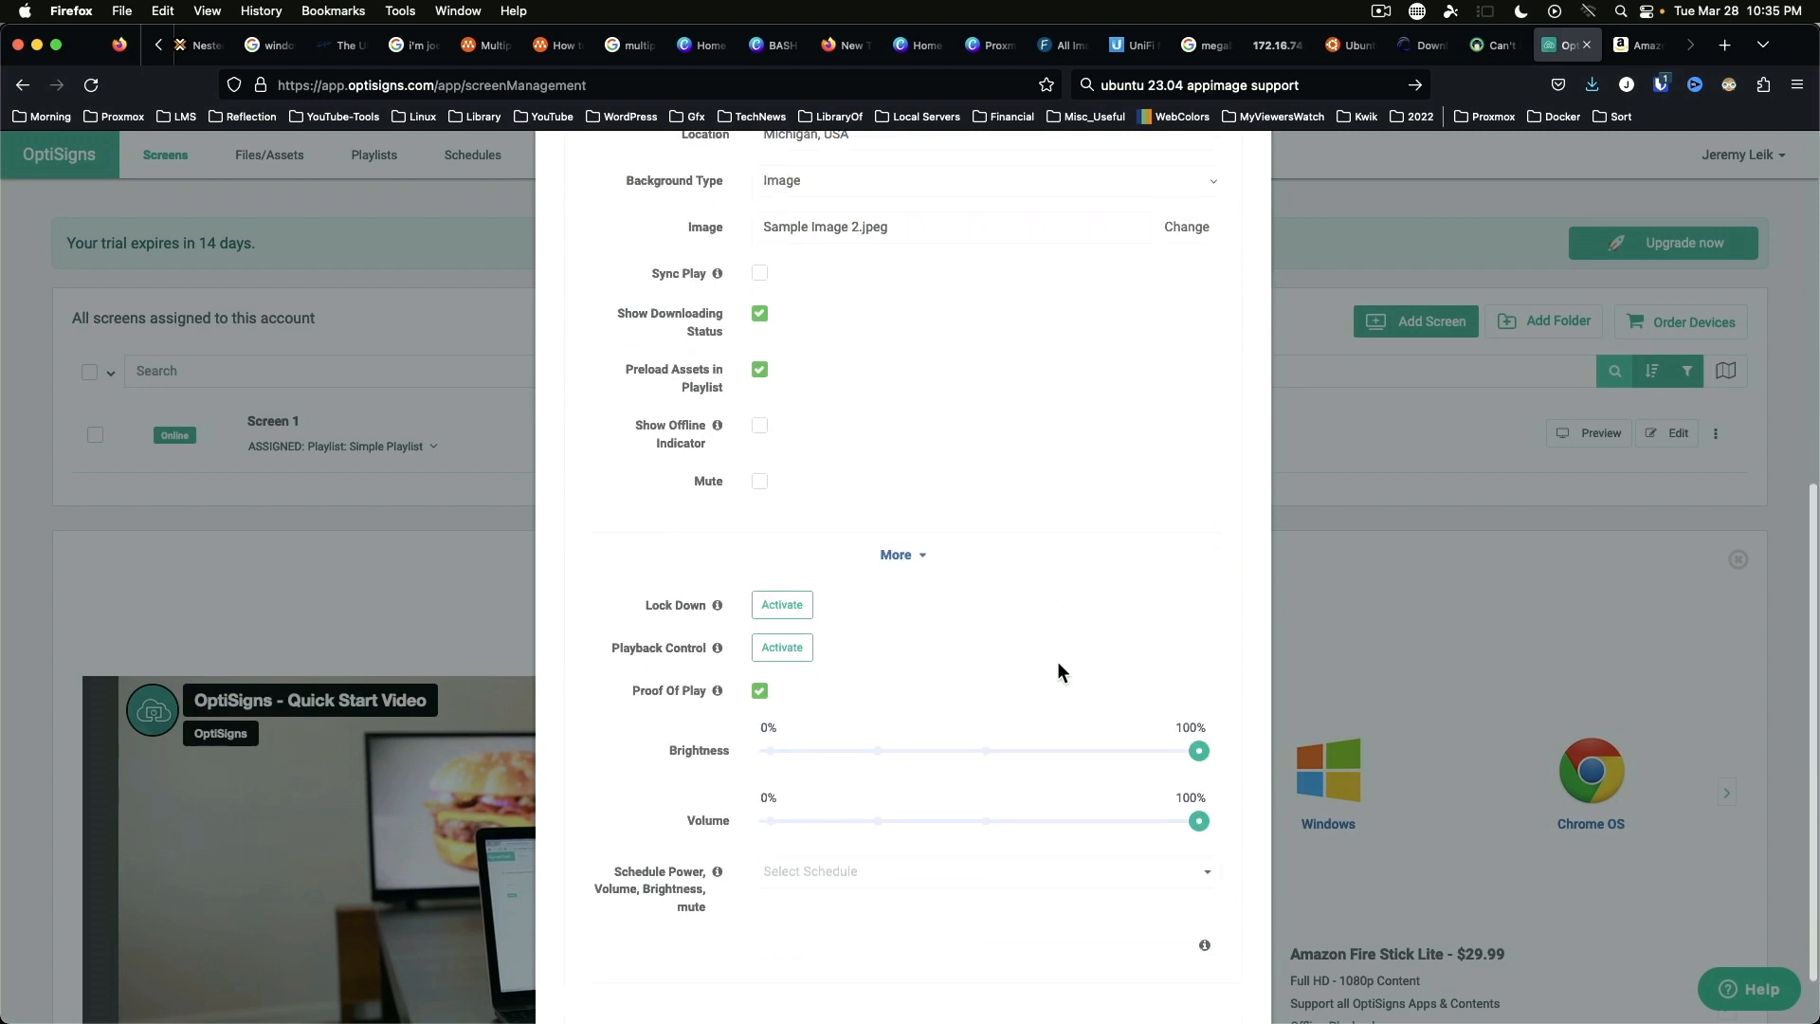
scroll(down, 3)
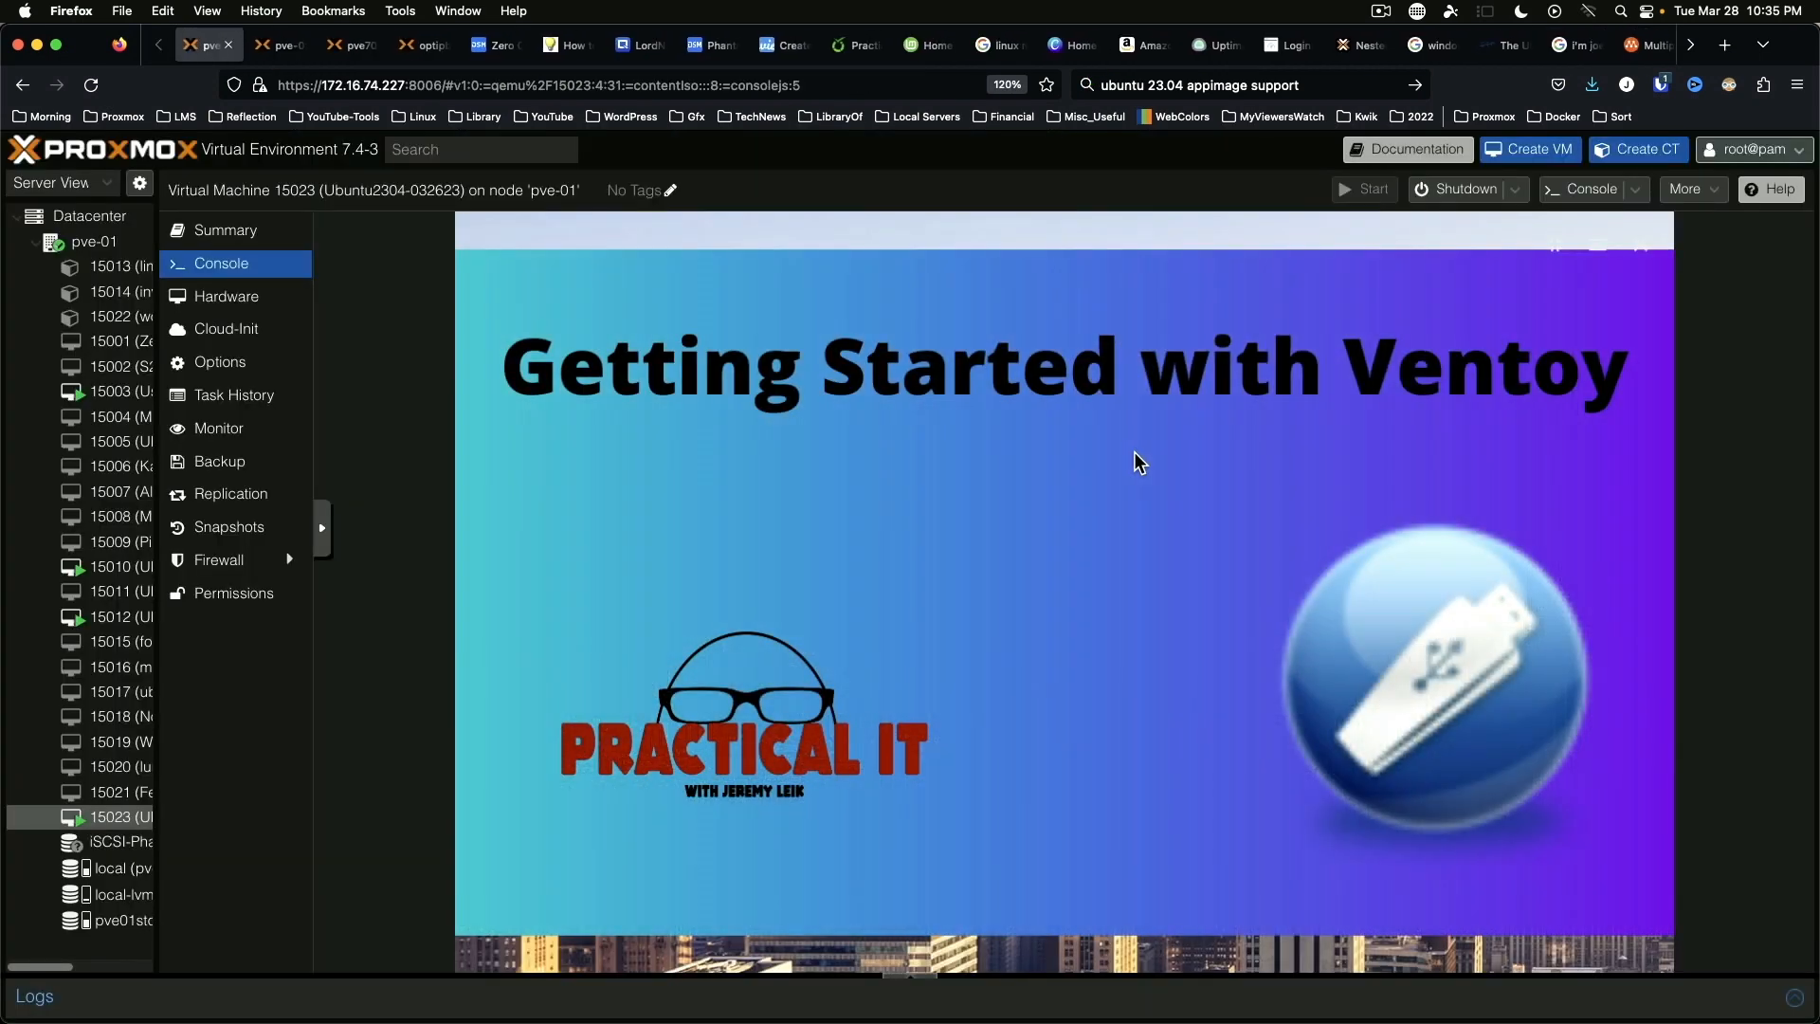
mouse_move(1080, 677)
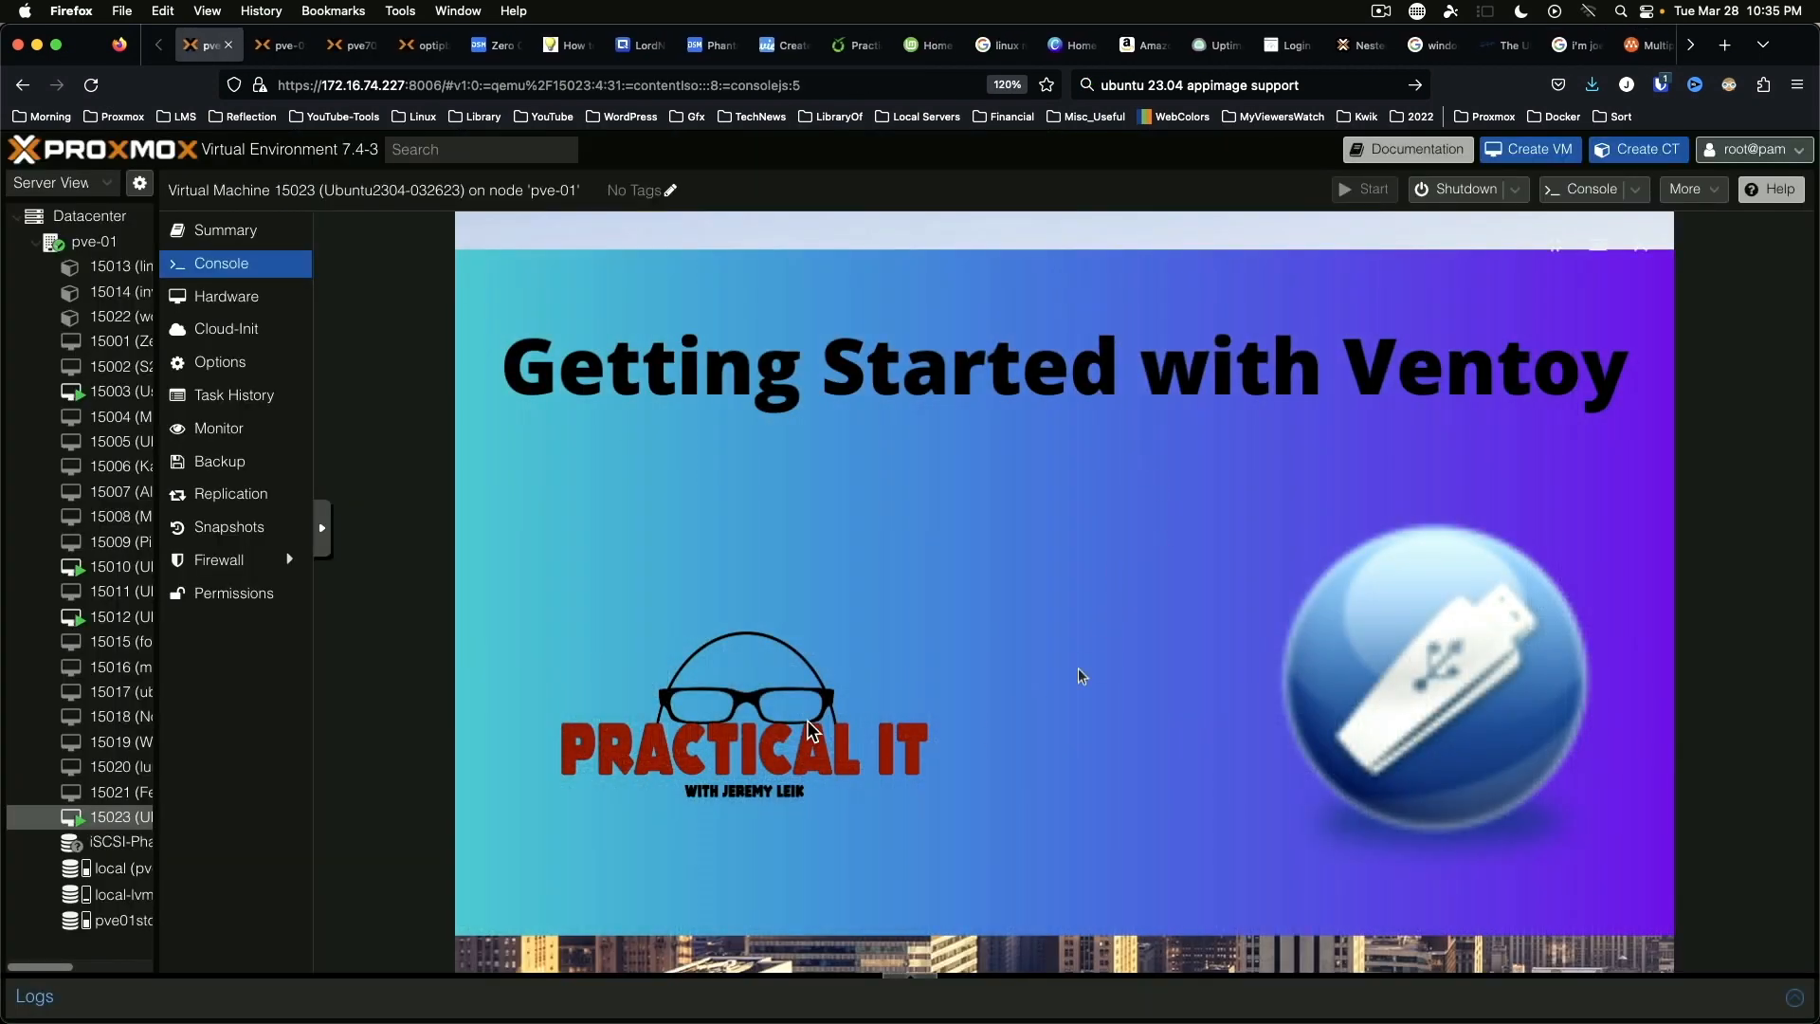
mouse_move(1002, 731)
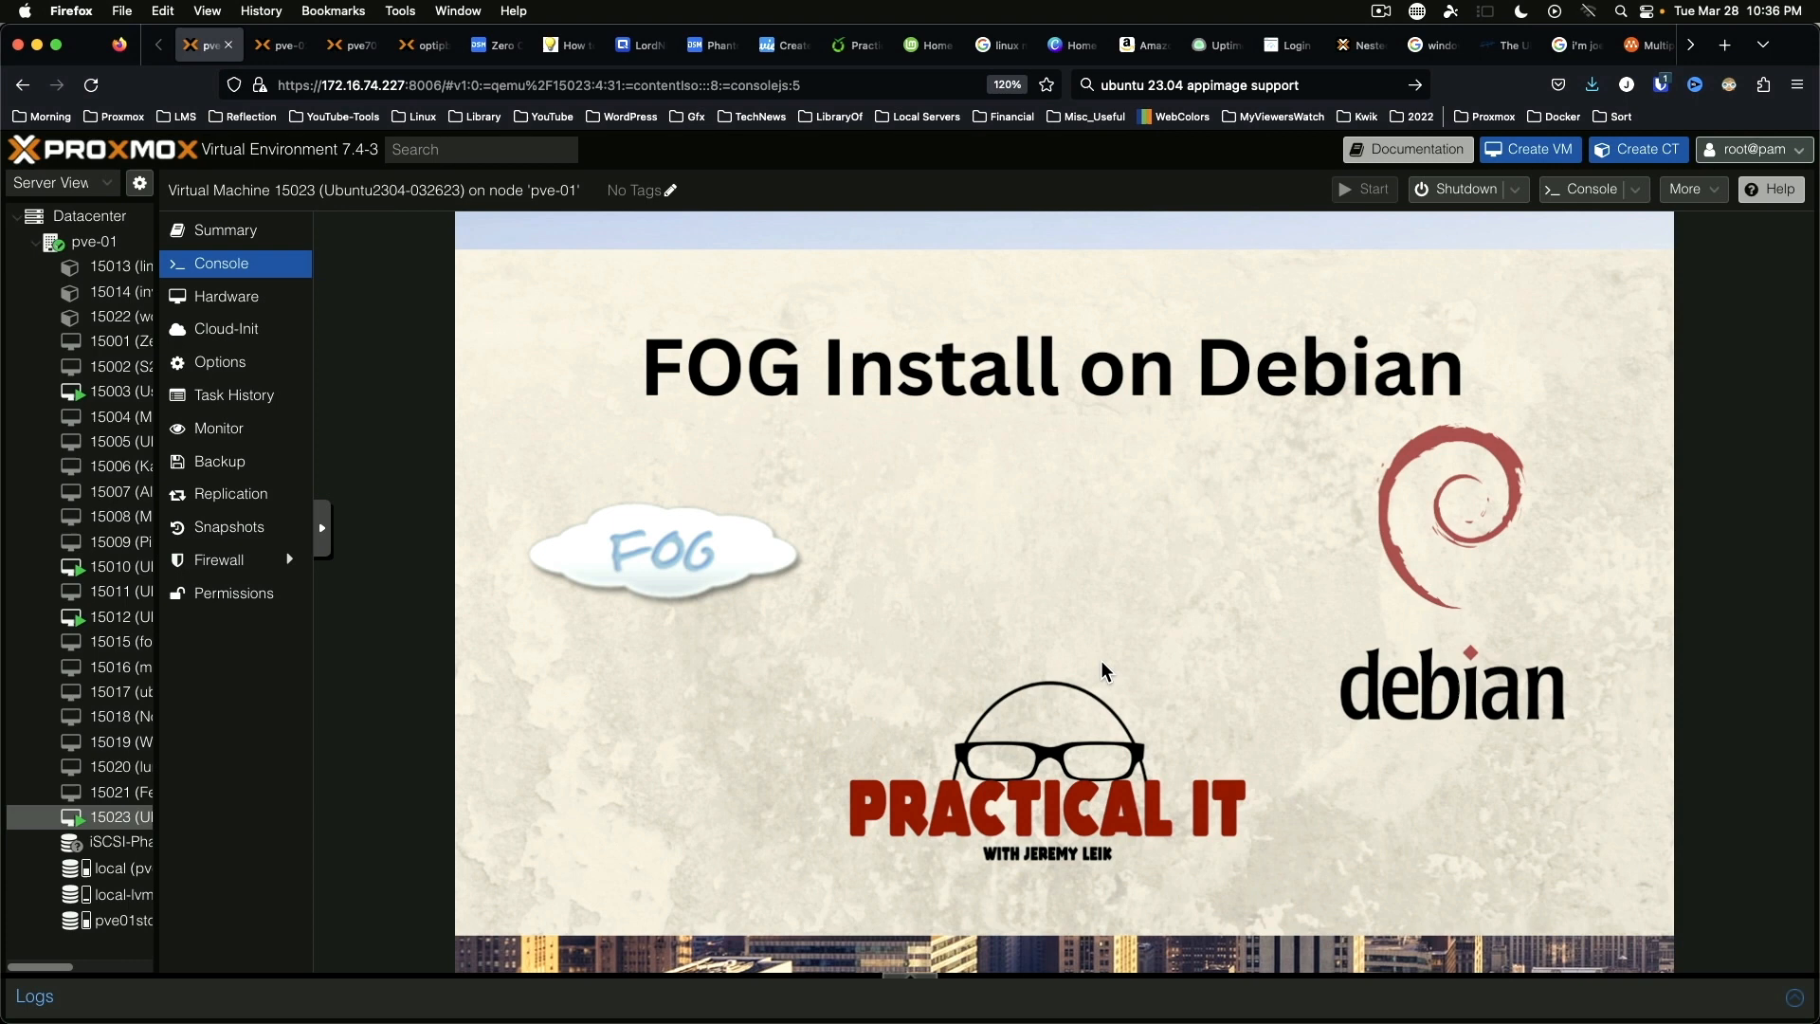
mouse_move(1100, 710)
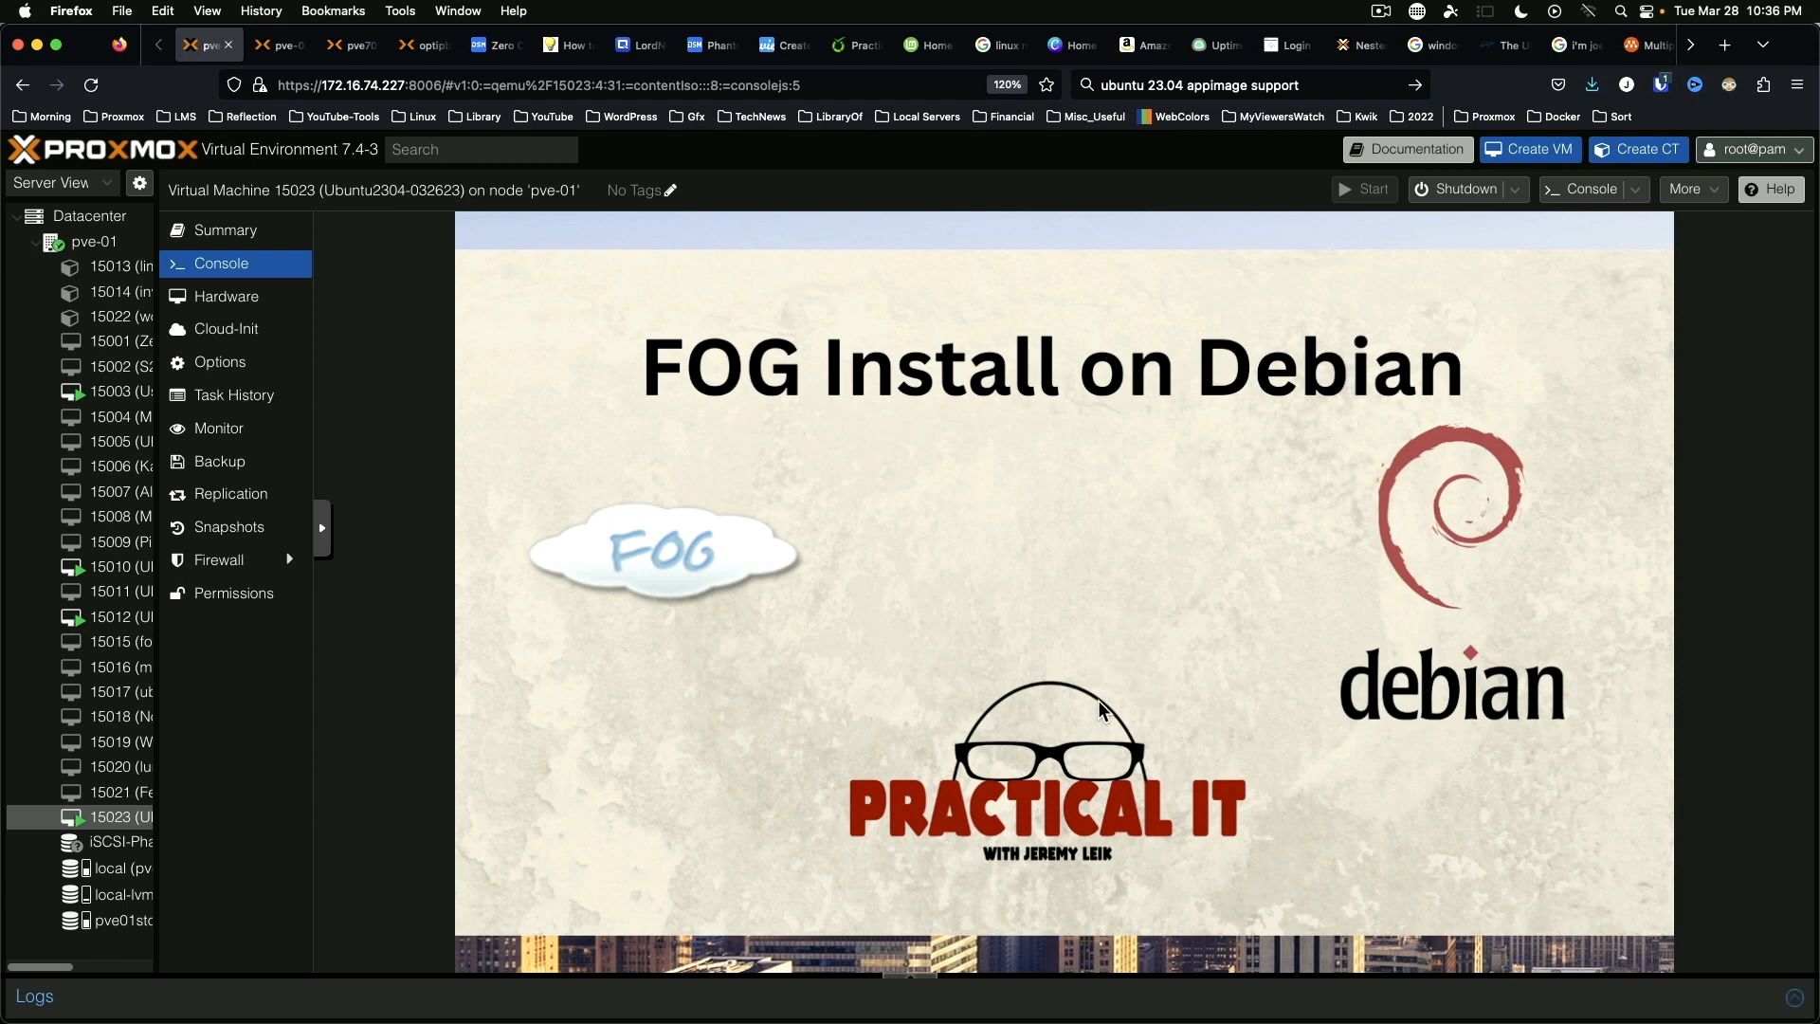
mouse_move(1112, 915)
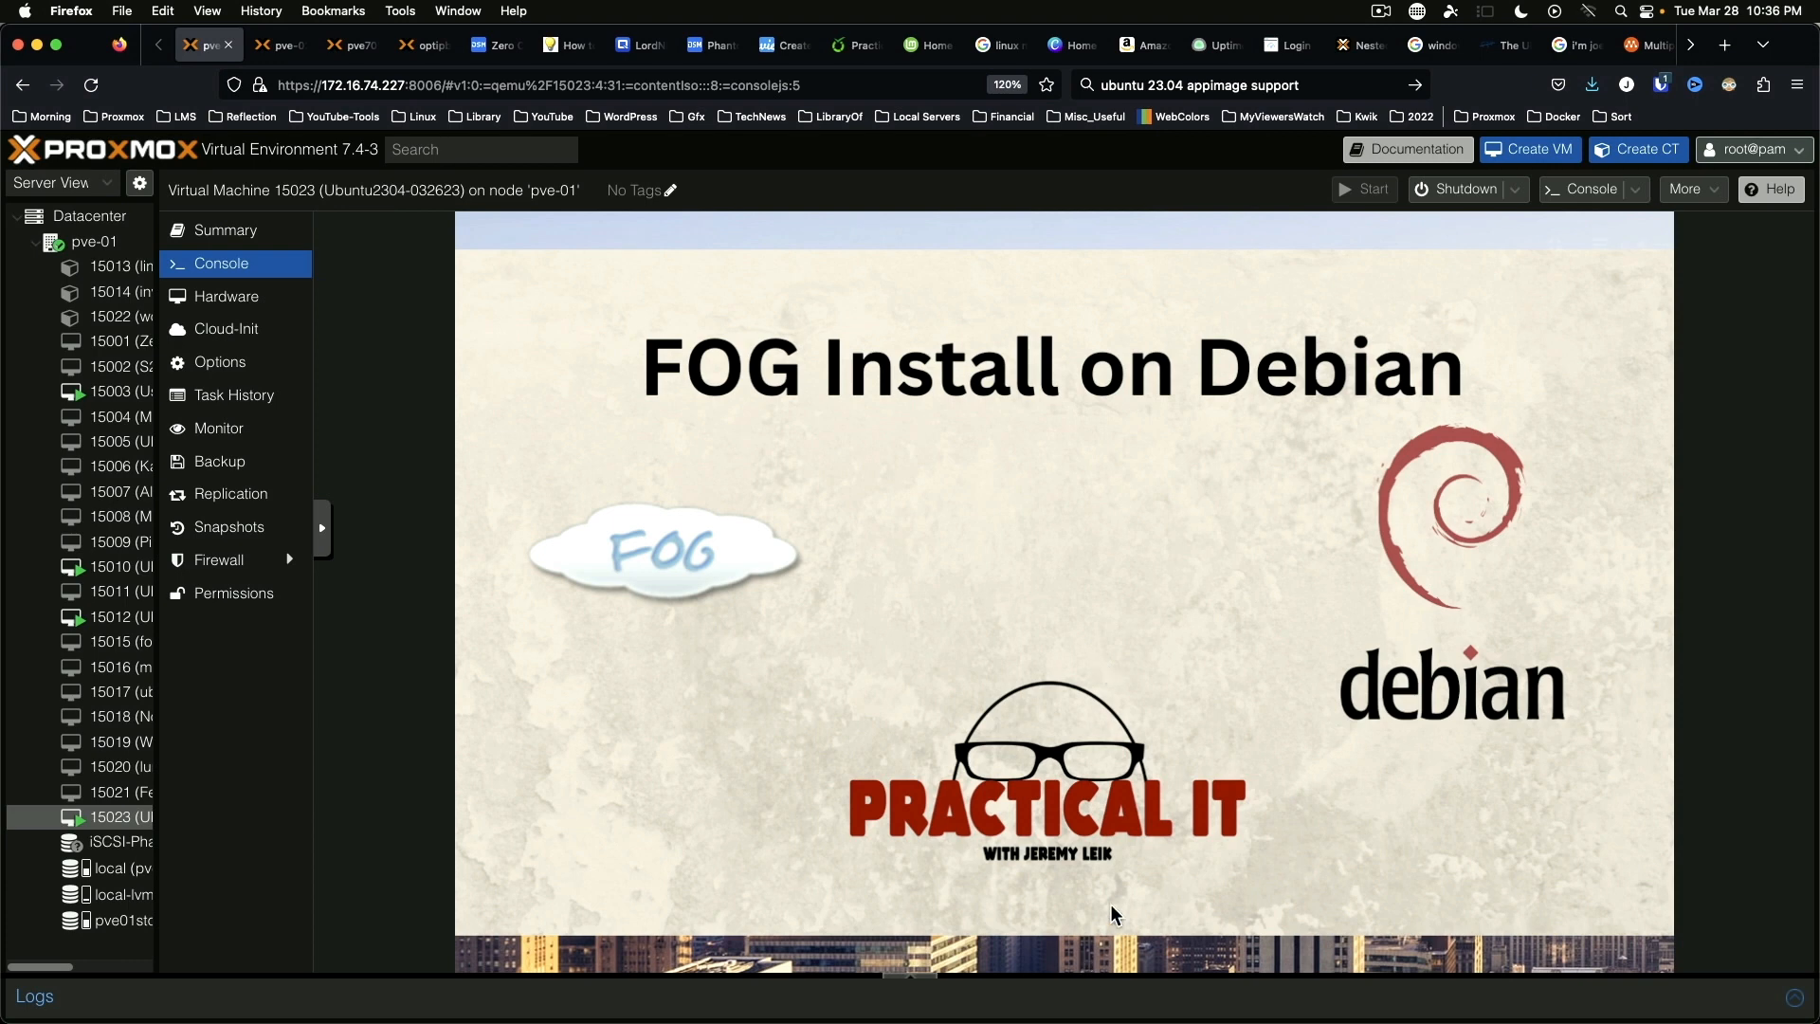